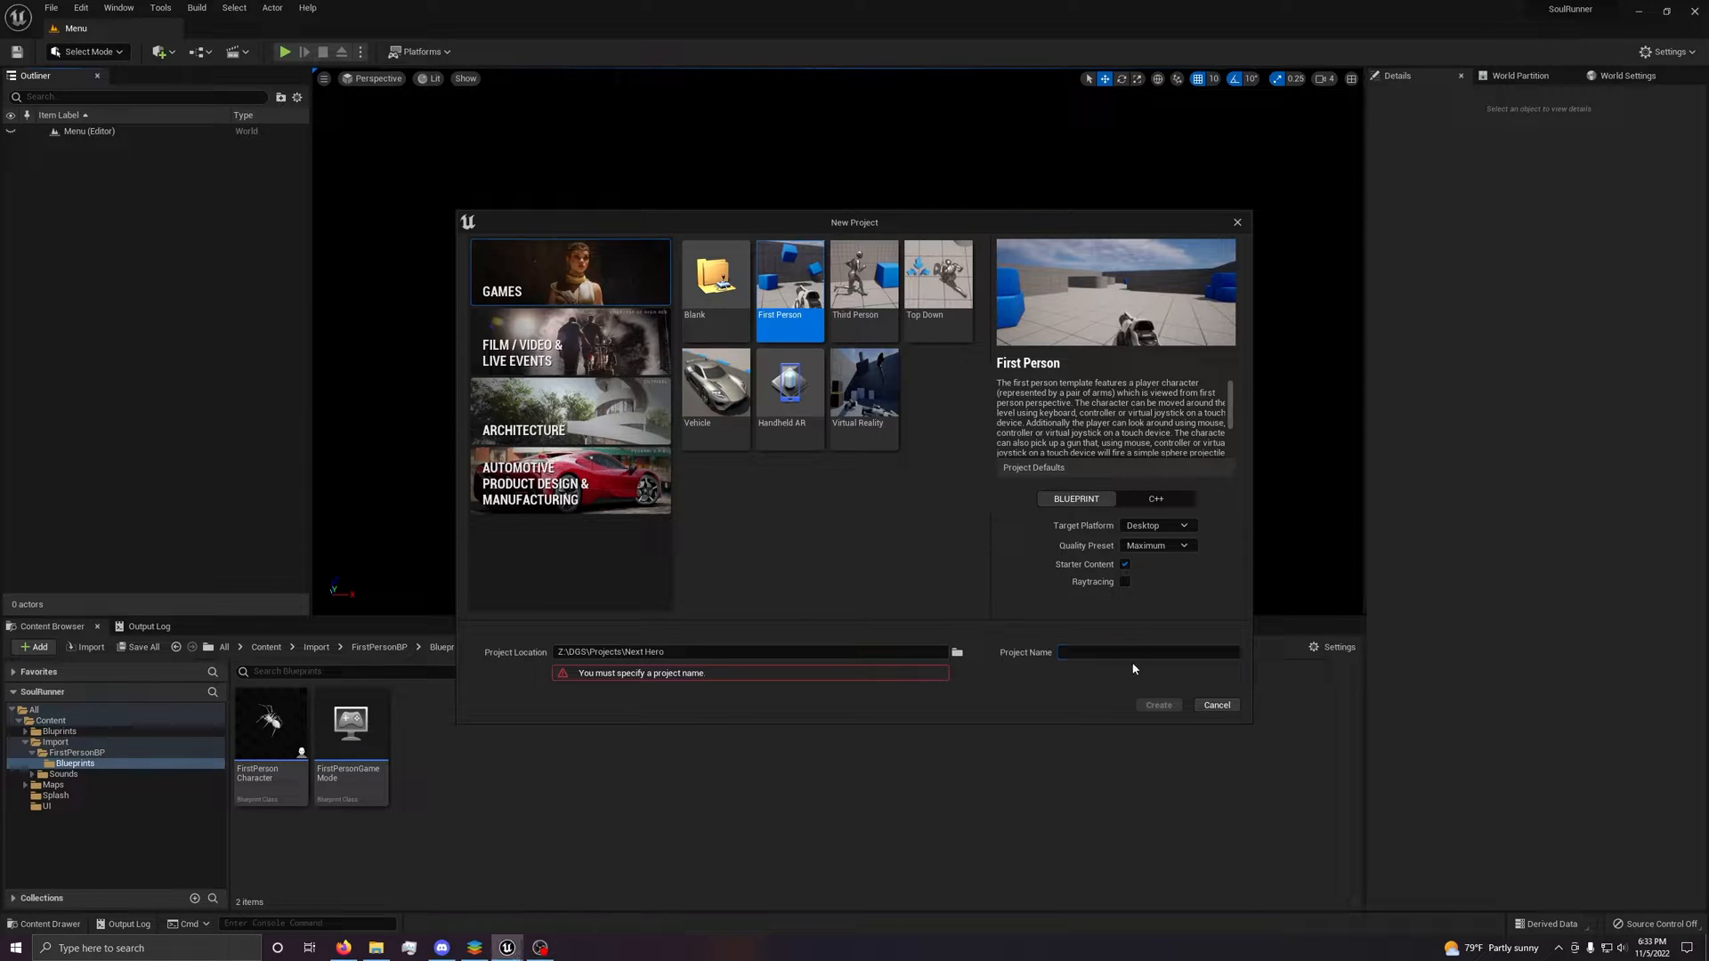
Create a Scalable First Person project named Test in a new Projects\Test folder.
click(1148, 651)
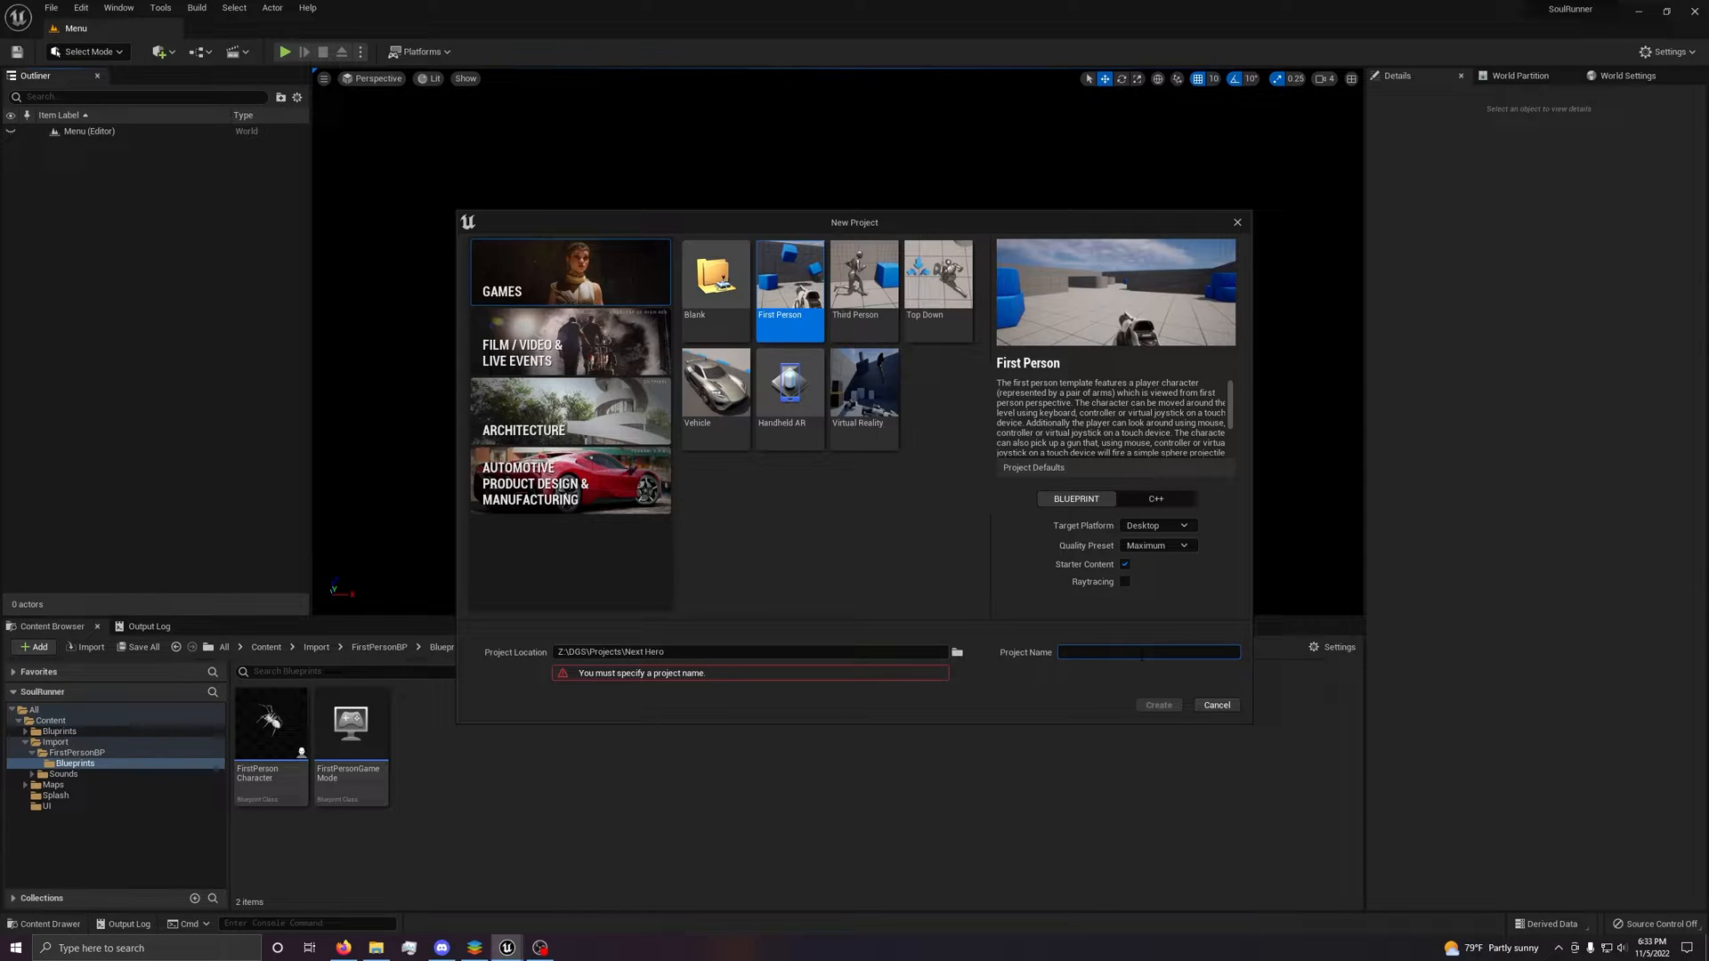
mouse_move(1064, 485)
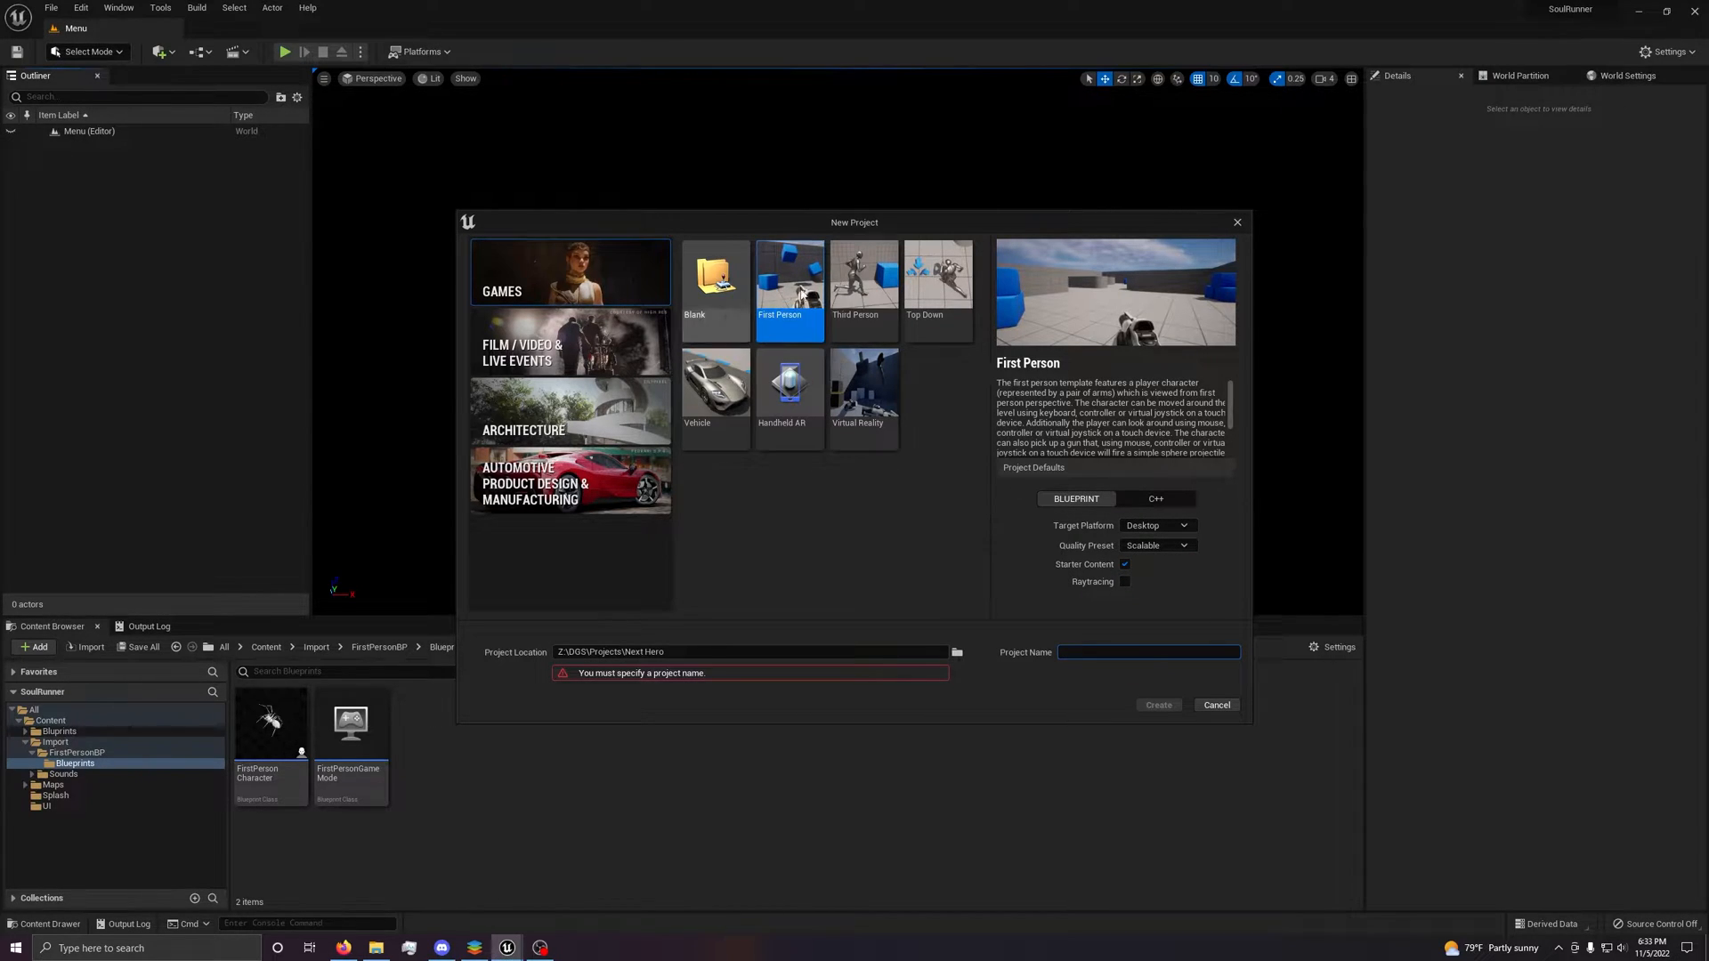
click(1155, 545)
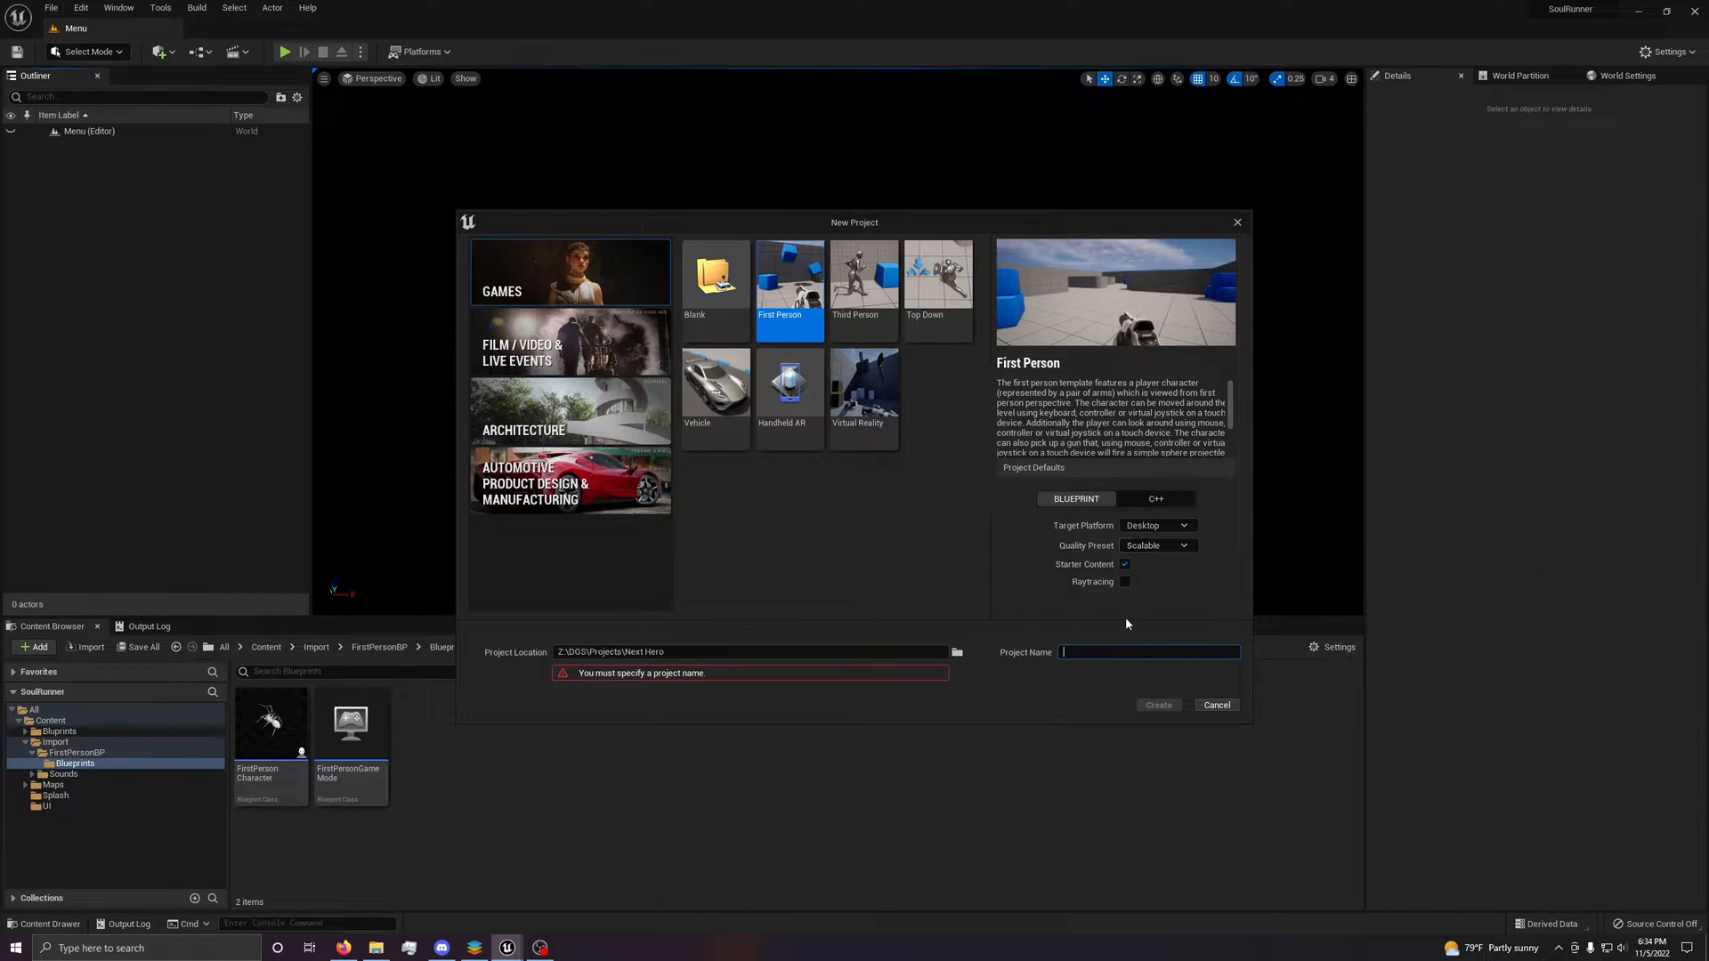
mouse_move(979, 312)
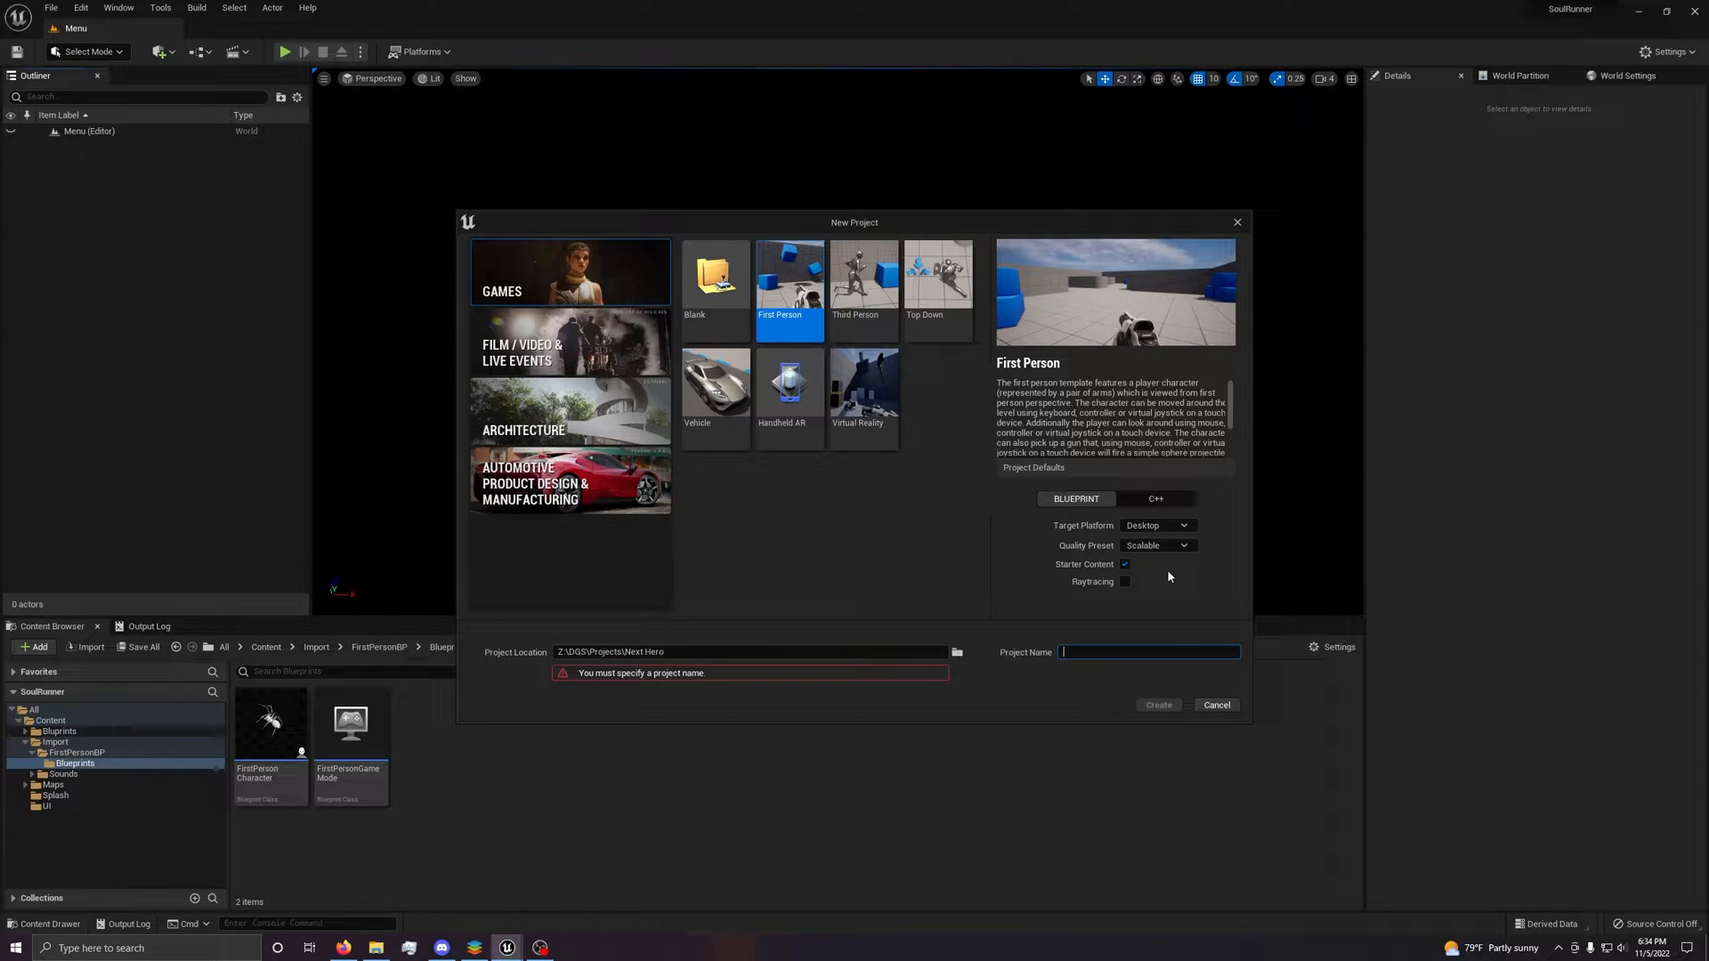
mouse_move(1111, 602)
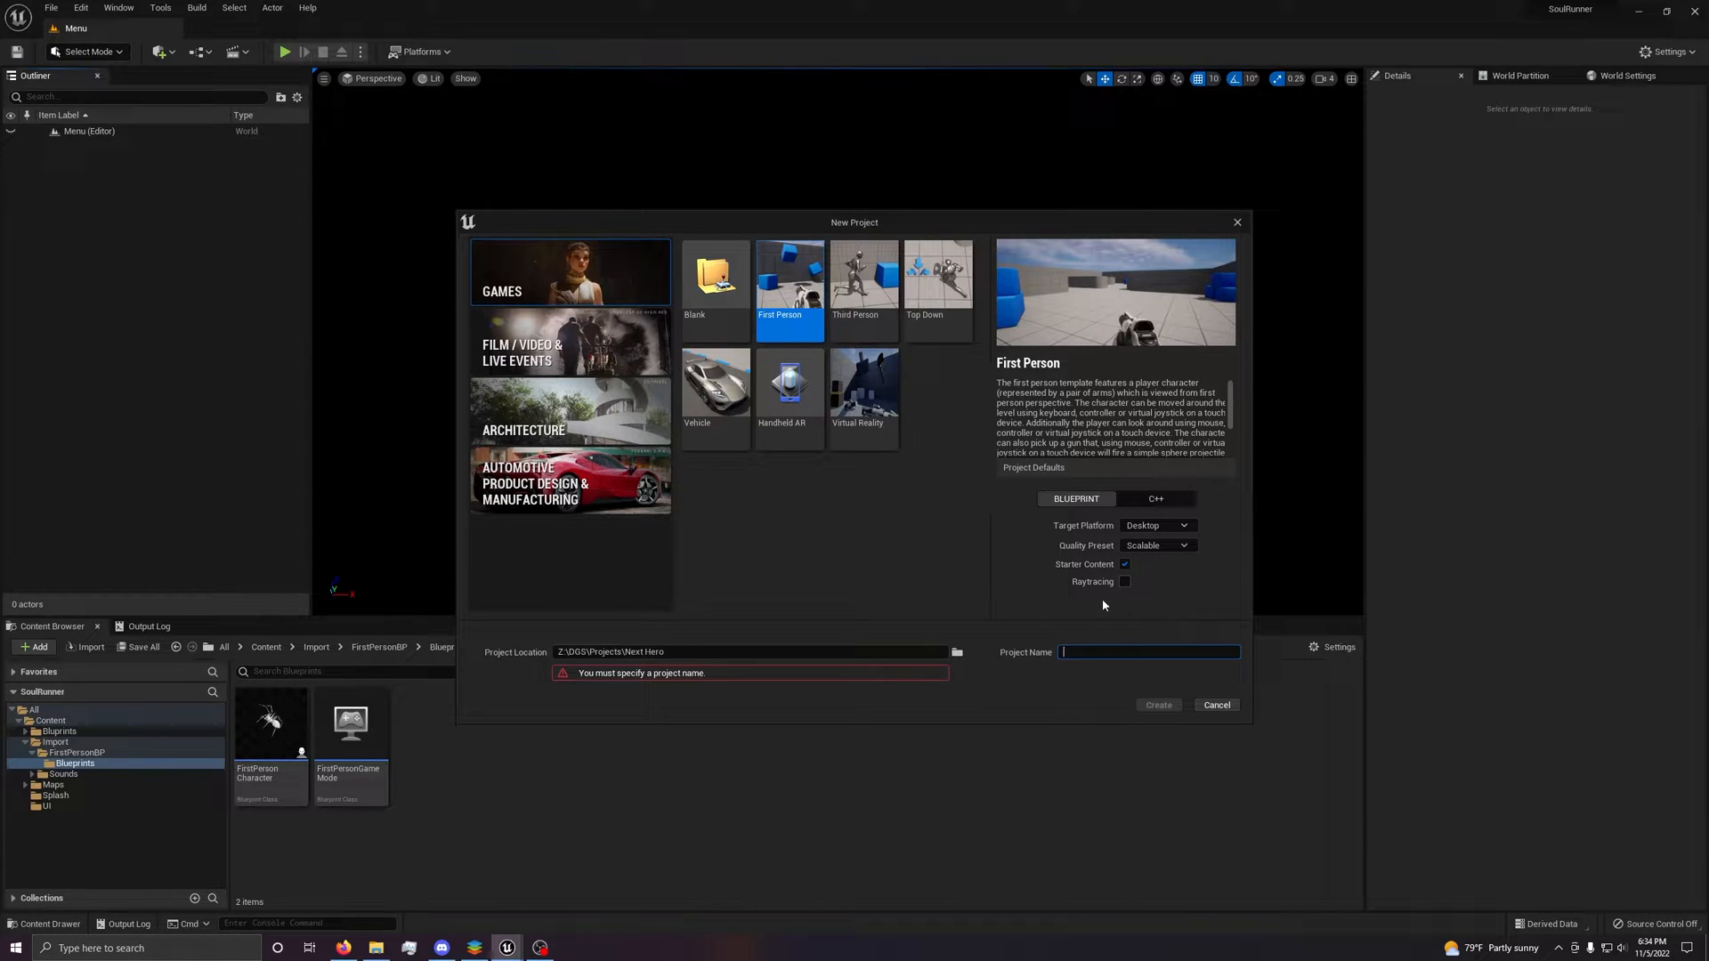
mouse_move(1045, 667)
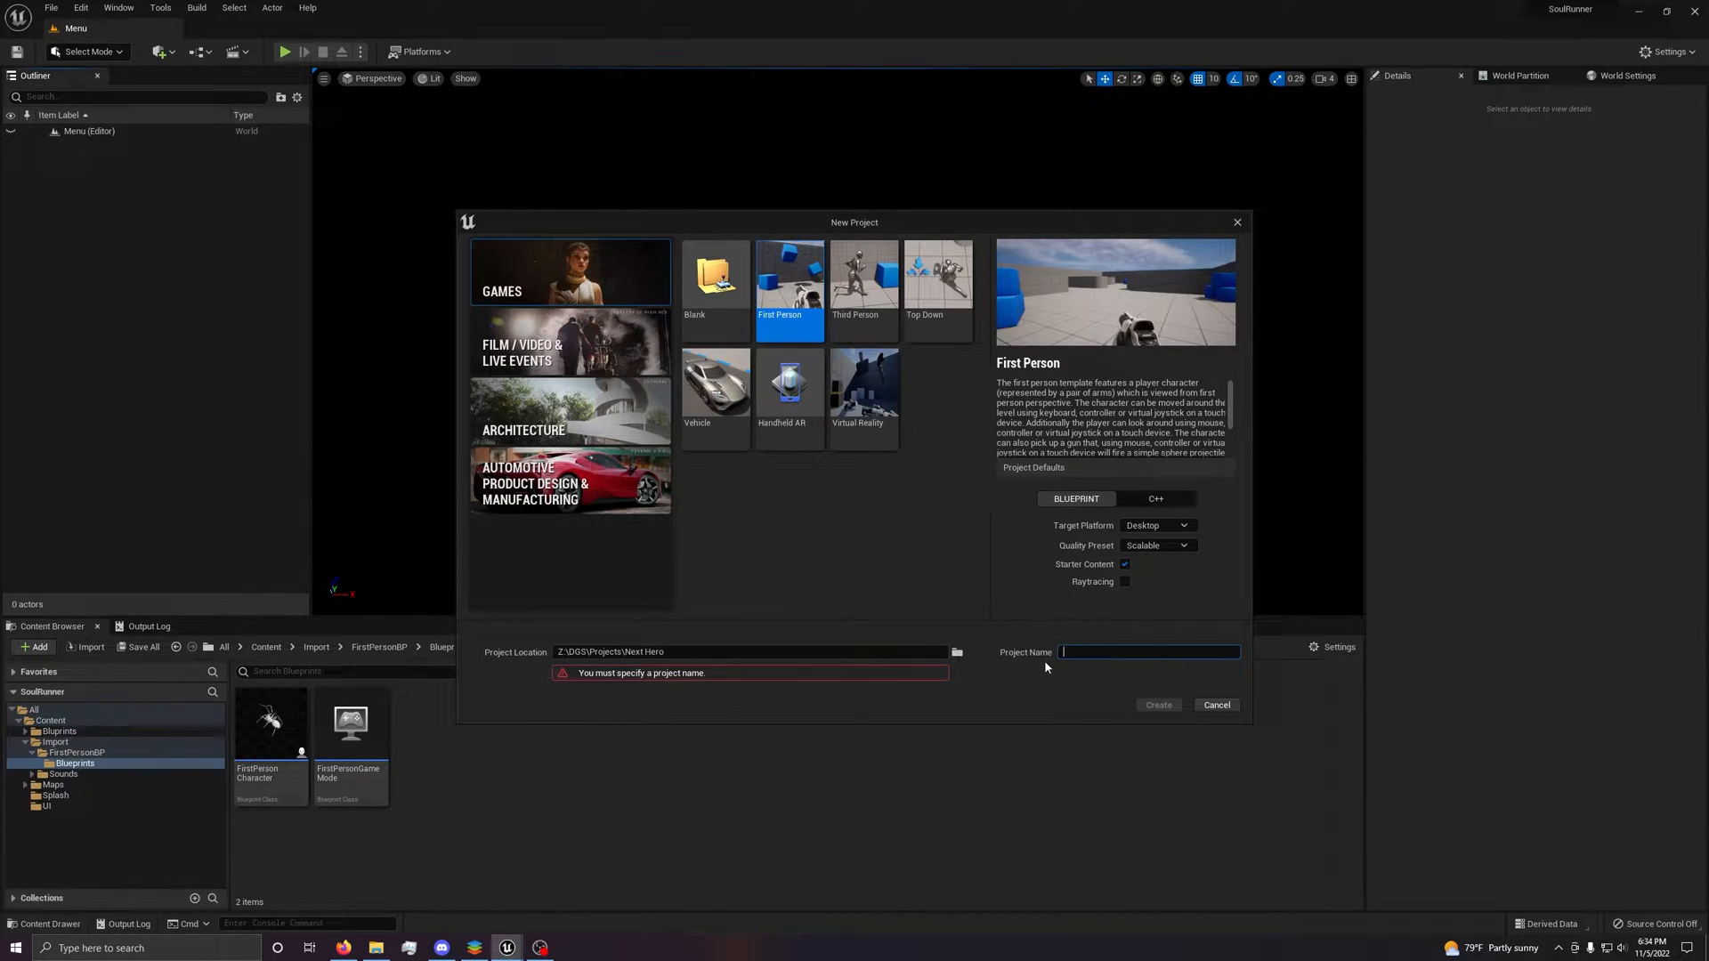
mouse_move(1001, 571)
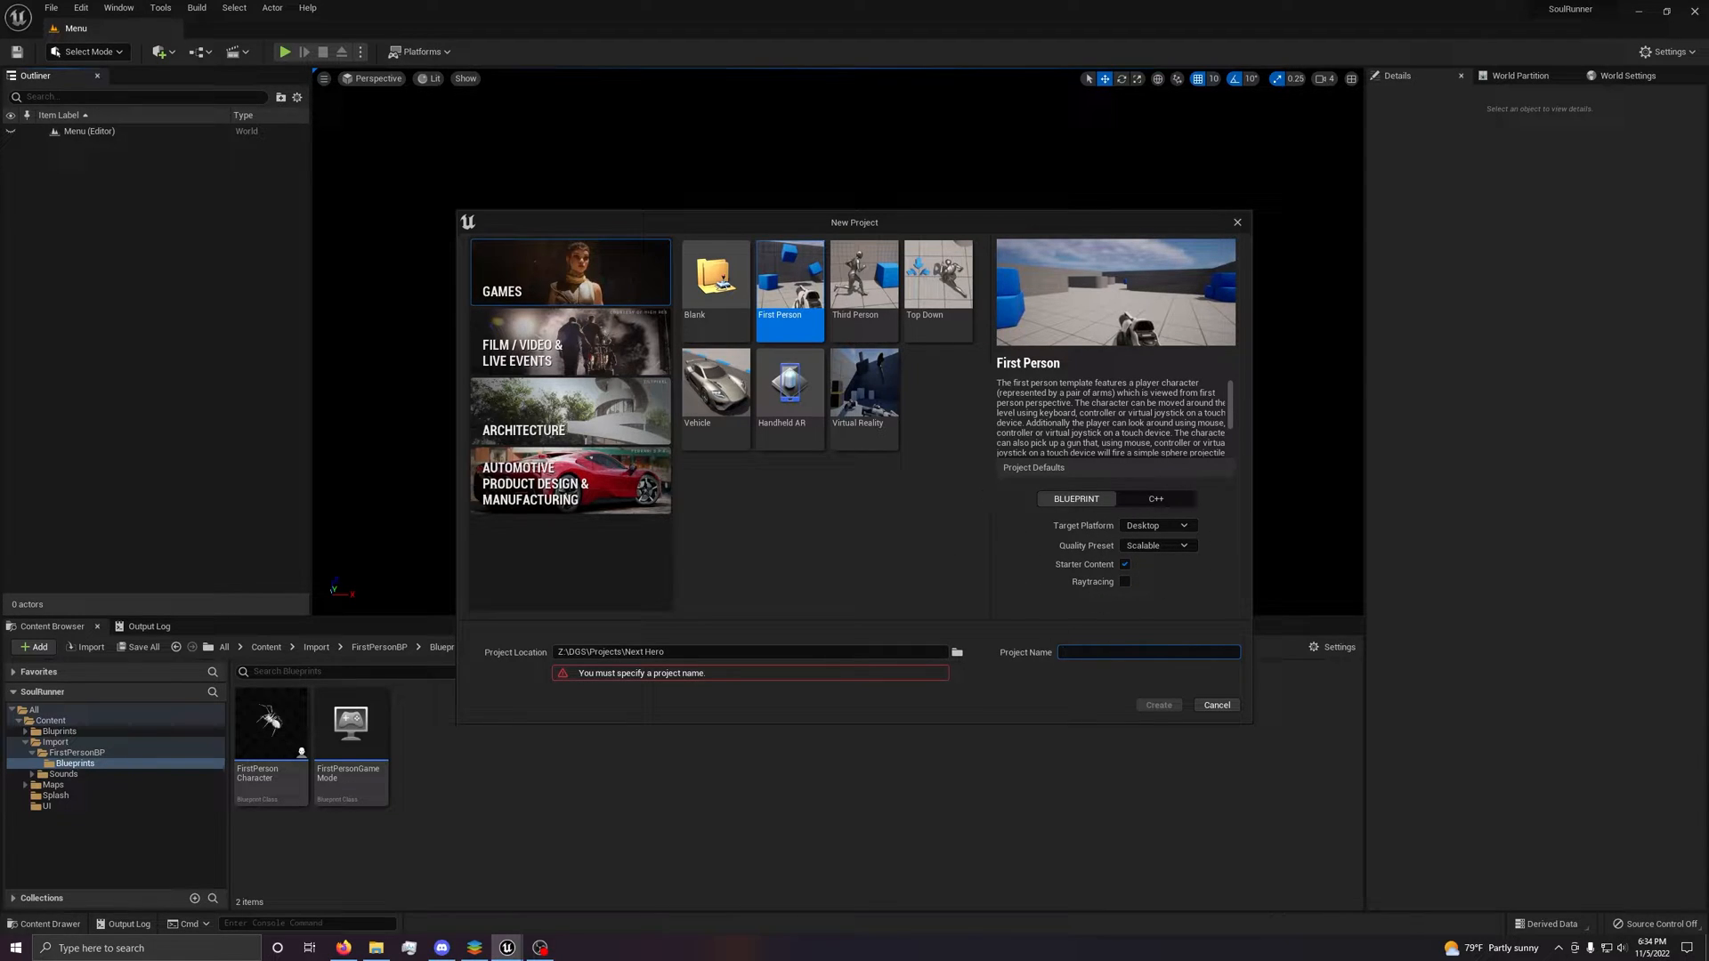
text(Test)
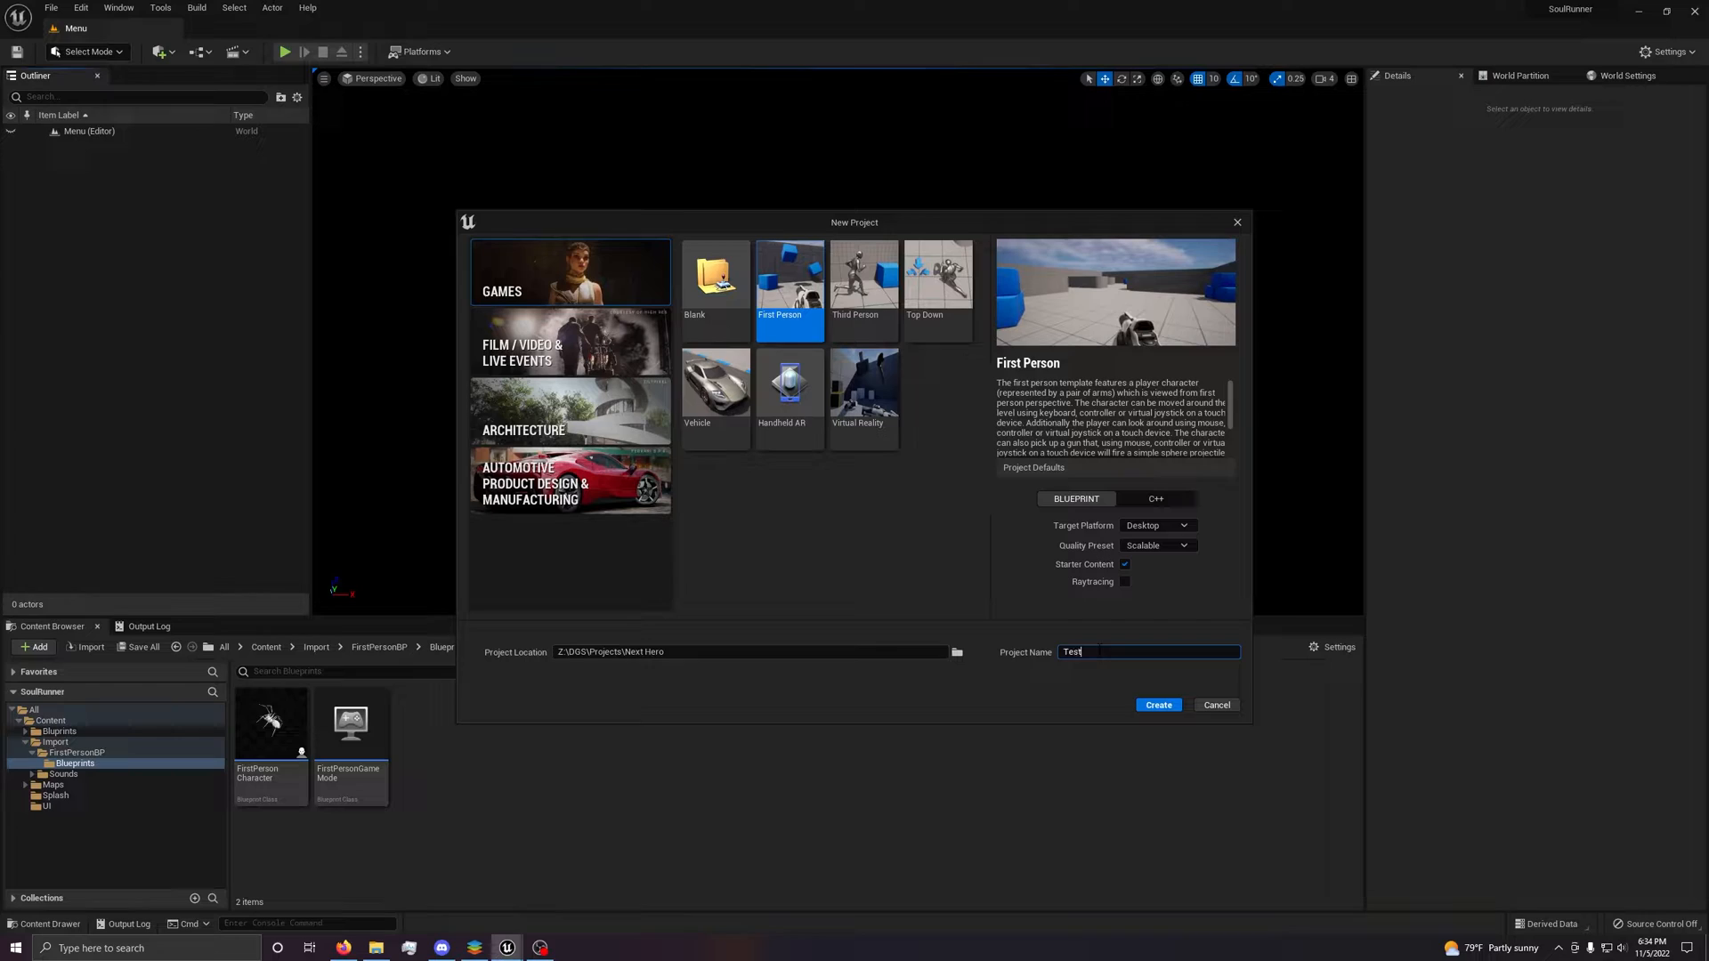
click(956, 651)
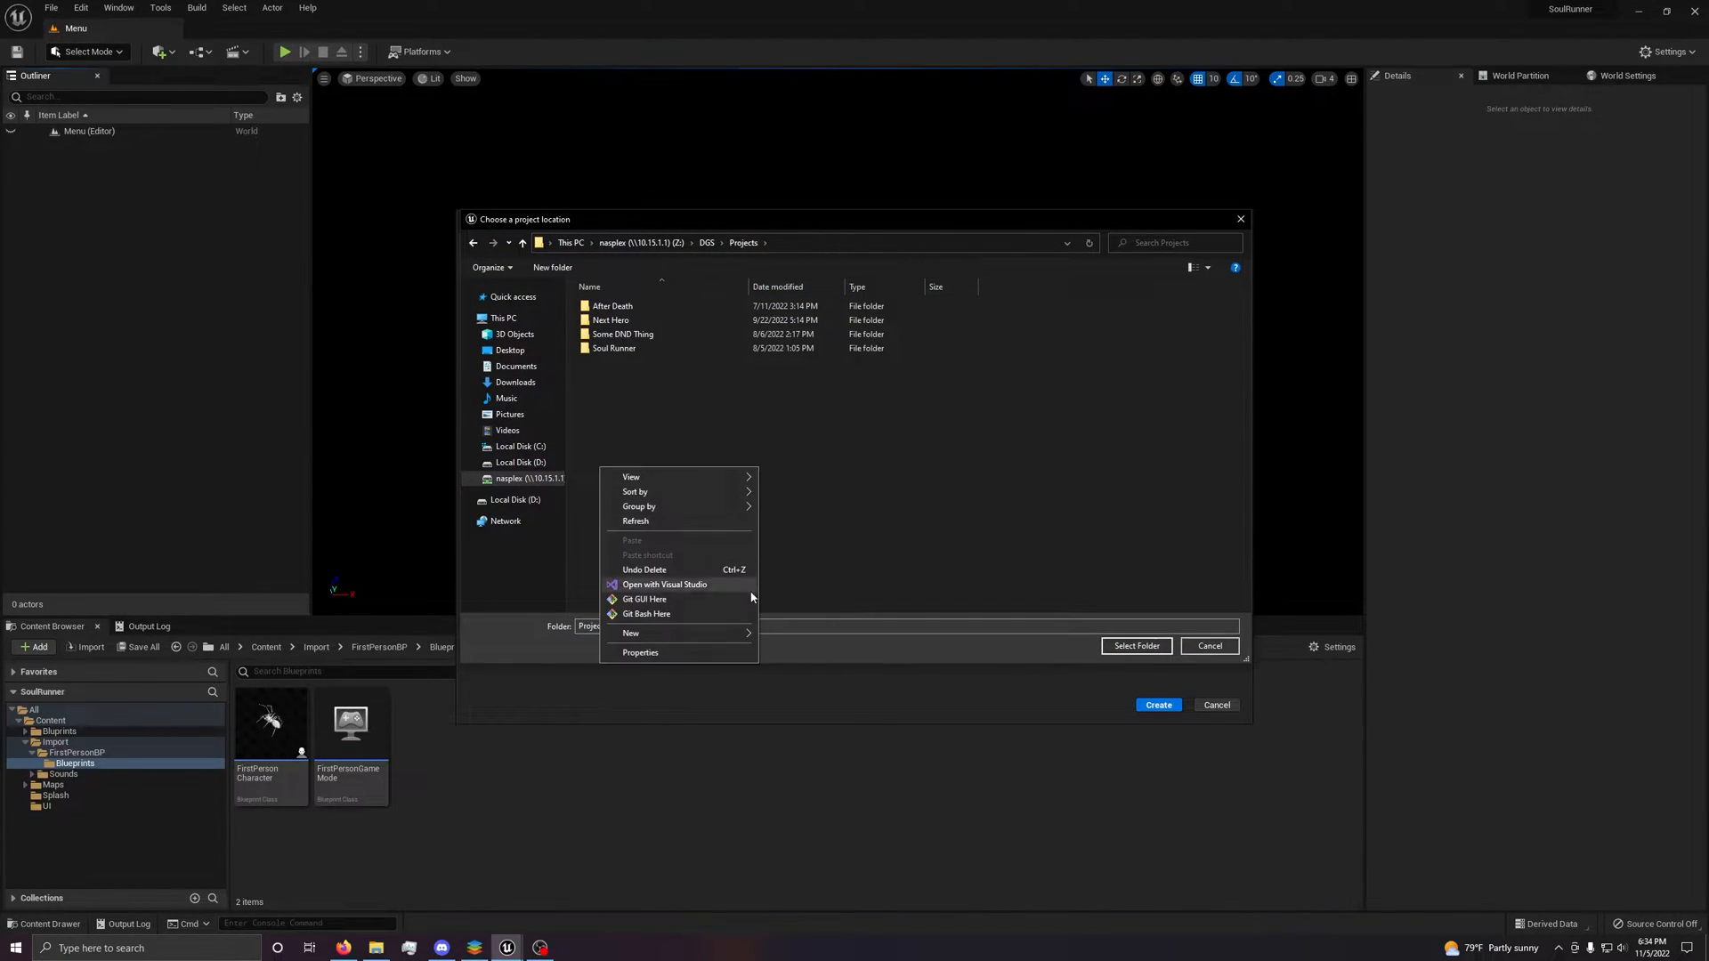
click(631, 633)
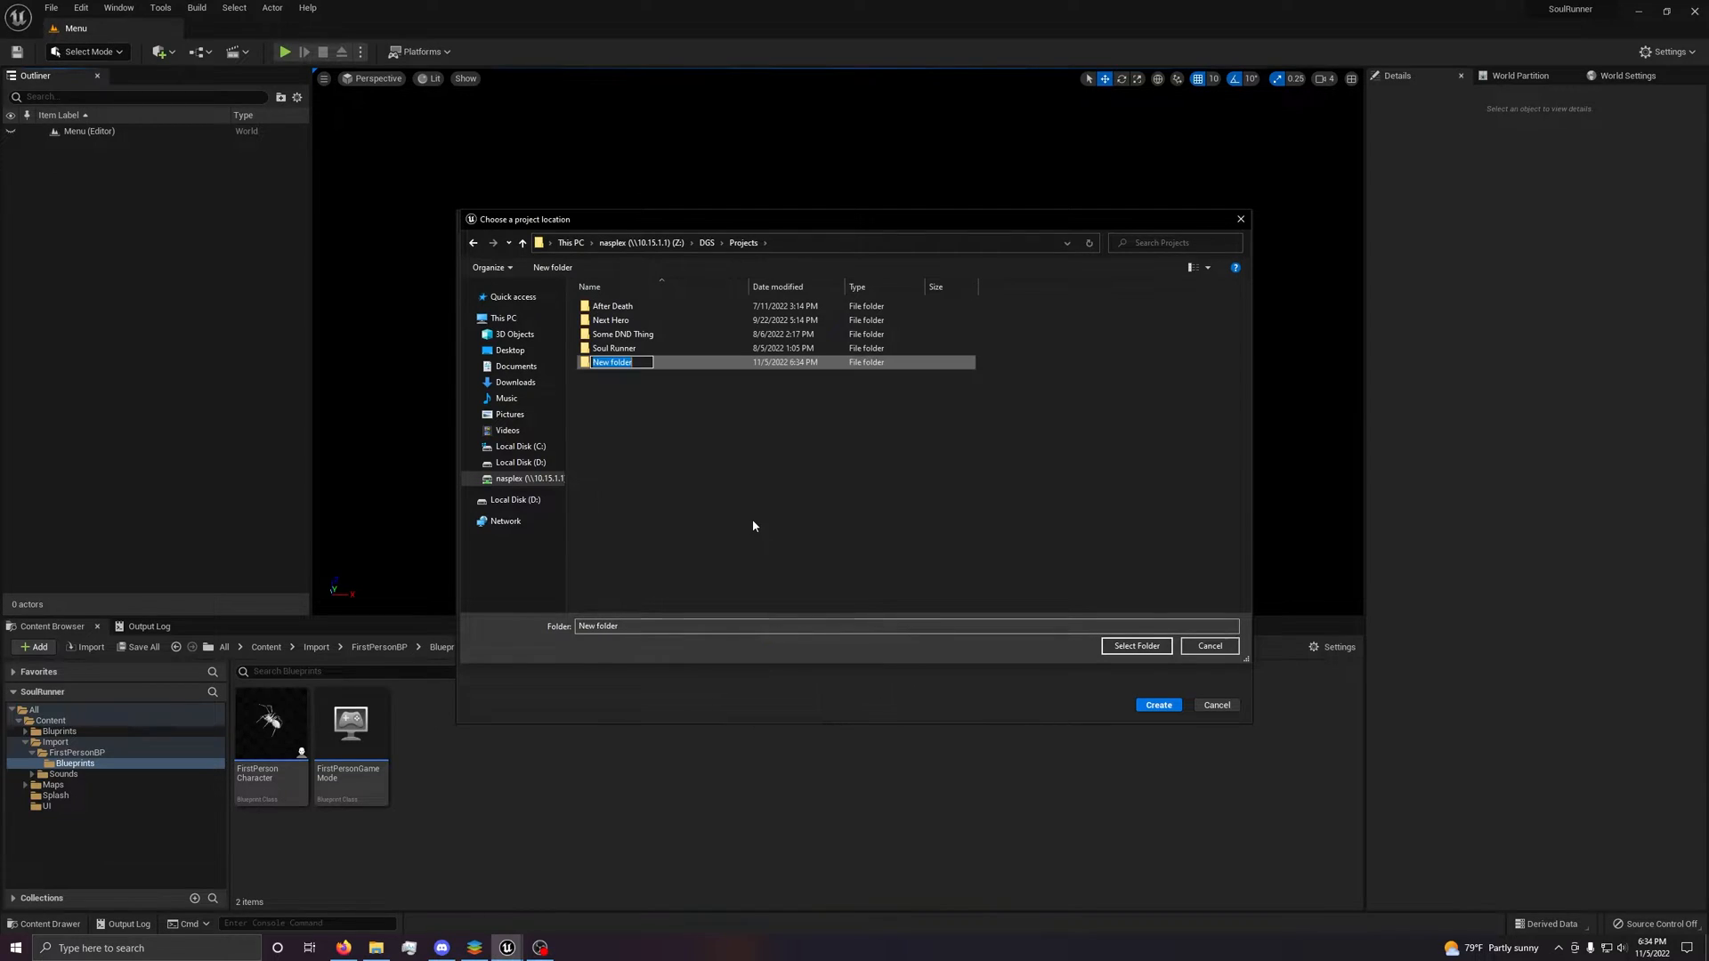
text(Test)
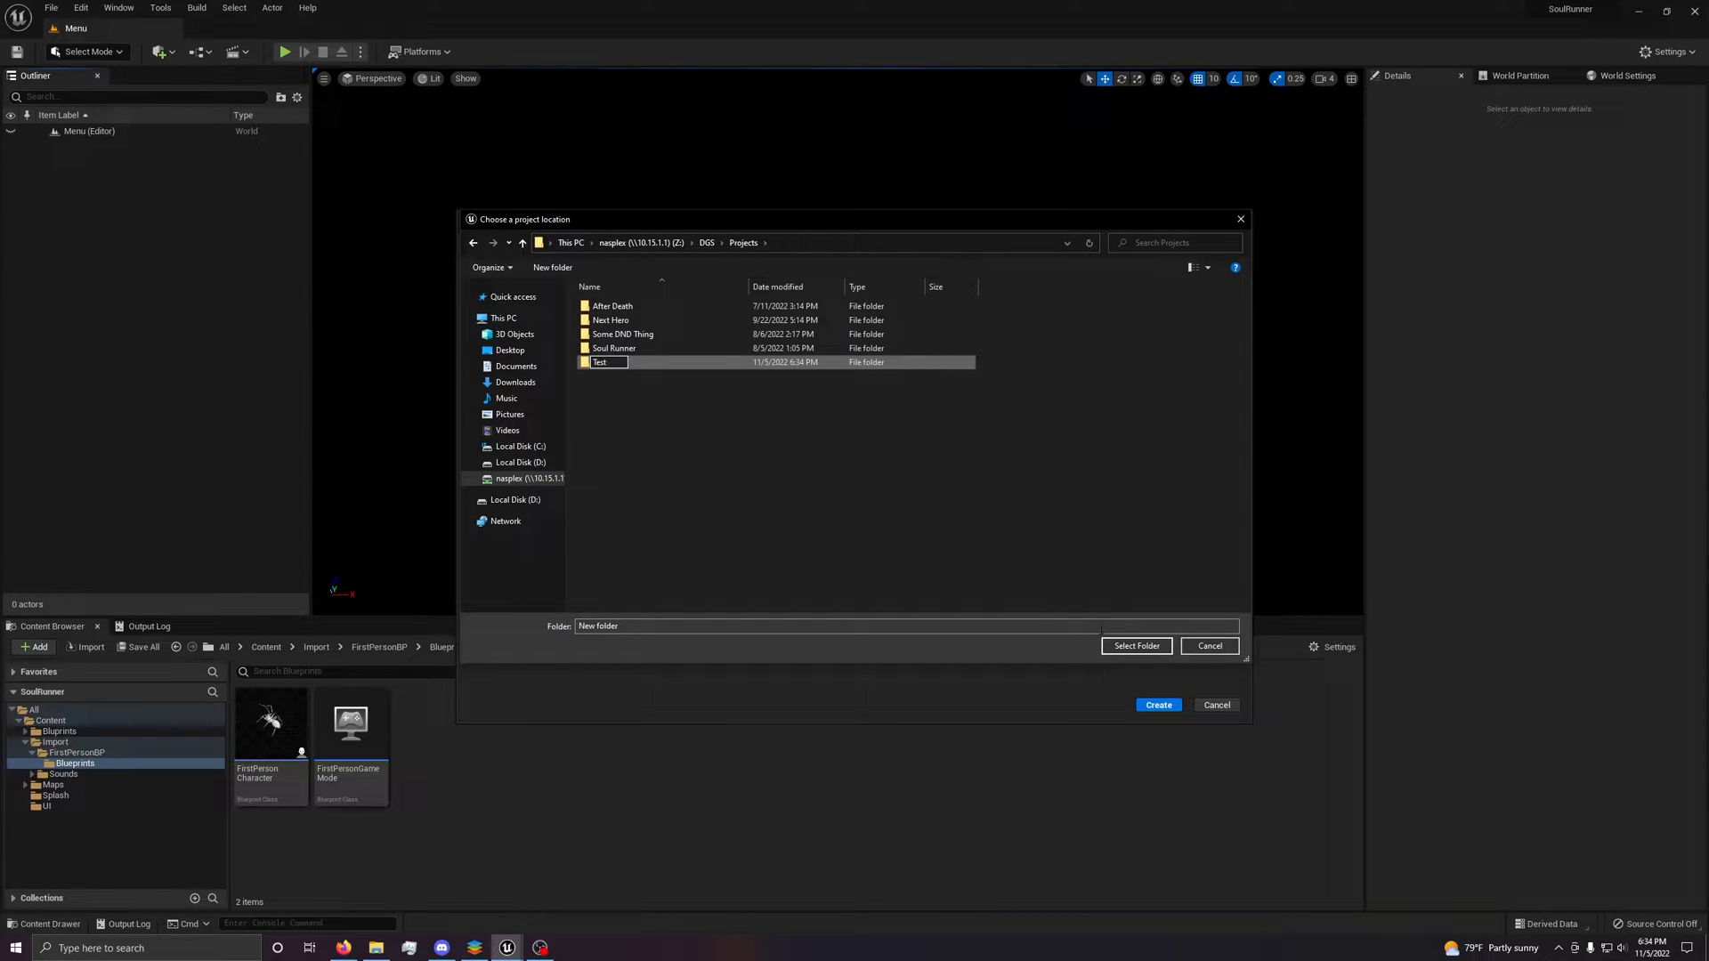
click(1136, 646)
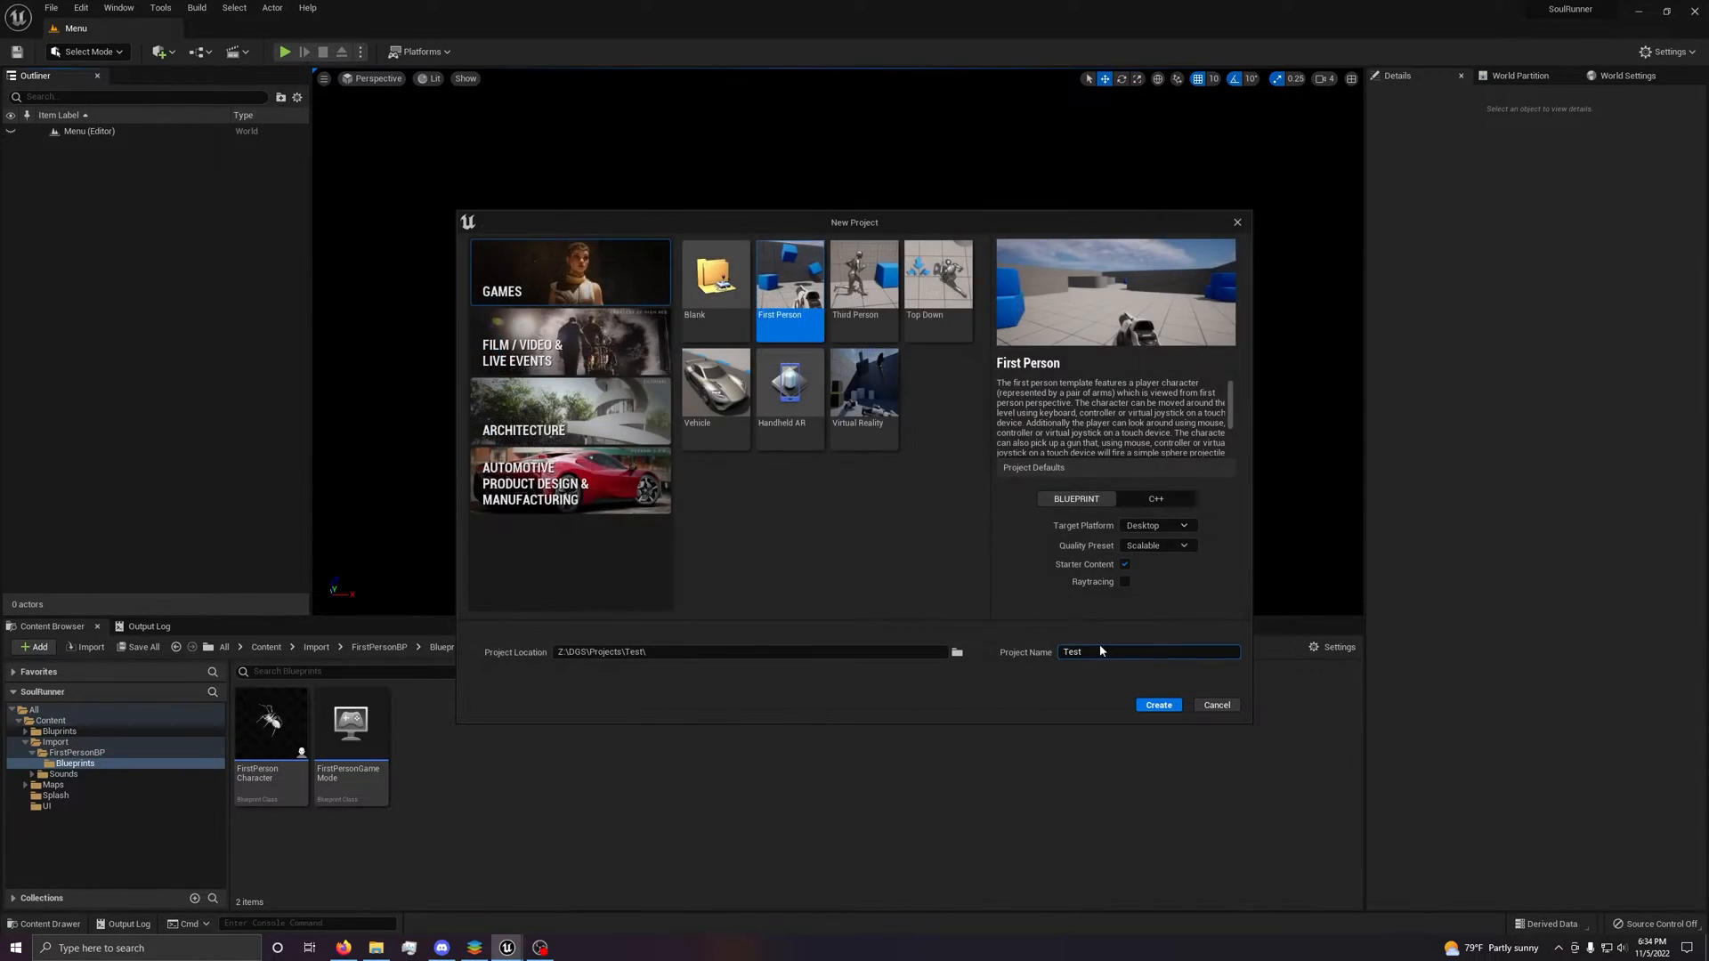
click(1157, 705)
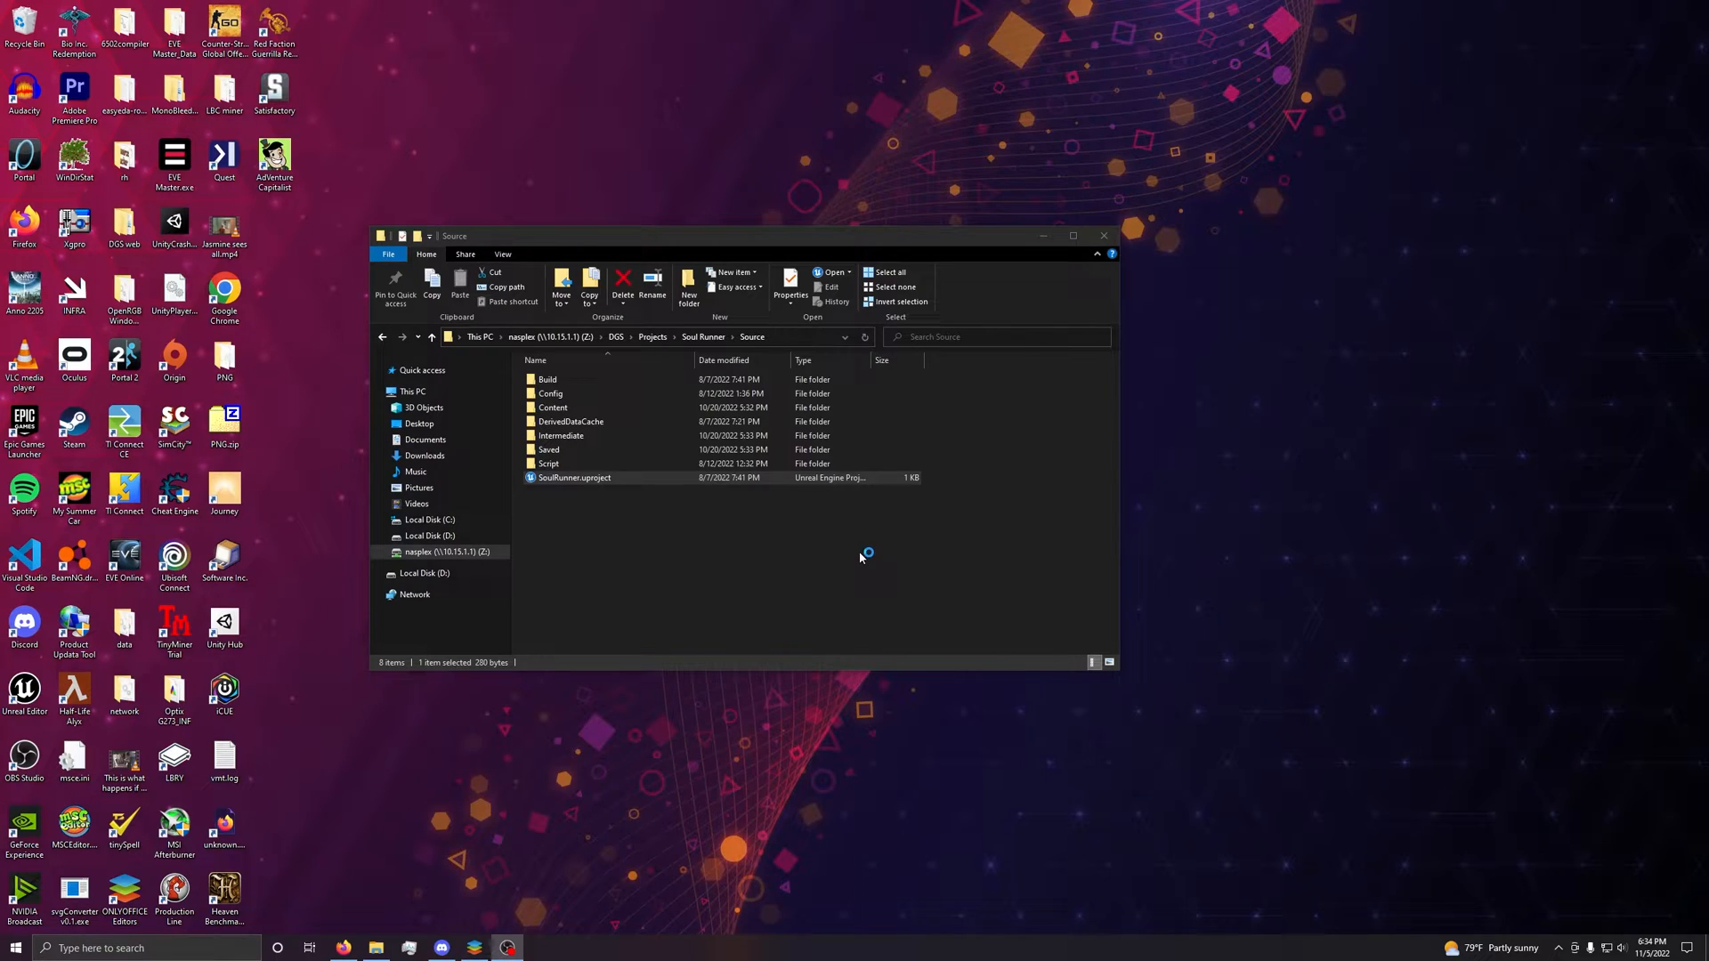
Launch the Test project and load its First Person template map.
double_click(574, 477)
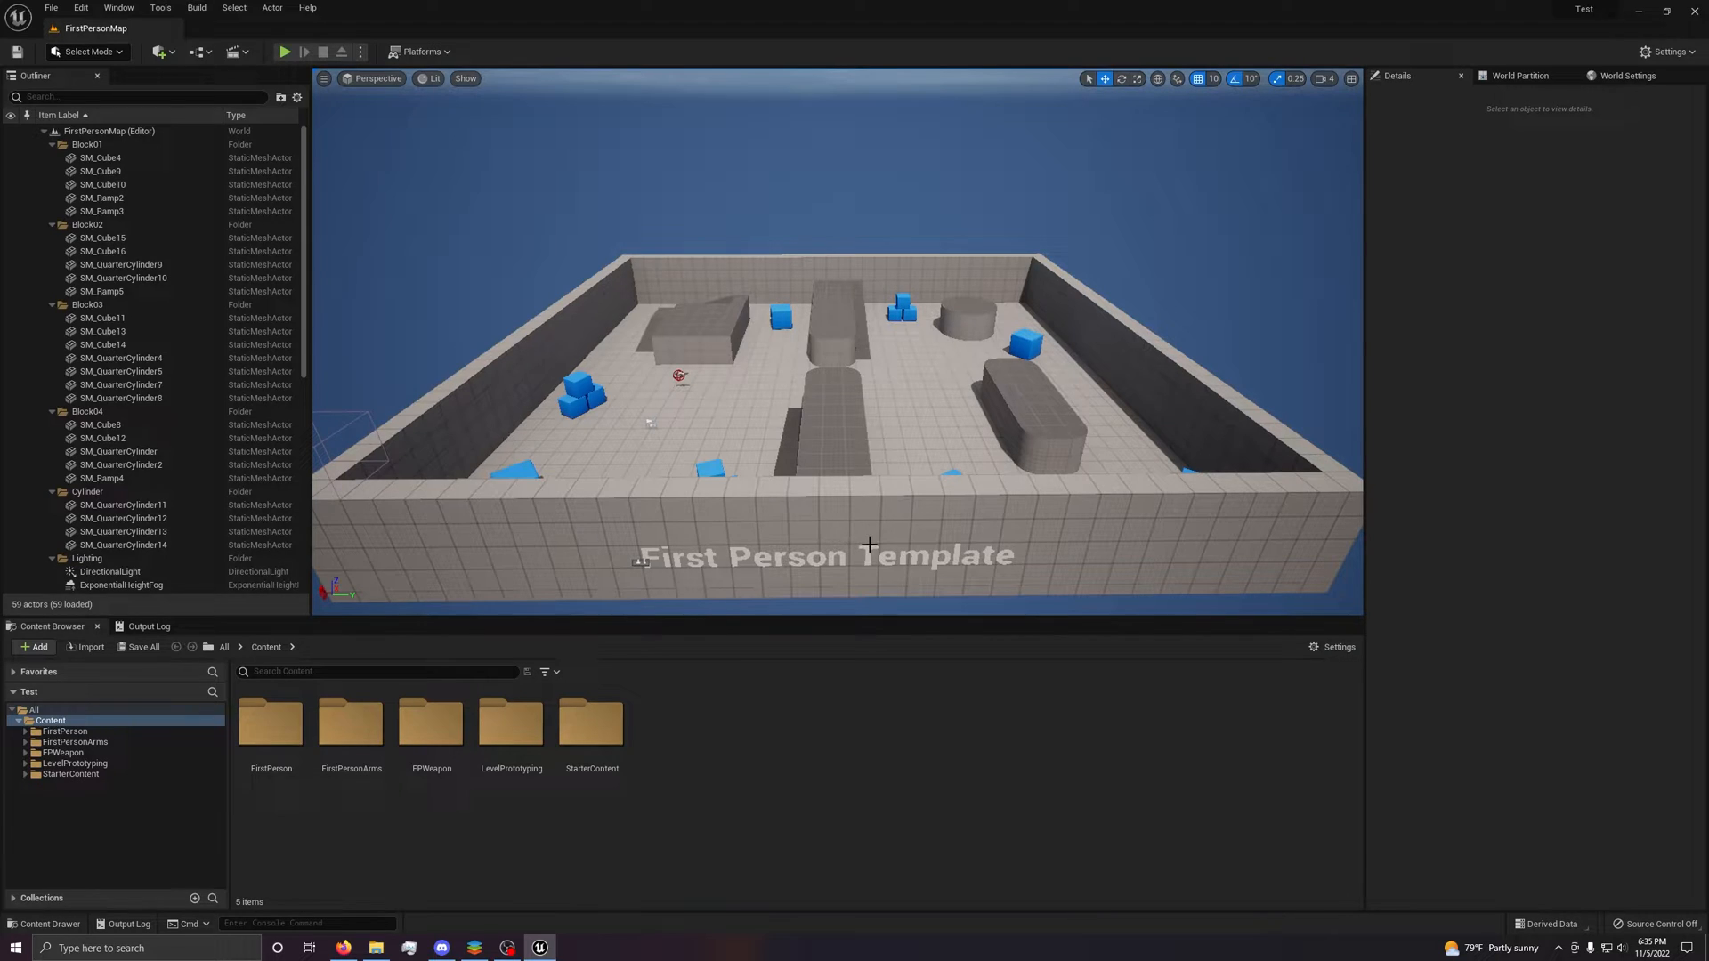
mouse_move(981, 261)
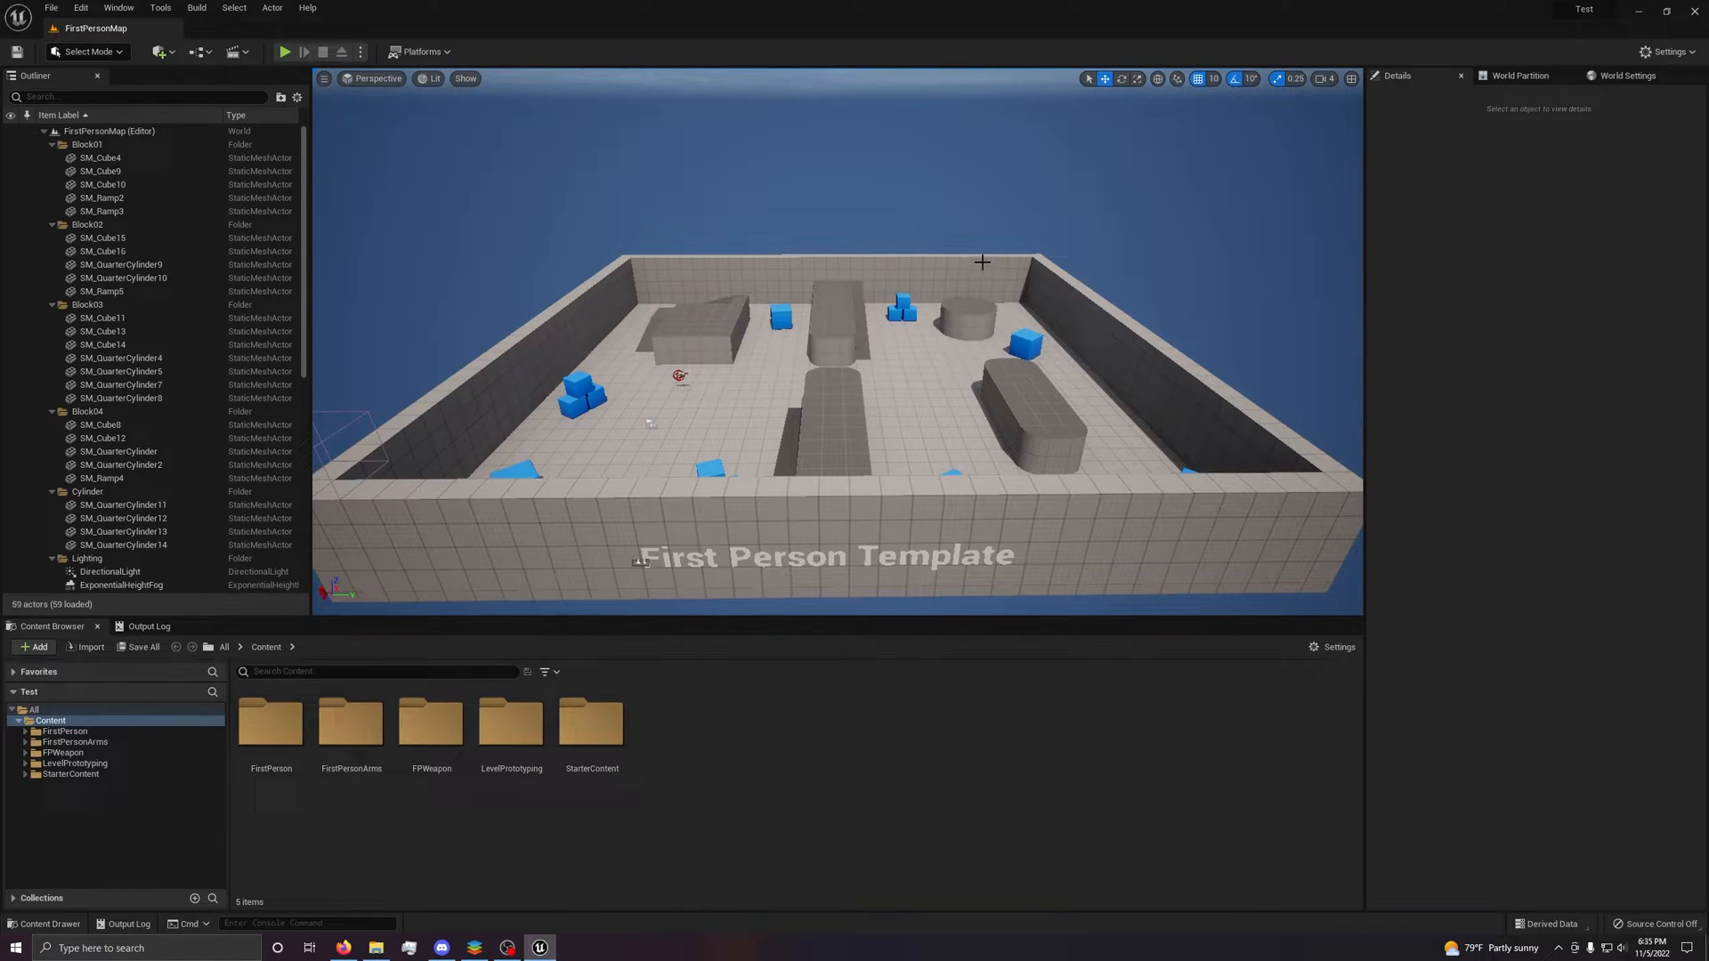
mouse_move(703, 357)
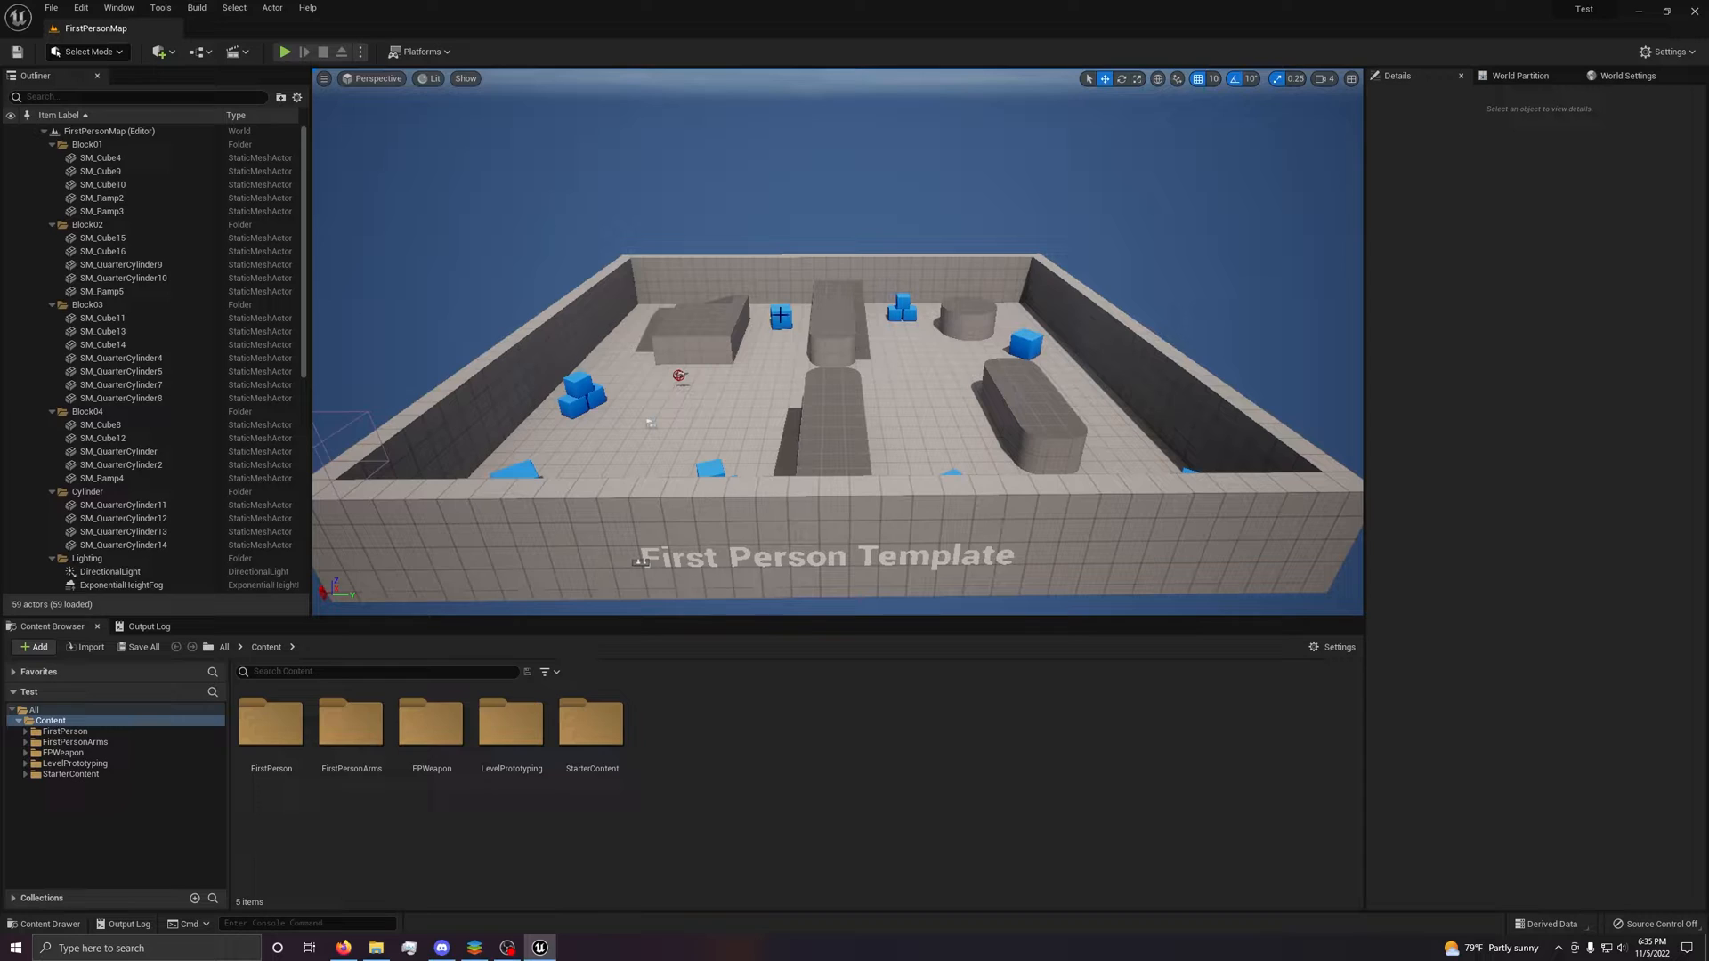
mouse_move(1098, 210)
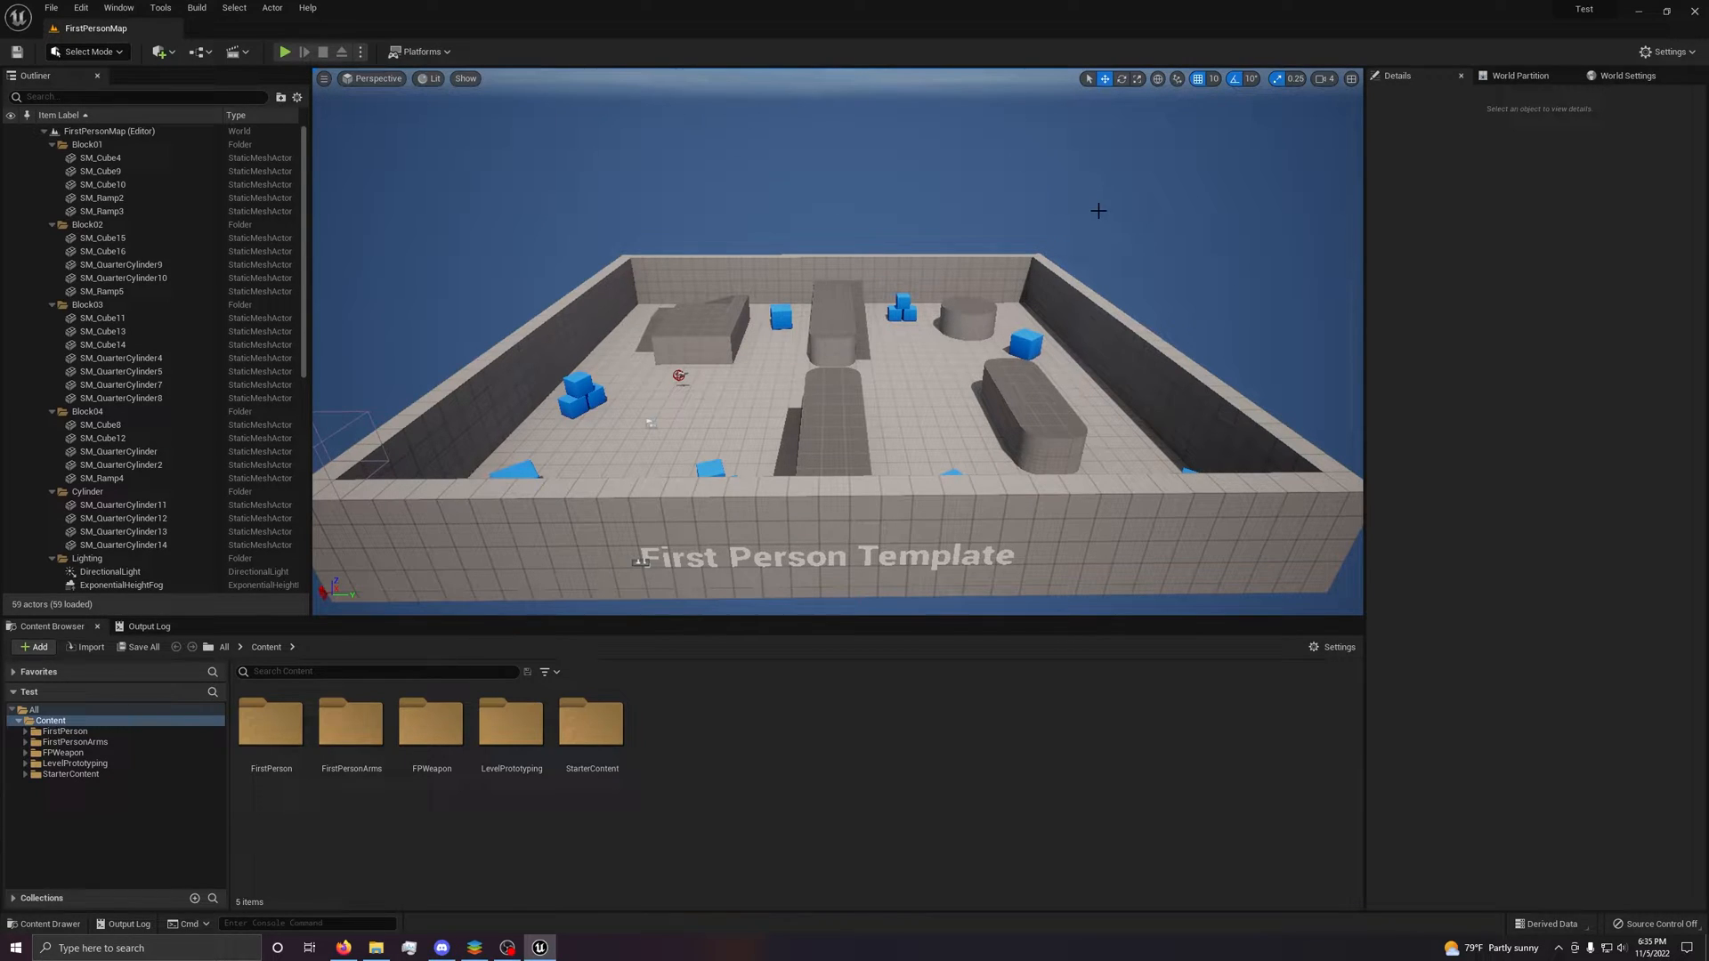
mouse_move(945, 253)
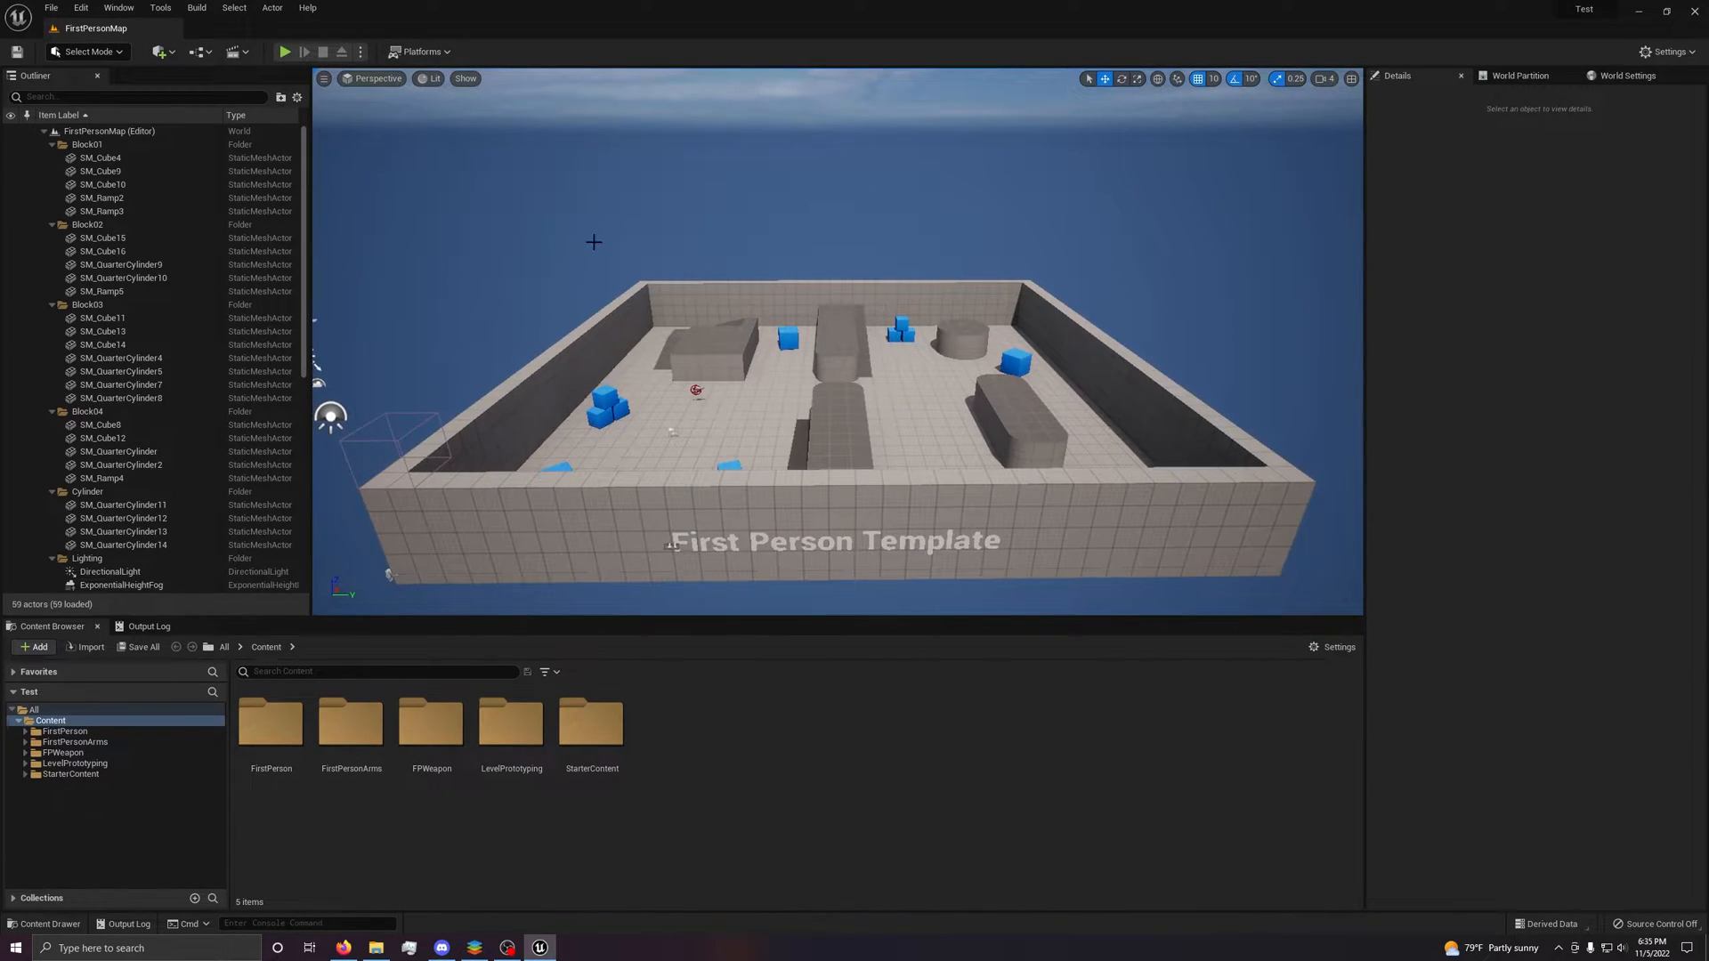
mouse_move(848, 149)
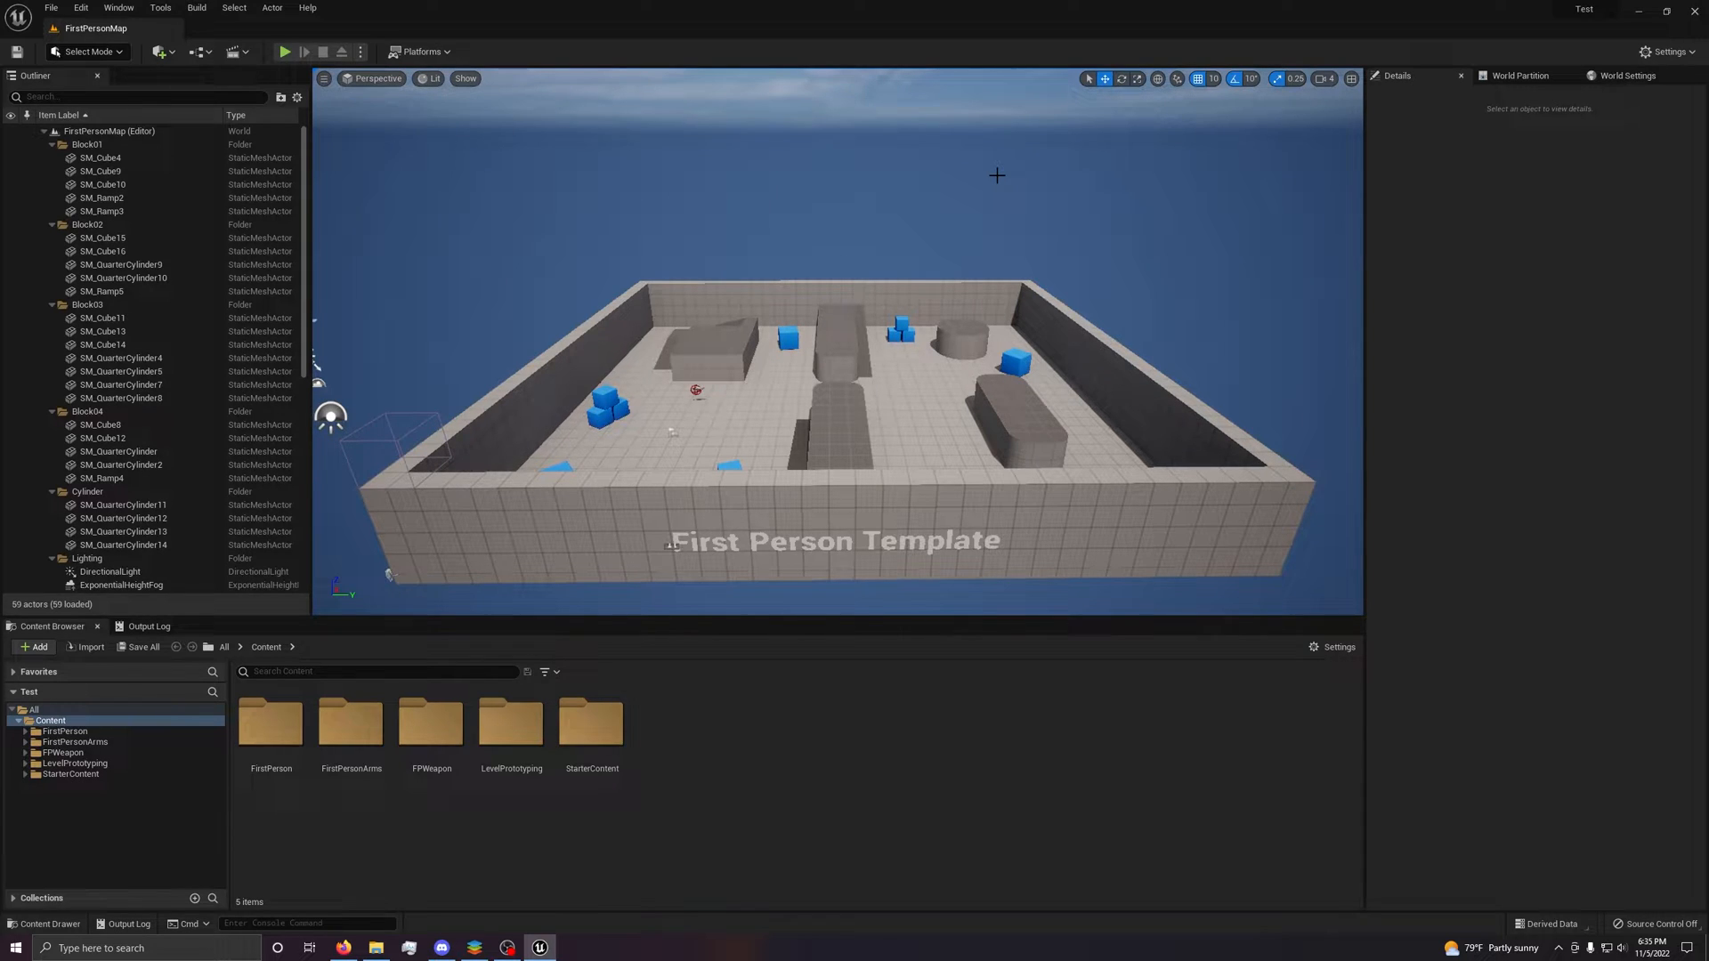
mouse_move(990, 167)
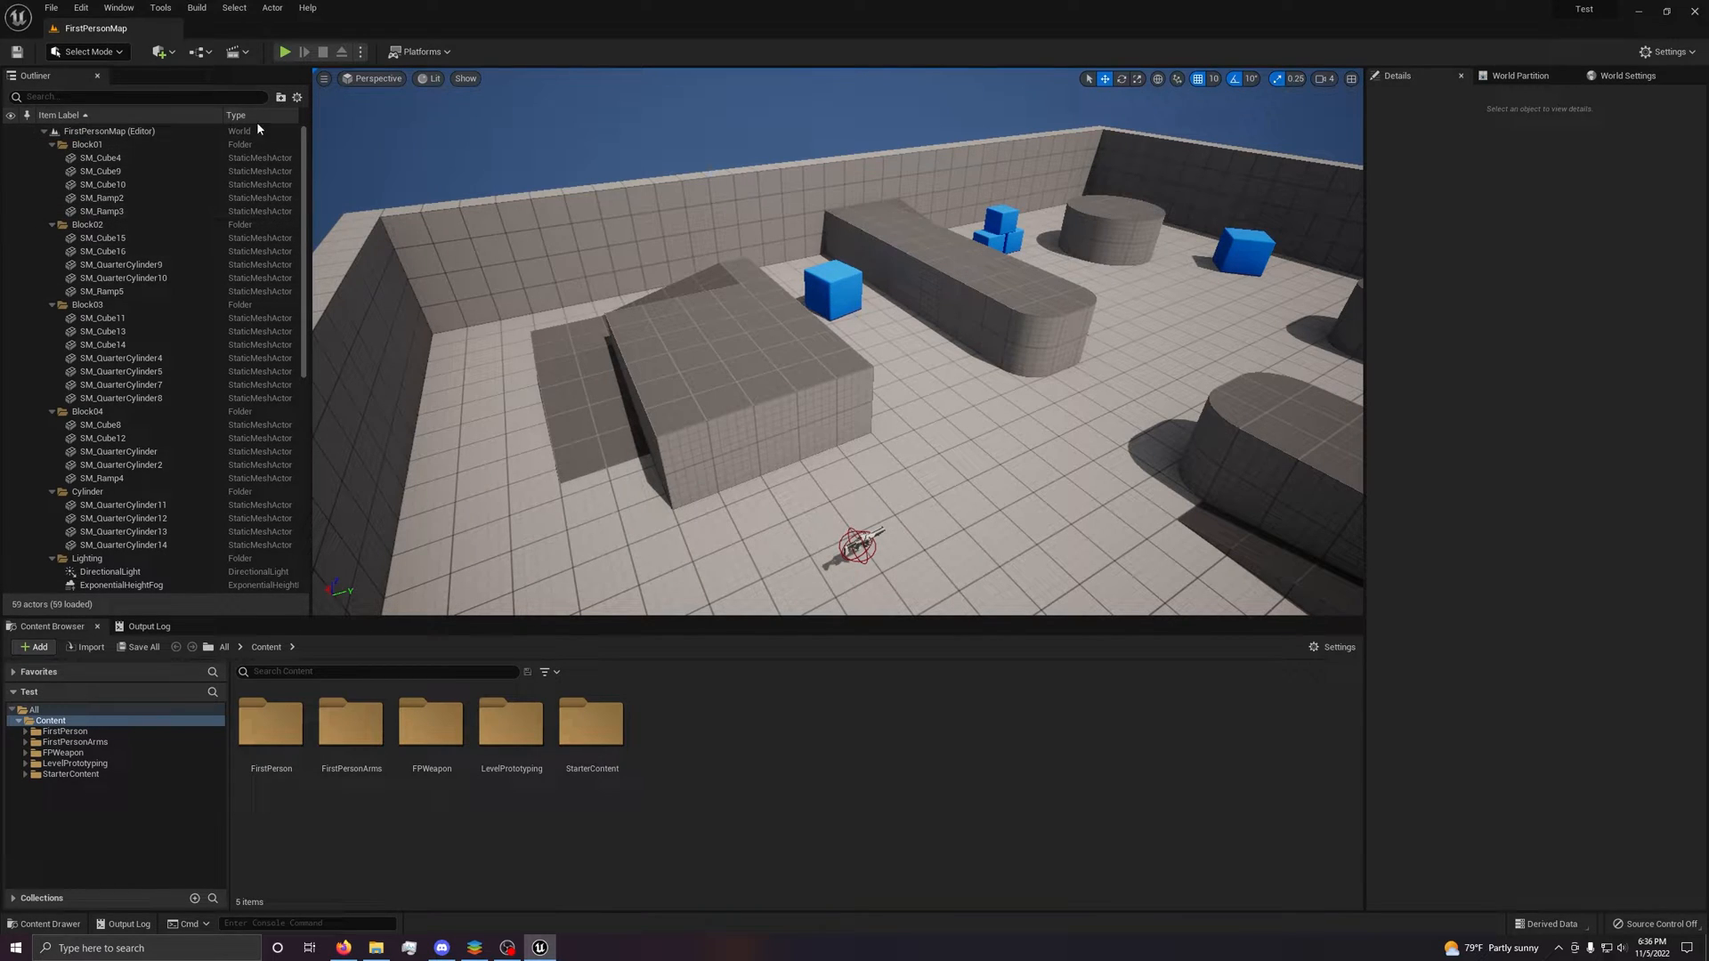
Collapse the Block and remaining actor folders in the Outliner, and show the Output Log.
scroll(down, 3)
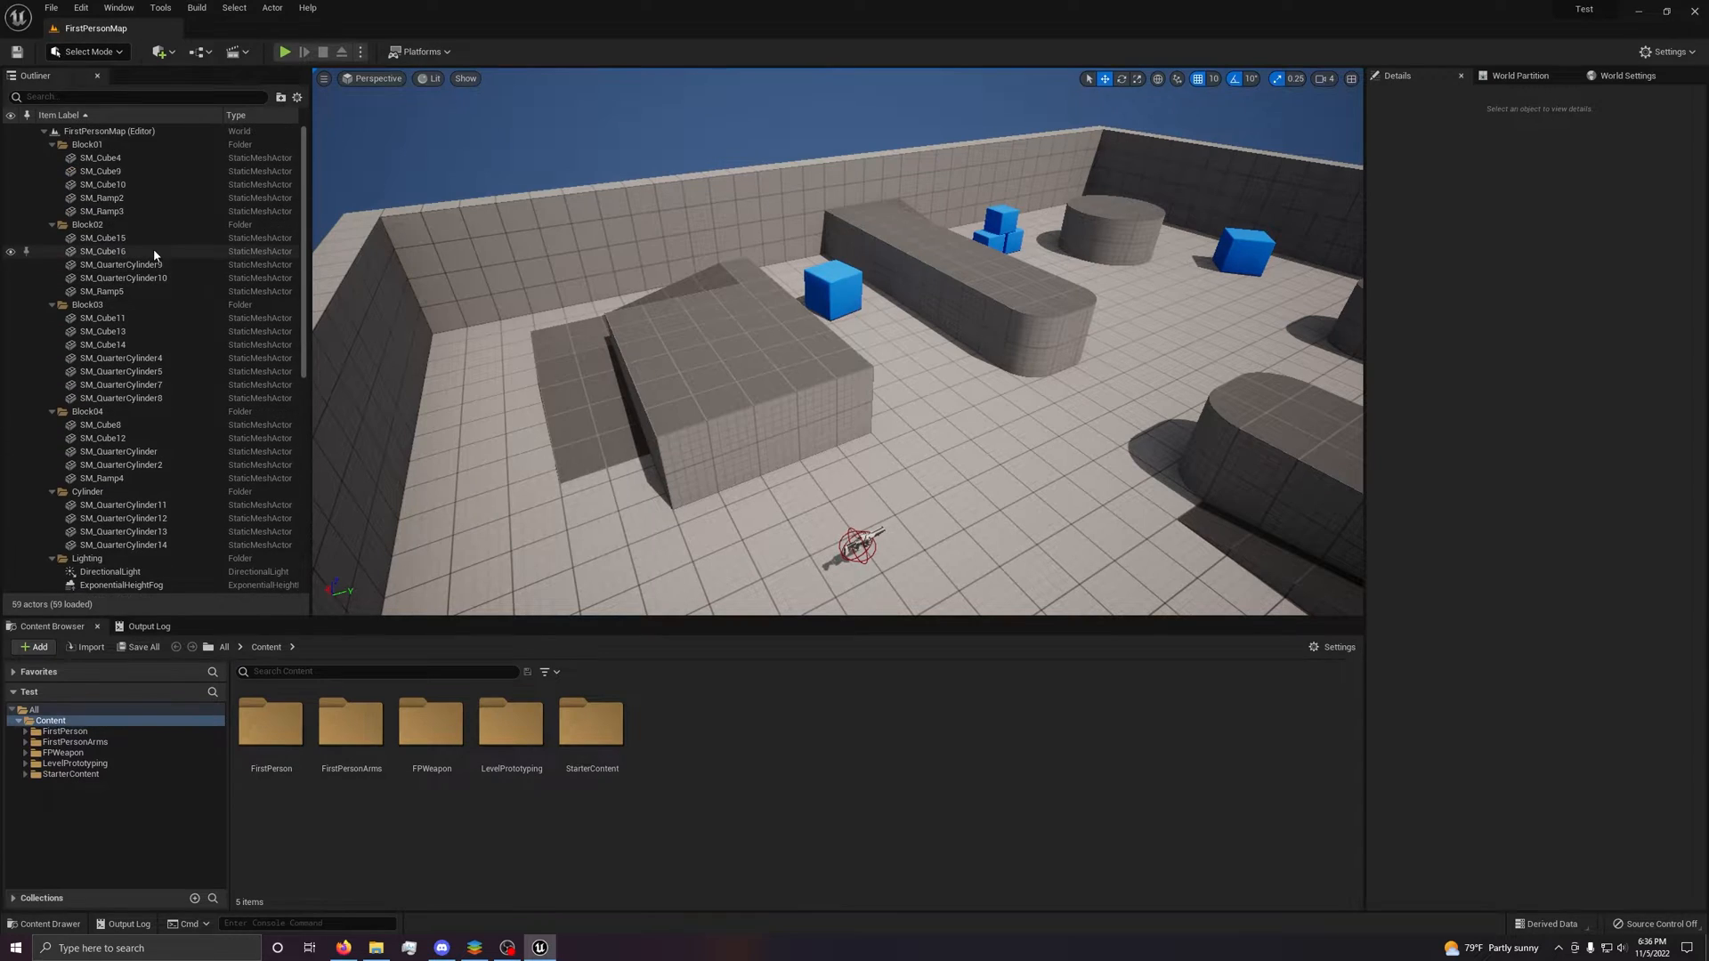
click(53, 144)
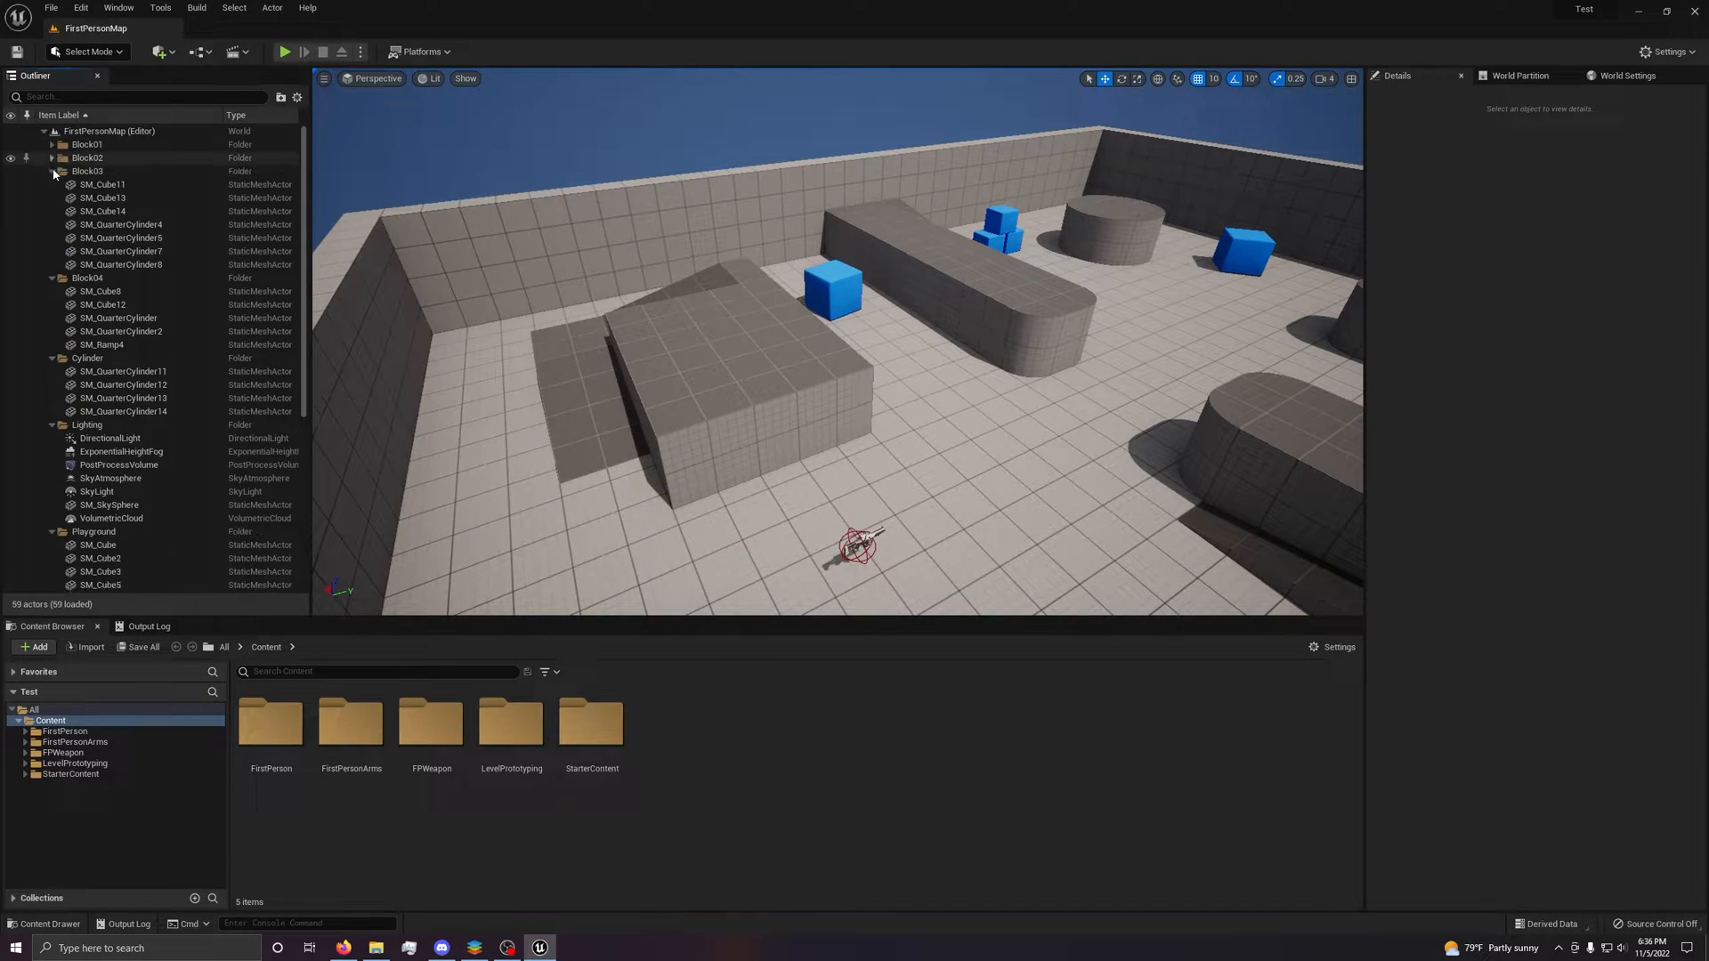
click(52, 171)
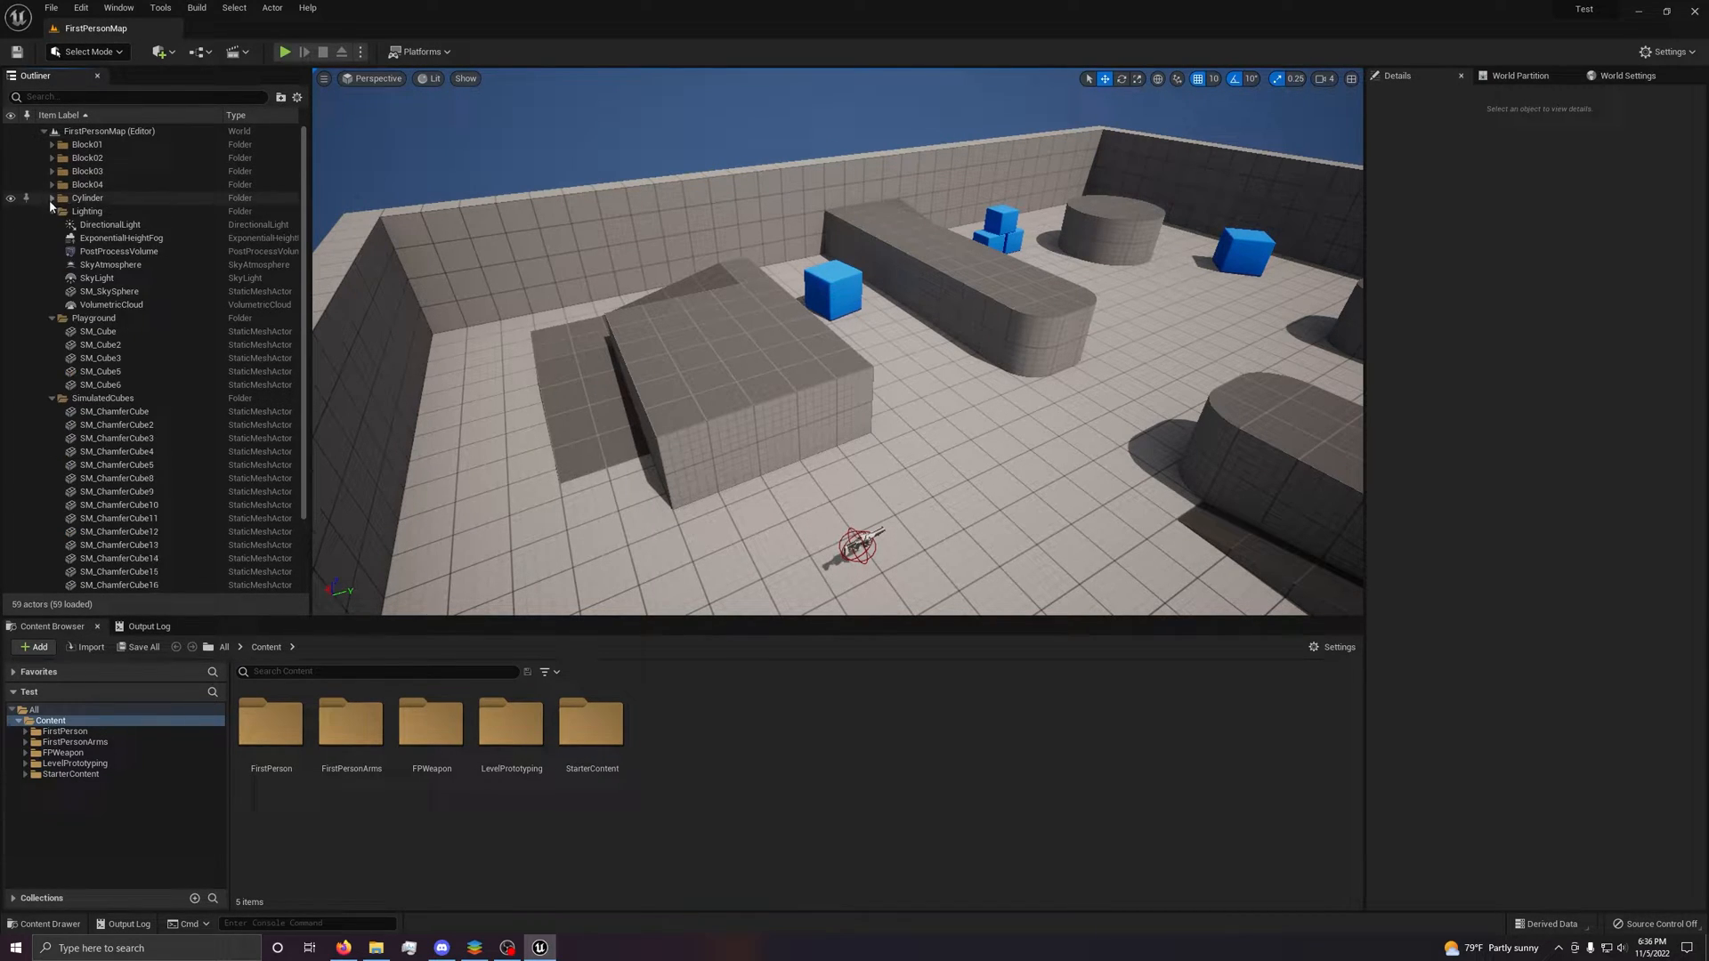
click(52, 210)
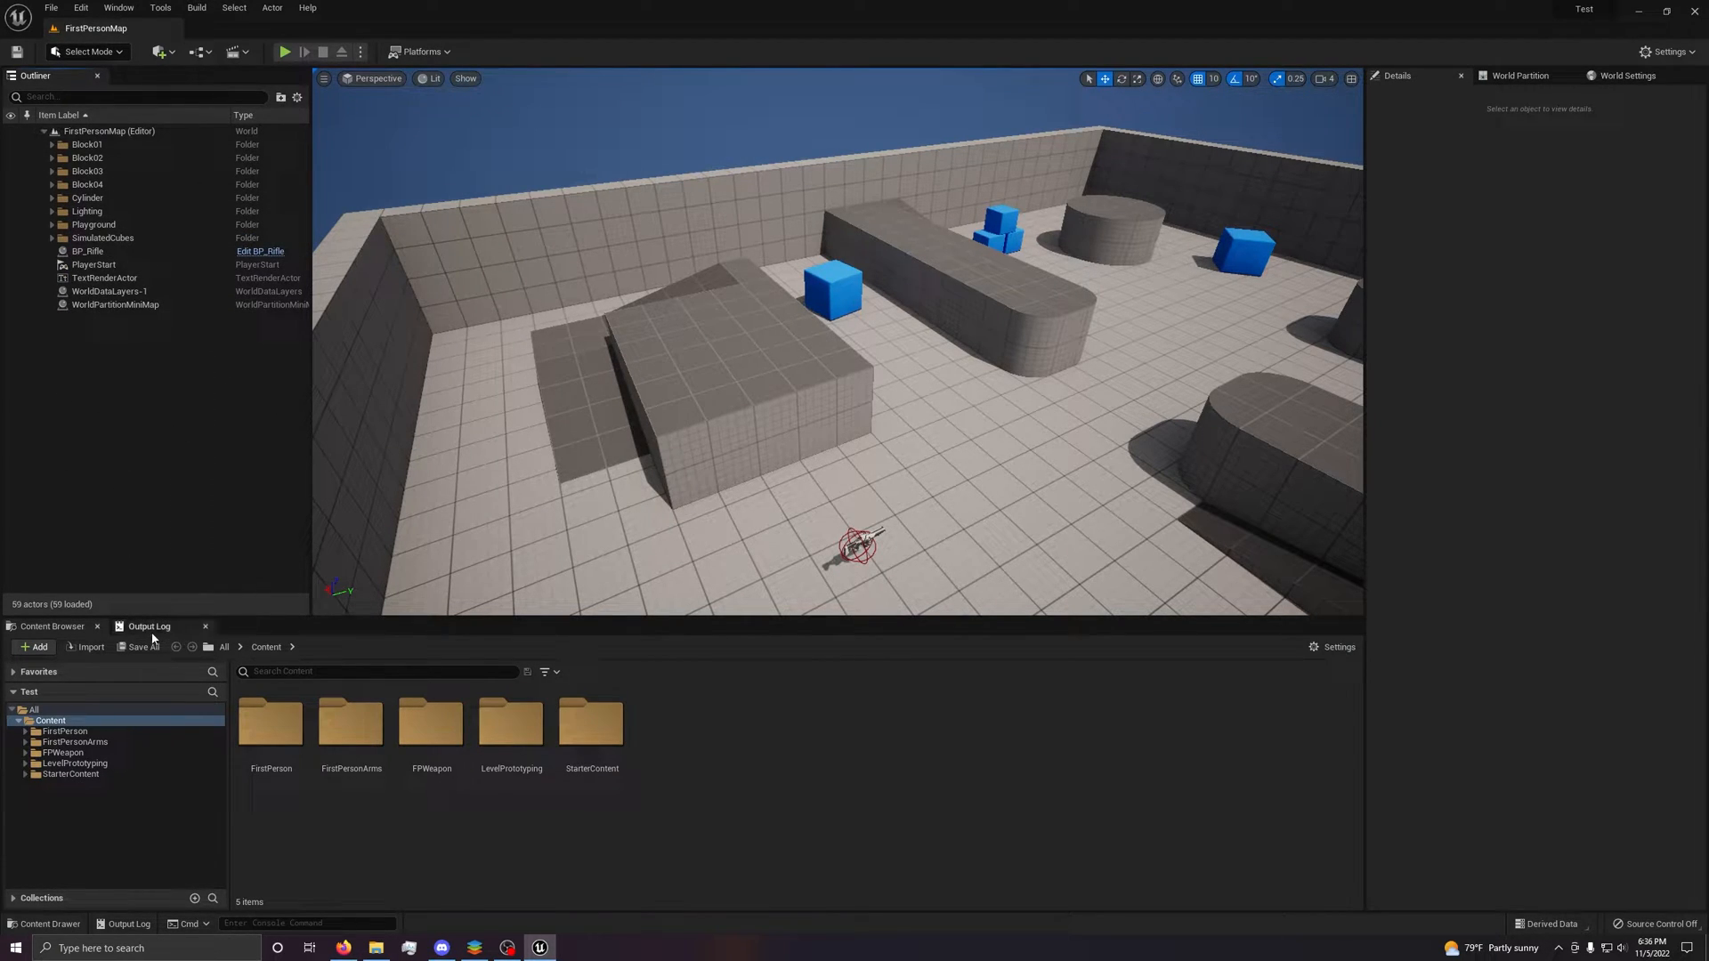
click(150, 625)
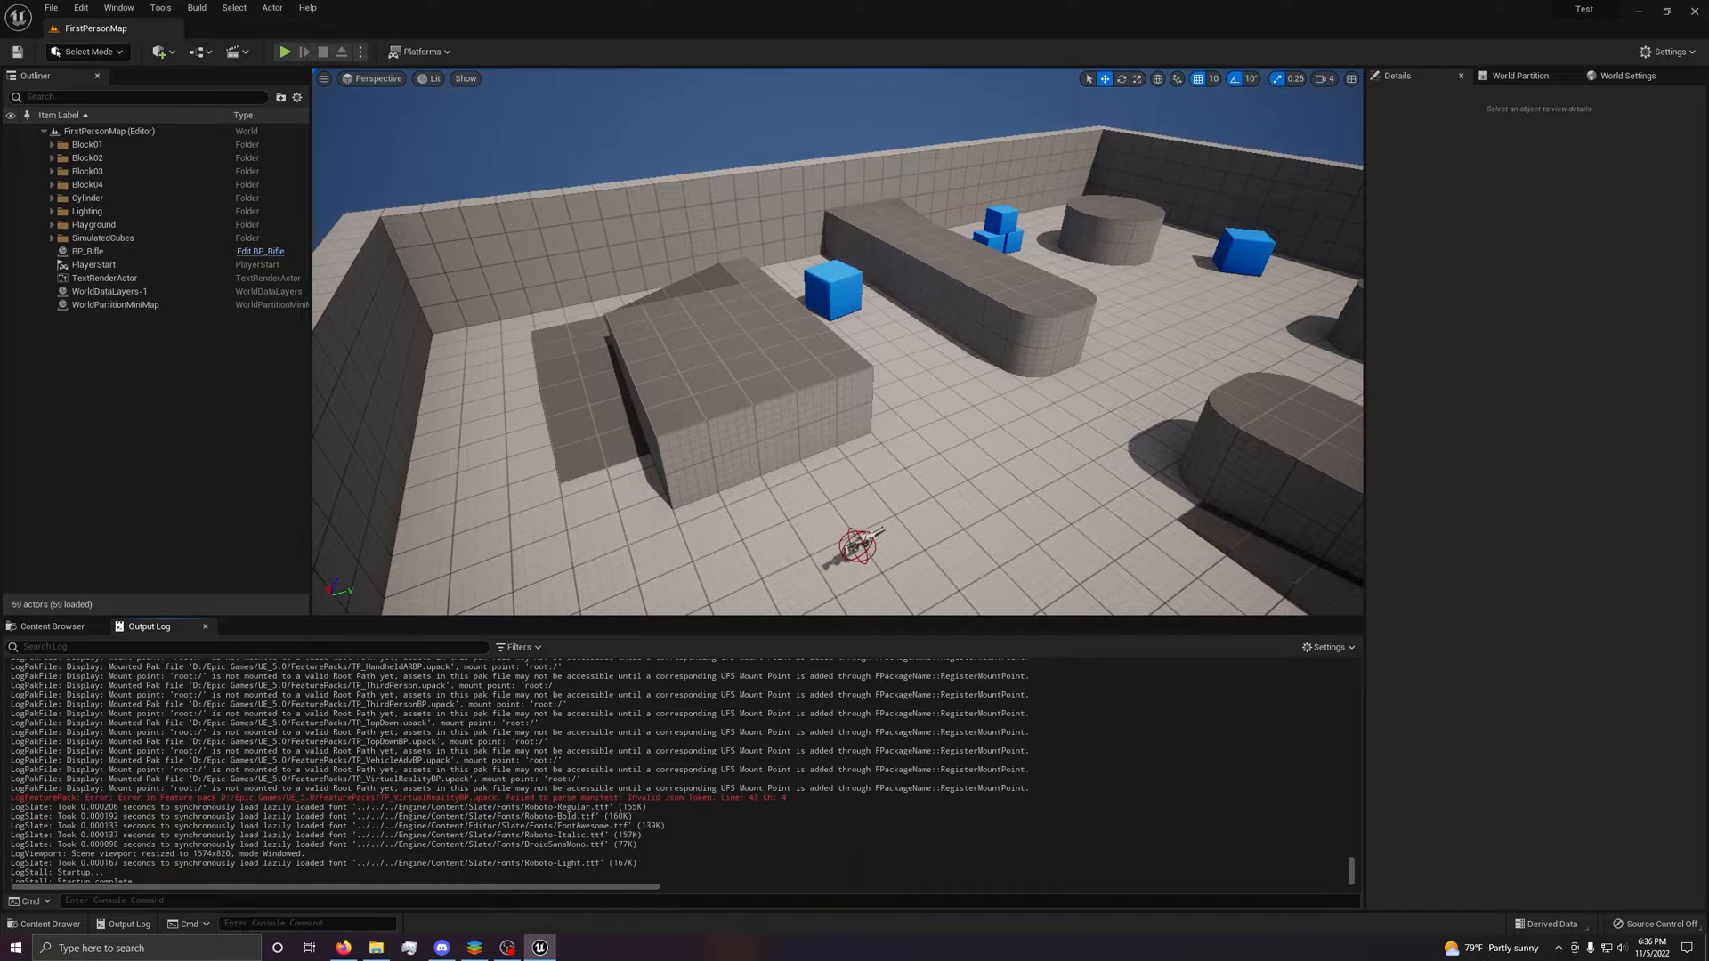
Review the Output Log's filters and settings, hiding ordinary messages, then show the Content Browser.
click(523, 787)
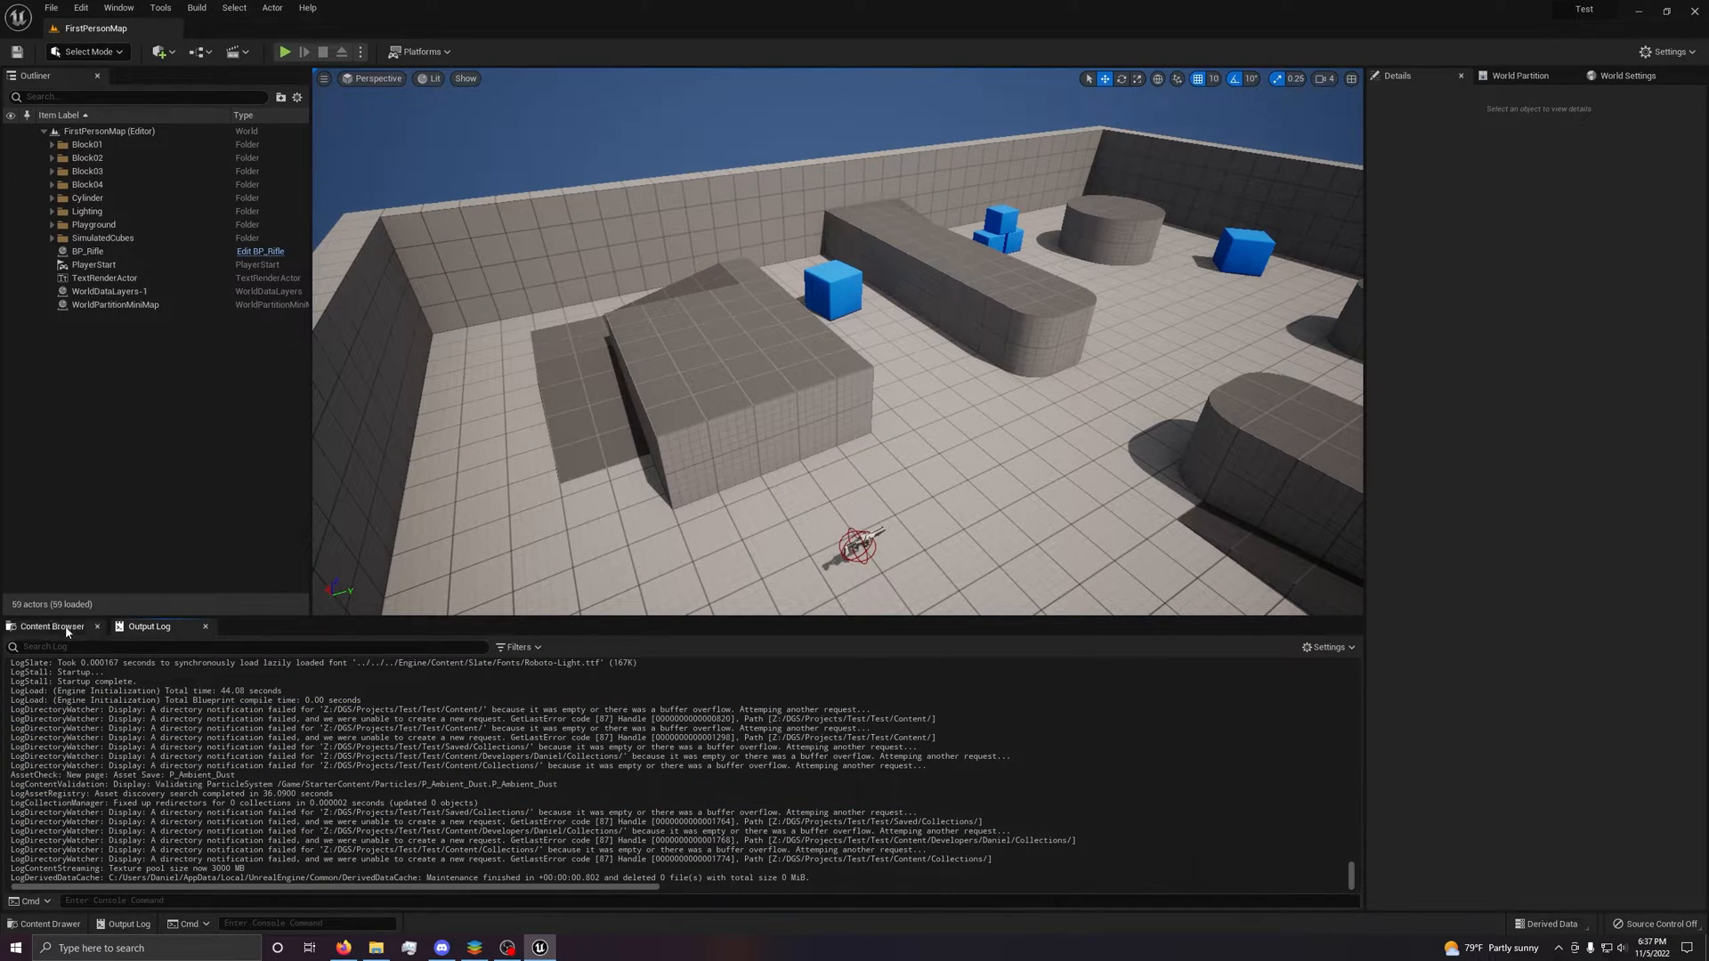
click(1325, 646)
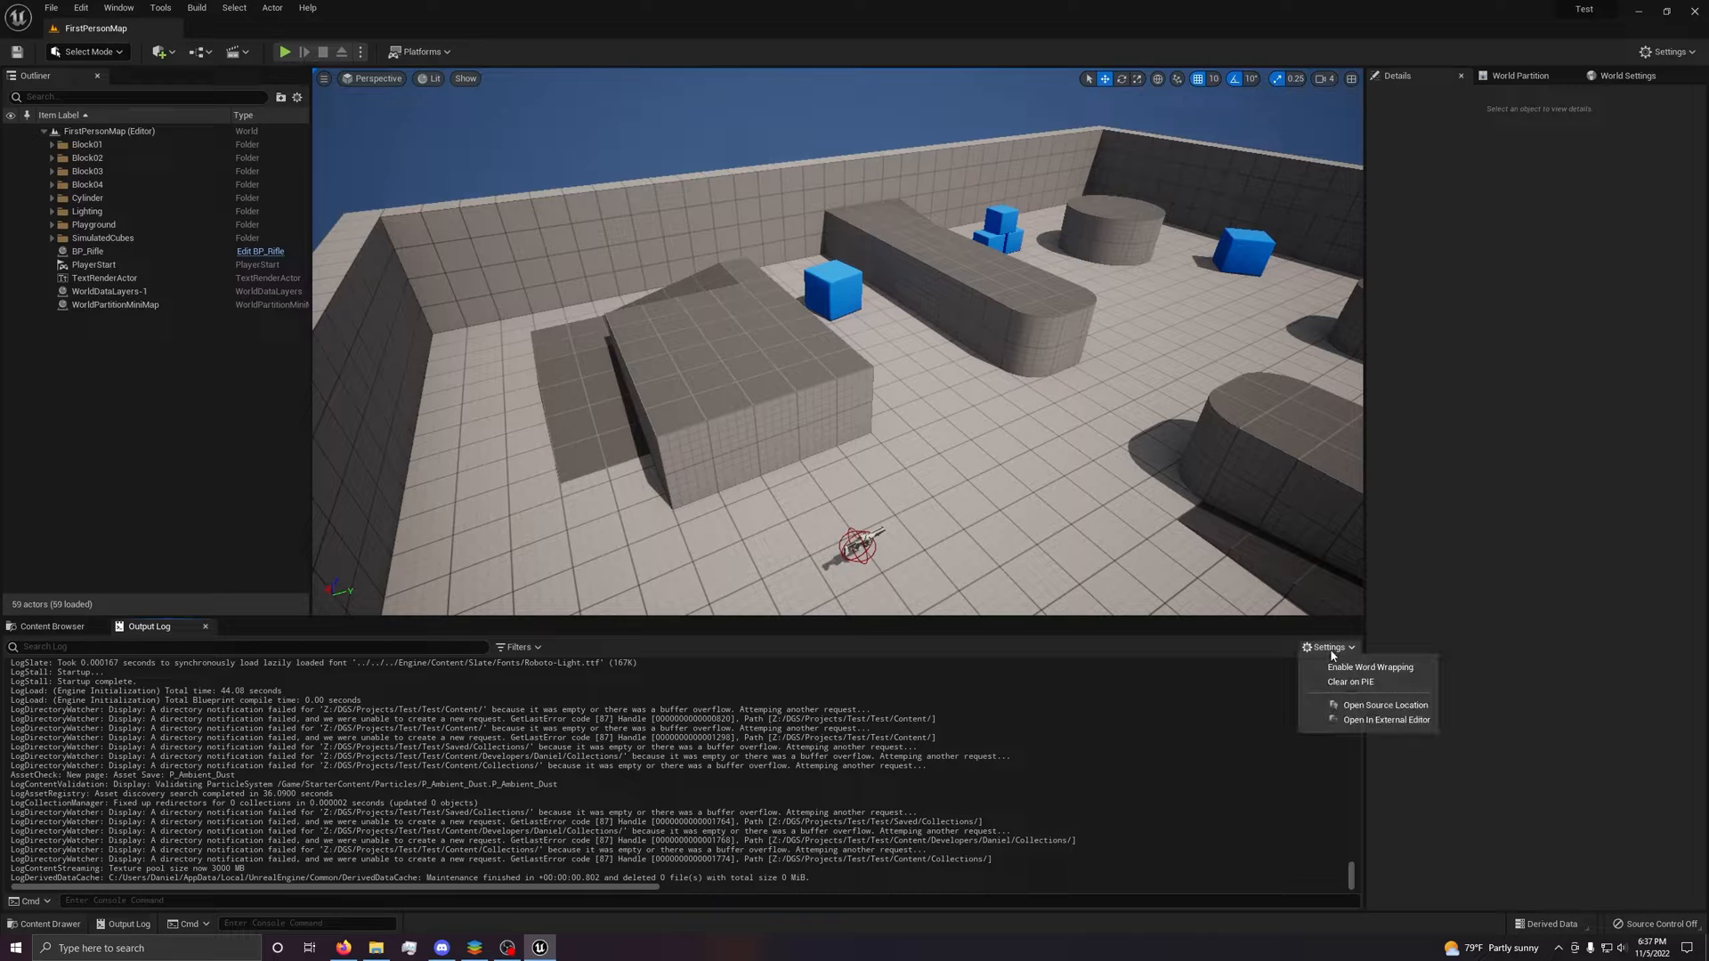
click(520, 646)
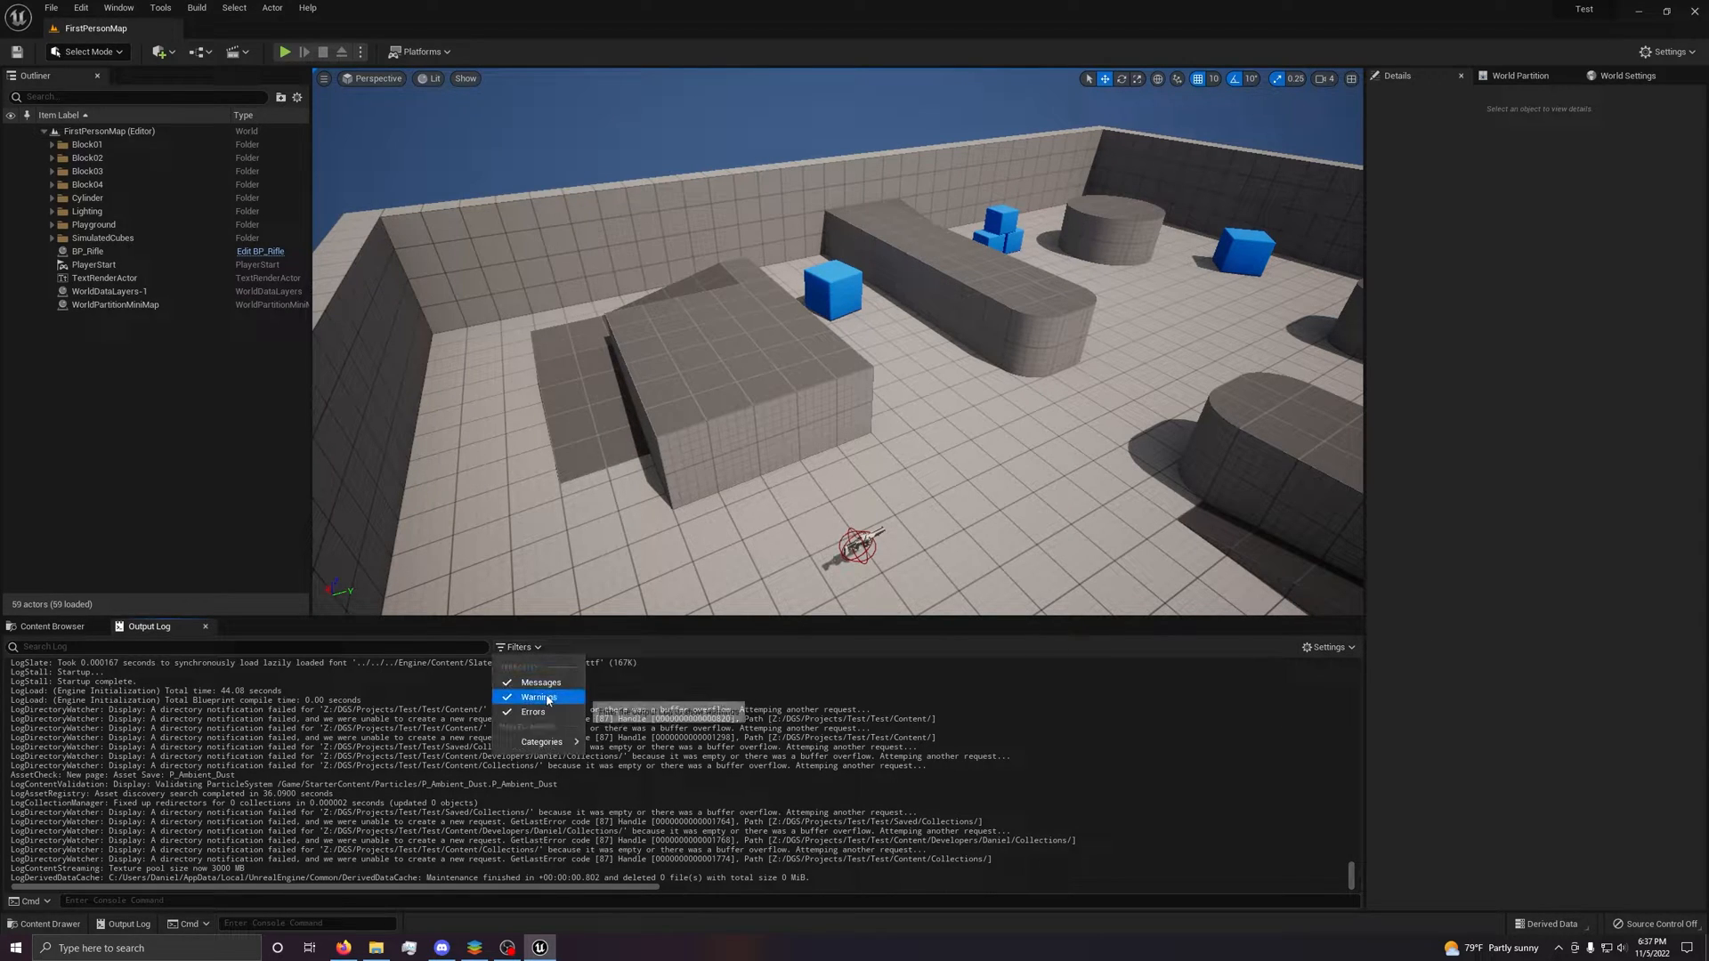
click(542, 743)
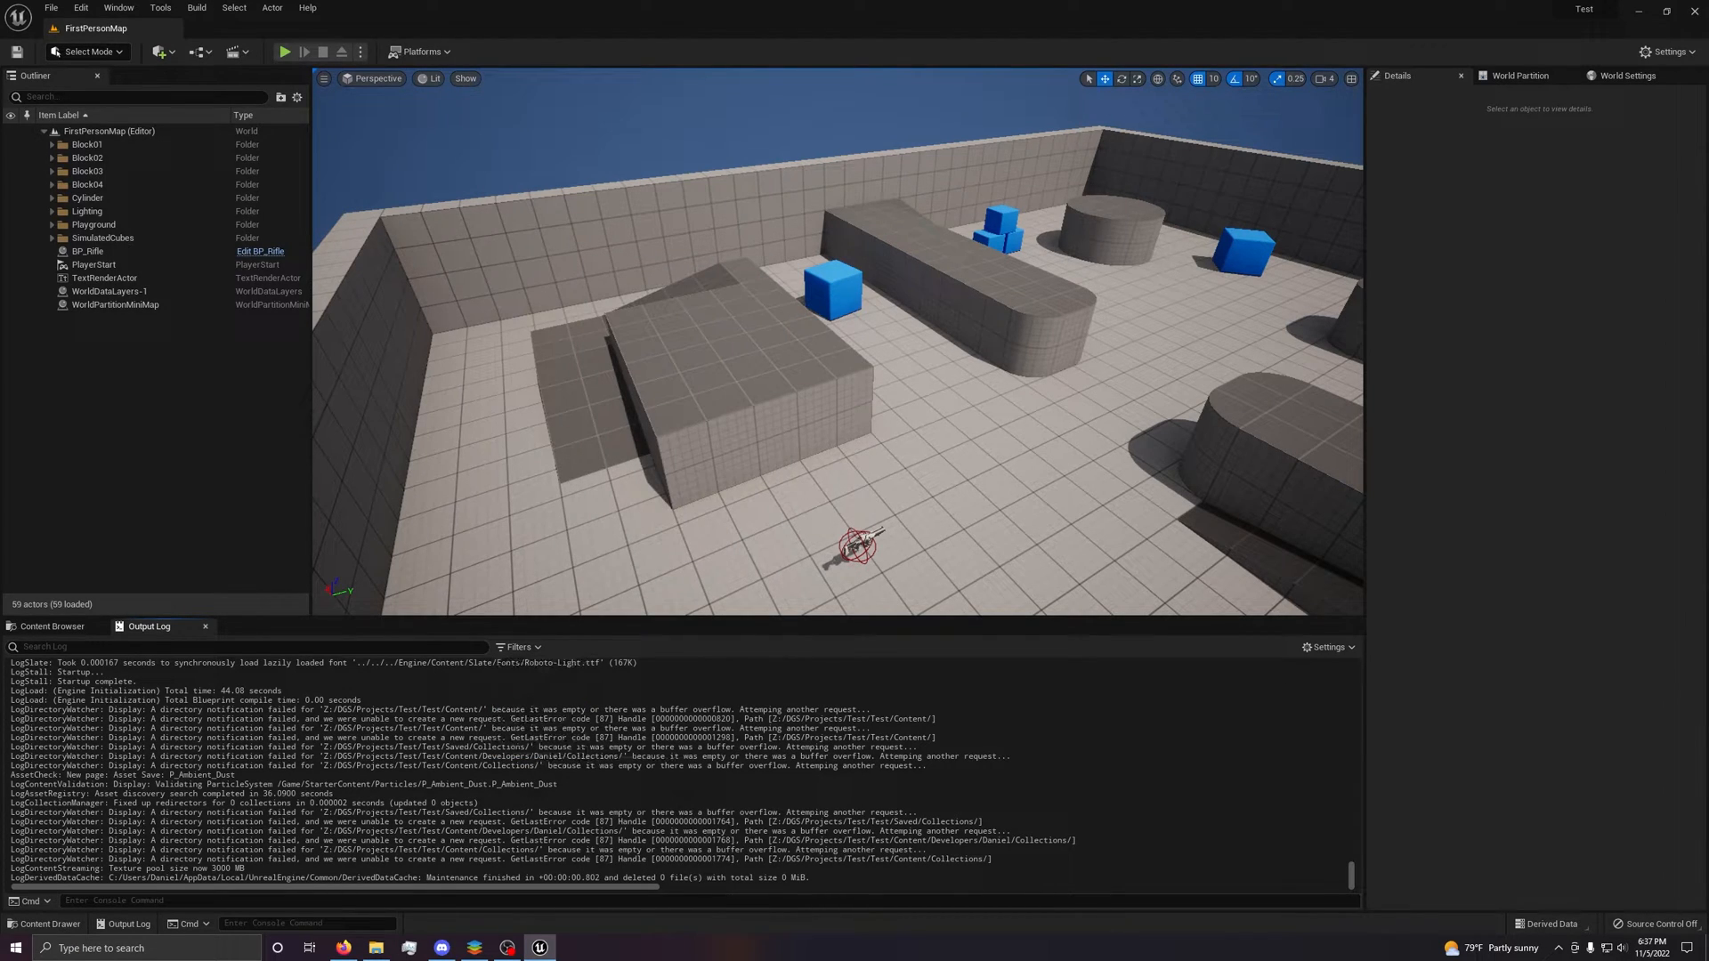
click(520, 646)
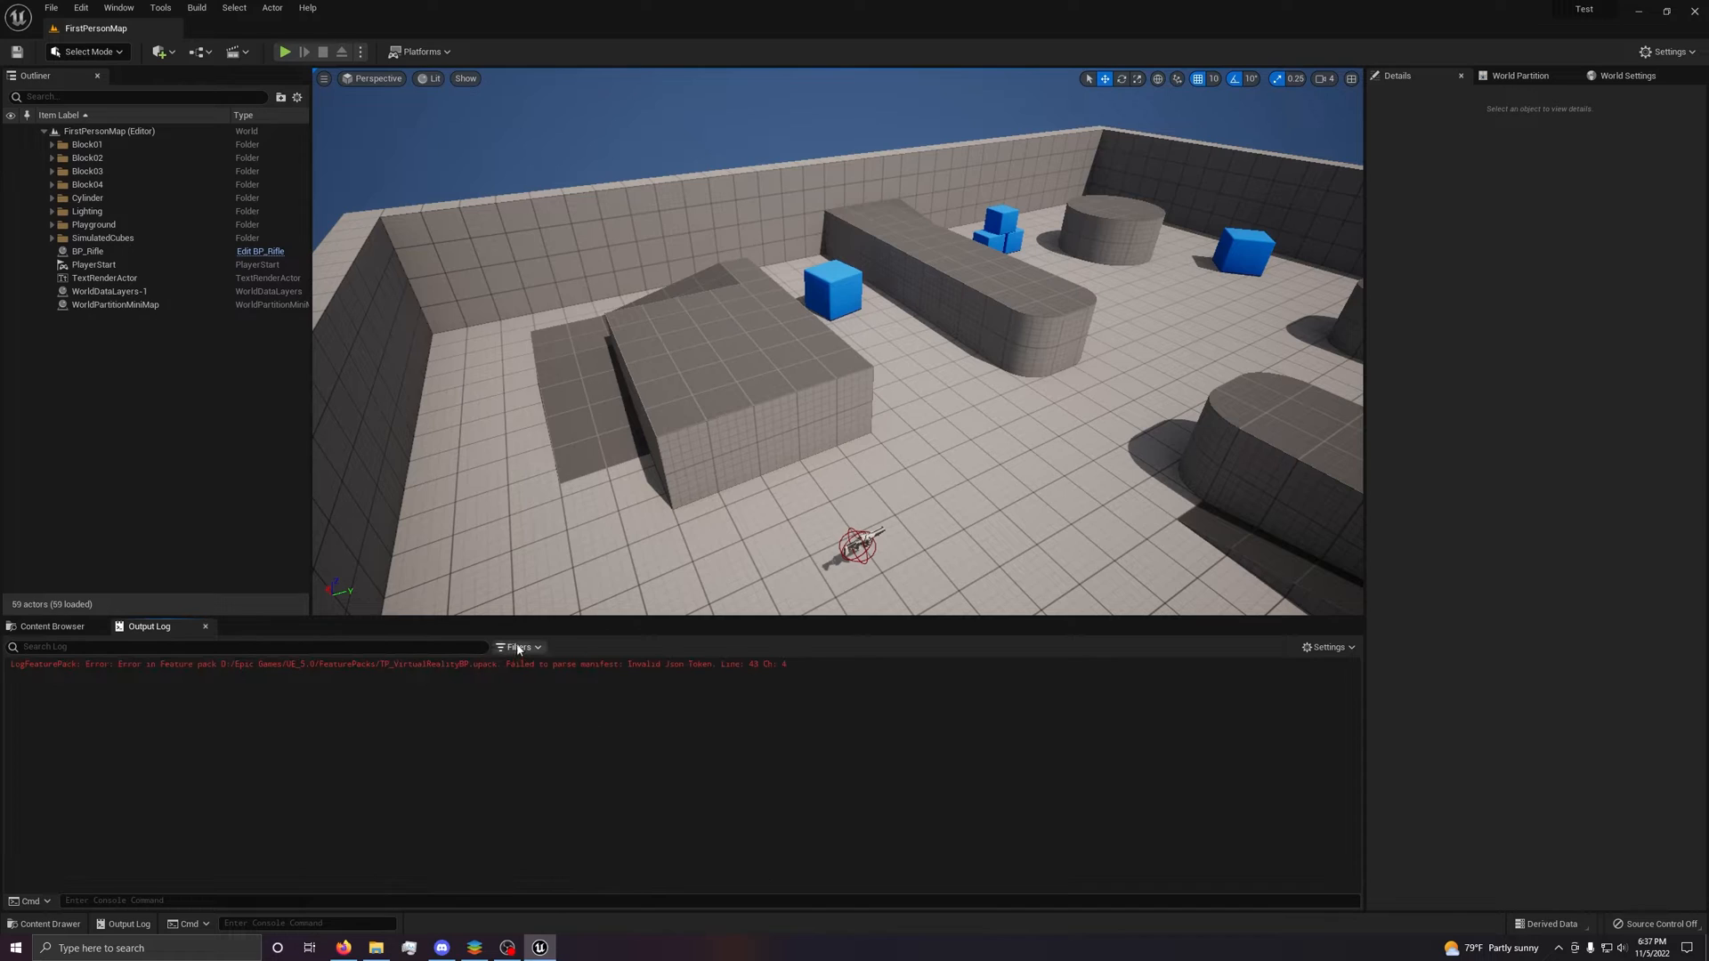
click(519, 646)
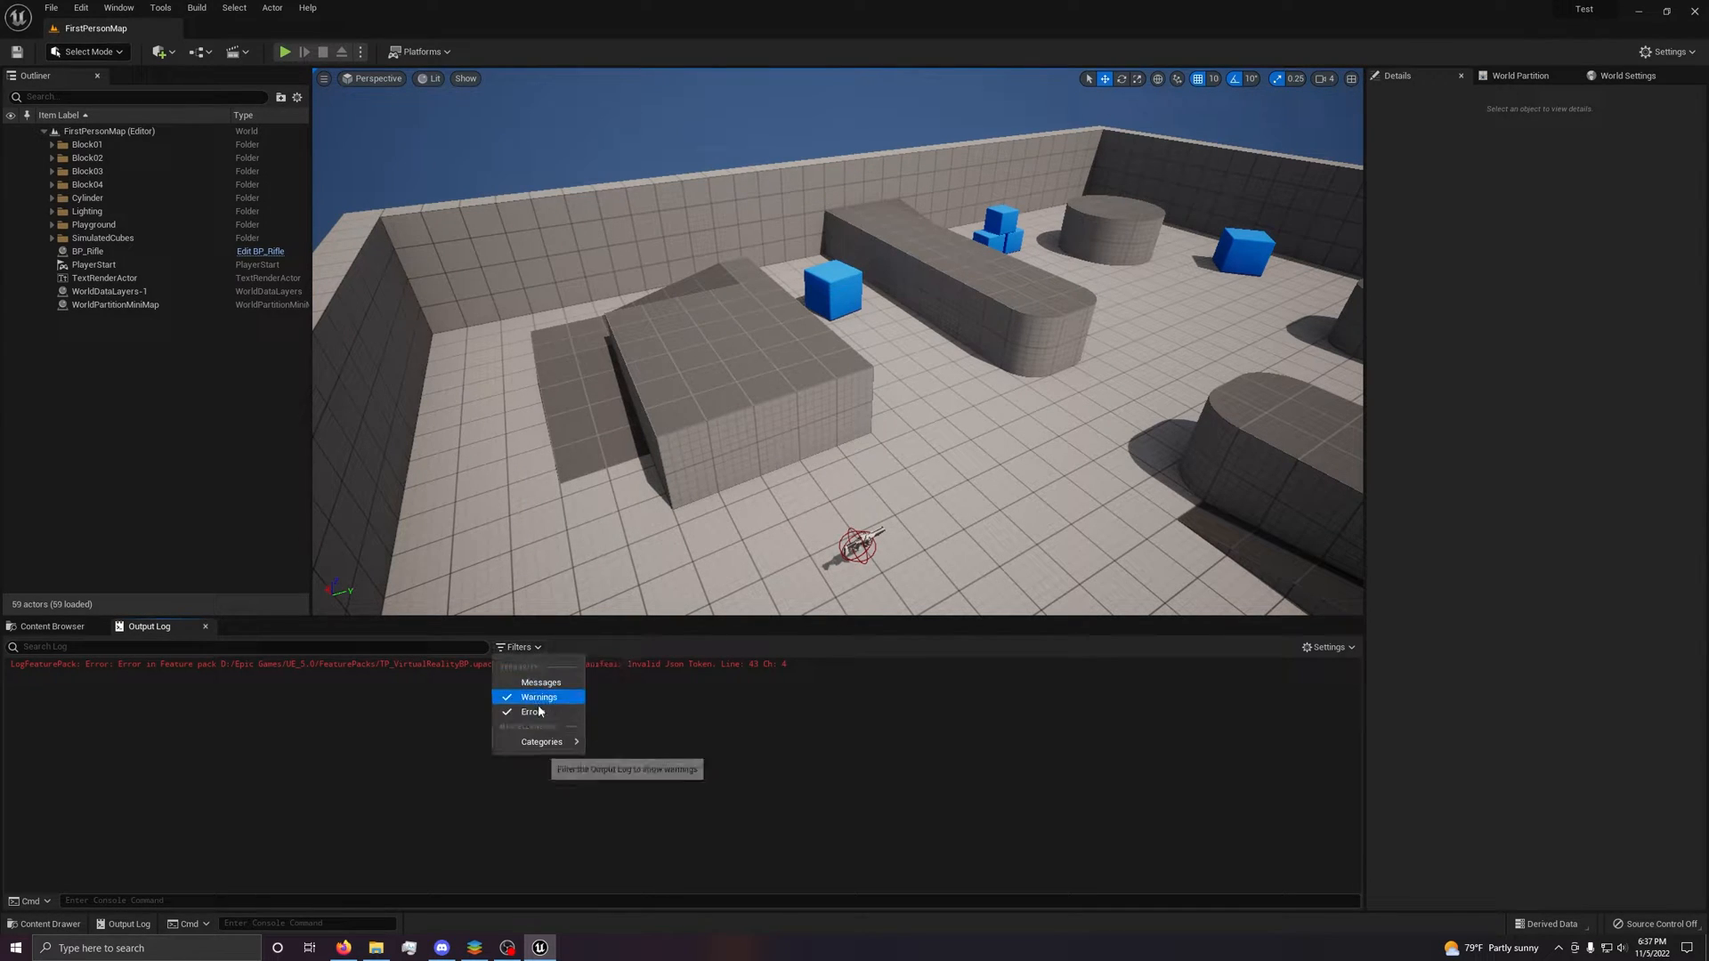
click(533, 712)
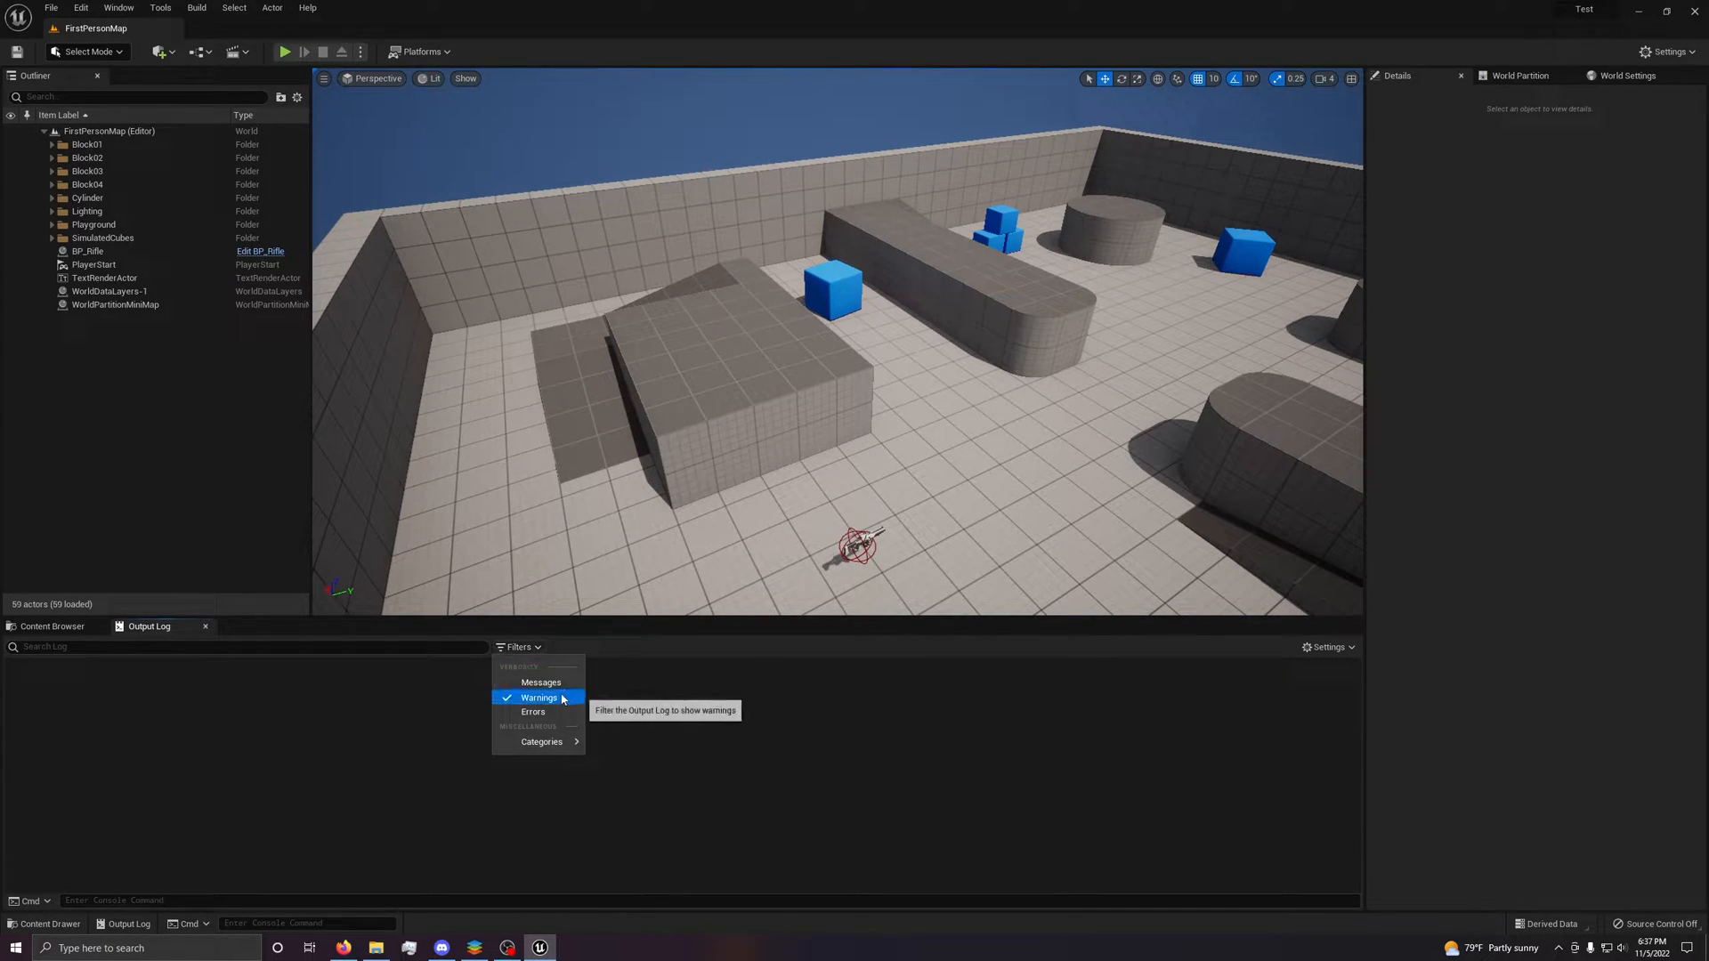
click(540, 683)
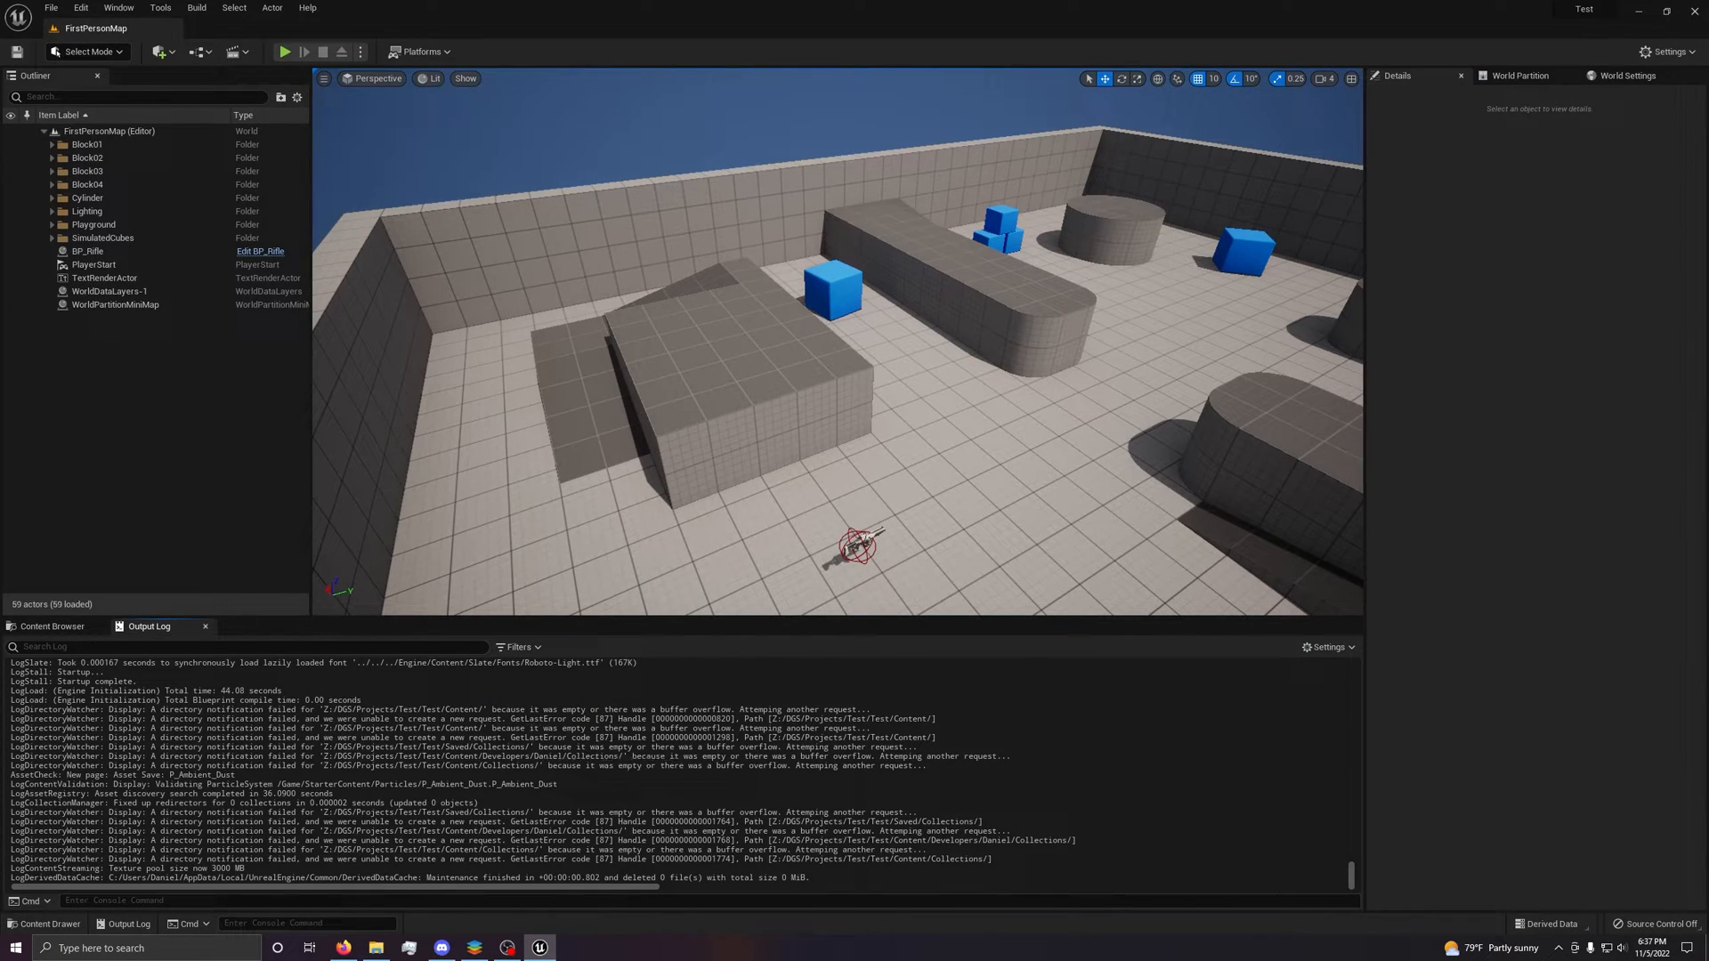
click(1325, 646)
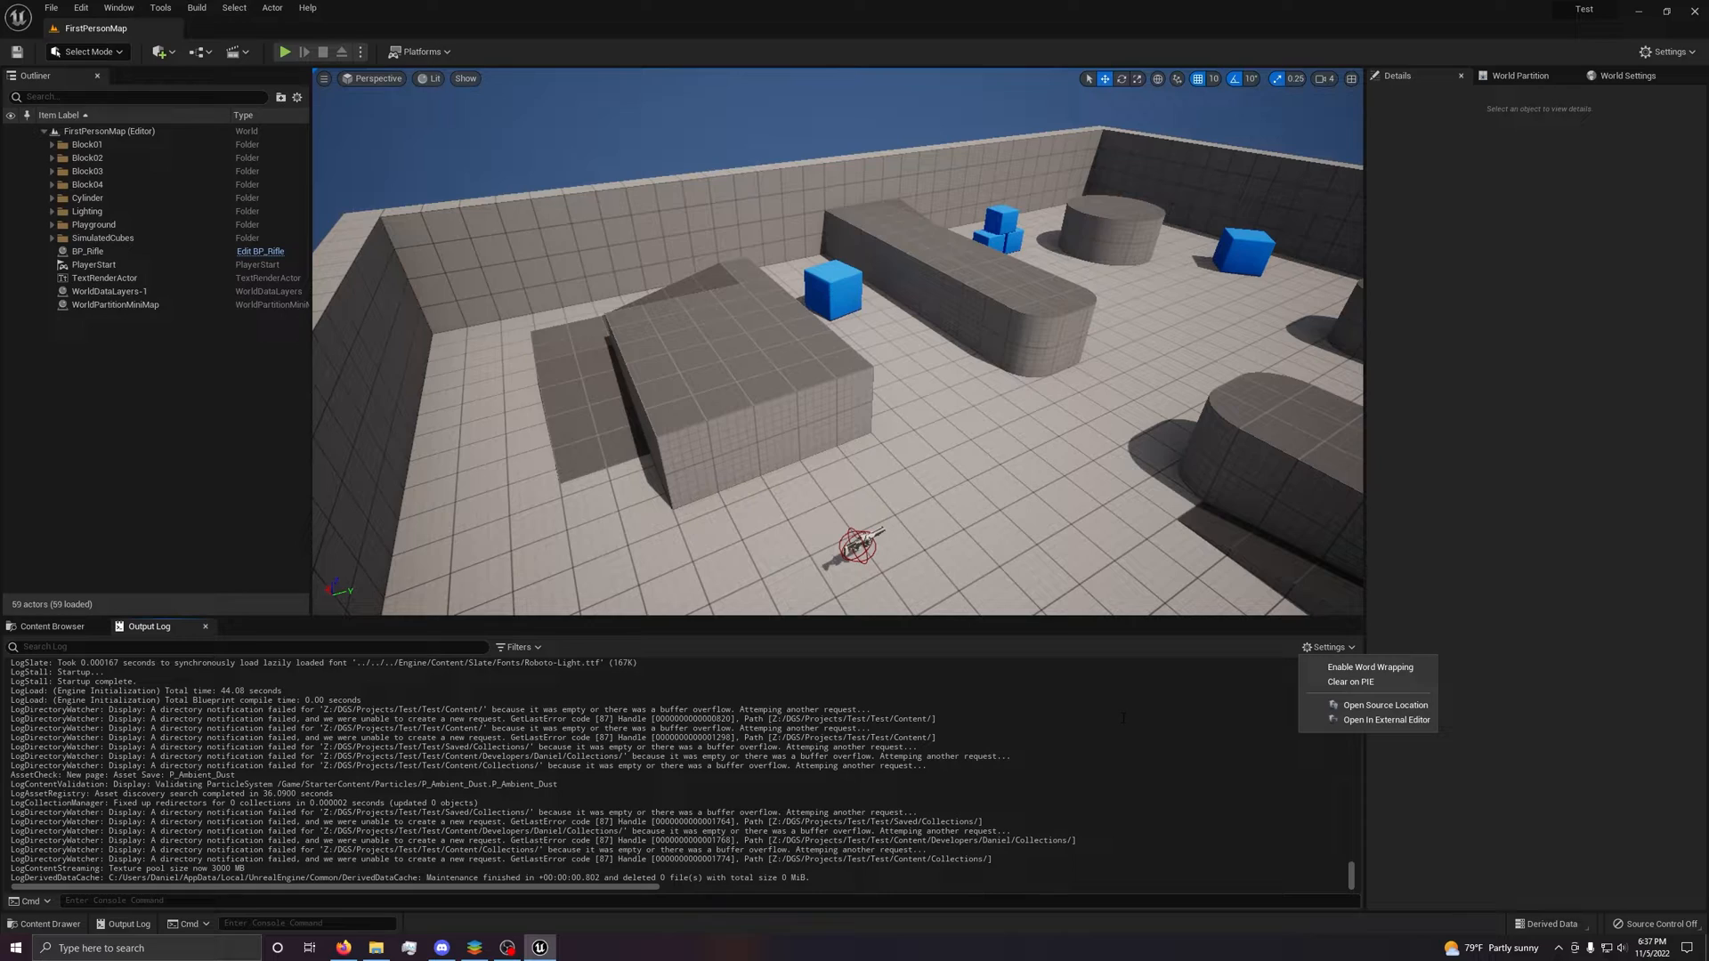
mouse_move(940, 646)
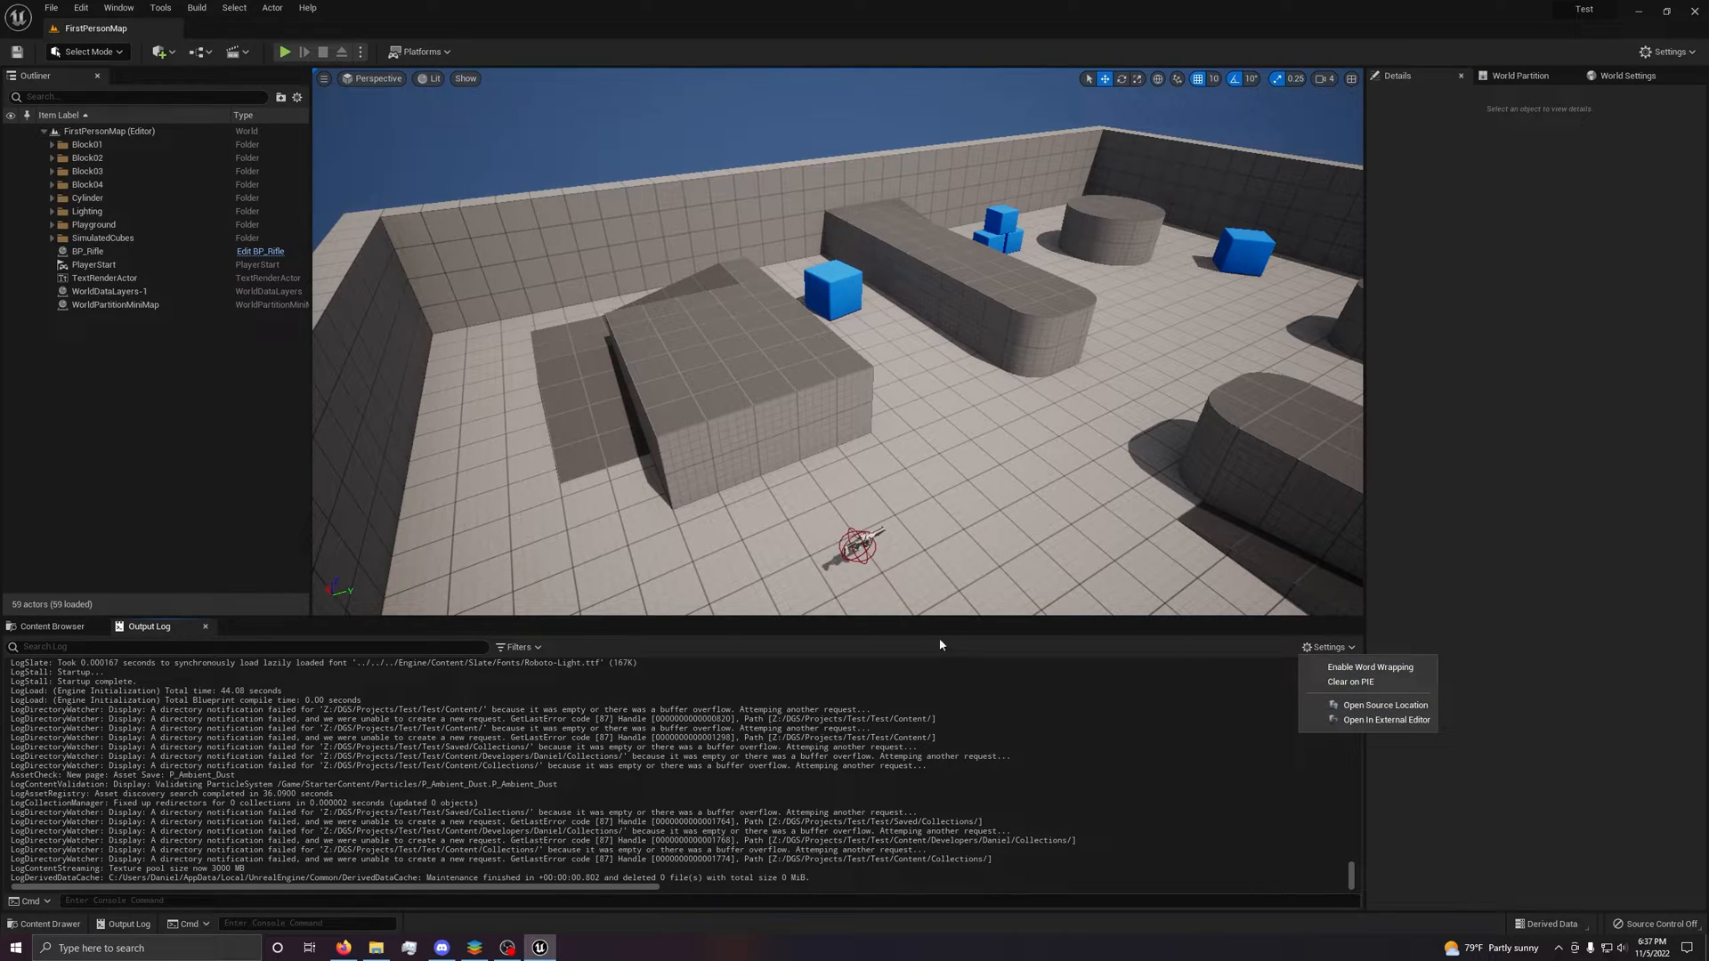
click(52, 626)
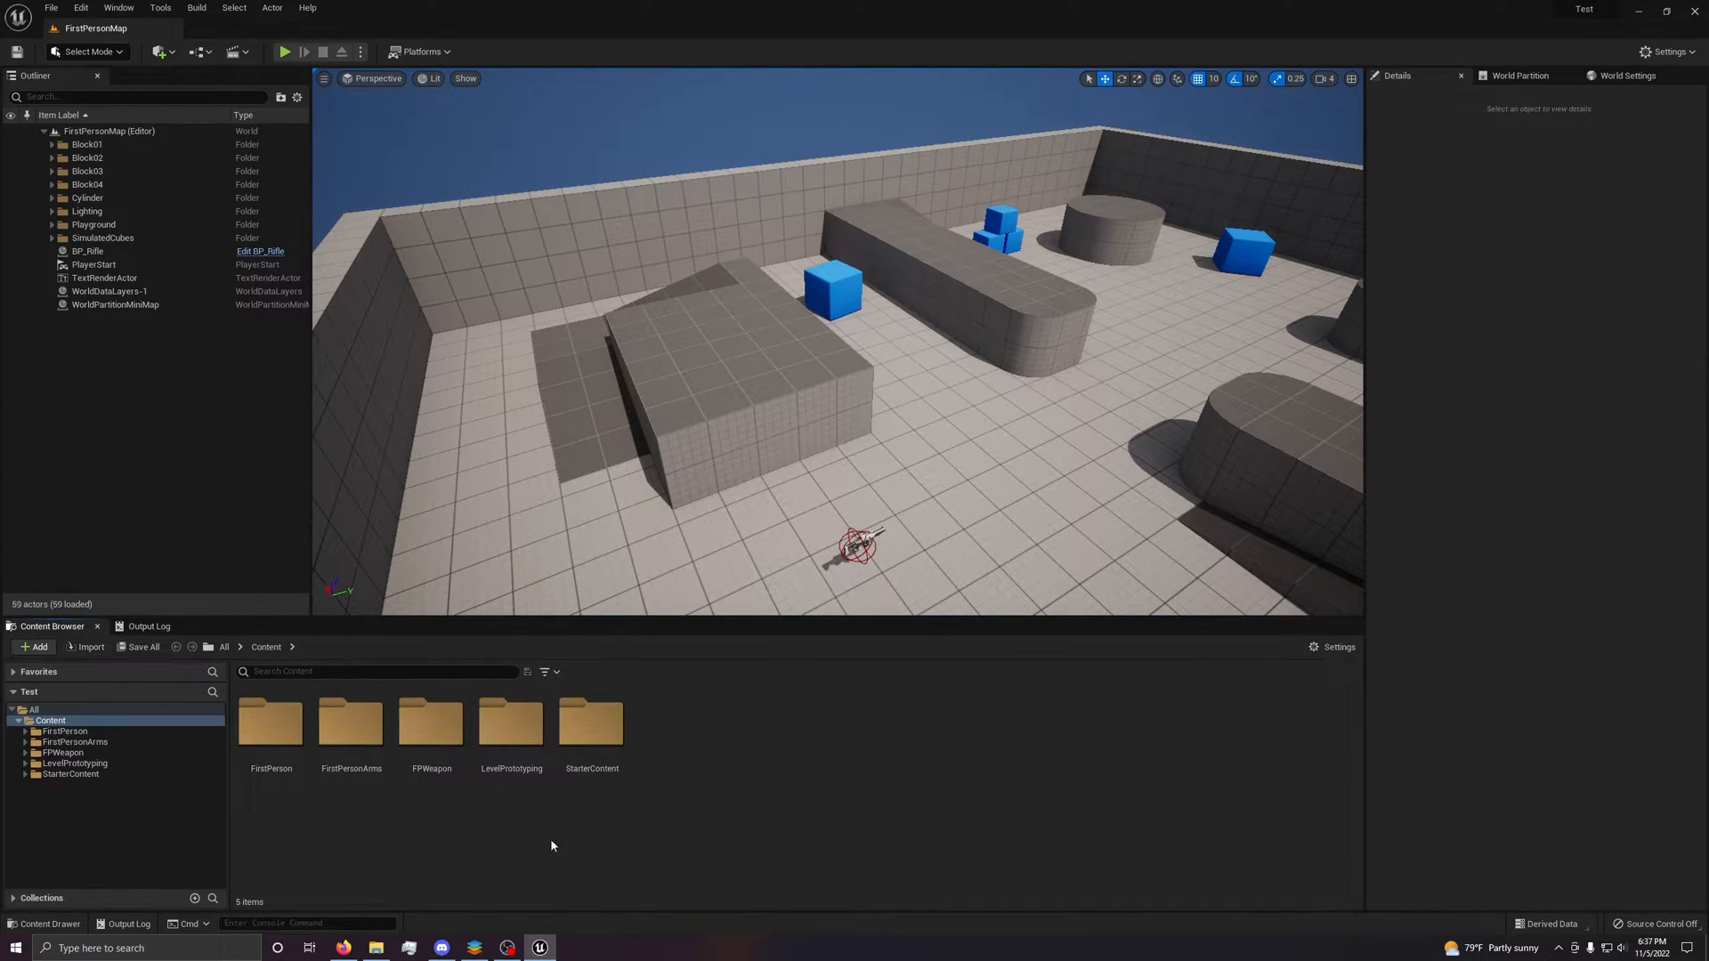
mouse_move(429, 724)
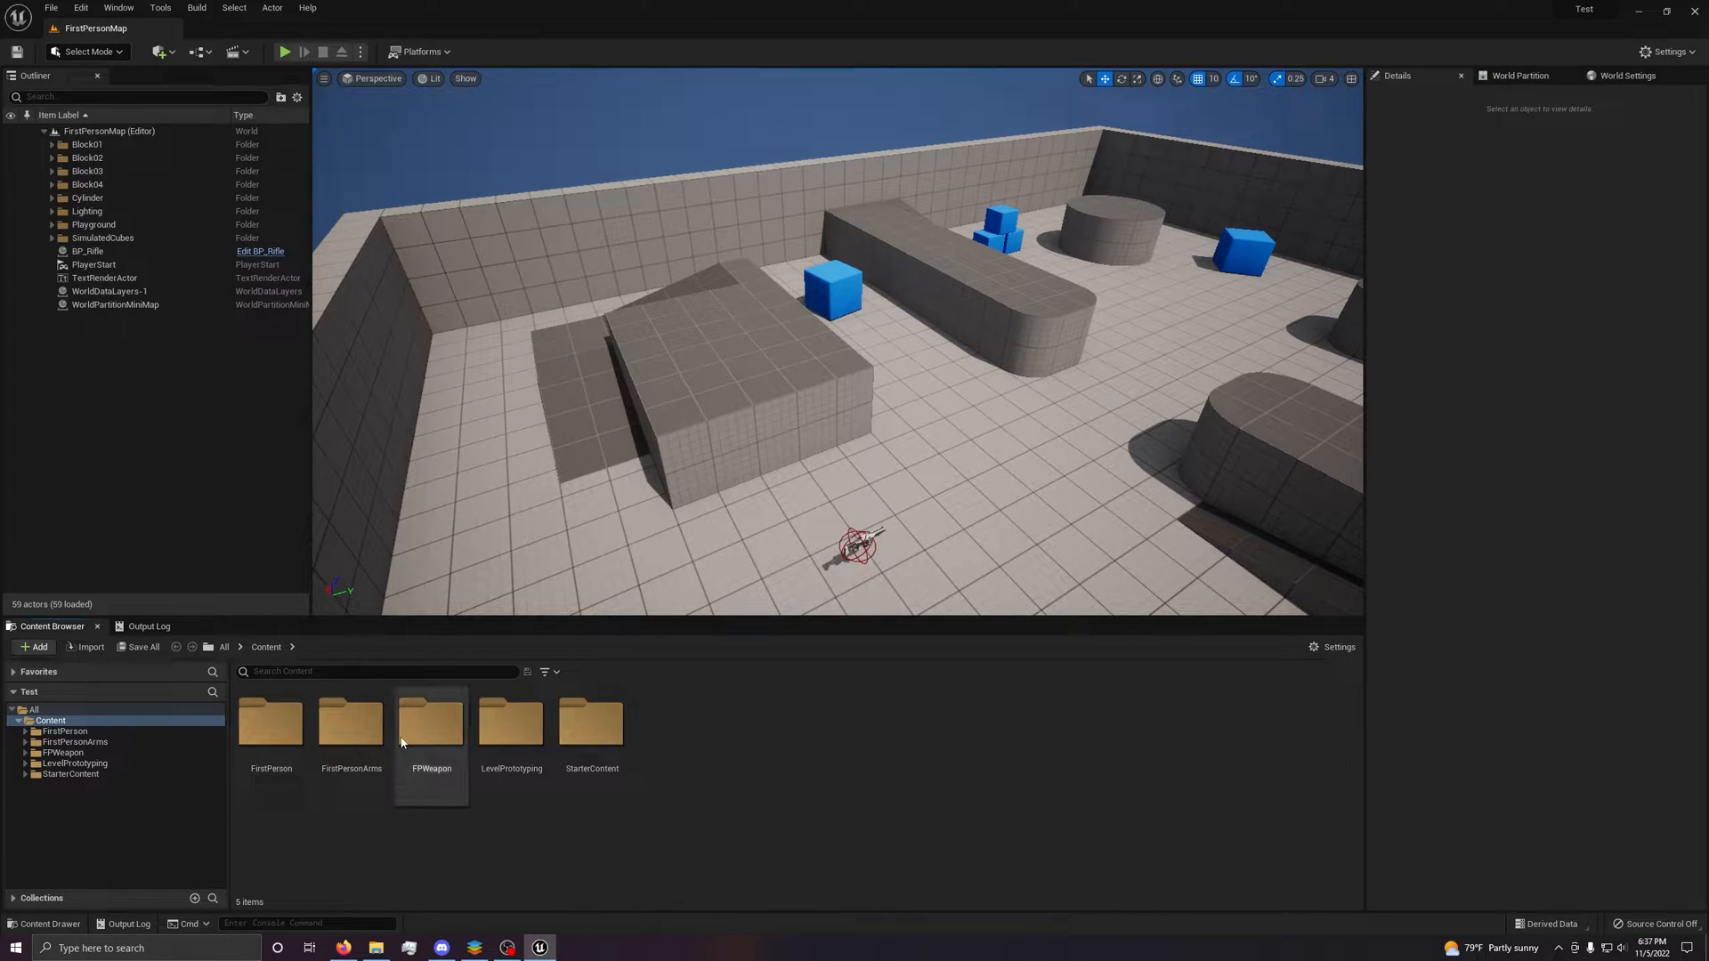
mouse_move(647, 846)
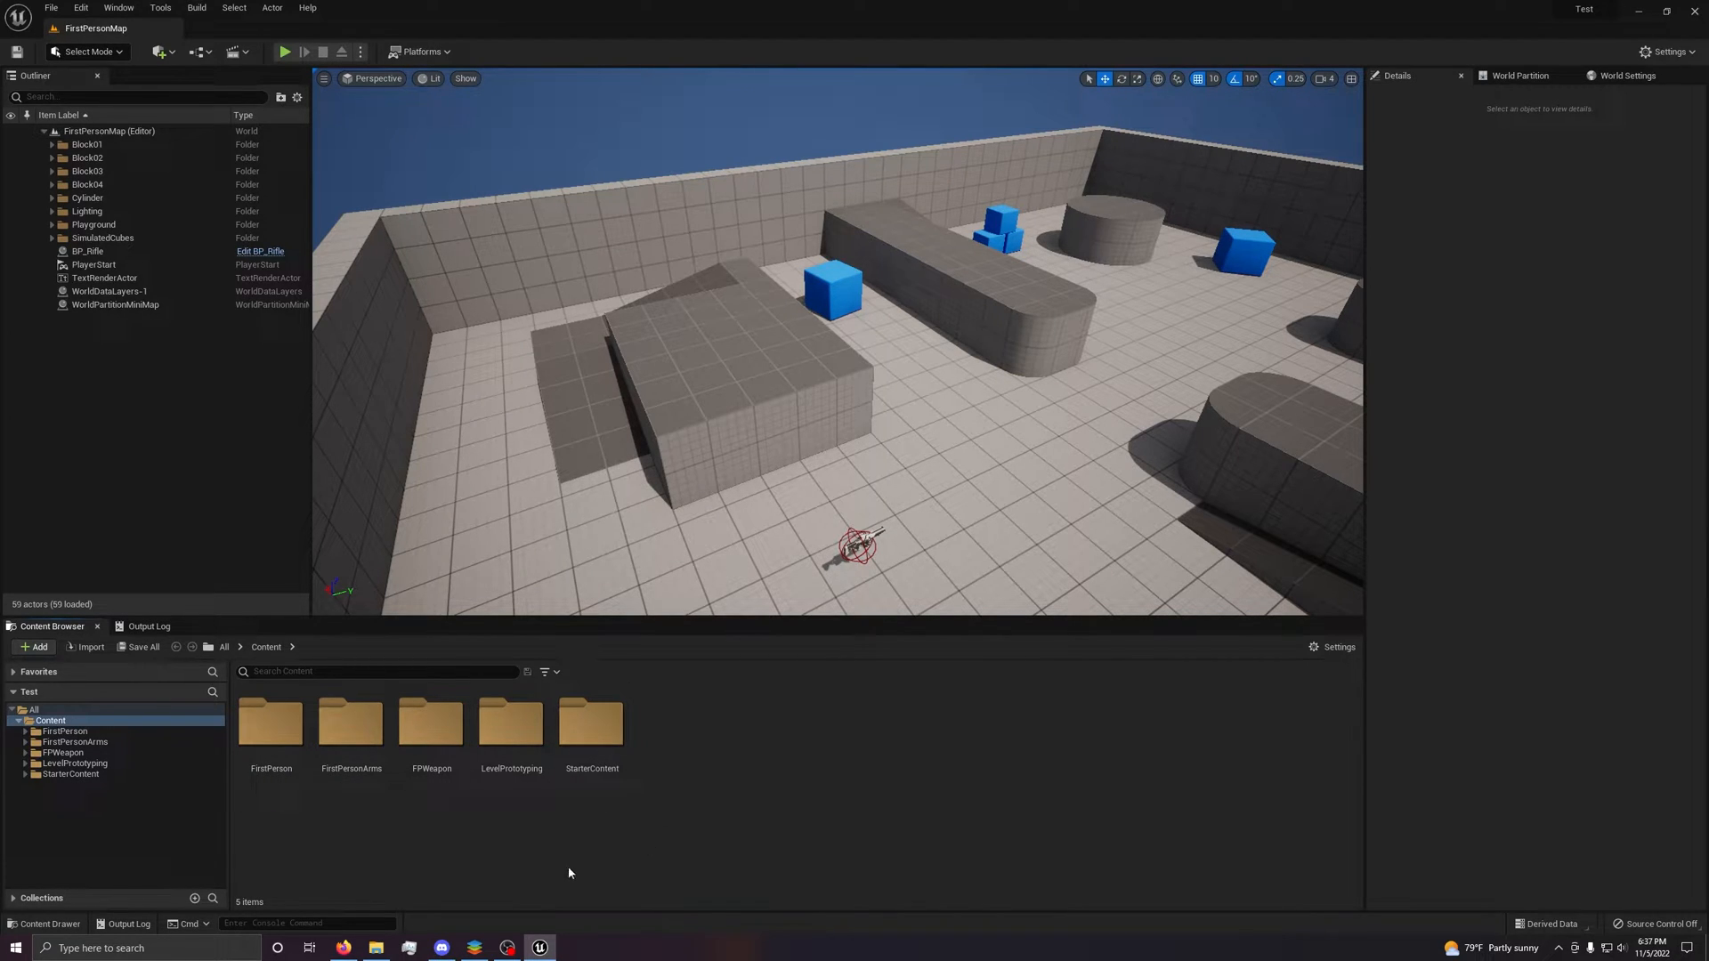
Browse StarterContent, Particles and LevelPrototyping, return to Content, and open the Tools menu.
double_click(591, 724)
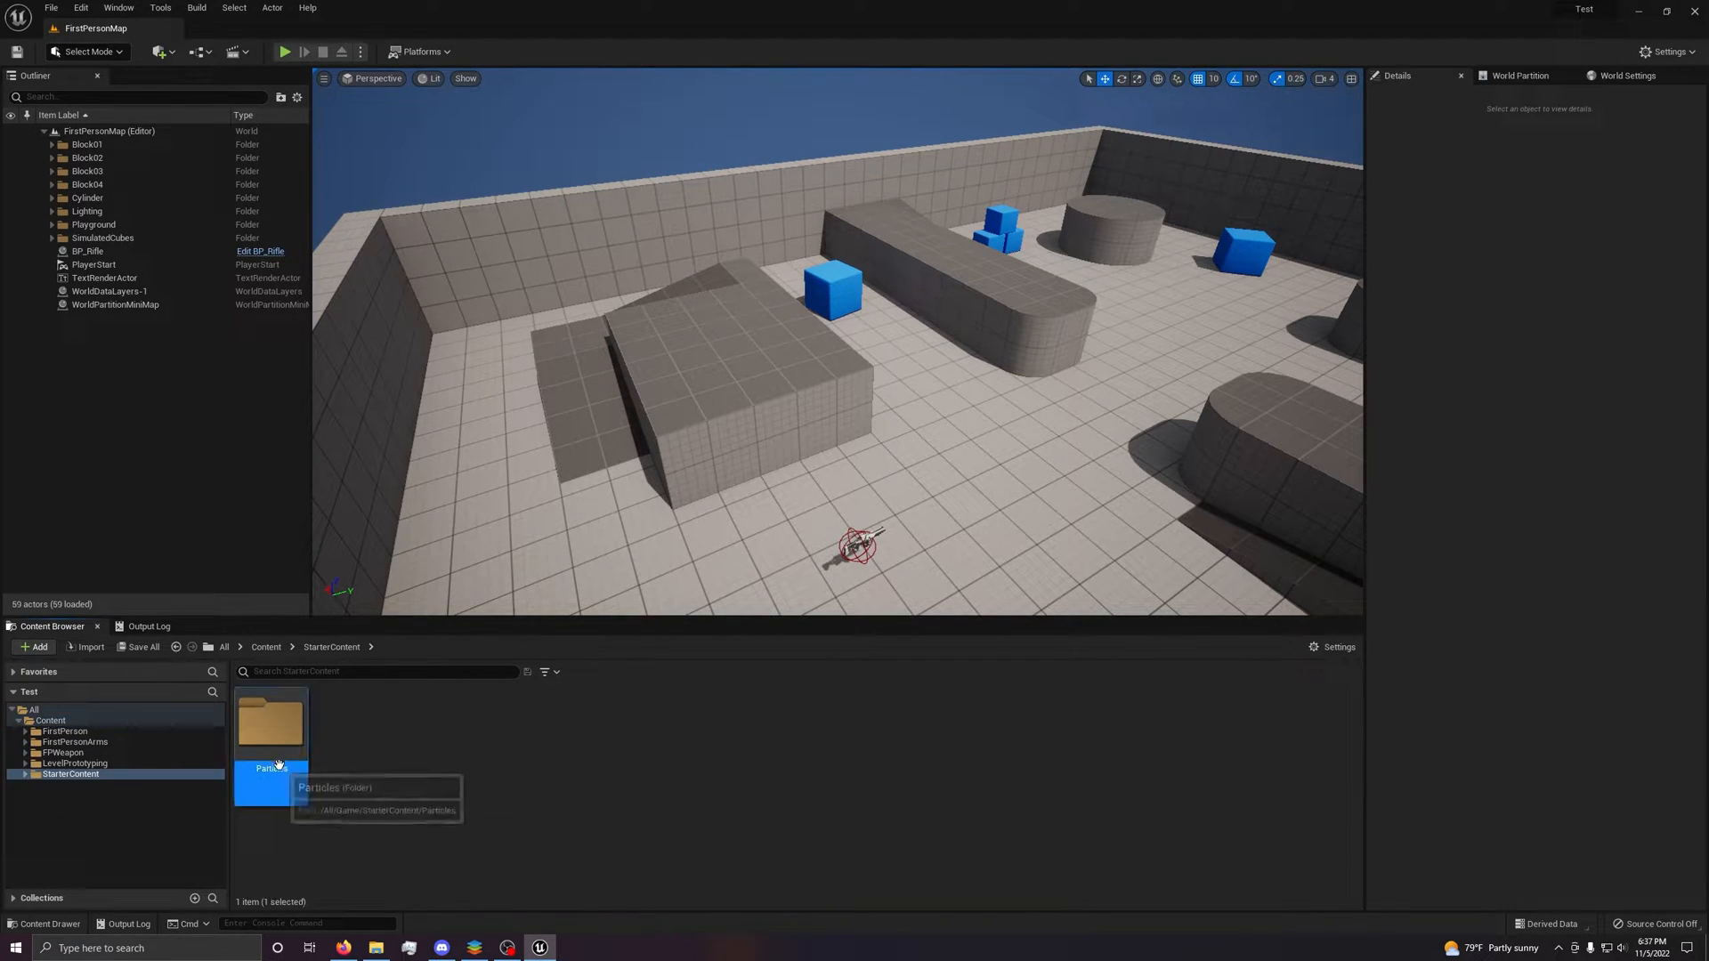
double_click(270, 723)
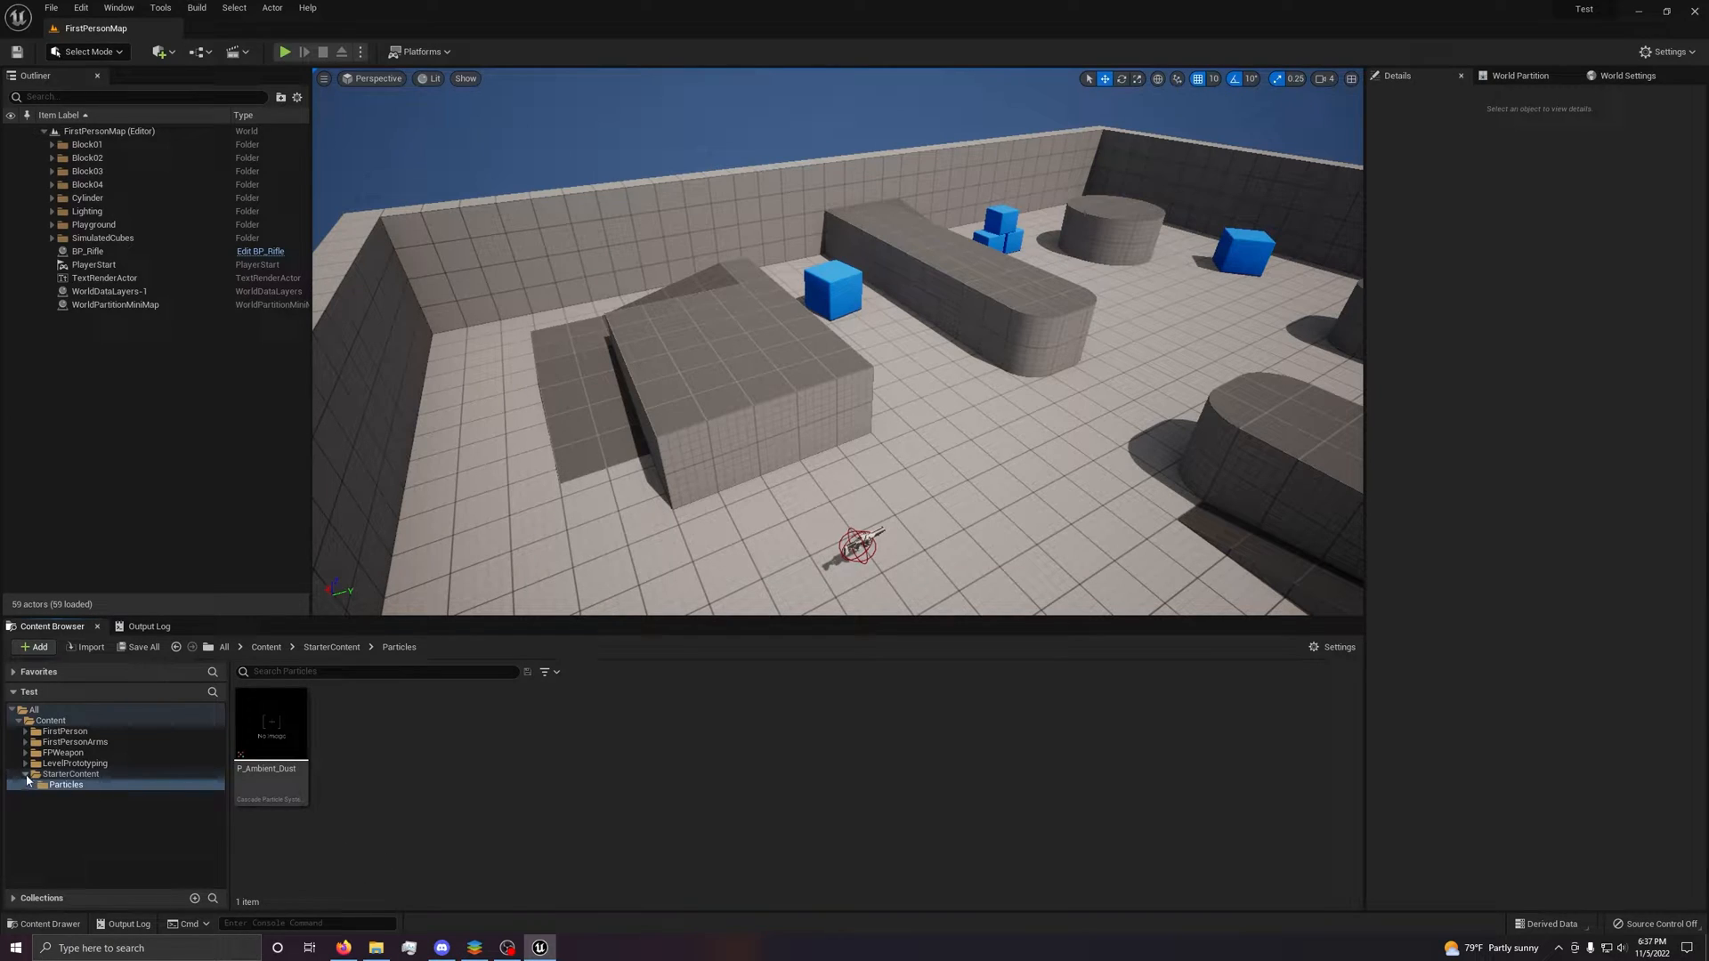
click(74, 763)
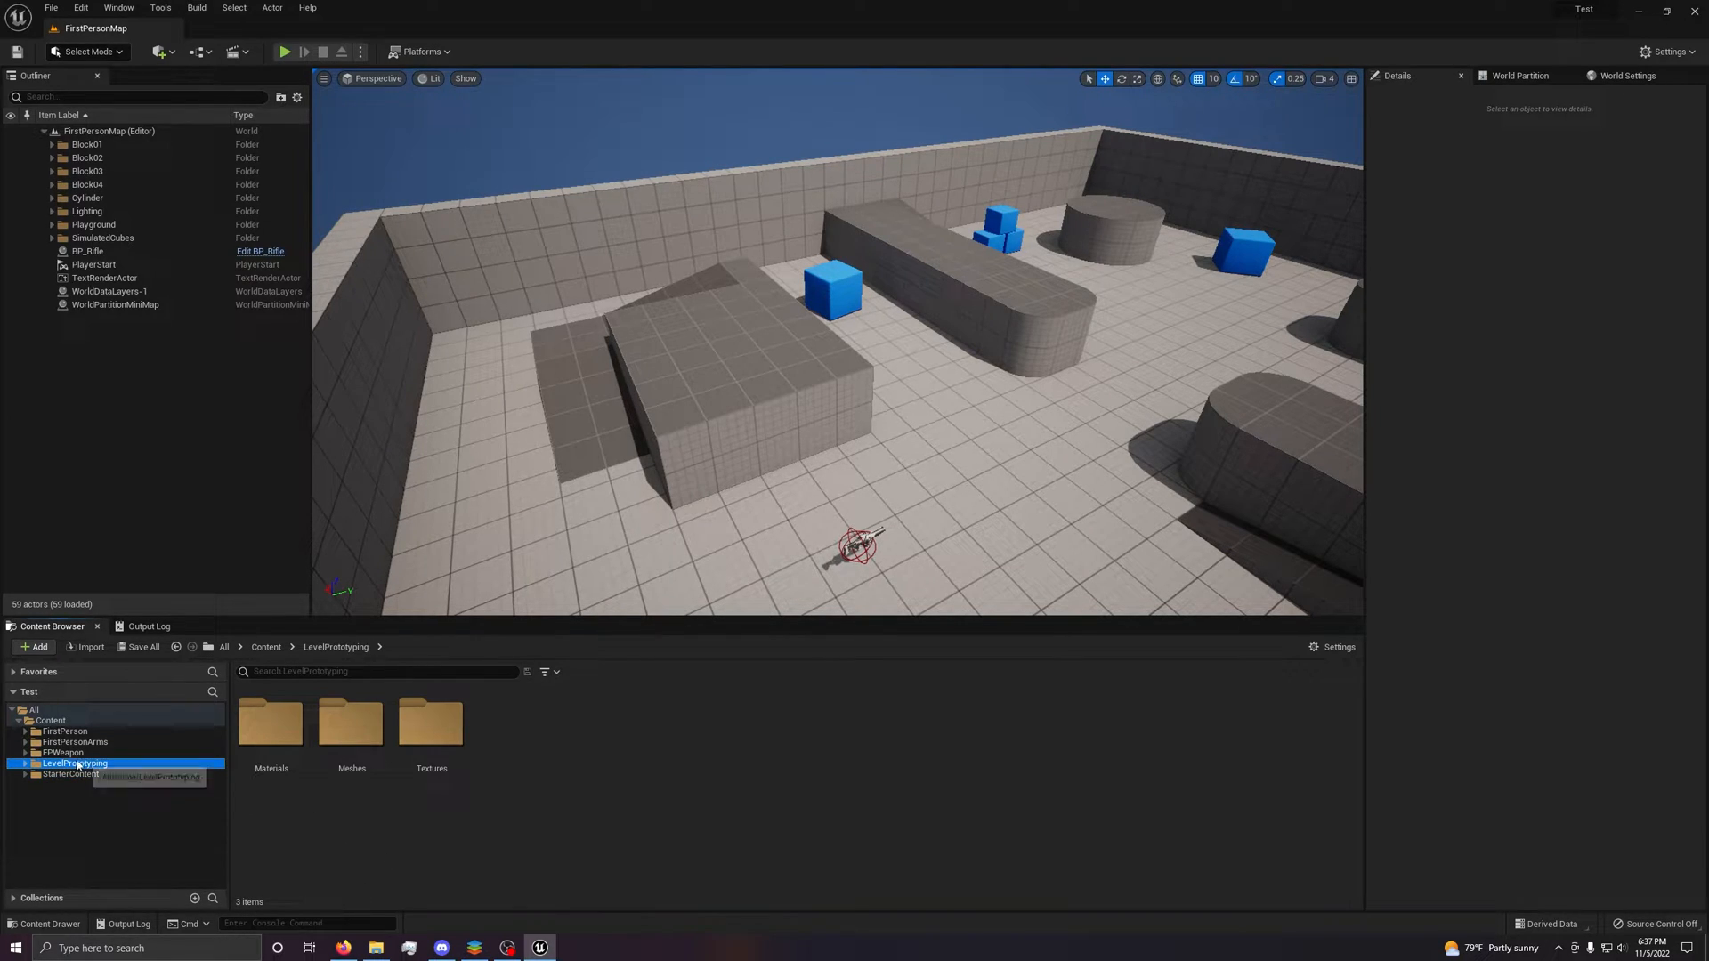
click(50, 720)
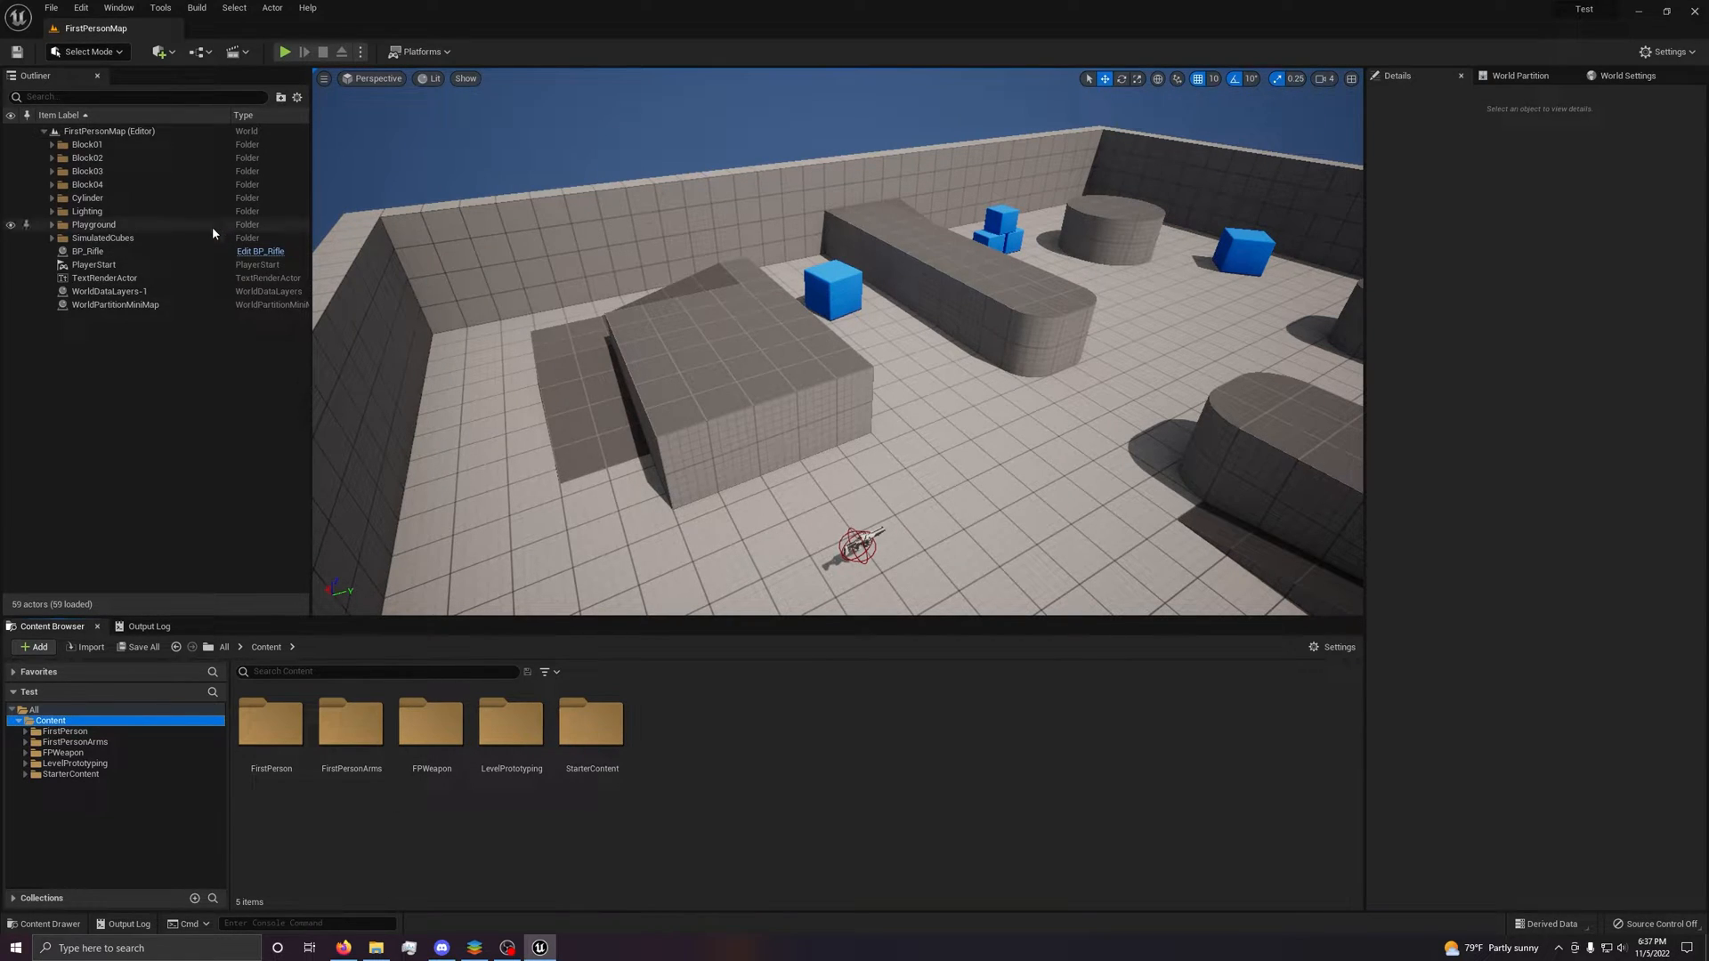
click(160, 8)
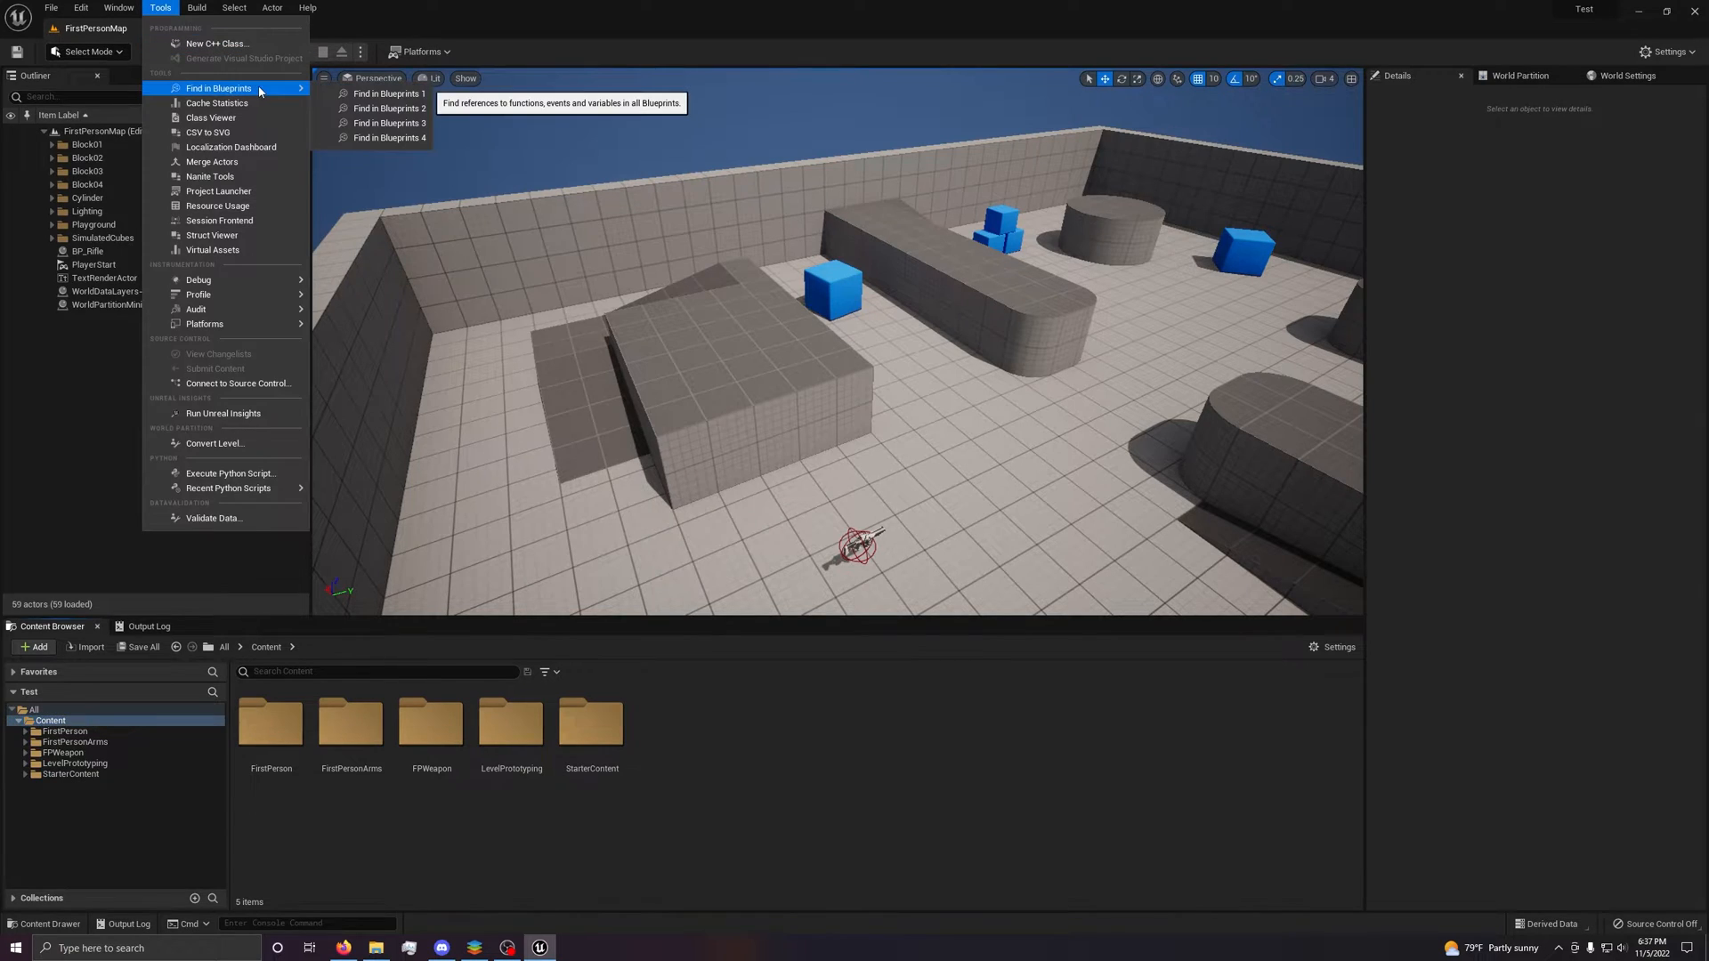
mouse_move(204, 324)
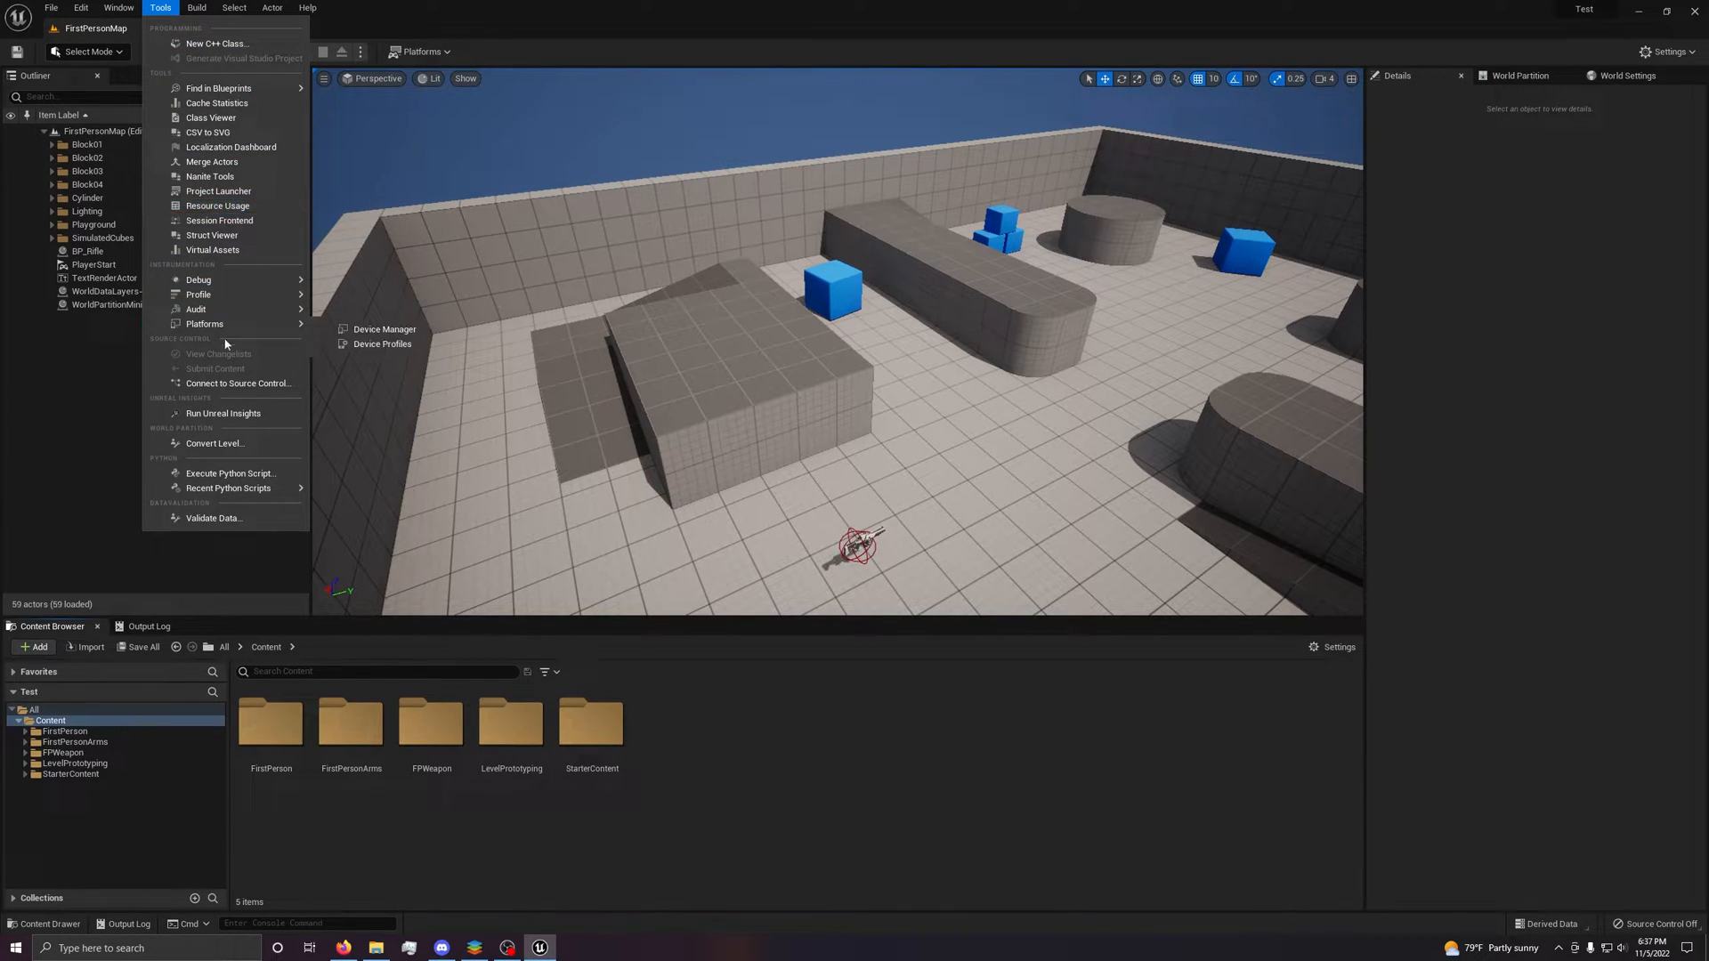
click(117, 8)
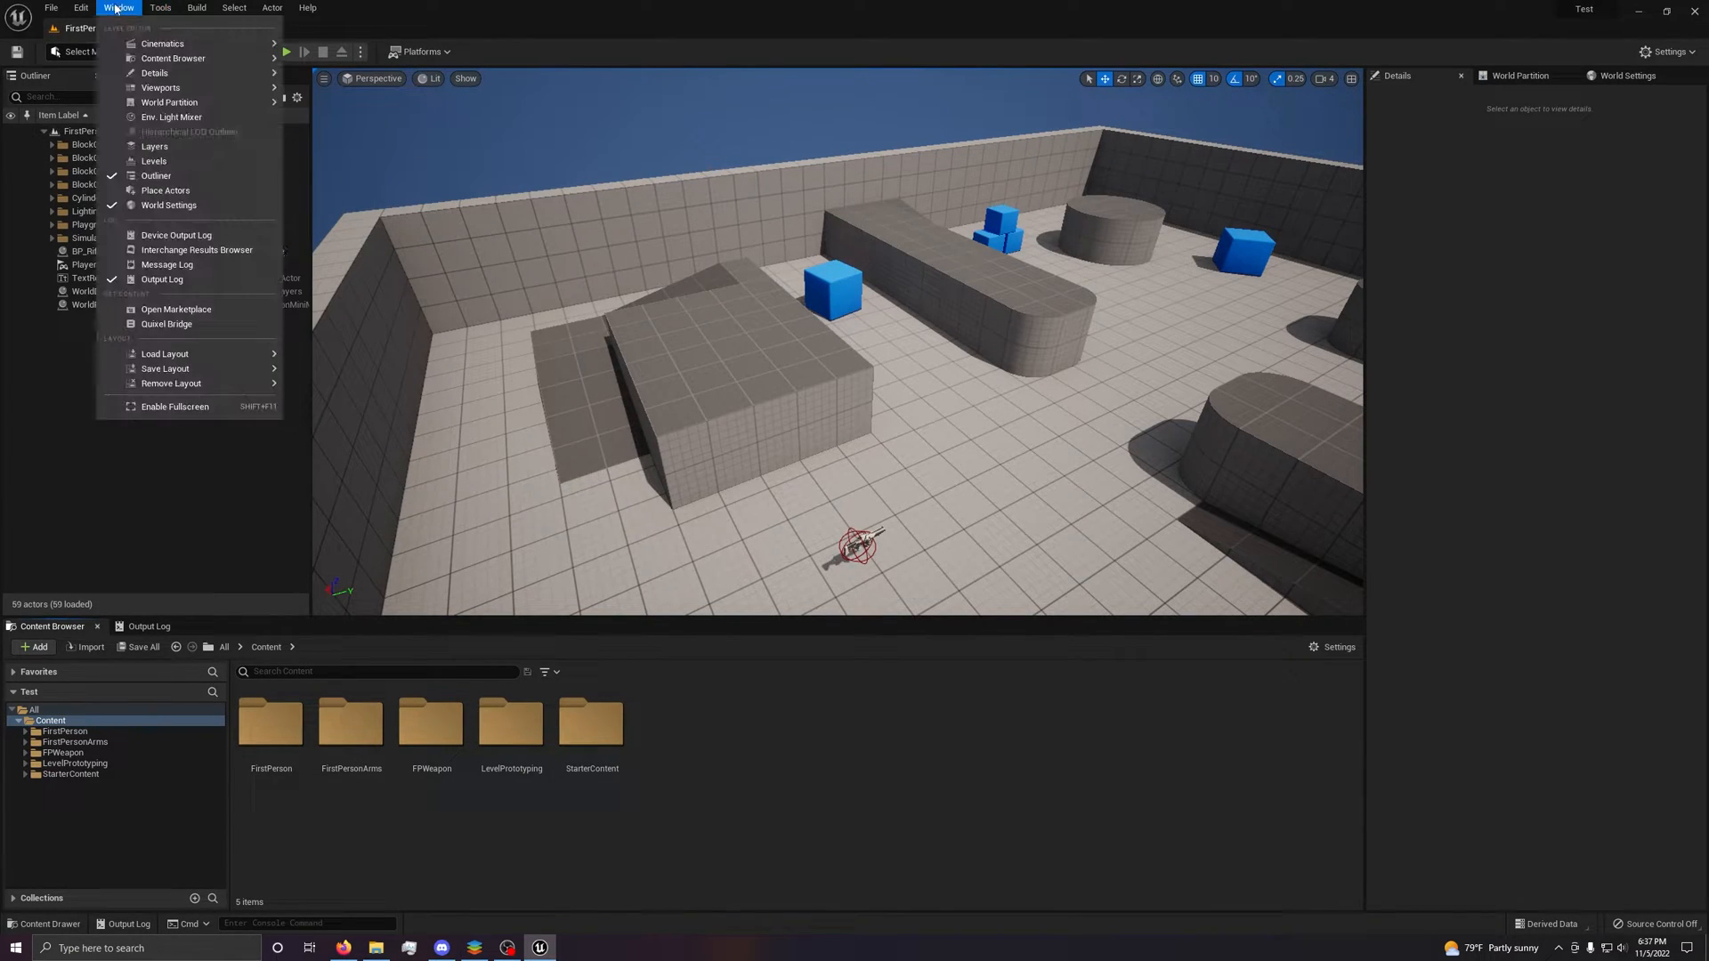
click(81, 8)
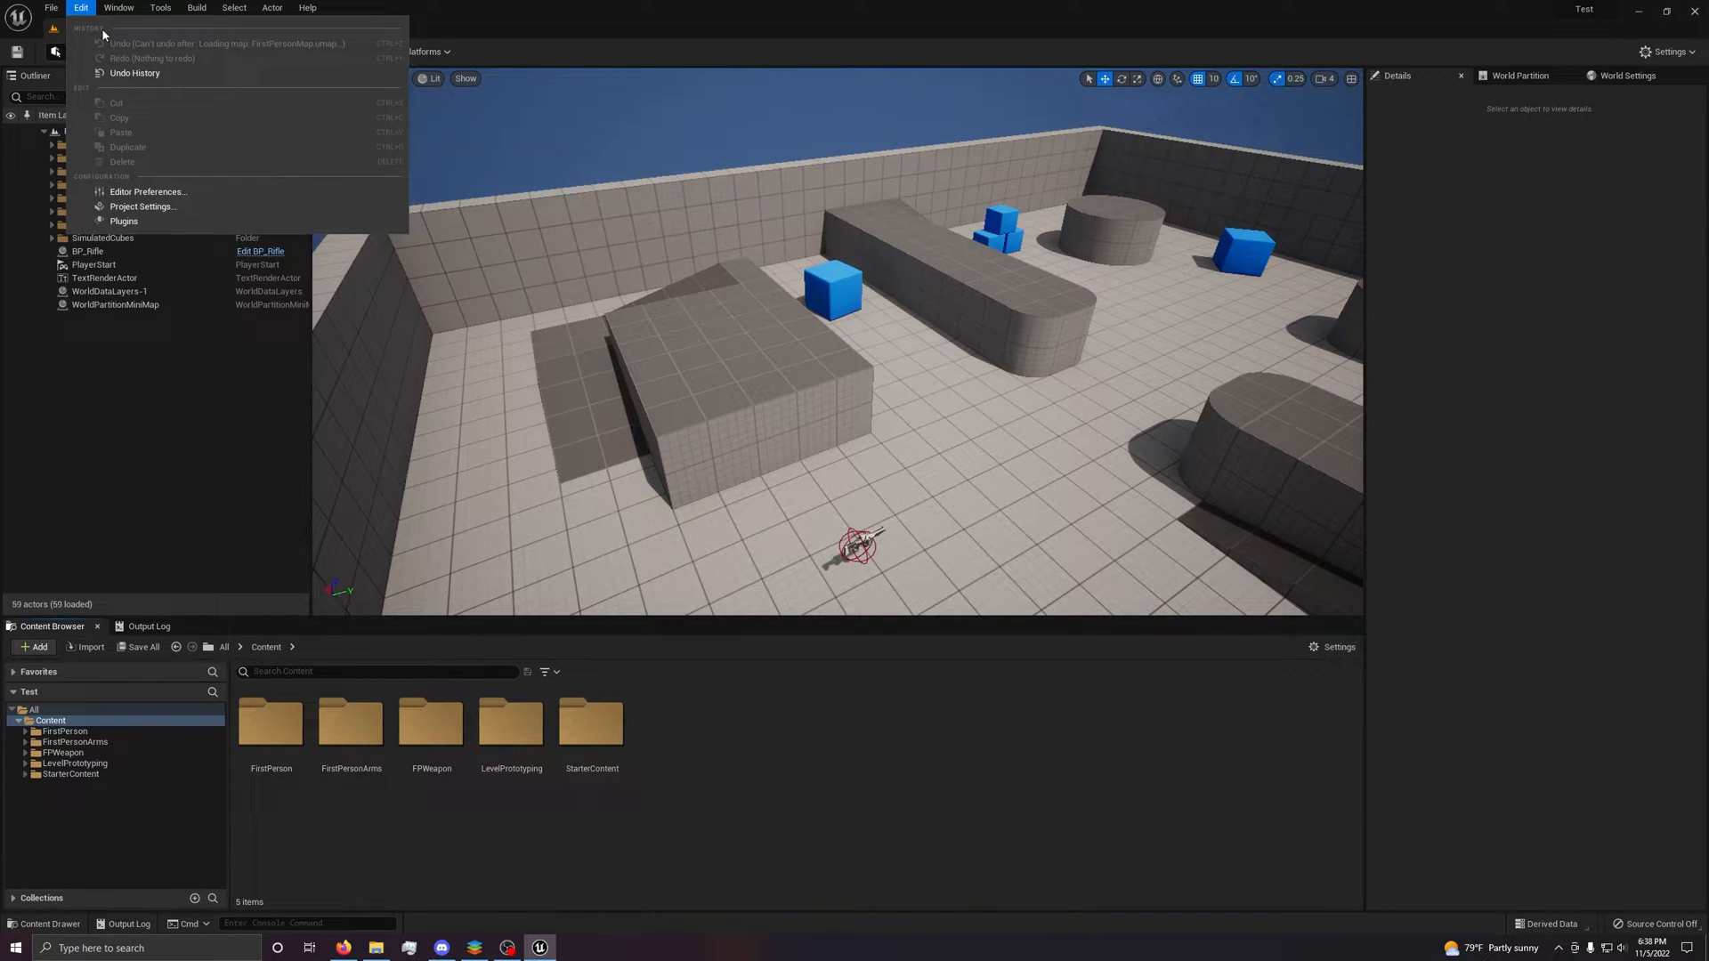
click(52, 8)
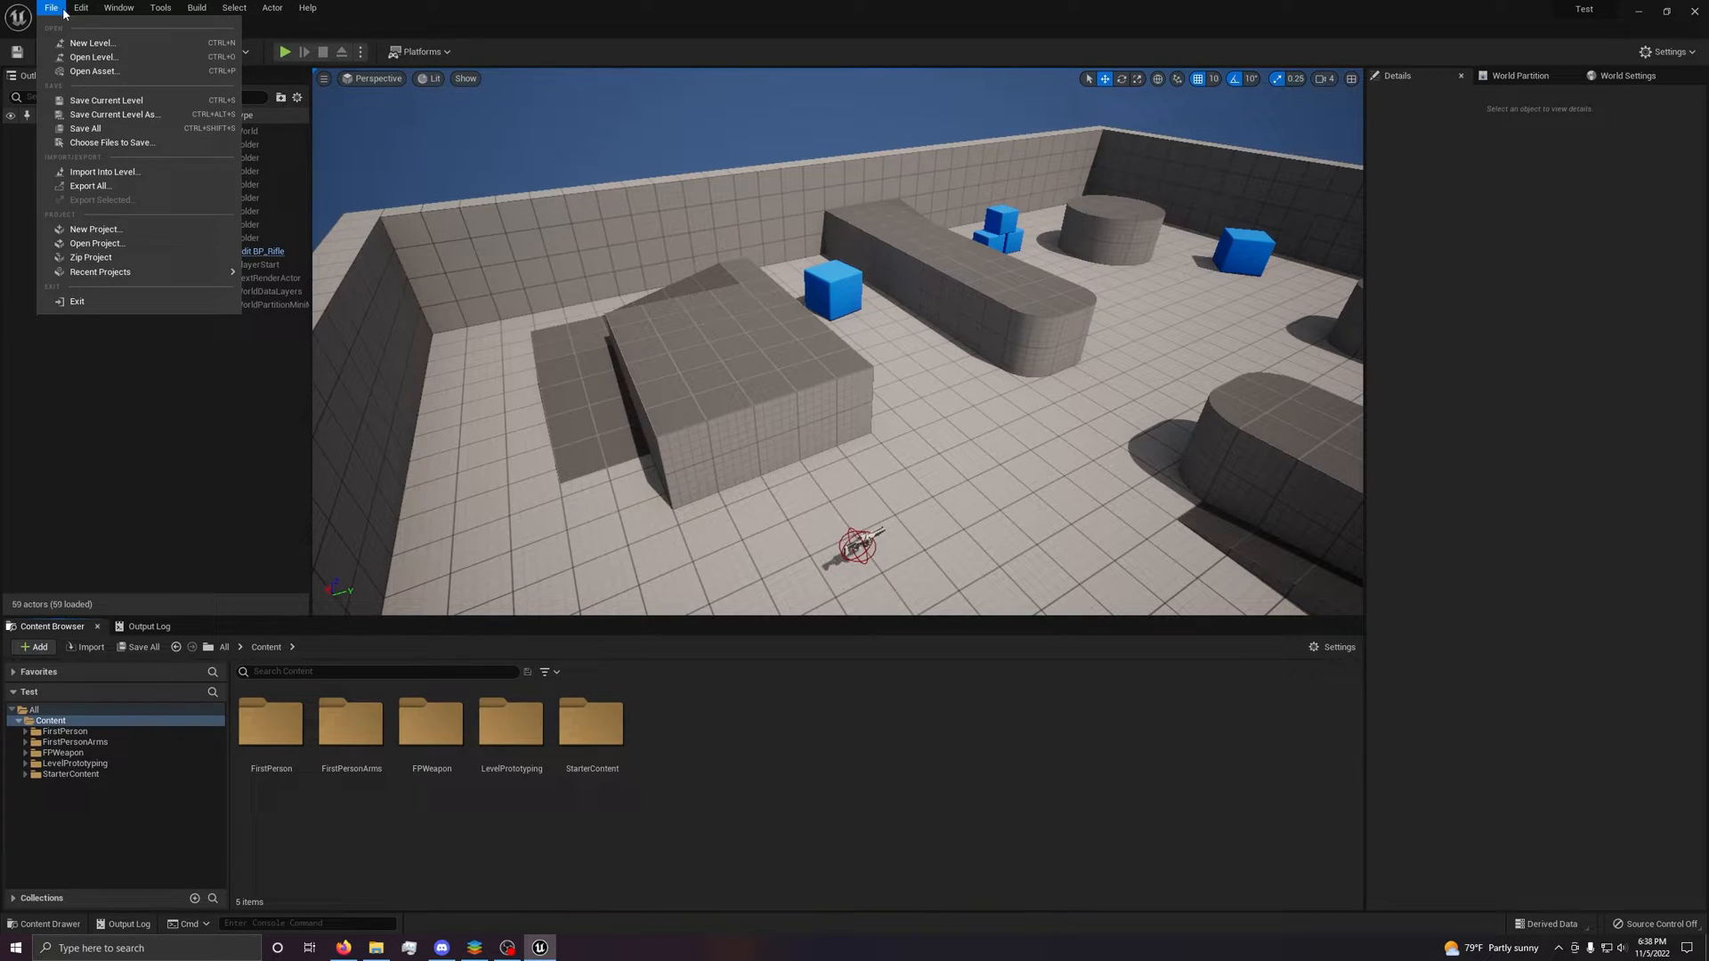
click(196, 8)
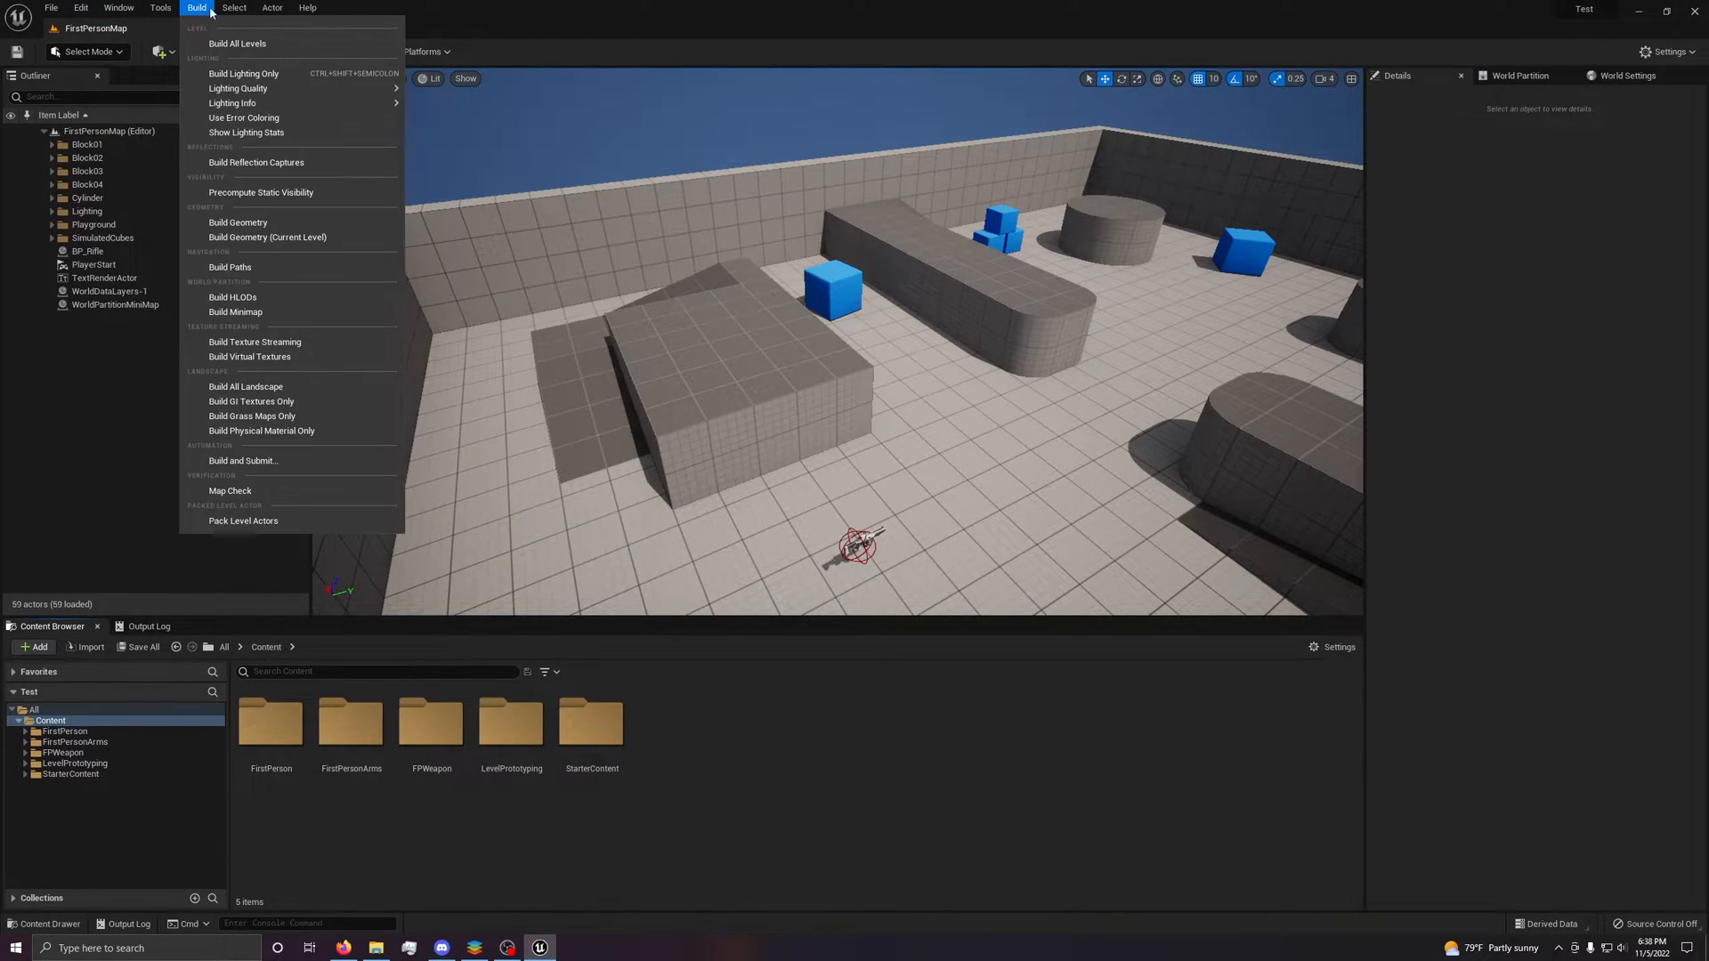
click(307, 8)
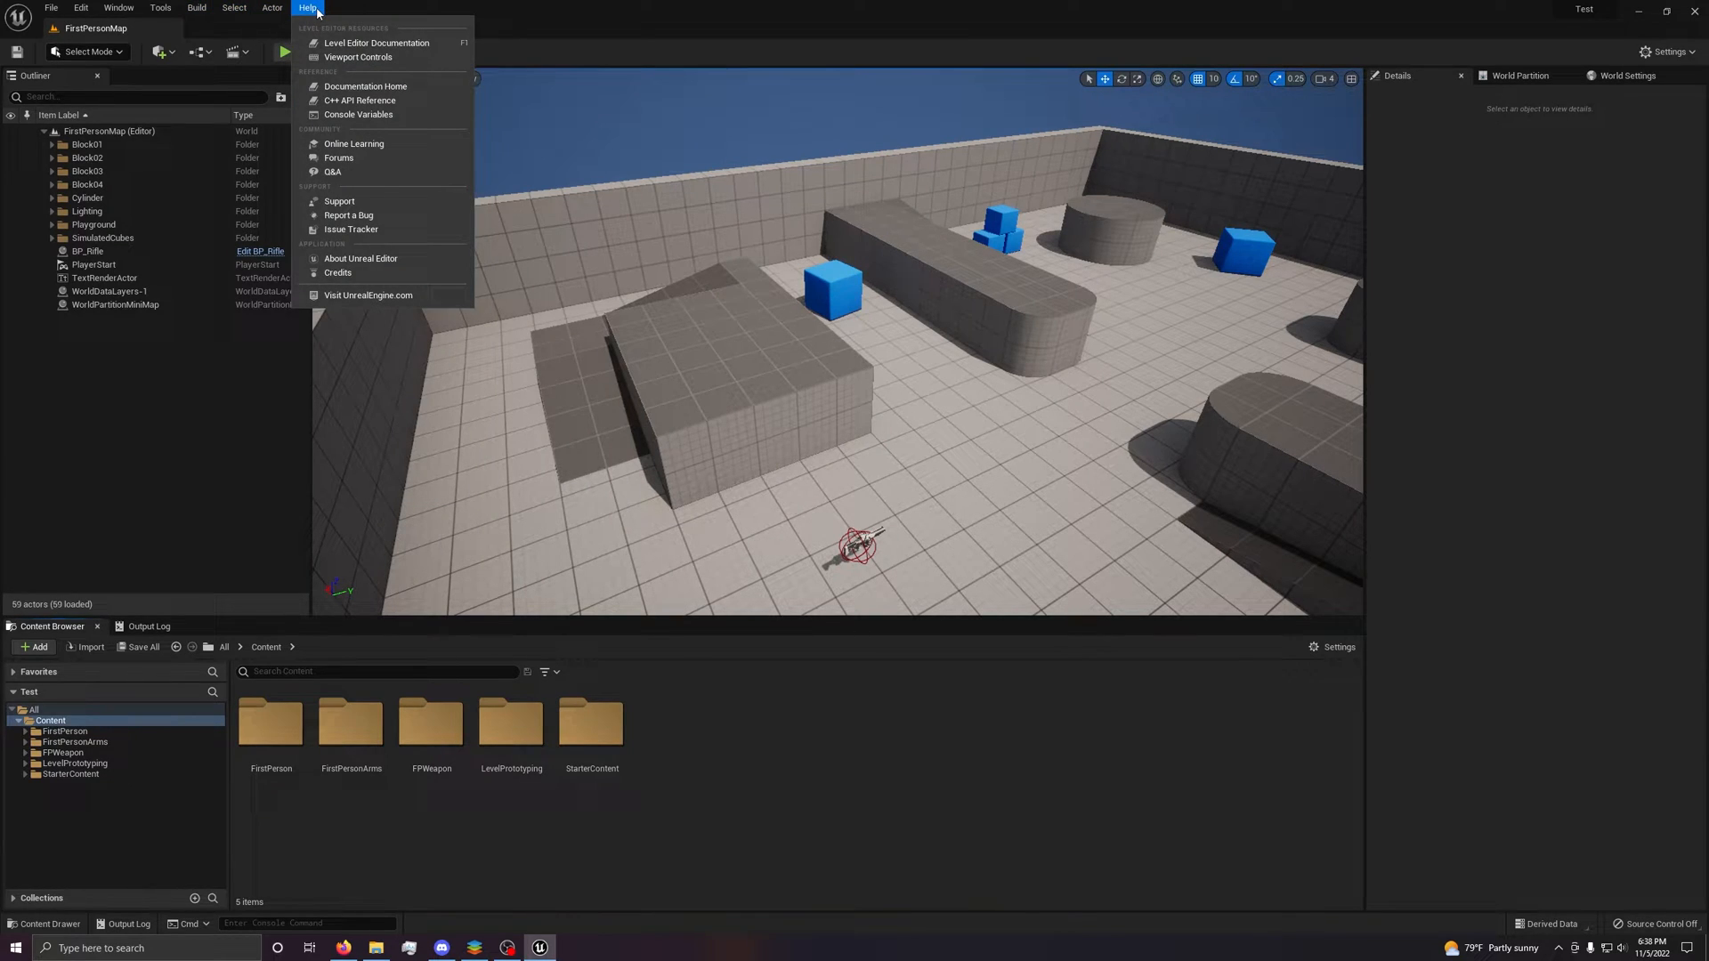
click(50, 8)
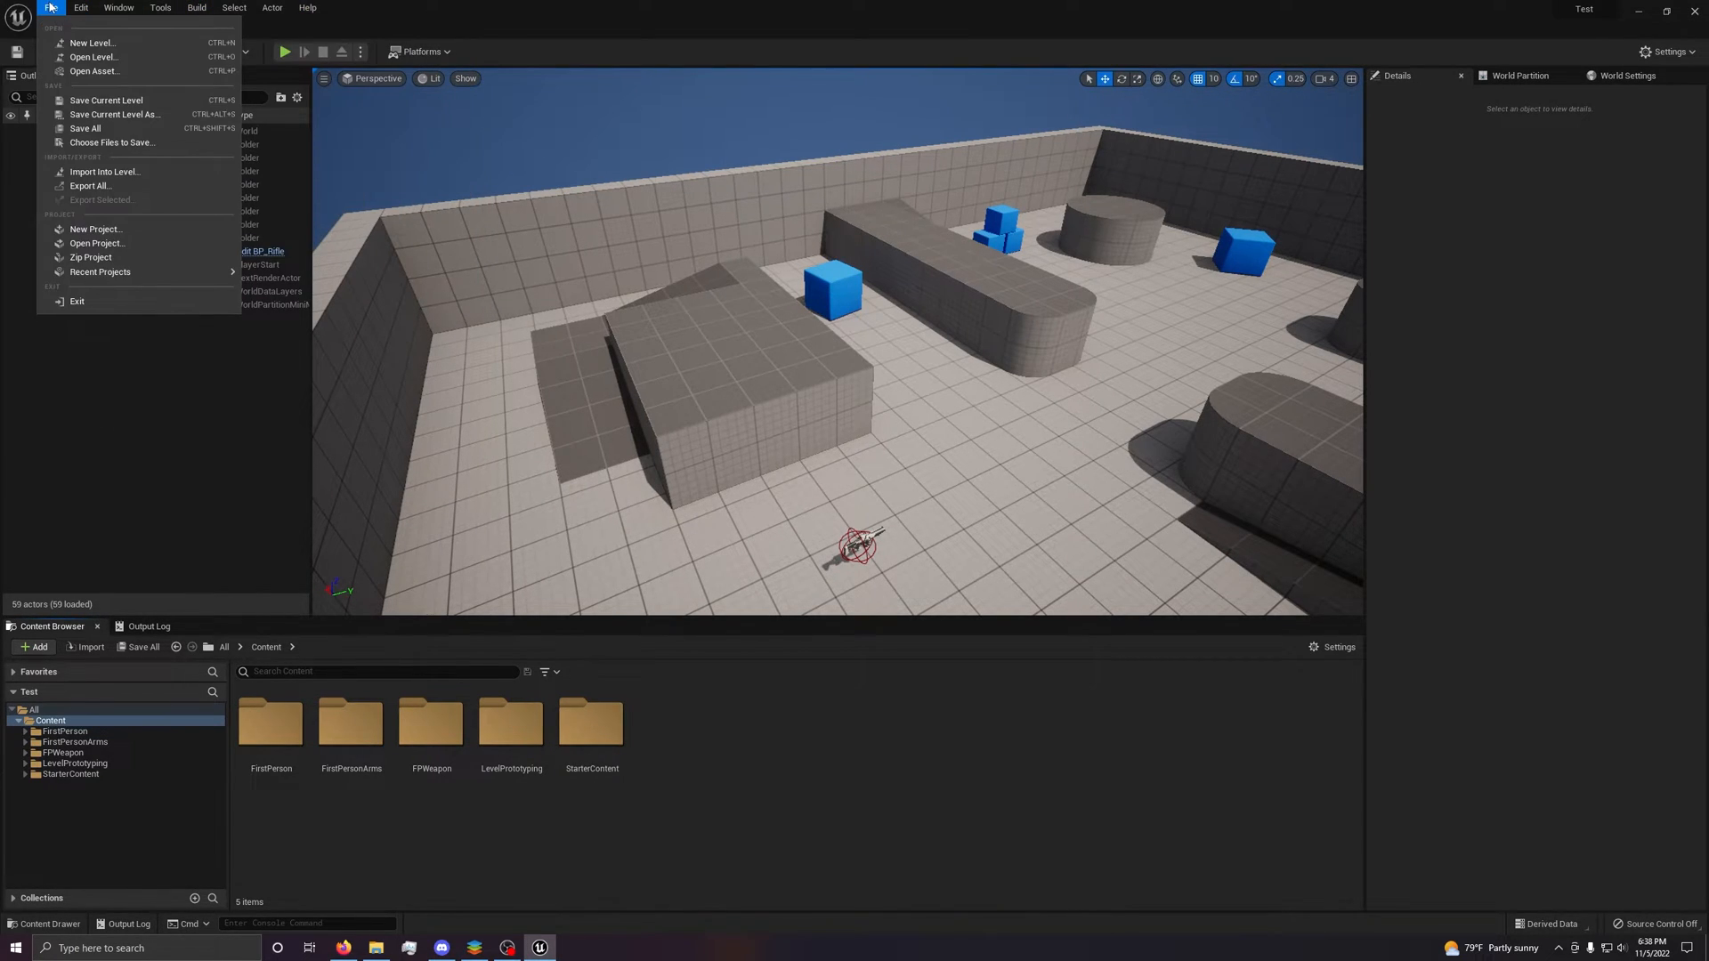
click(81, 8)
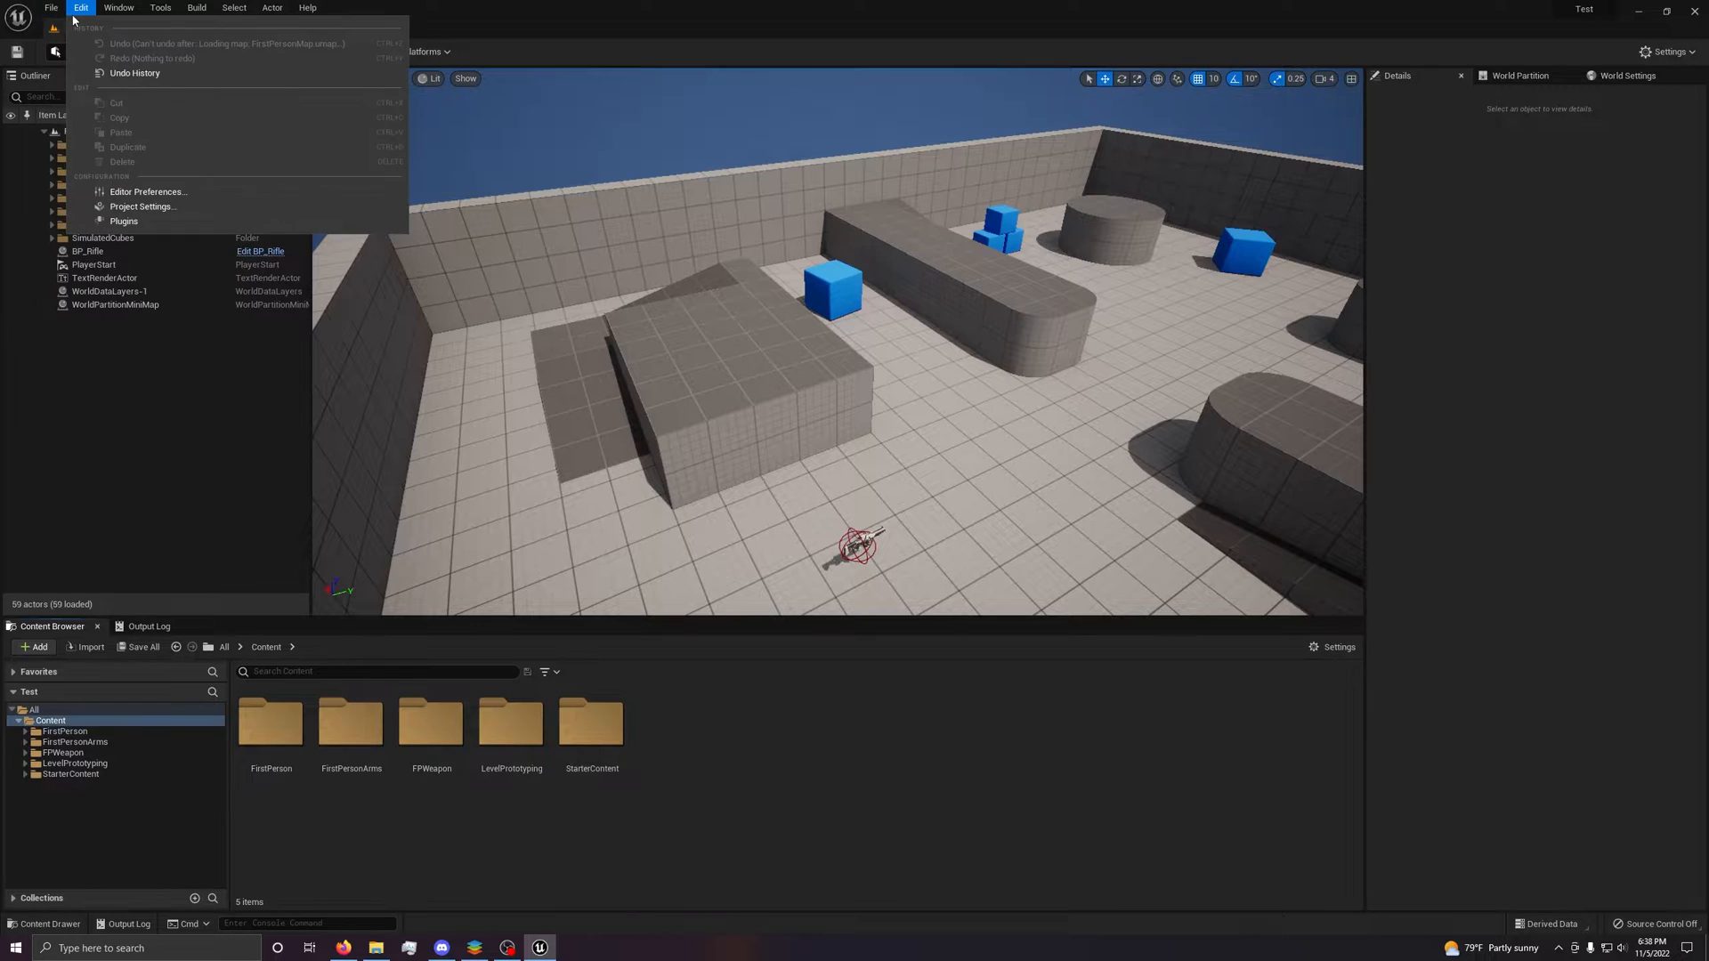
mouse_move(222, 159)
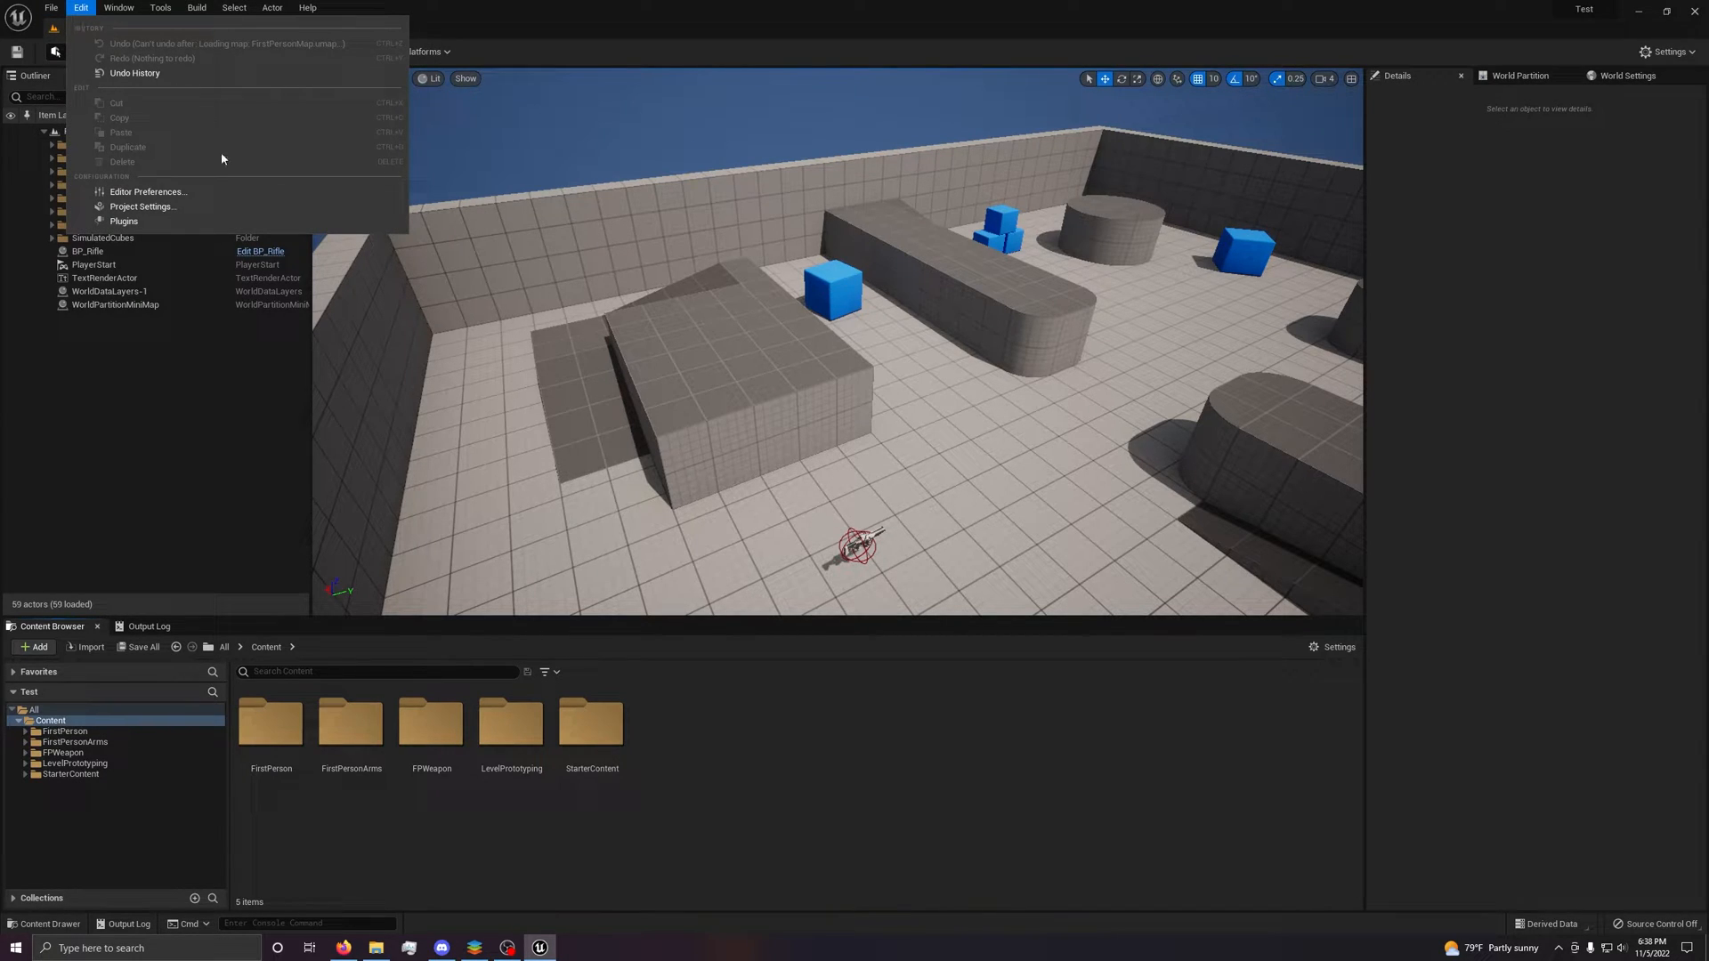
mouse_move(142, 206)
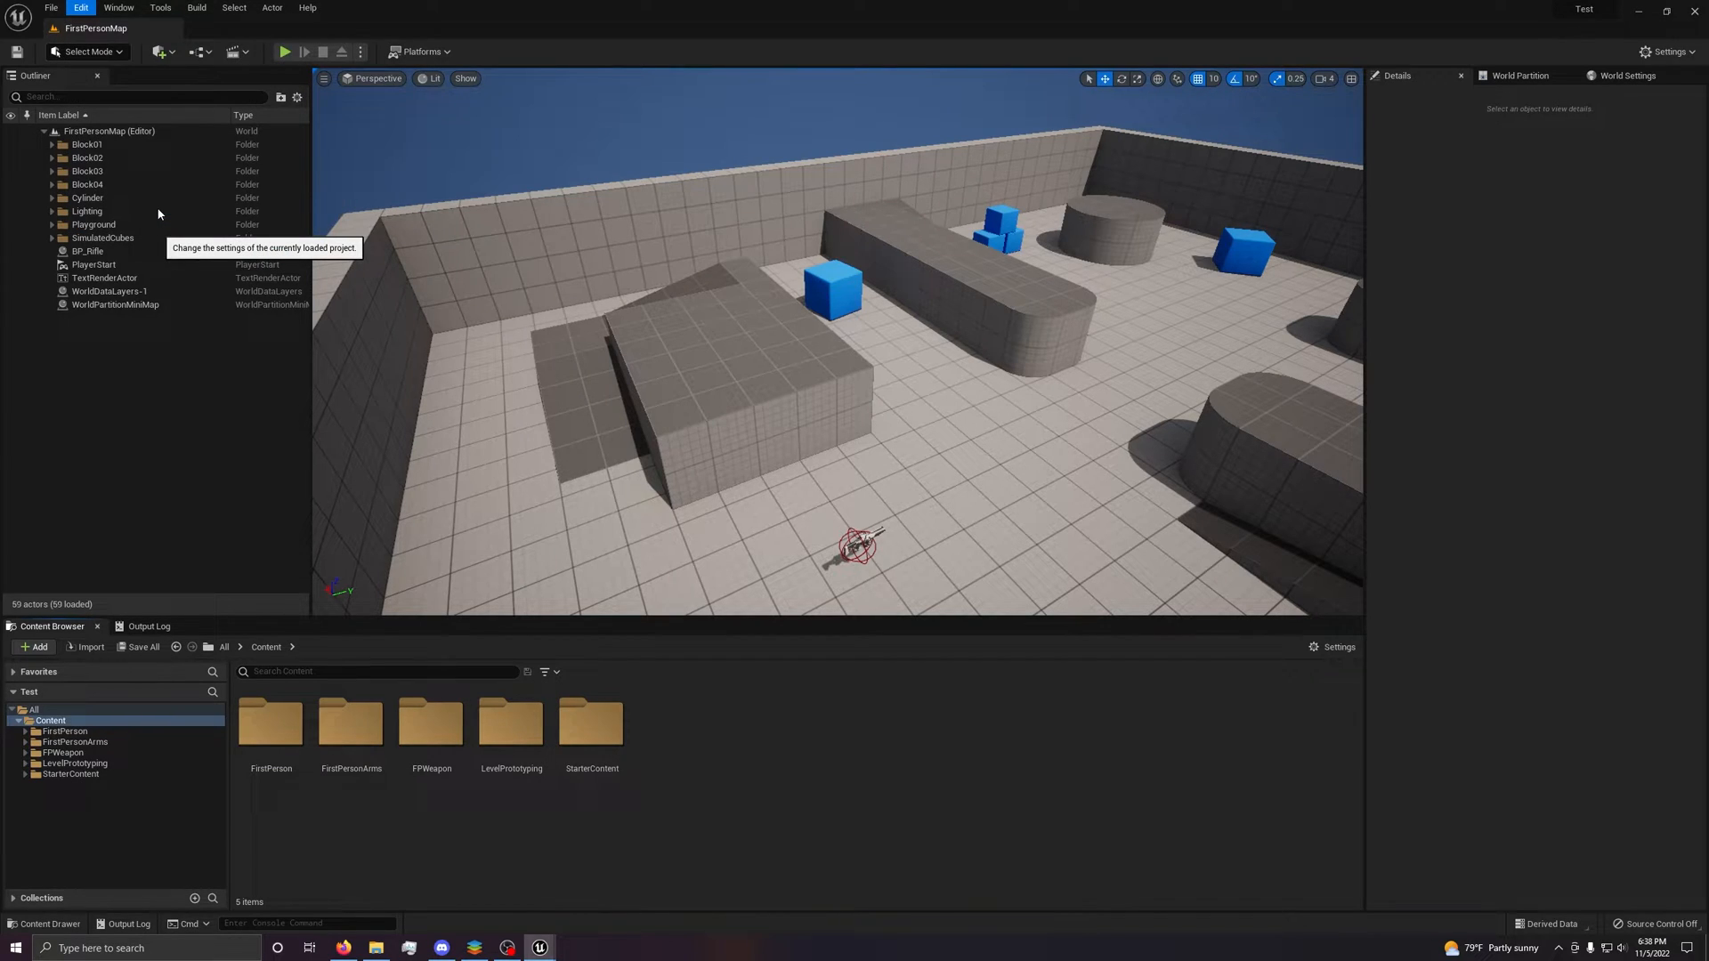
mouse_move(466, 297)
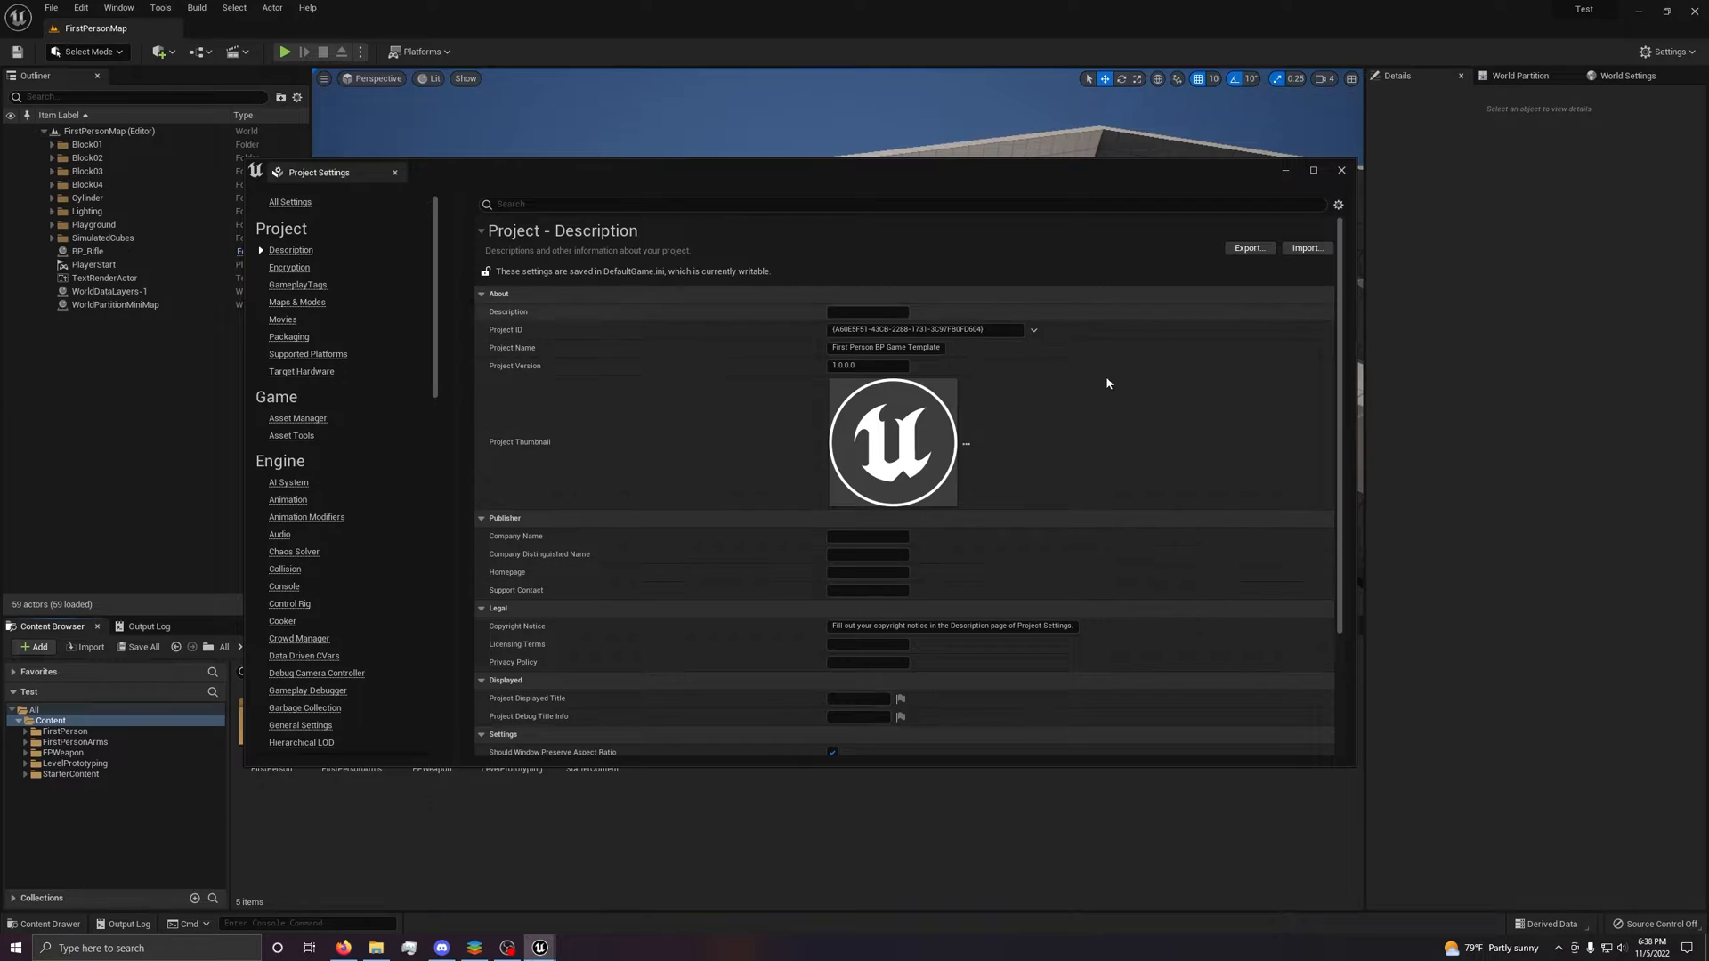
mouse_move(307, 225)
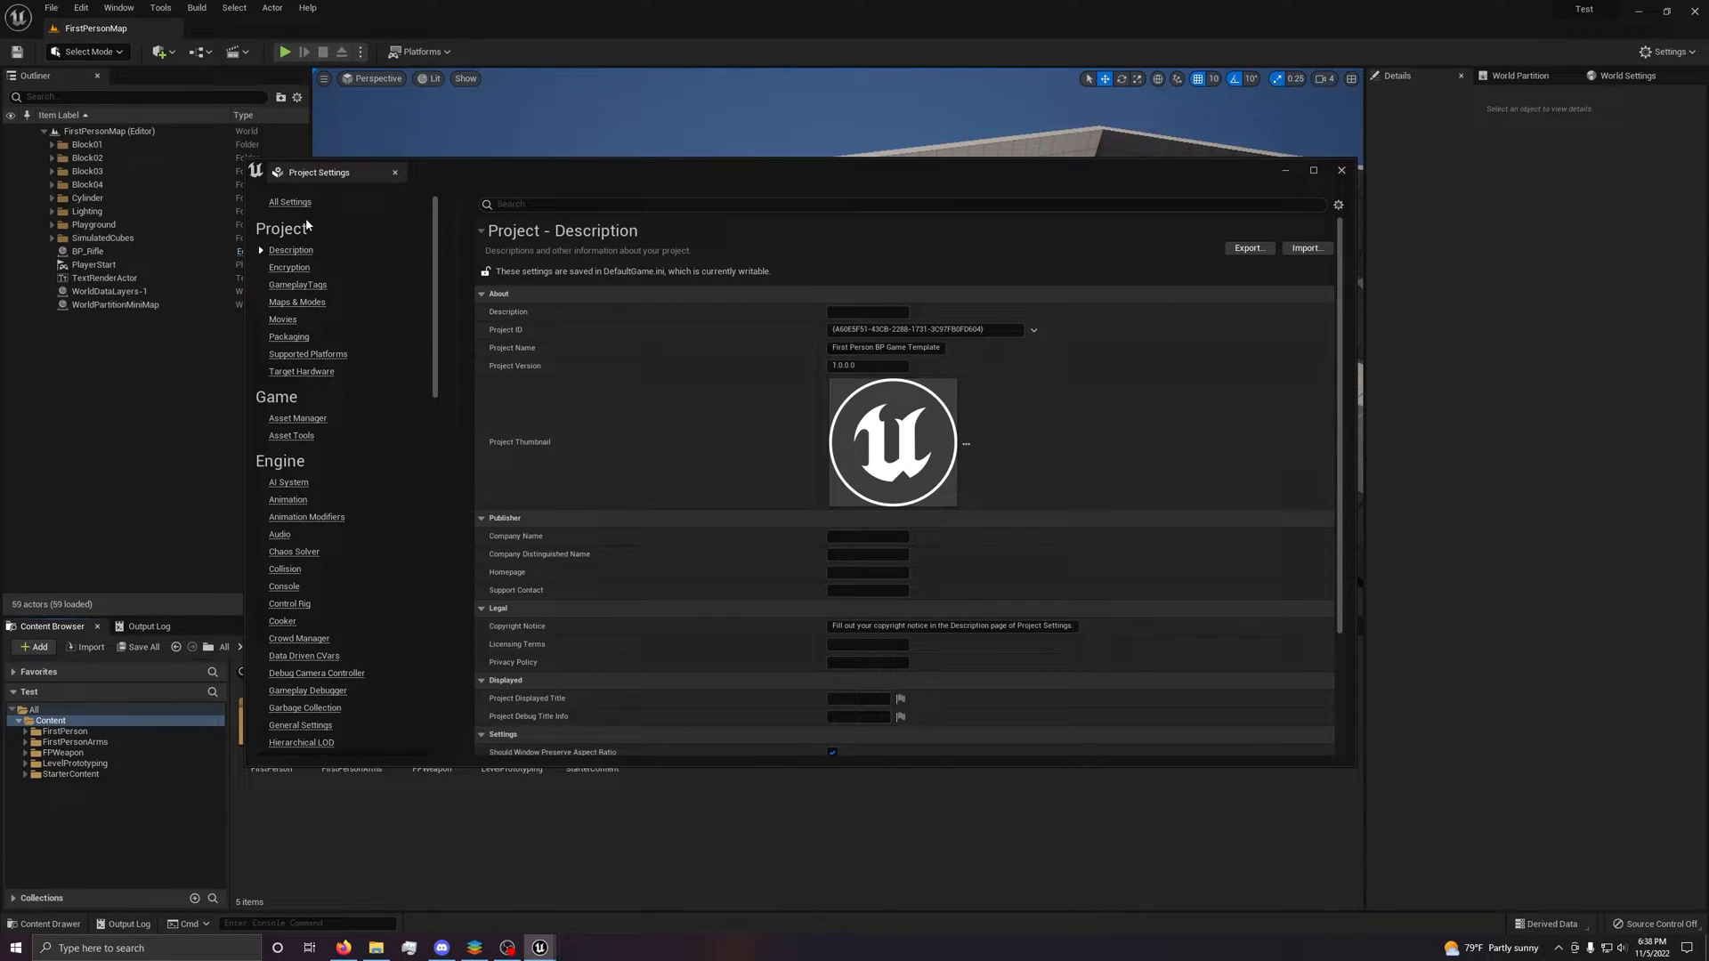
click(1341, 170)
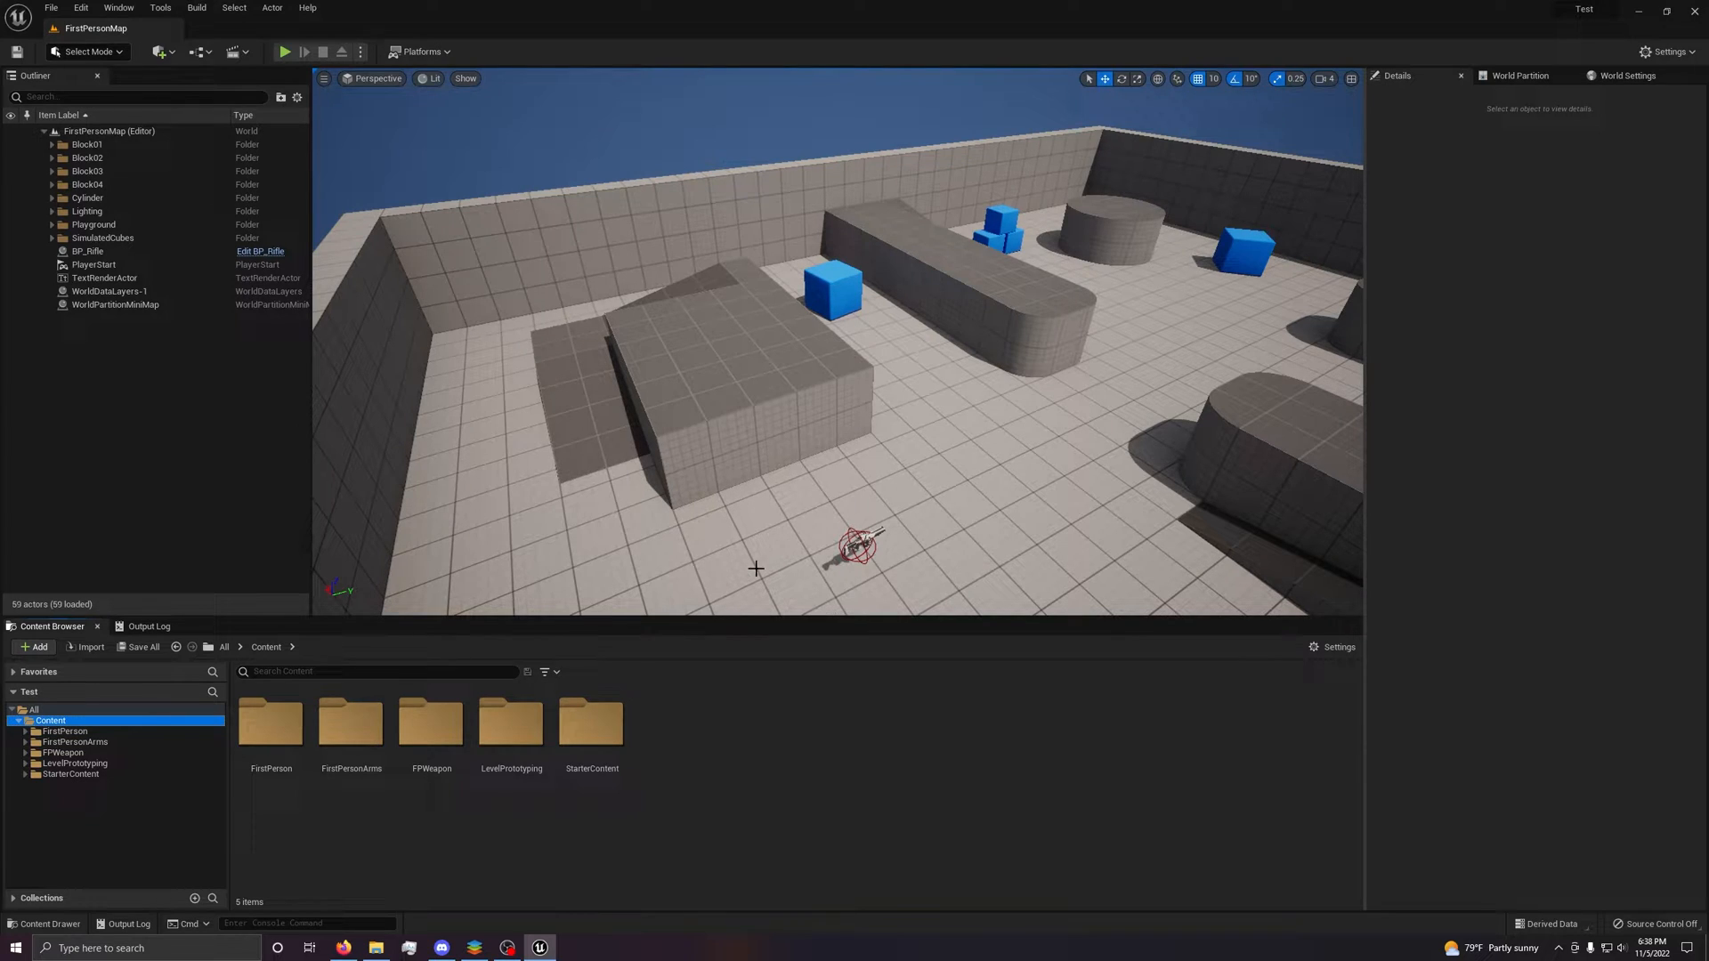
Move the viewport camera closer and lower toward the blocks and blue cubes.
click(118, 8)
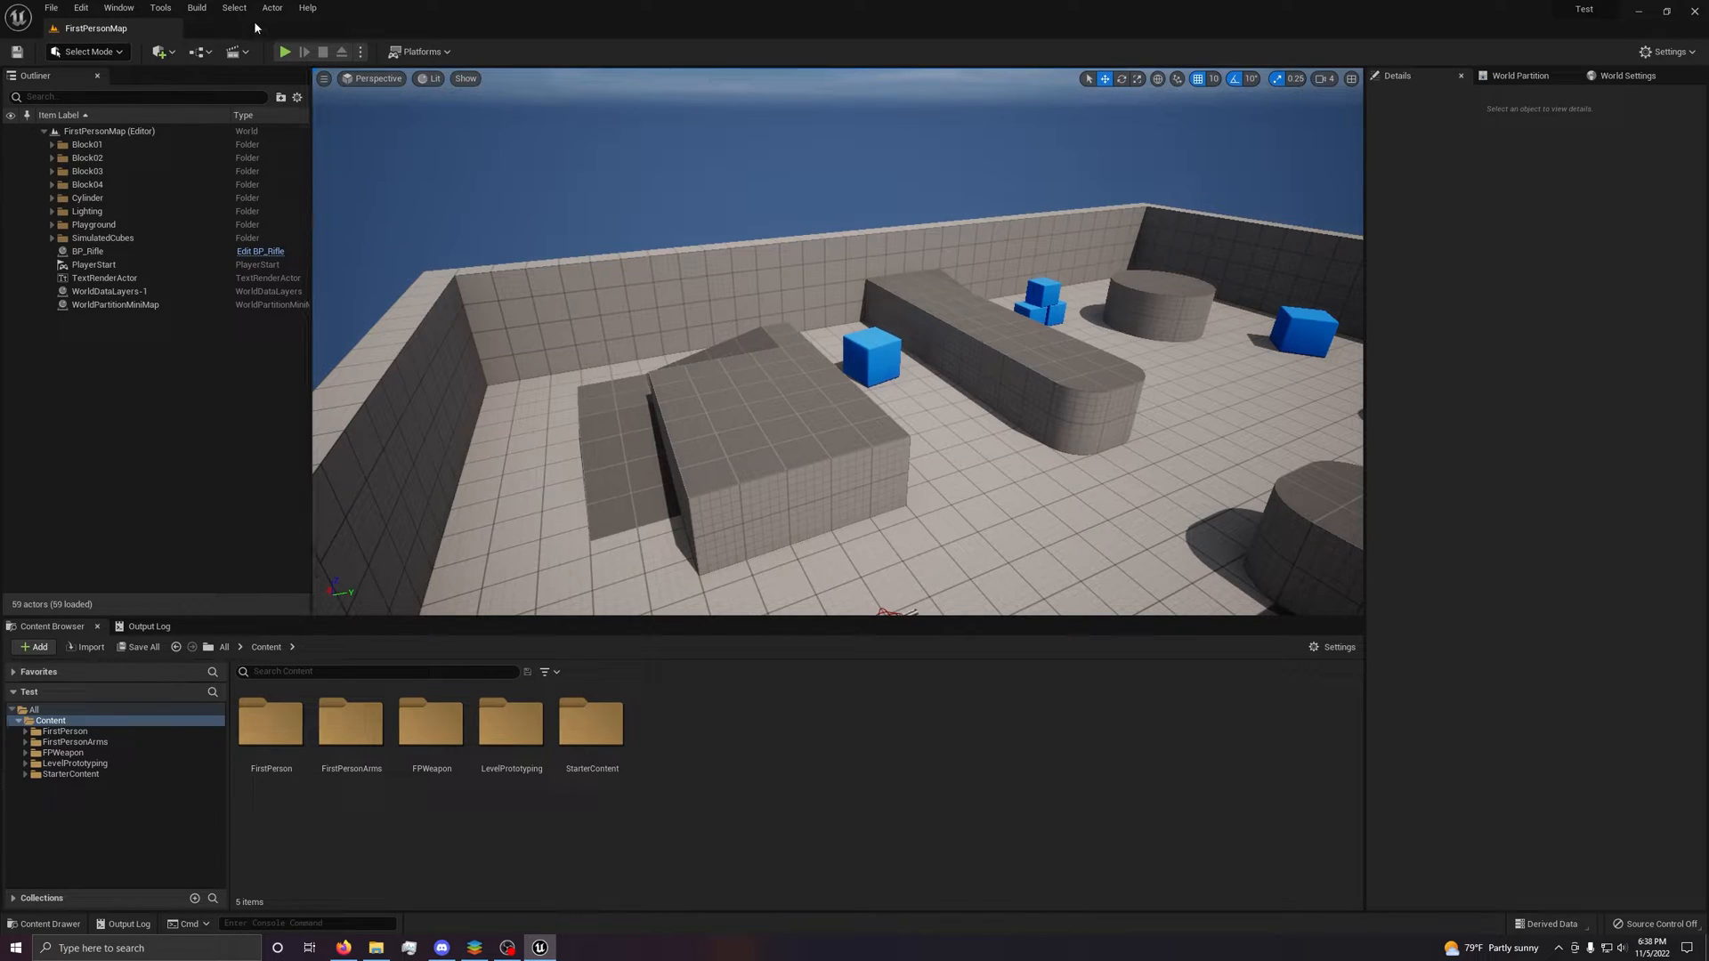
mouse_move(420, 52)
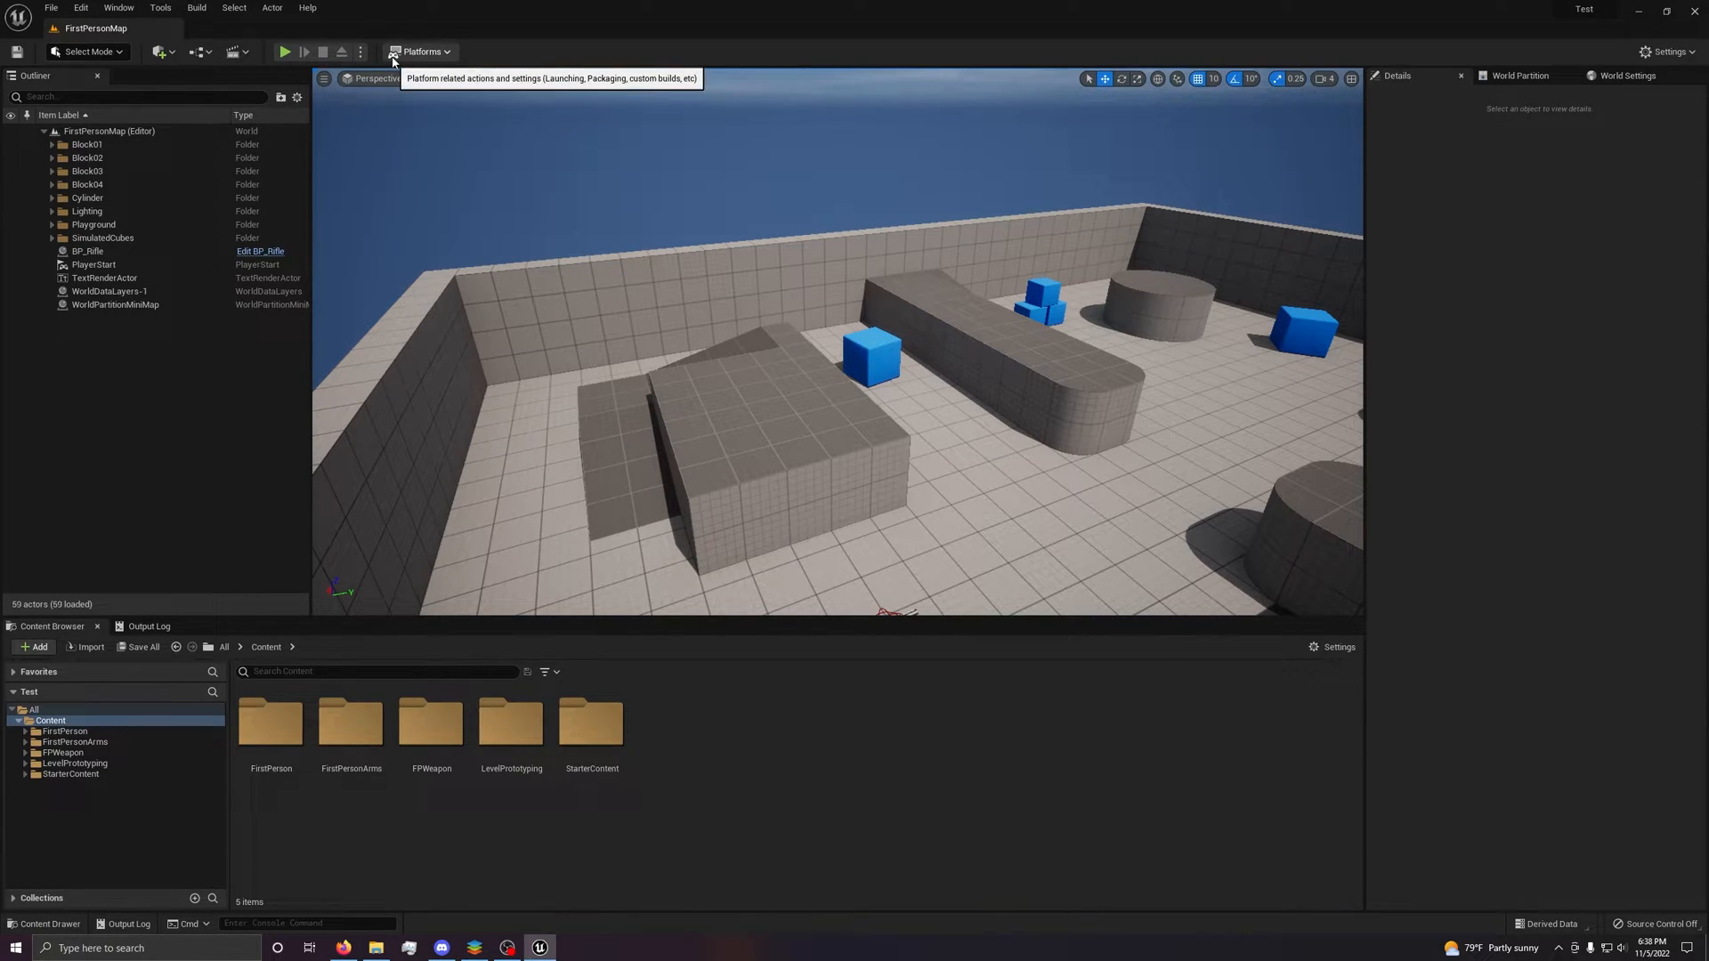
click(421, 51)
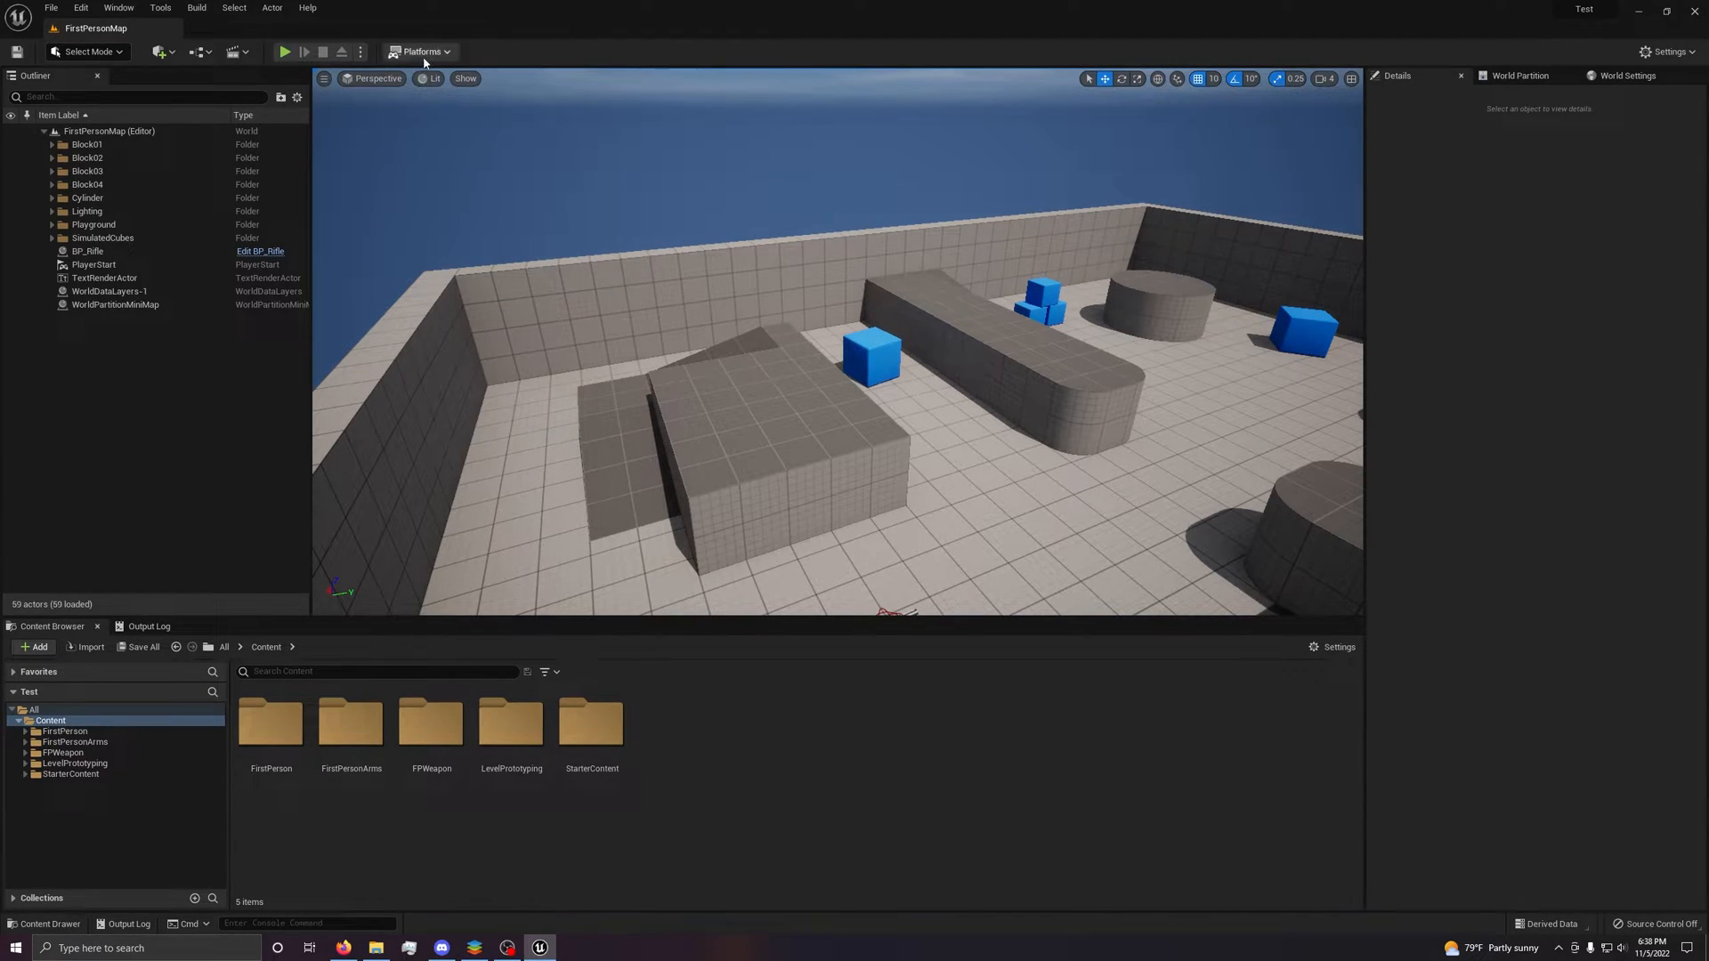
mouse_move(491, 112)
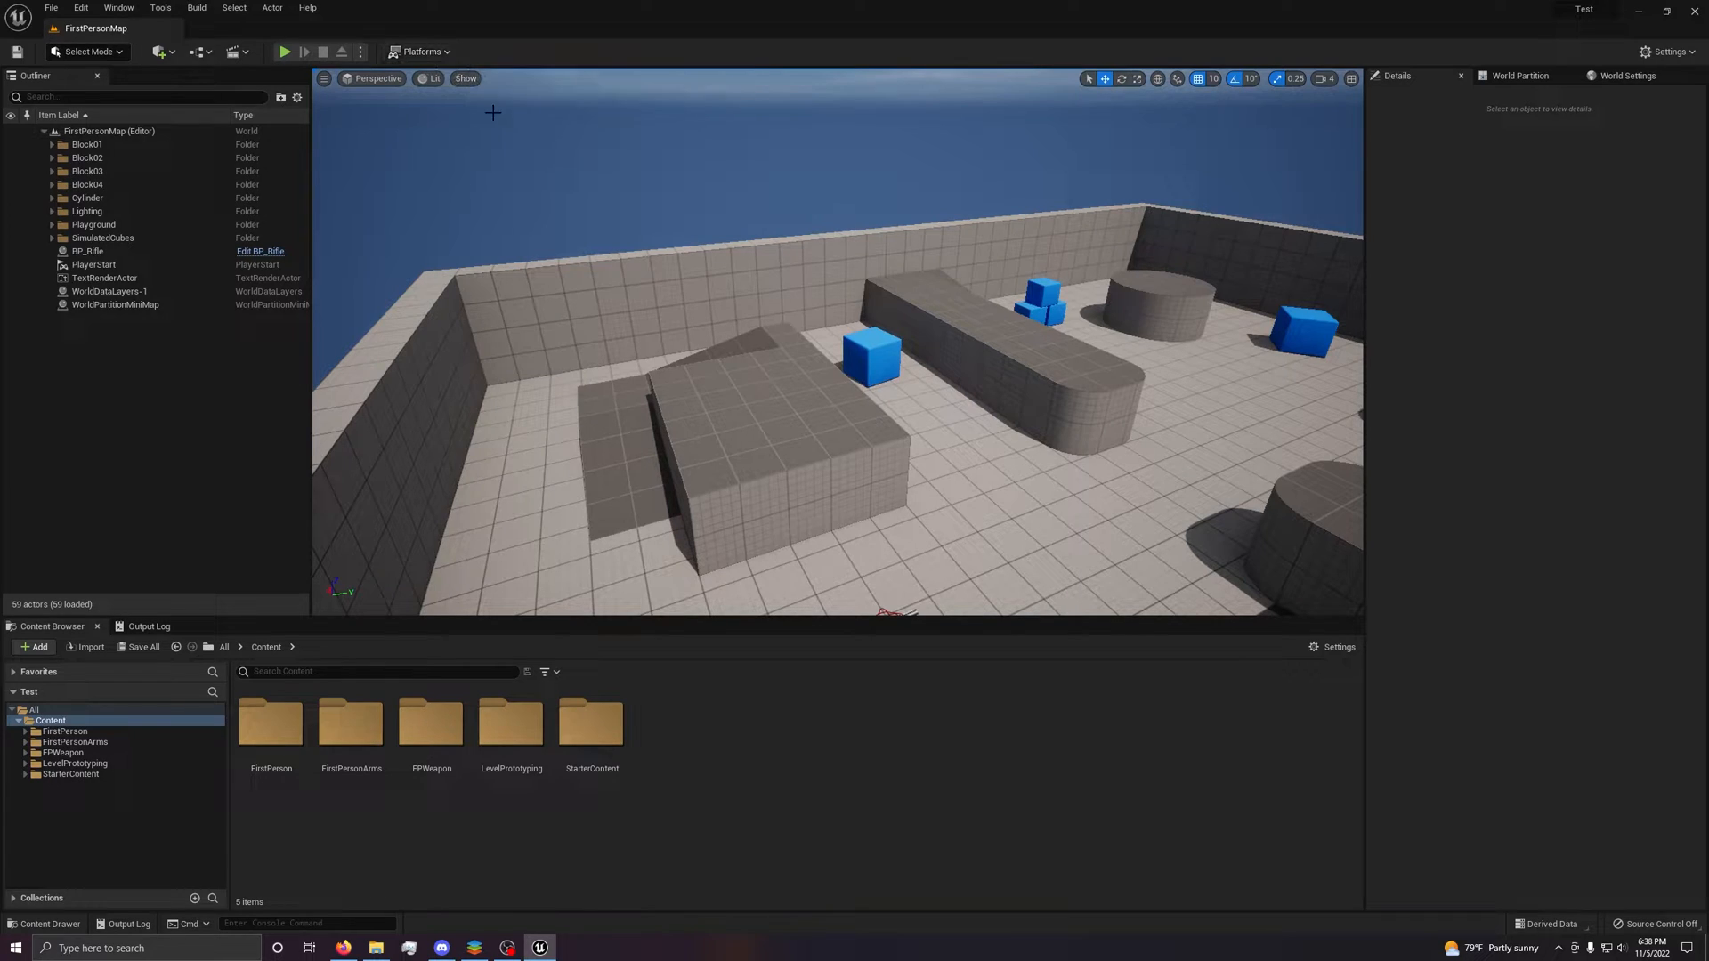
Open the Platforms menu to view Windows and LinuxArm64 packaging and cooking options.
click(420, 52)
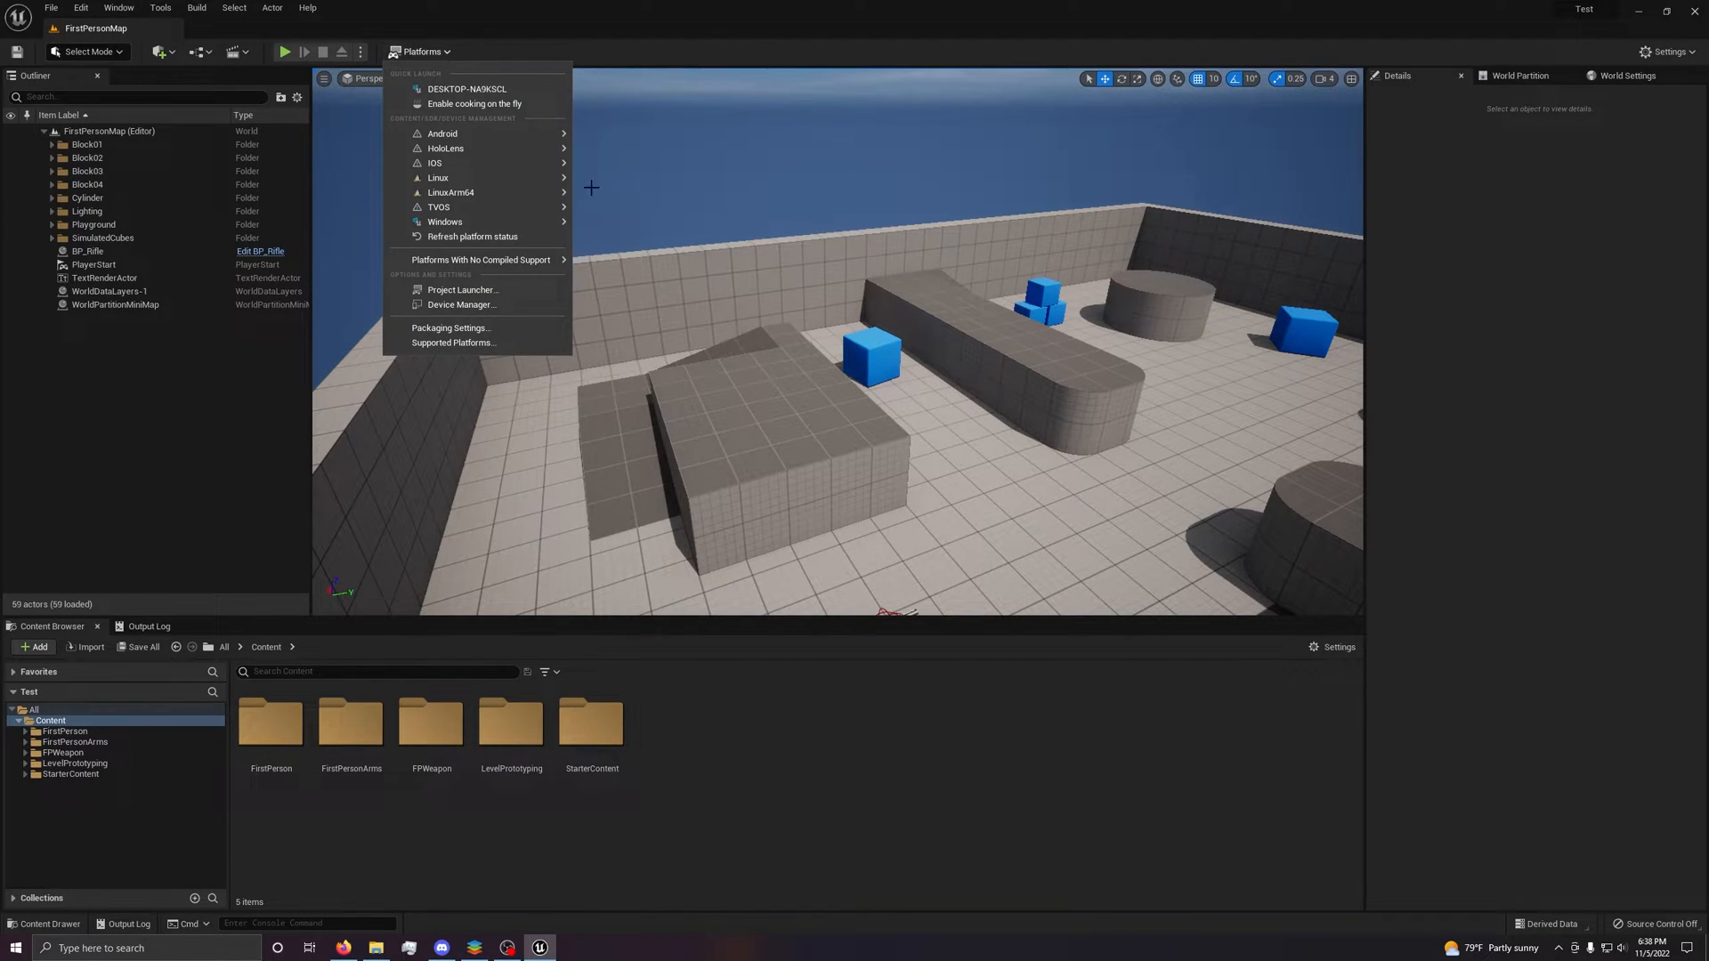
mouse_move(437, 178)
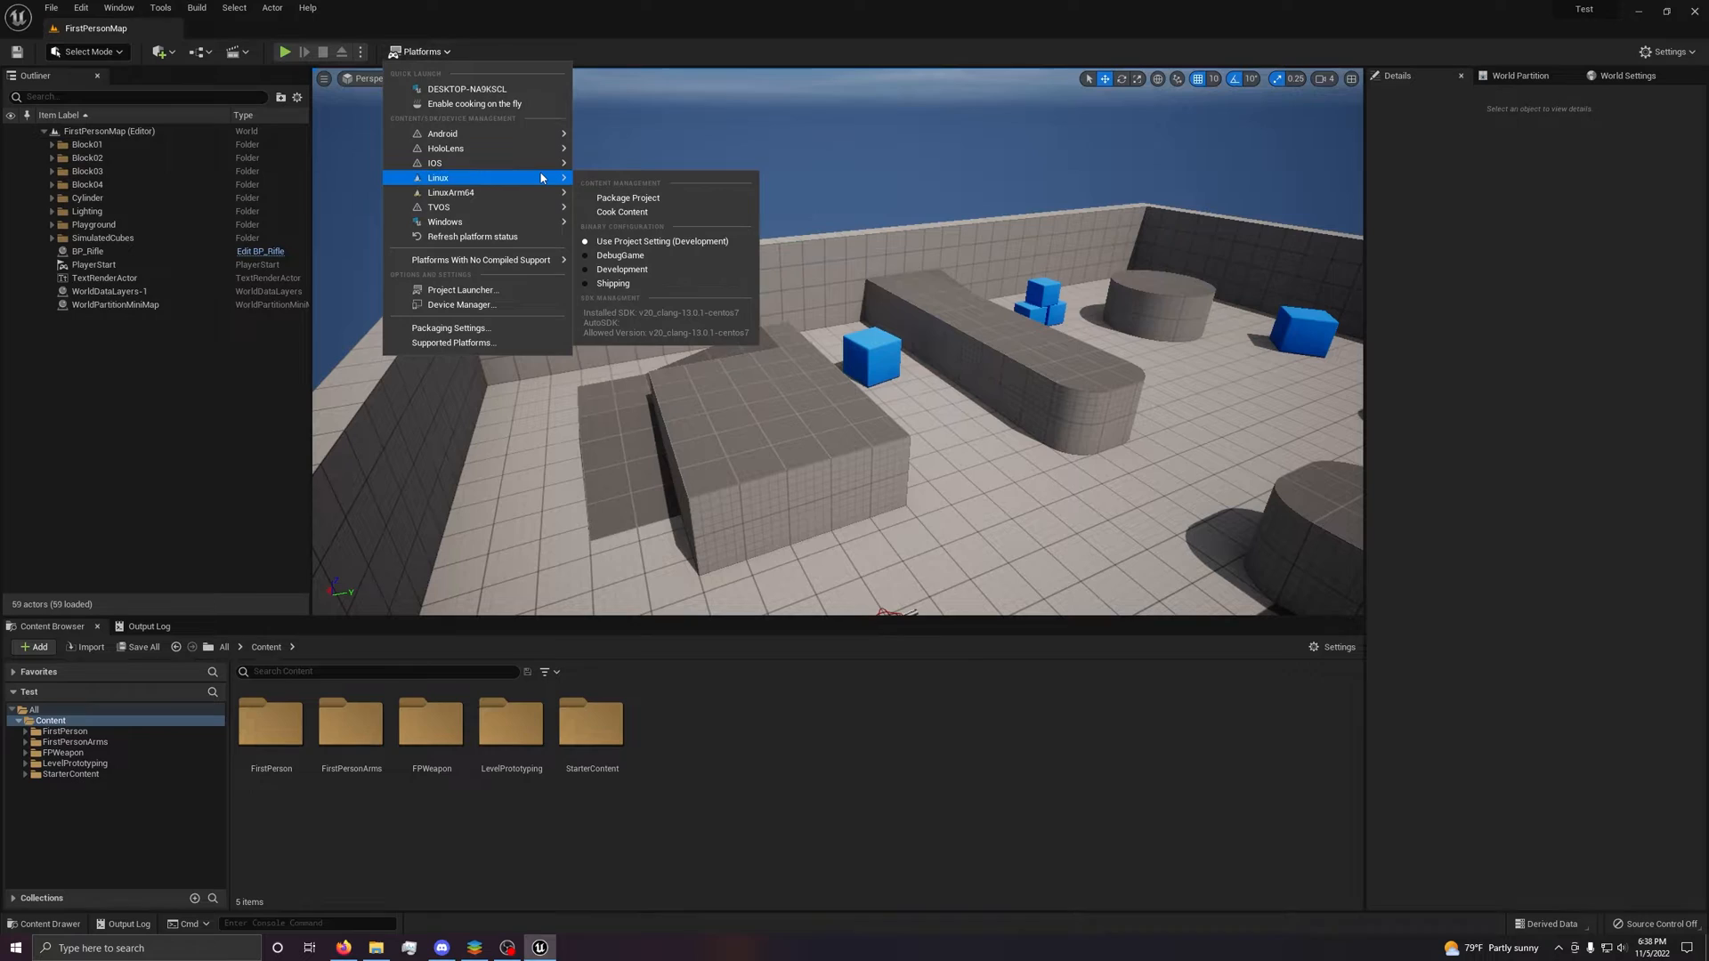
mouse_move(513, 188)
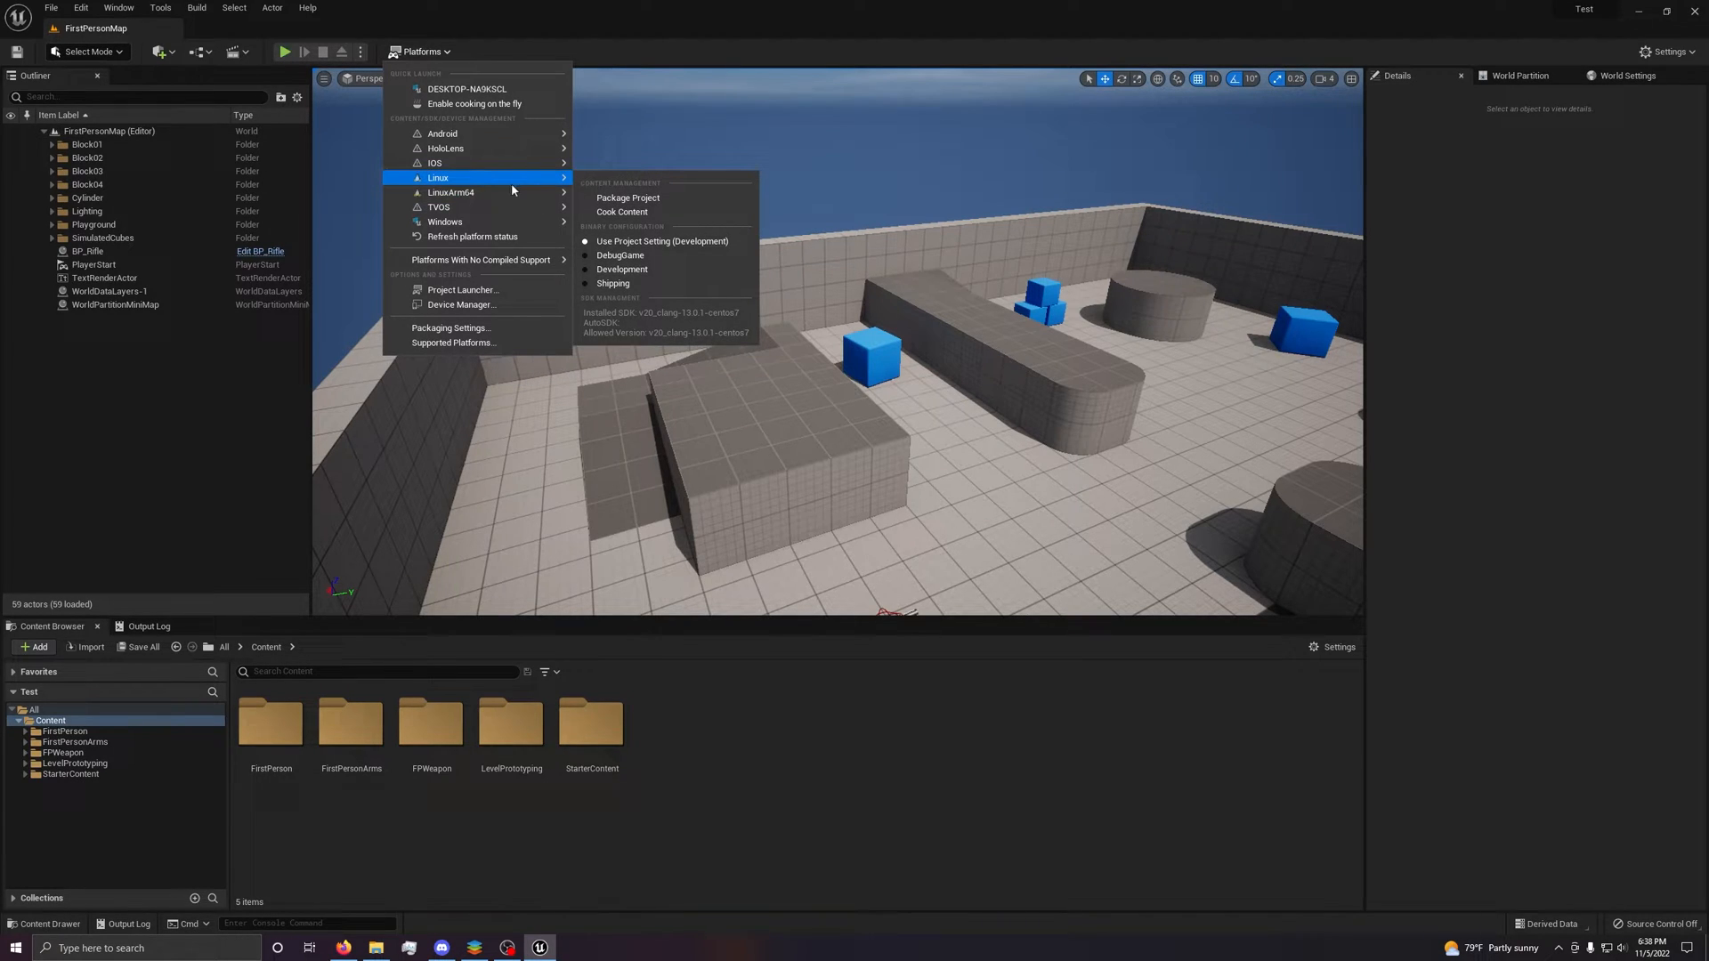
mouse_move(443, 222)
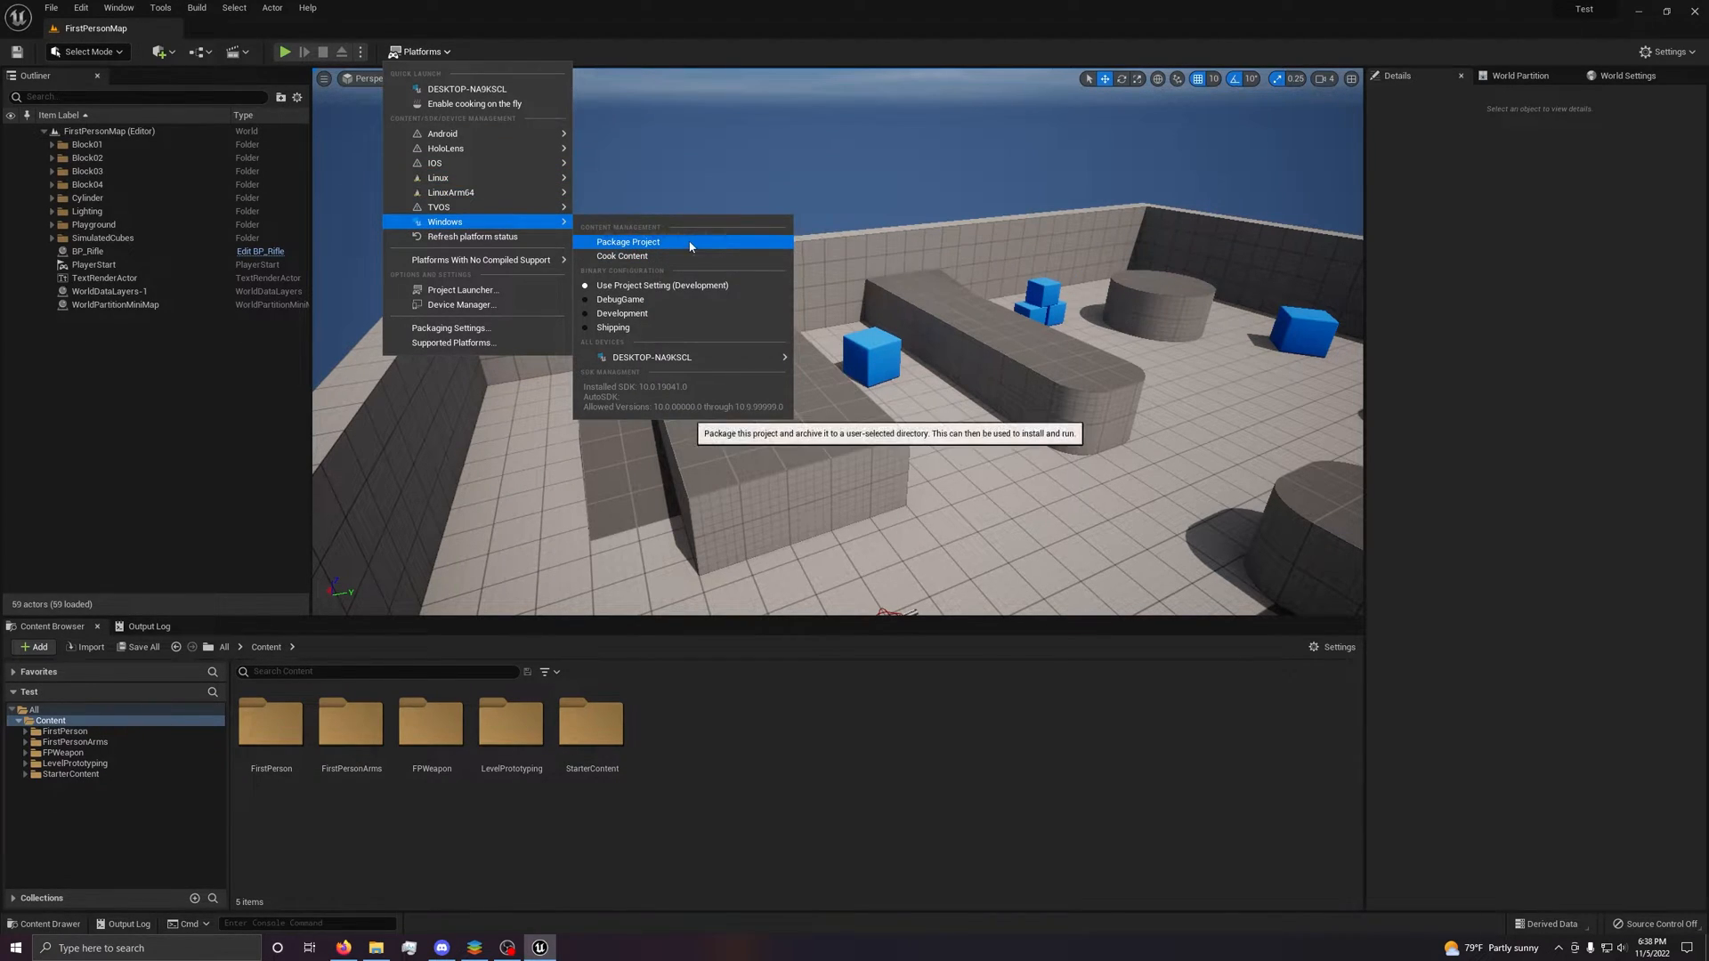
mouse_move(622, 256)
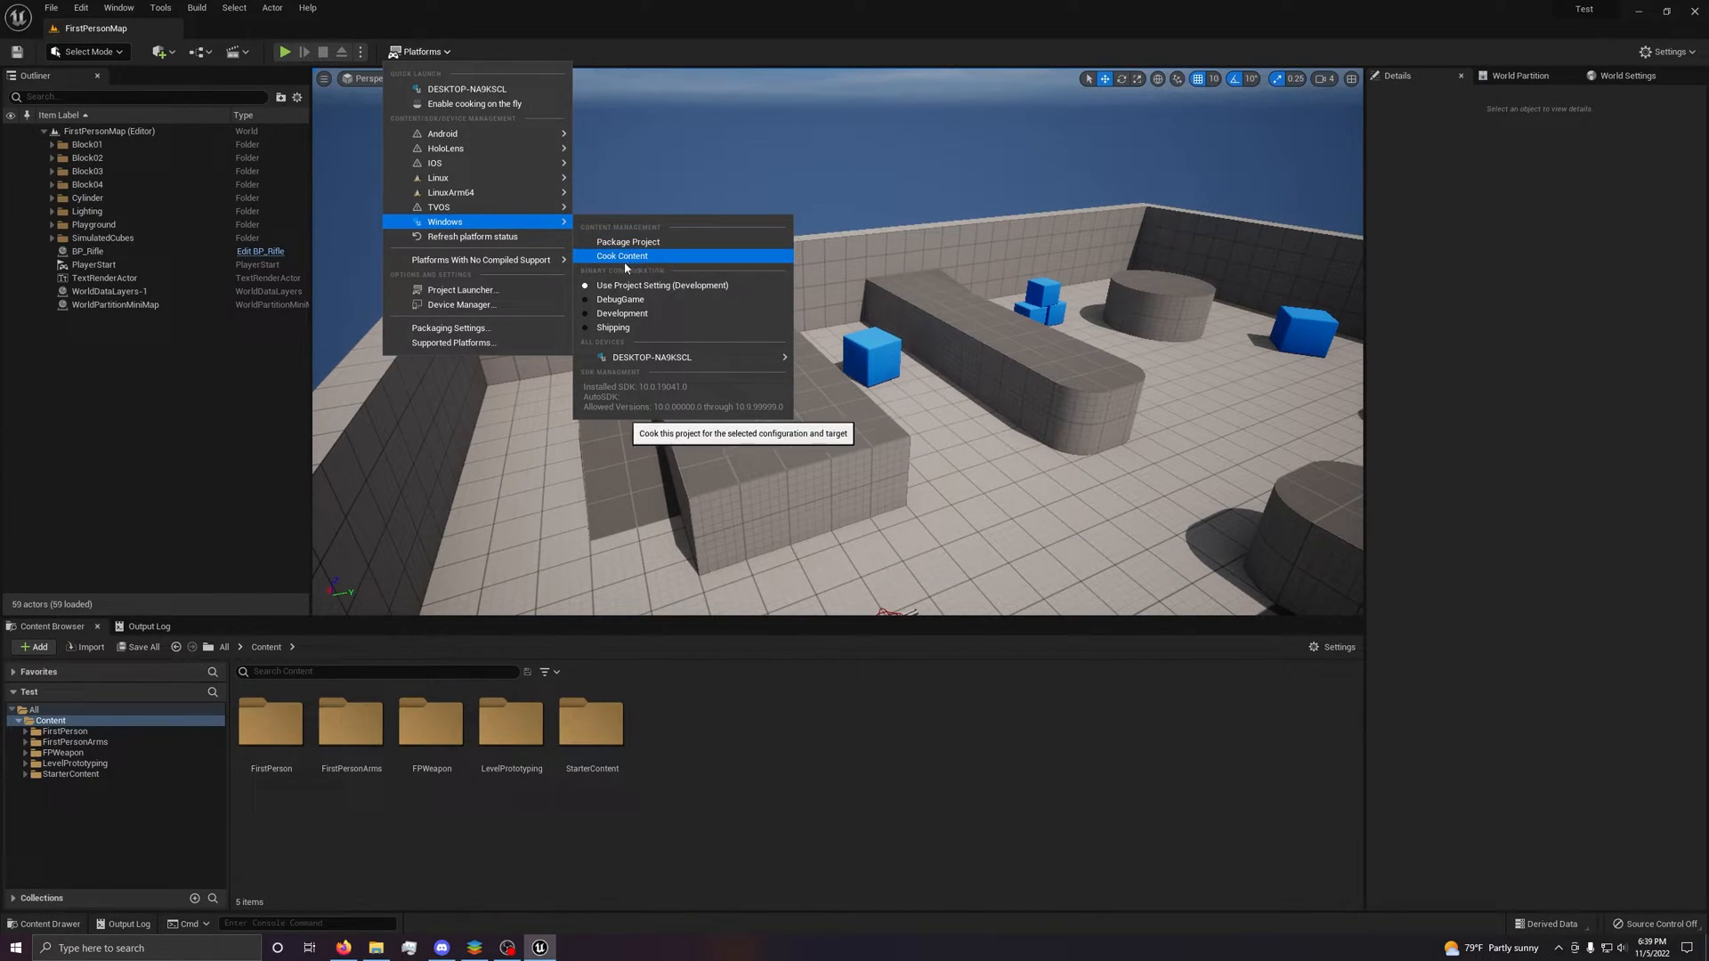
mouse_move(501, 225)
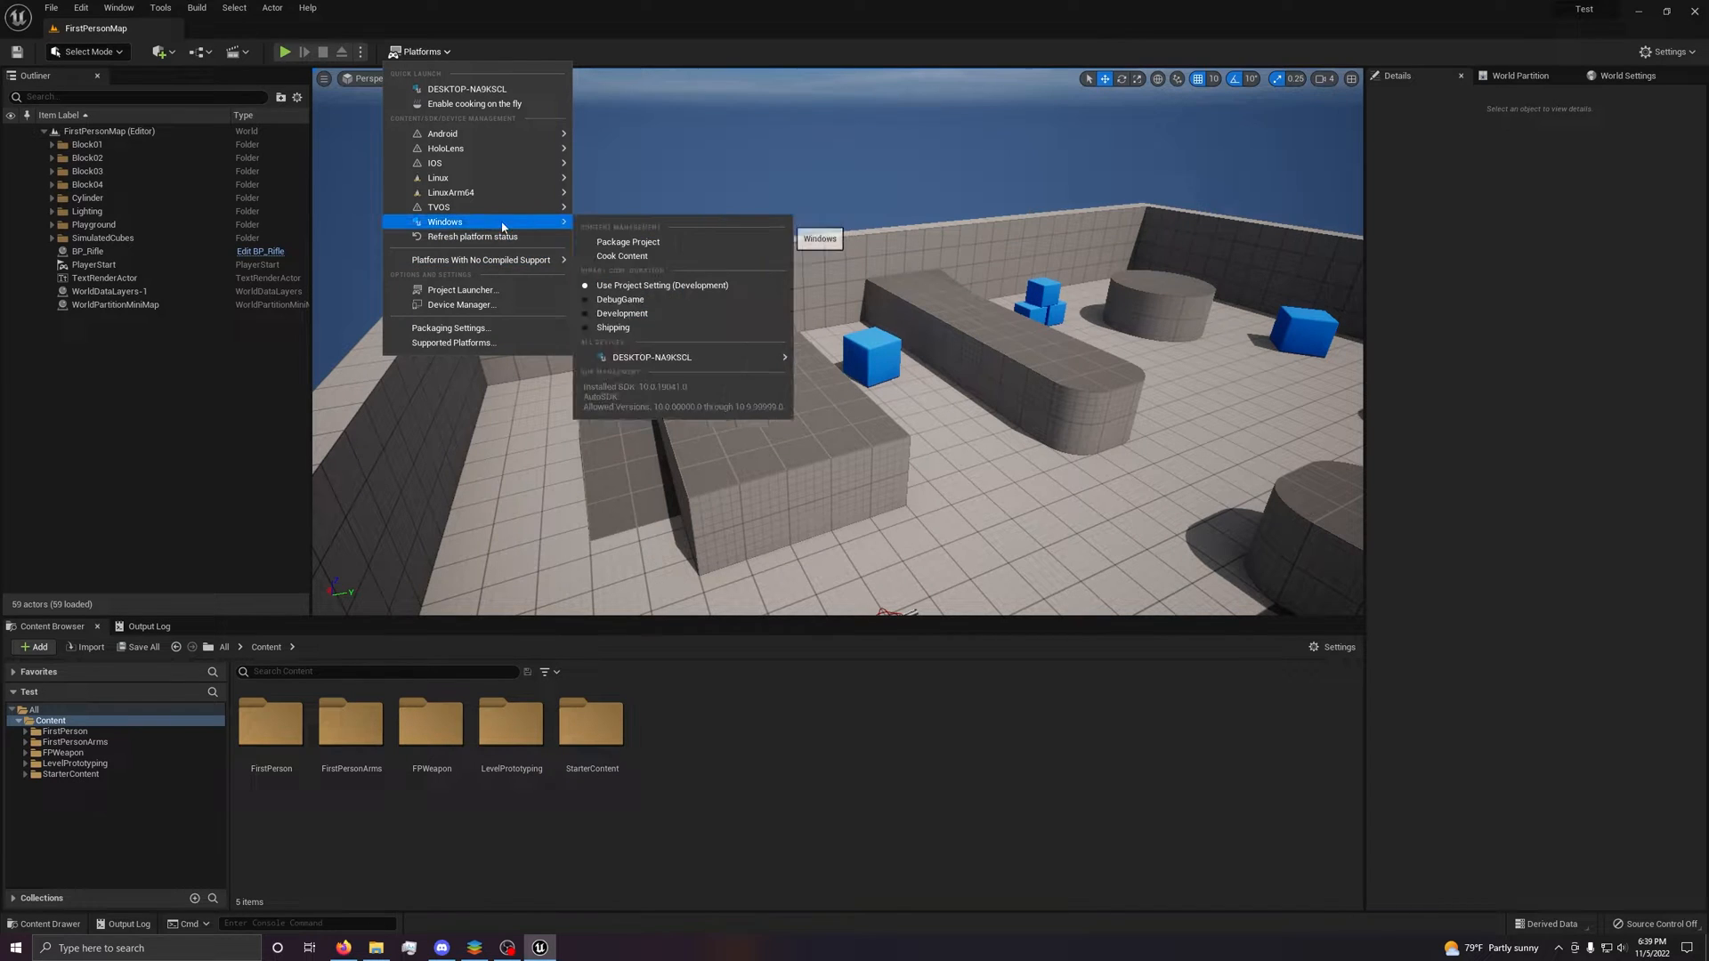
mouse_move(451, 194)
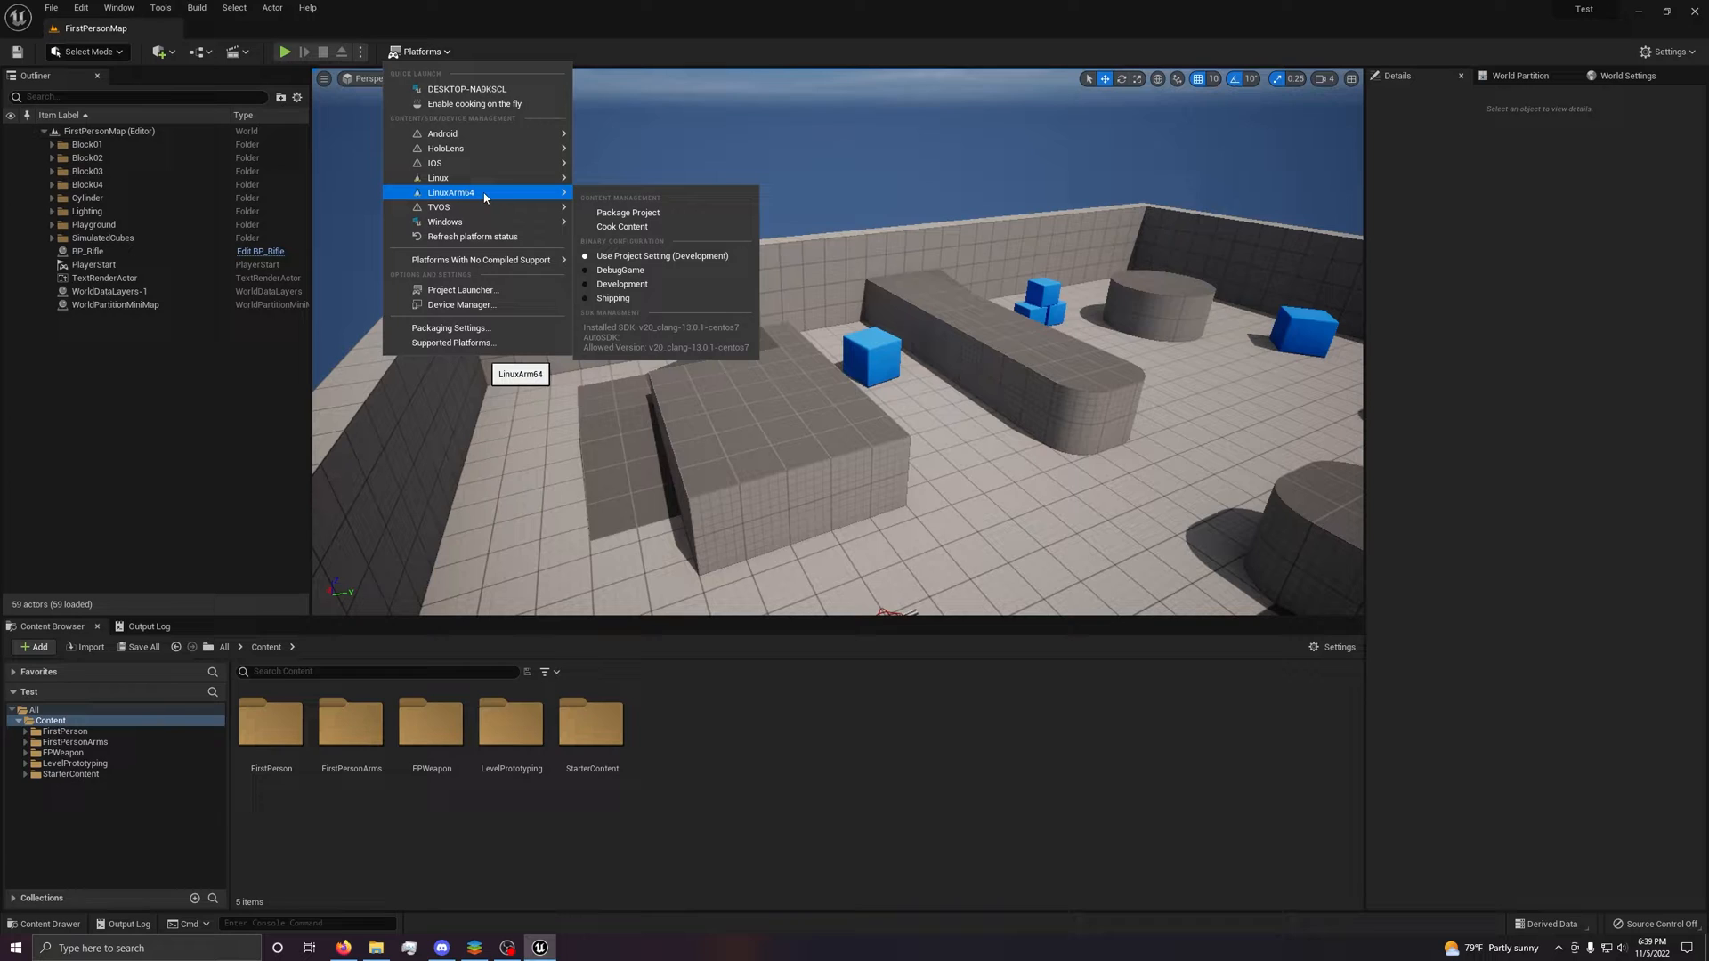
mouse_move(446, 162)
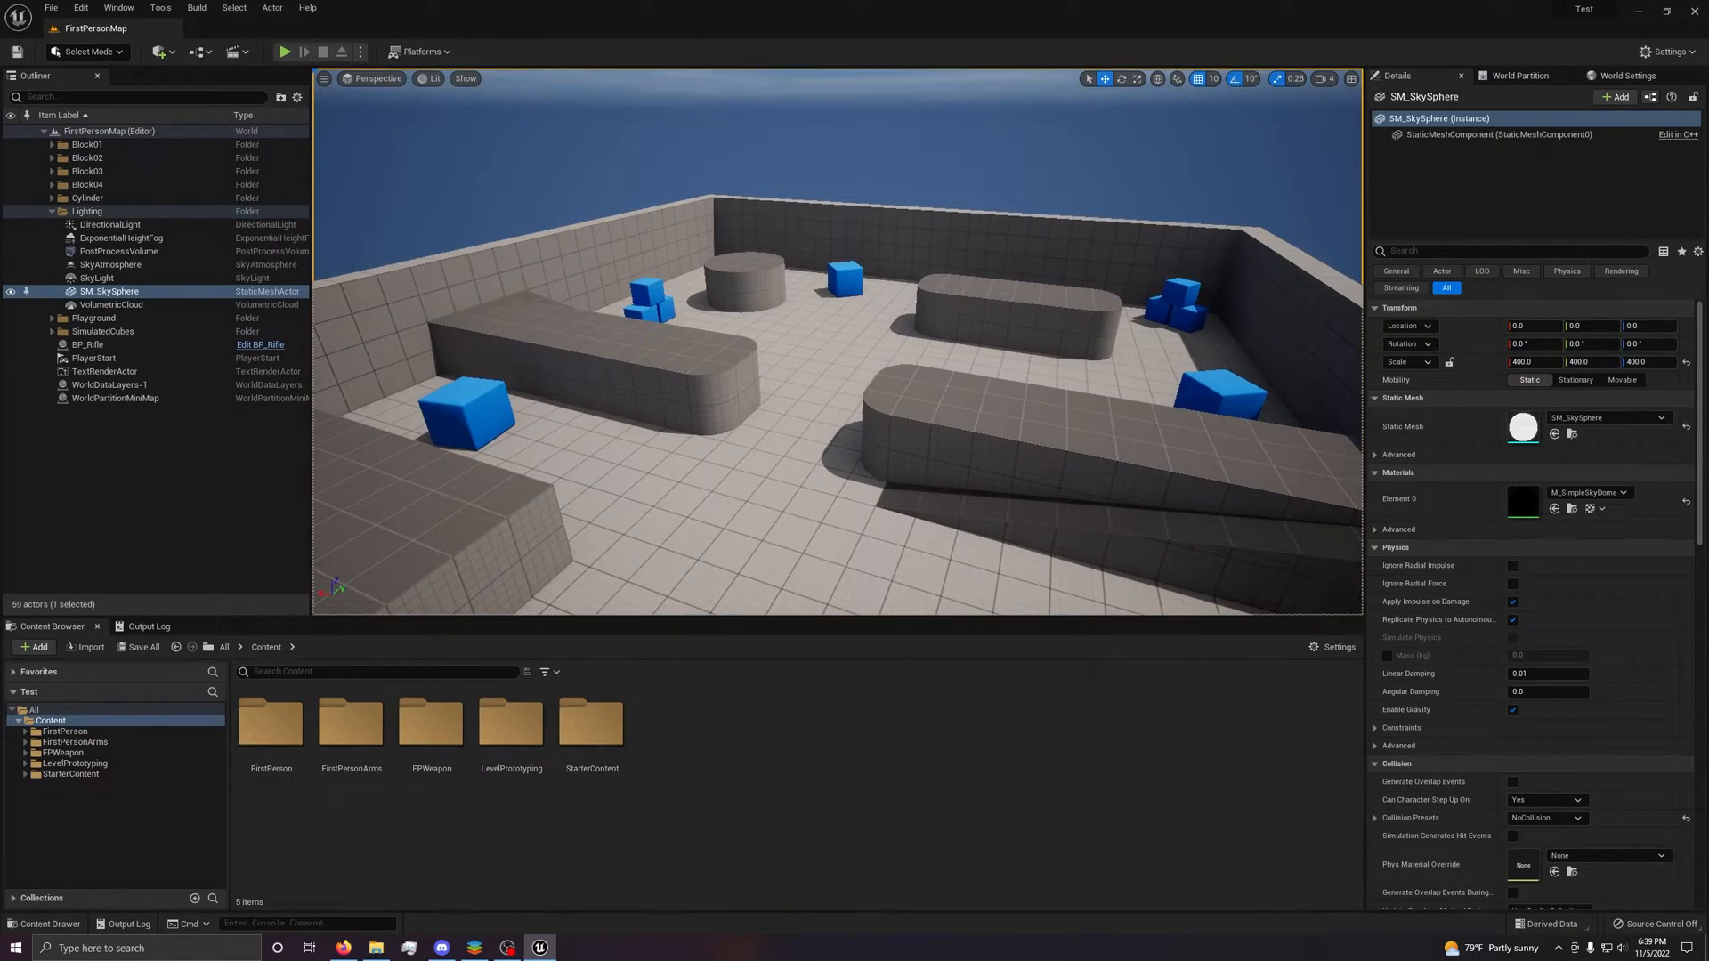
drag(829, 327, 829, 490)
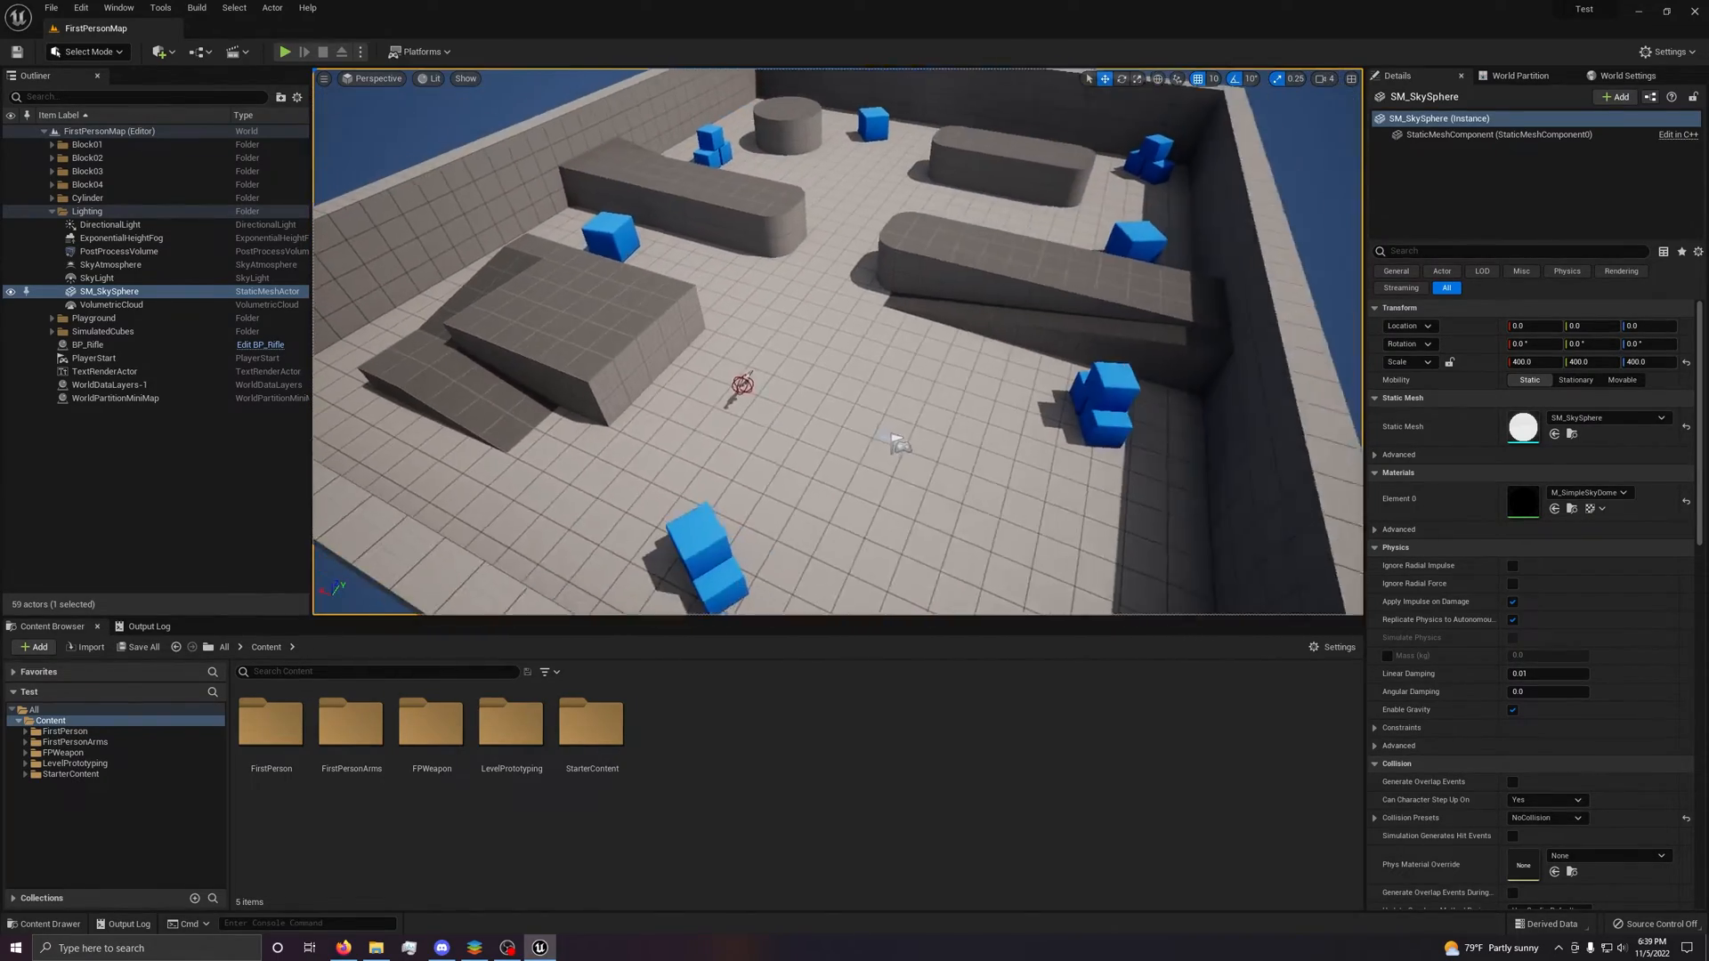
click(419, 51)
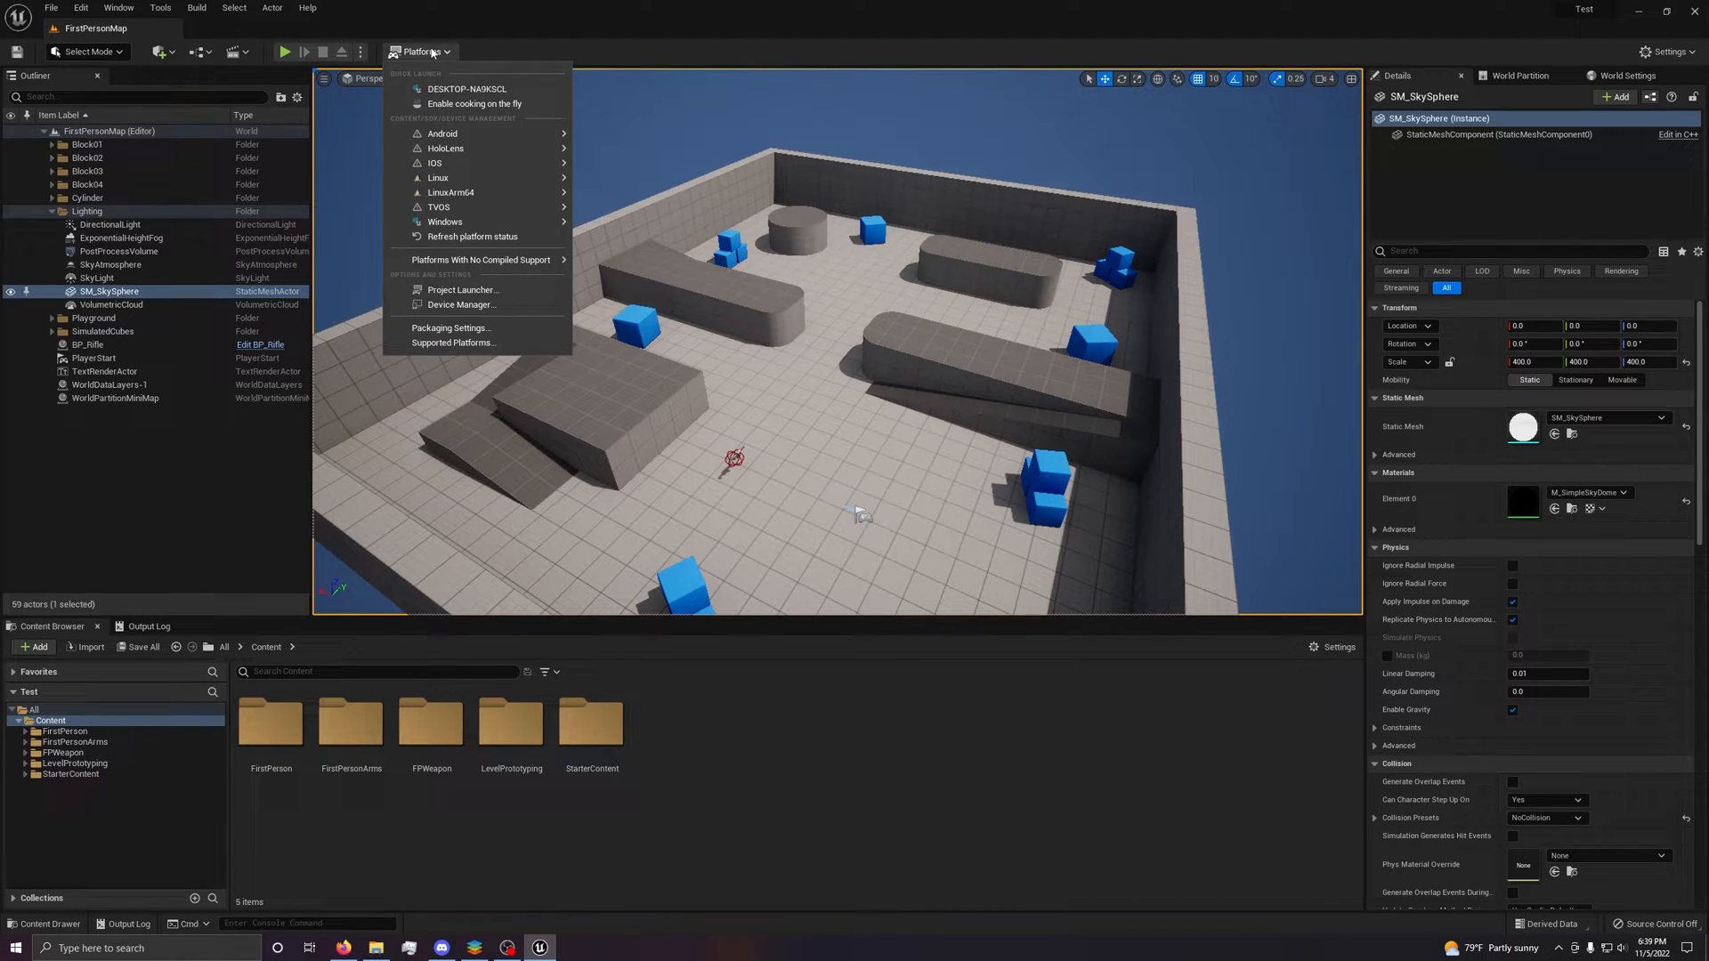
mouse_move(284, 52)
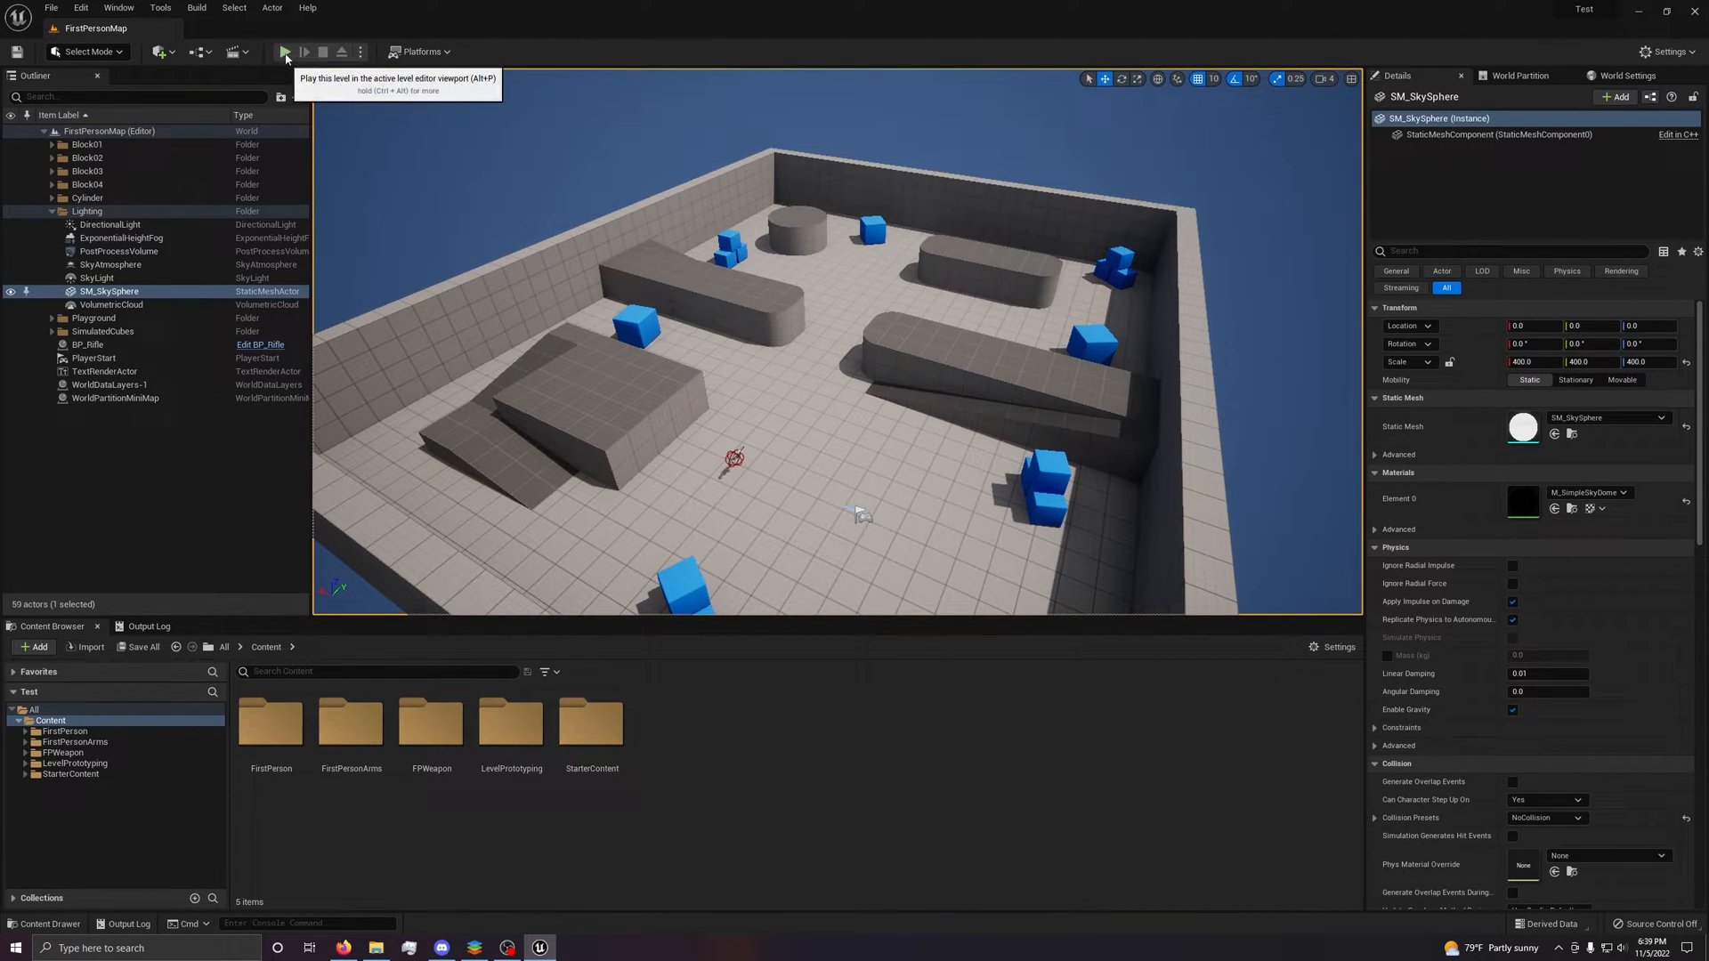
mouse_move(471, 199)
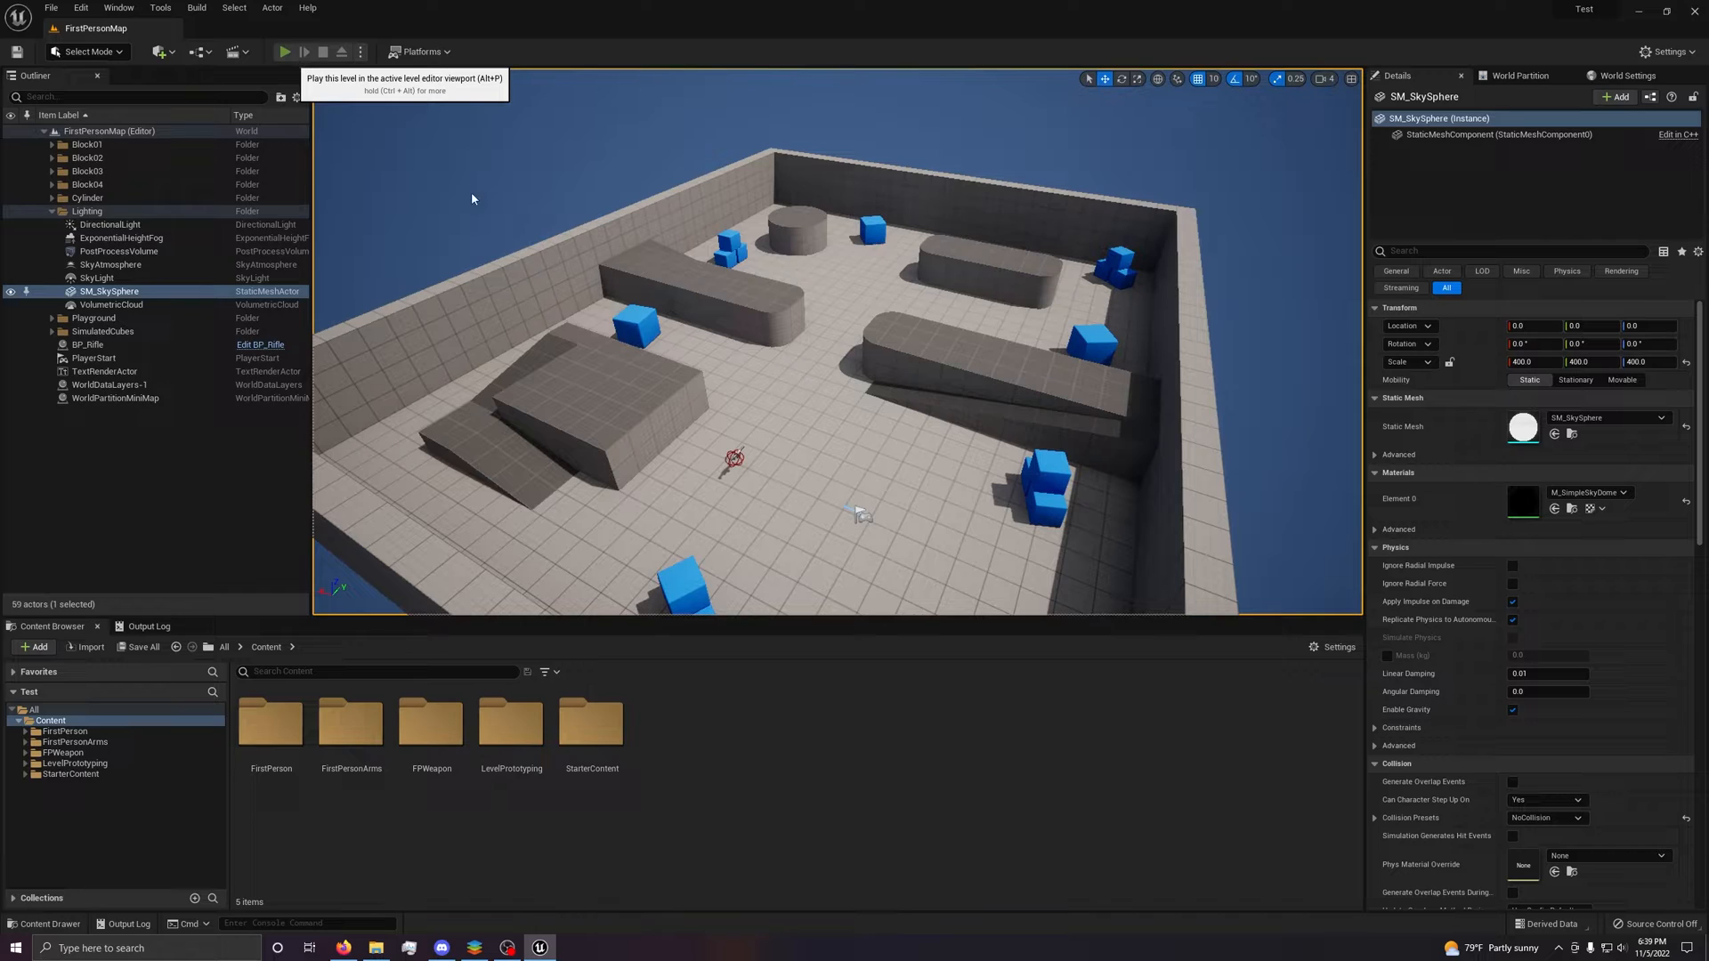
click(283, 51)
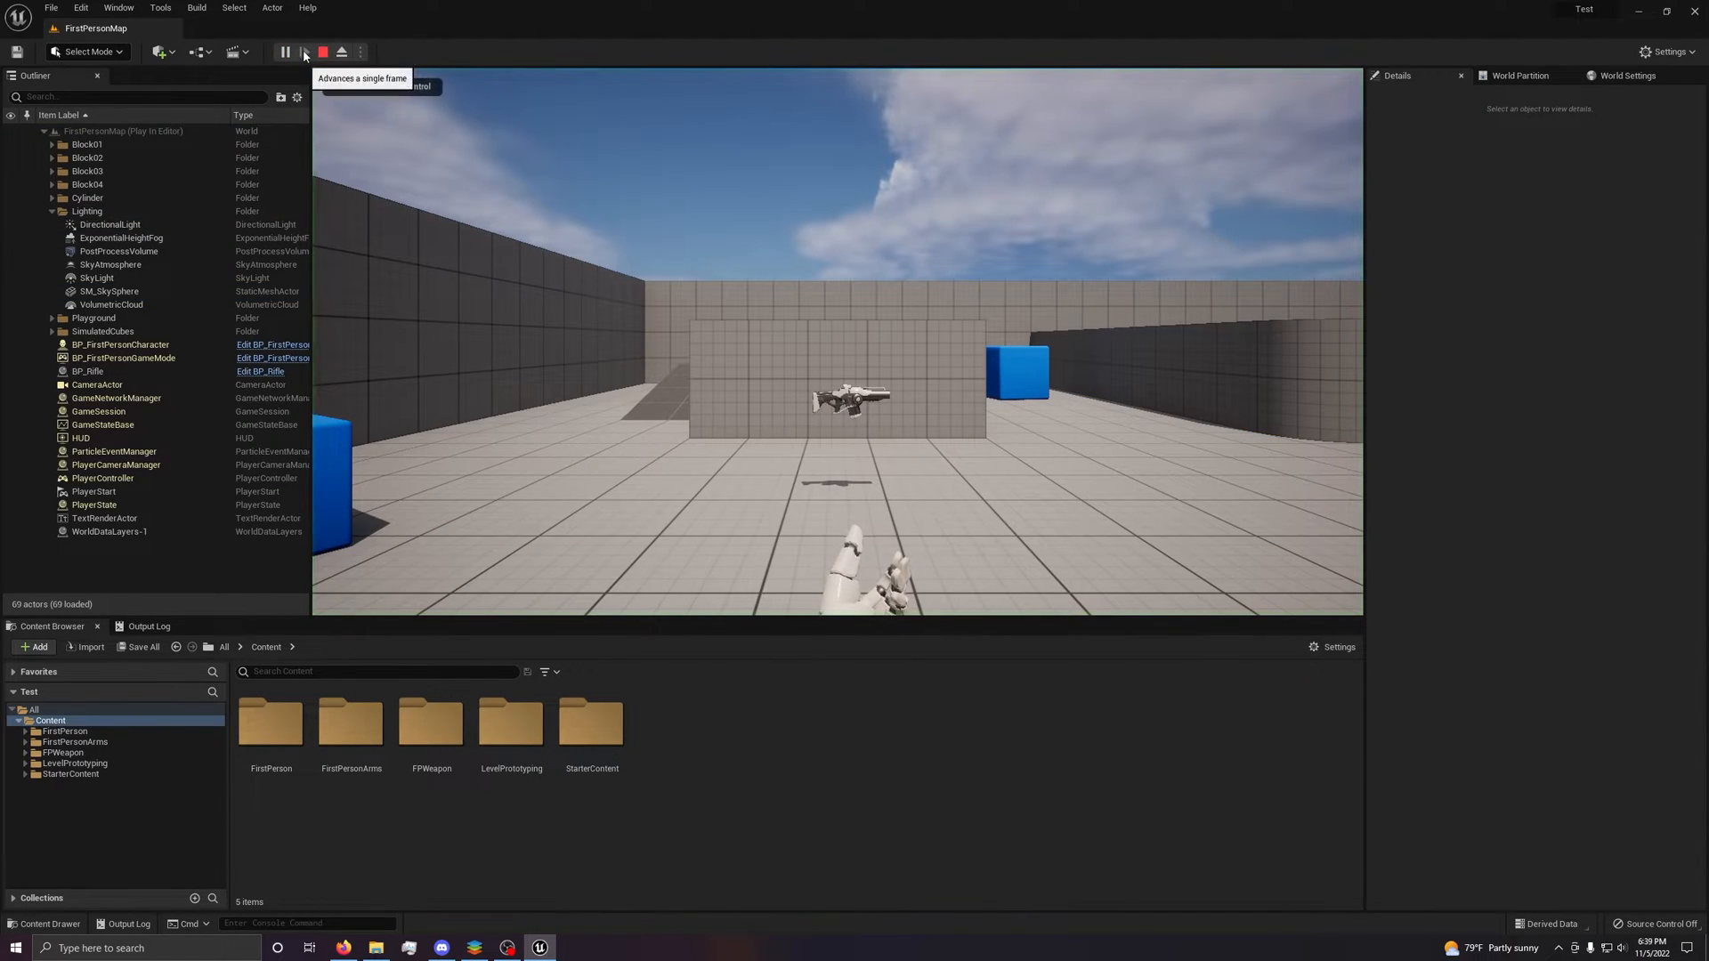
mouse_move(322, 51)
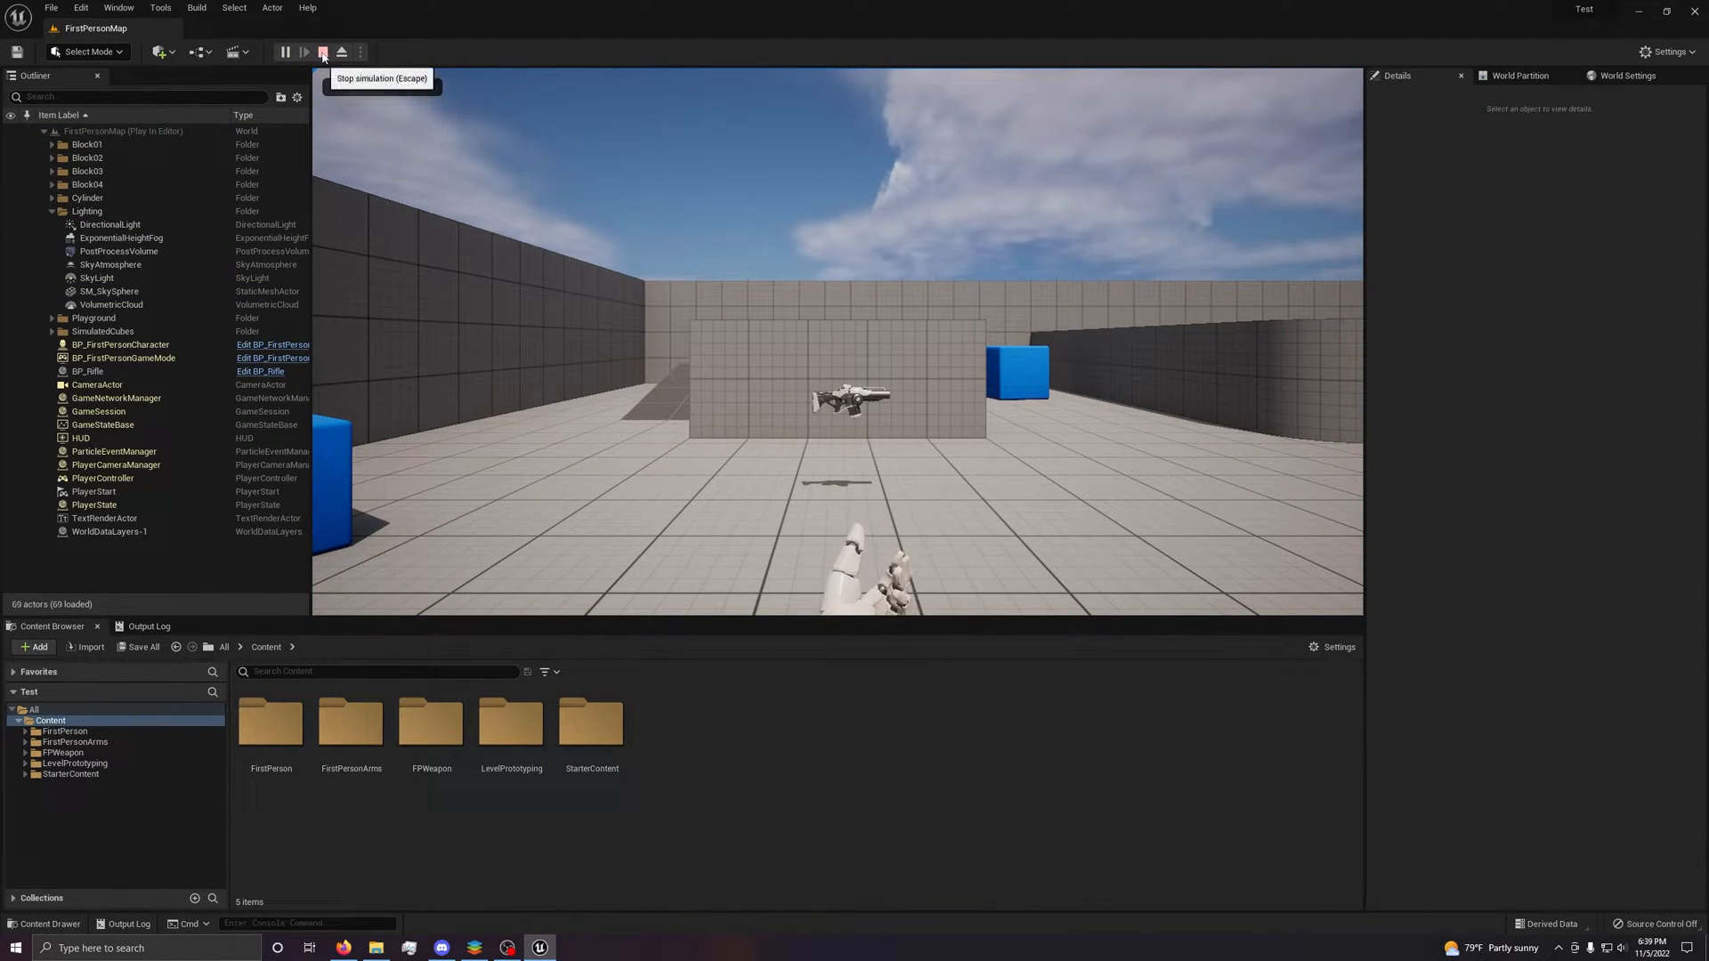
mouse_move(342, 51)
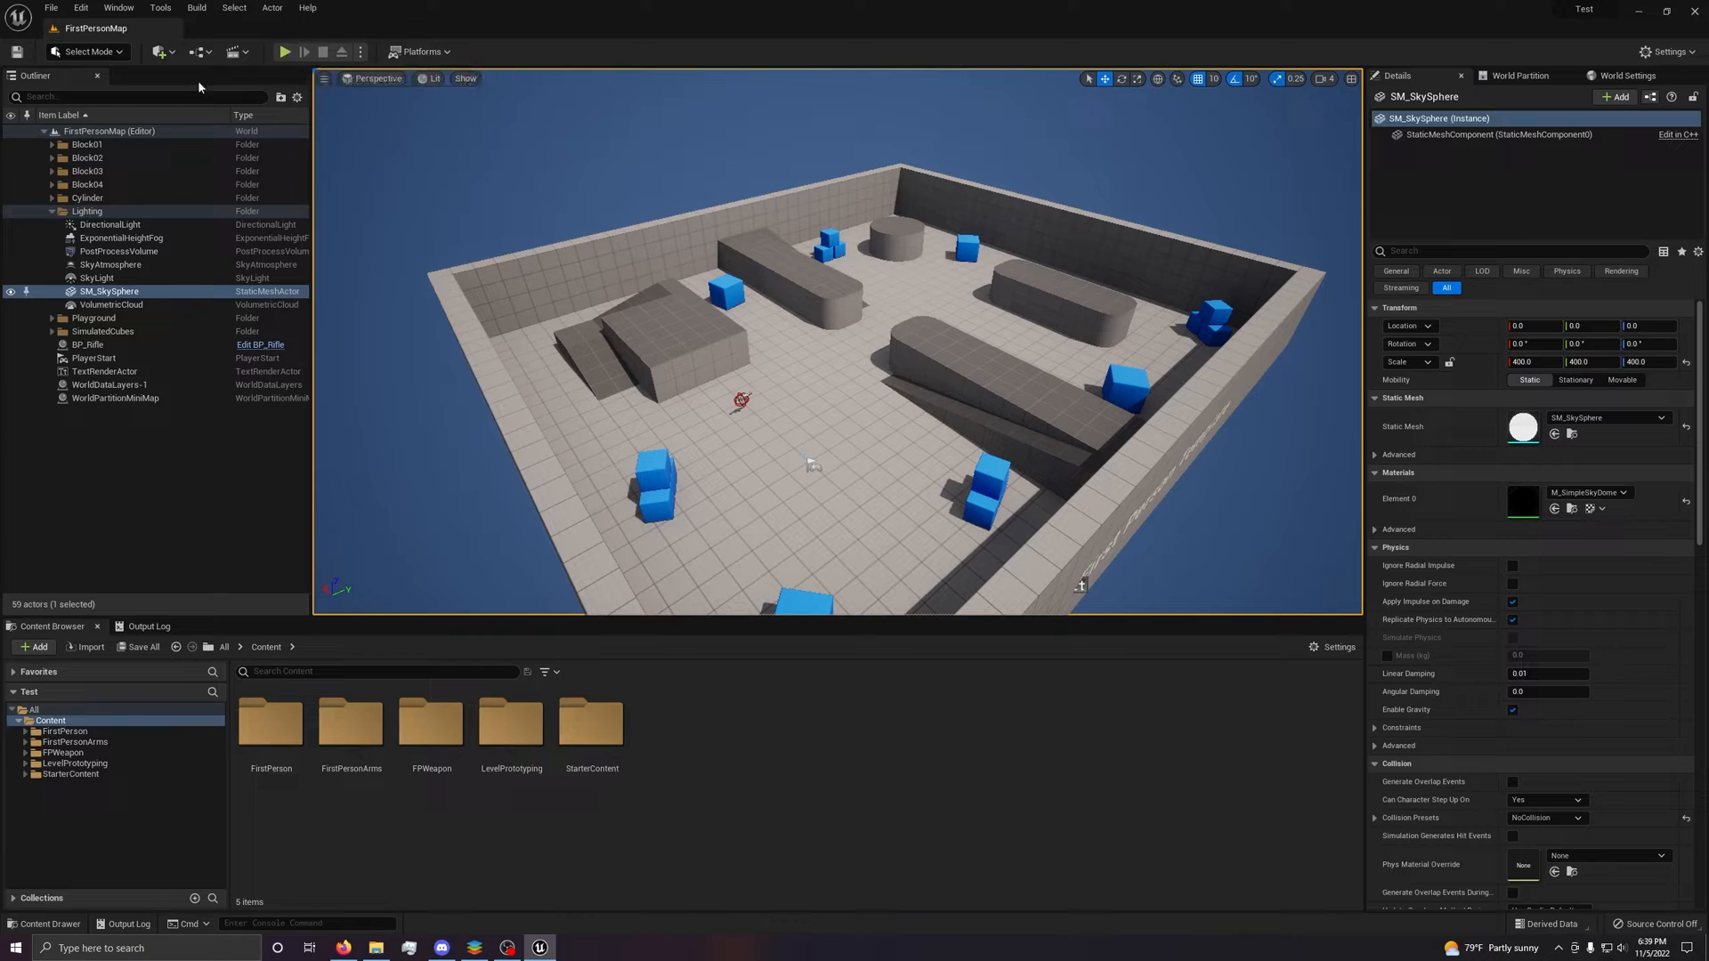
Cancel the Import Content destination chooser and open the Add menu listing Quixel Bridge.
click(156, 52)
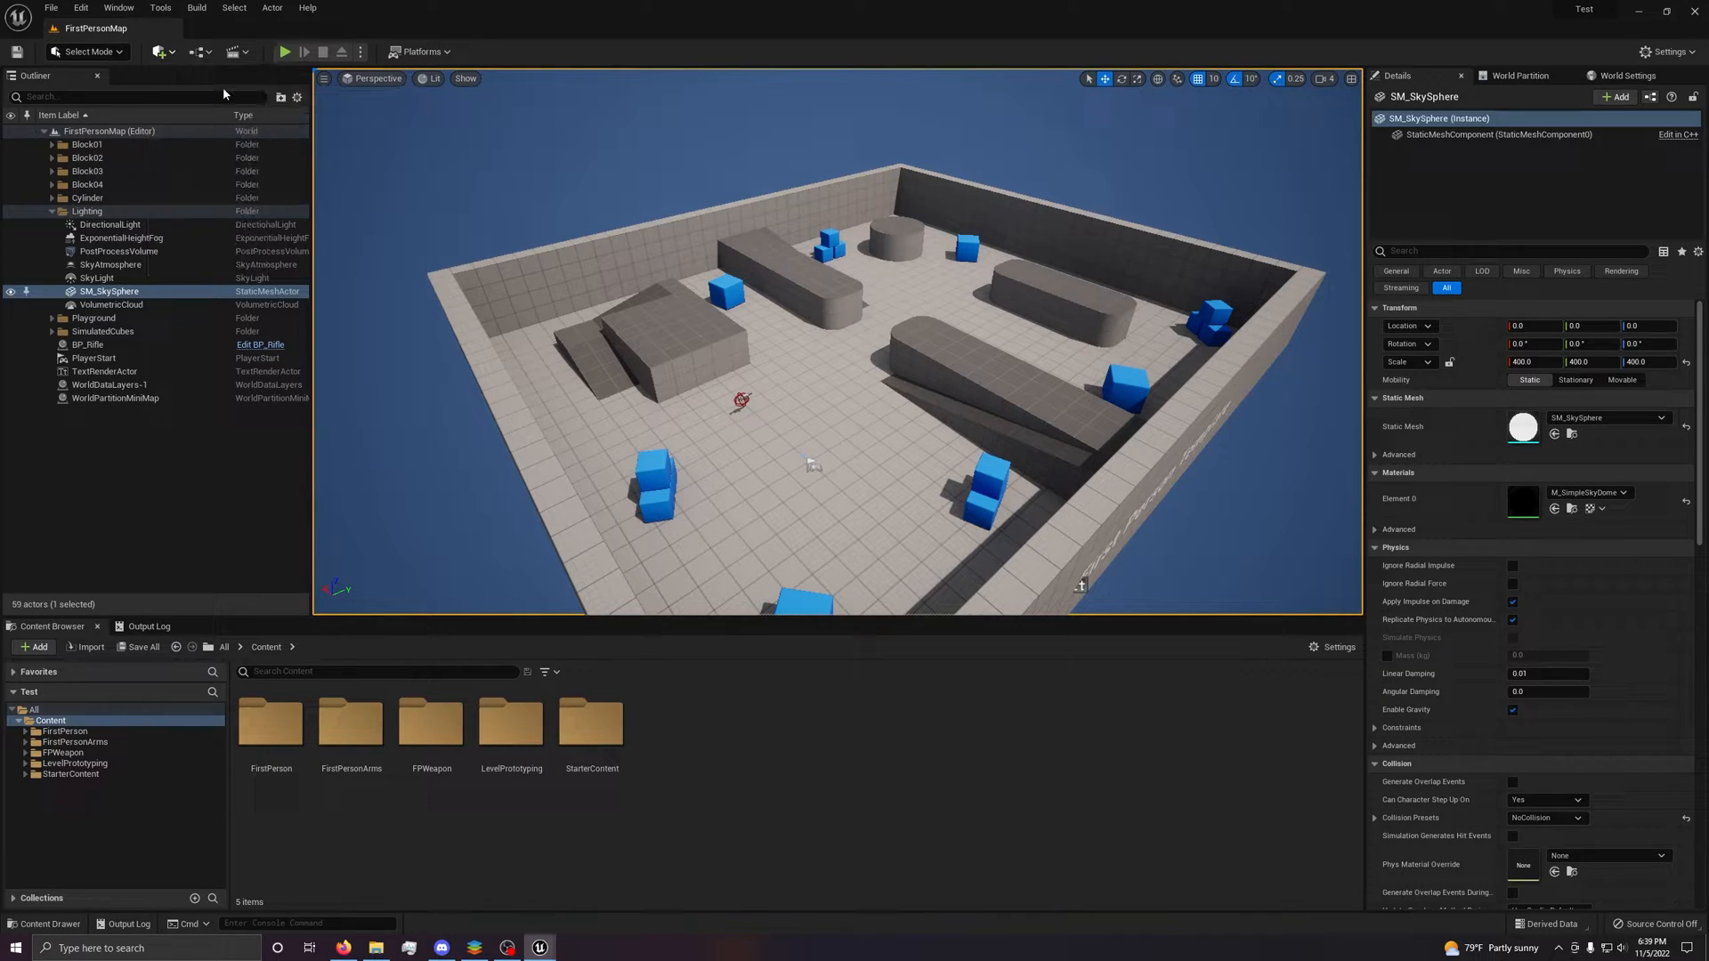
click(89, 646)
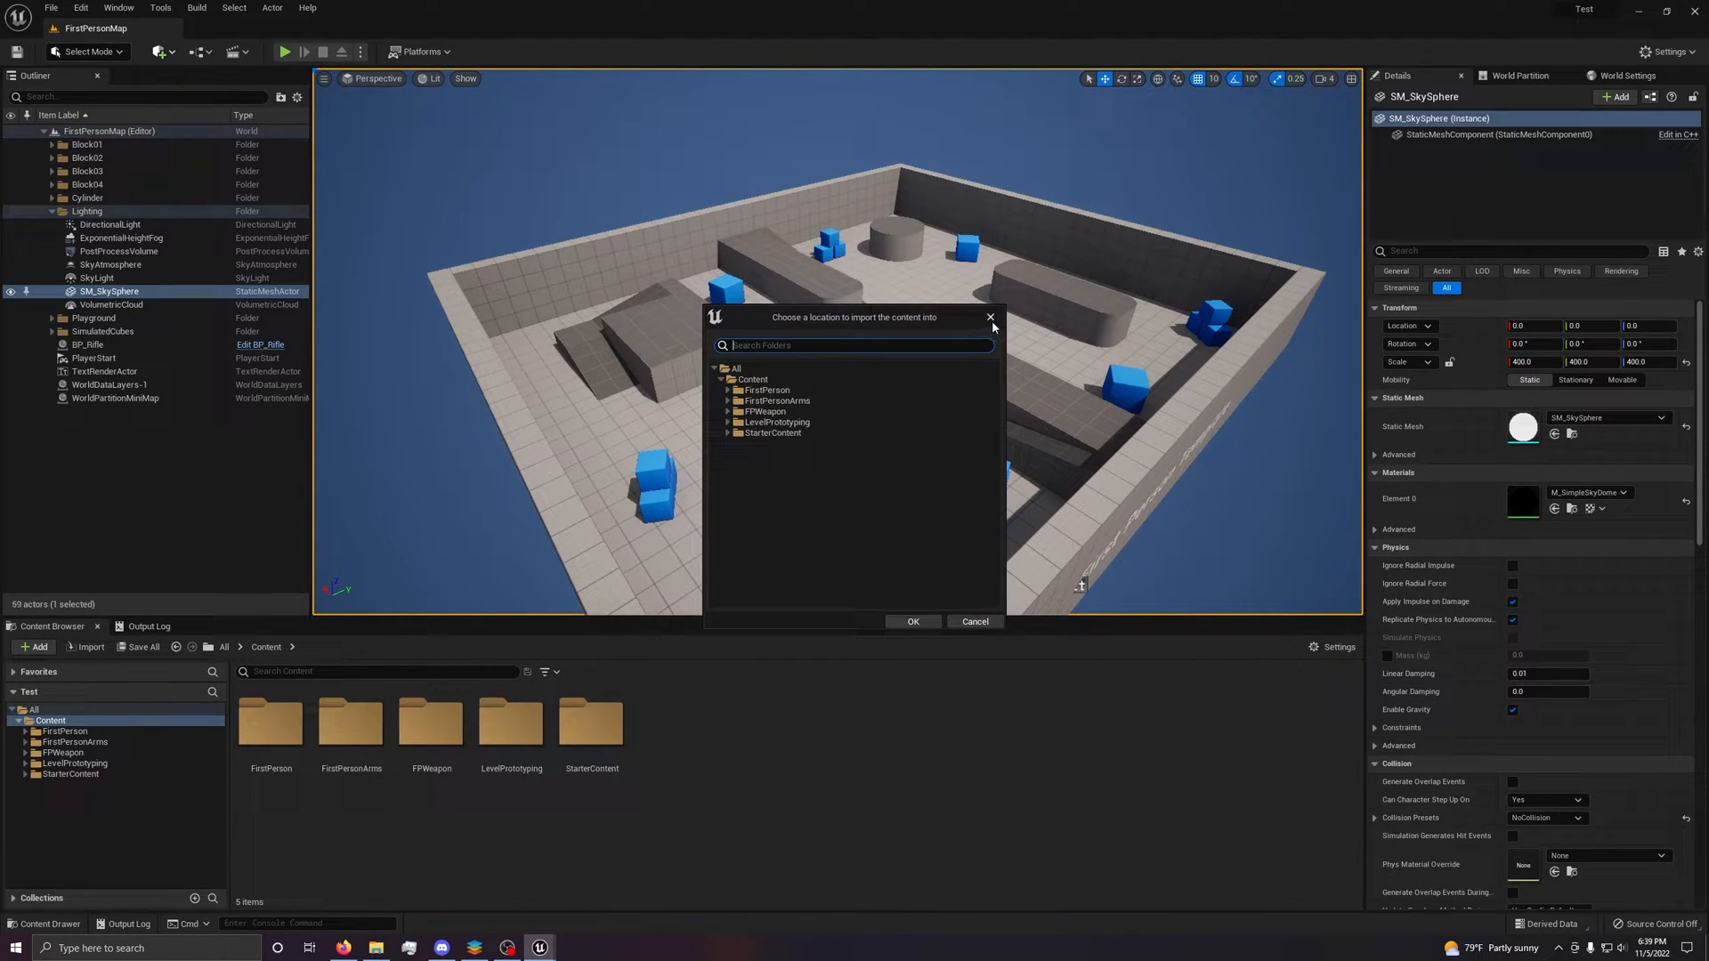
click(975, 622)
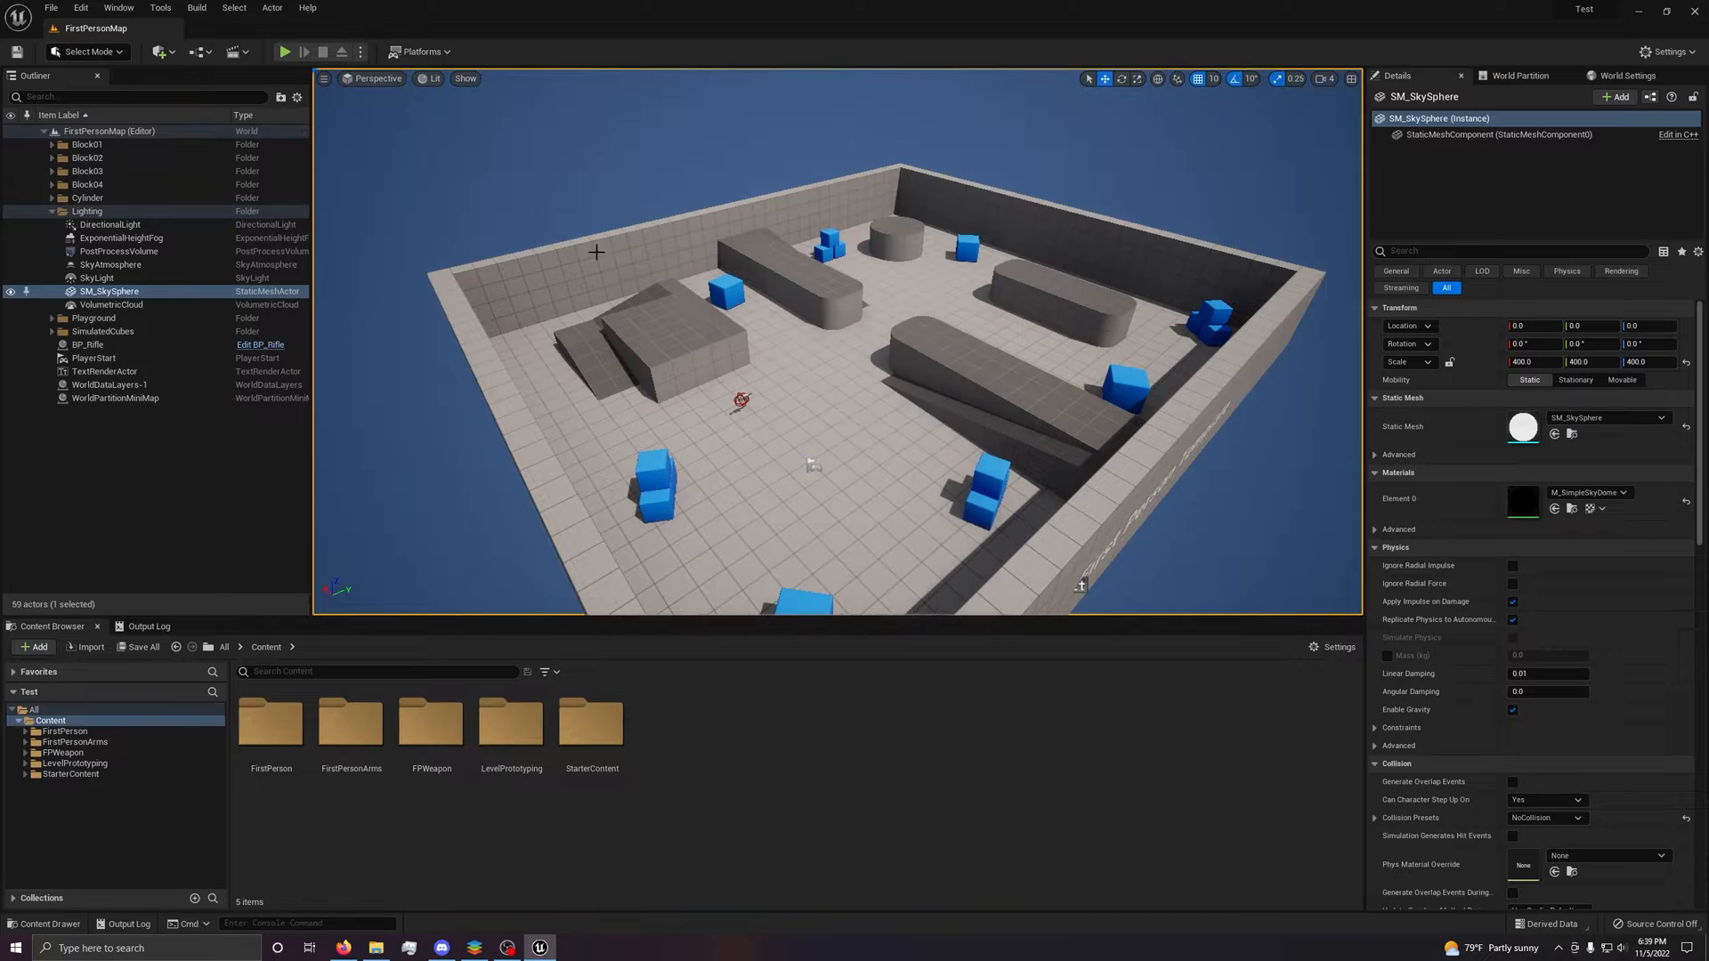
click(159, 52)
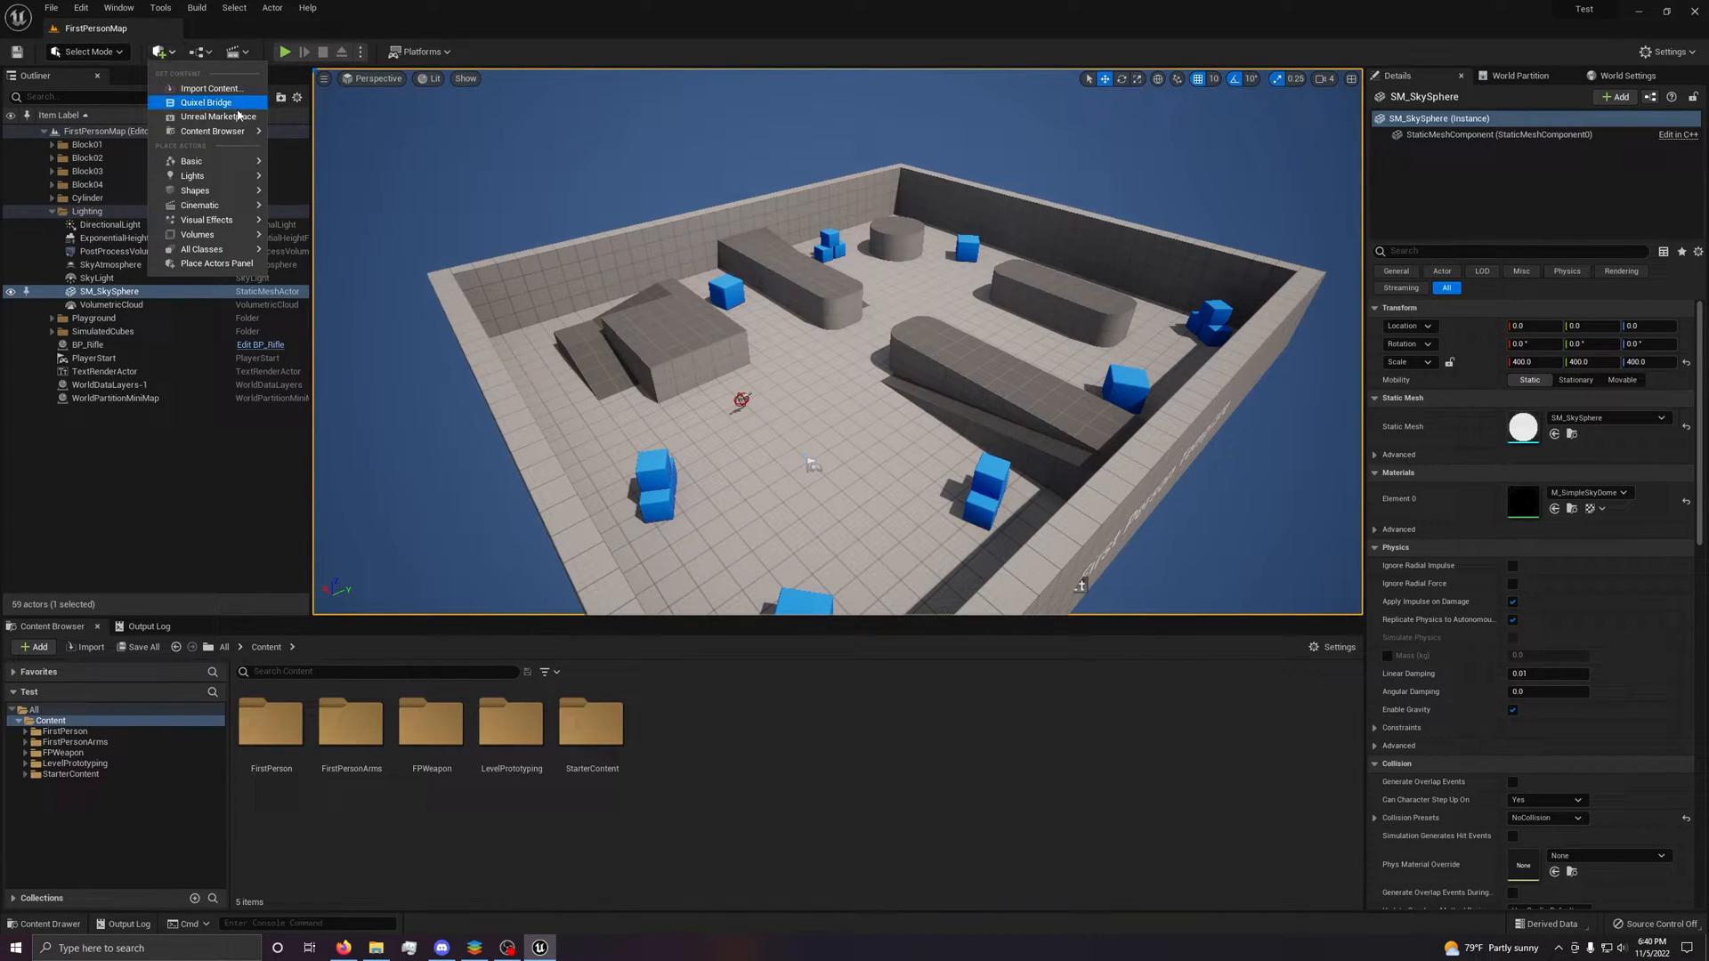
mouse_move(218, 117)
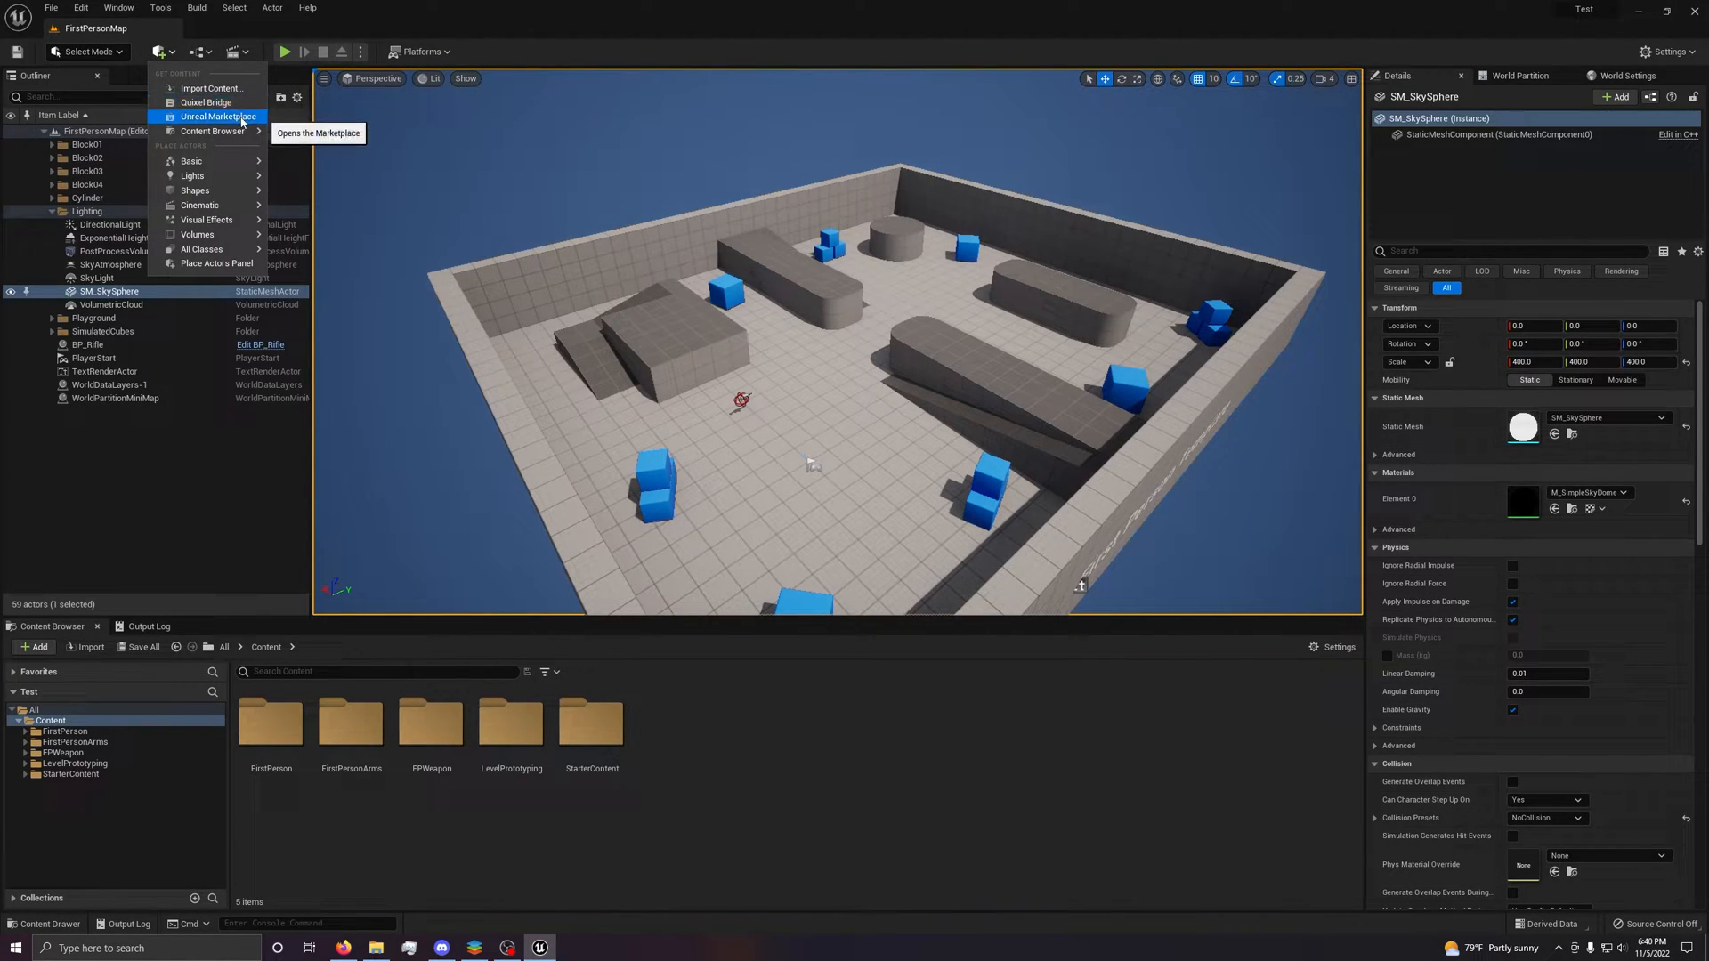
mouse_move(208, 103)
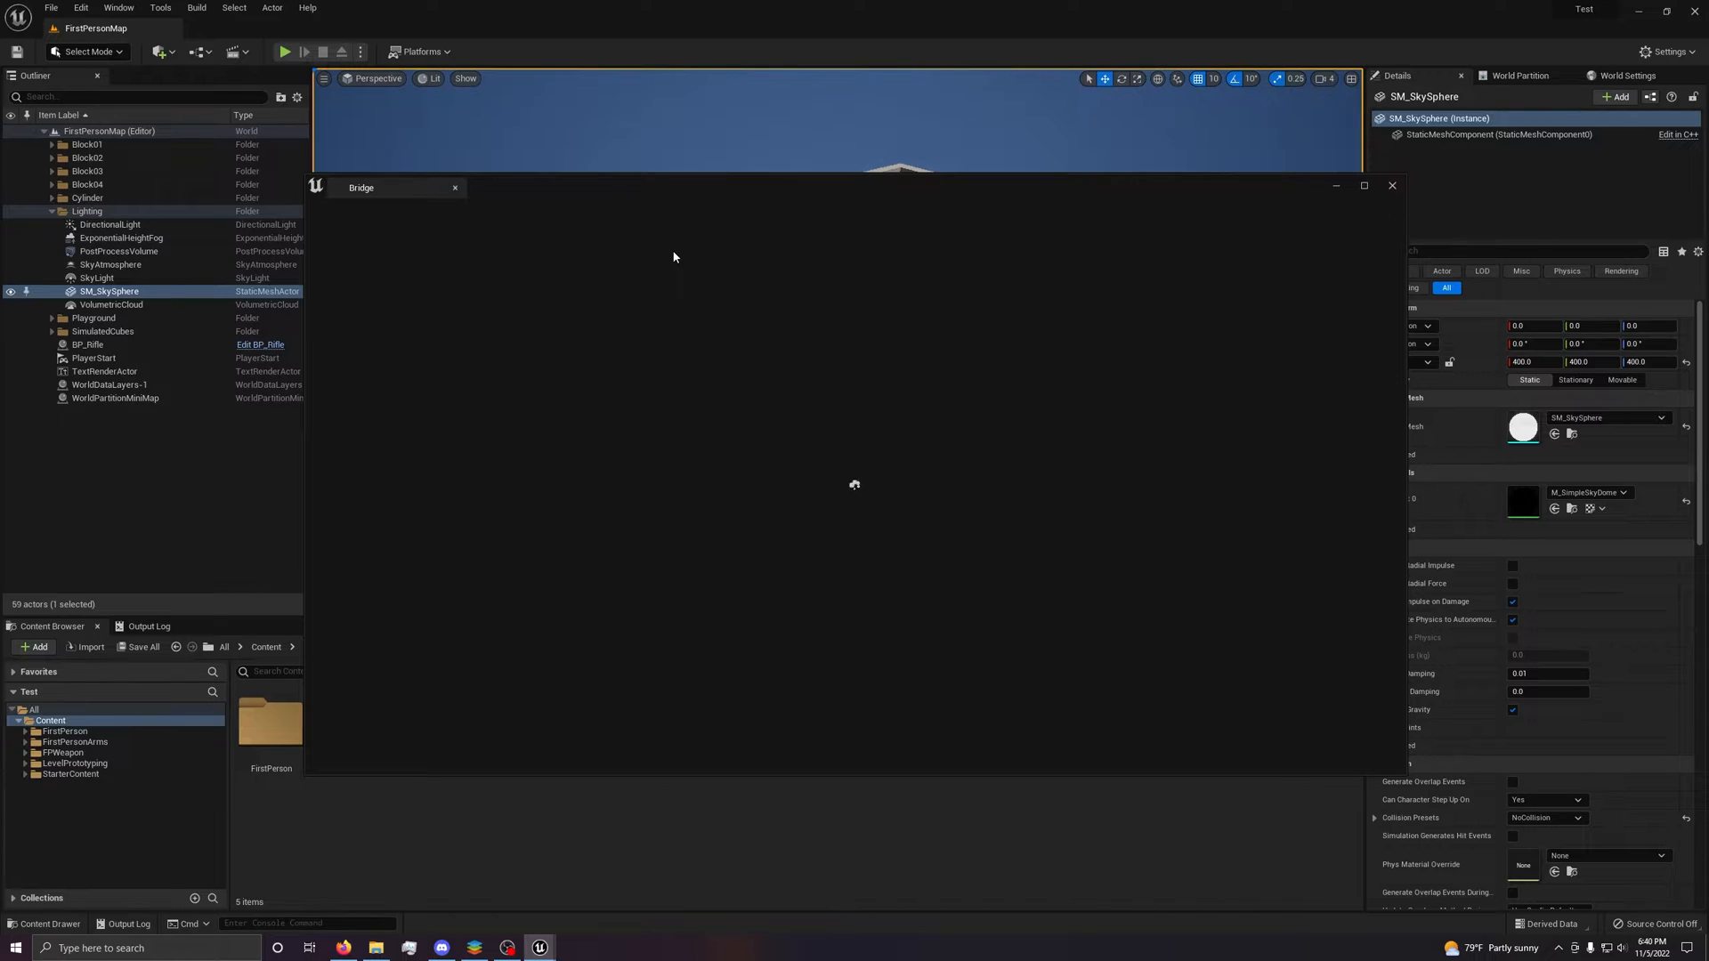
mouse_move(484, 253)
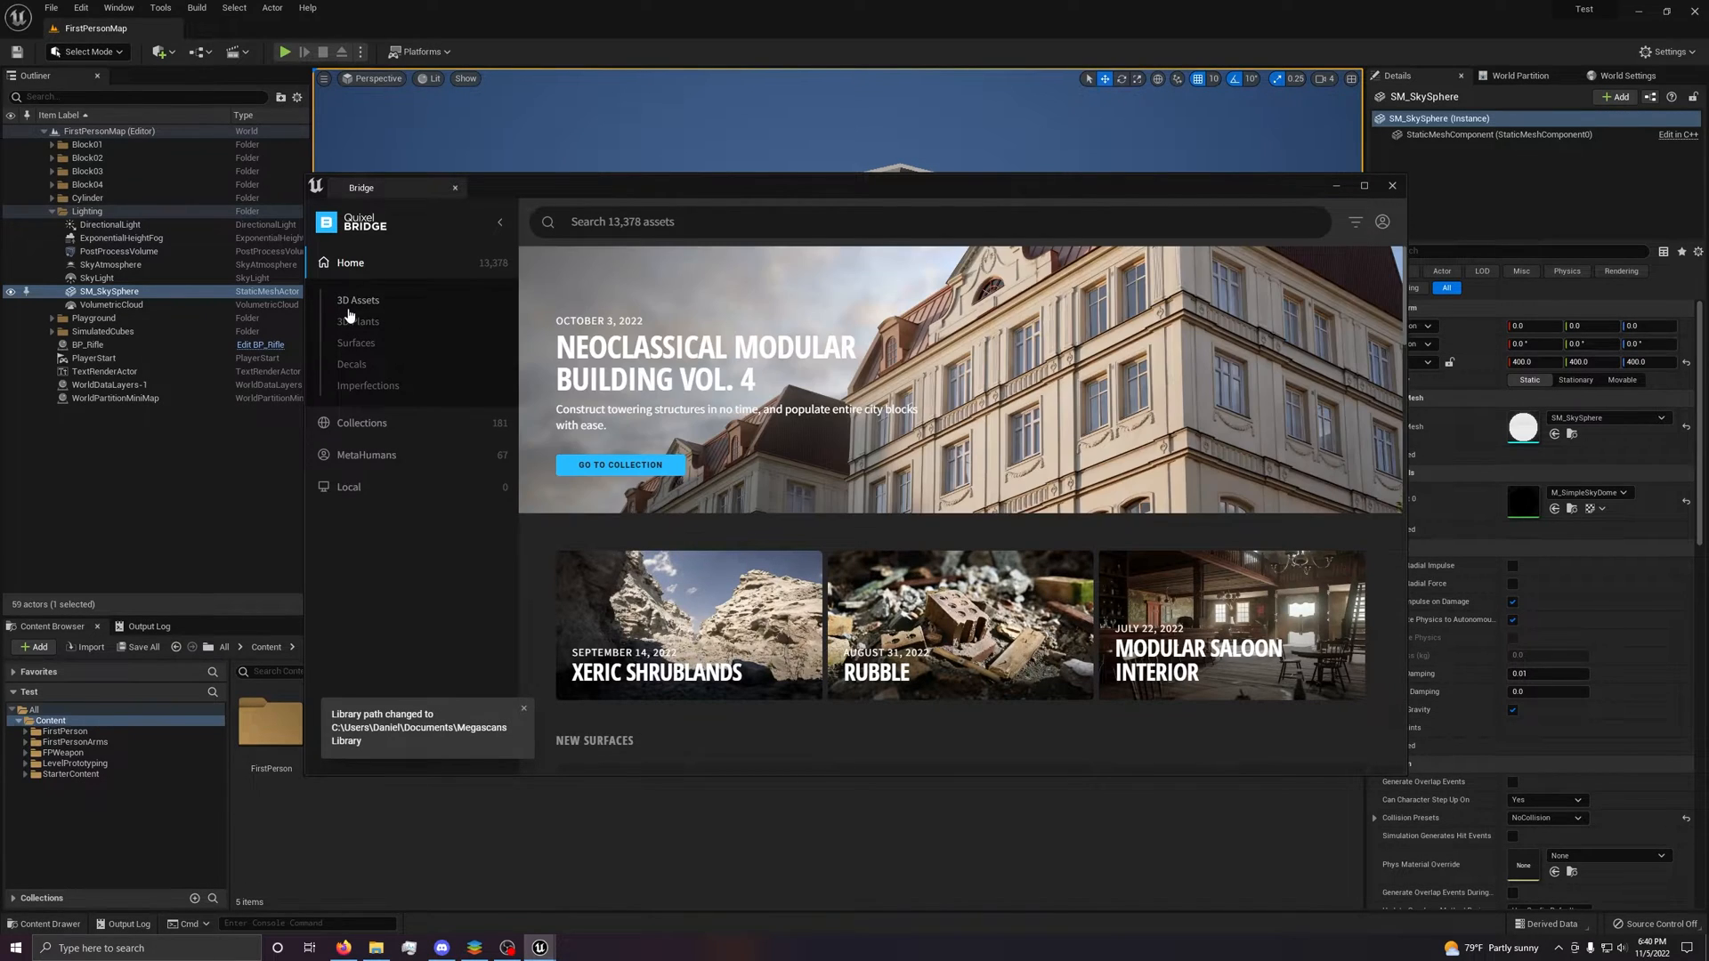
Browse Food > Baked Goods, set Colored Chip Cookie to High Quality, then close Bridge.
click(358, 300)
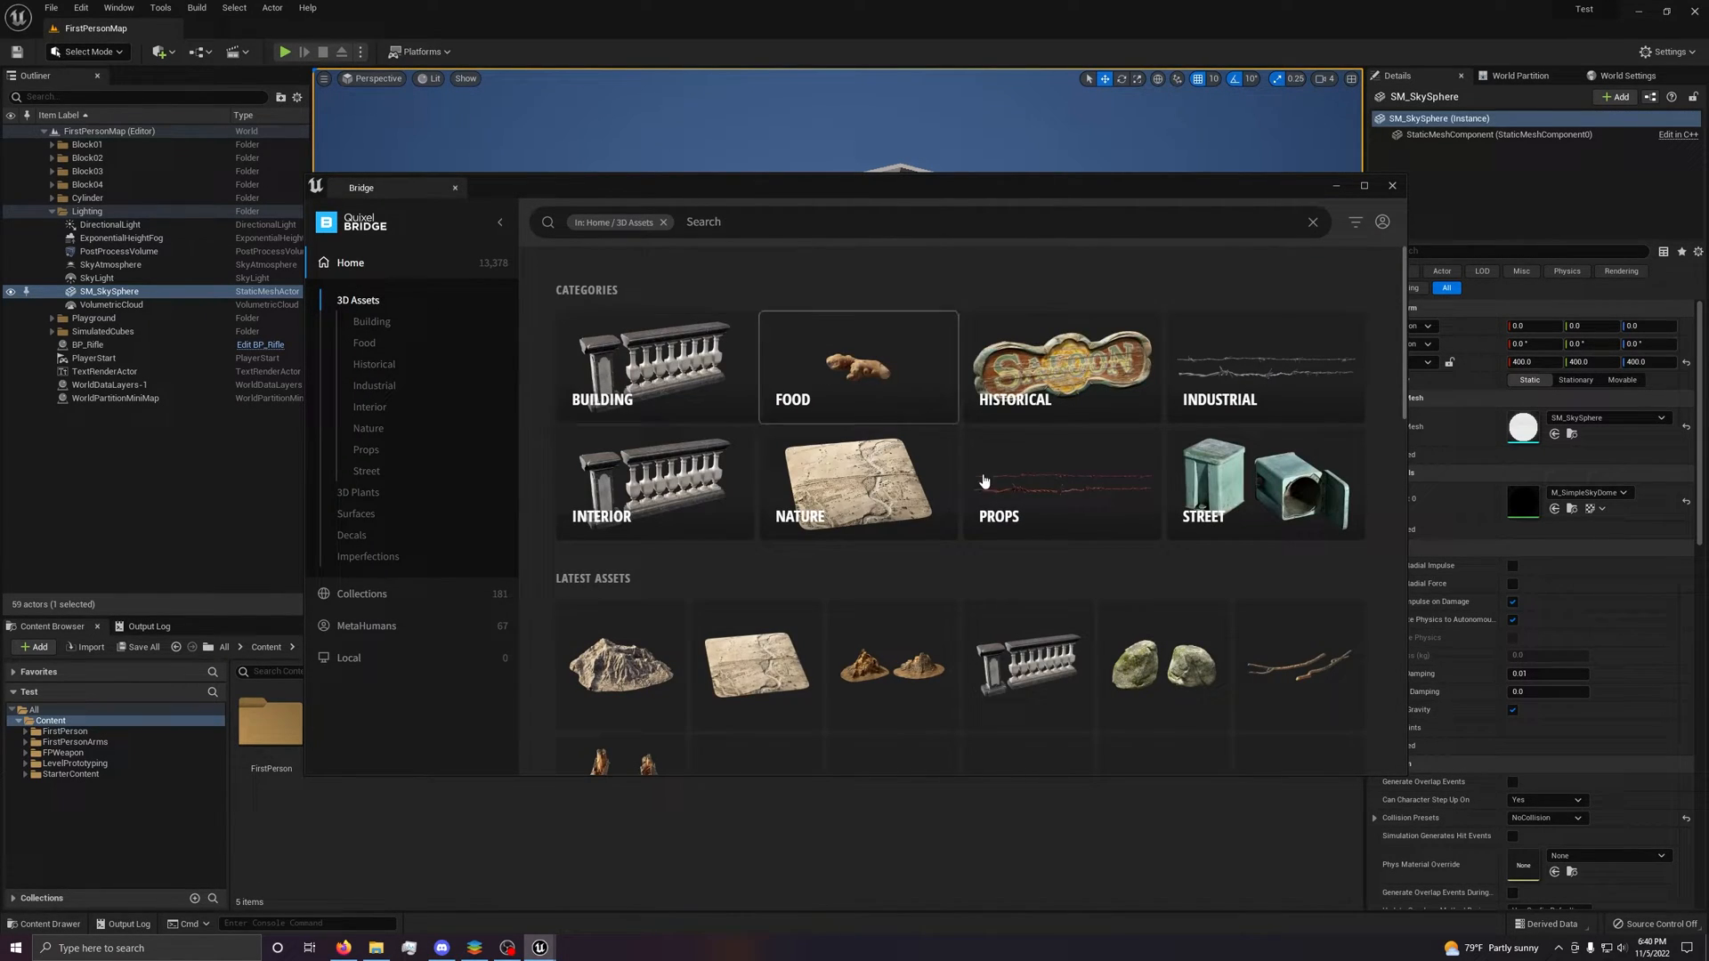
click(857, 367)
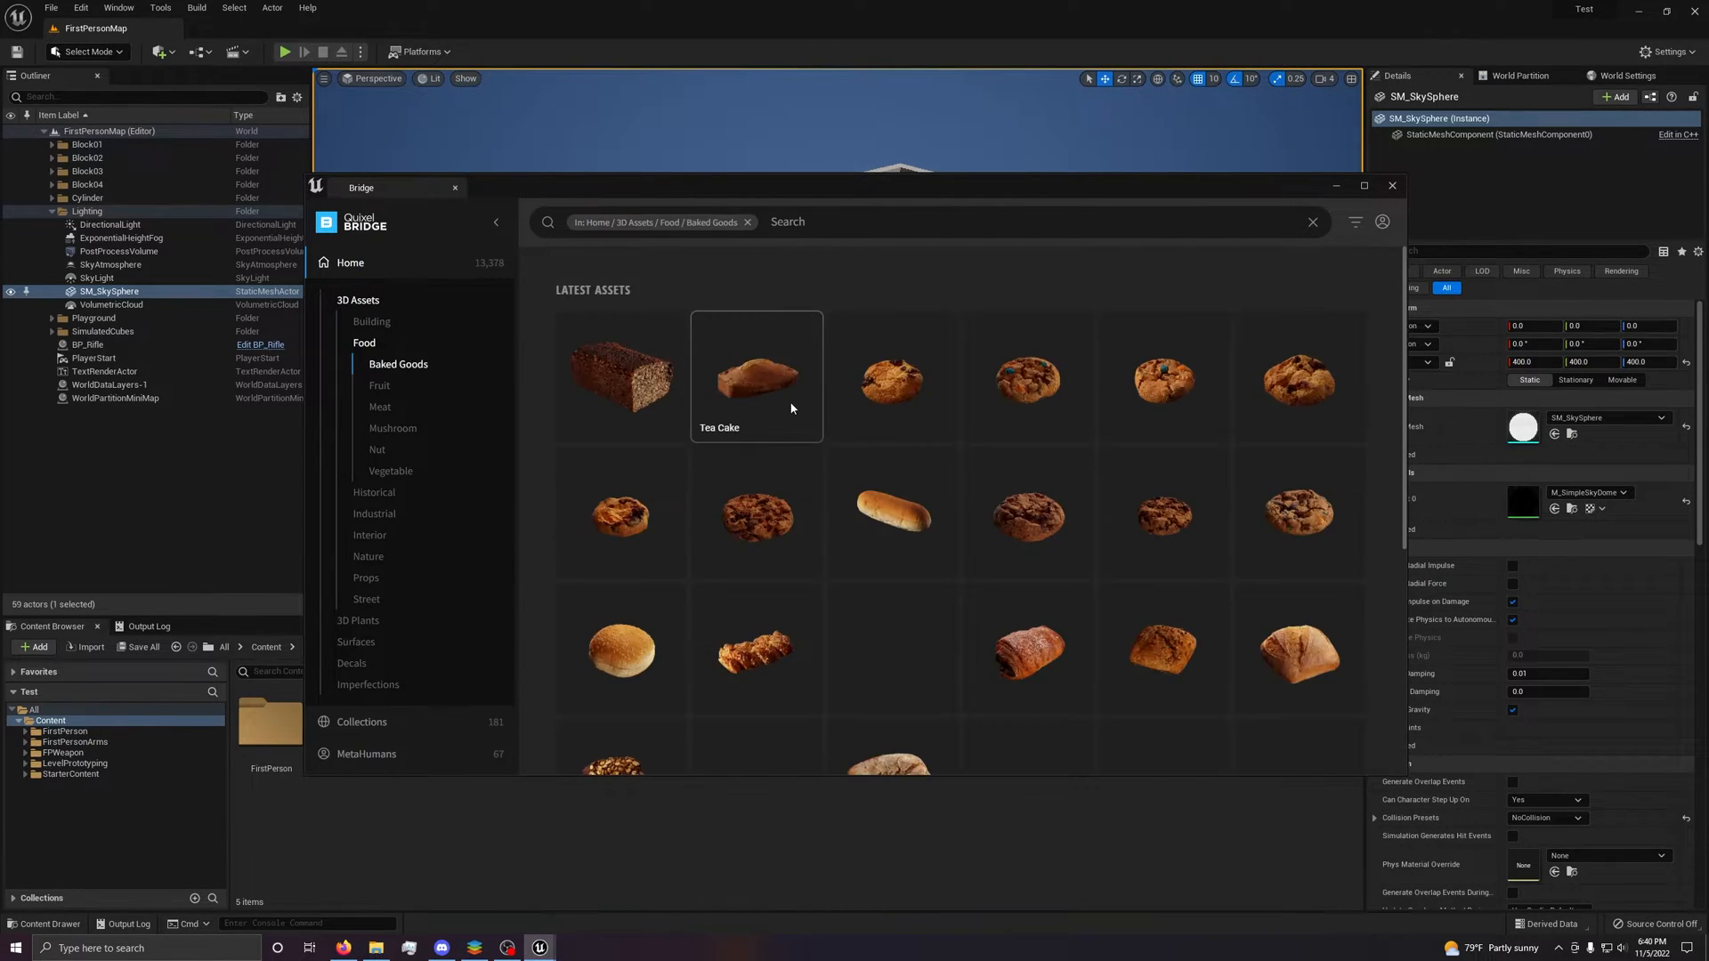
mouse_move(621, 376)
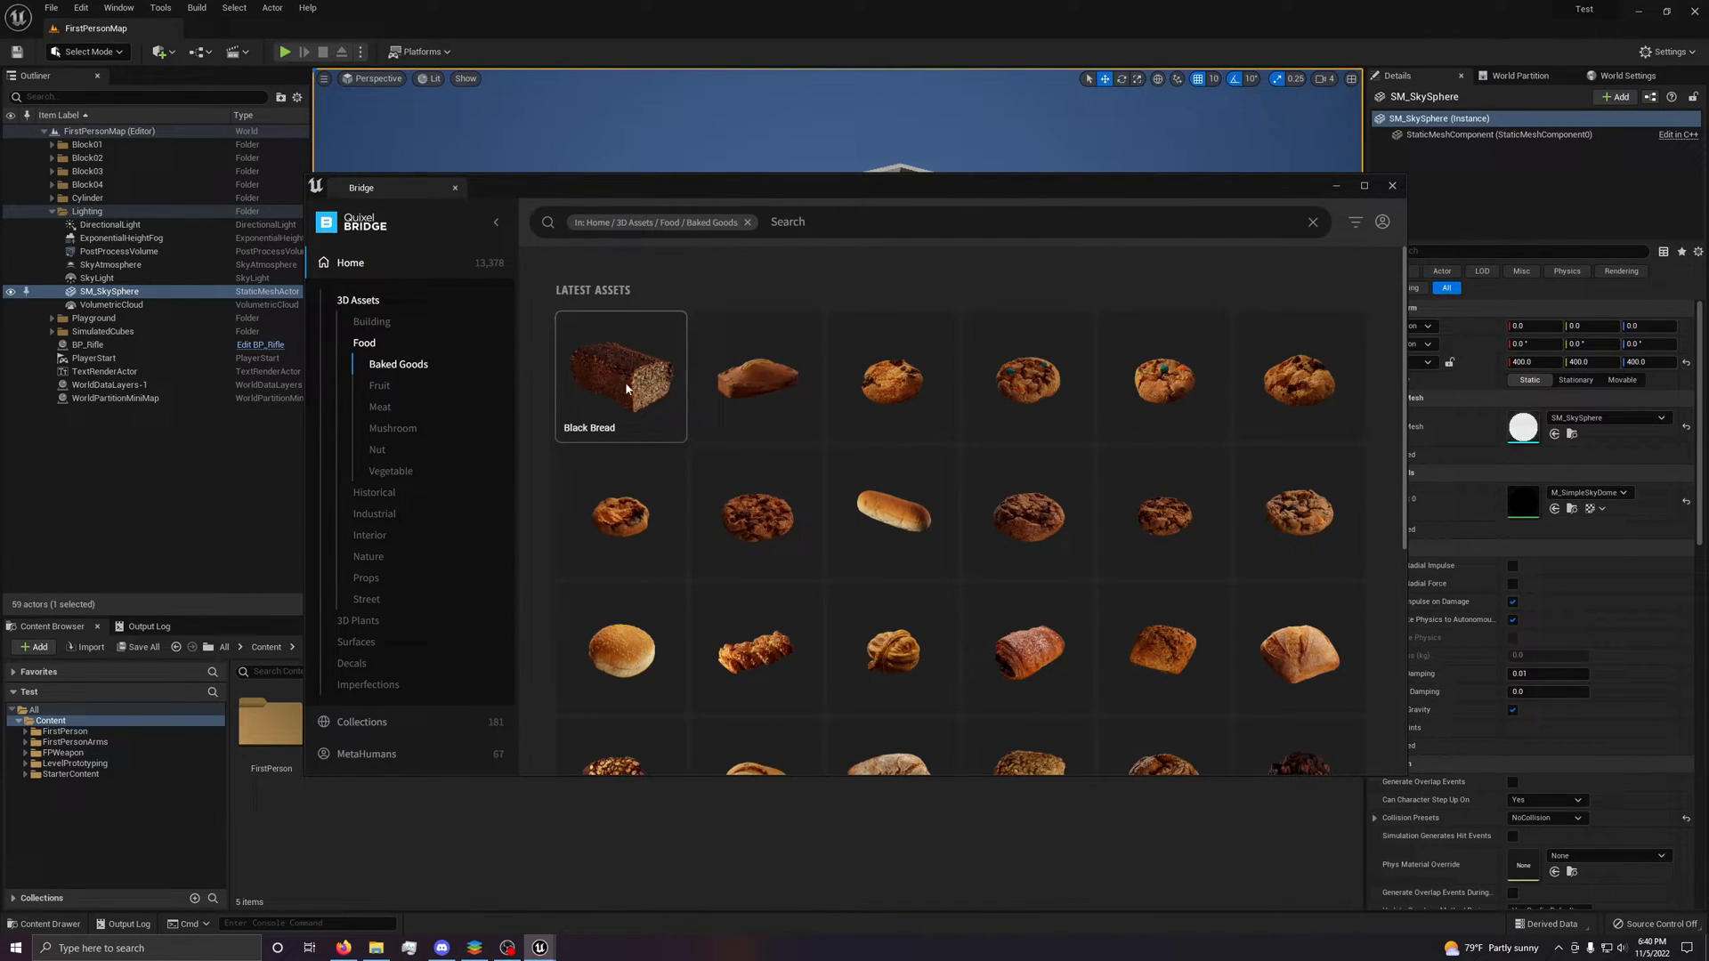
mouse_move(981, 382)
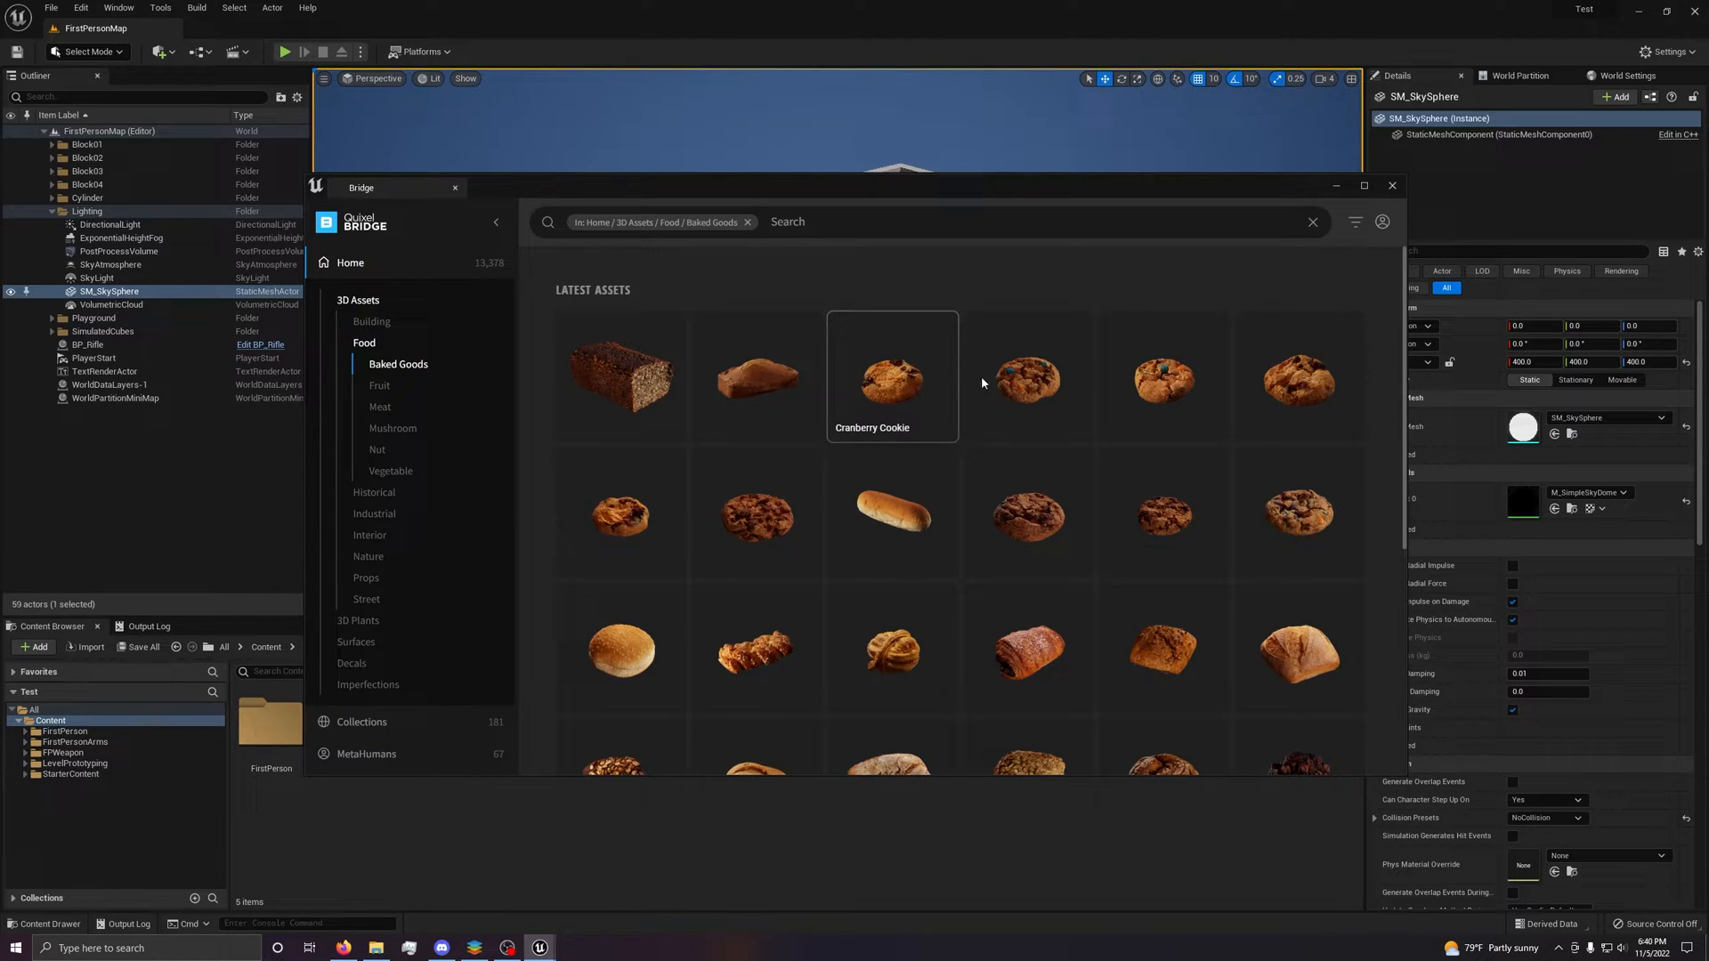
click(898, 356)
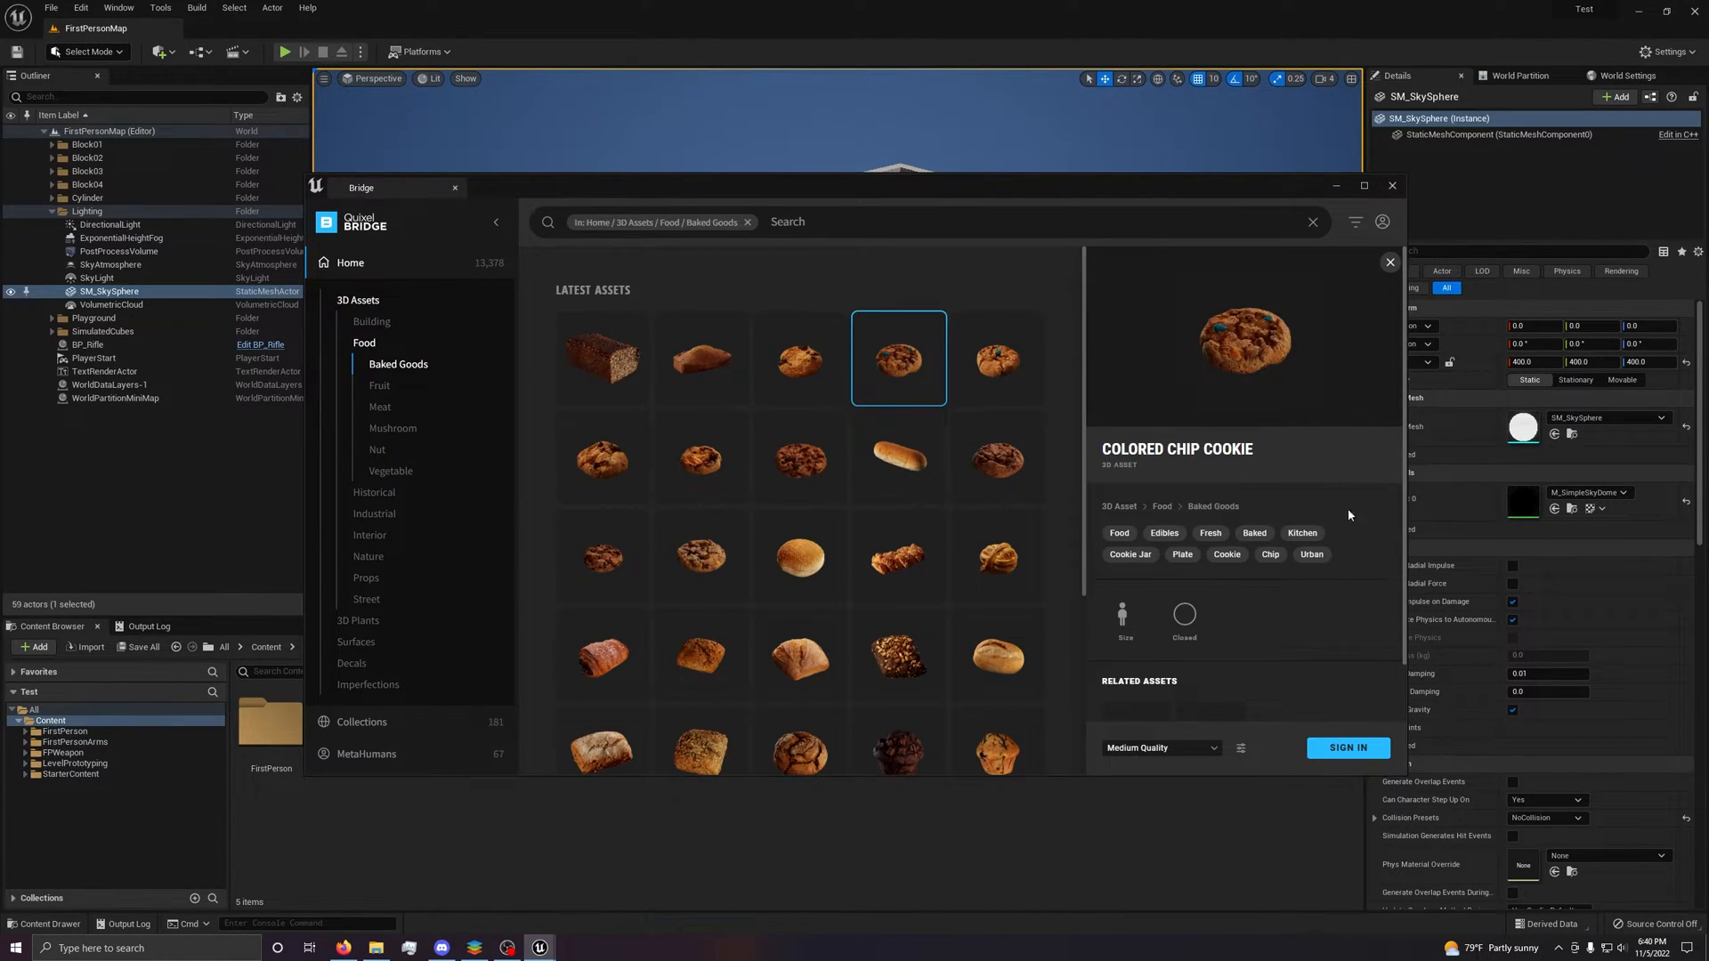
click(1159, 748)
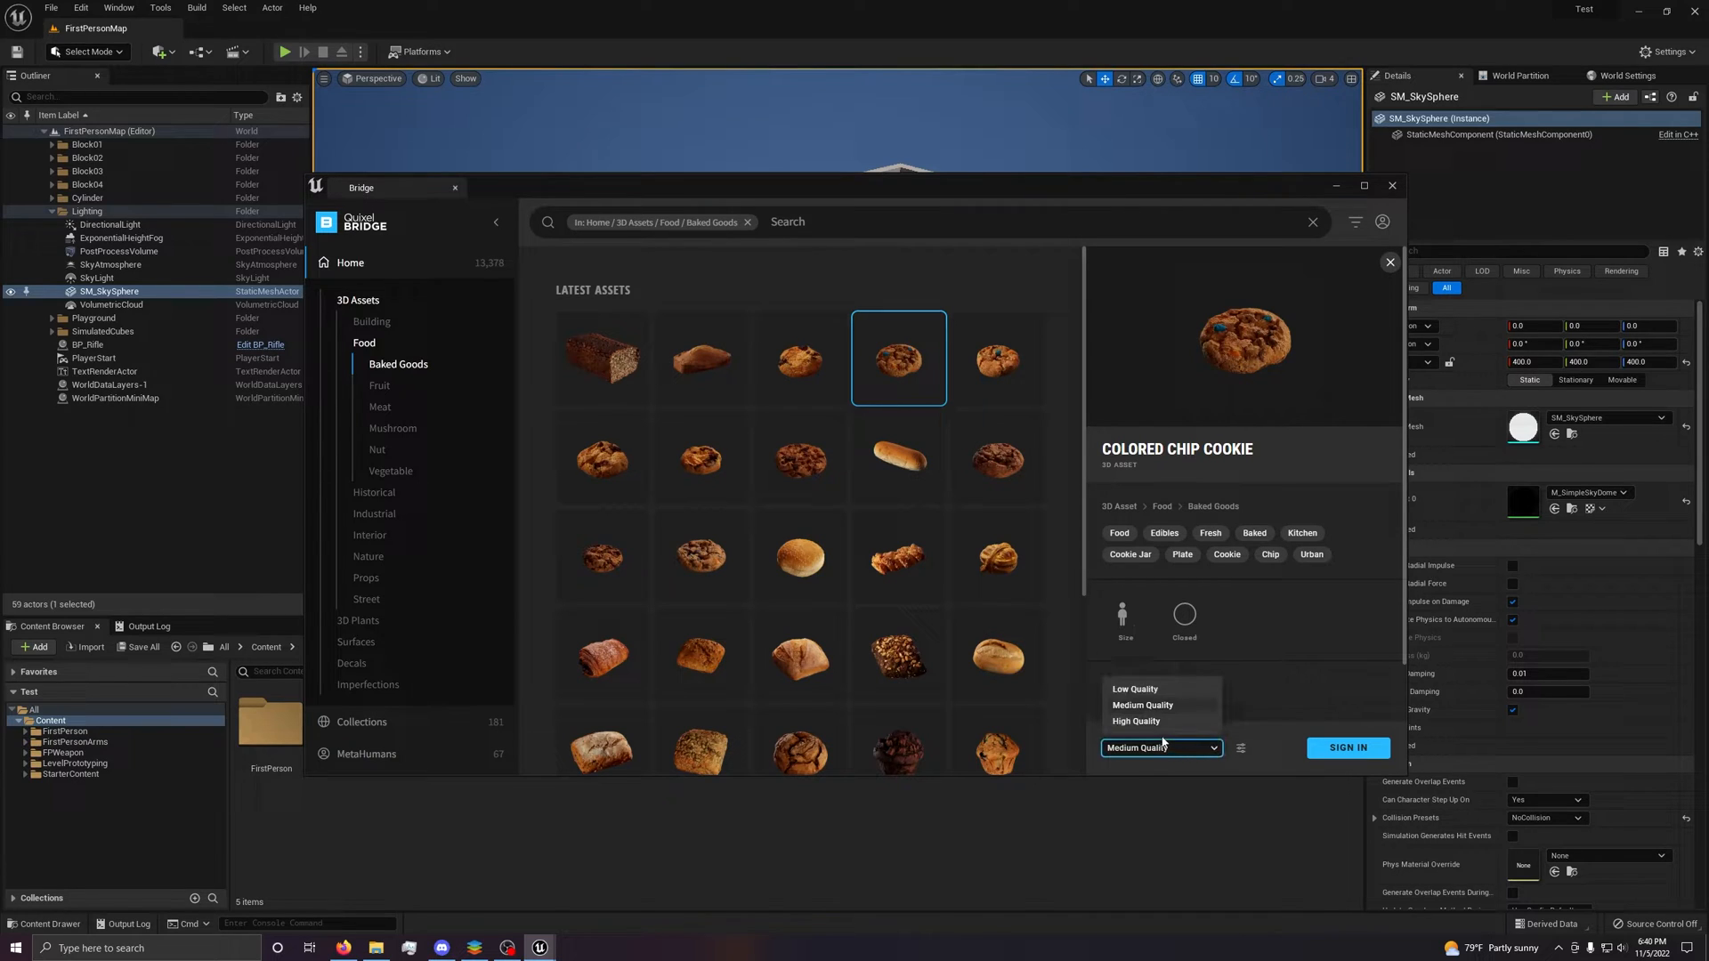
click(1134, 722)
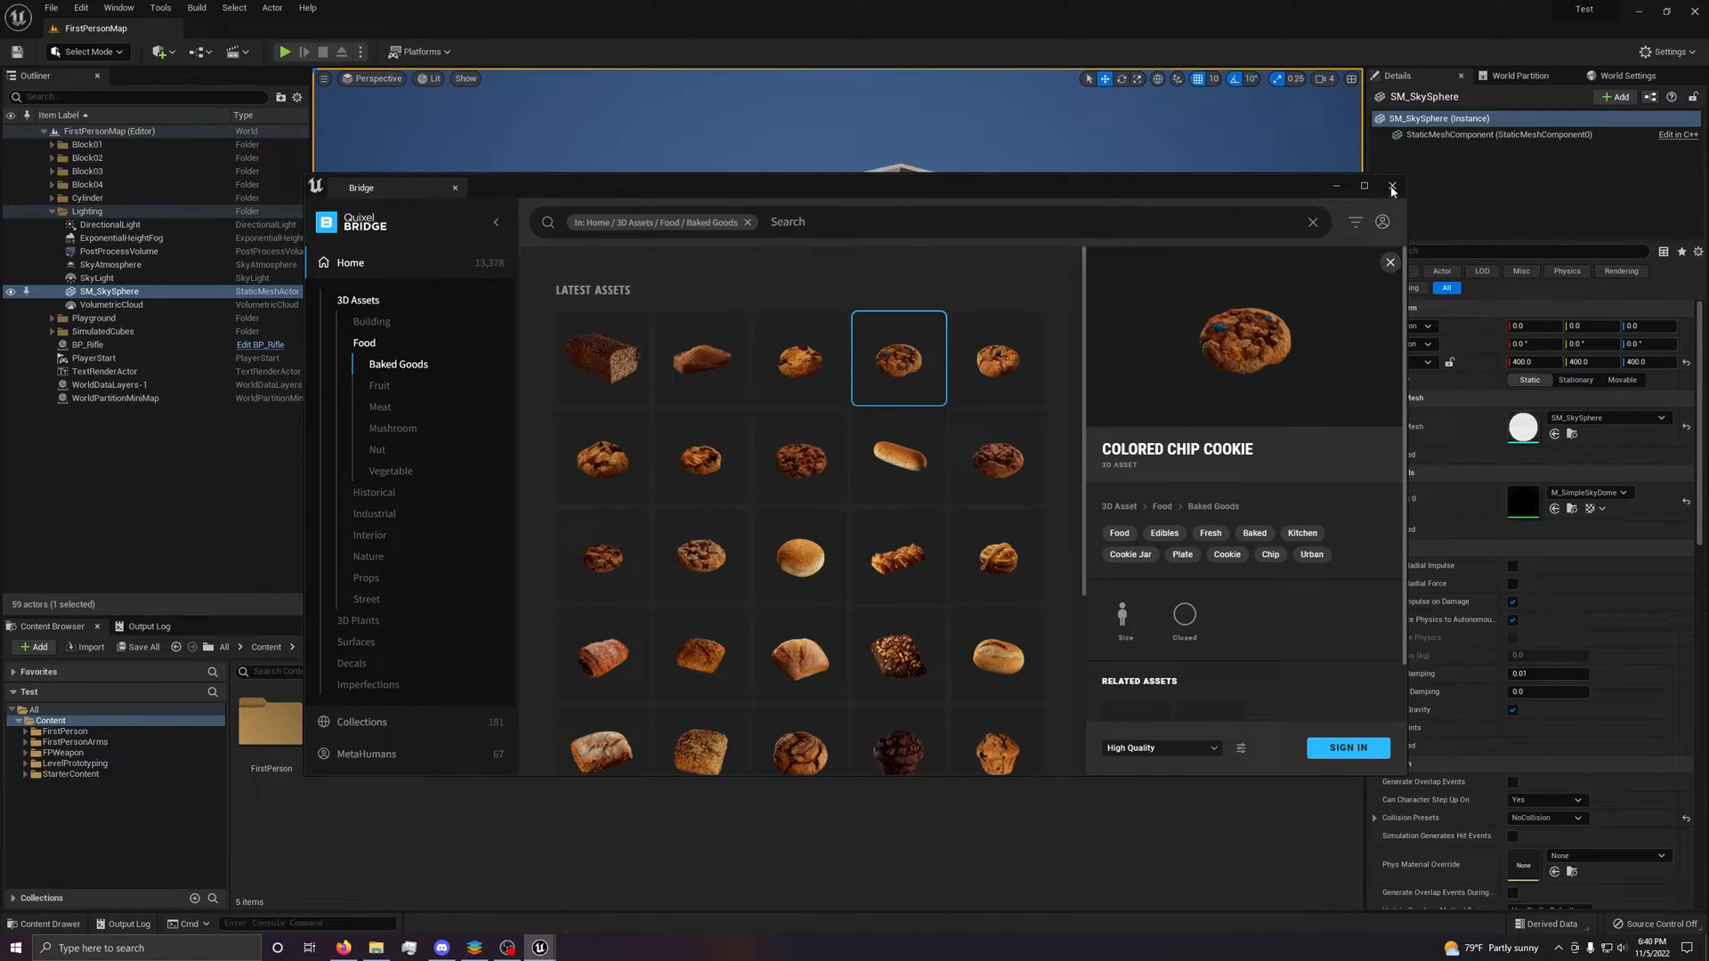
click(1392, 185)
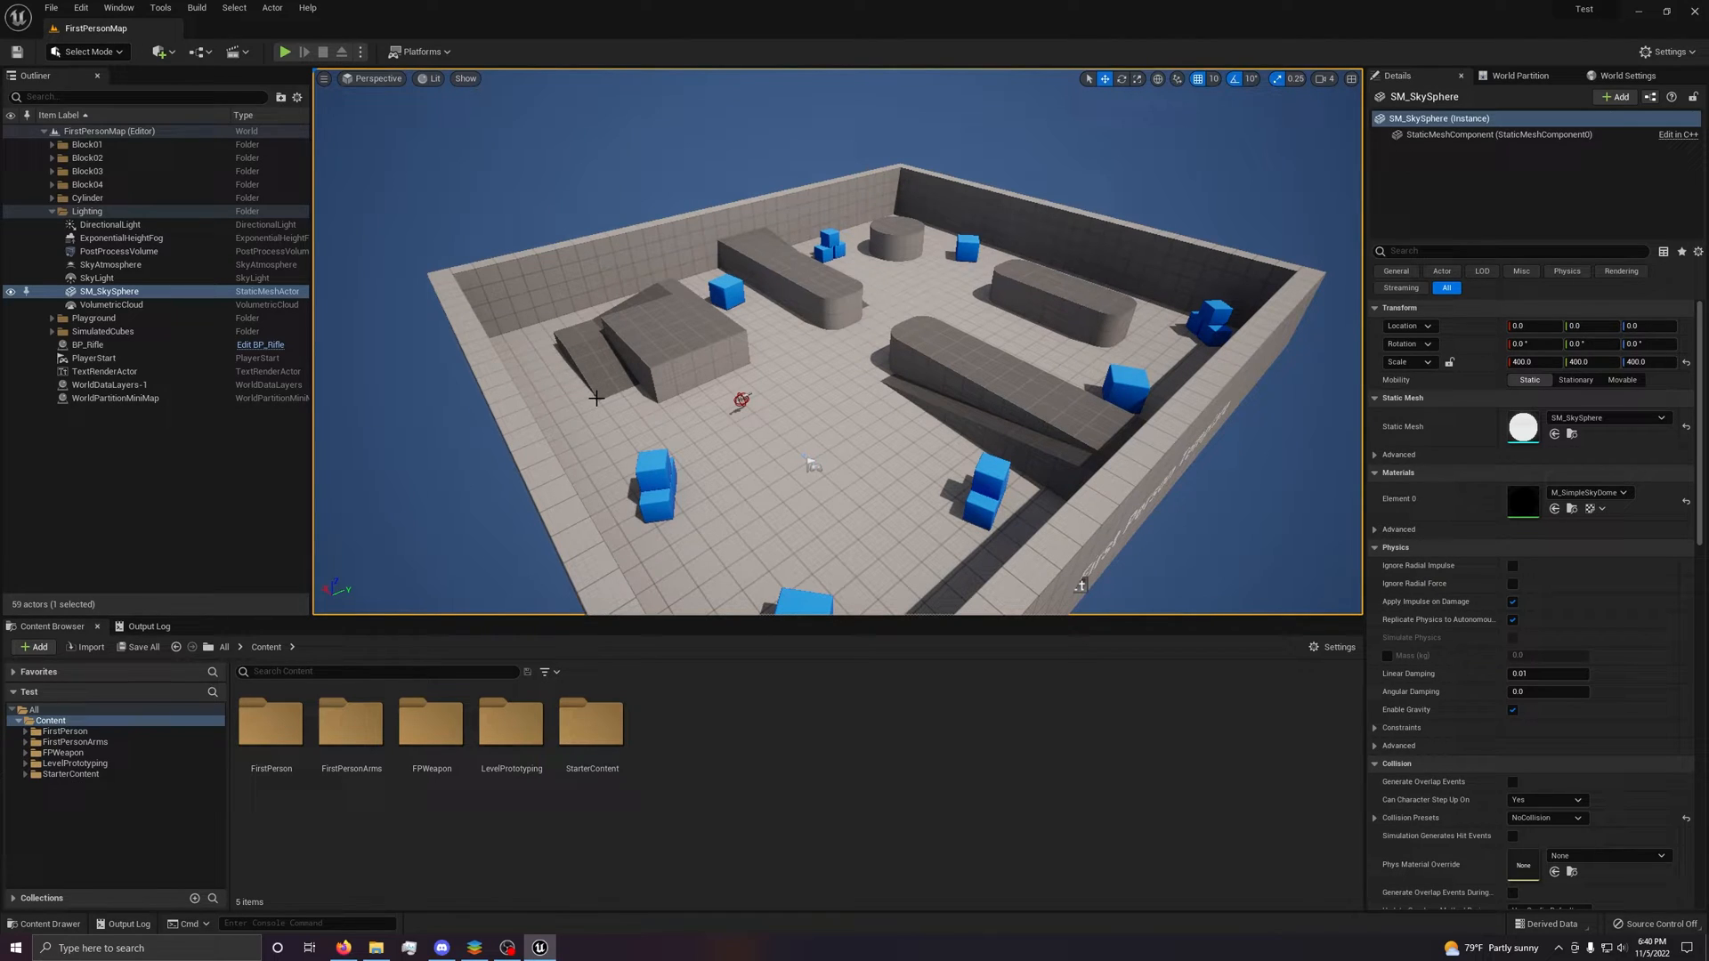
Browse the FPWeapon, Mesh and StarterContent folders, ending back at Content.
double_click(431, 722)
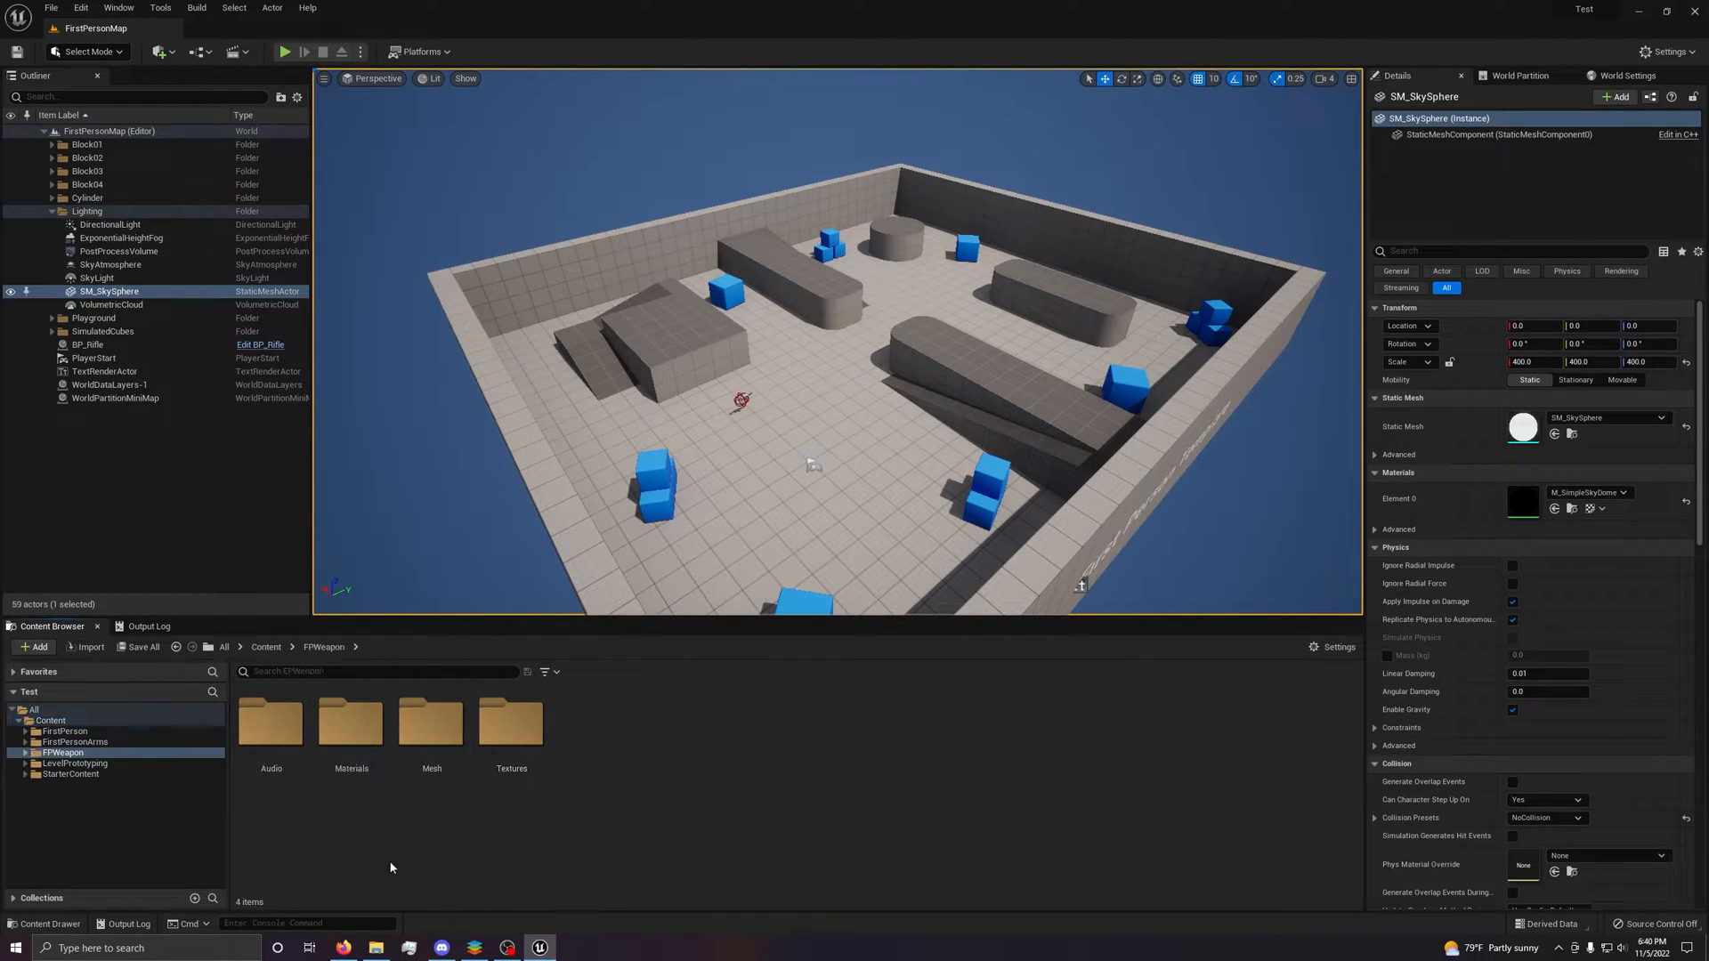
double_click(431, 723)
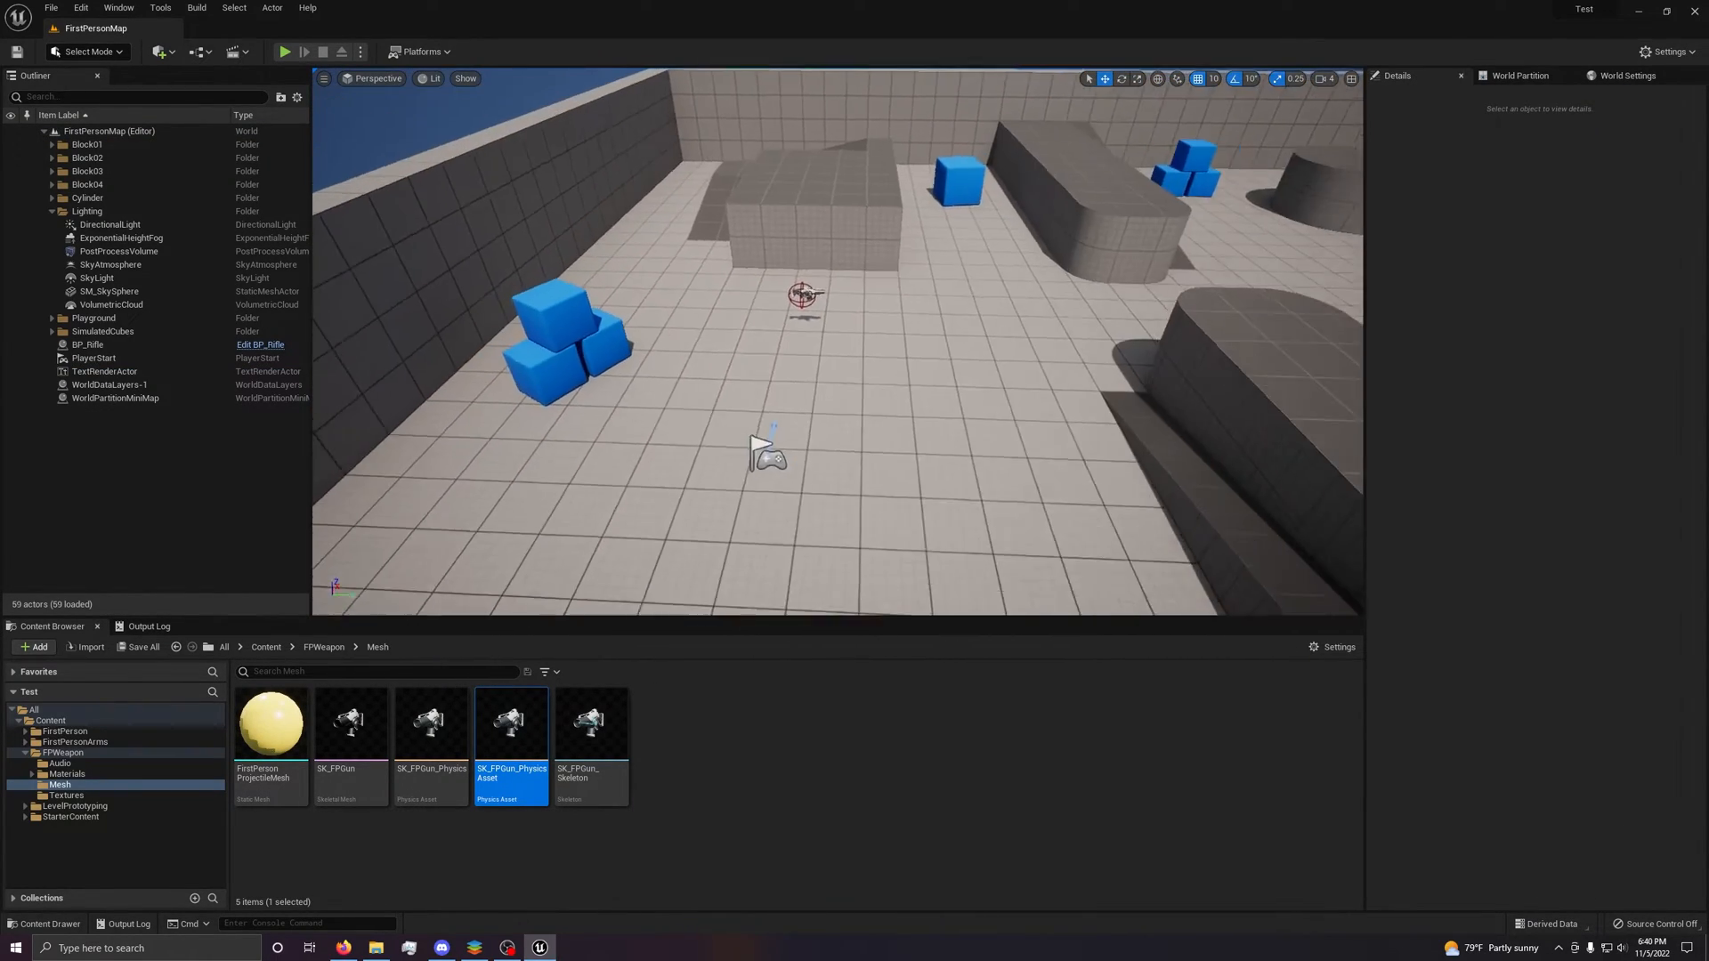
click(324, 646)
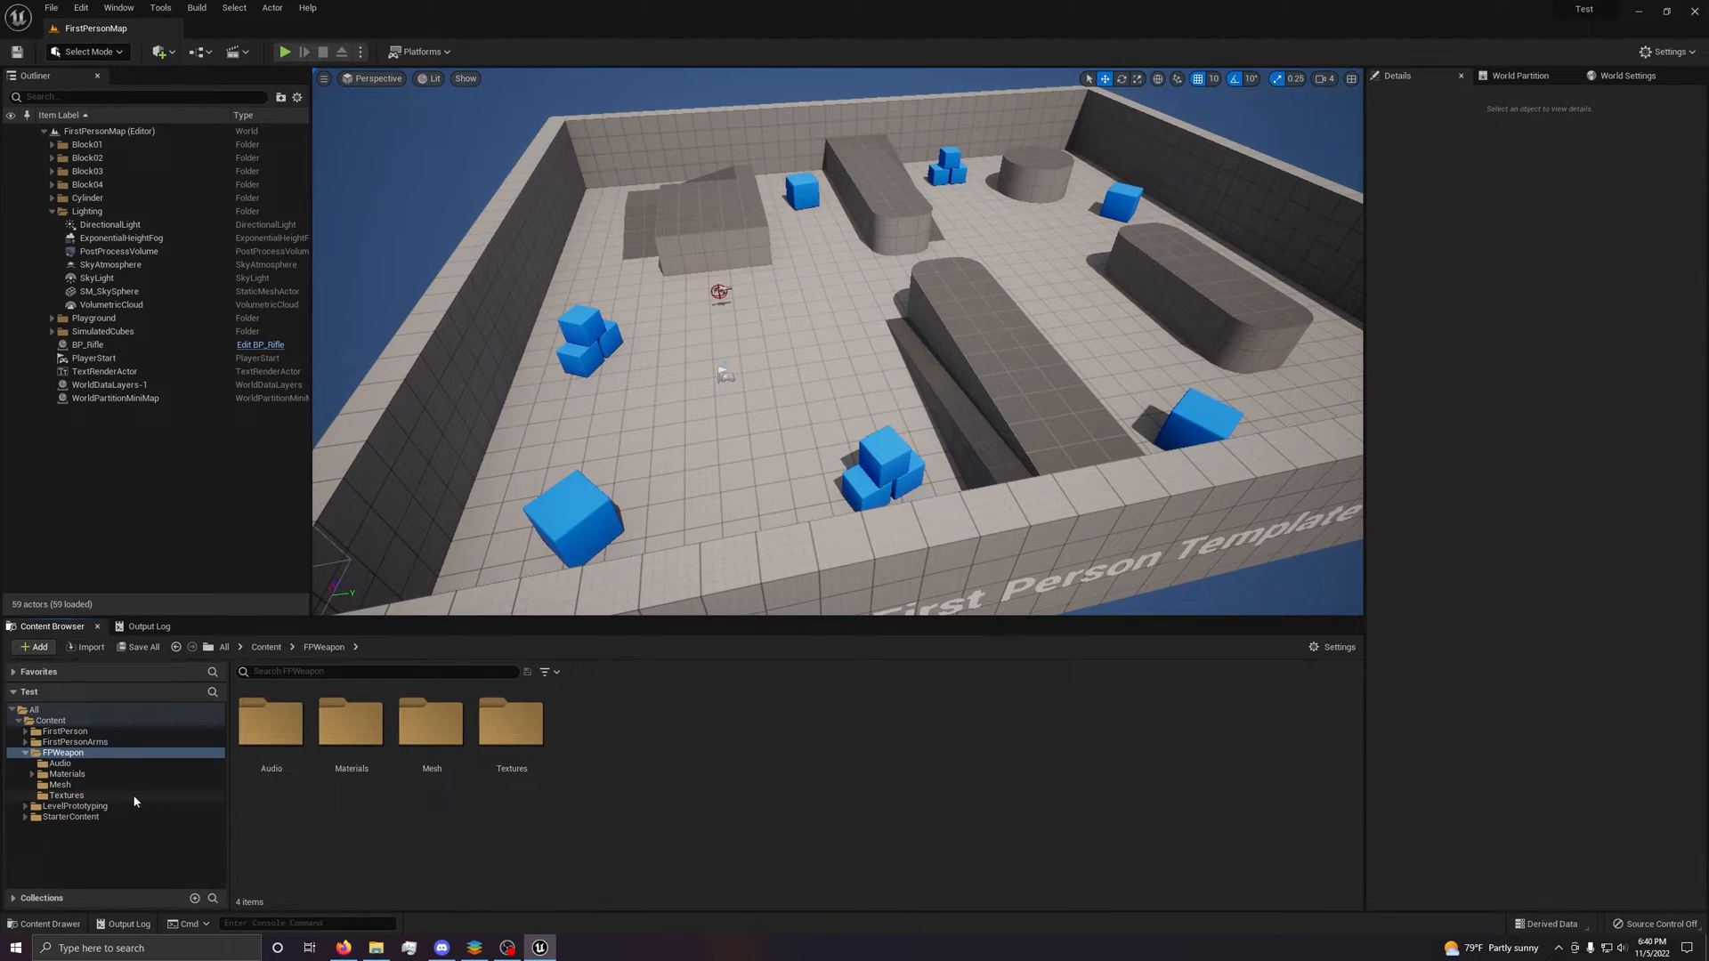
click(24, 752)
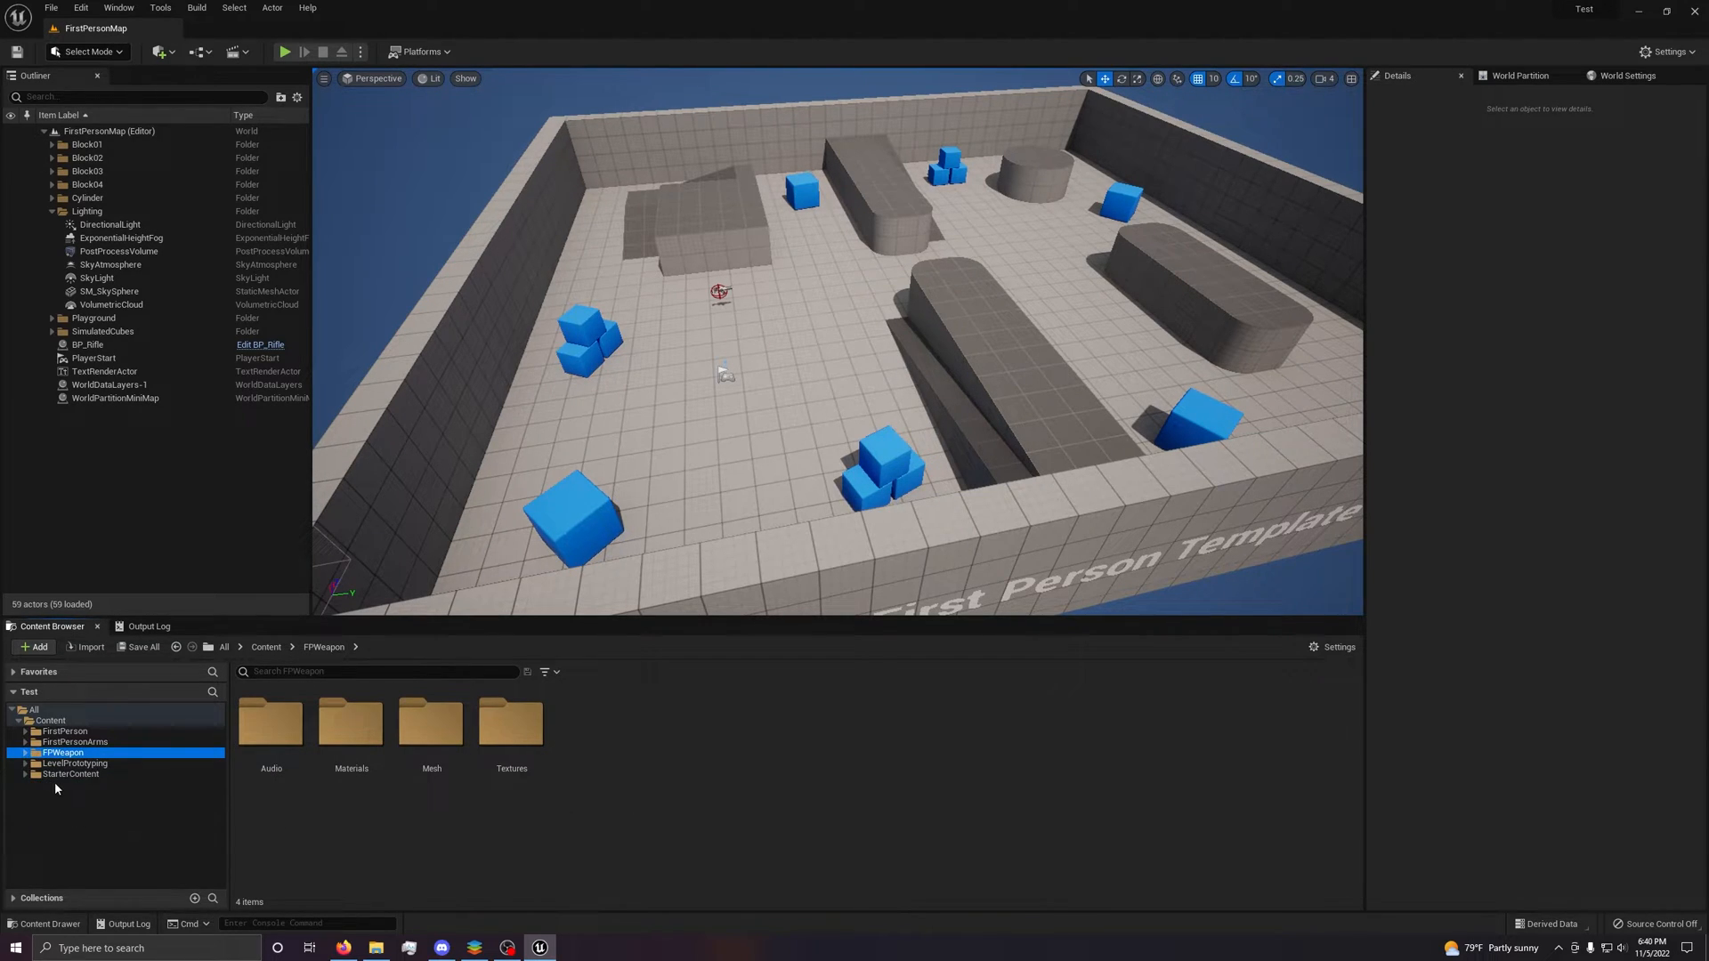
click(70, 773)
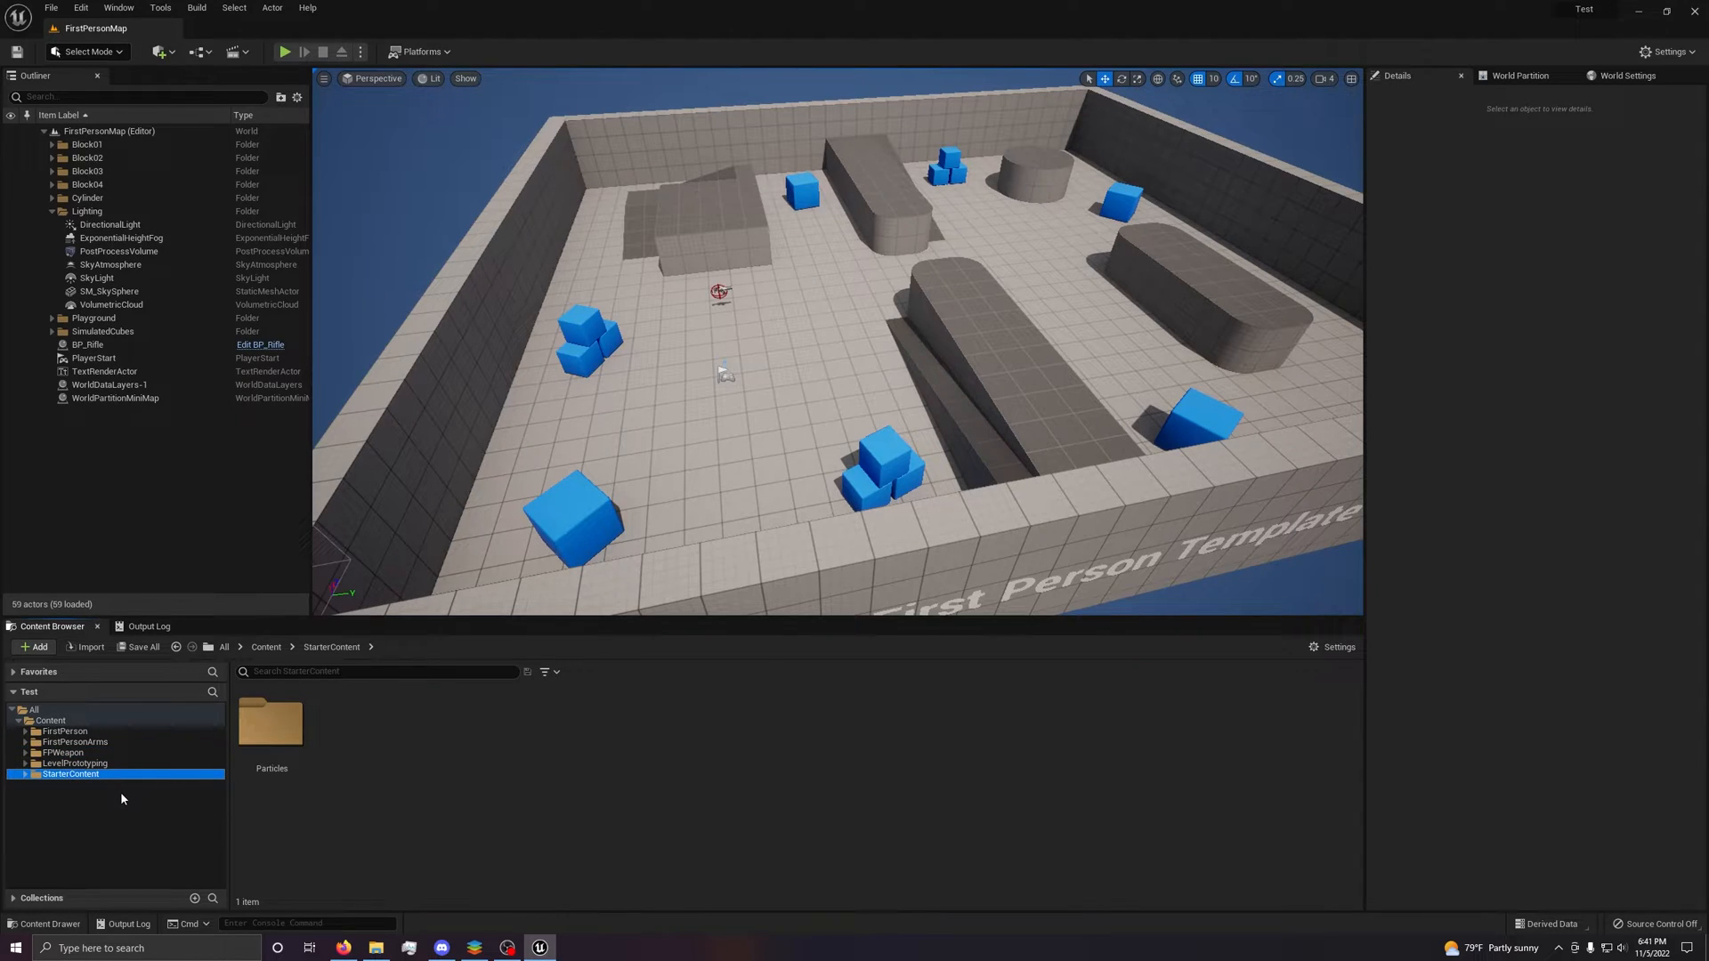
click(48, 720)
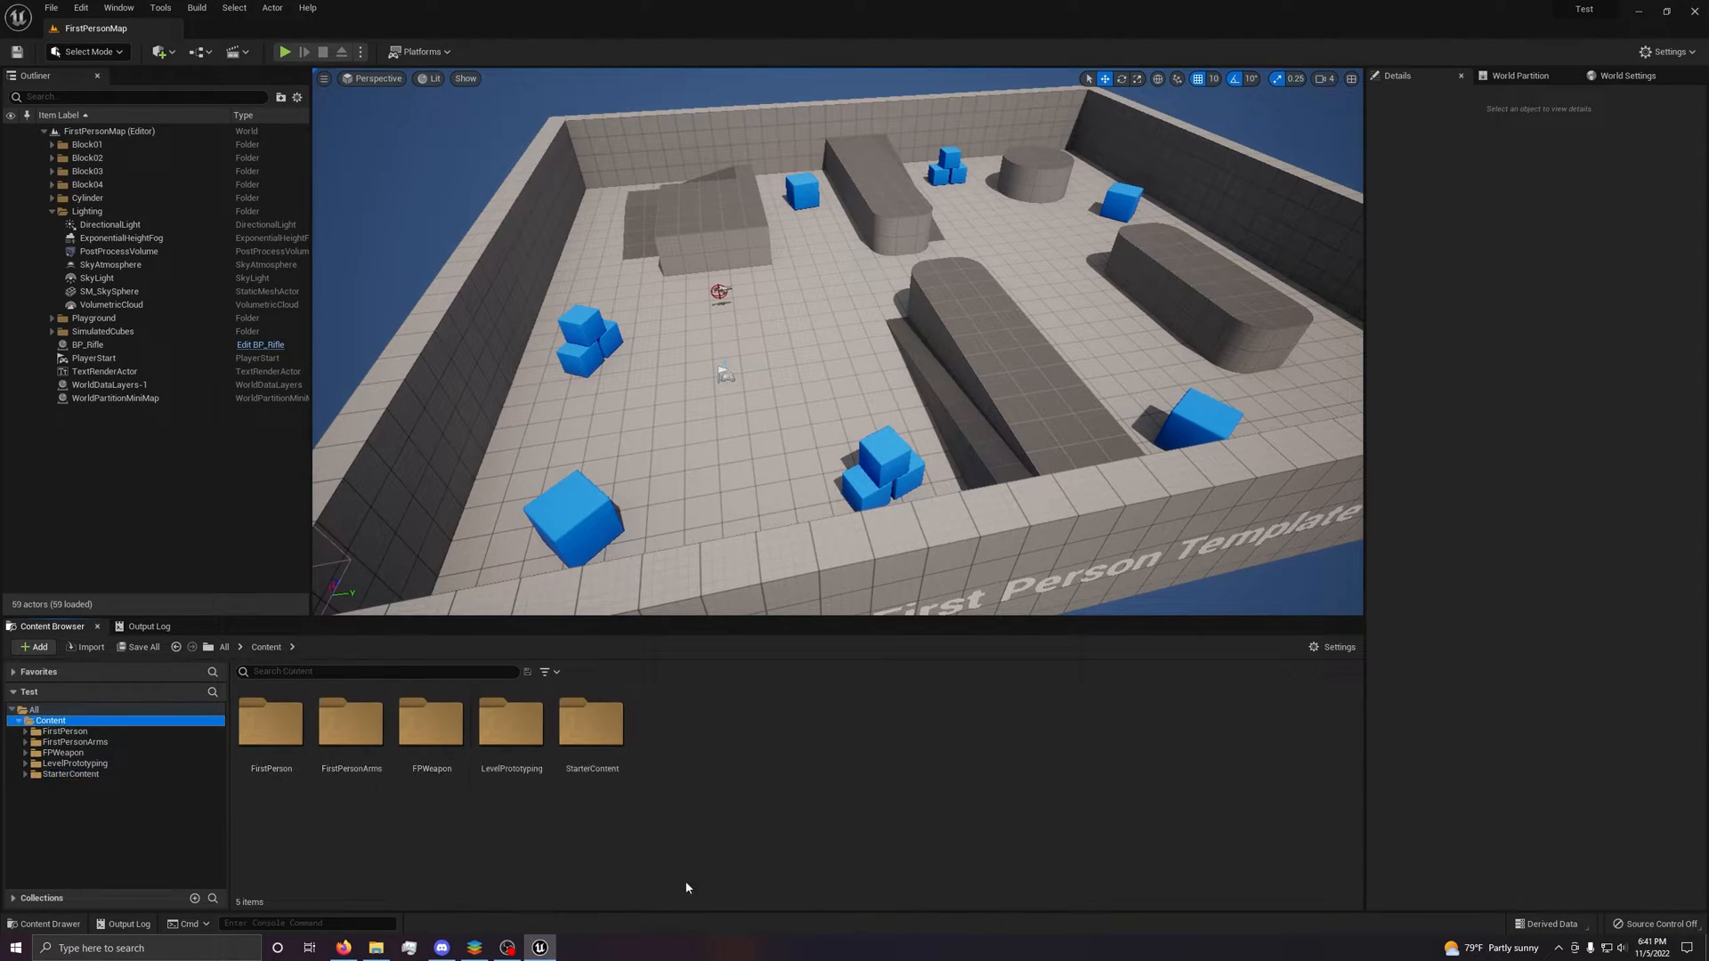
click(10, 212)
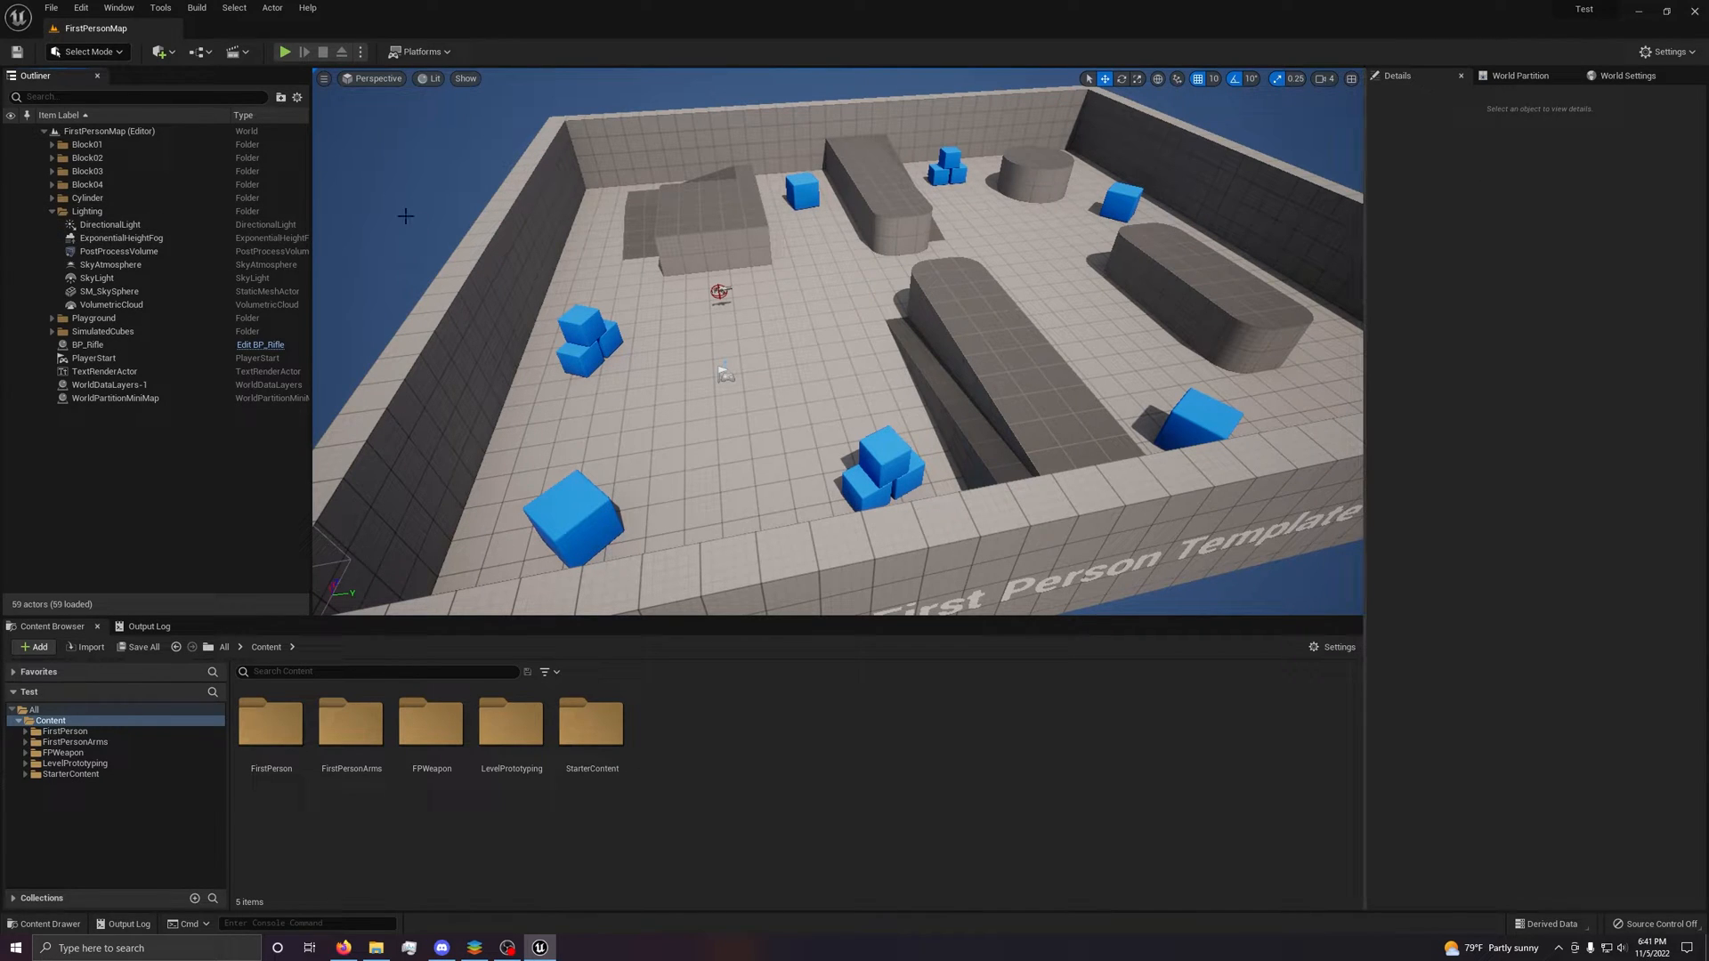
Select the DirectionalLight in the Outliner and scroll through its Details panel.
click(108, 224)
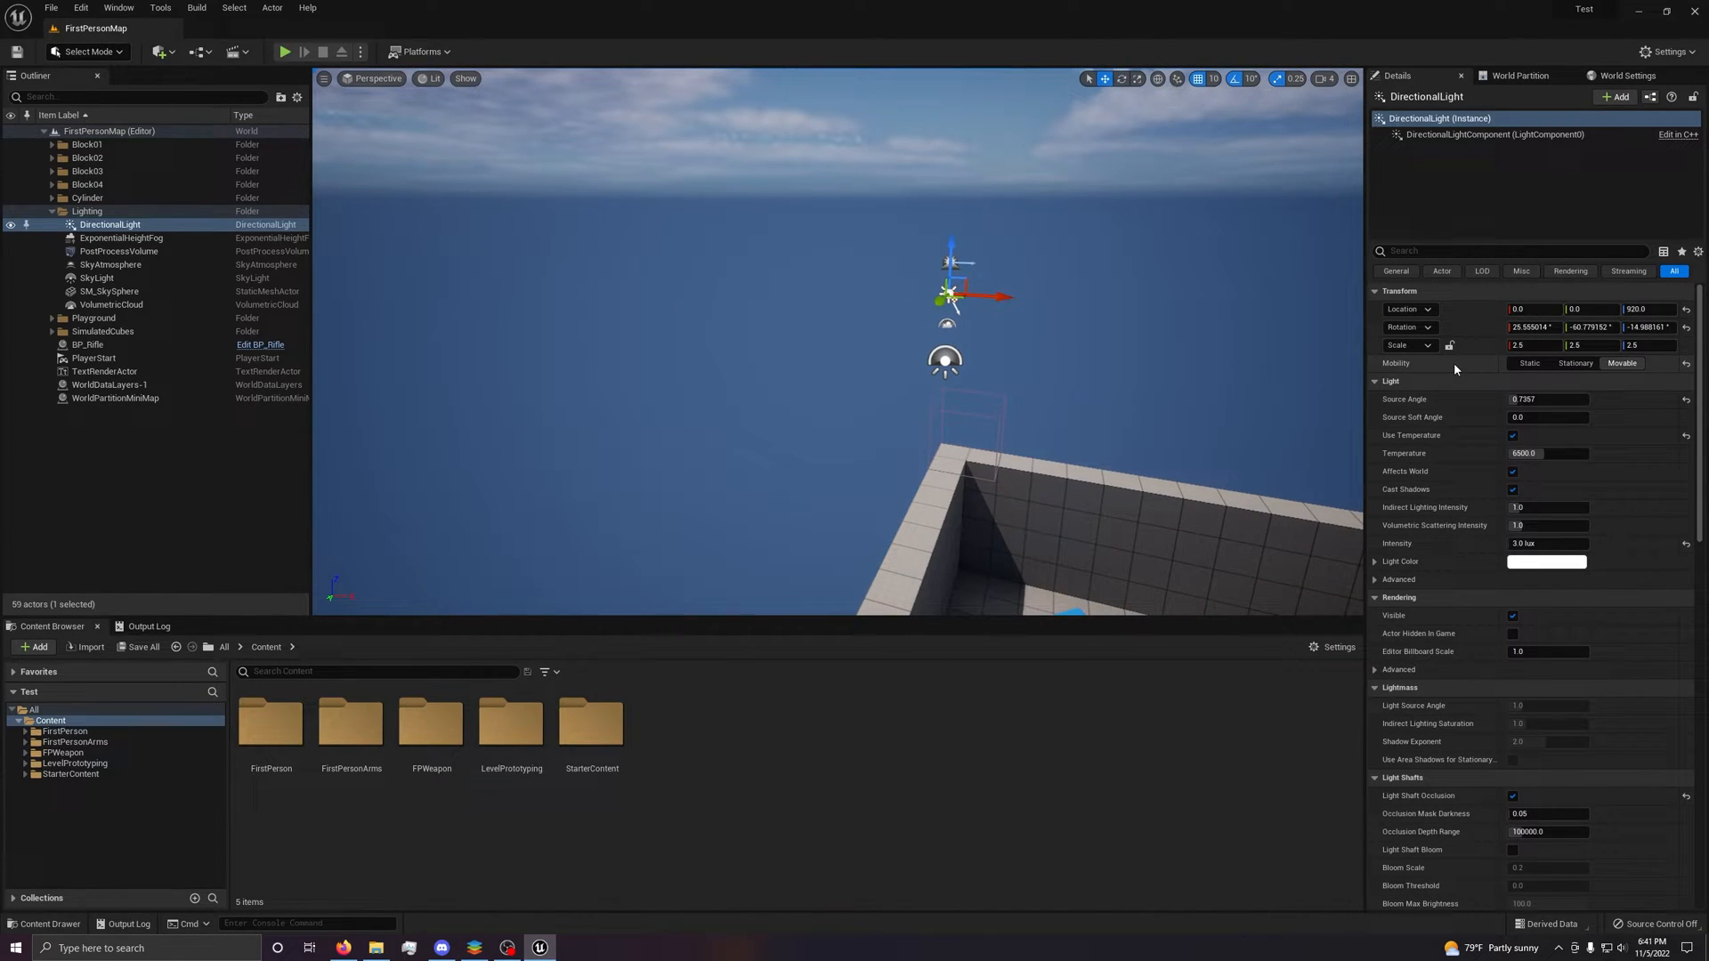
mouse_move(1400, 392)
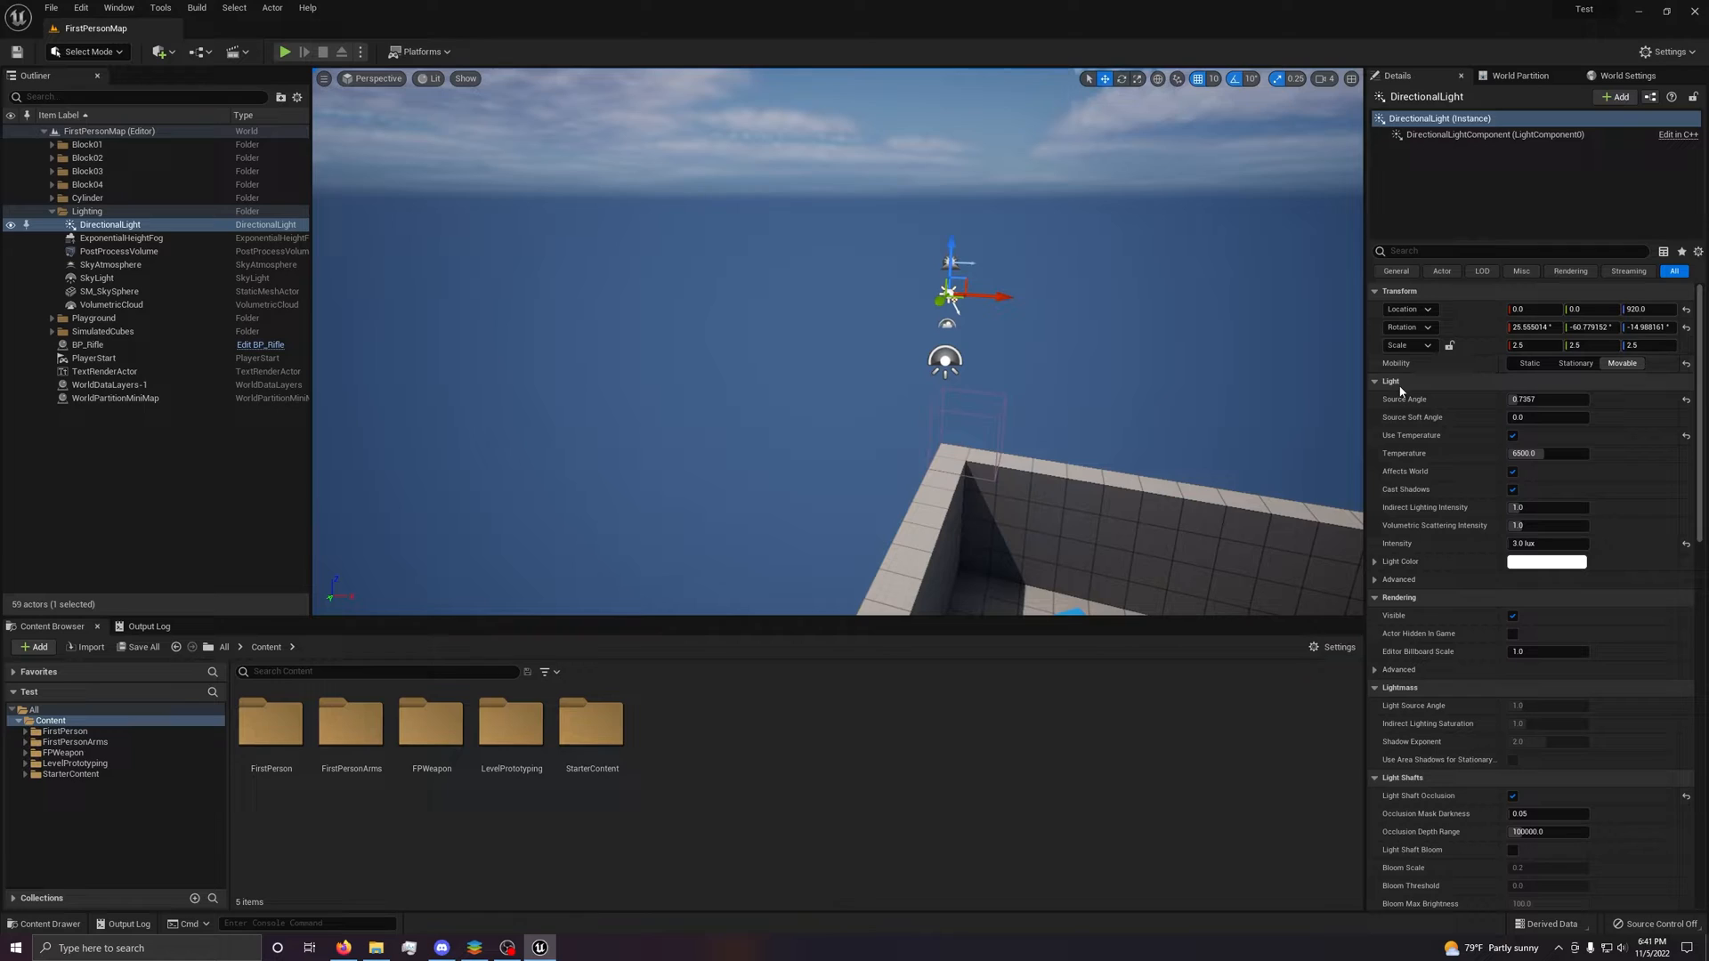
mouse_move(1568, 543)
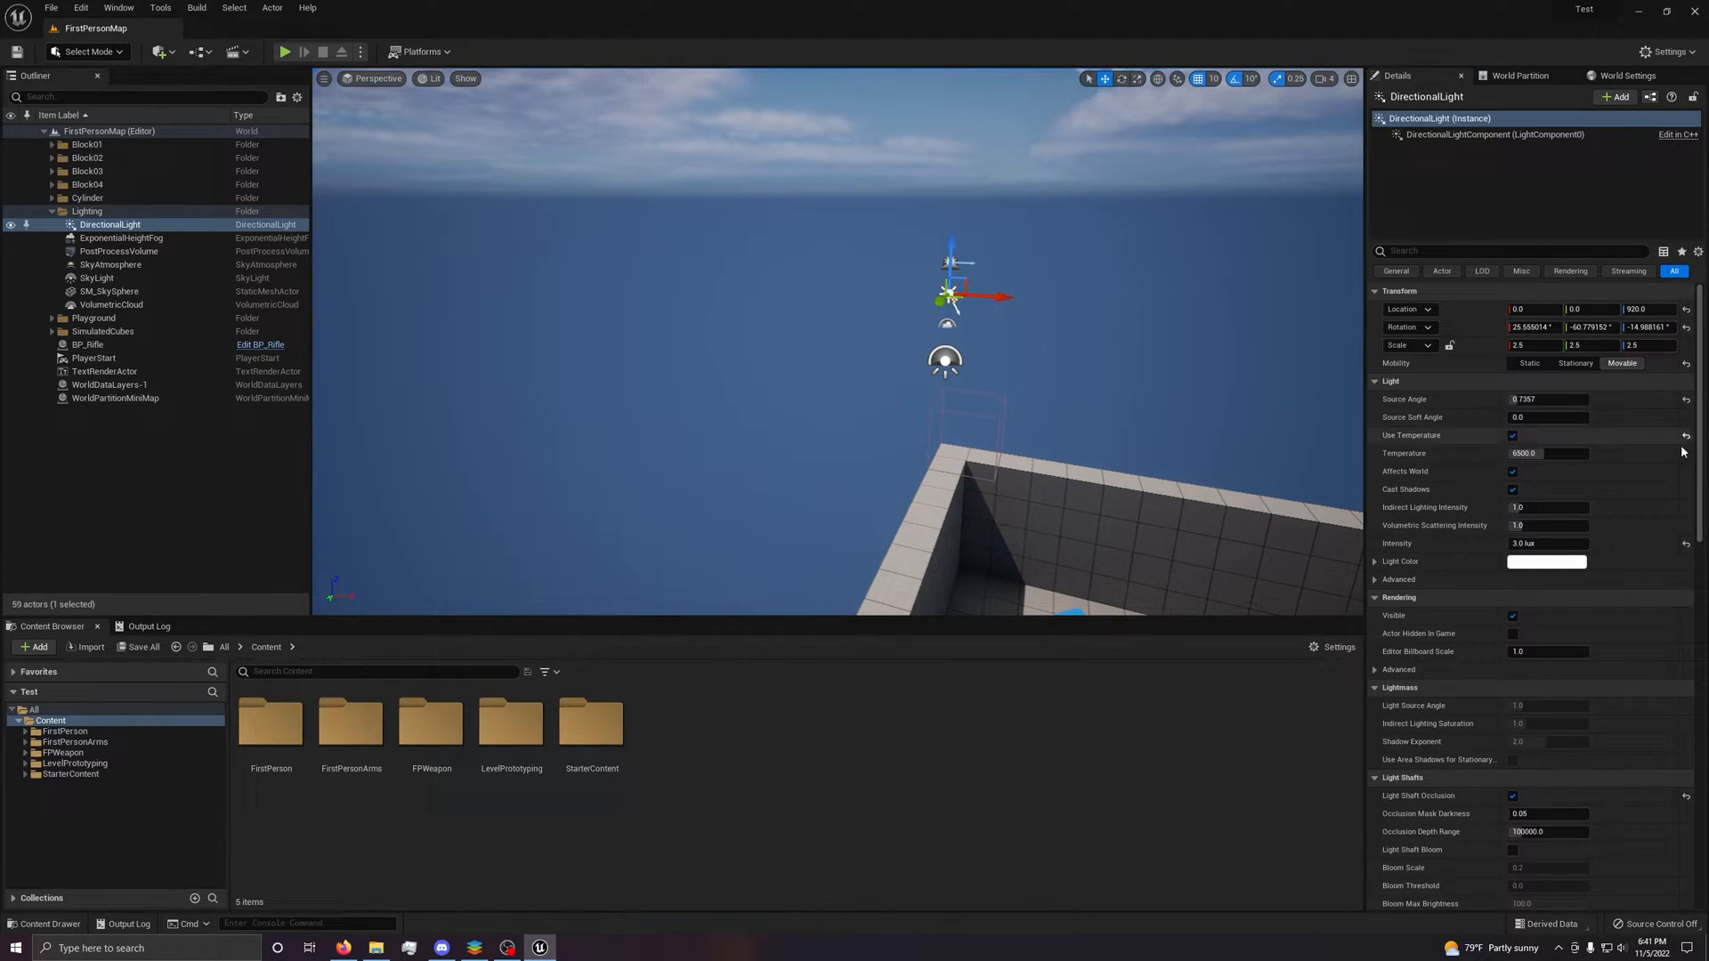
mouse_move(1529, 496)
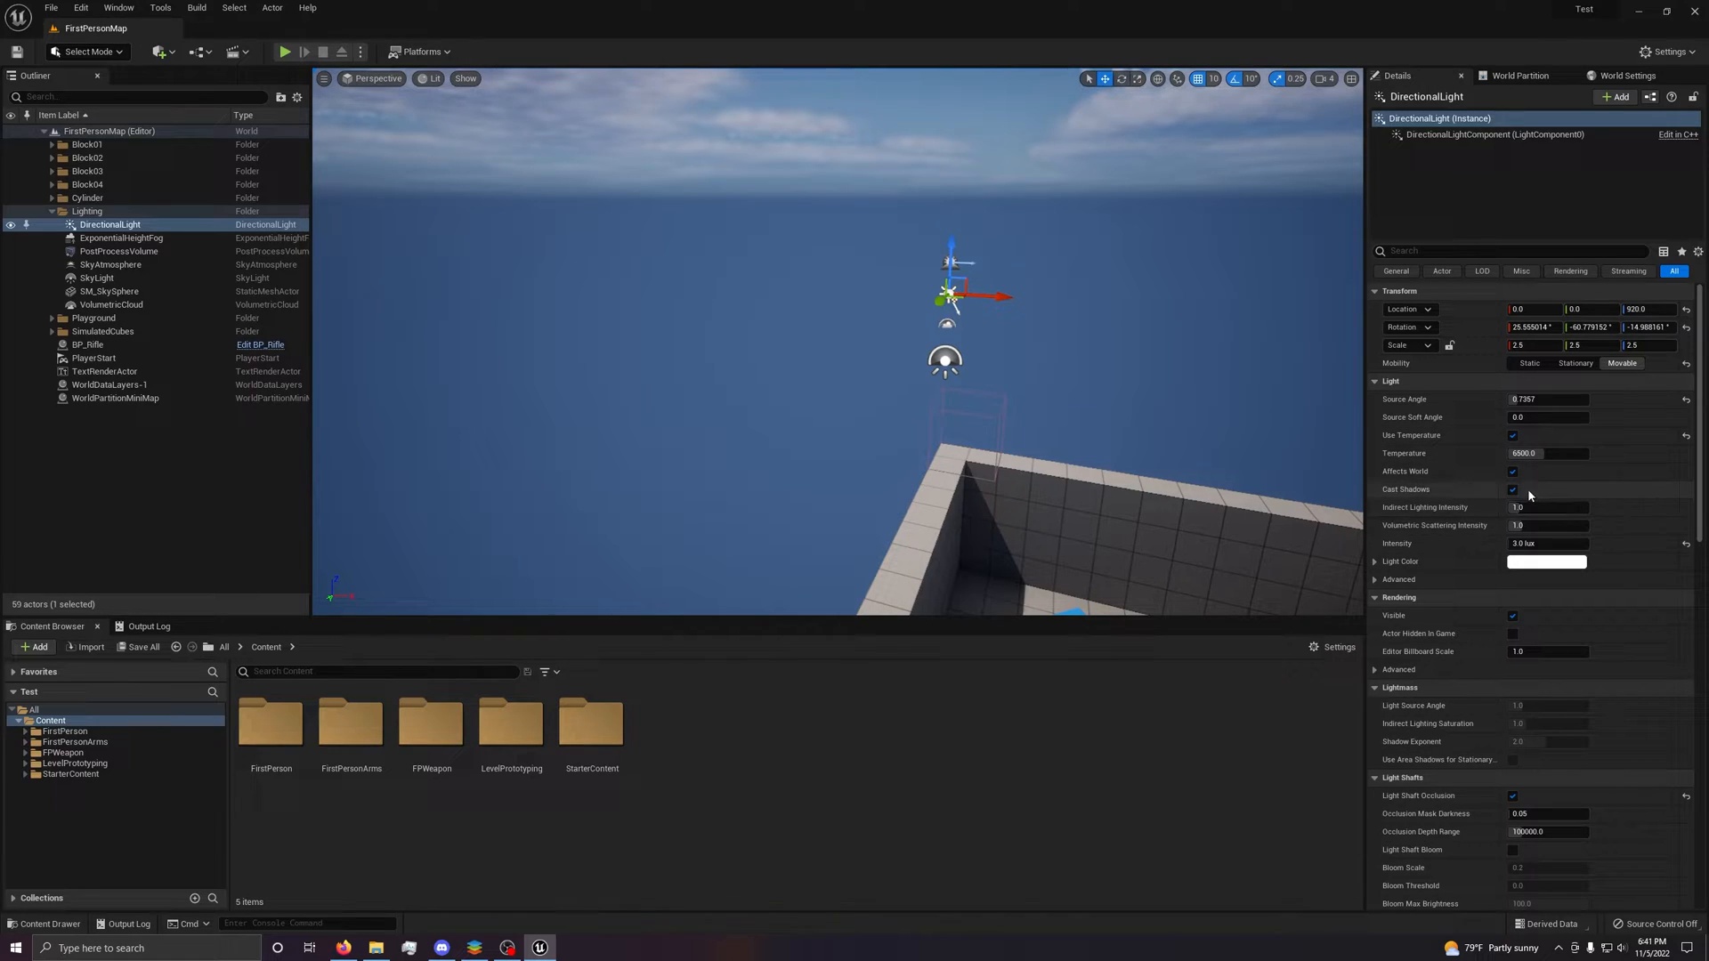
click(1513, 471)
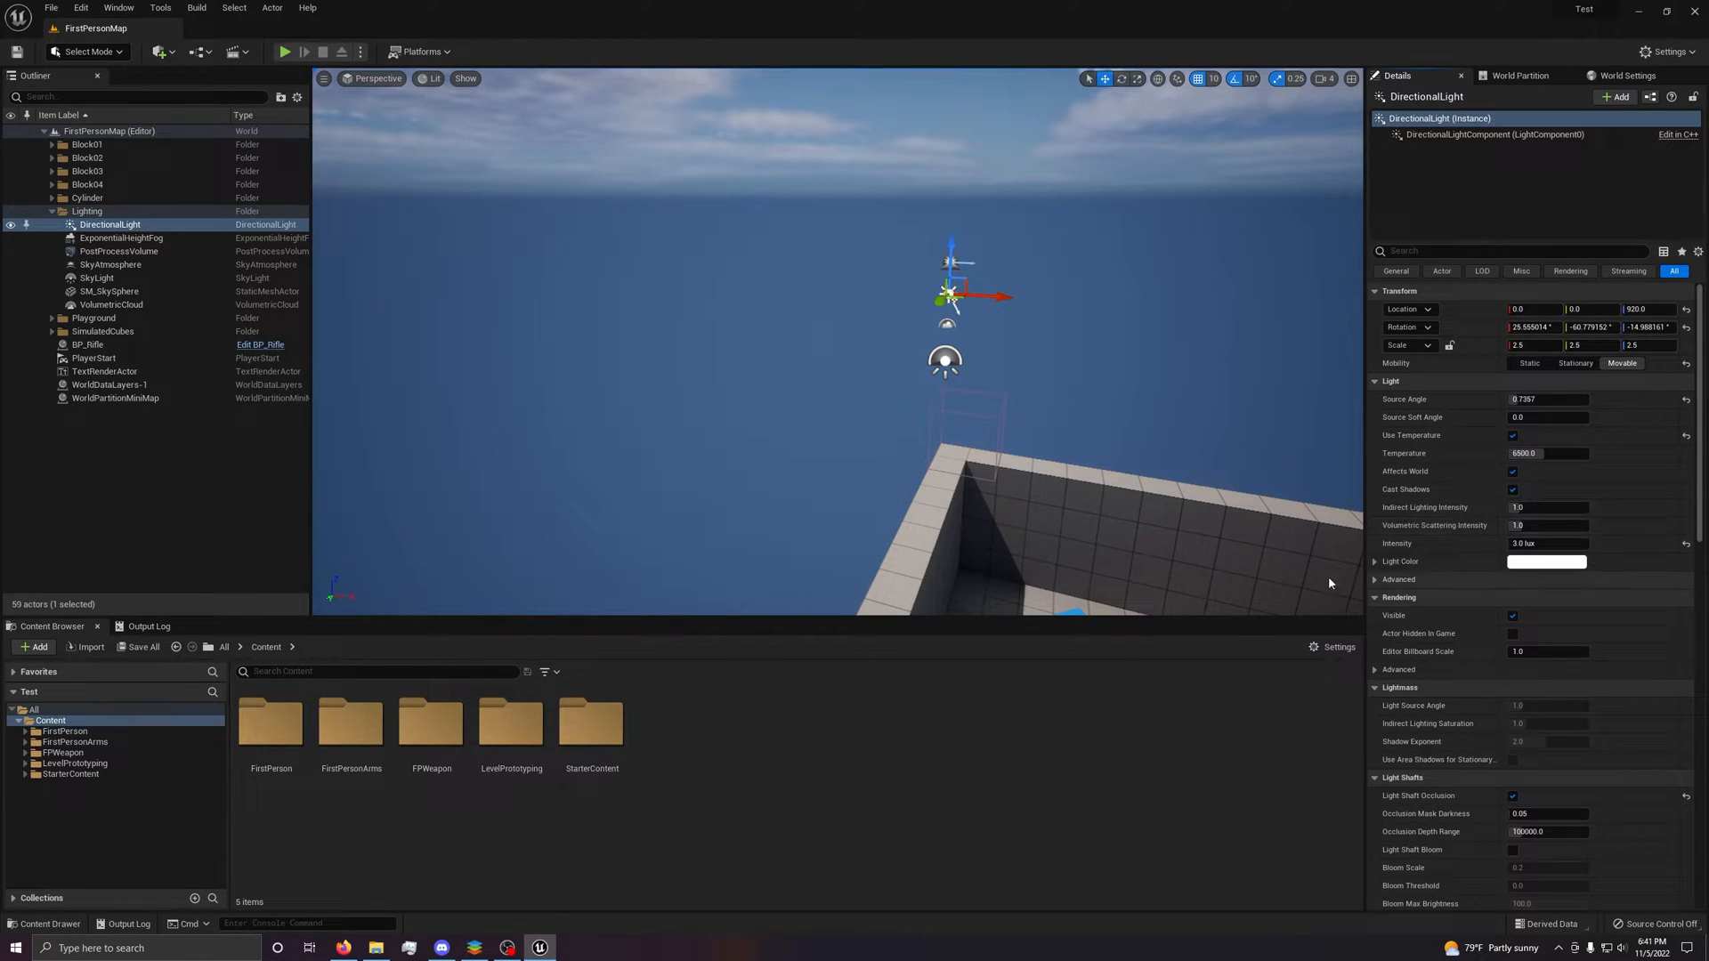
scroll(down, 3)
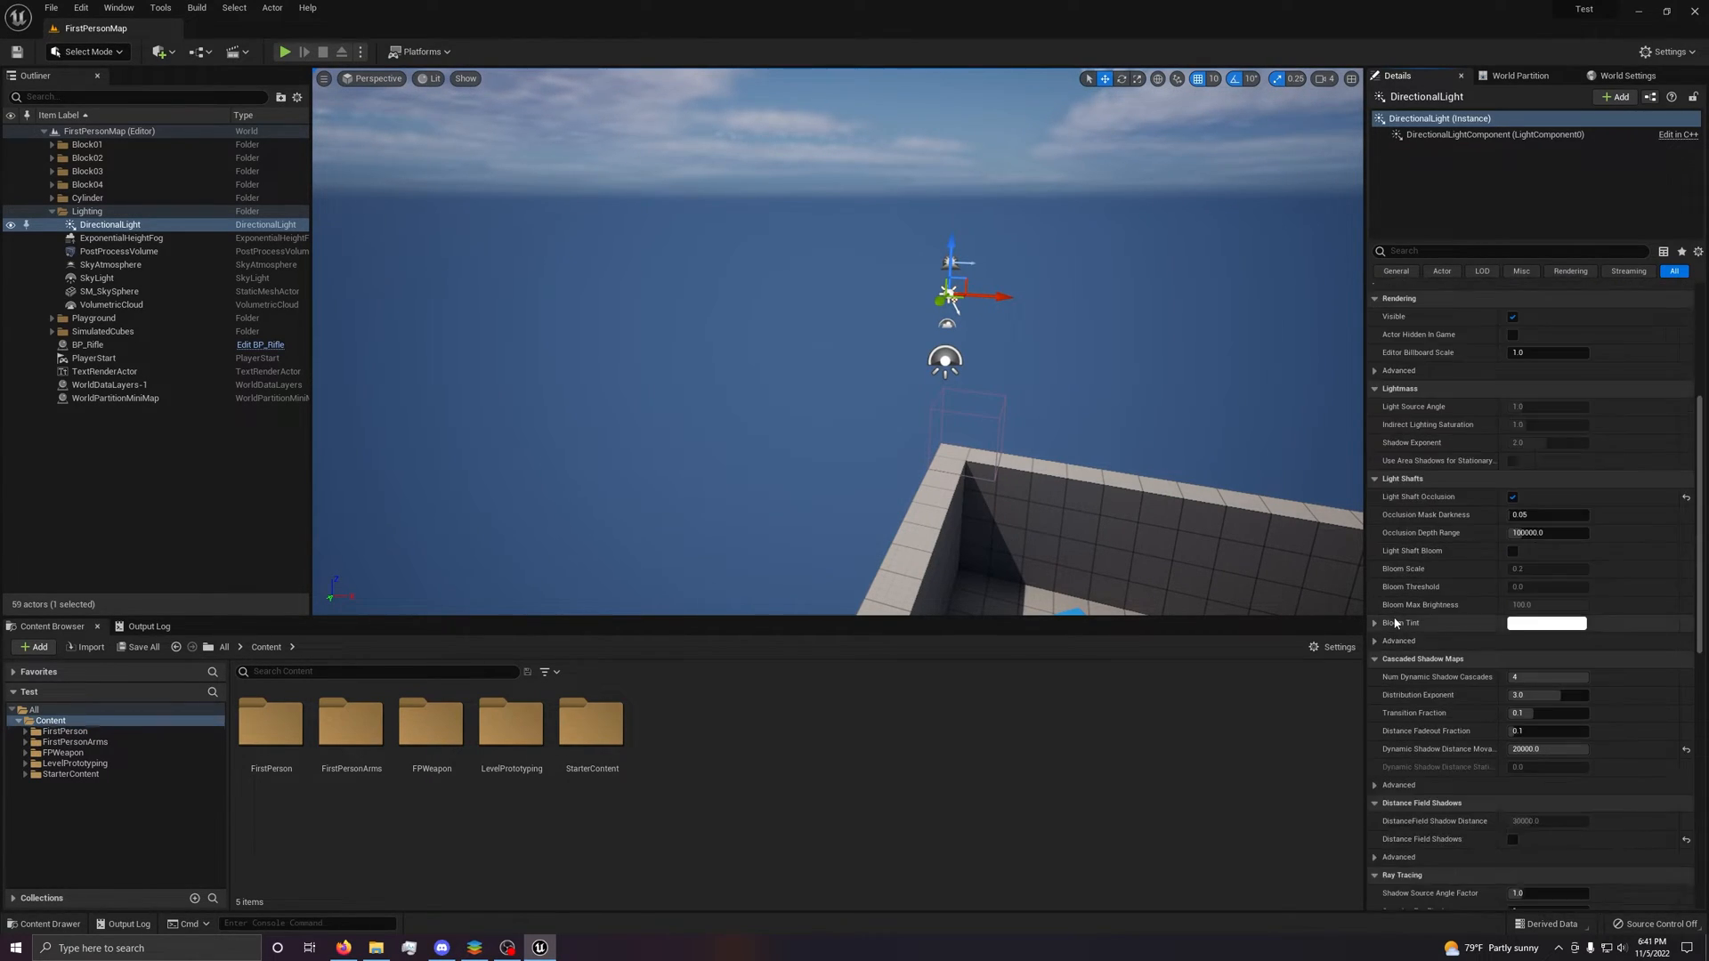
scroll(down, 3)
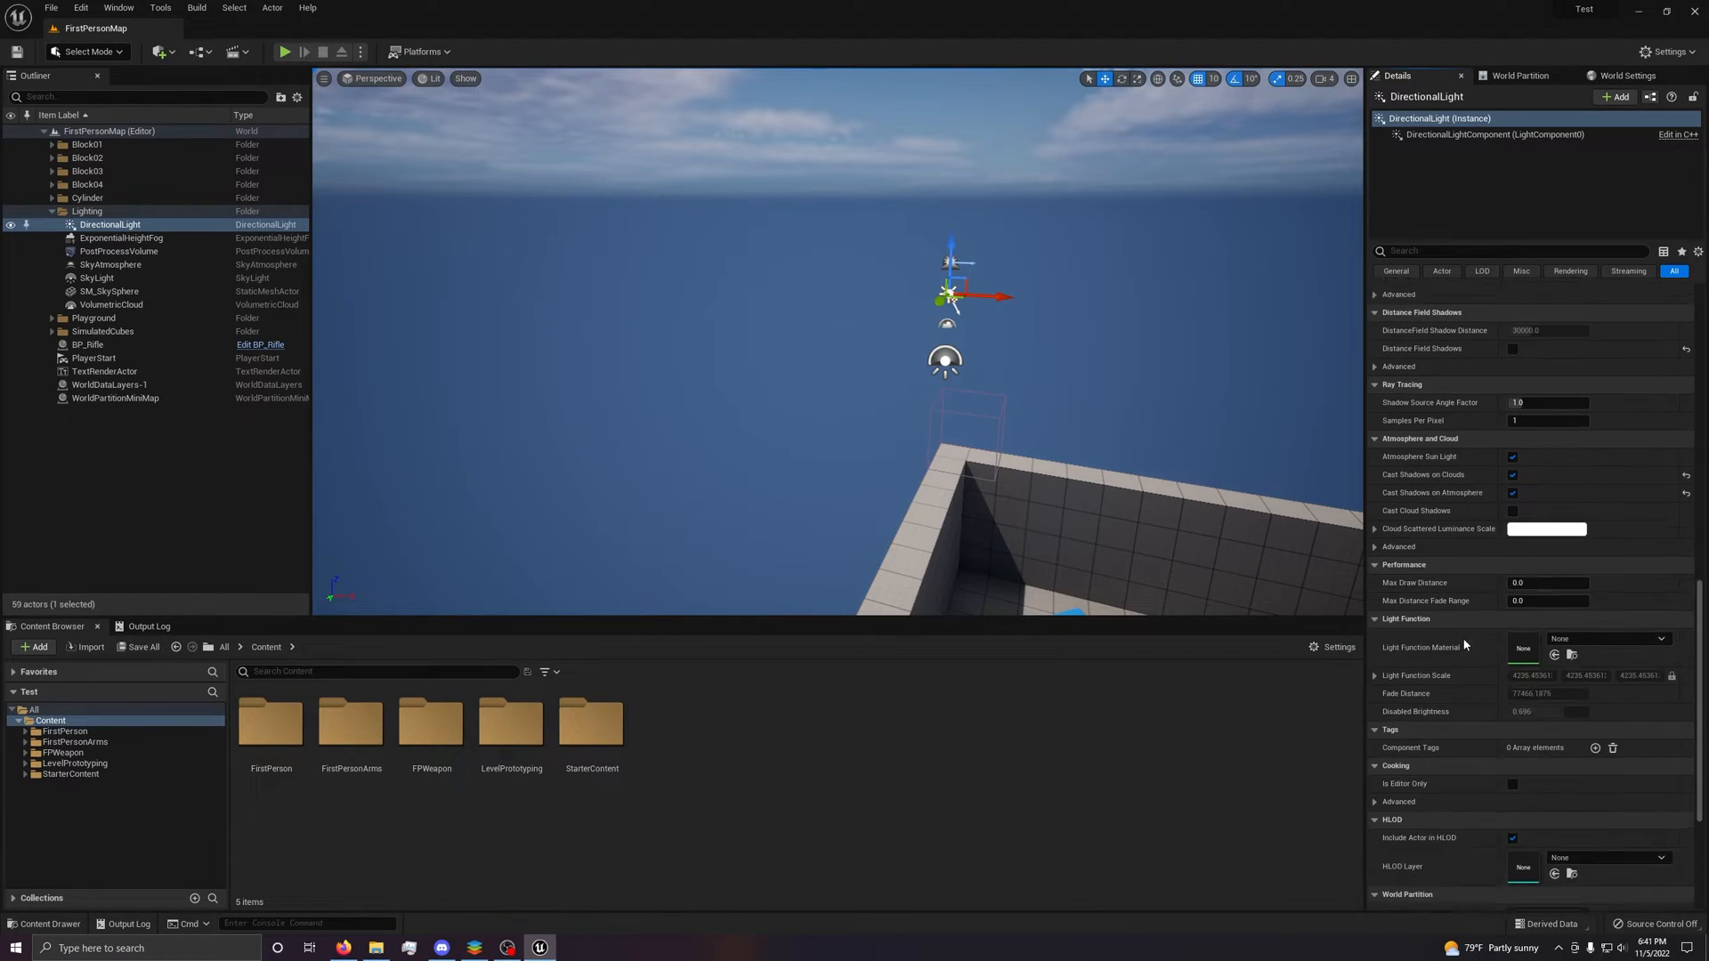
scroll(down, 3)
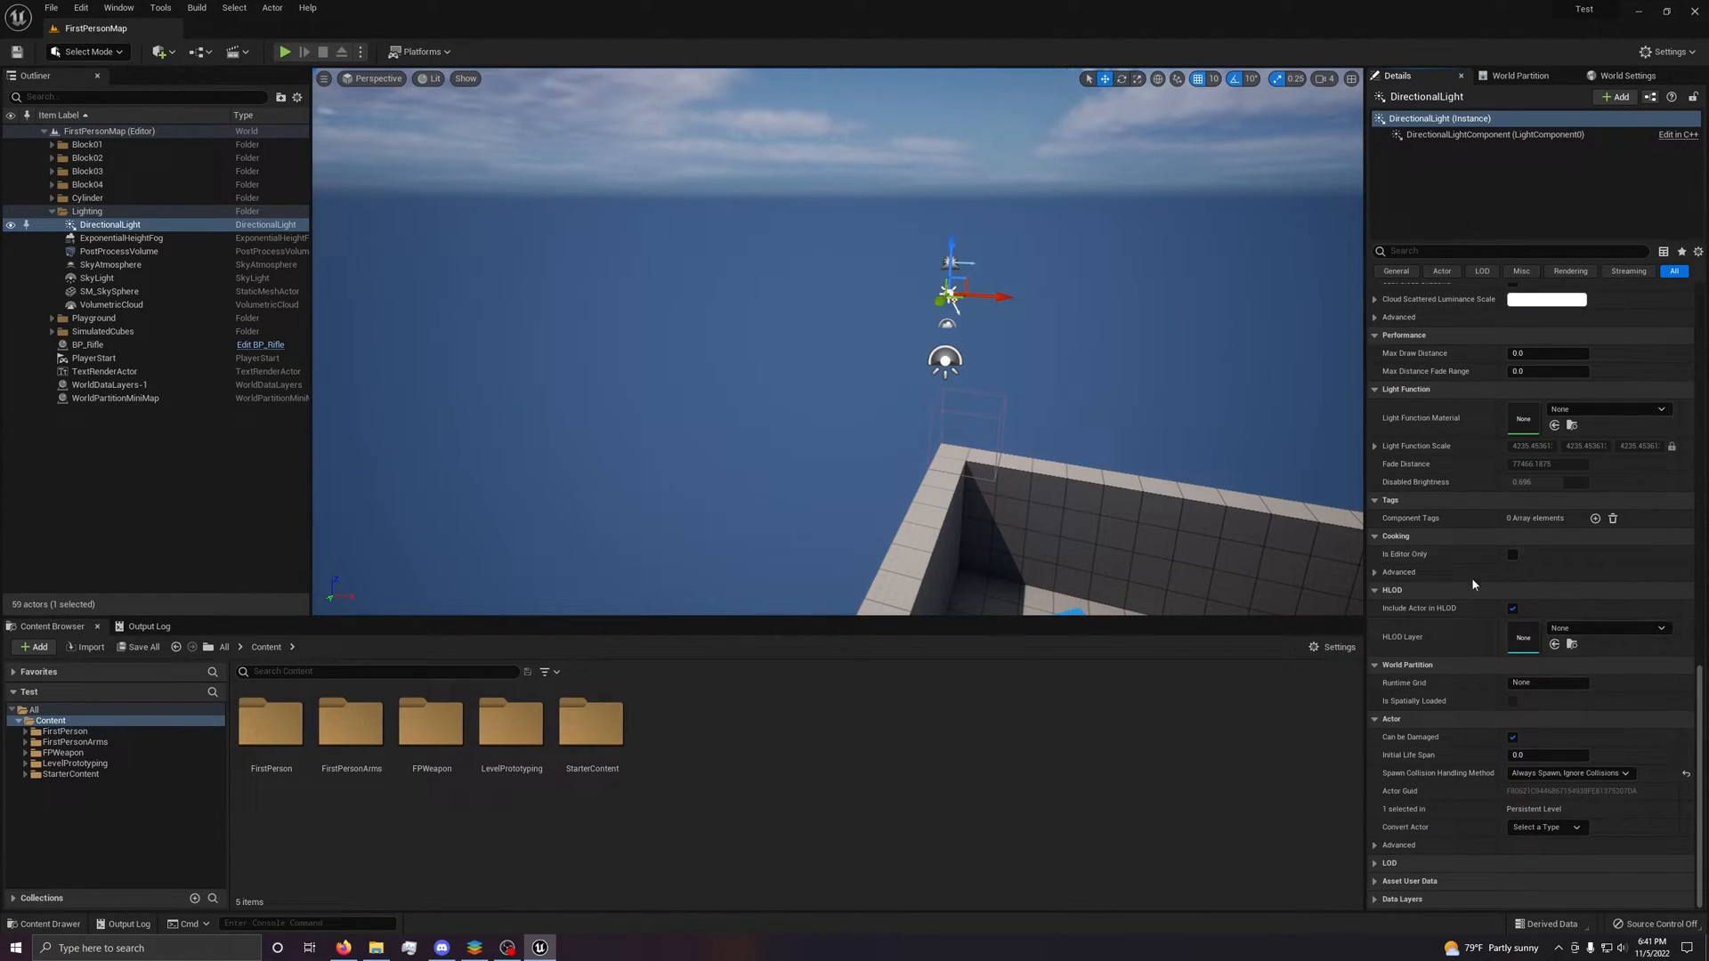
scroll(up, 3)
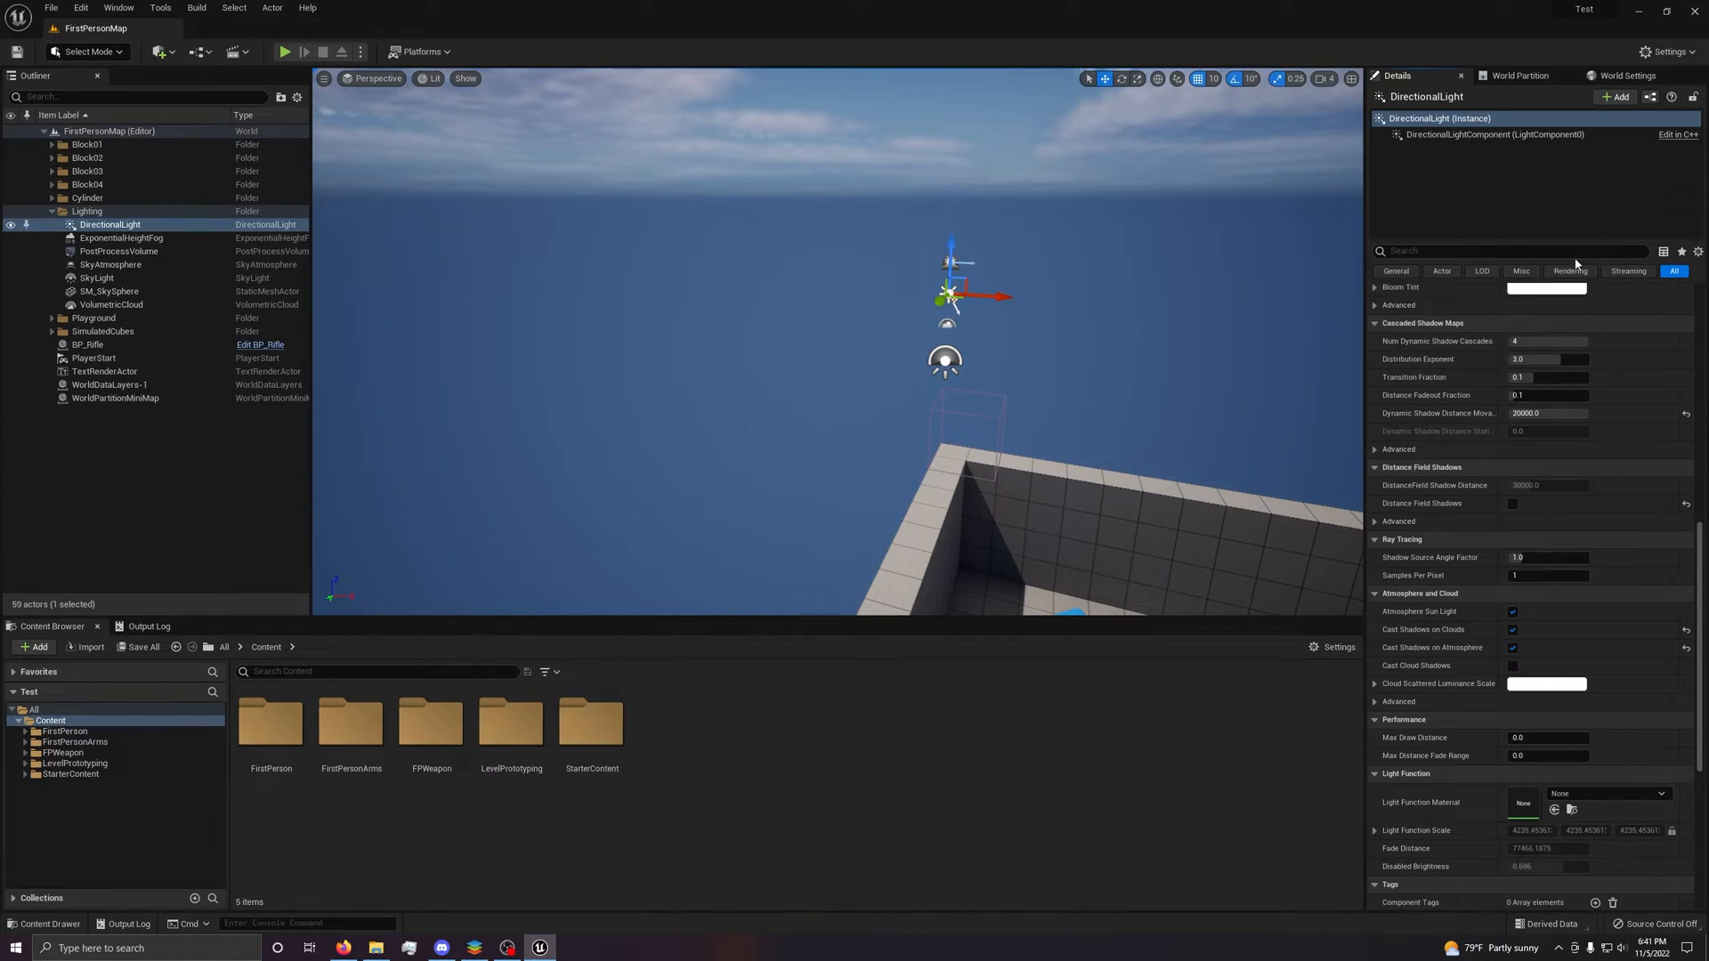
Filter the light's details by Rendering, Streaming, LOD and General, then back to All.
click(1569, 271)
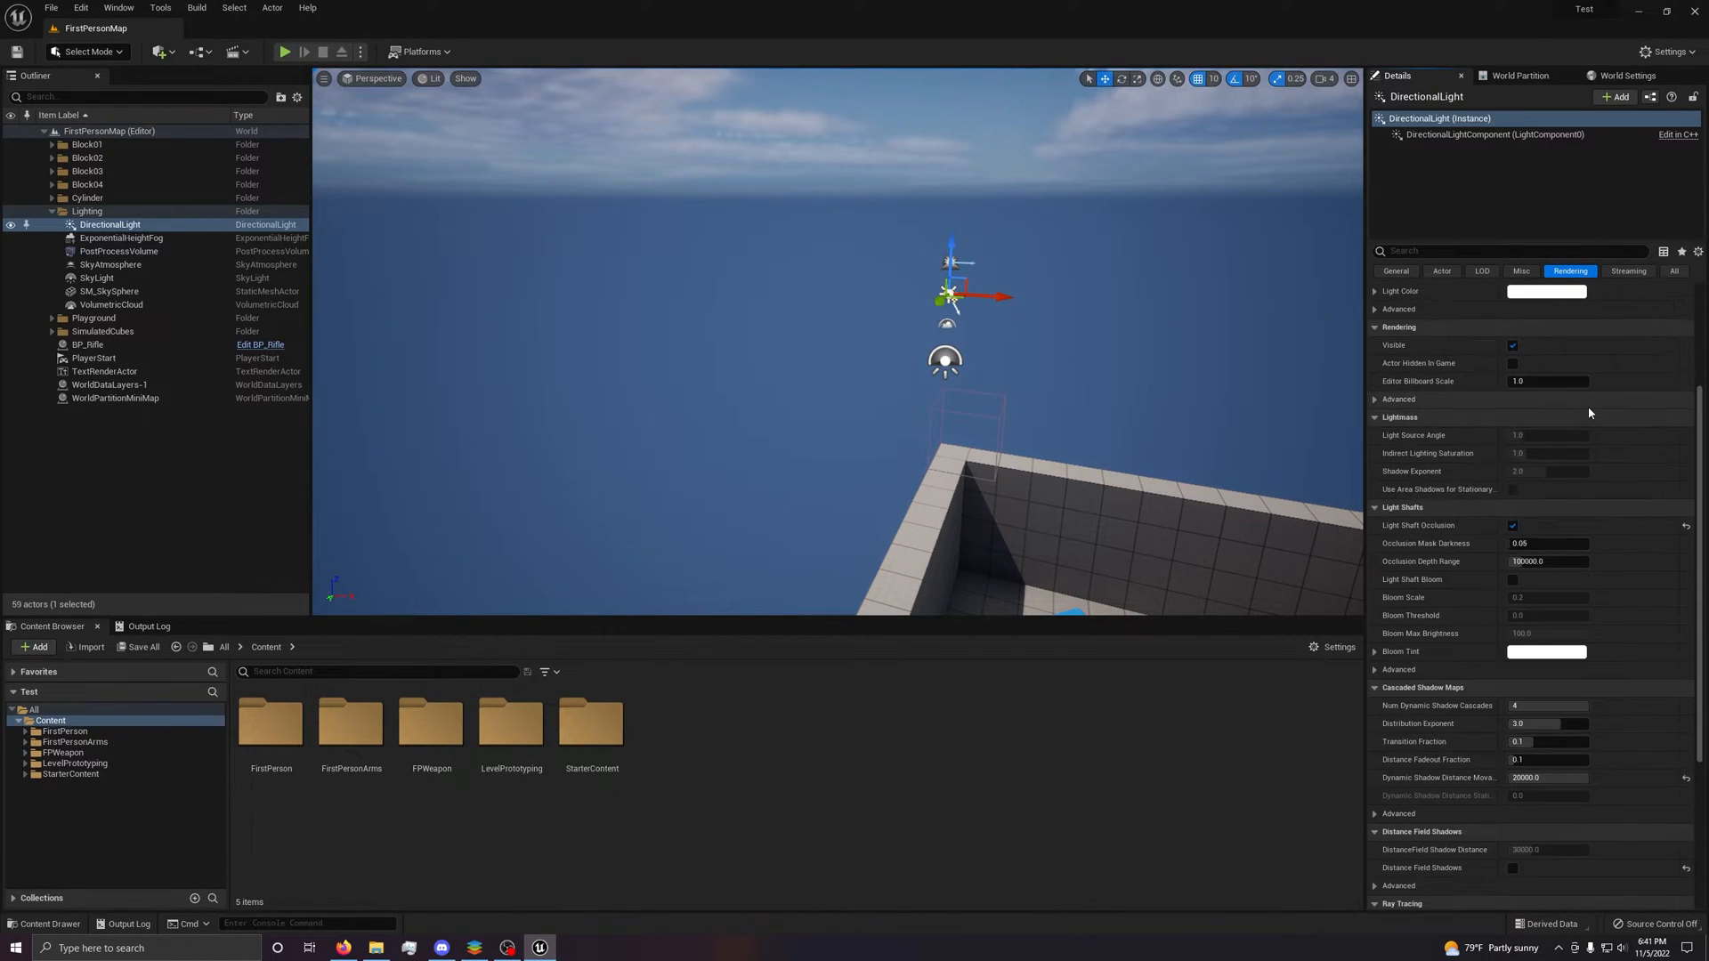
click(1627, 271)
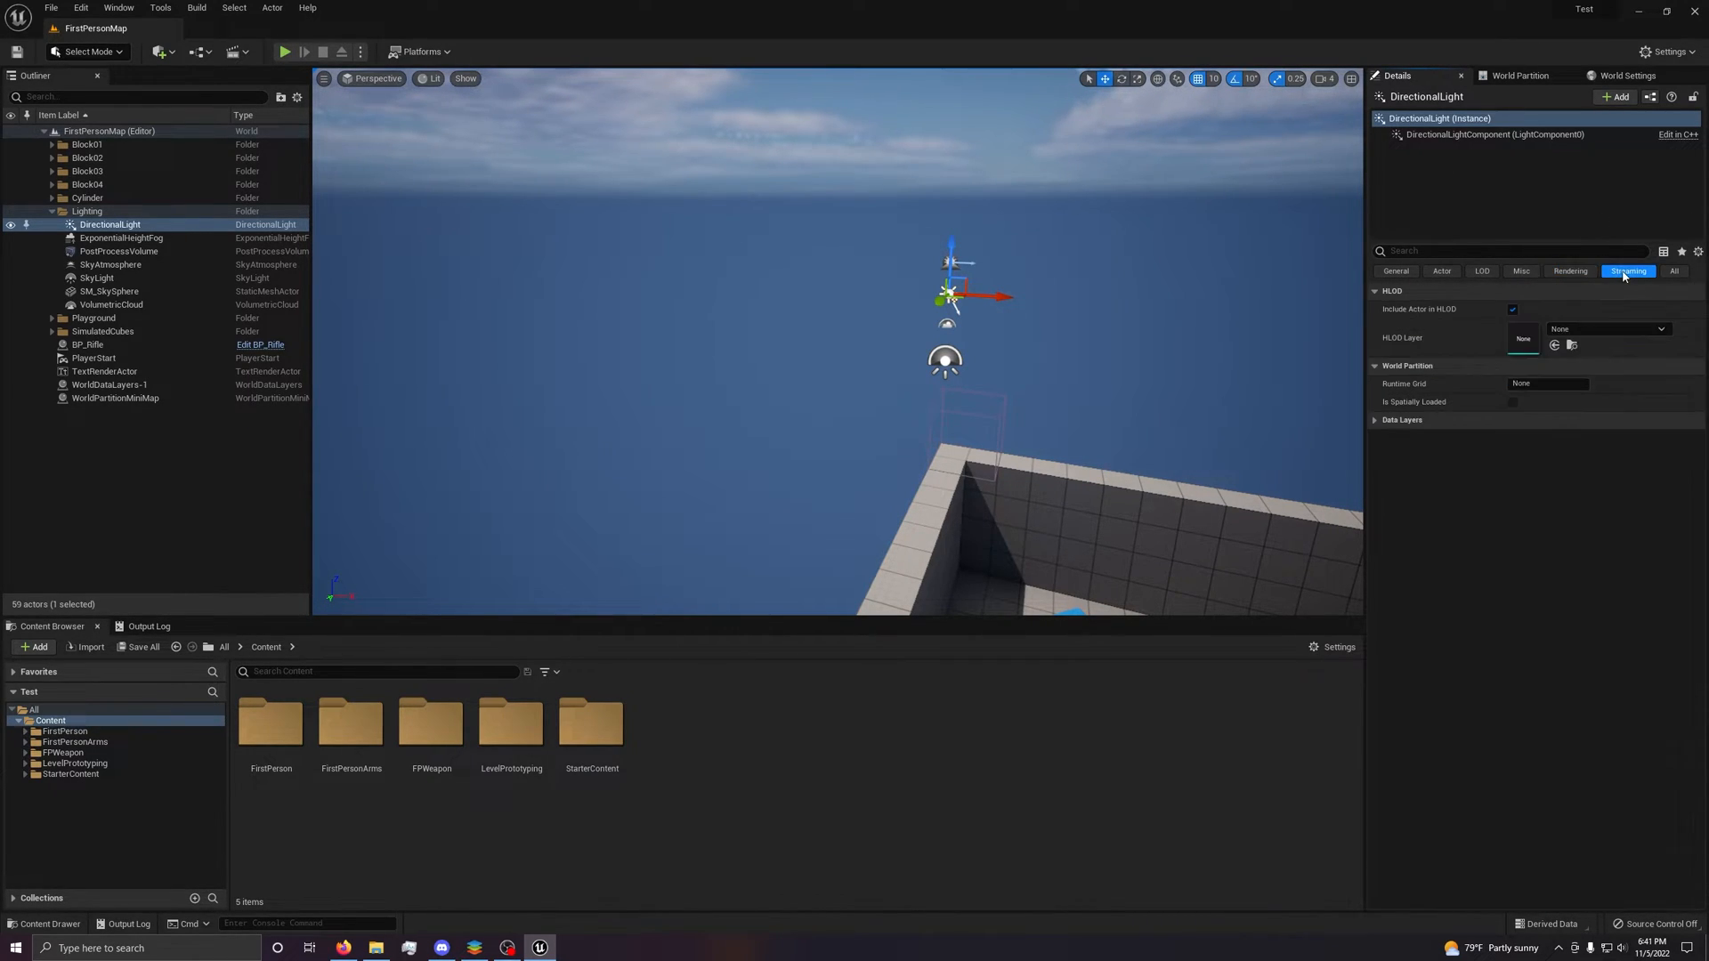
click(1481, 270)
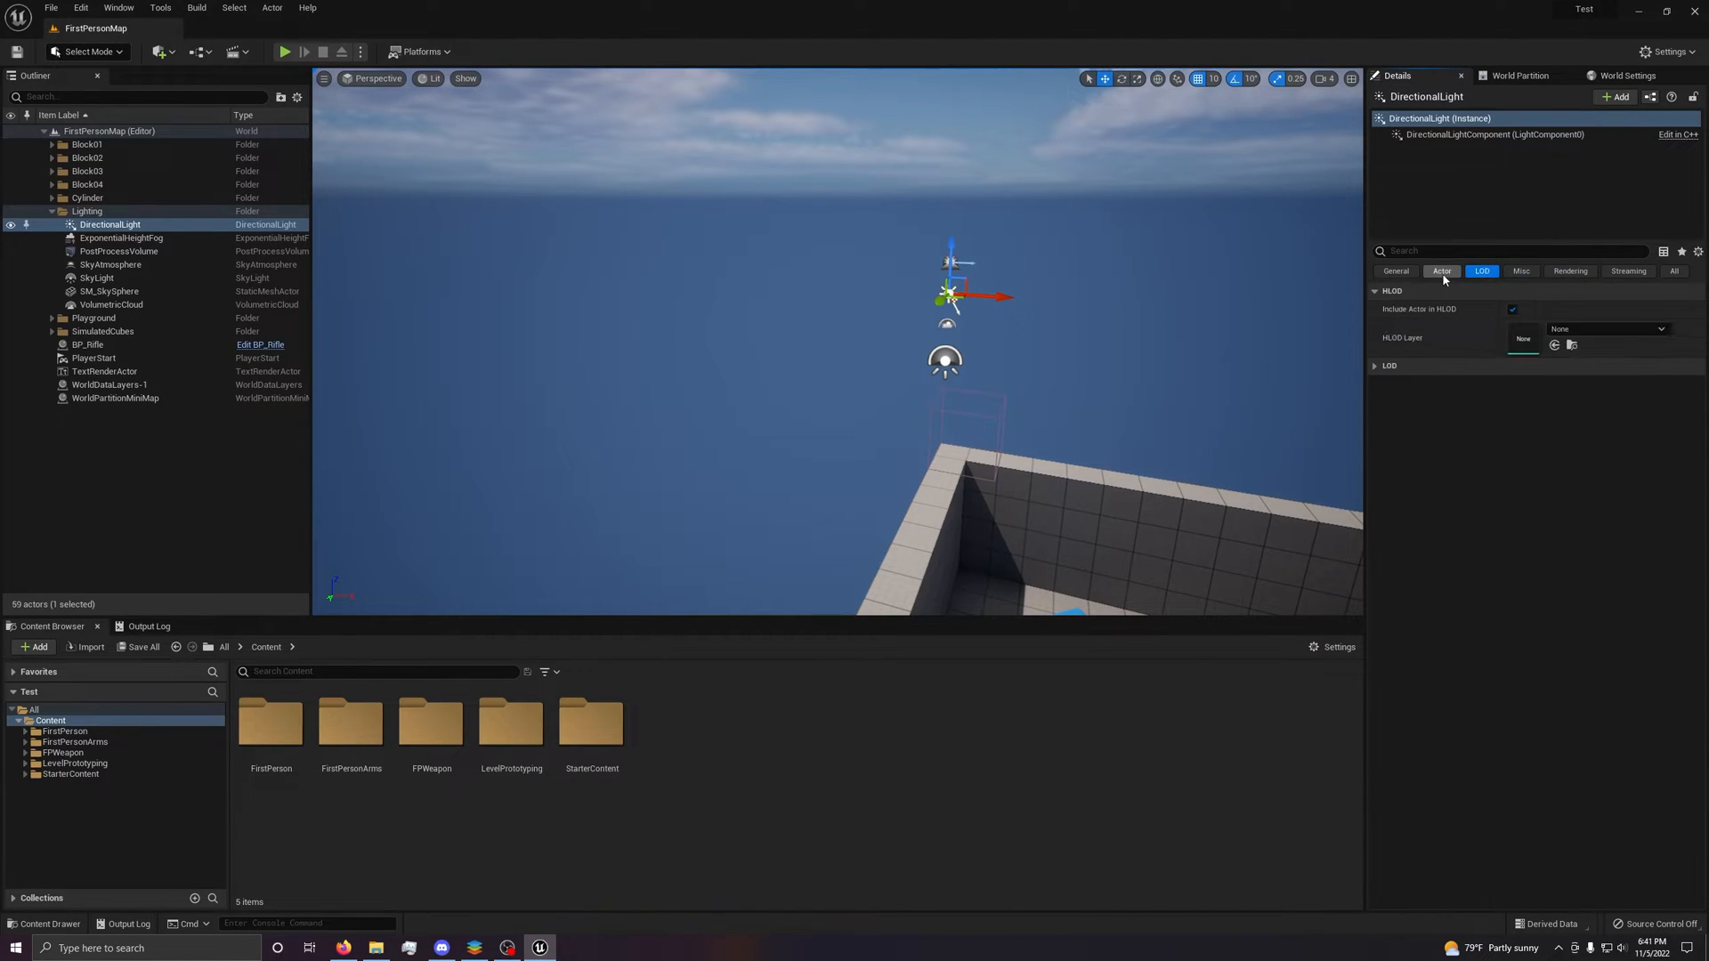
click(1396, 272)
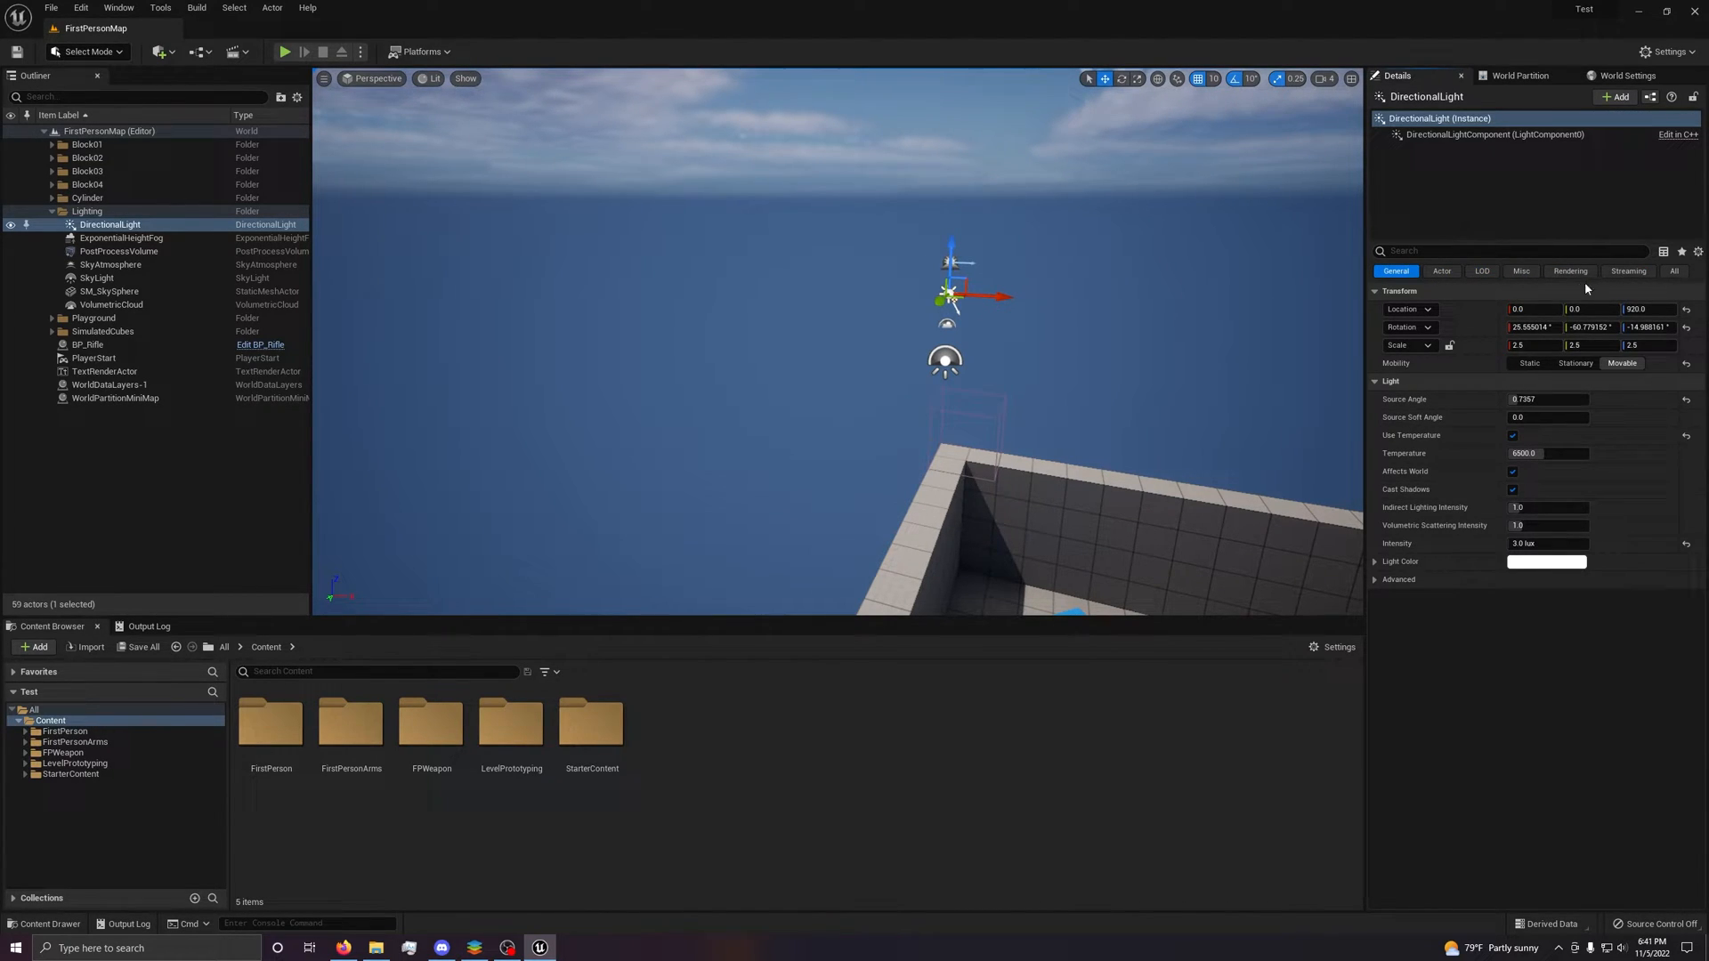
click(1674, 271)
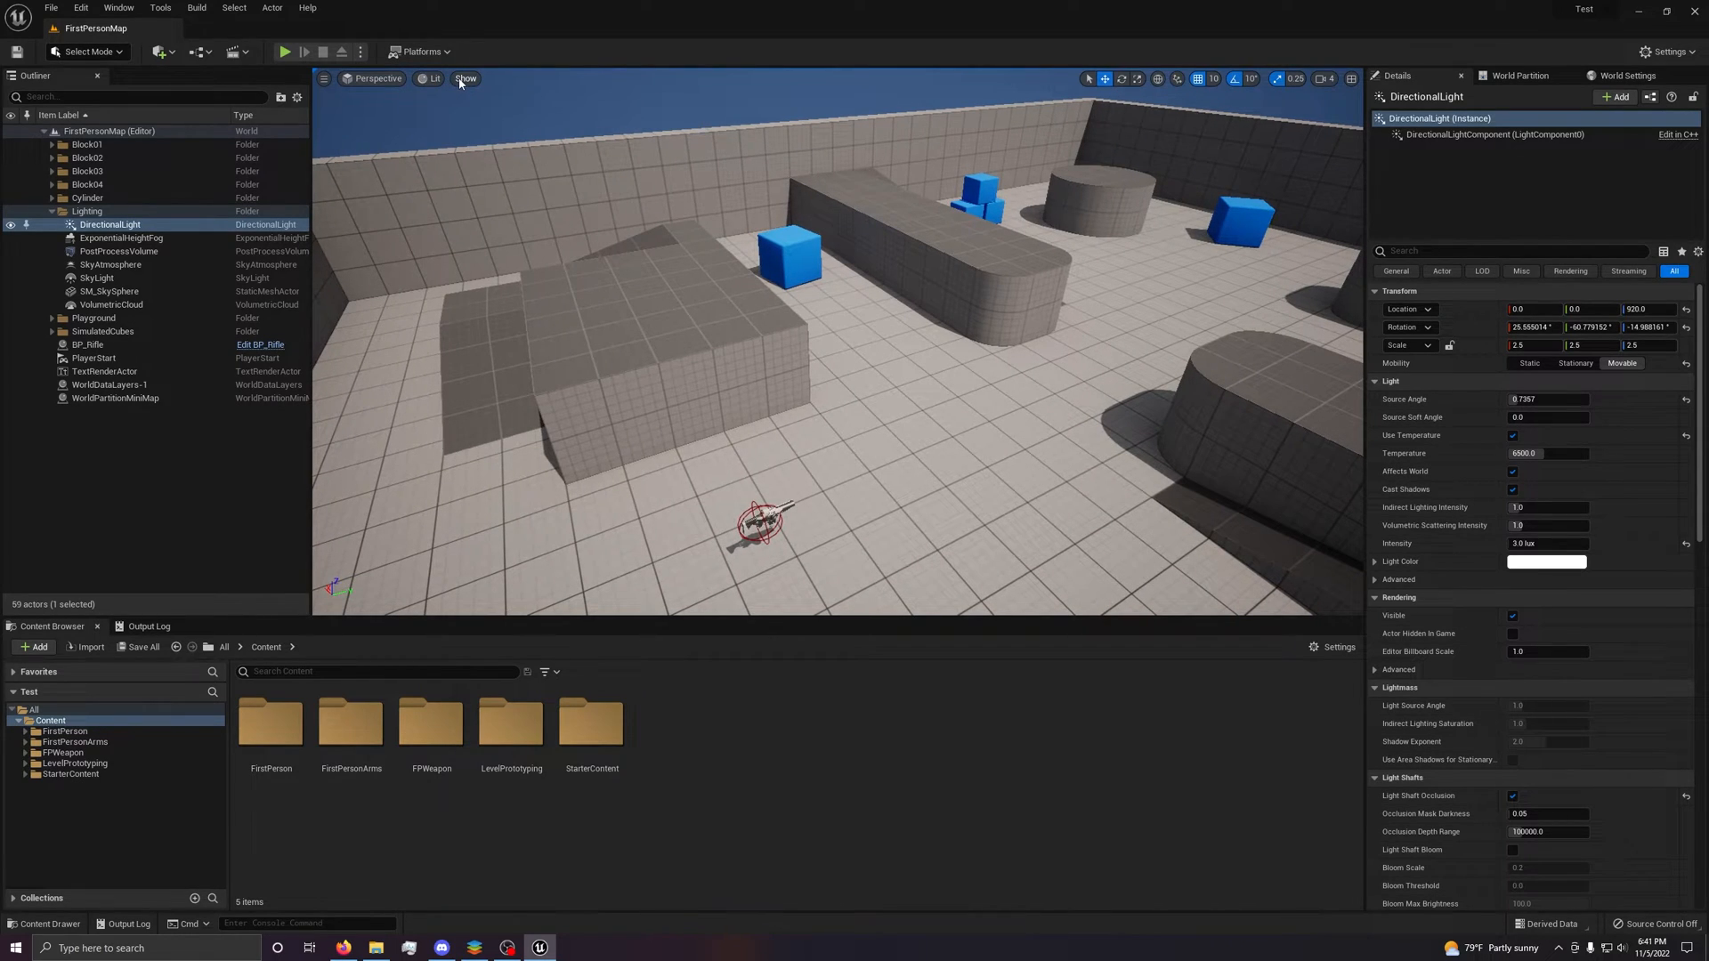
Switch the viewport through Unlit, Wireframe and Detail Lighting view modes.
click(465, 77)
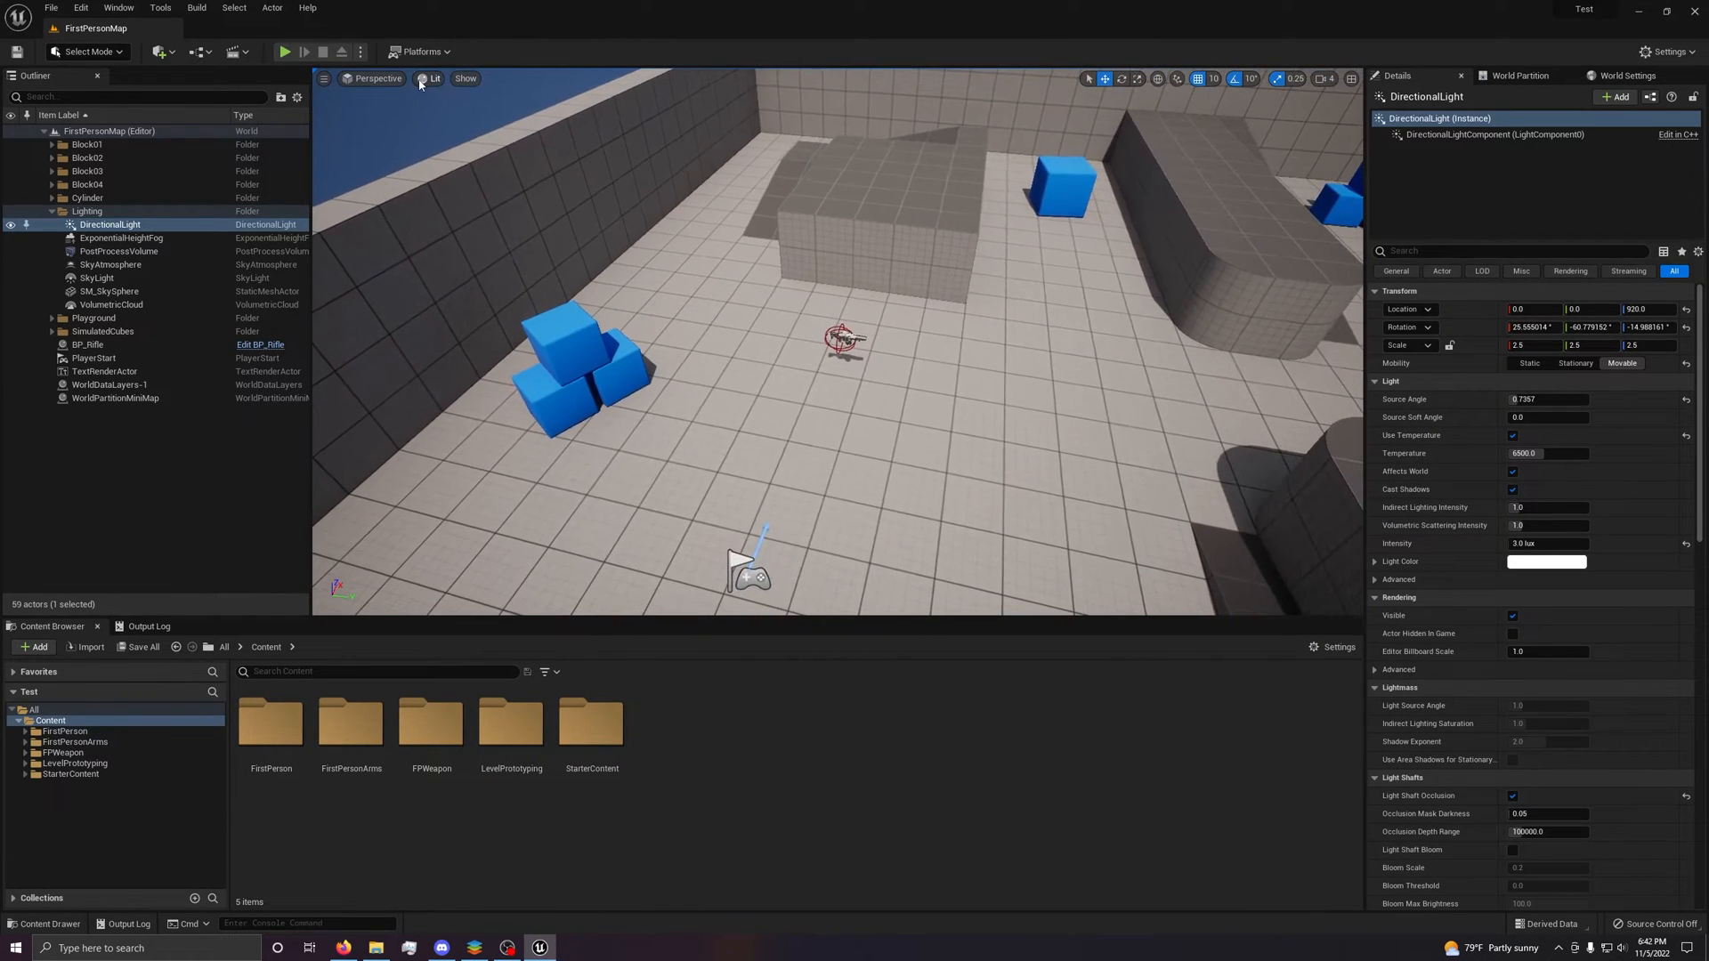
click(433, 78)
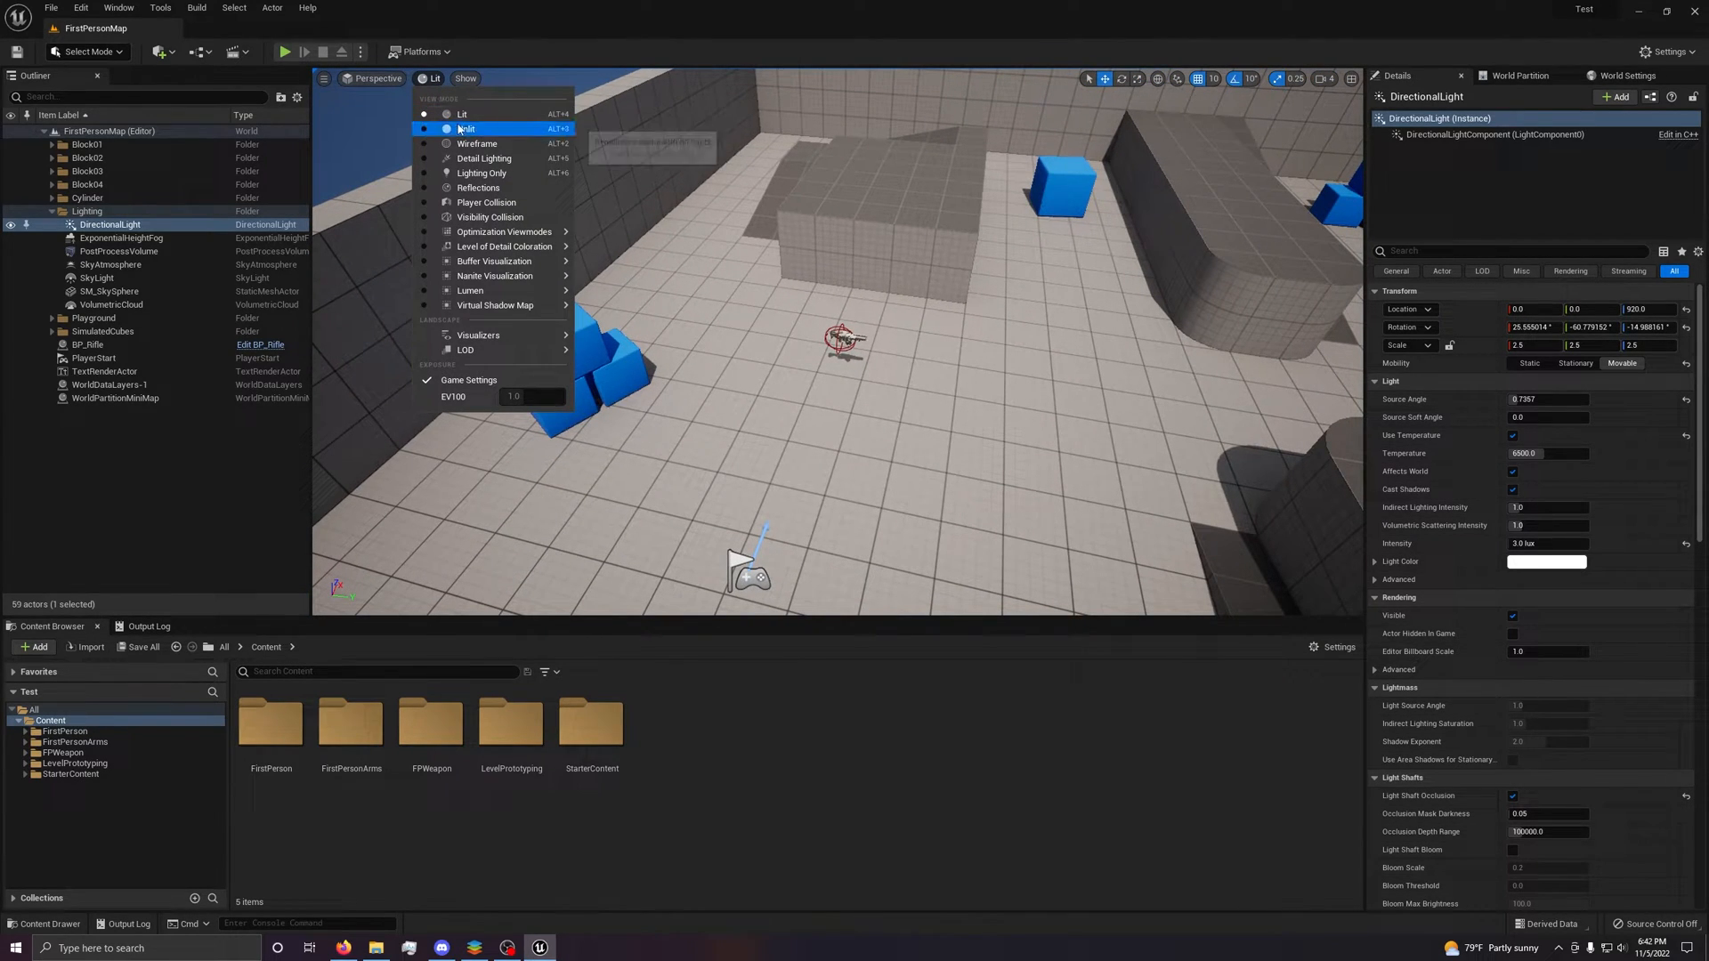
click(466, 128)
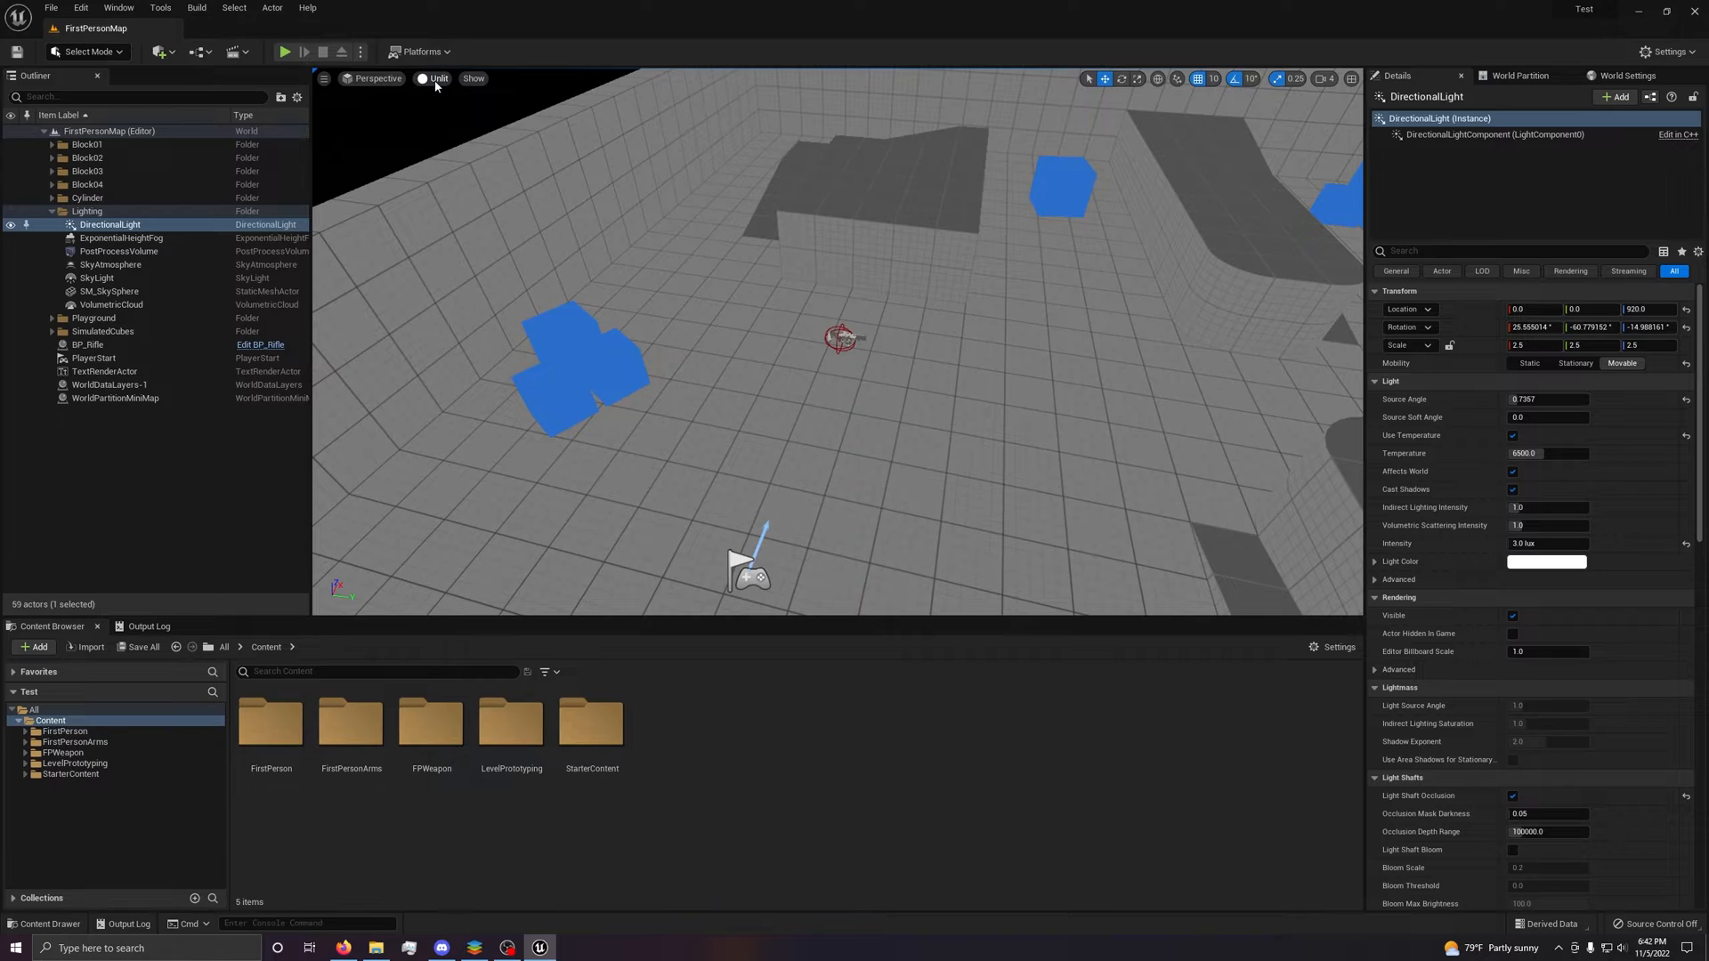
click(437, 77)
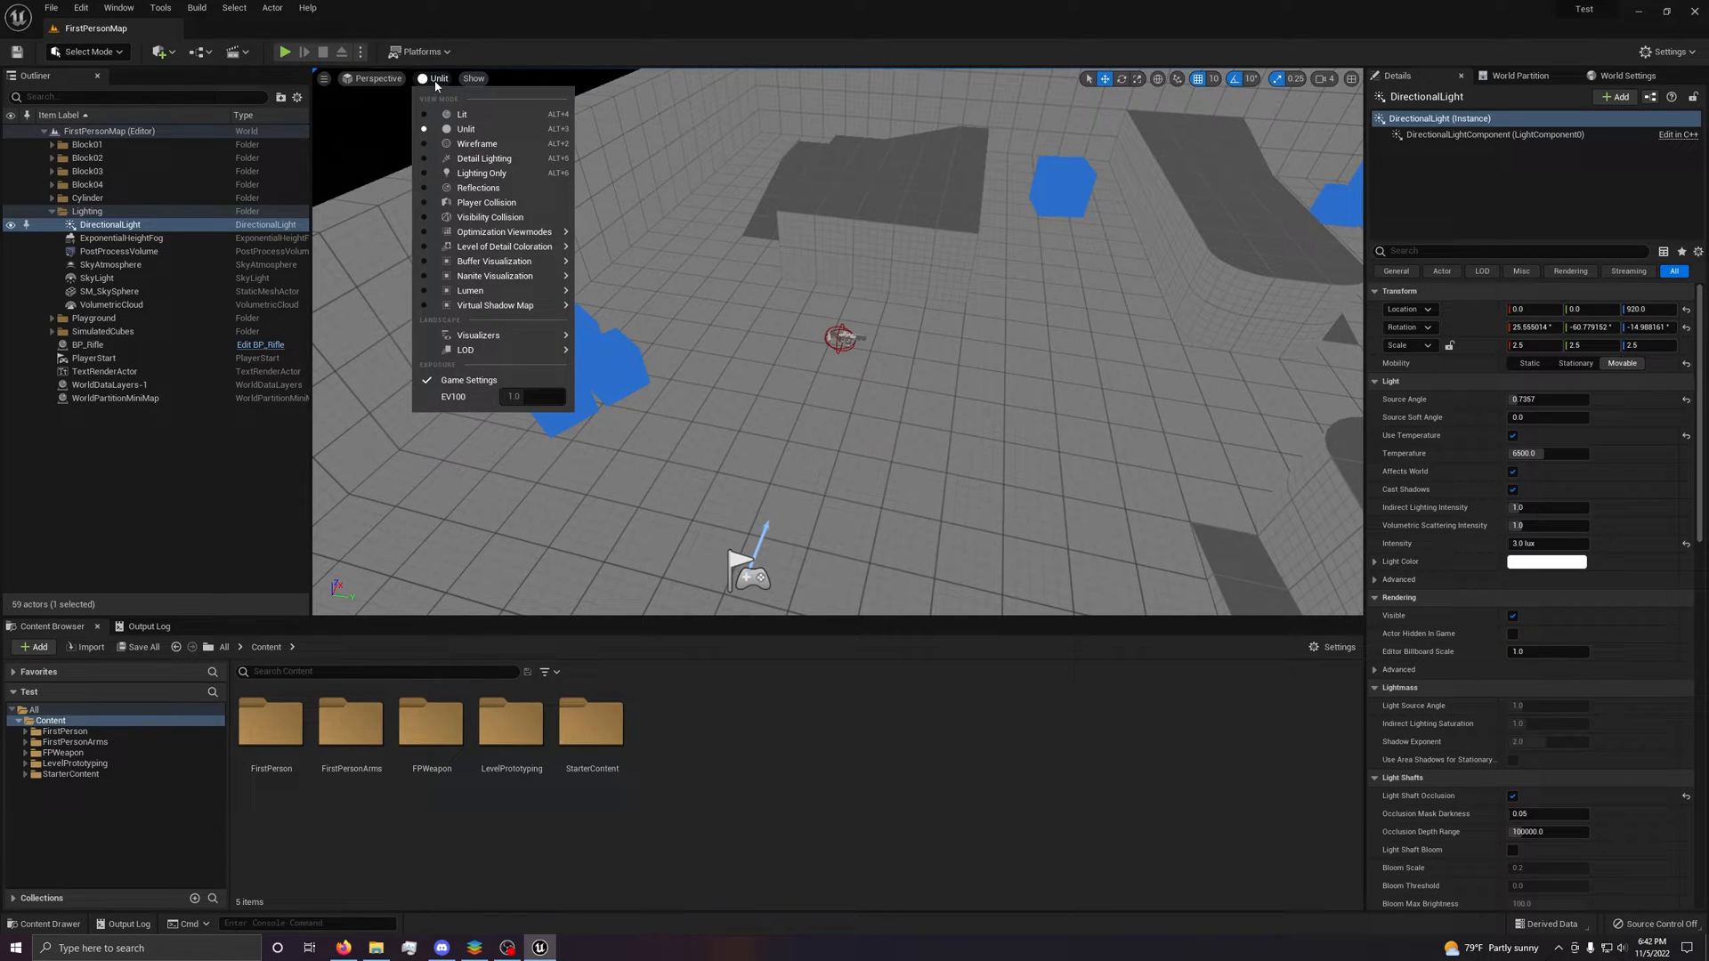
mouse_move(492, 158)
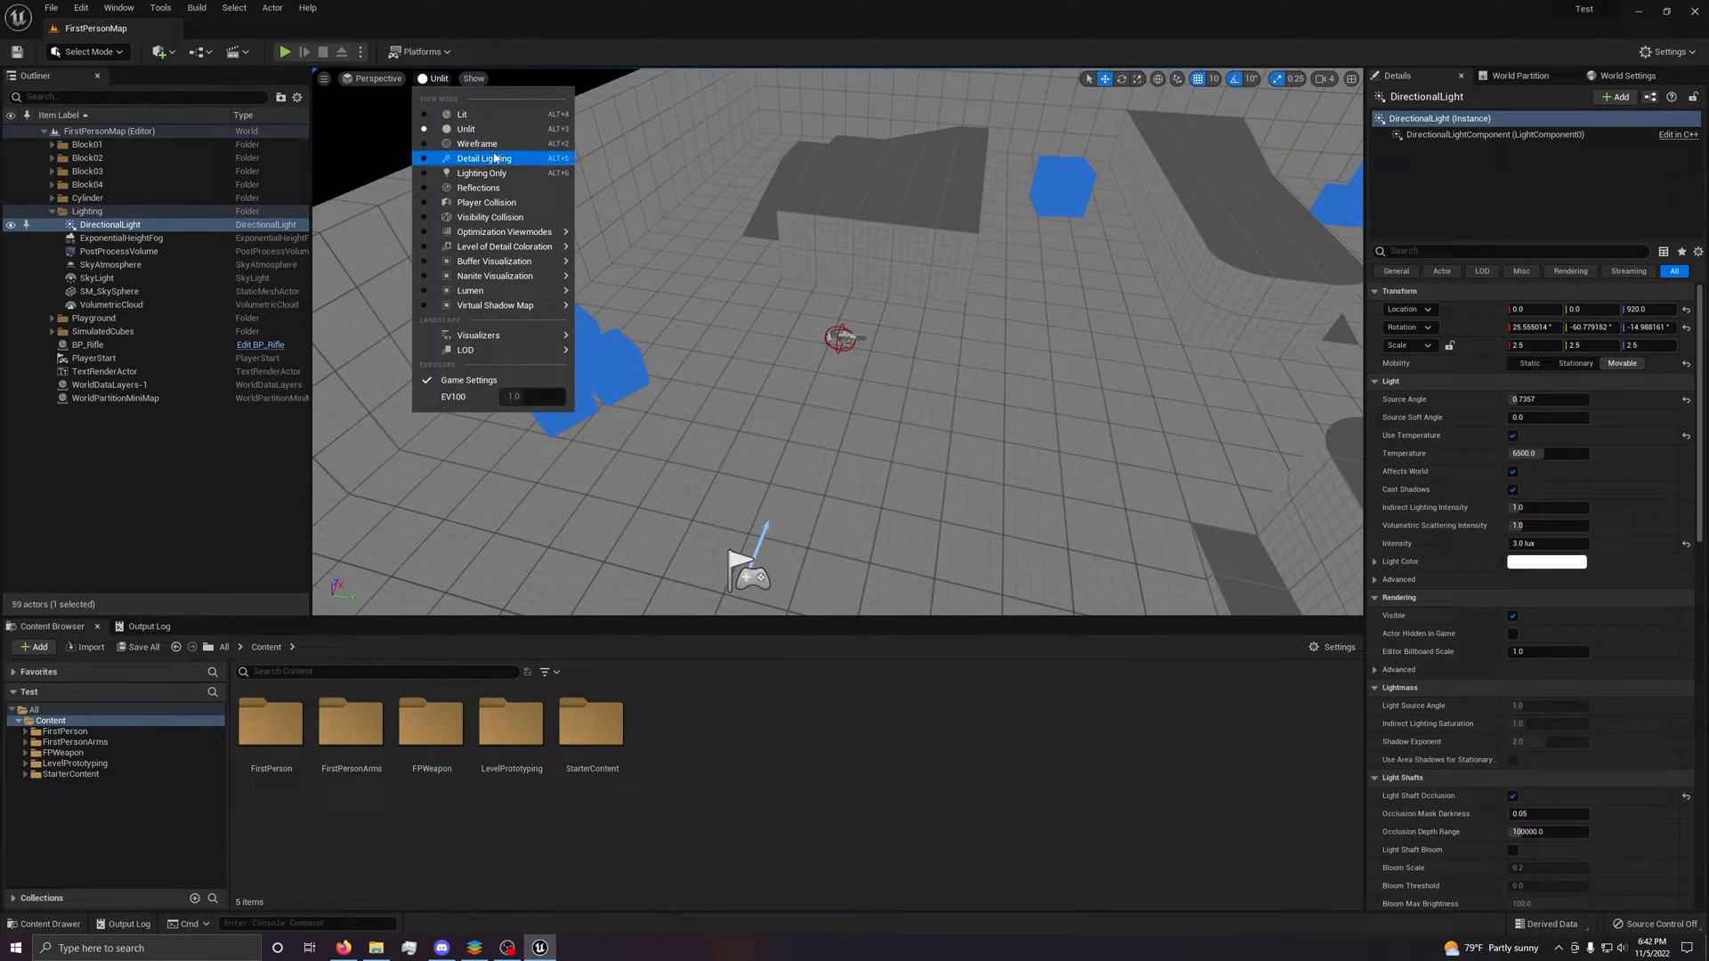
click(476, 143)
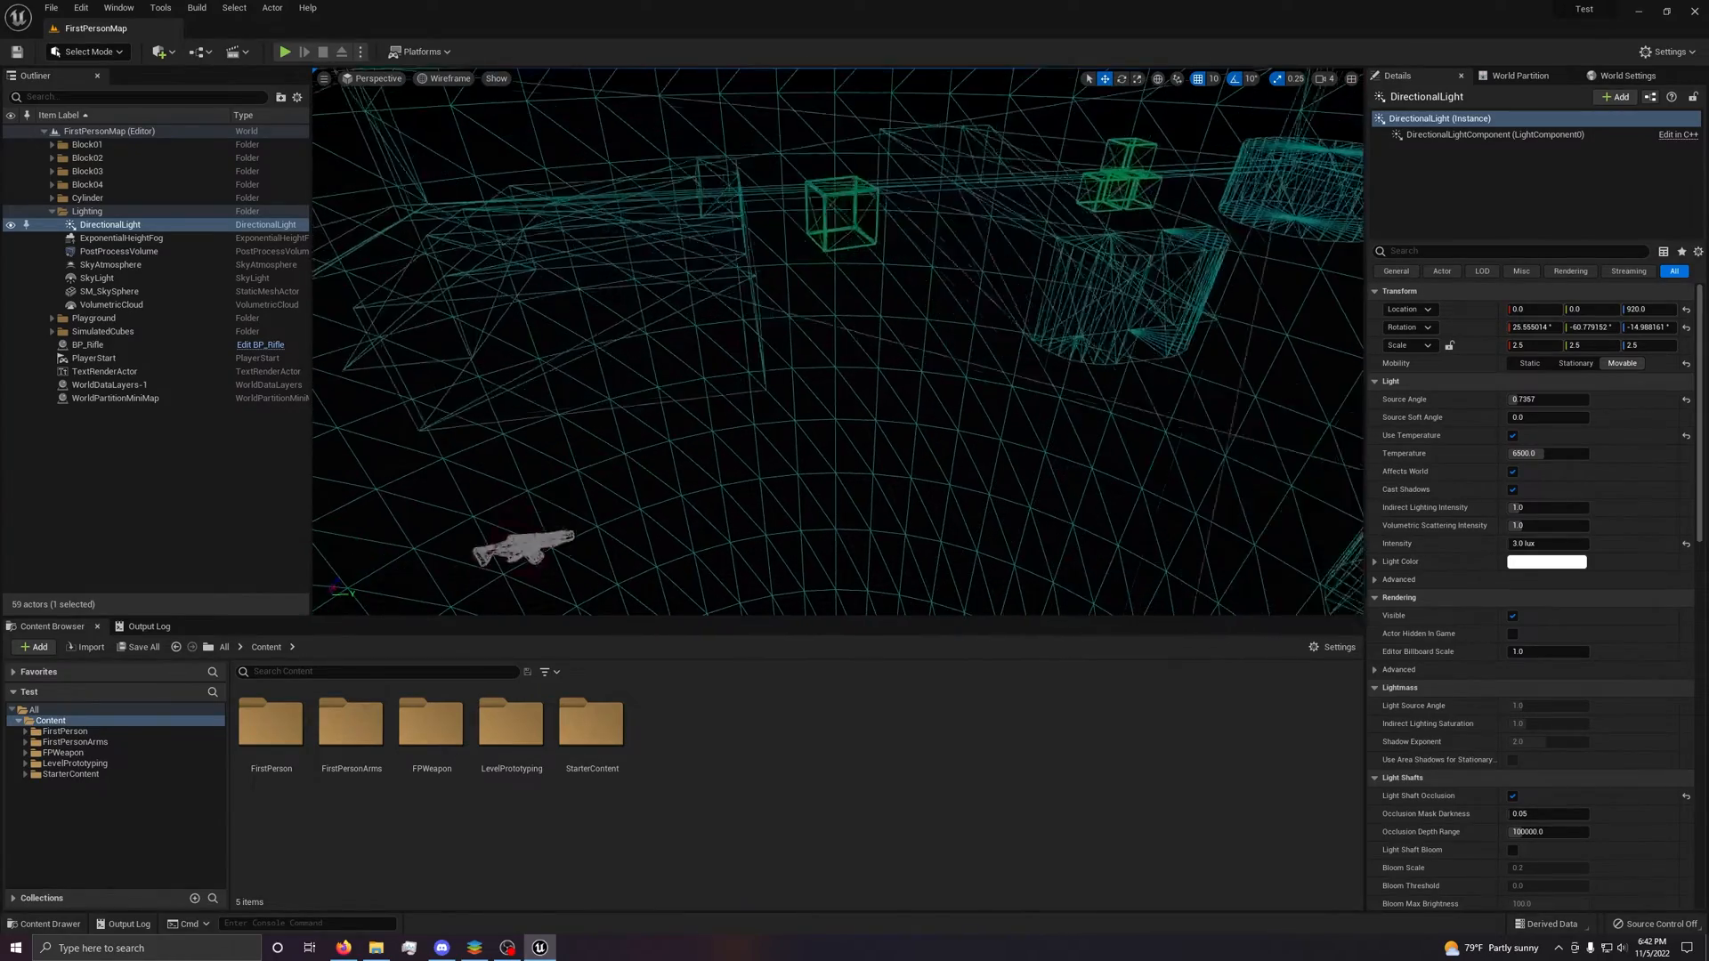
click(447, 78)
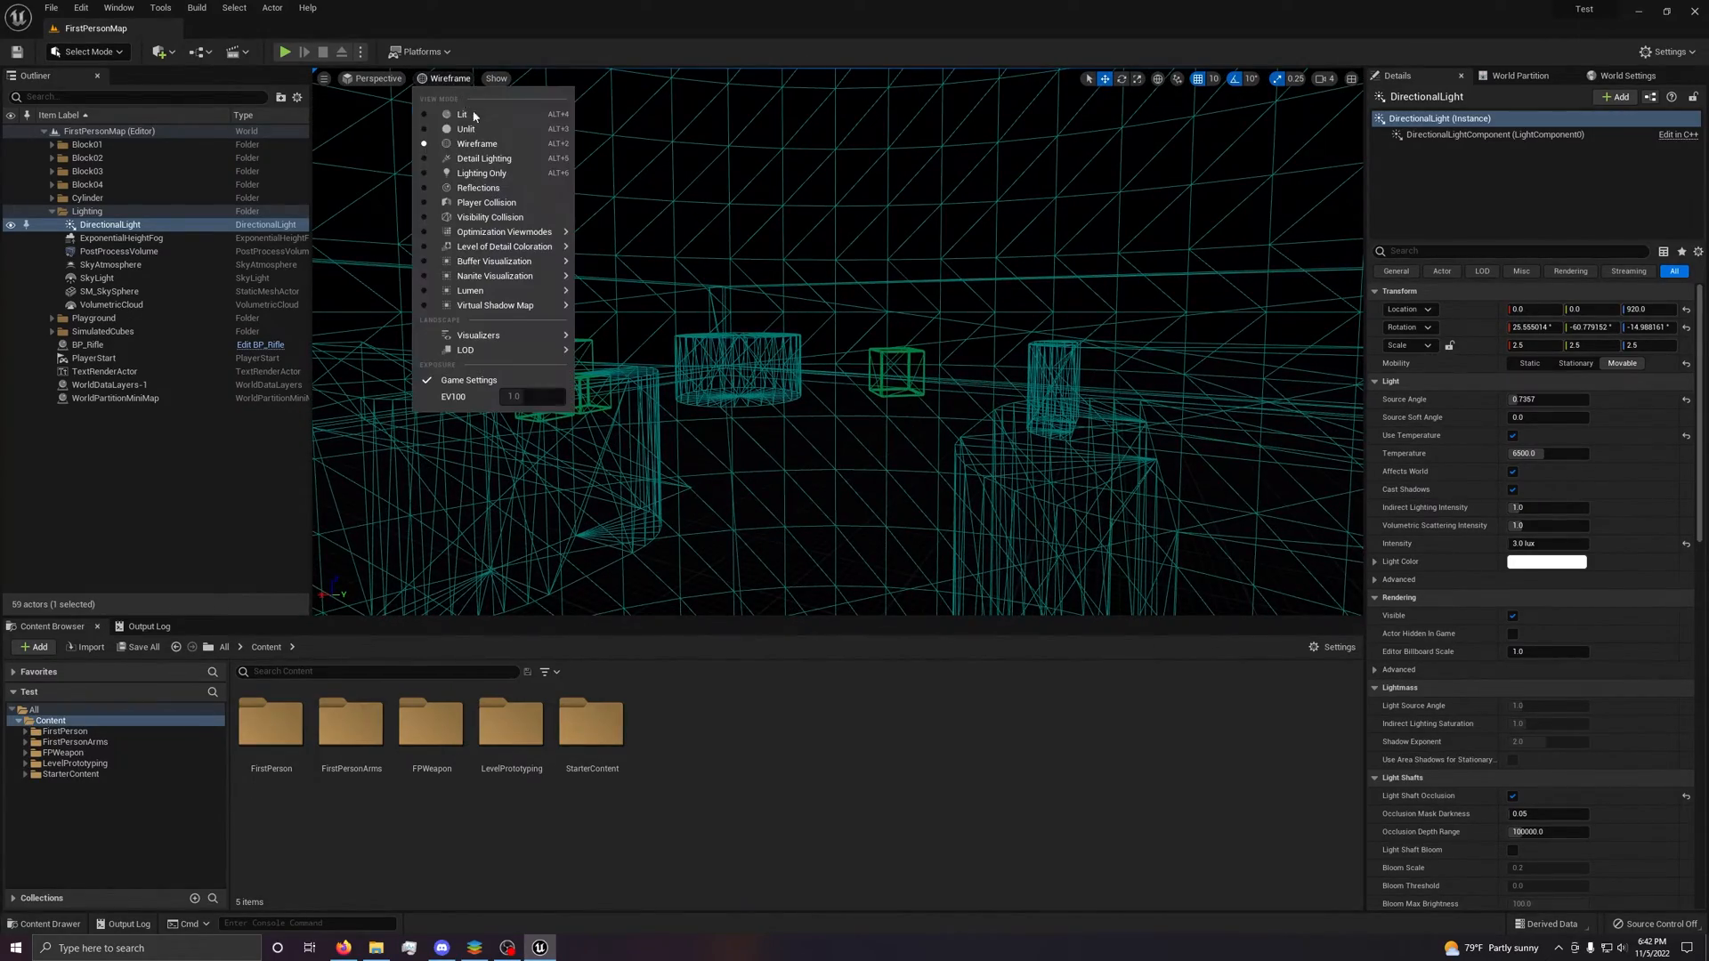
click(483, 158)
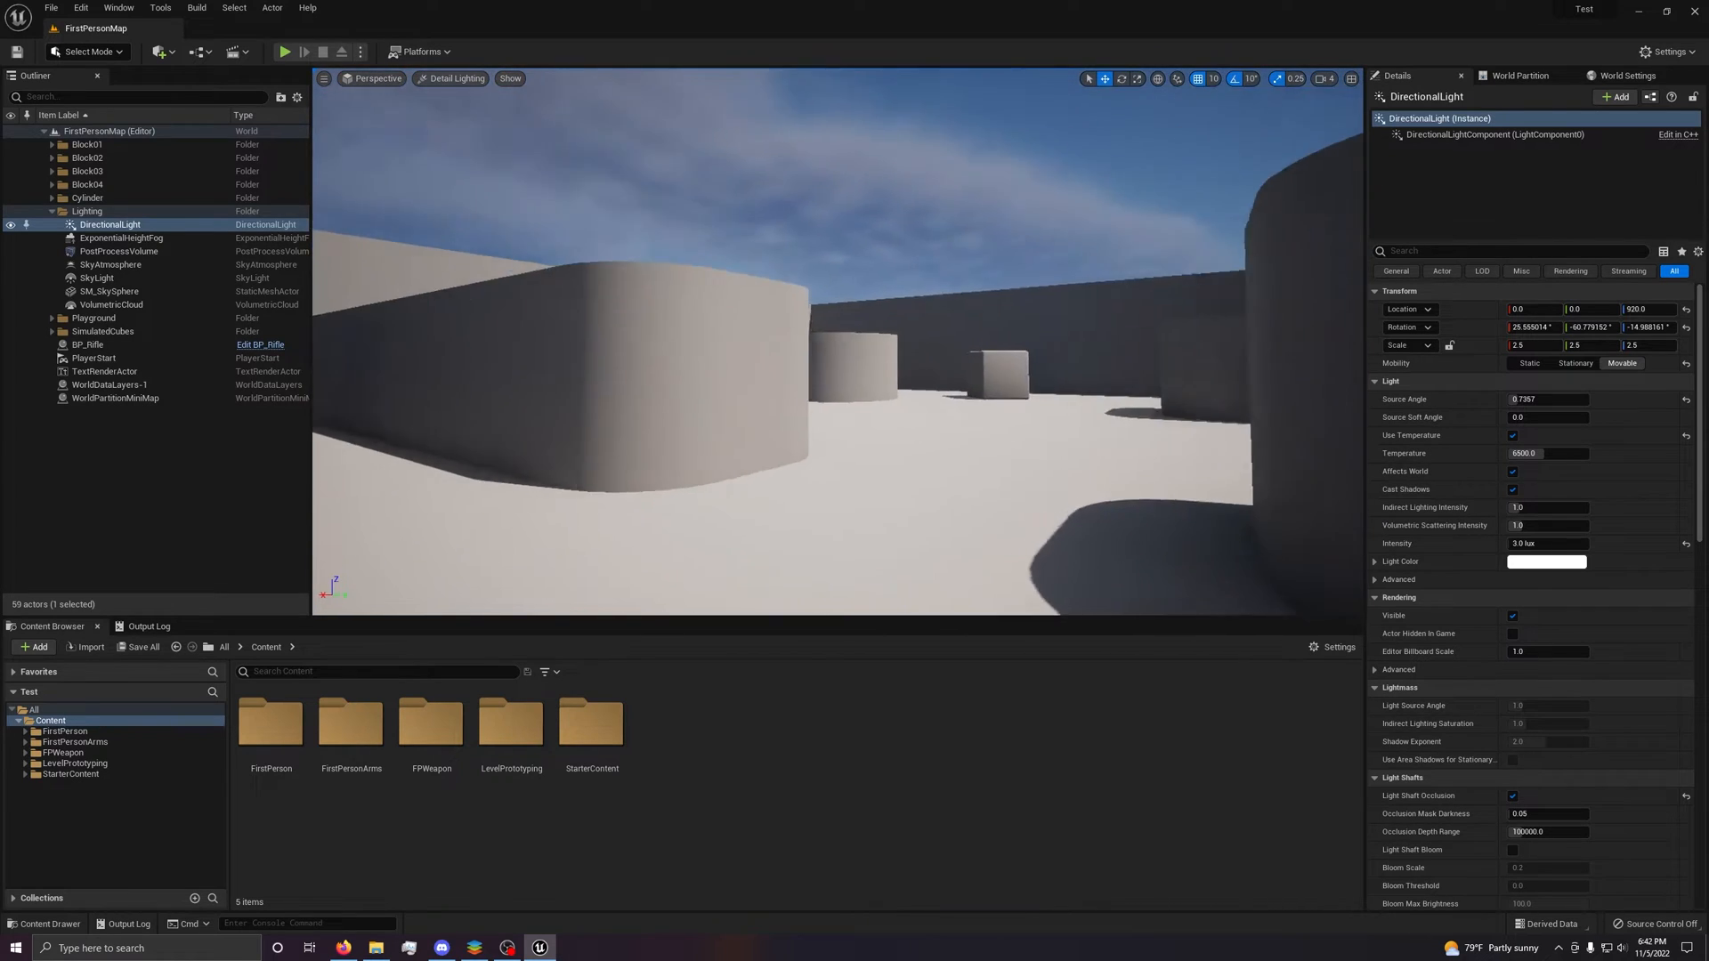
Preview Reflections, Player Collision and Visibility Collision view modes, then return to Lit.
click(452, 78)
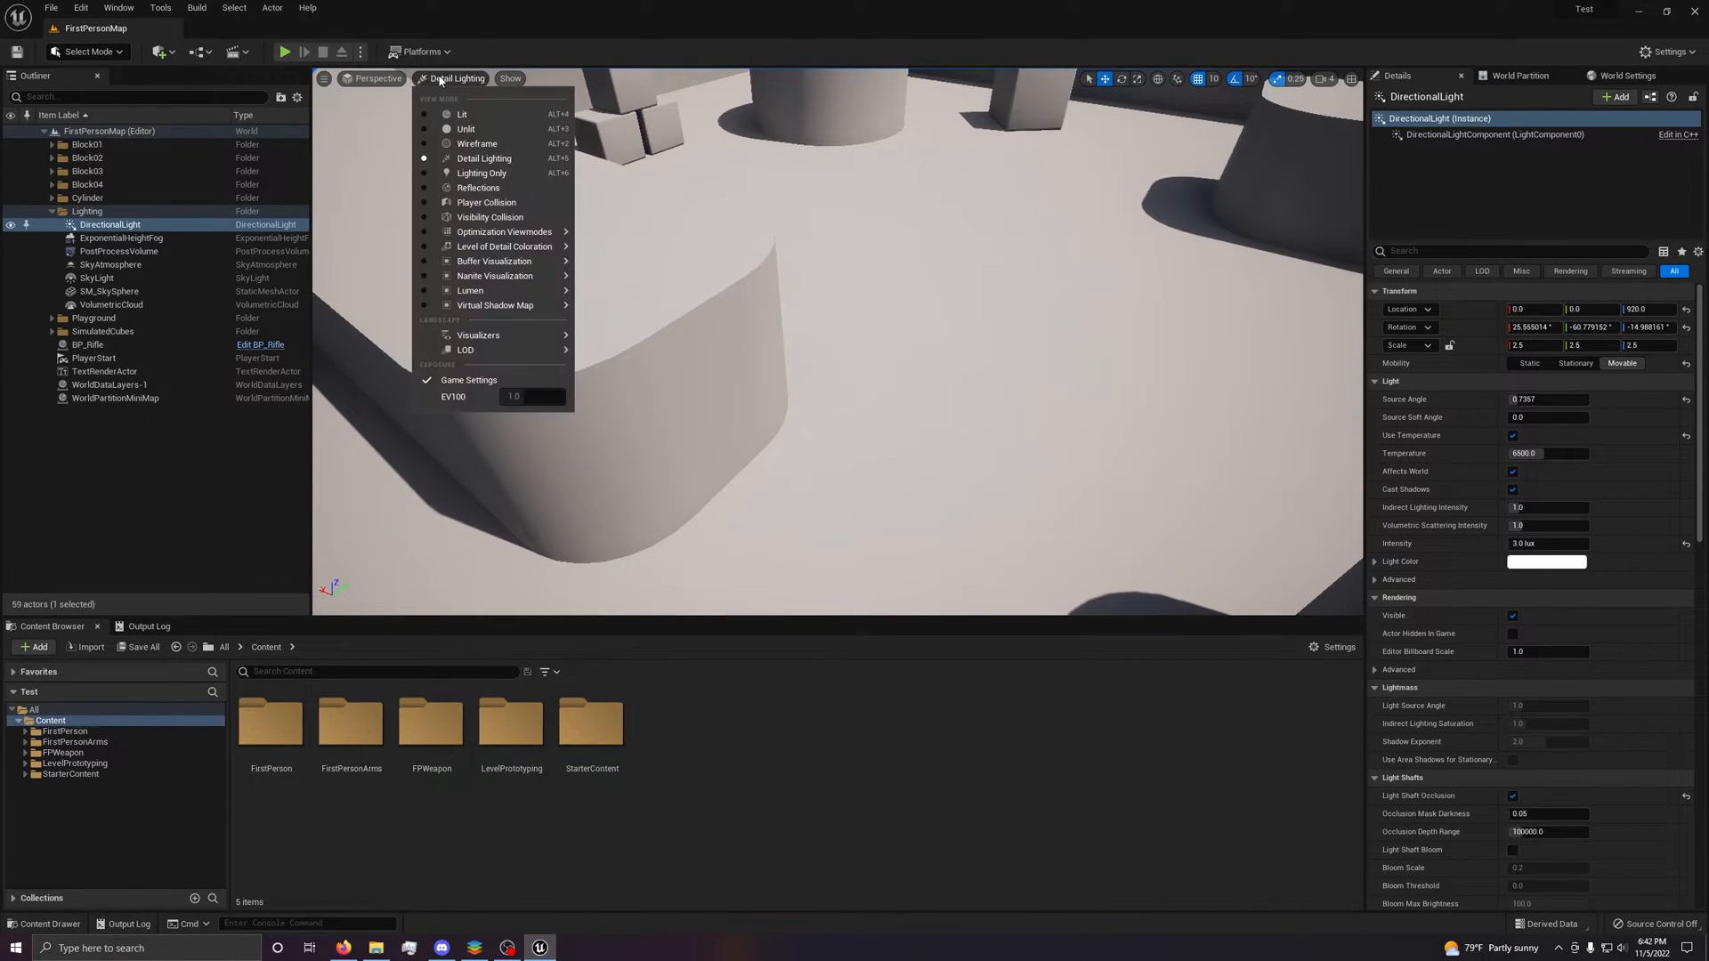
mouse_move(466, 128)
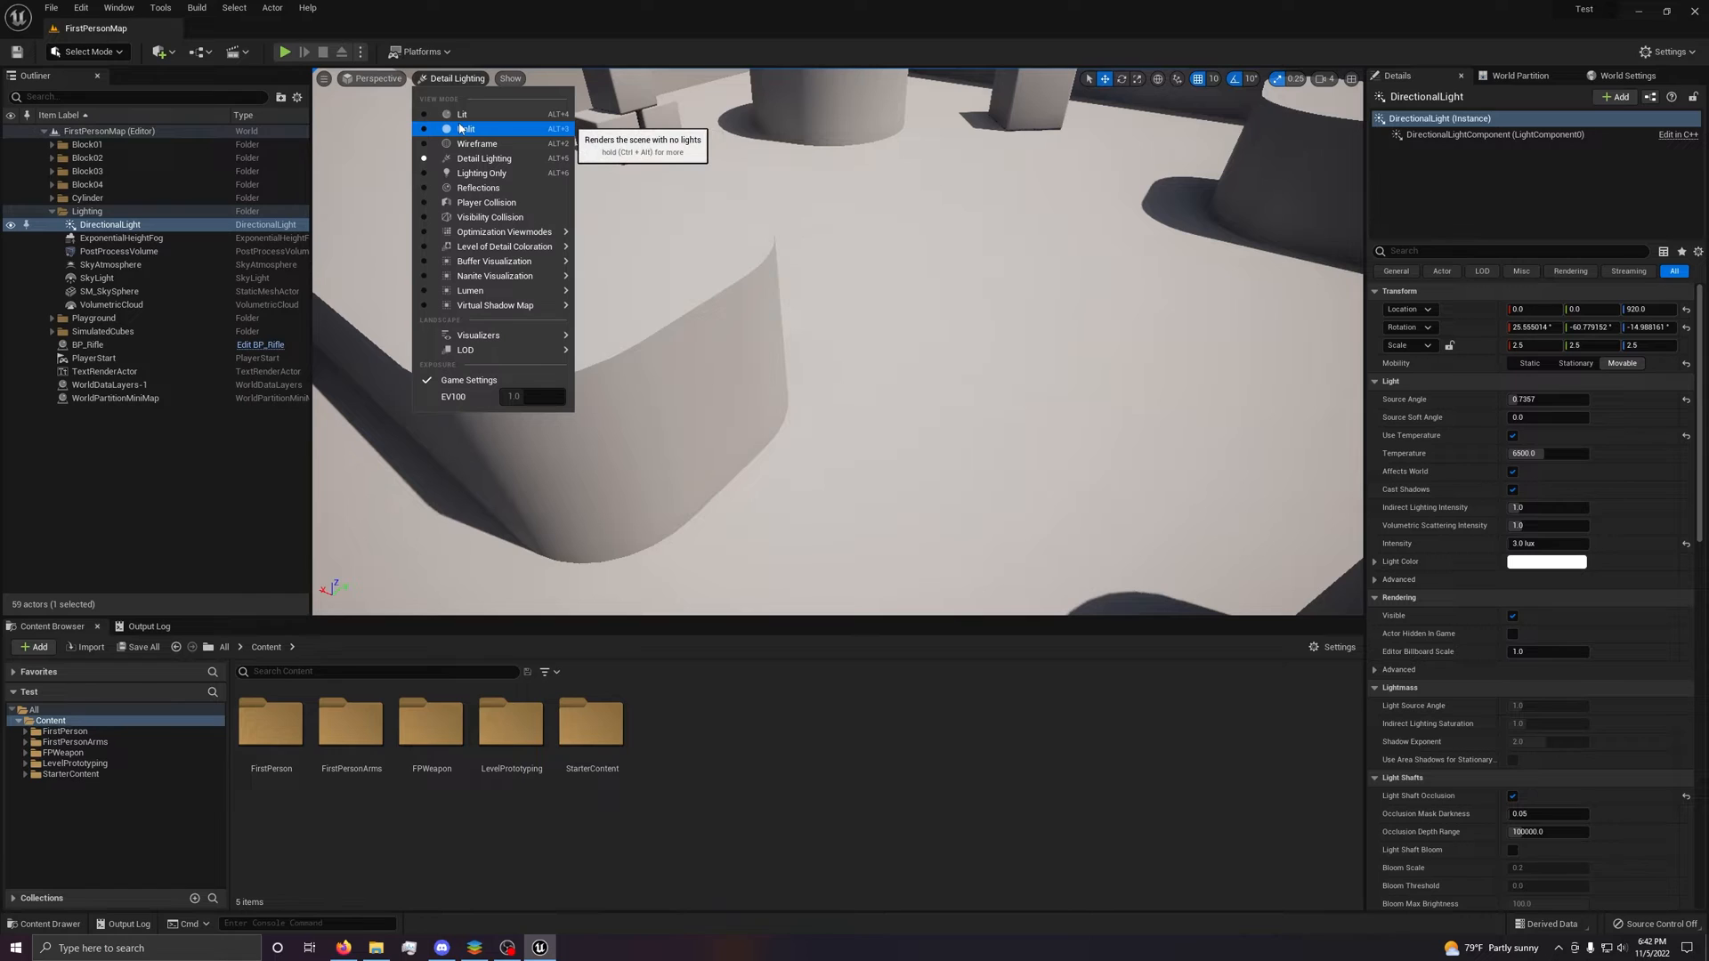
click(481, 172)
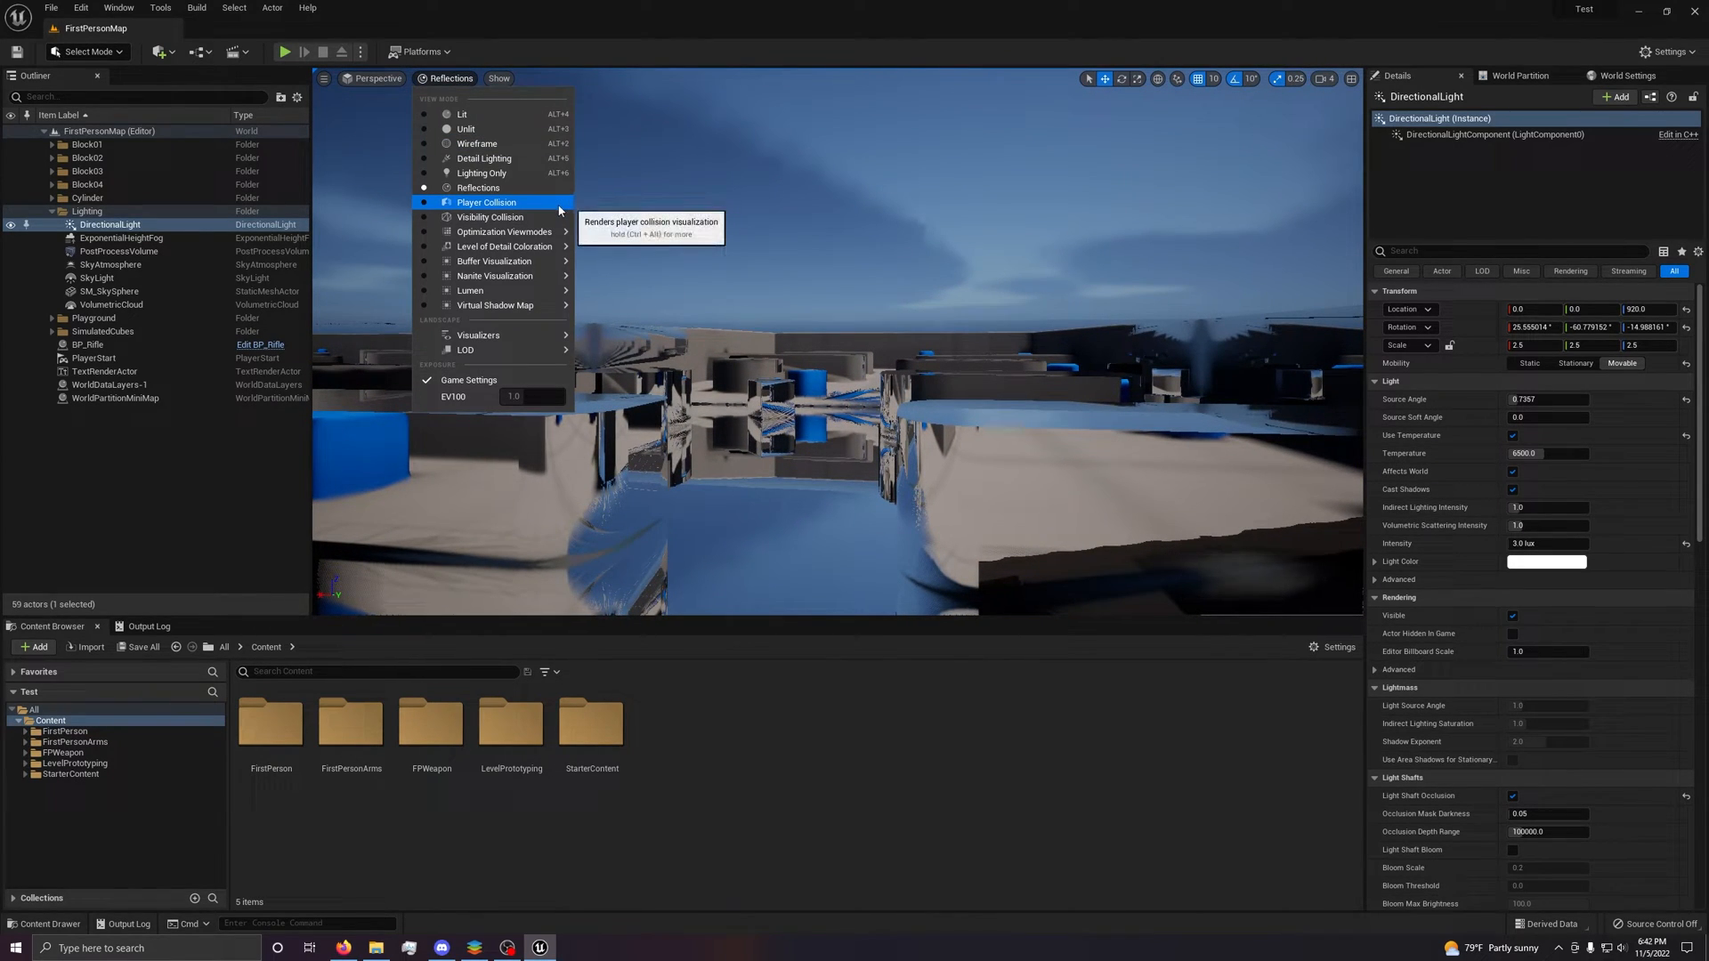
click(486, 202)
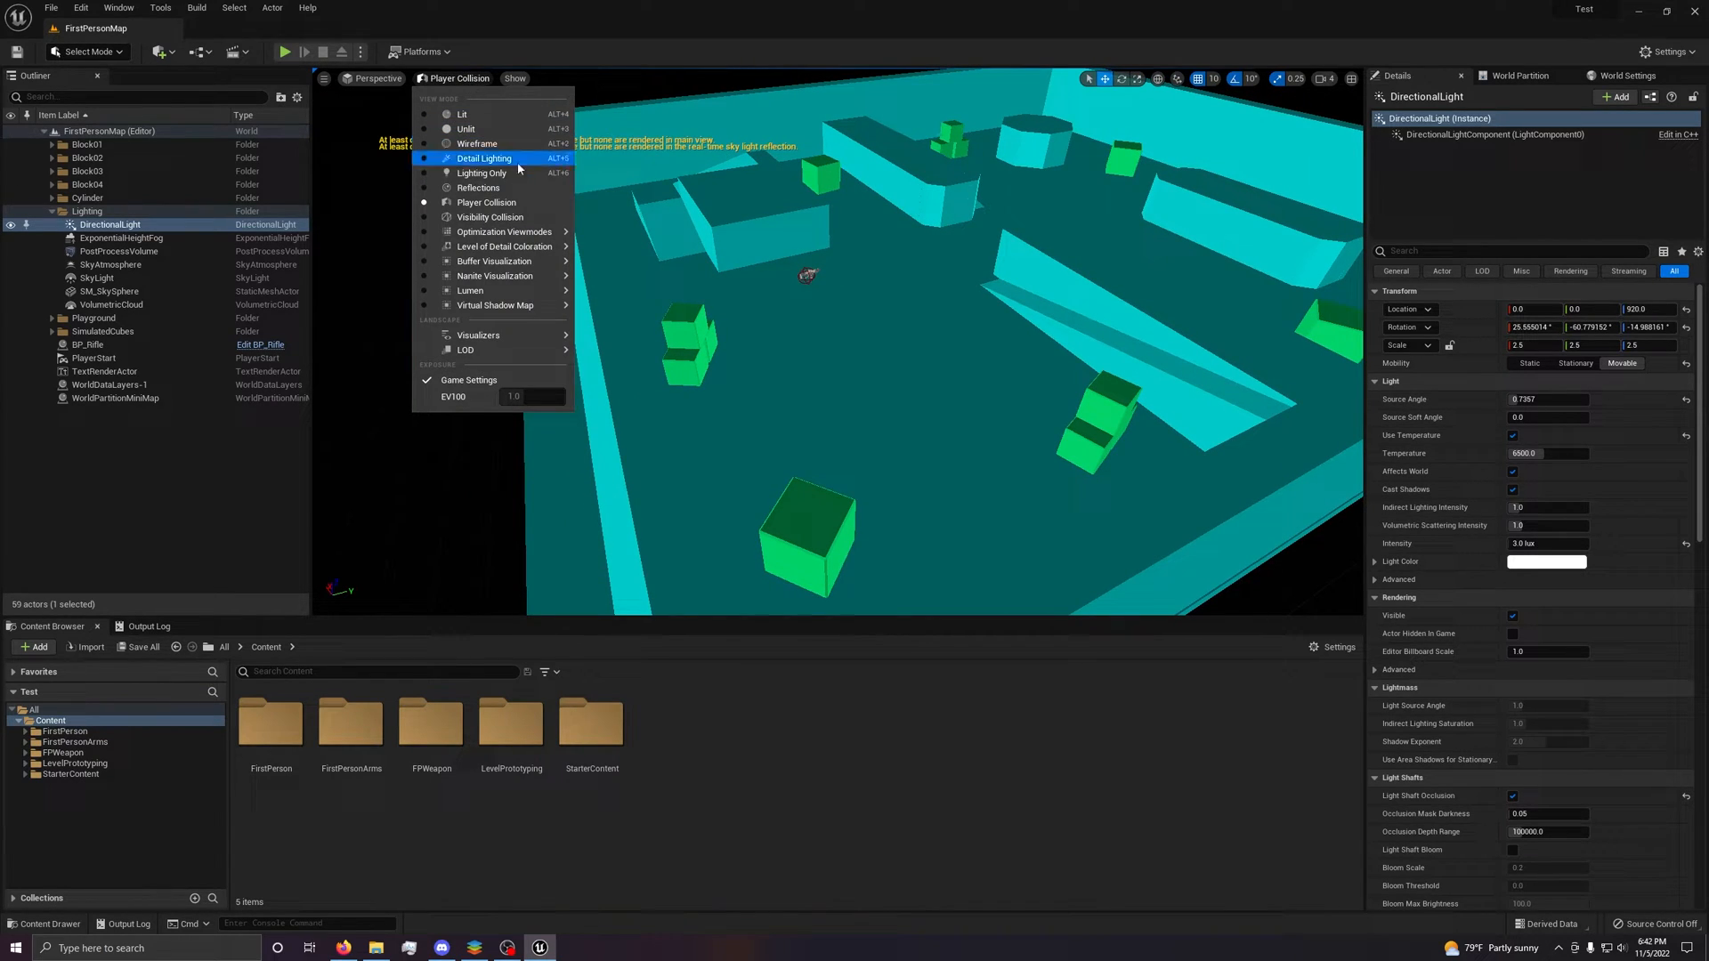
click(490, 217)
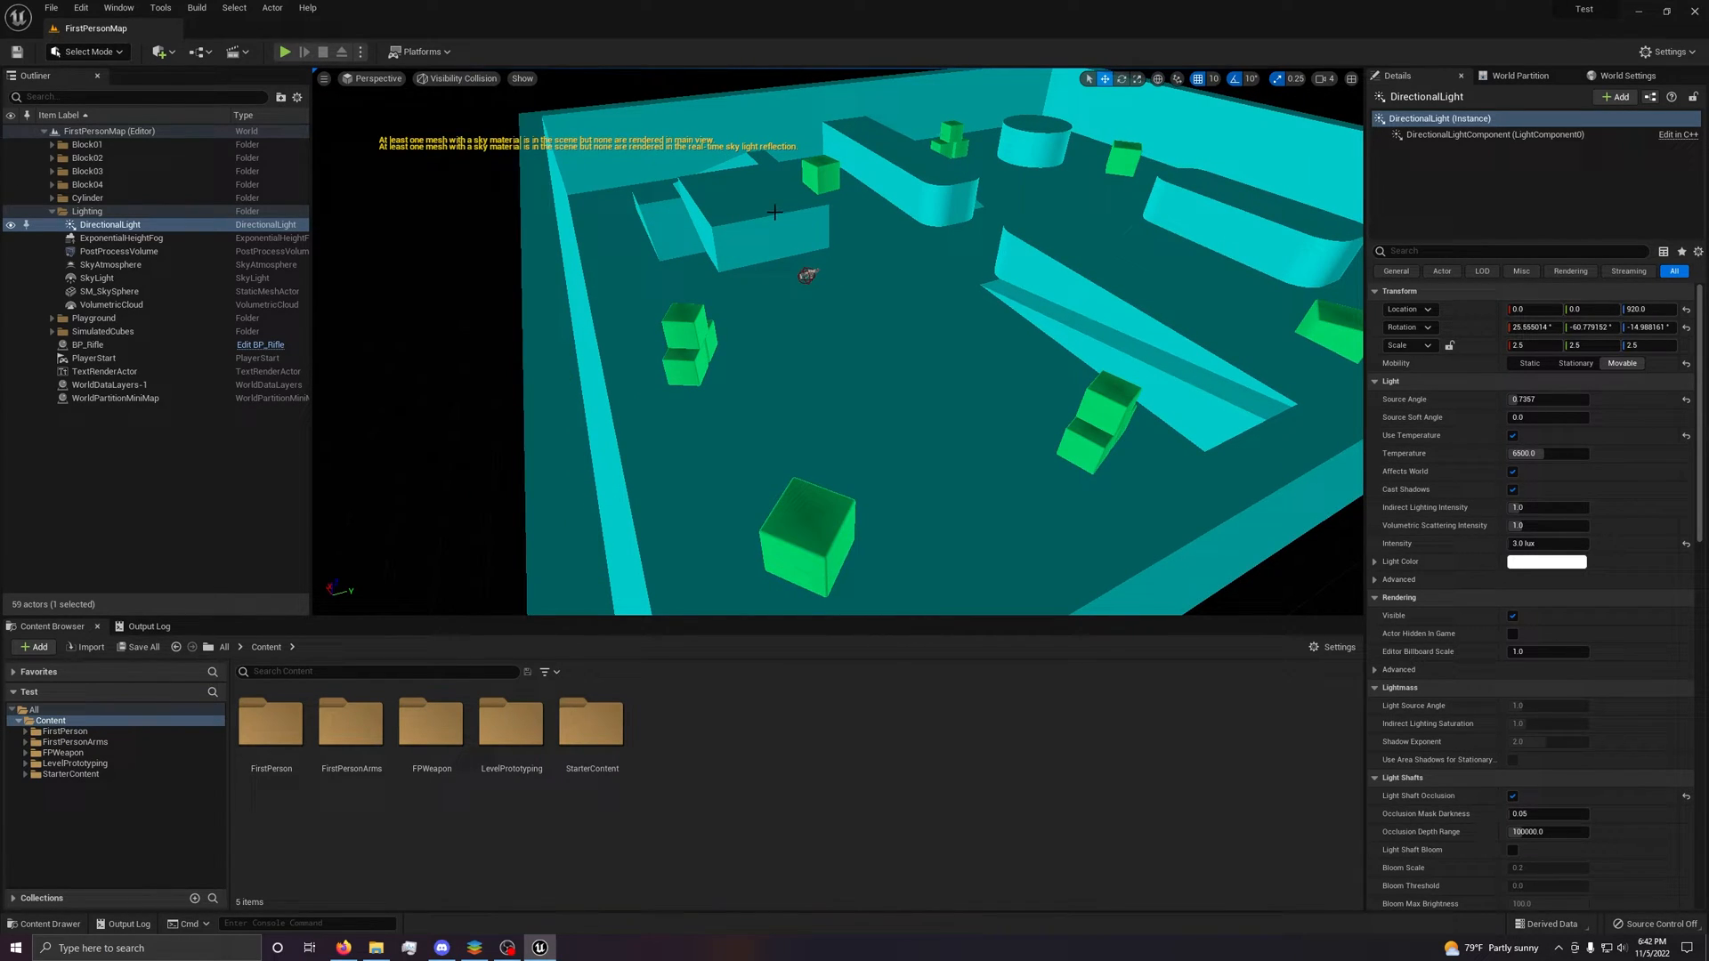
click(463, 78)
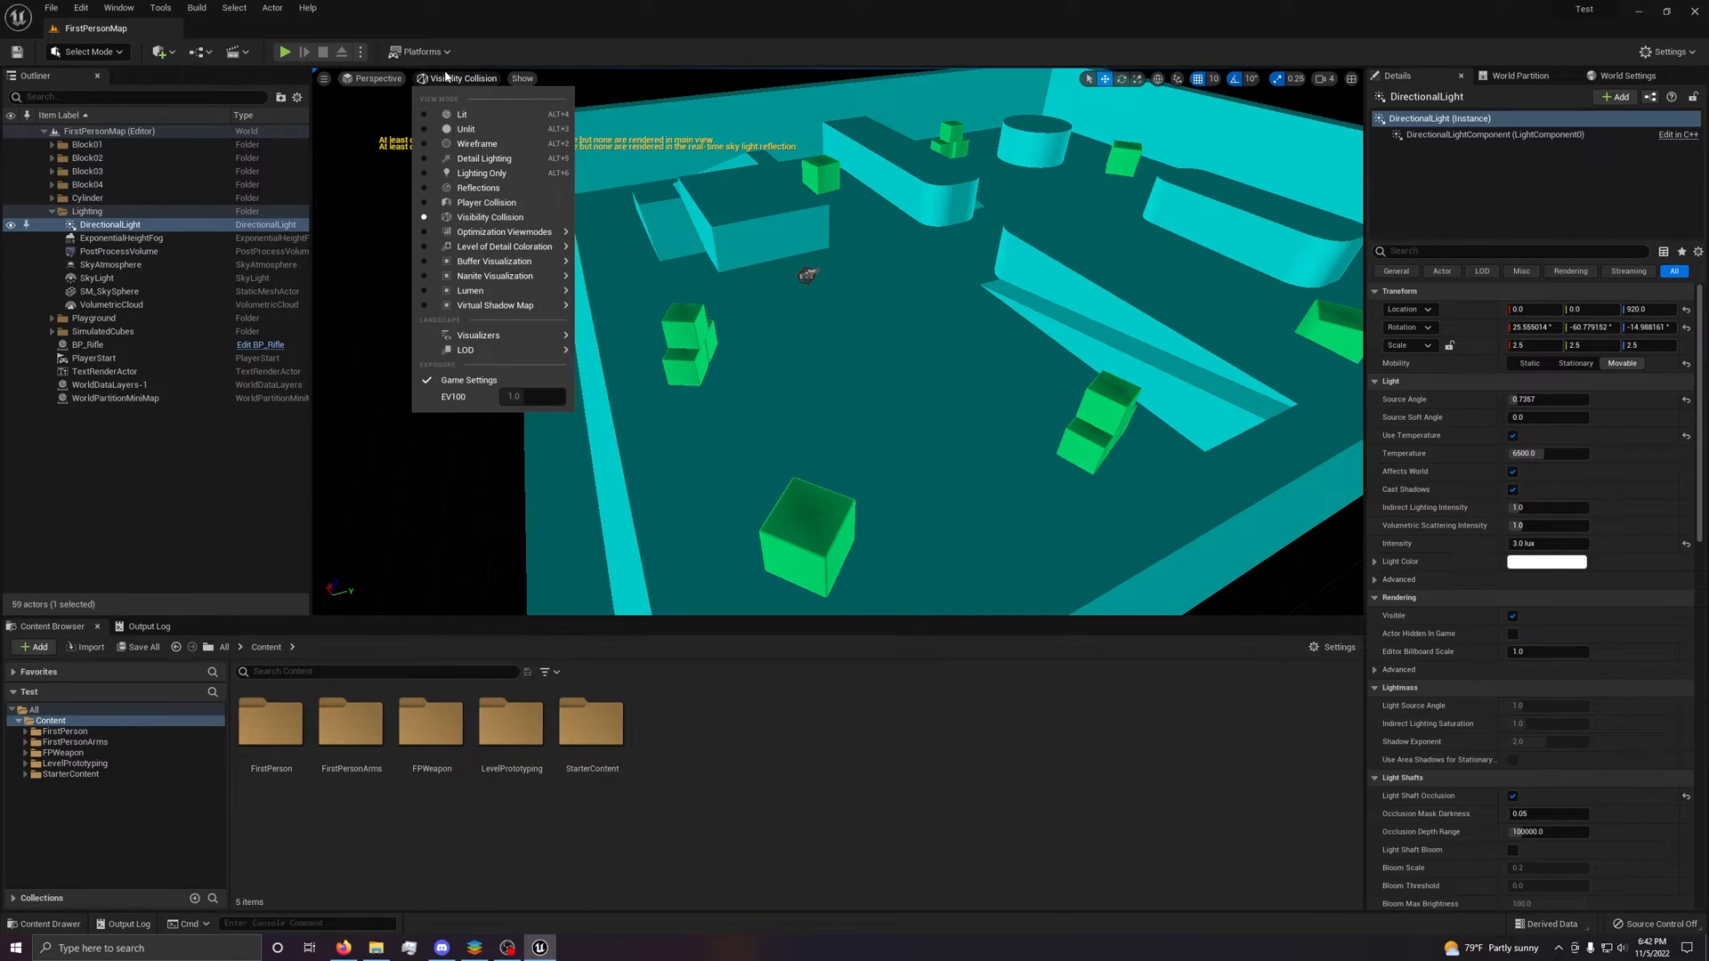
mouse_move(504, 246)
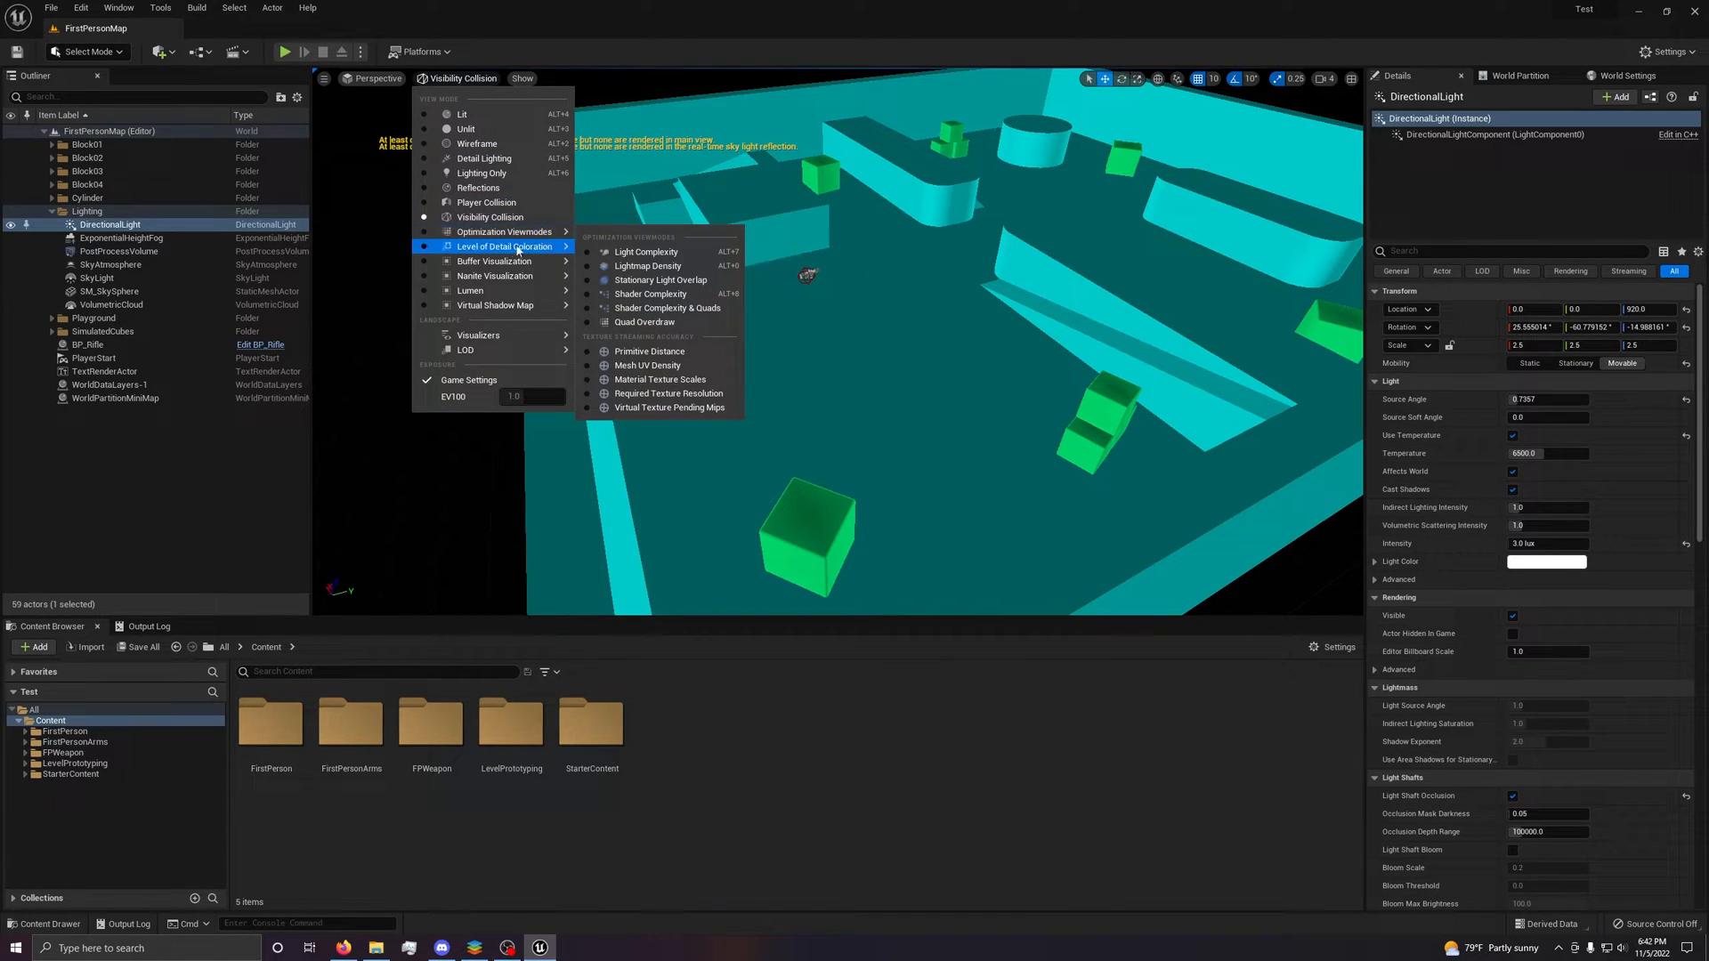
mouse_move(471, 290)
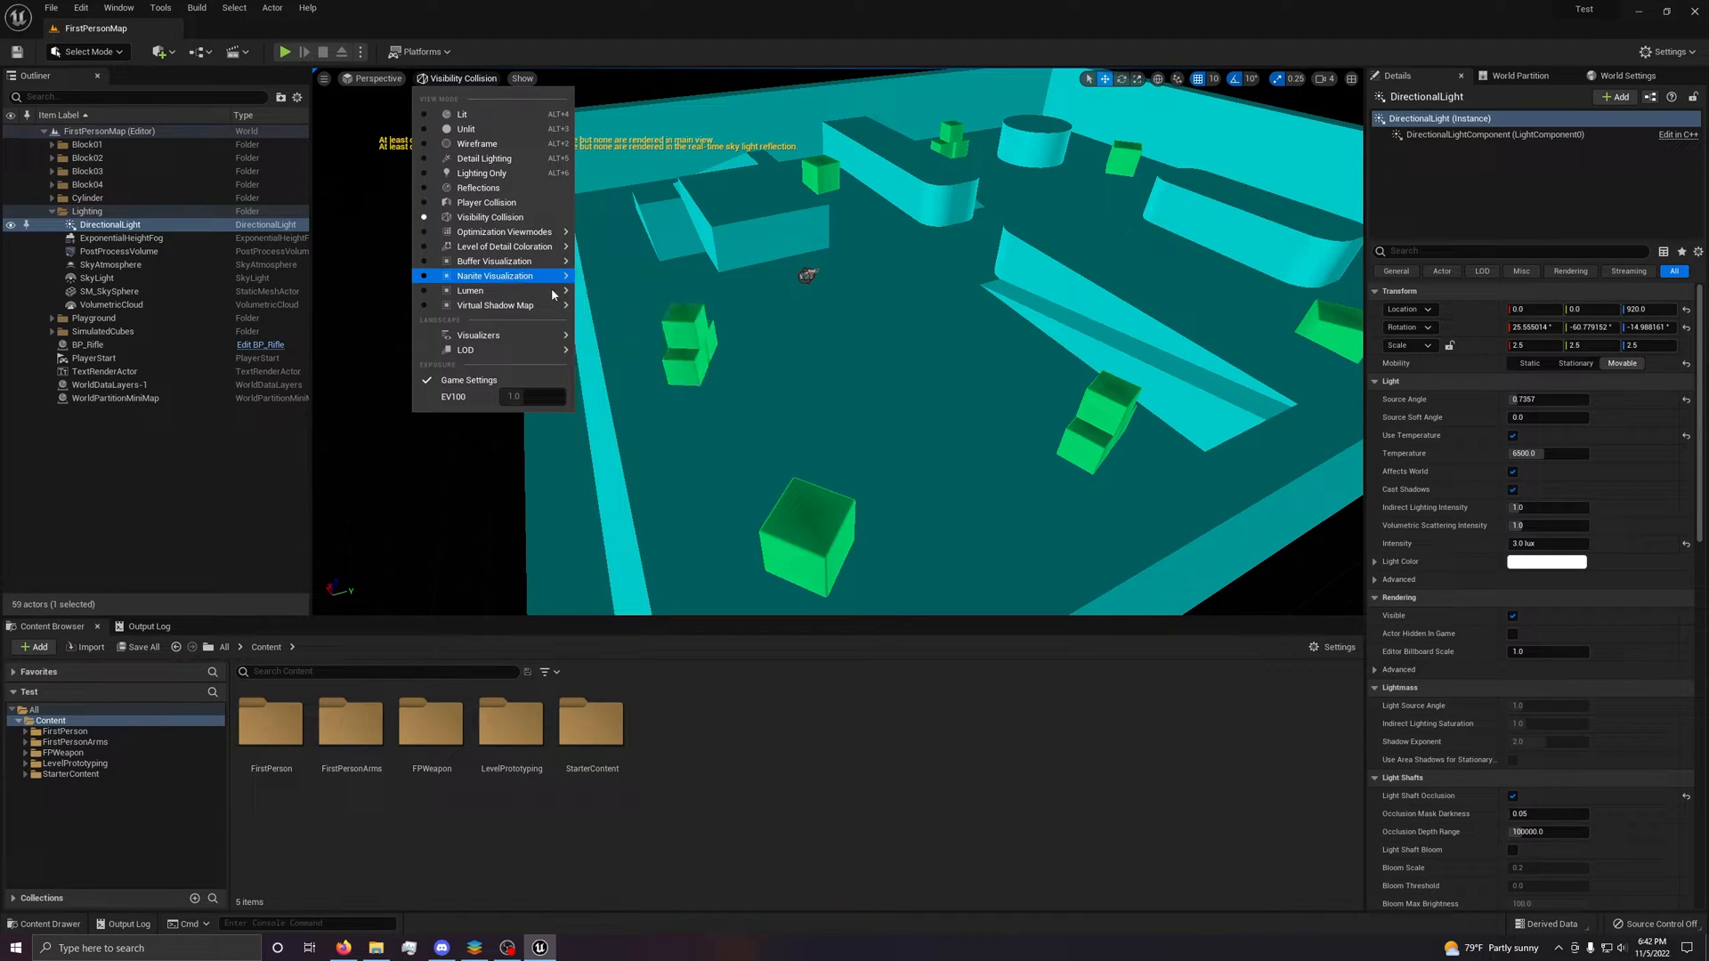
click(462, 113)
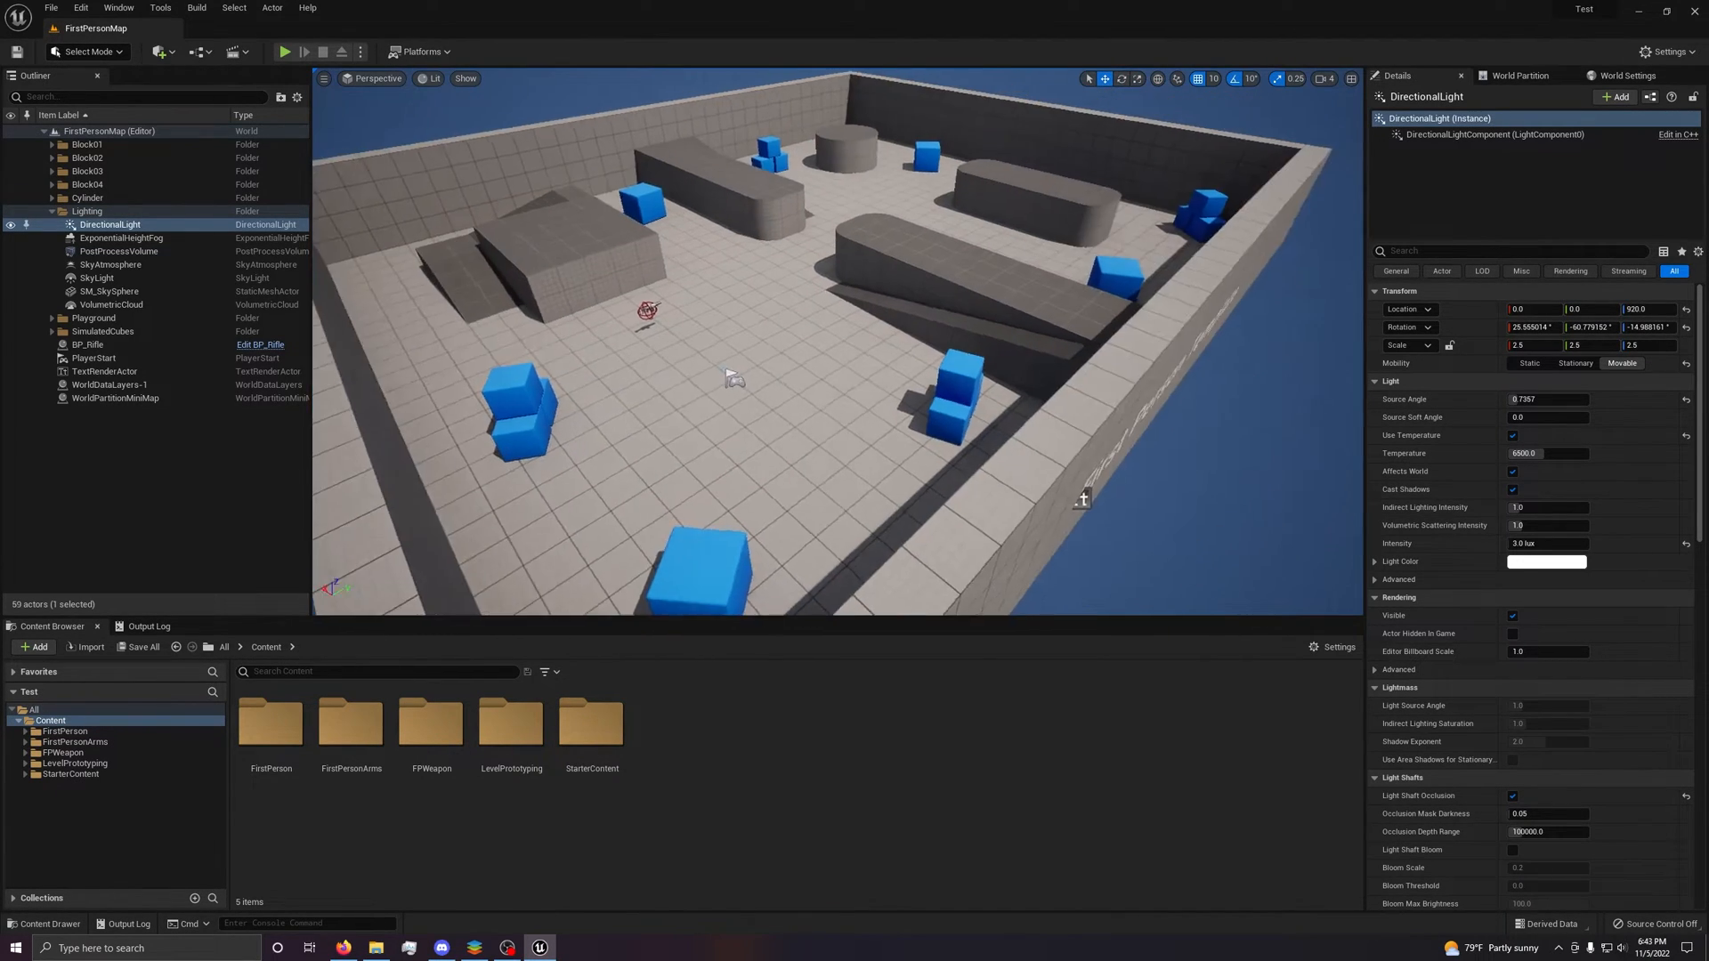
Show the arena in the orthographic Top view, then the Bottom view.
click(465, 78)
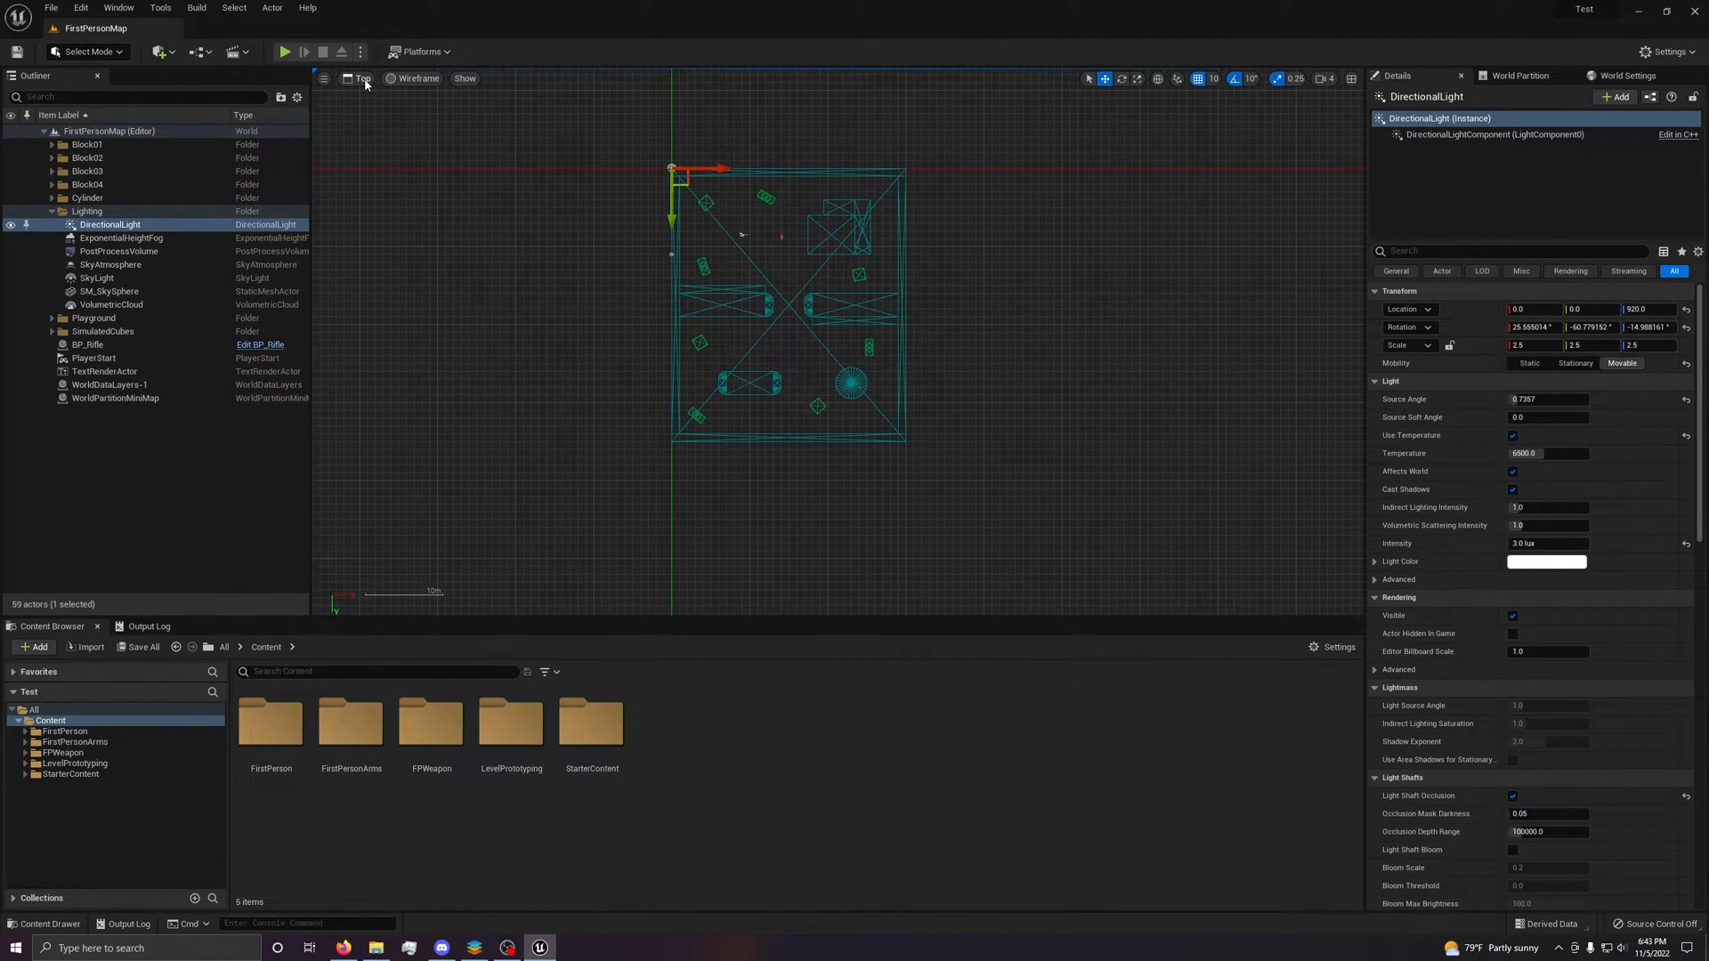
click(378, 78)
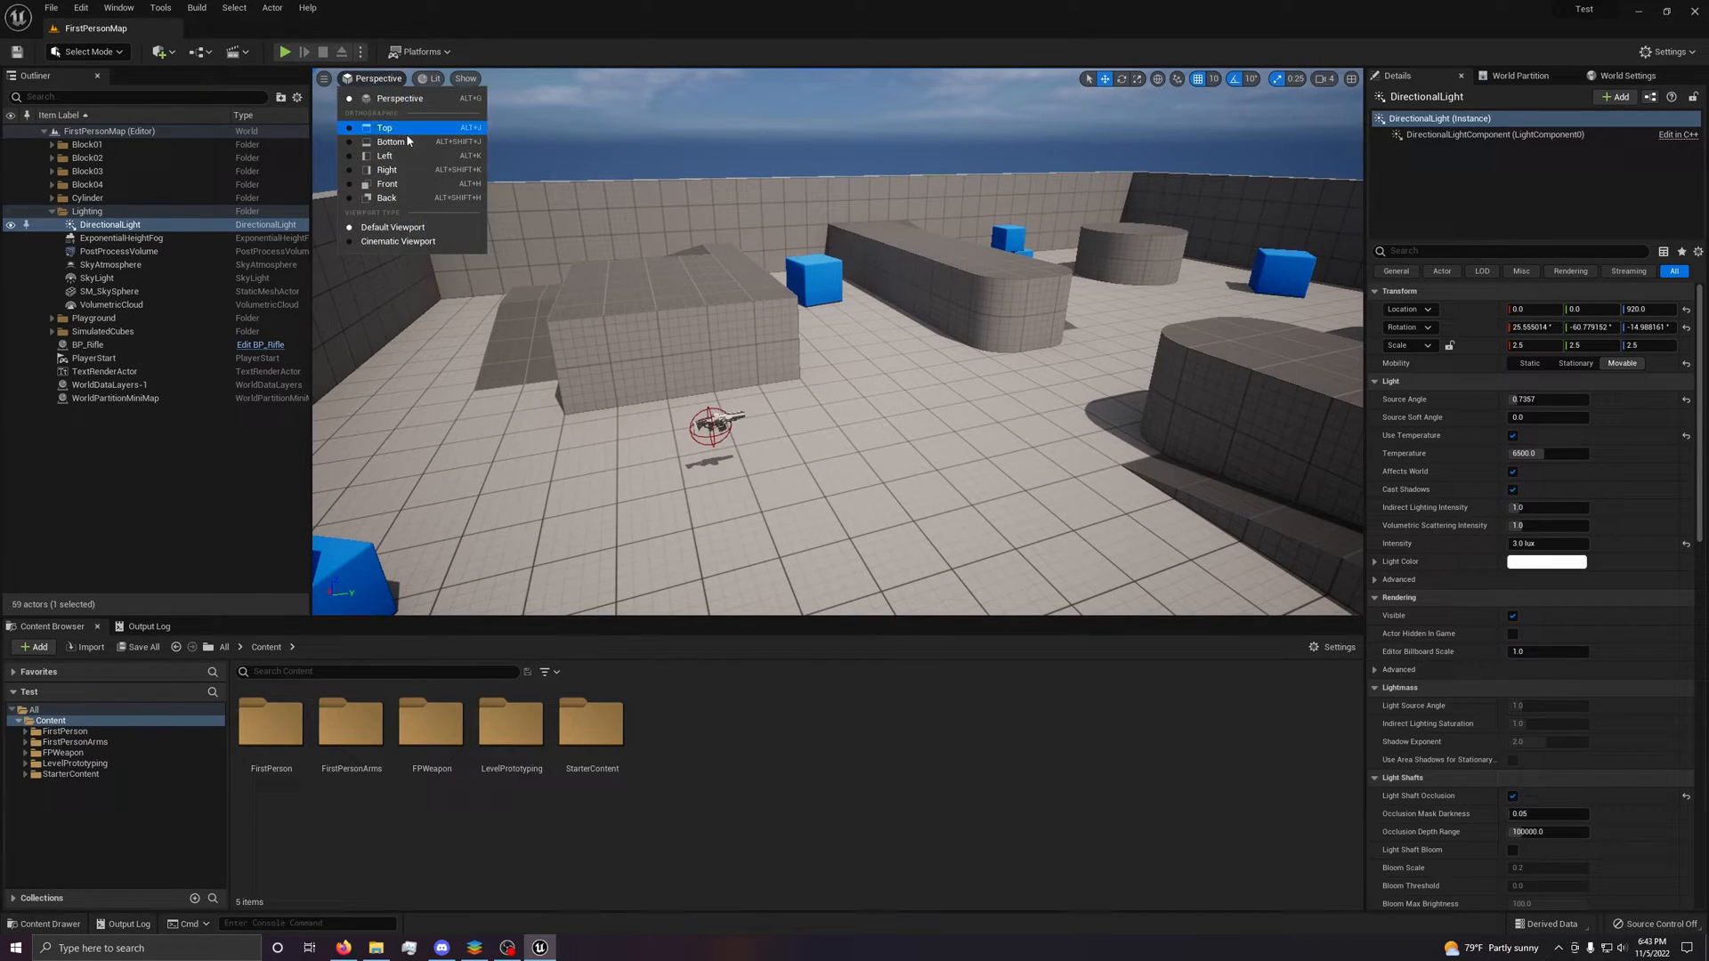
click(389, 141)
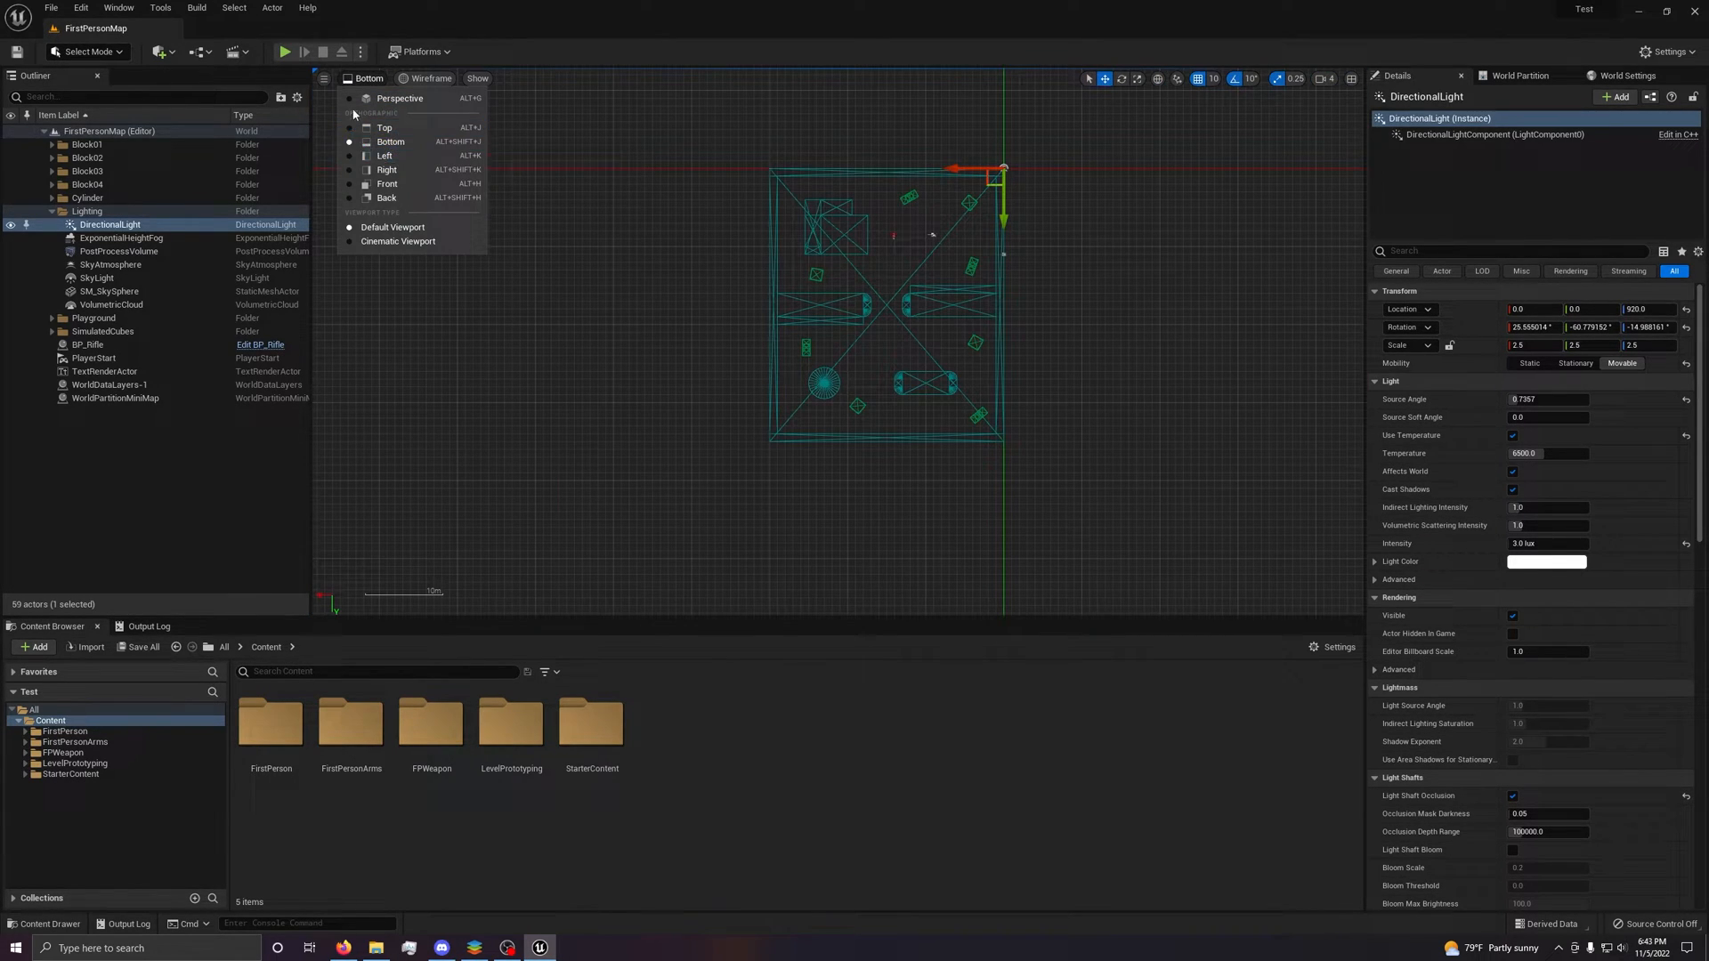
Return the viewport to Perspective and enable the Show FPS counter.
click(399, 98)
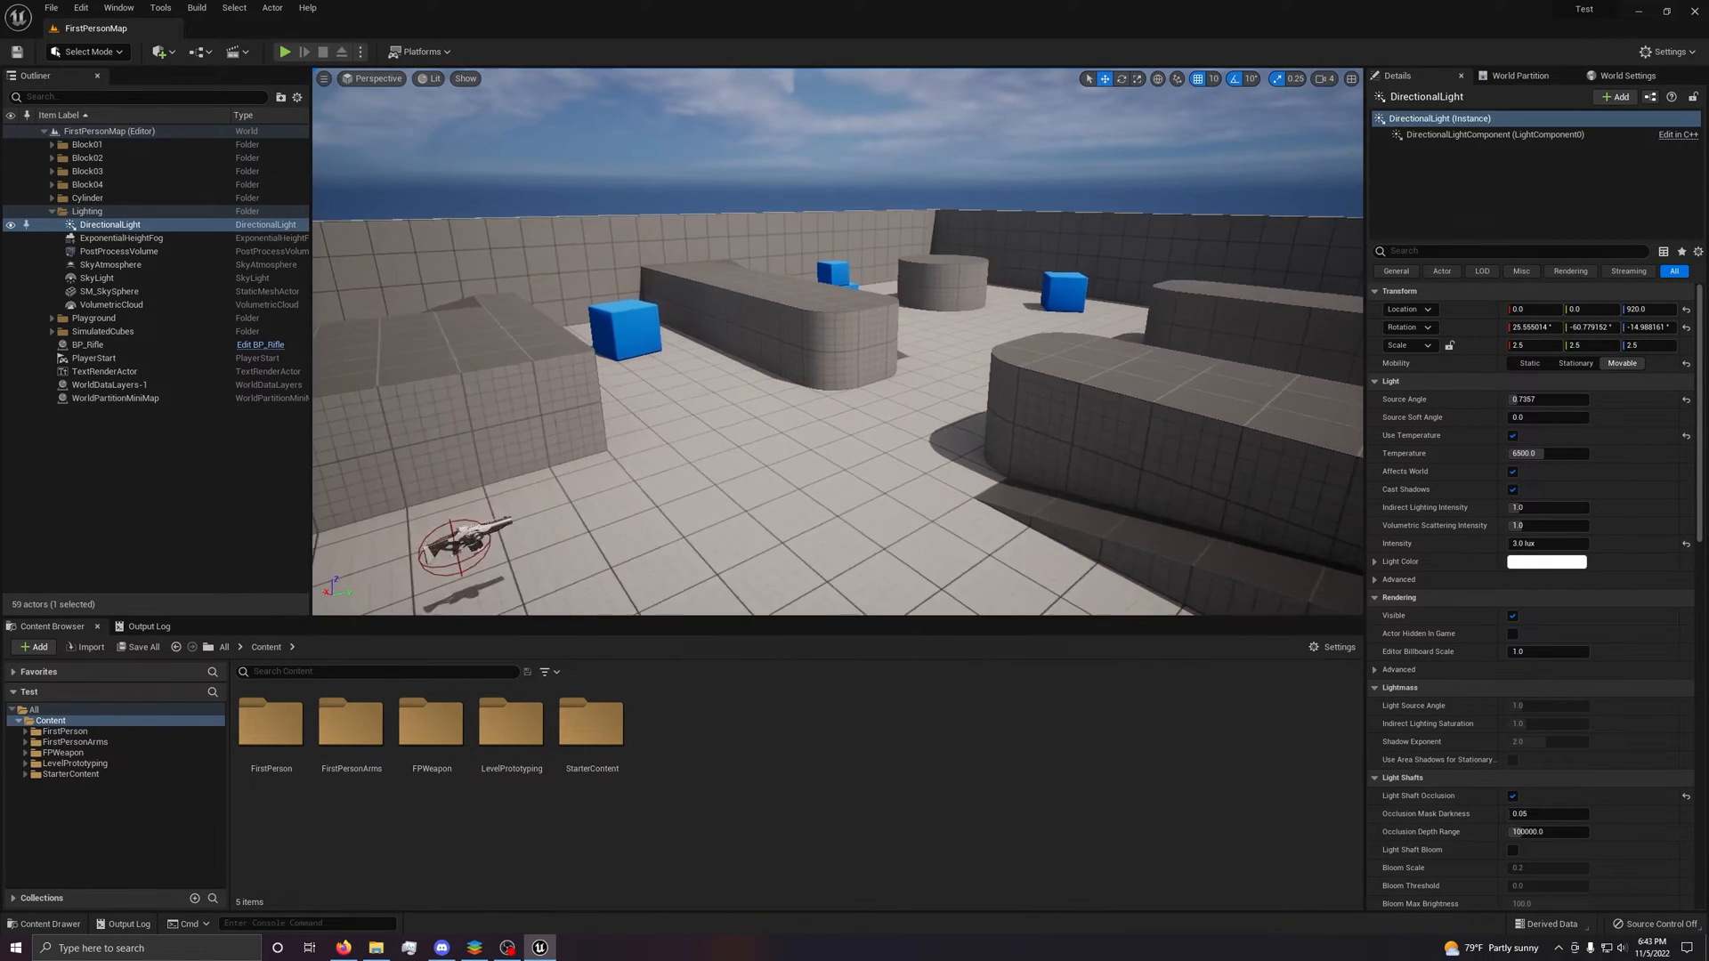
click(325, 78)
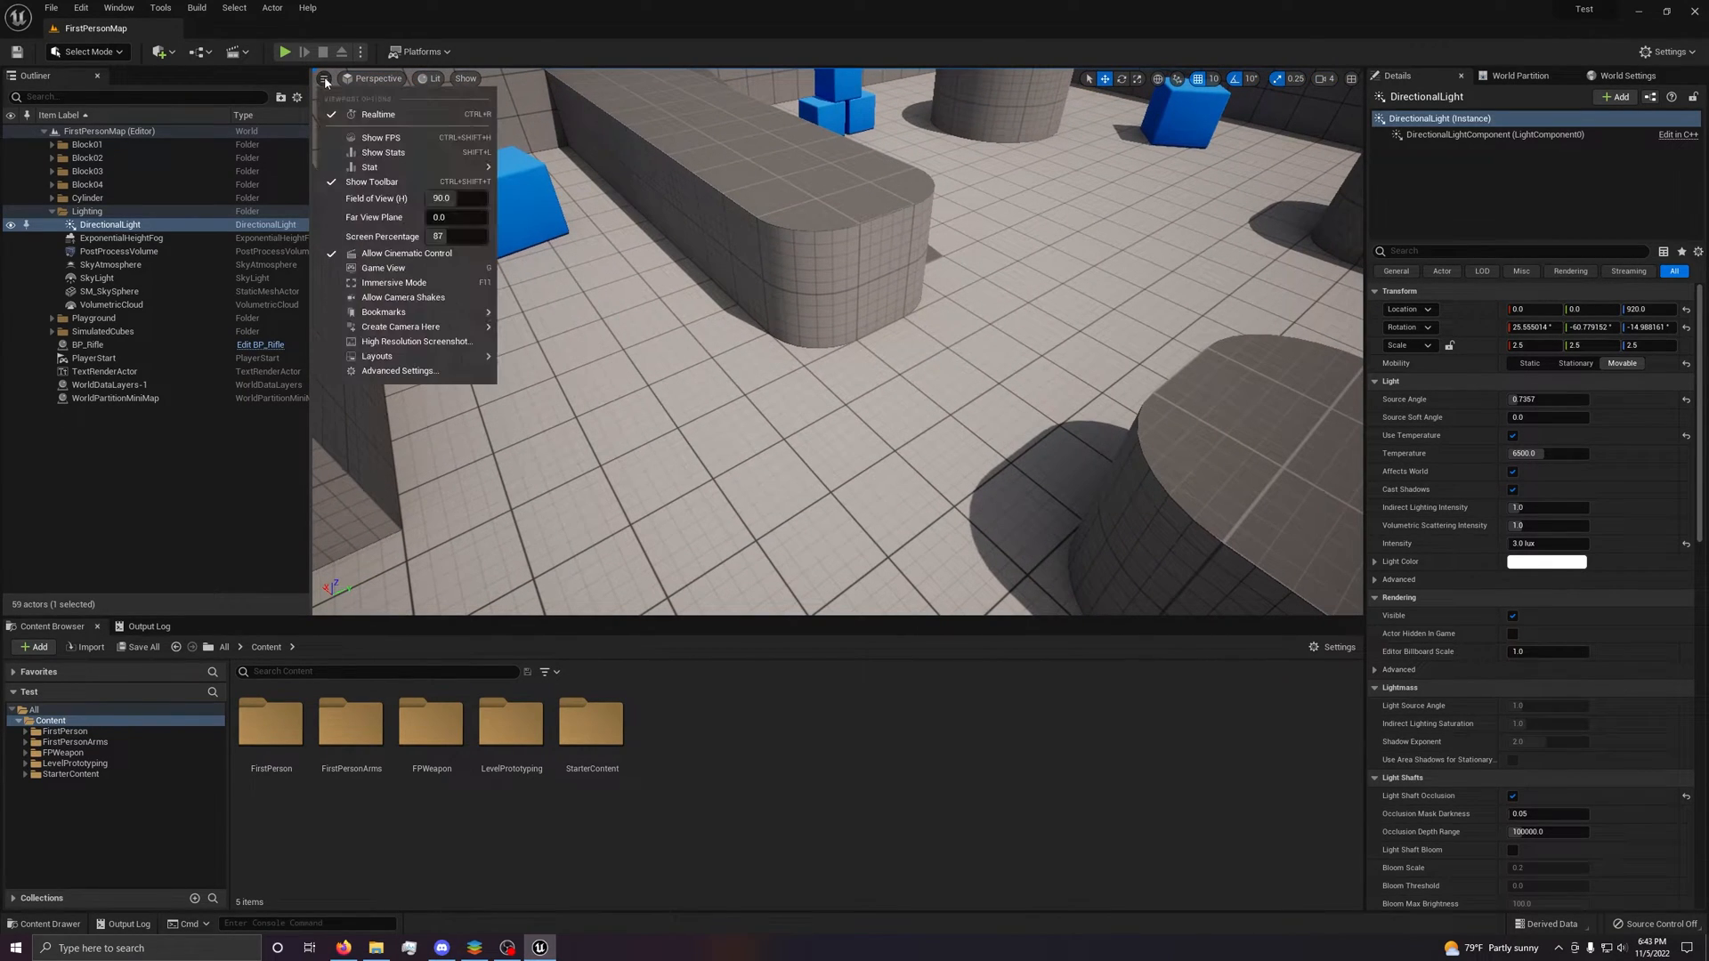
mouse_move(378, 113)
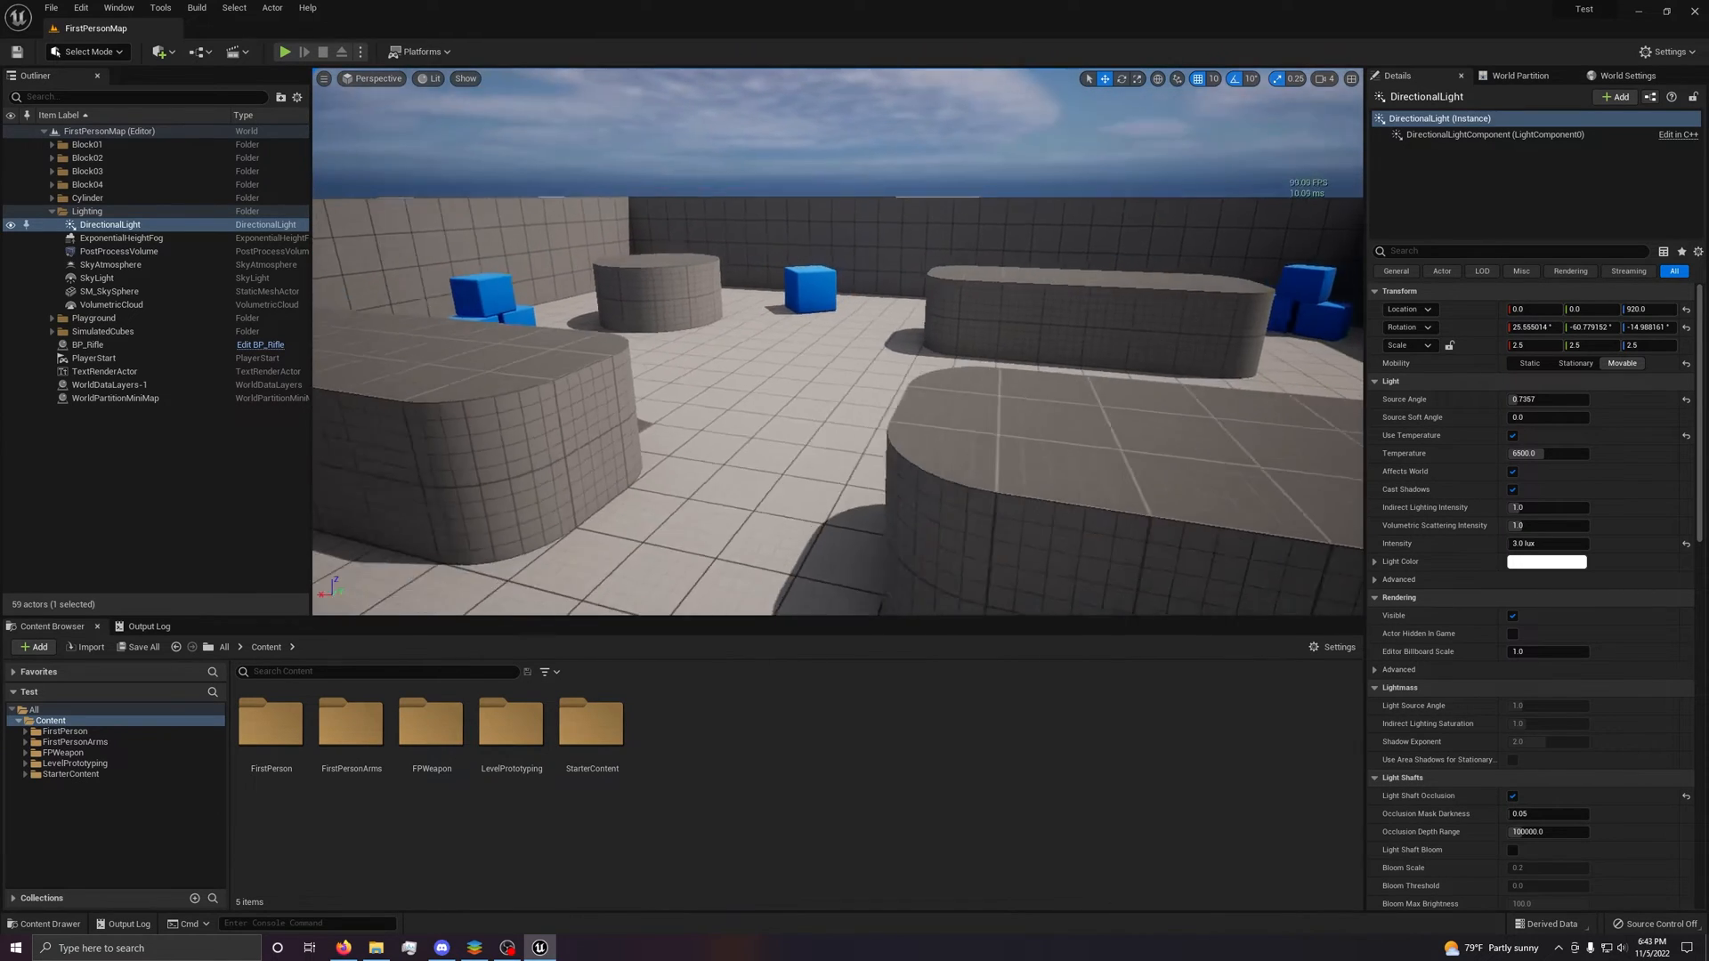
click(324, 78)
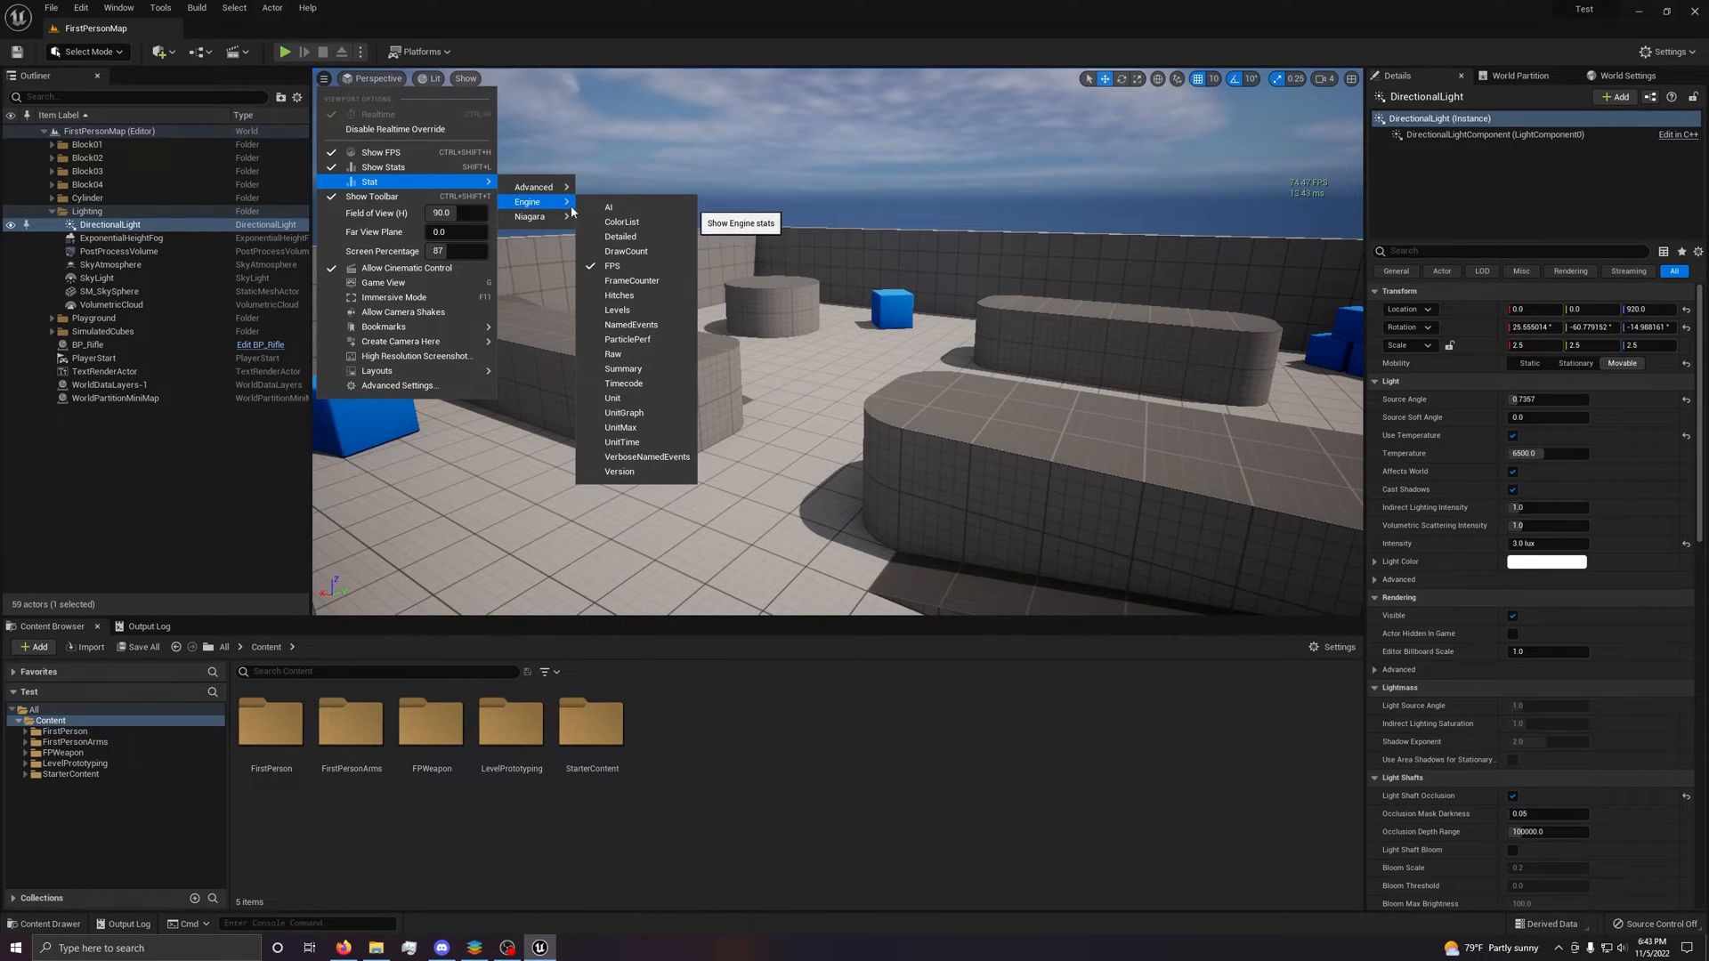
mouse_move(382, 152)
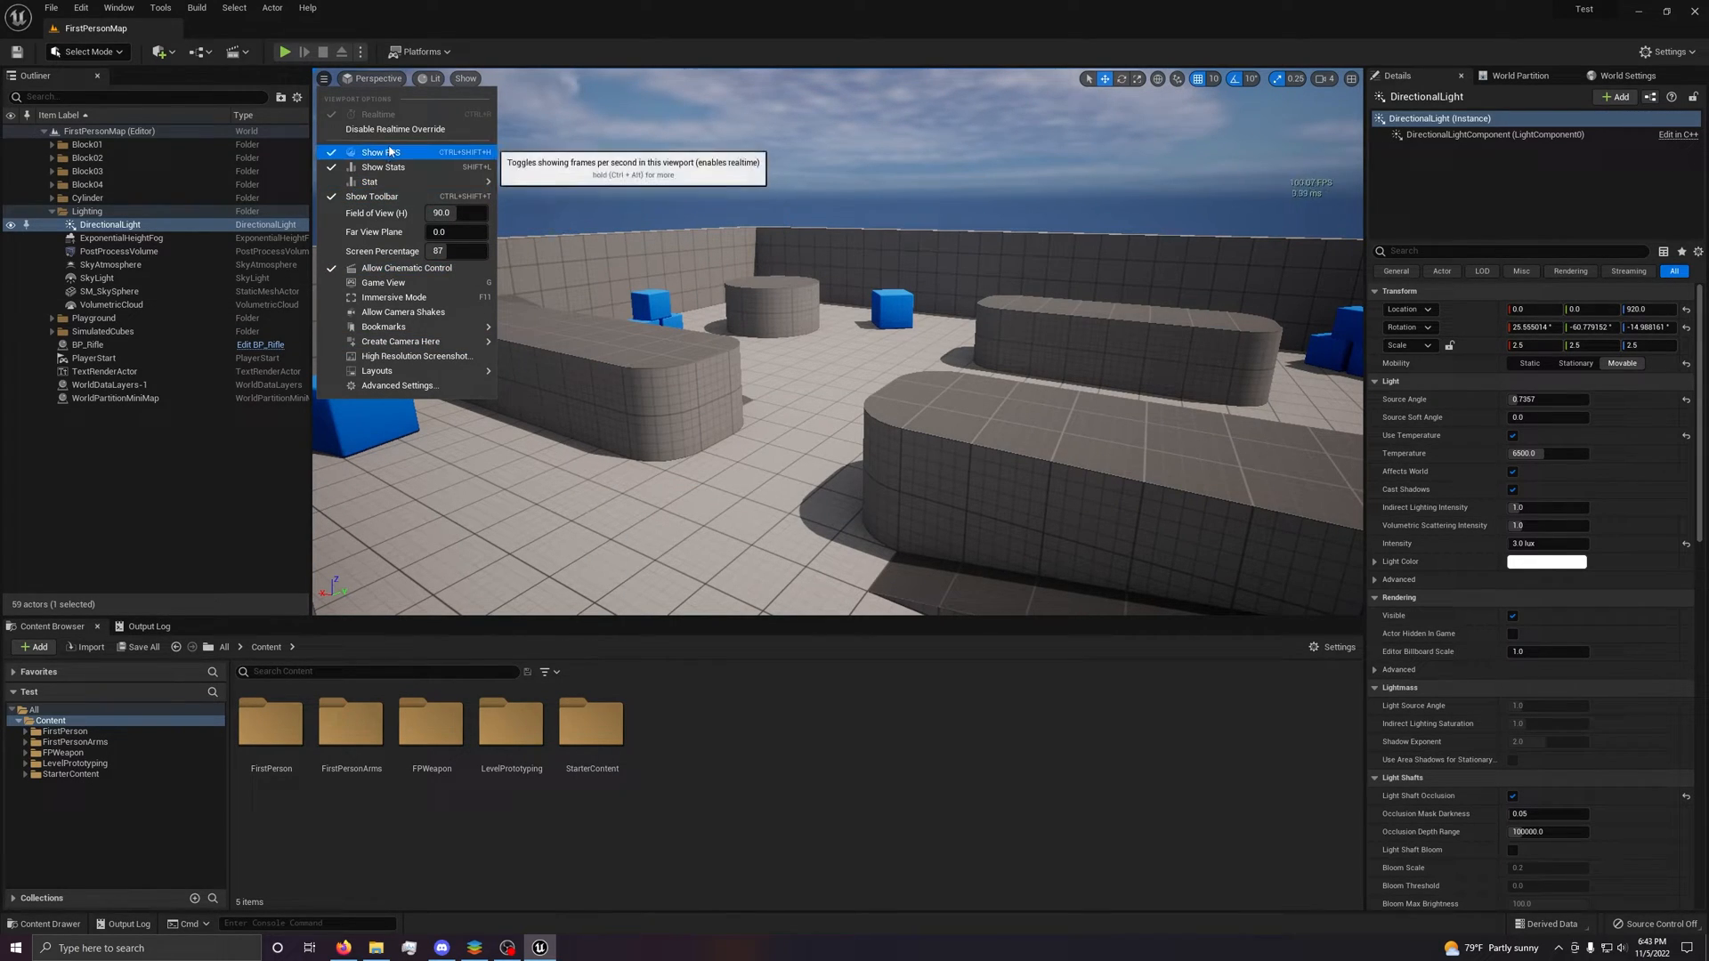
mouse_move(373, 195)
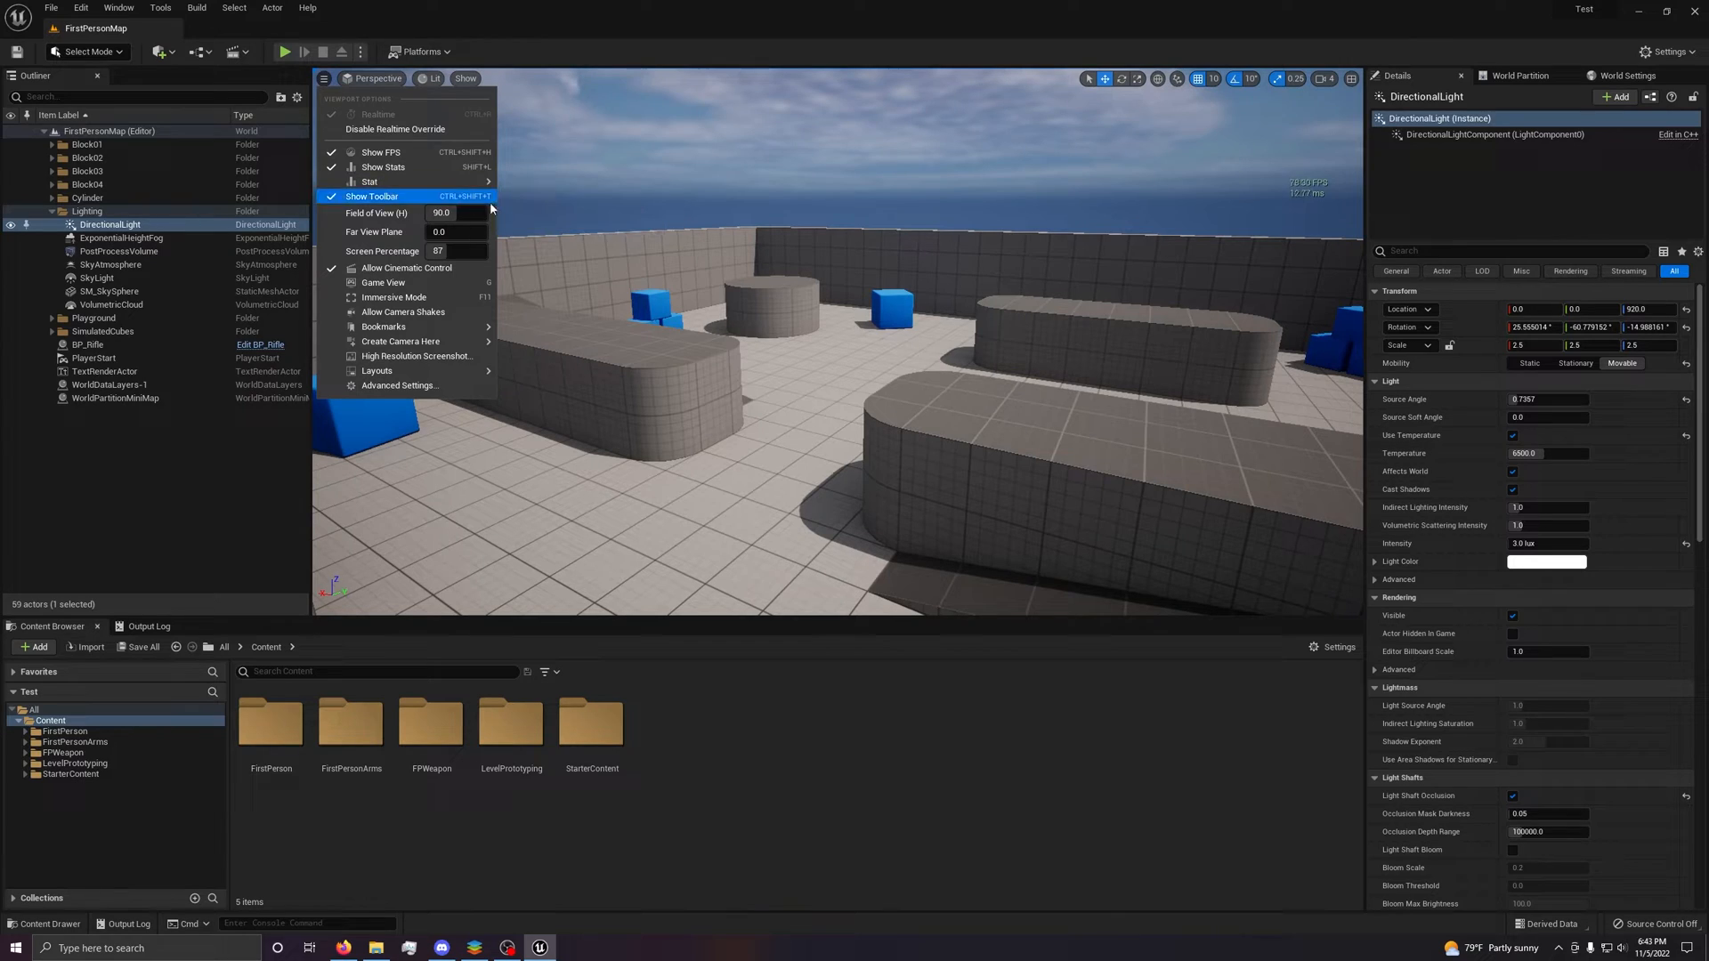
mouse_move(393, 297)
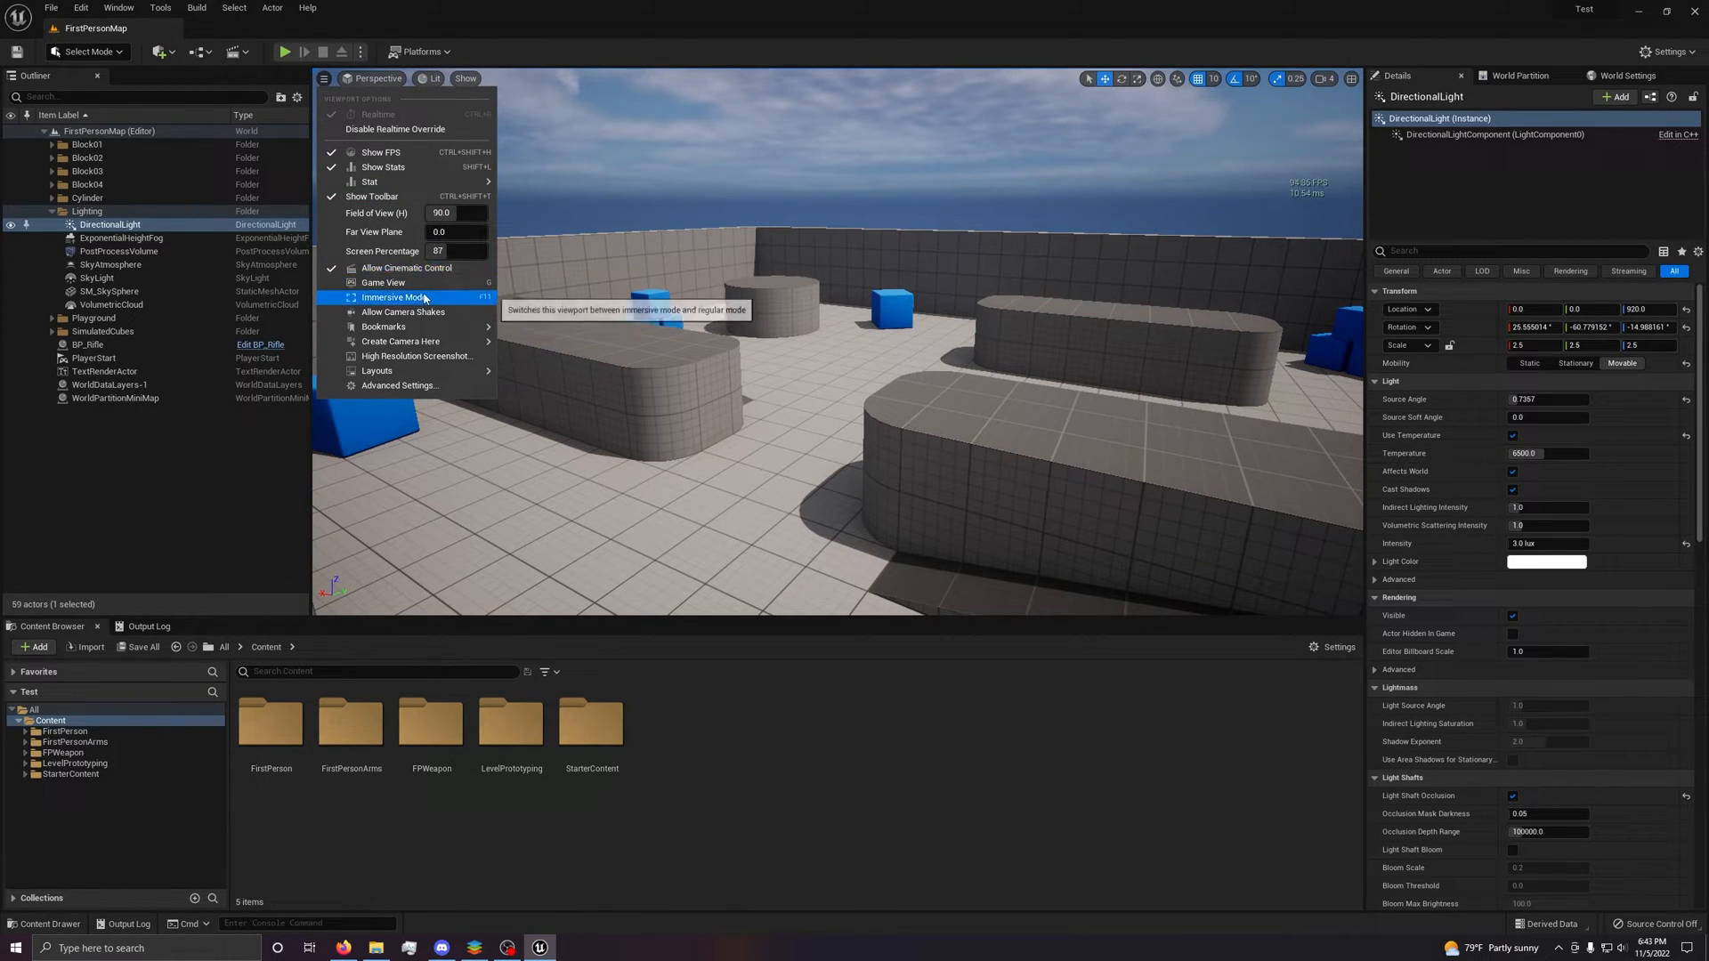
mouse_move(375, 370)
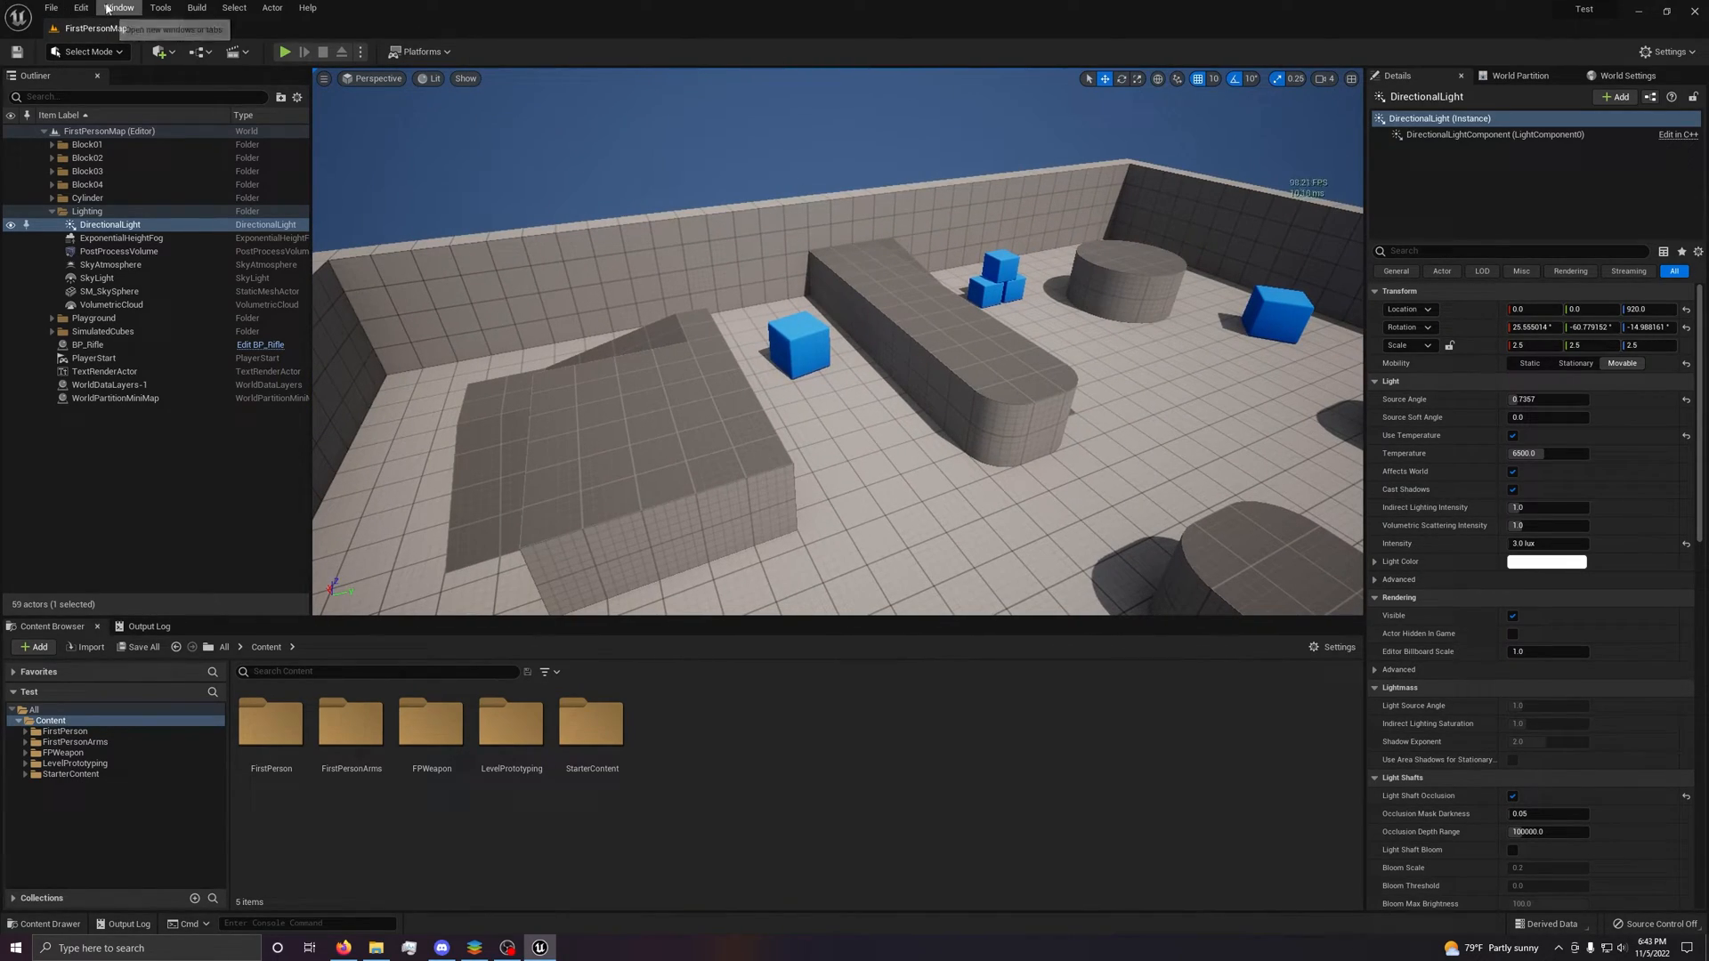
Open Edit > Editor Preferences on General Appearance and scroll its categories.
click(81, 8)
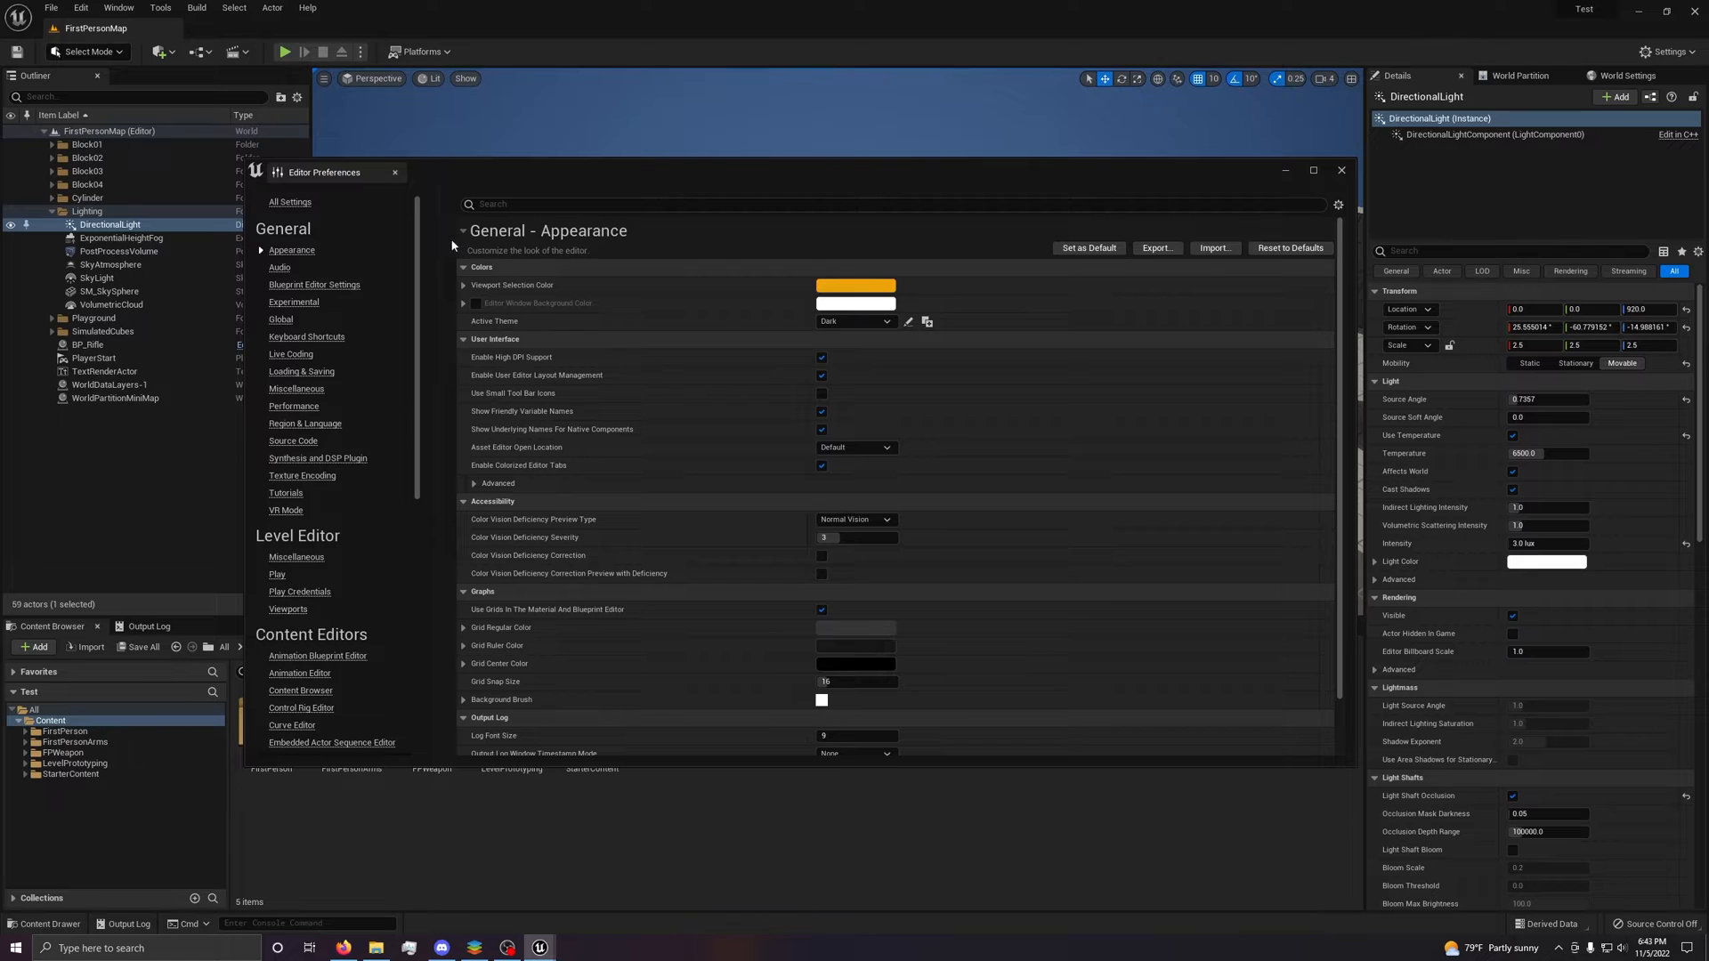
scroll(down, 3)
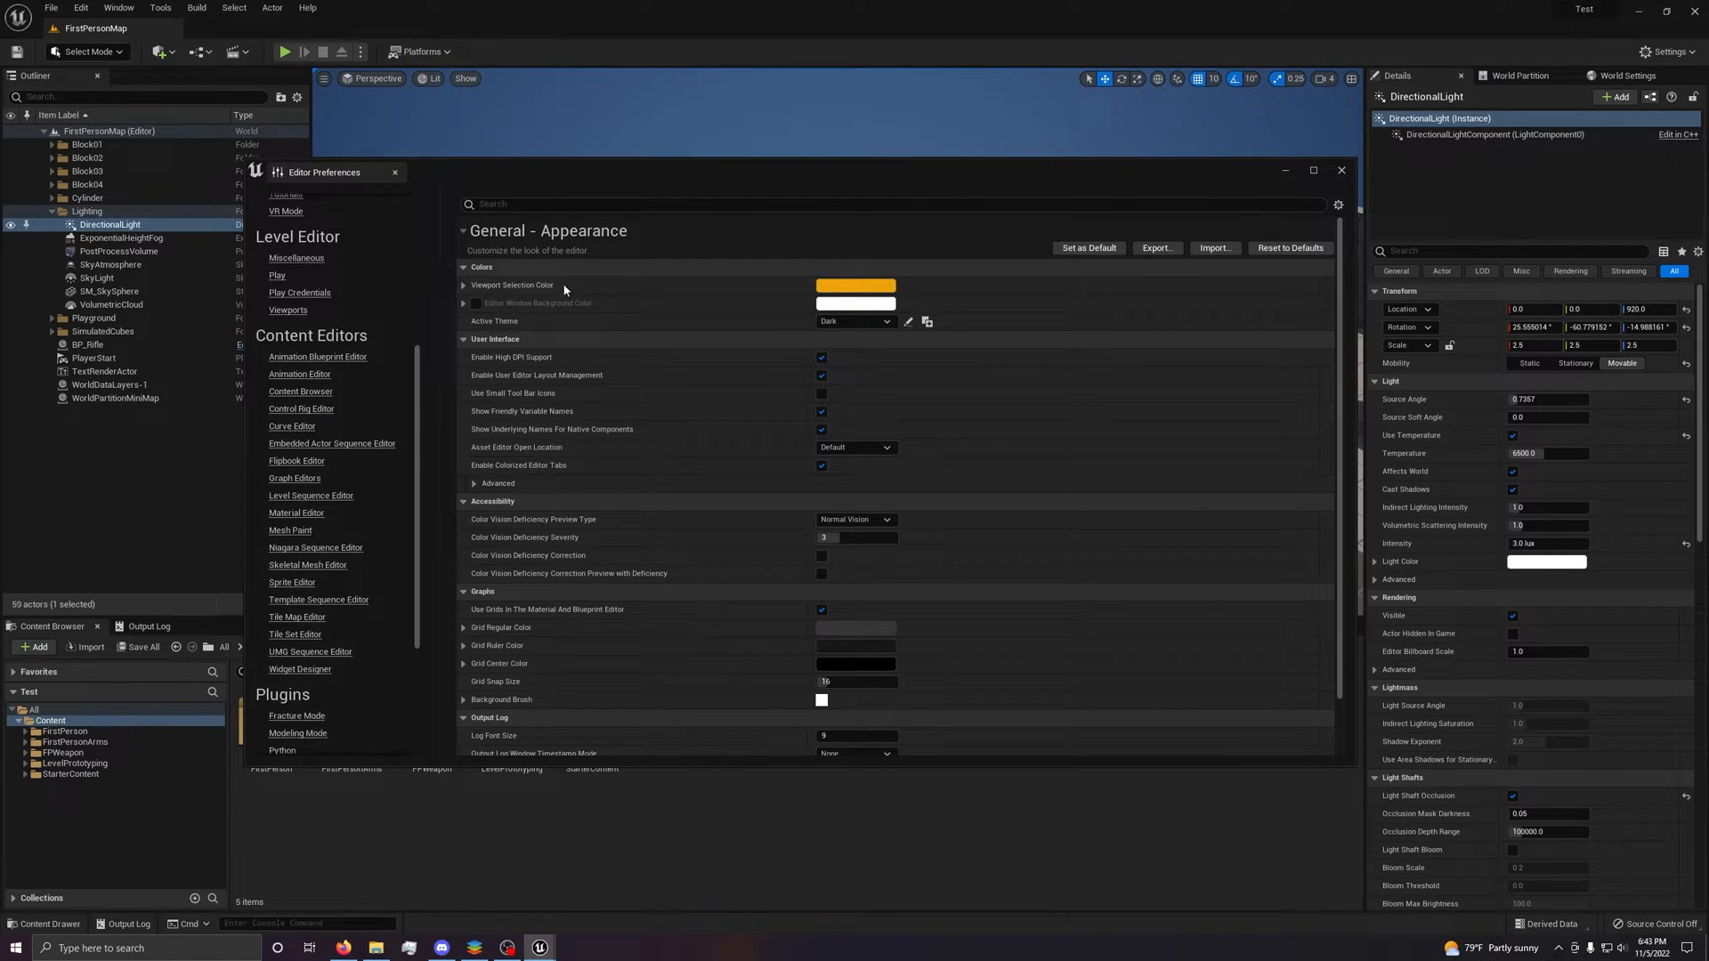
Open Project Settings on the Description page and scroll down through it.
click(79, 8)
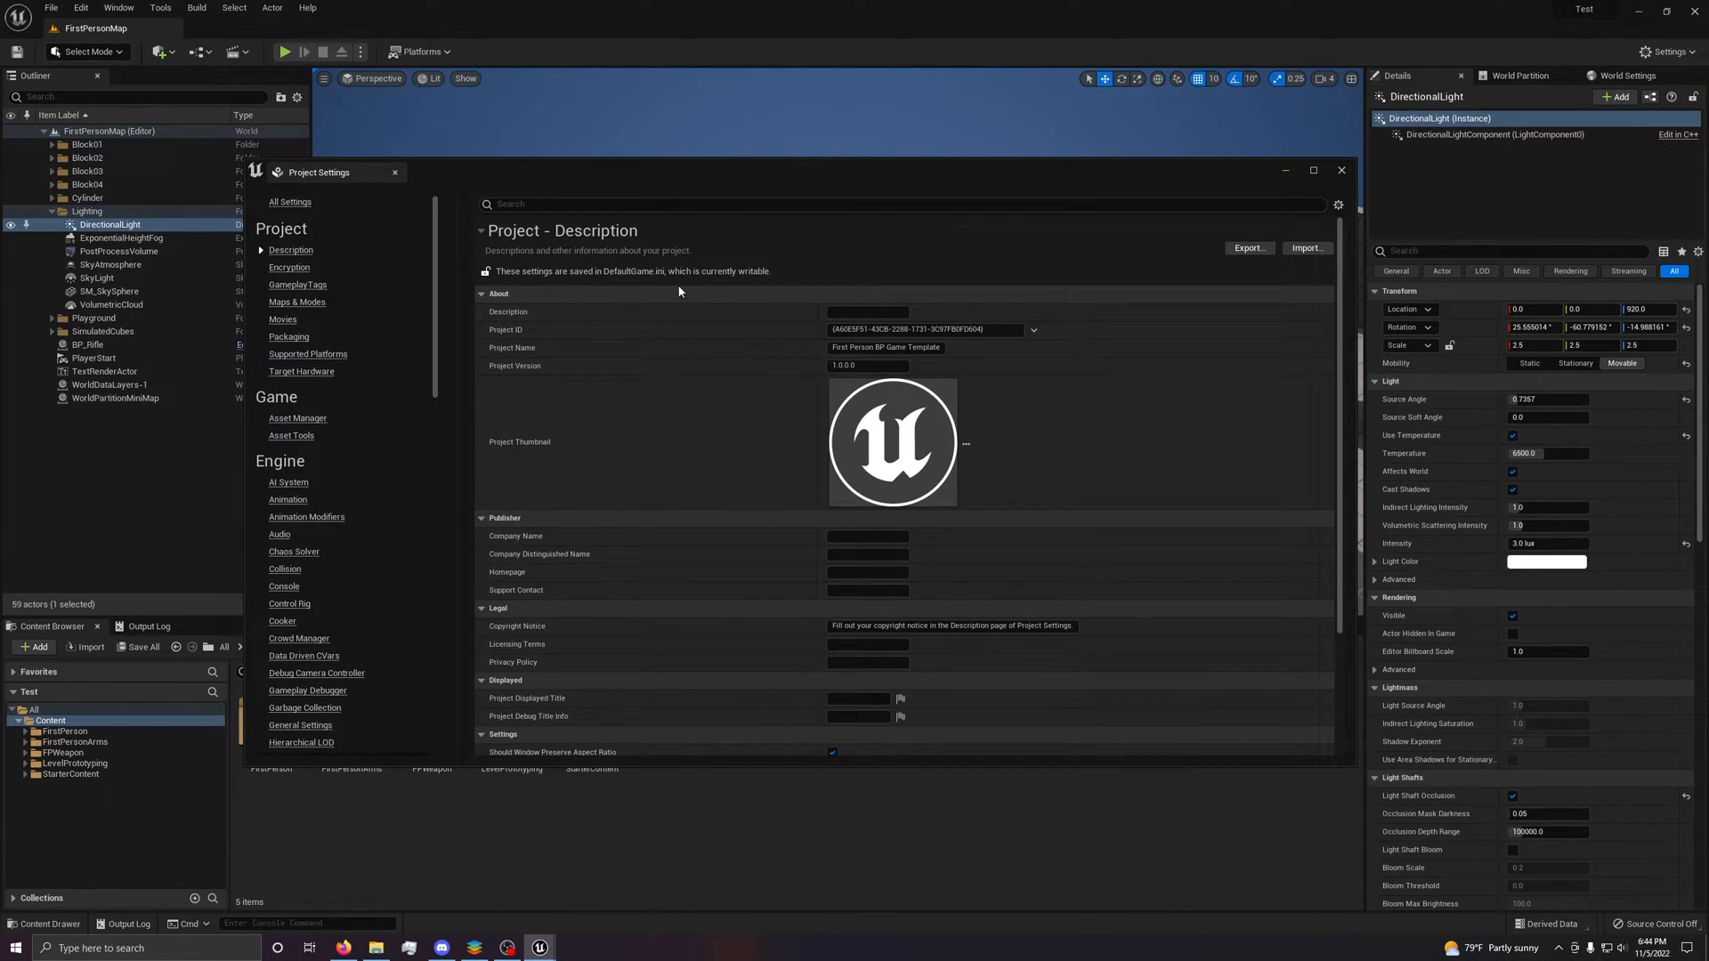
mouse_move(811, 306)
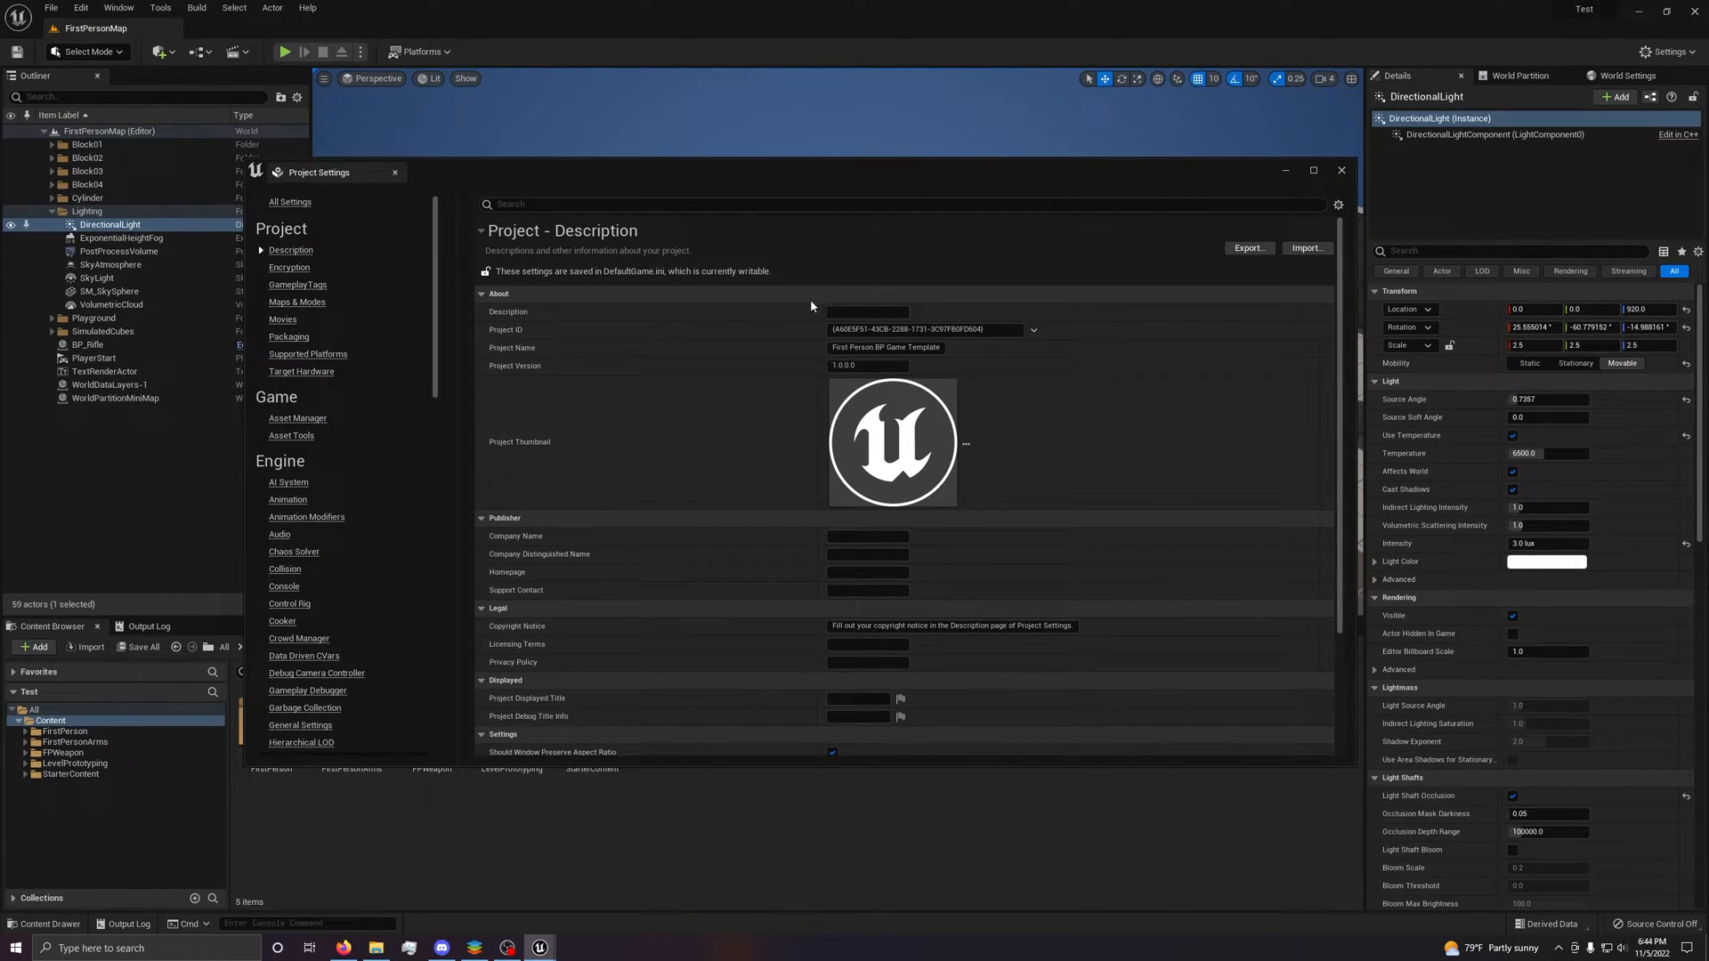
mouse_move(834, 353)
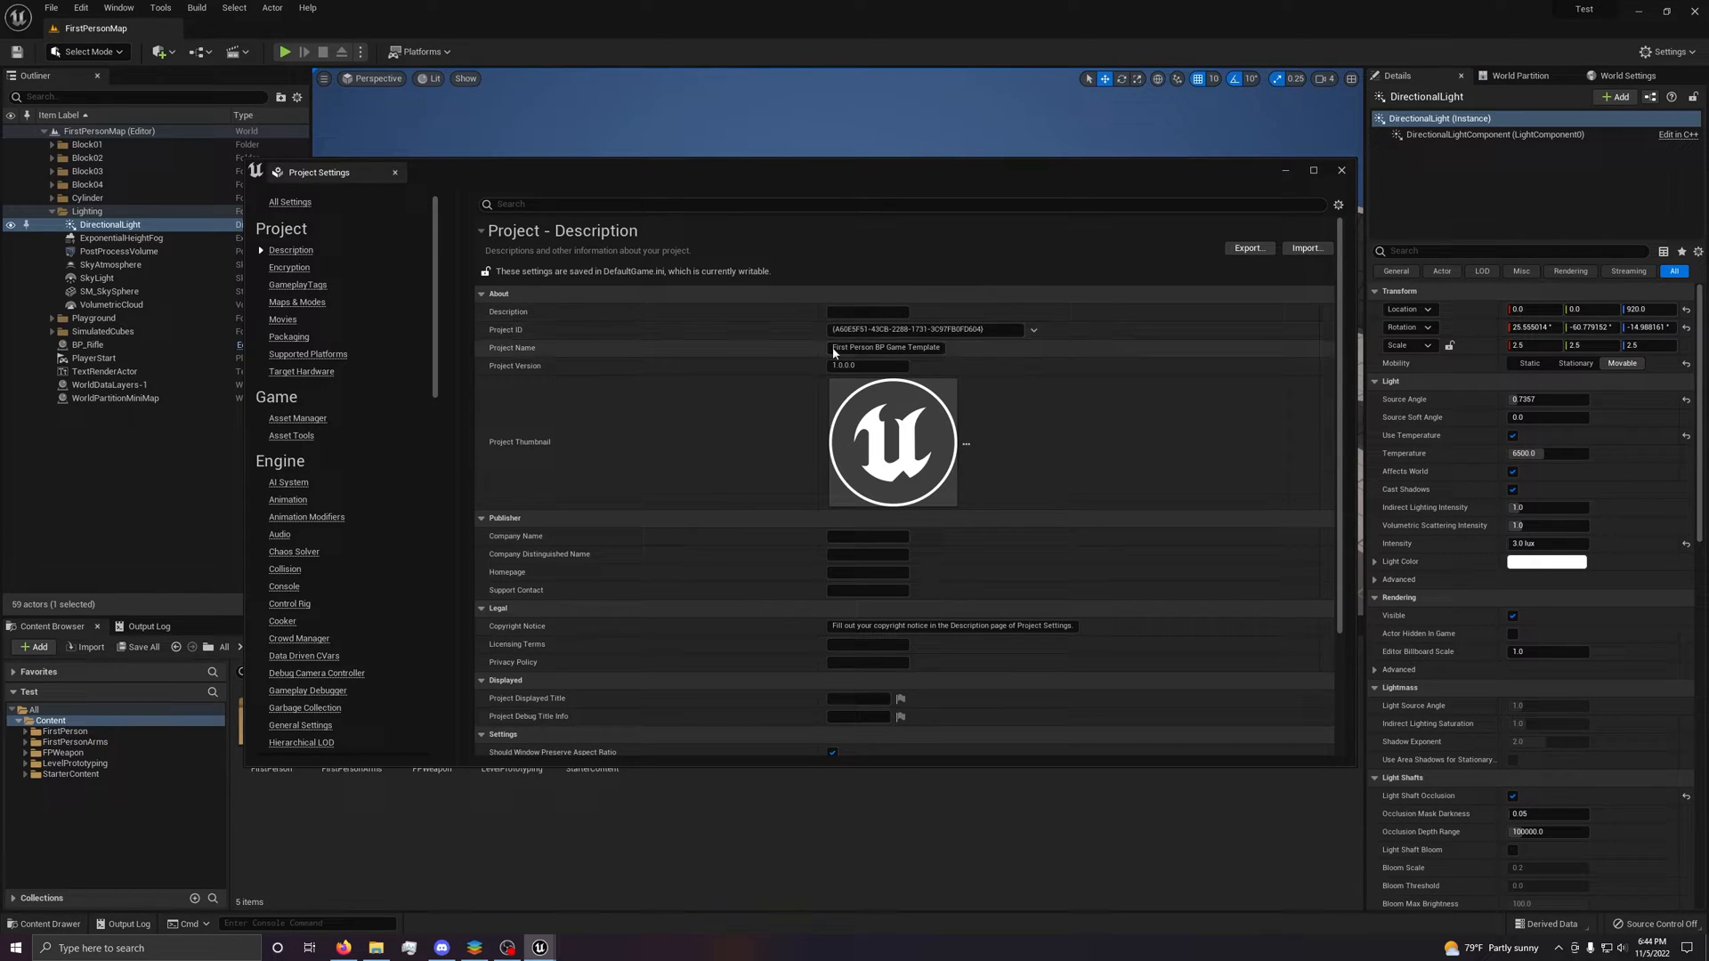
mouse_move(807, 284)
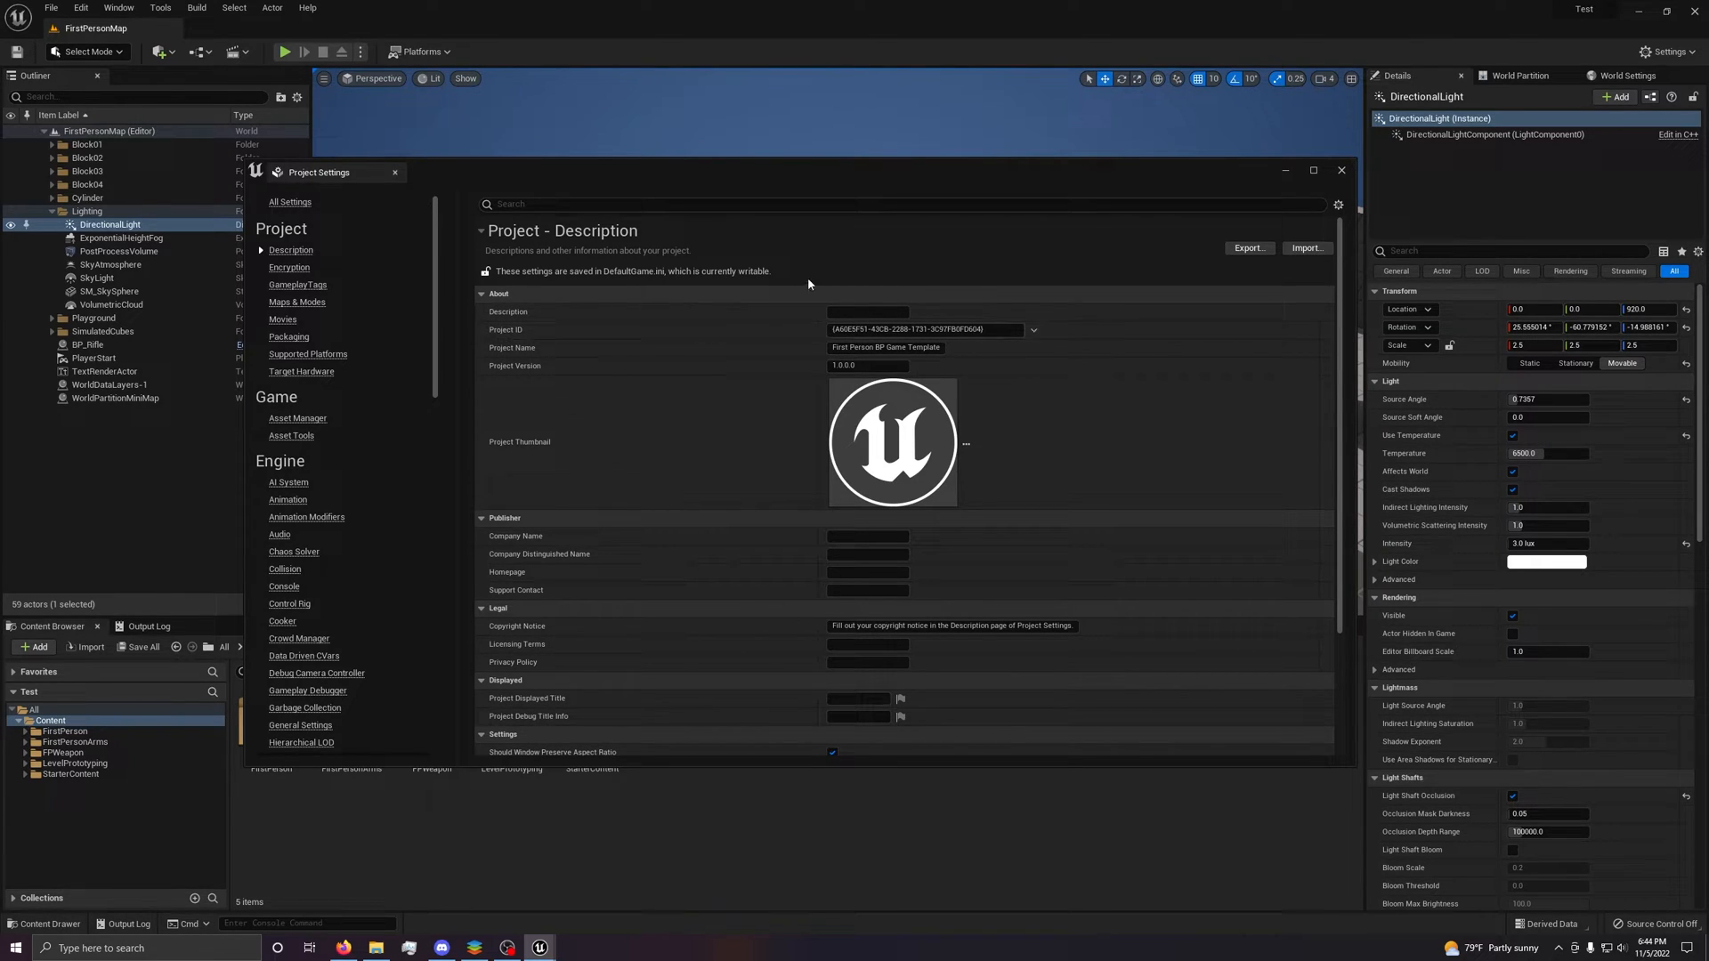
mouse_move(883, 346)
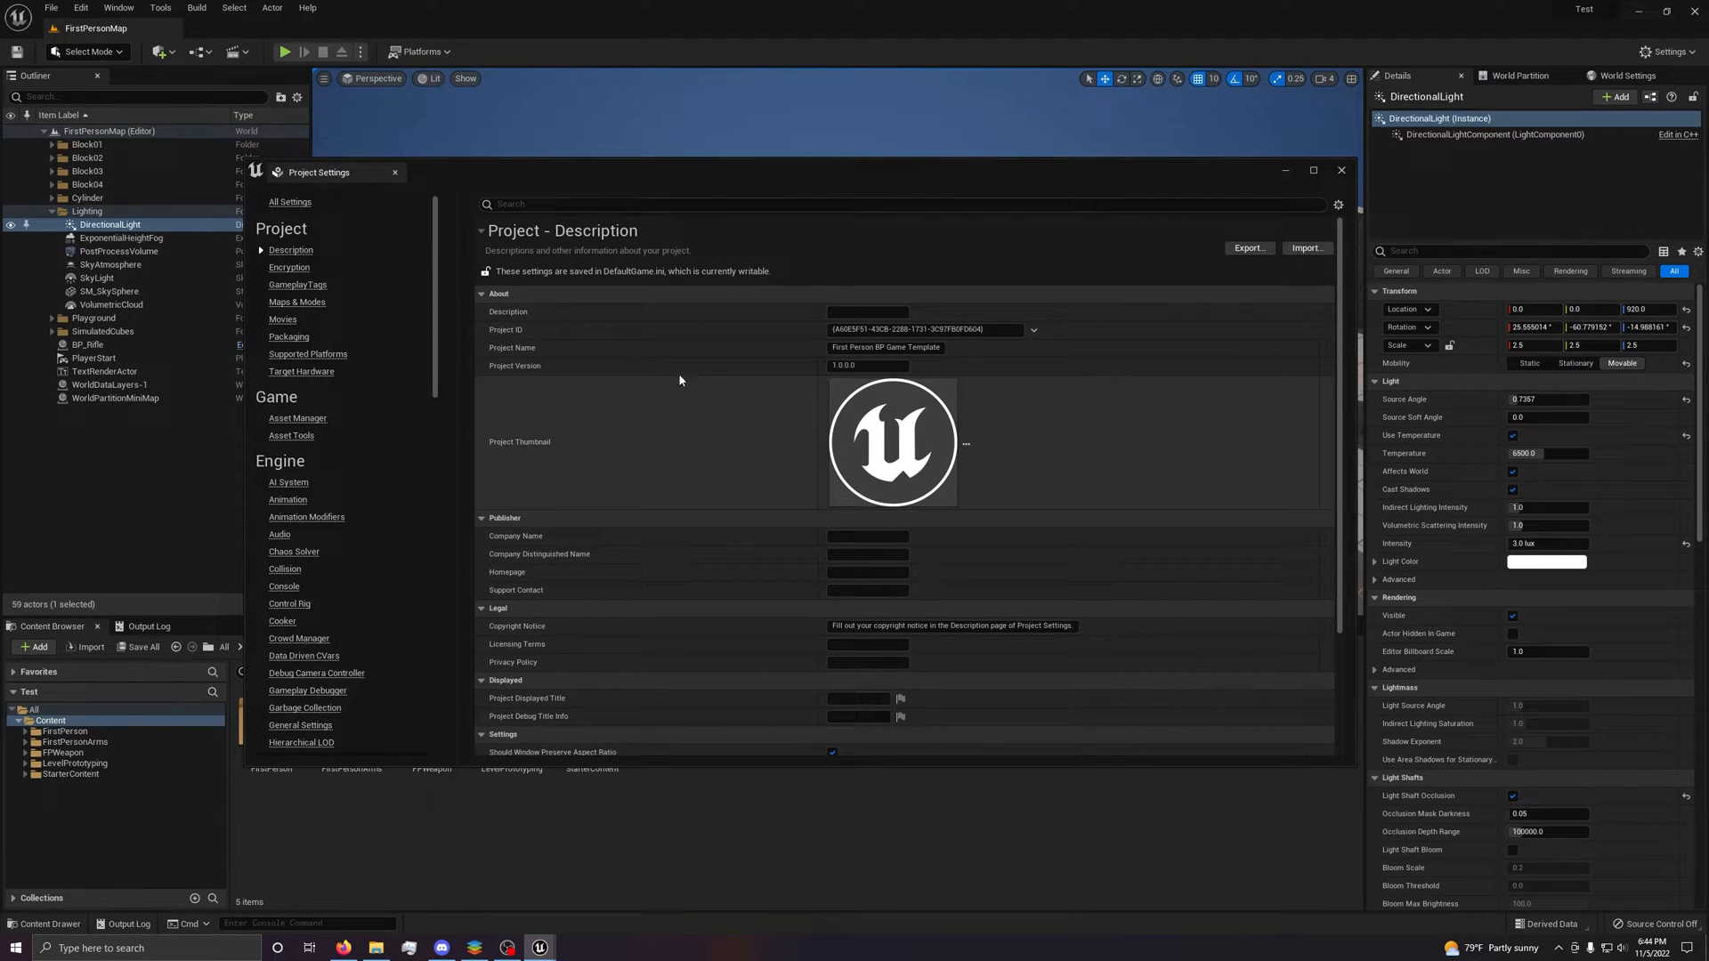
mouse_move(934, 481)
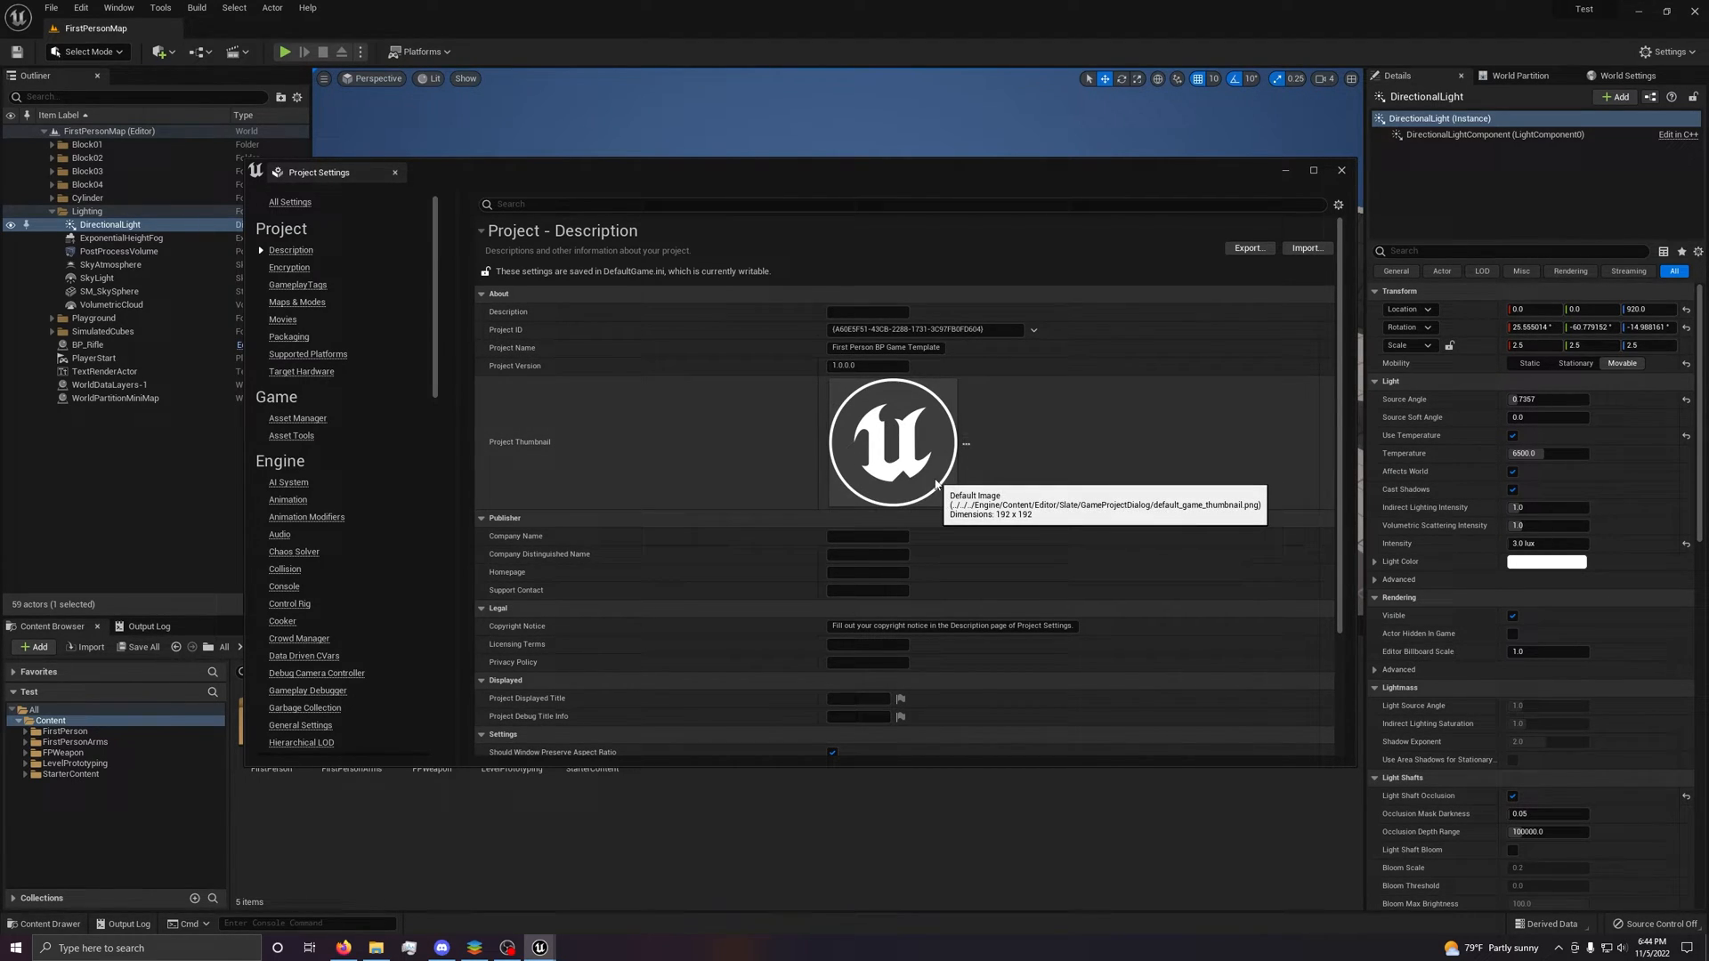
mouse_move(781, 543)
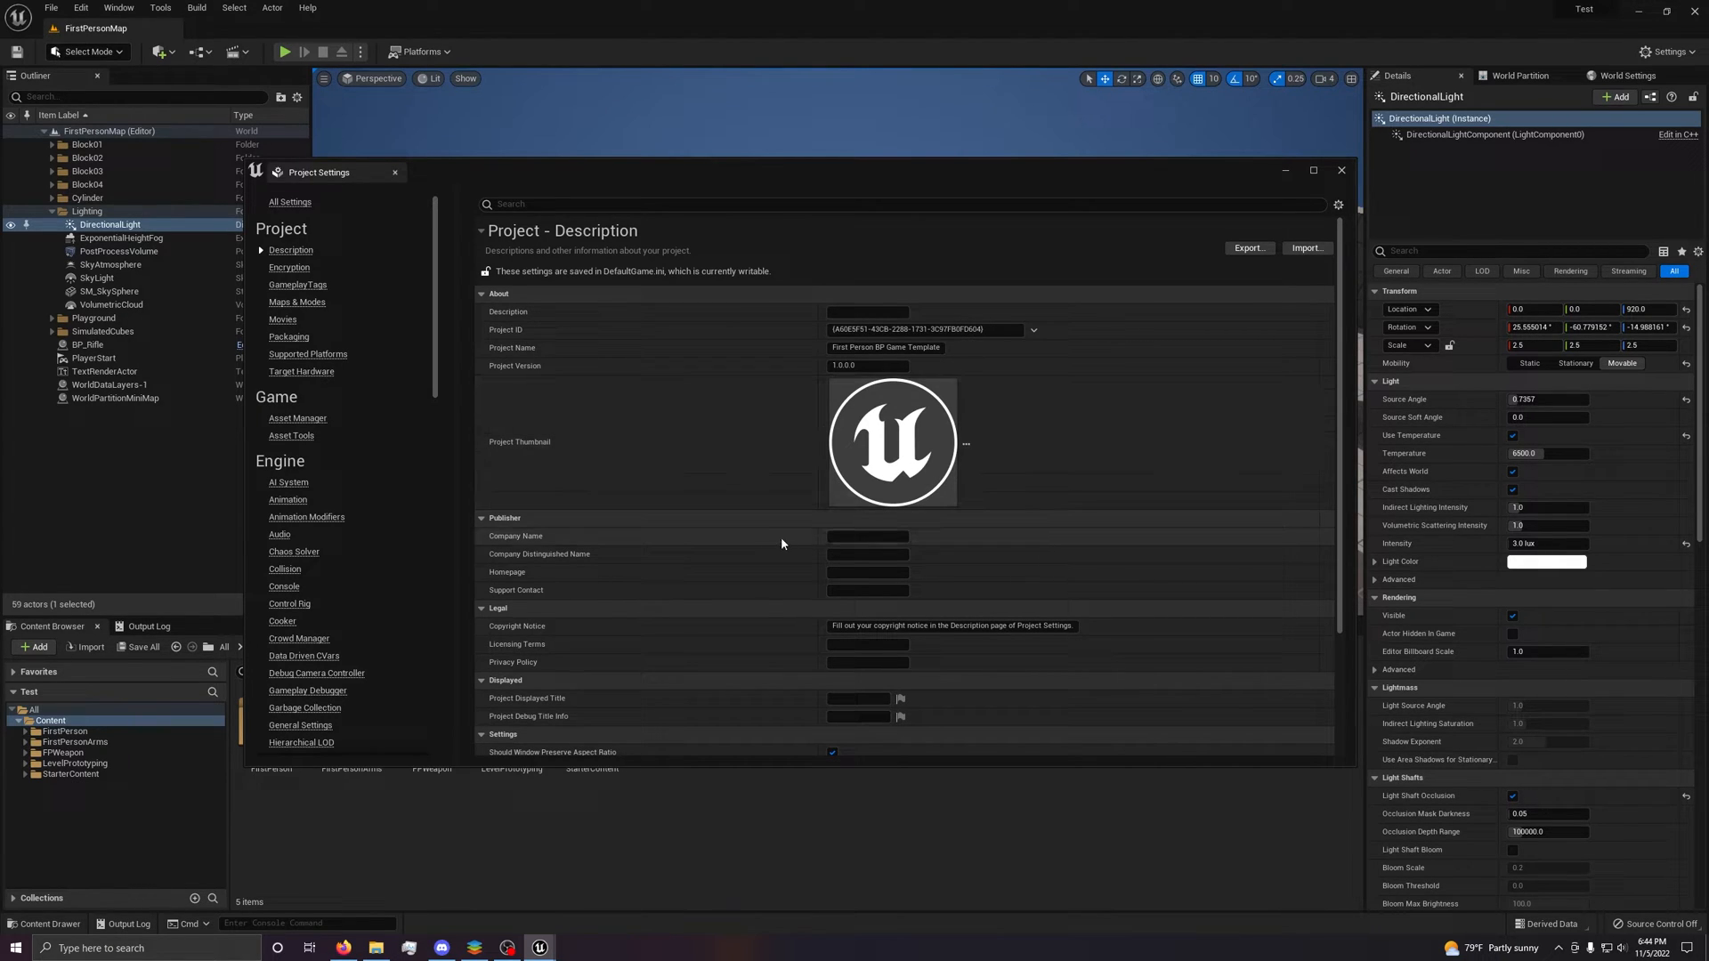
mouse_move(727, 435)
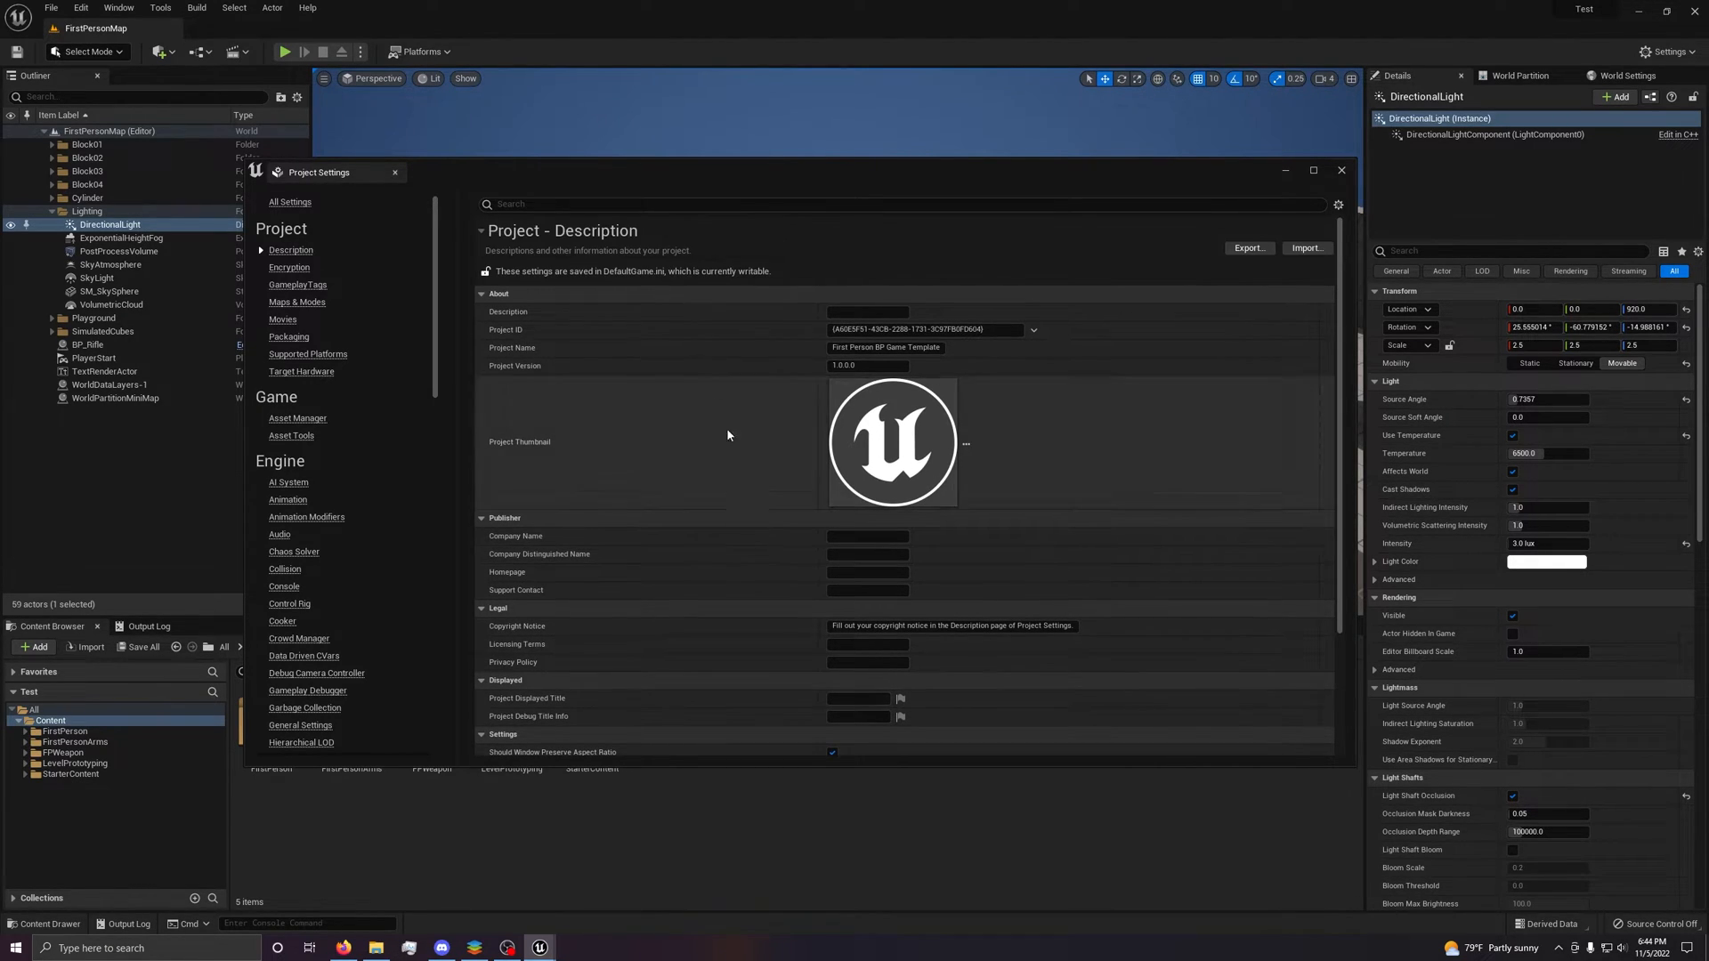
mouse_move(796, 467)
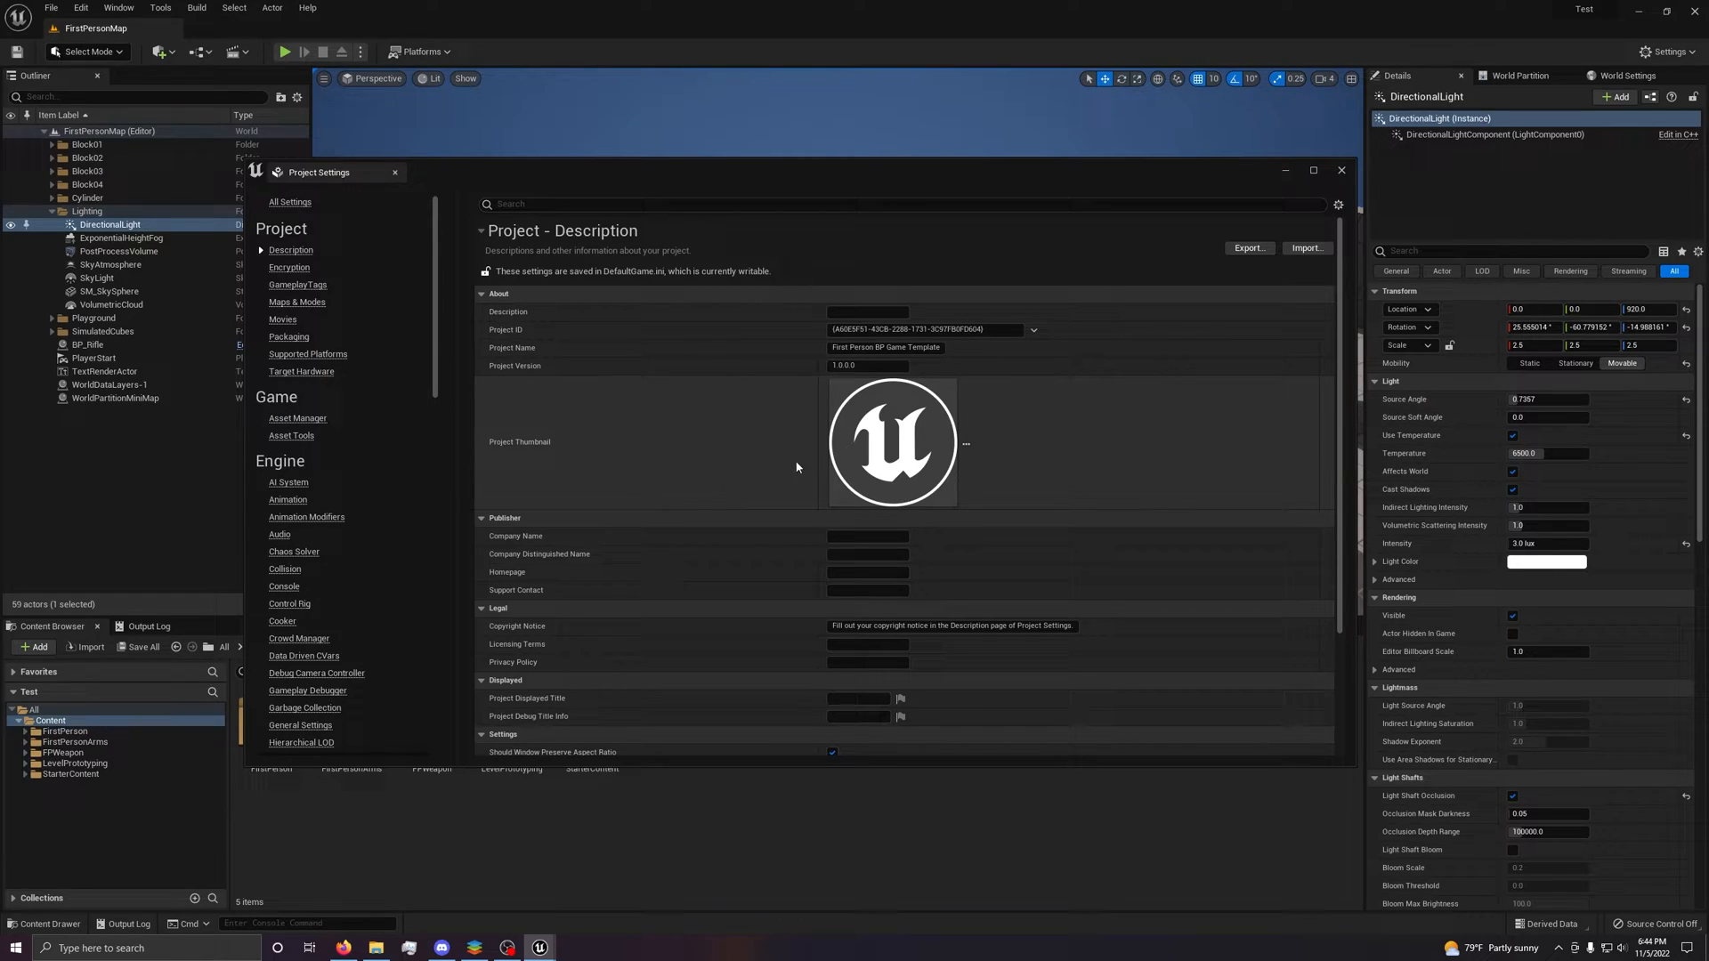
mouse_move(1163, 388)
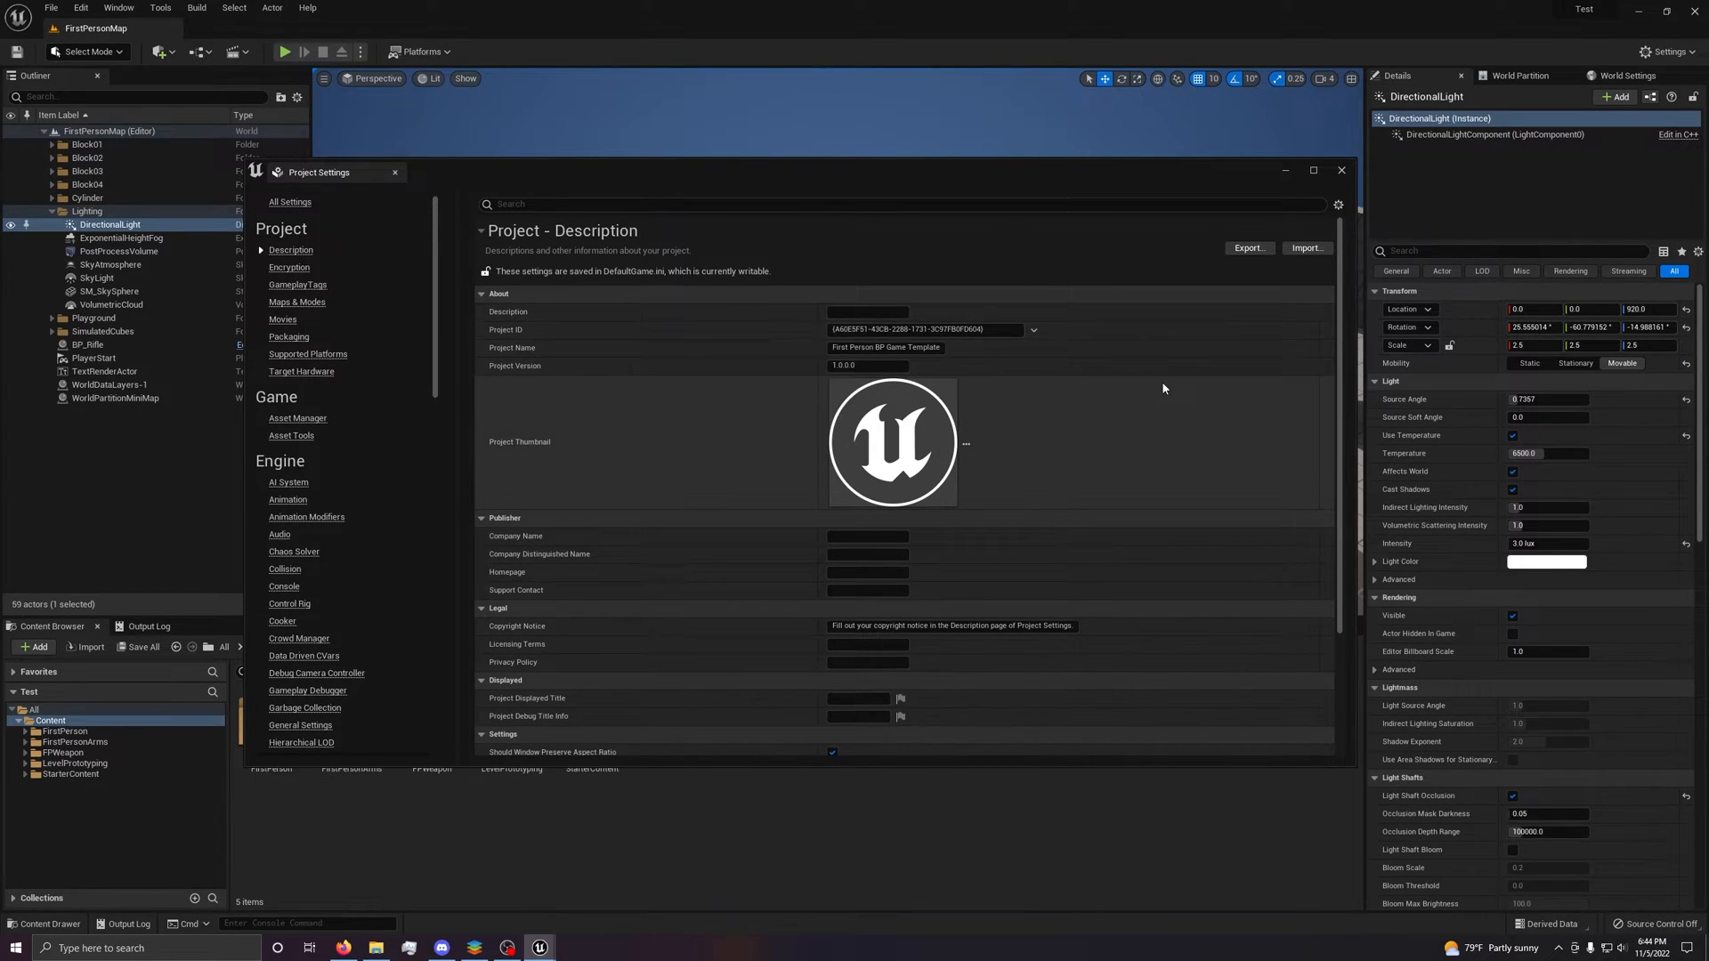
scroll(down, 3)
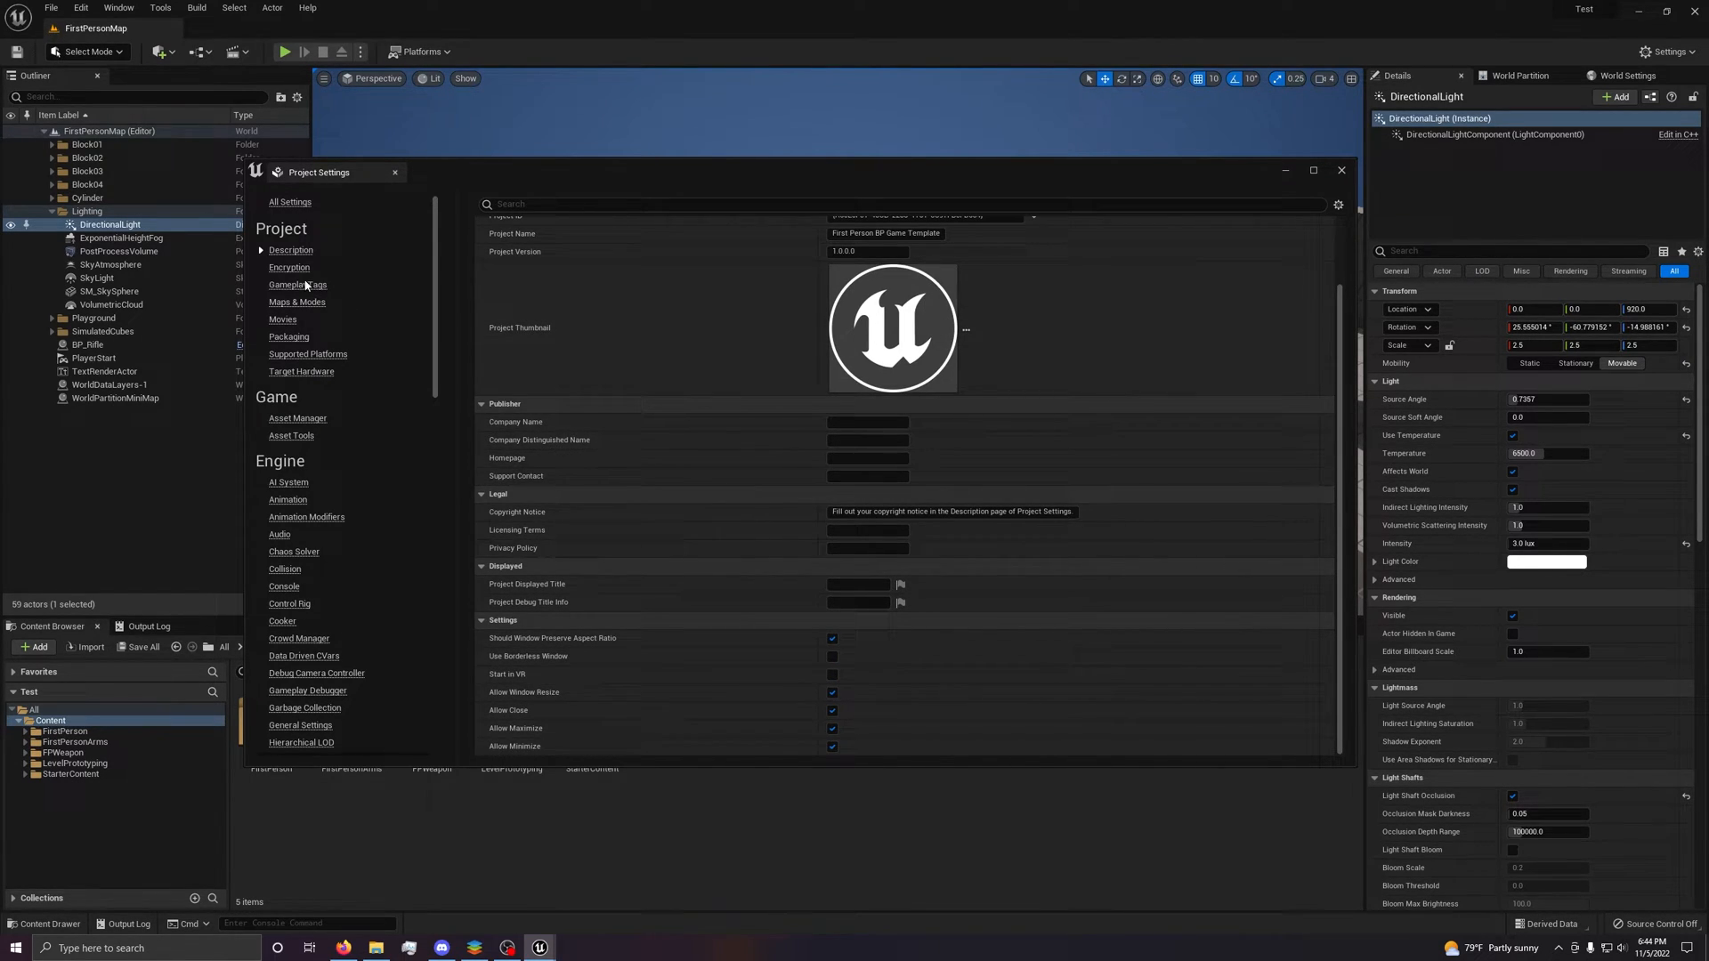
mouse_move(289, 271)
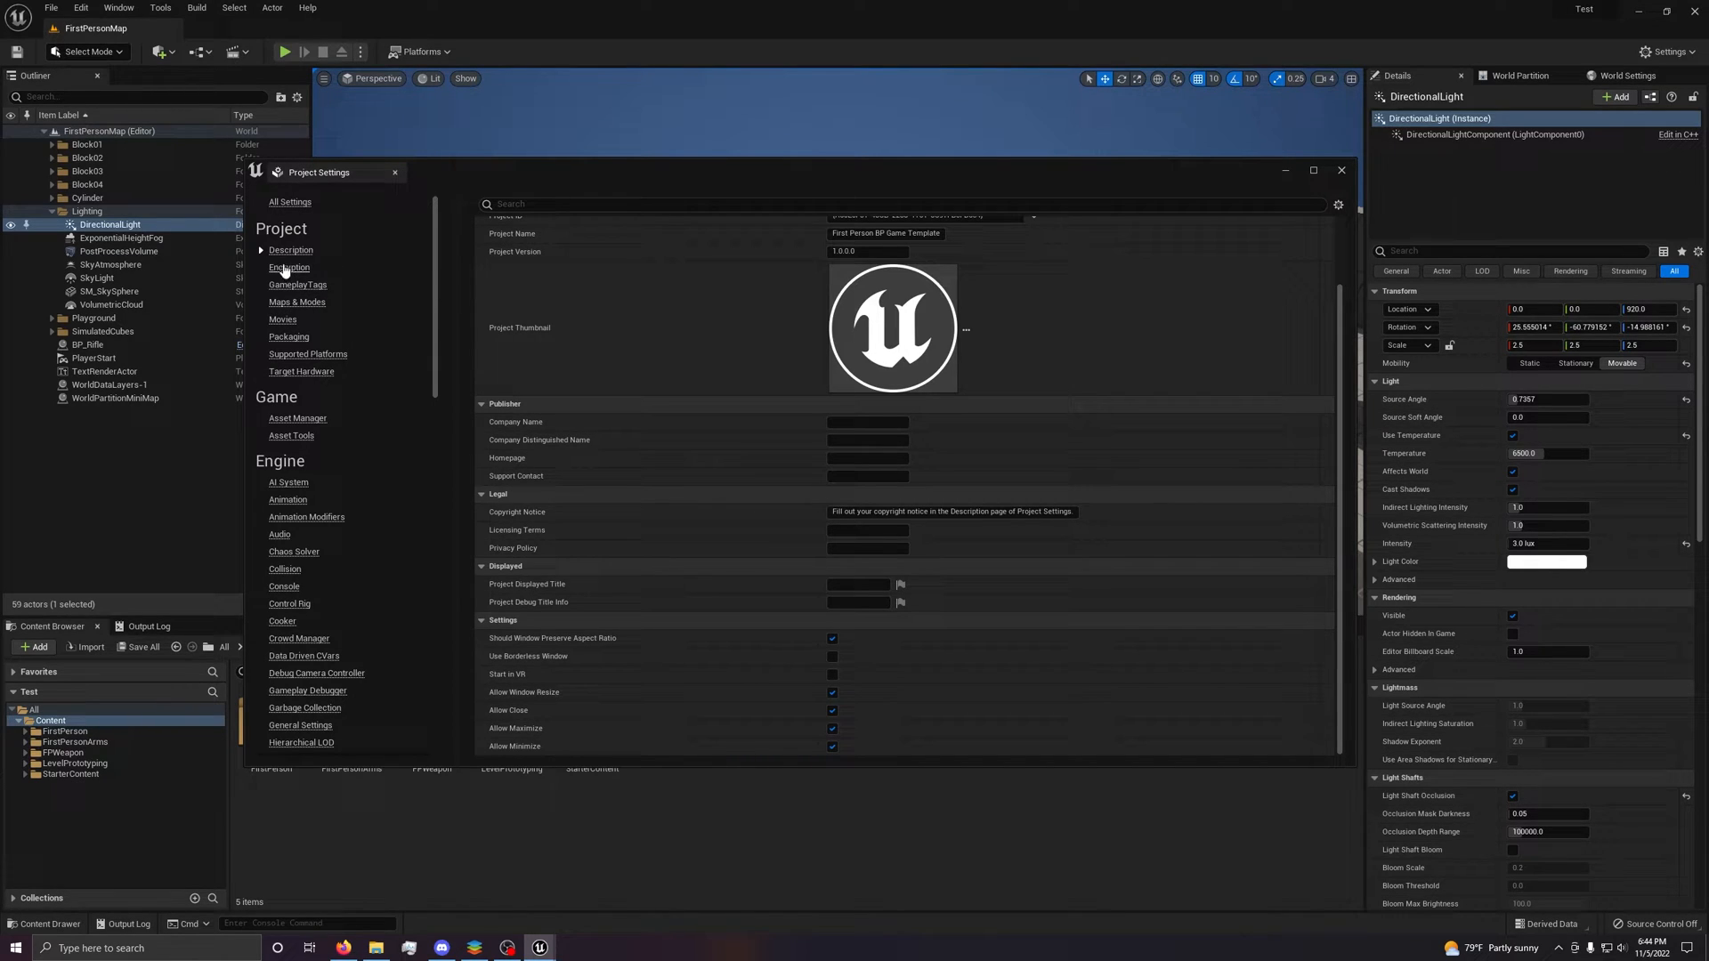
Toggle between the Encryption and GameplayTags pages, ending on GameplayTags.
click(289, 267)
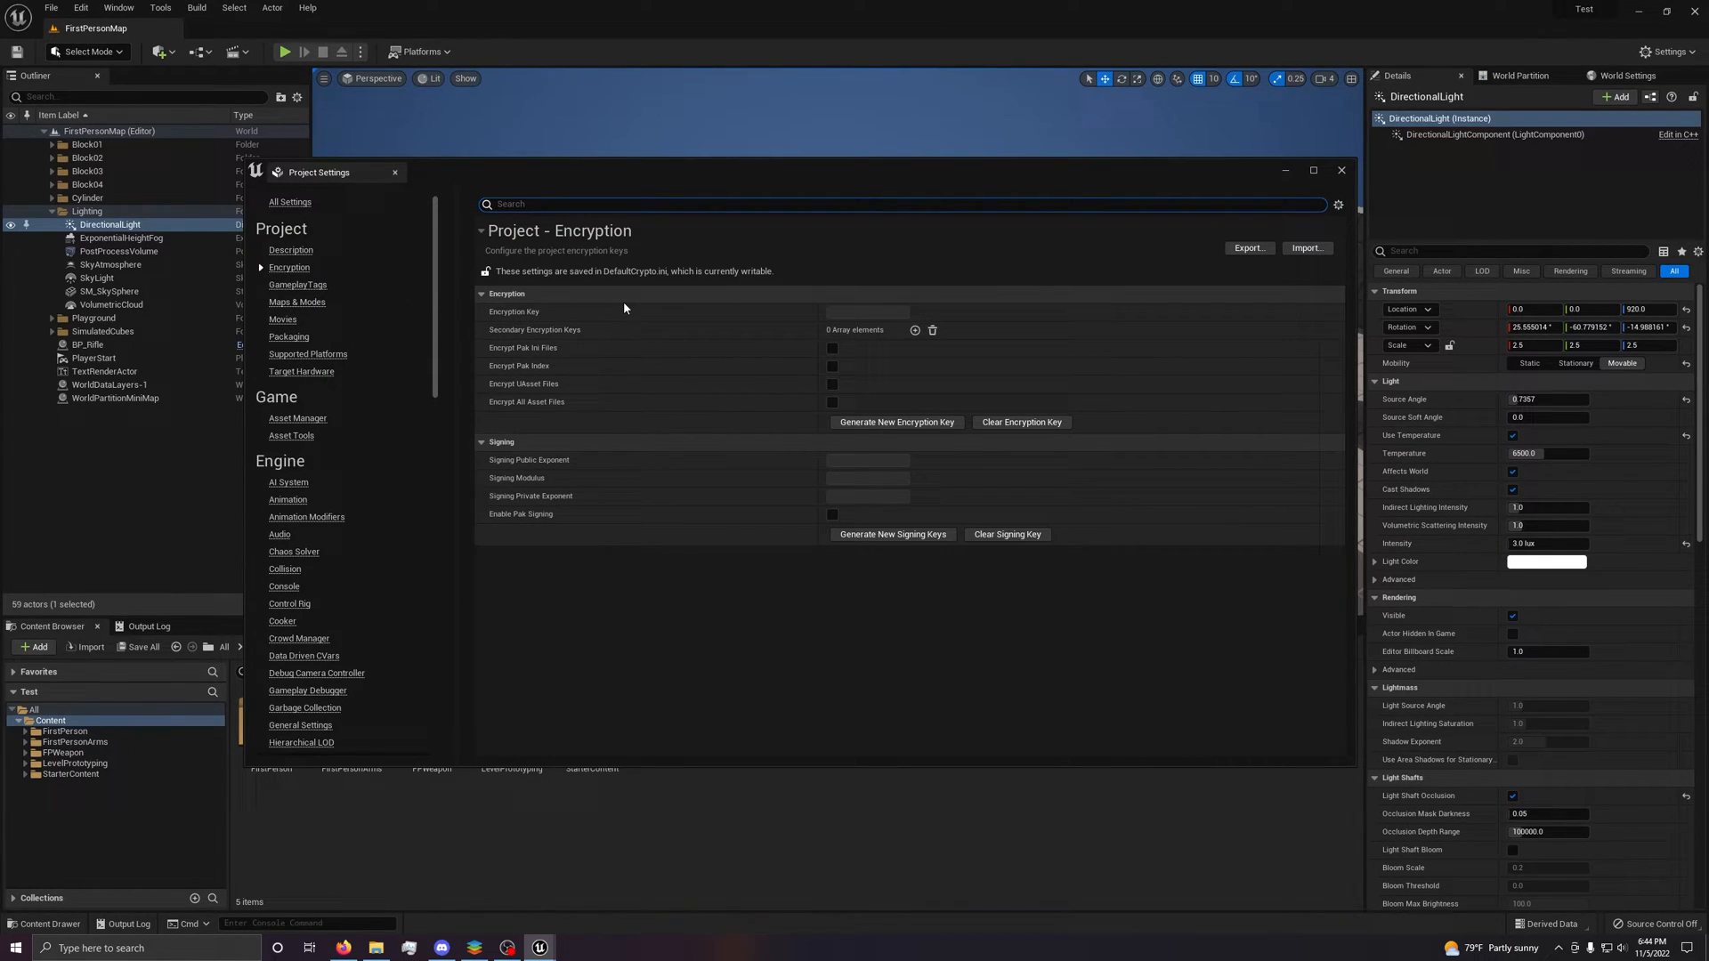
mouse_move(746, 363)
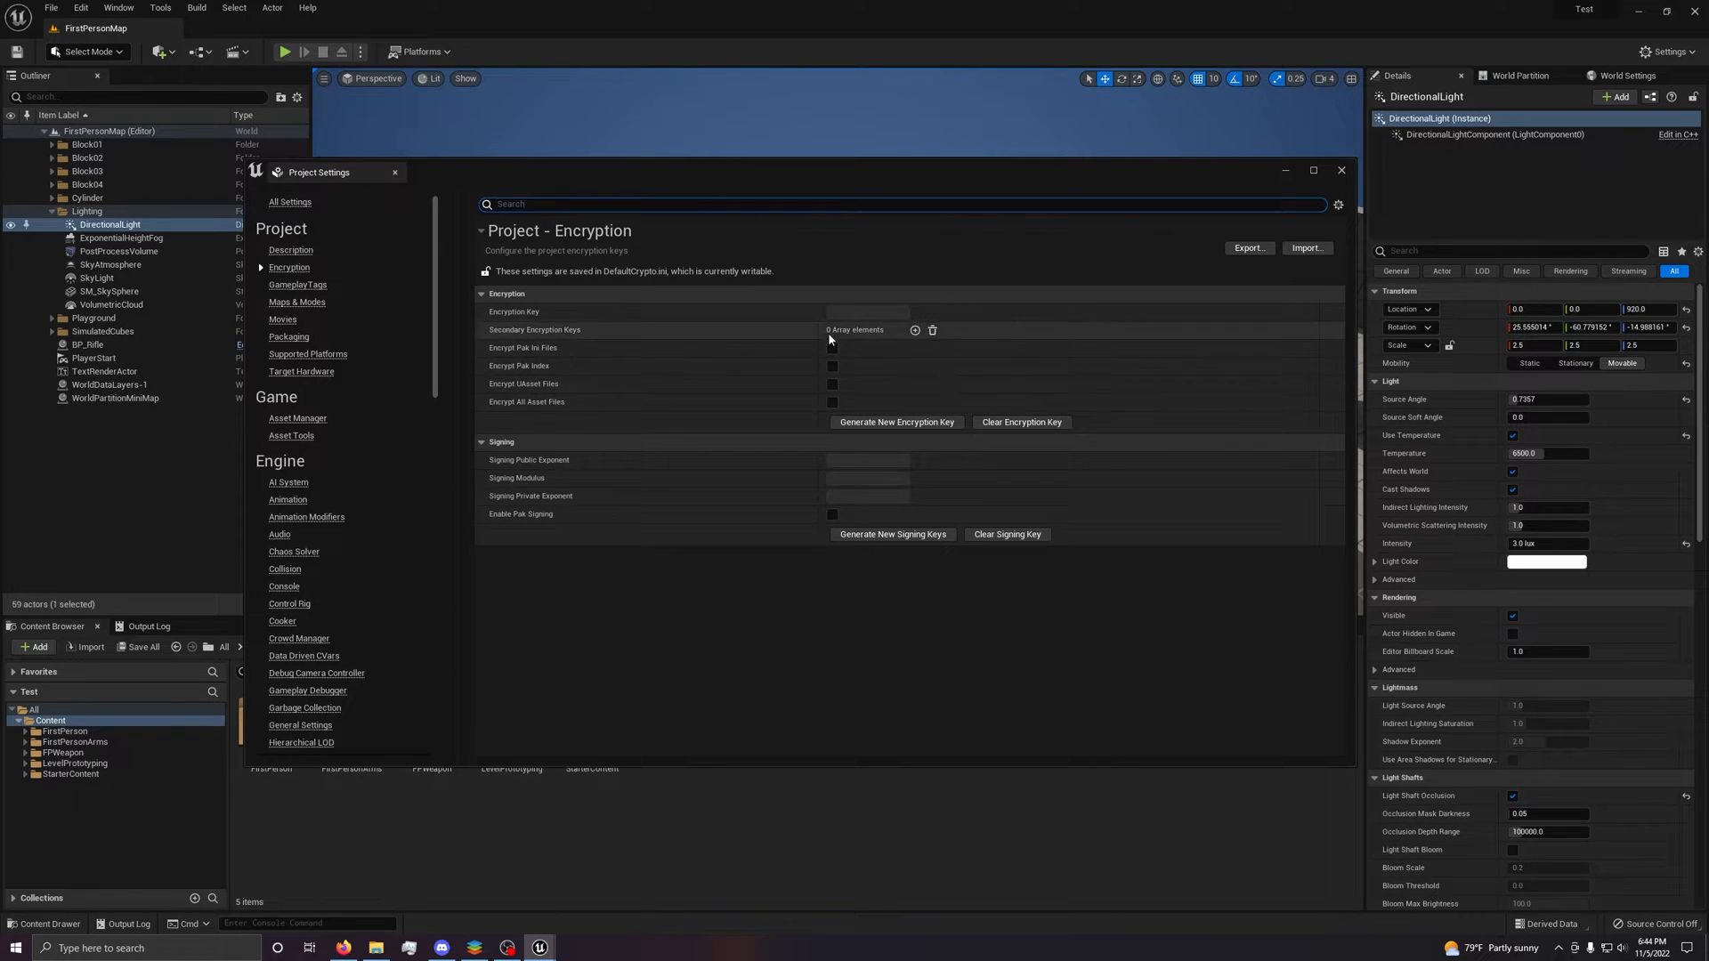
click(297, 285)
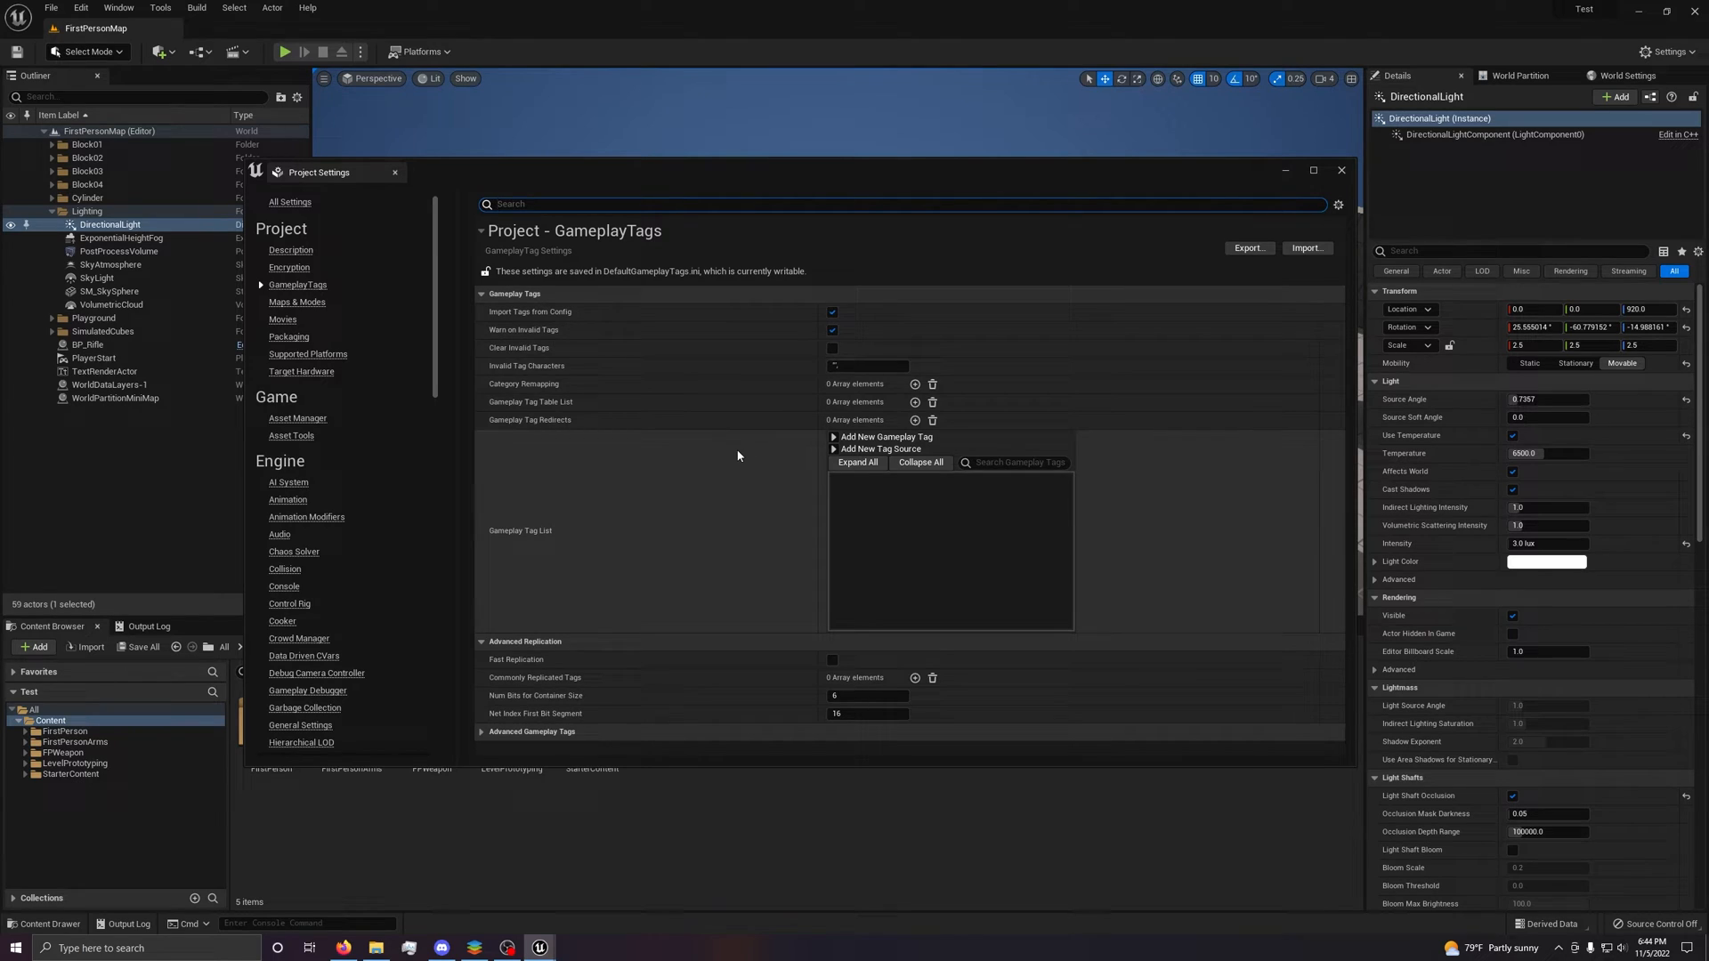
click(287, 267)
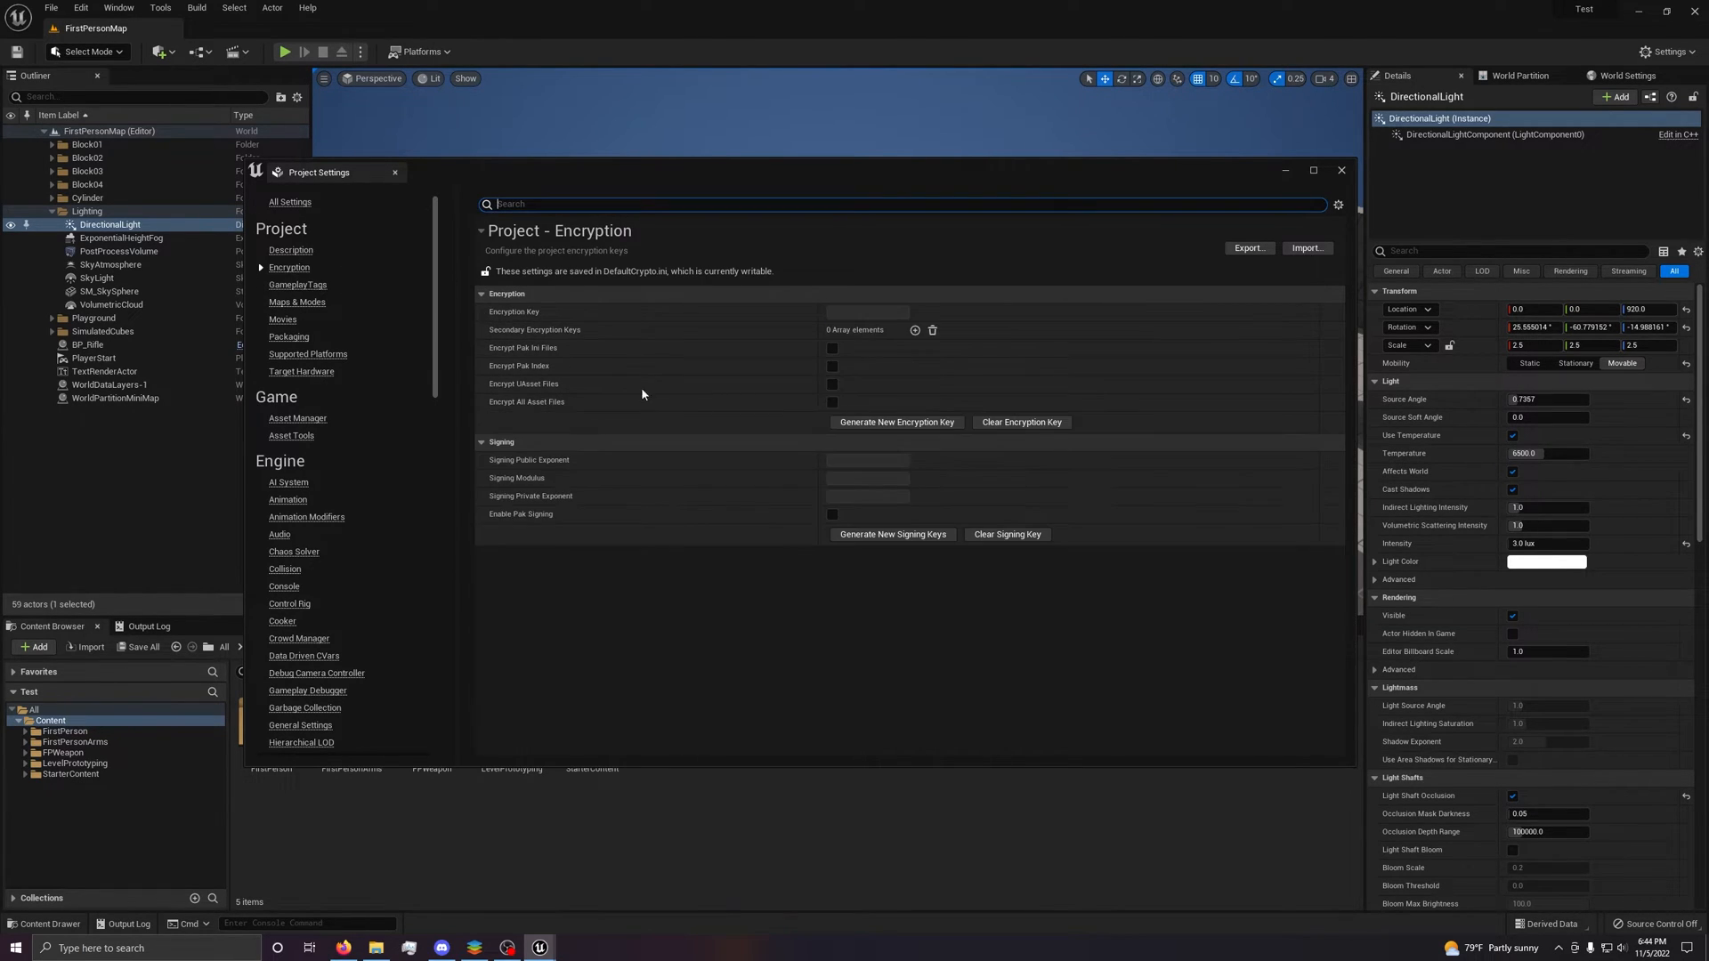
click(296, 285)
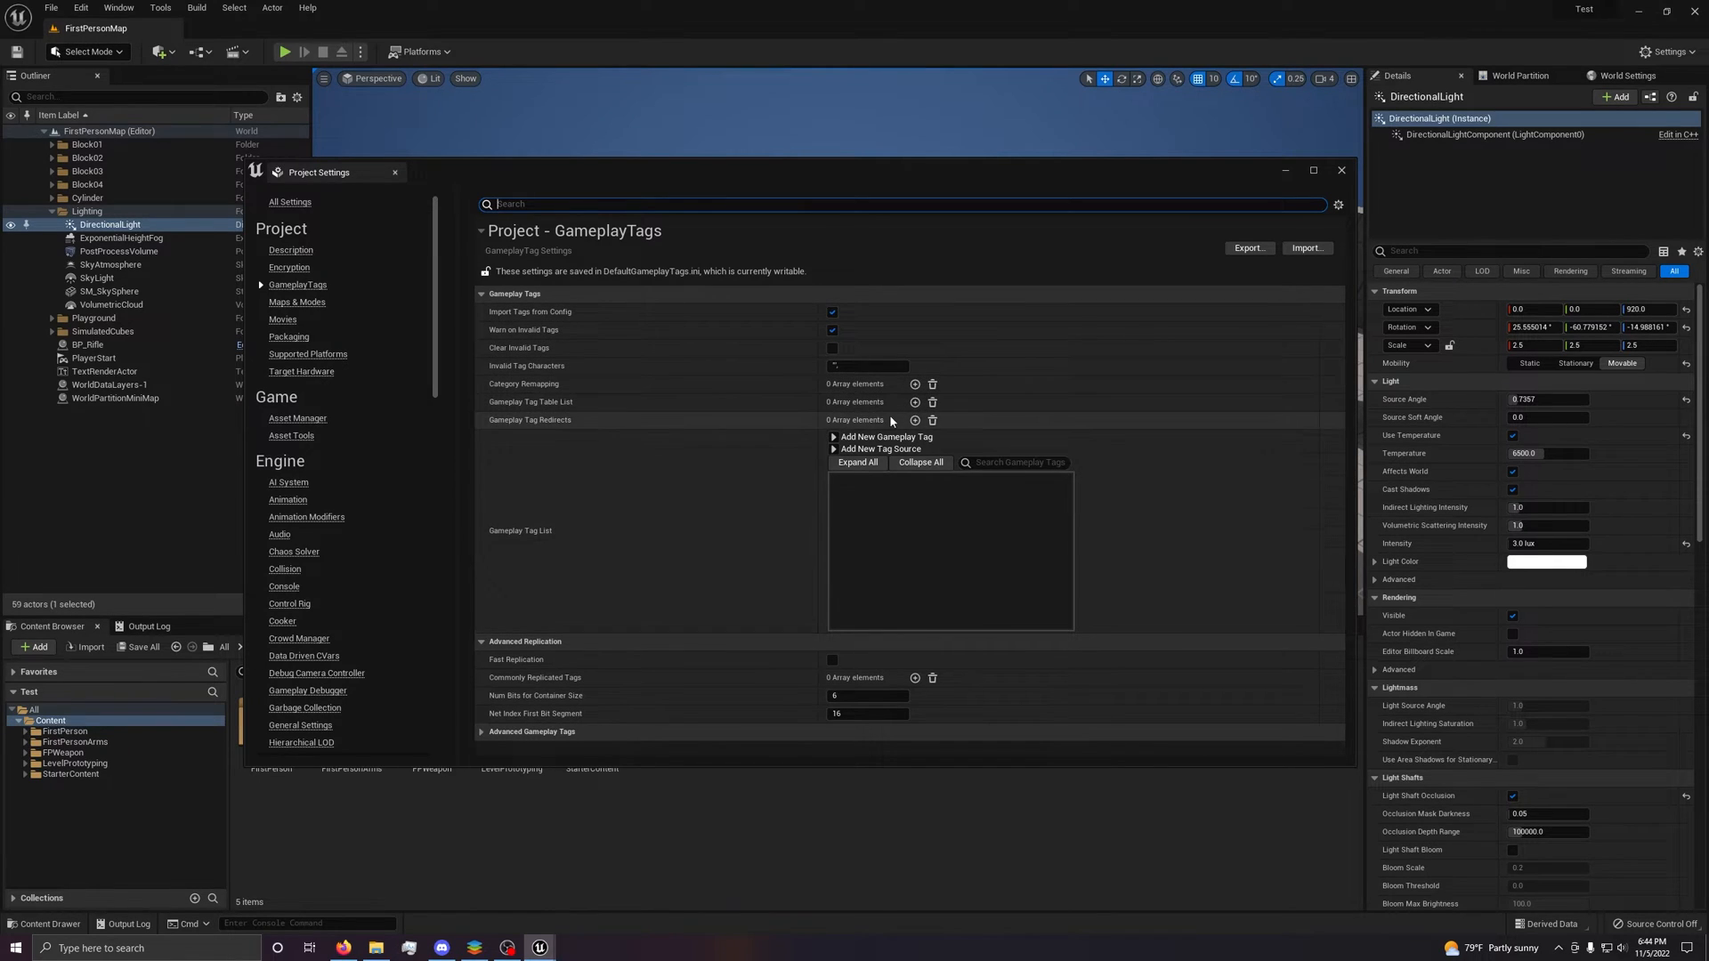
mouse_move(398, 346)
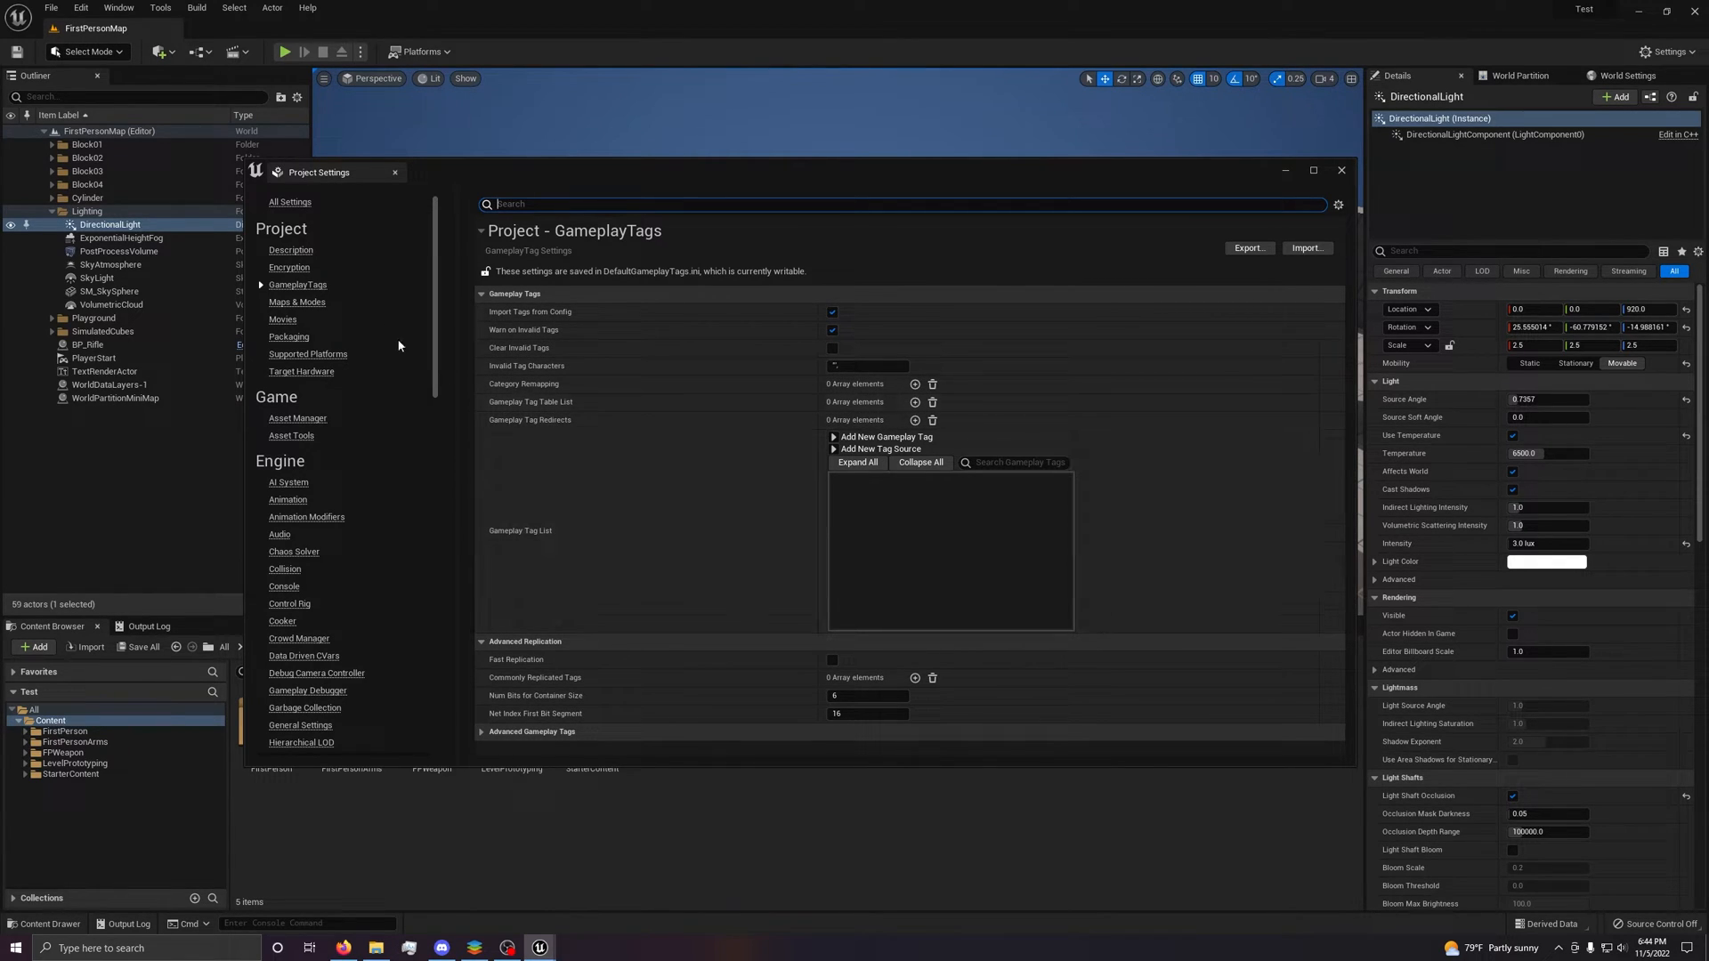
click(295, 302)
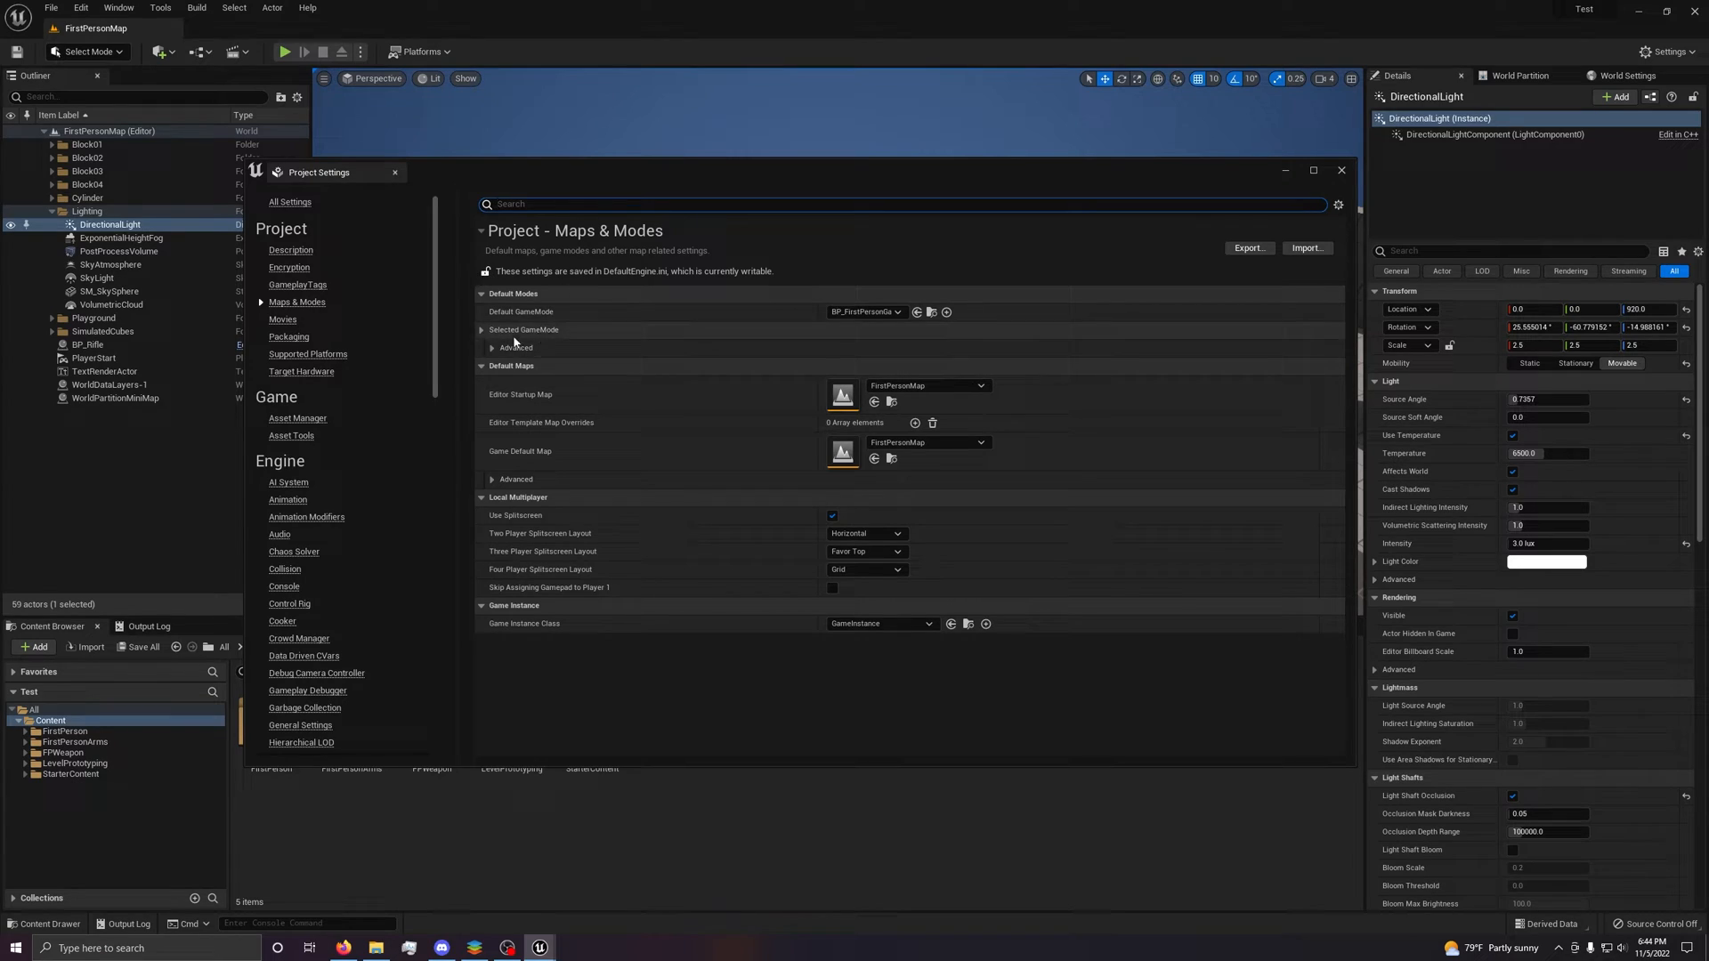
click(866, 312)
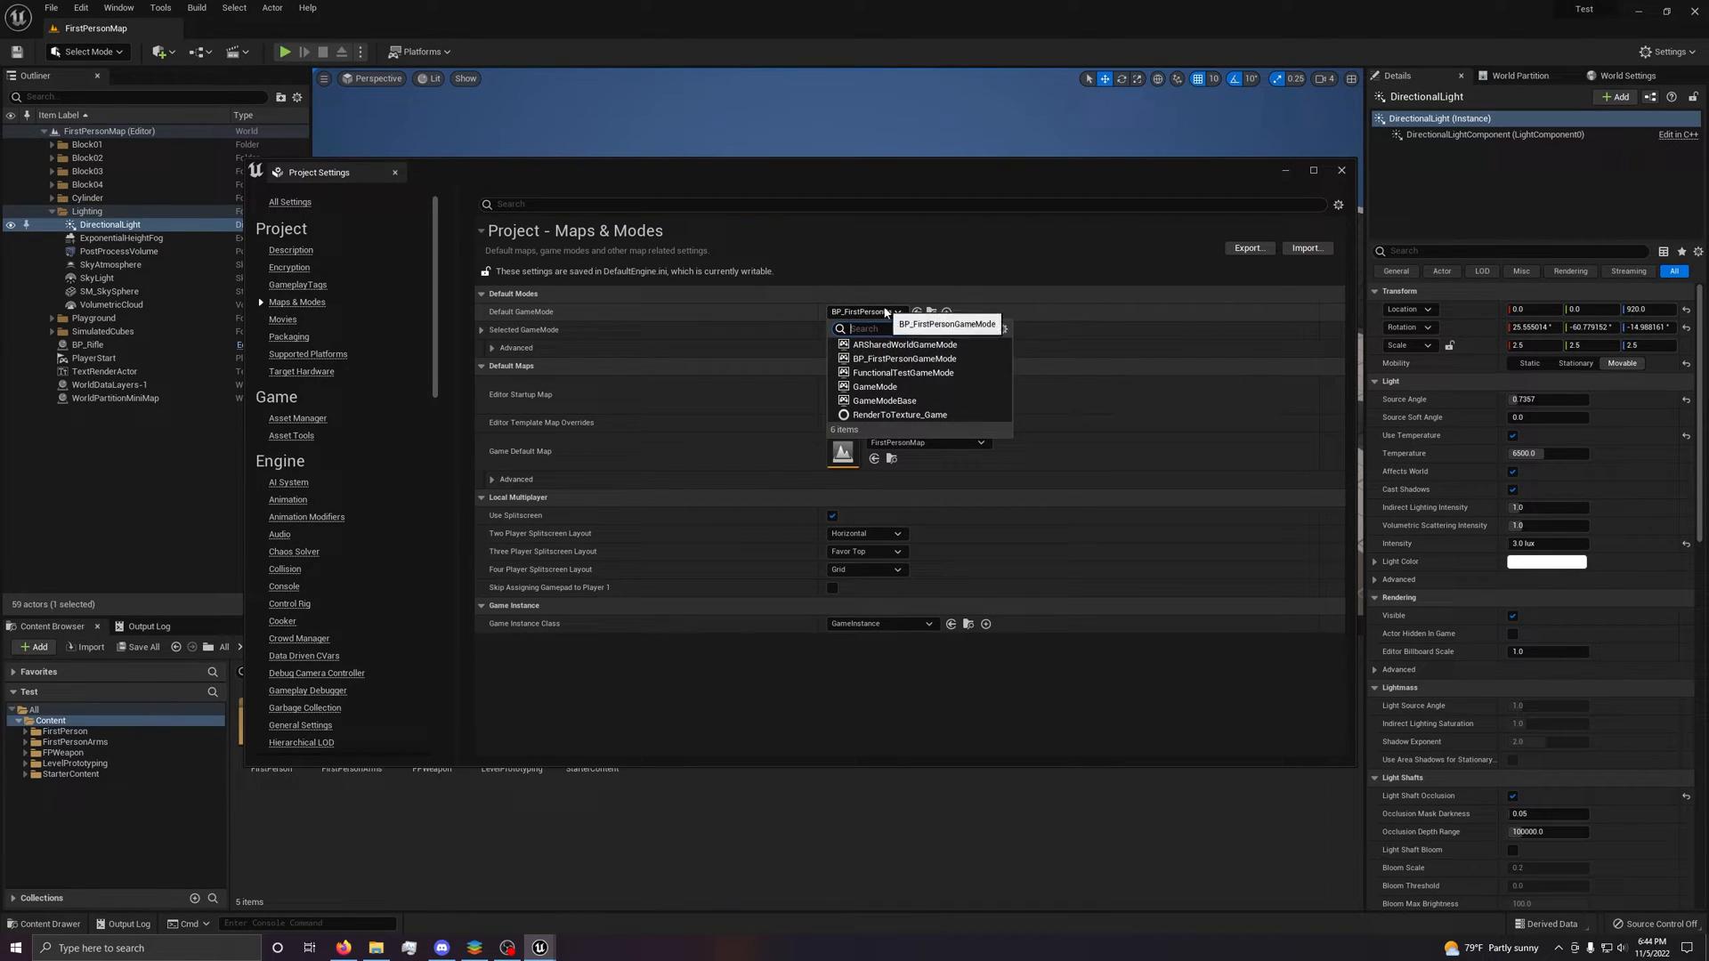
click(904, 358)
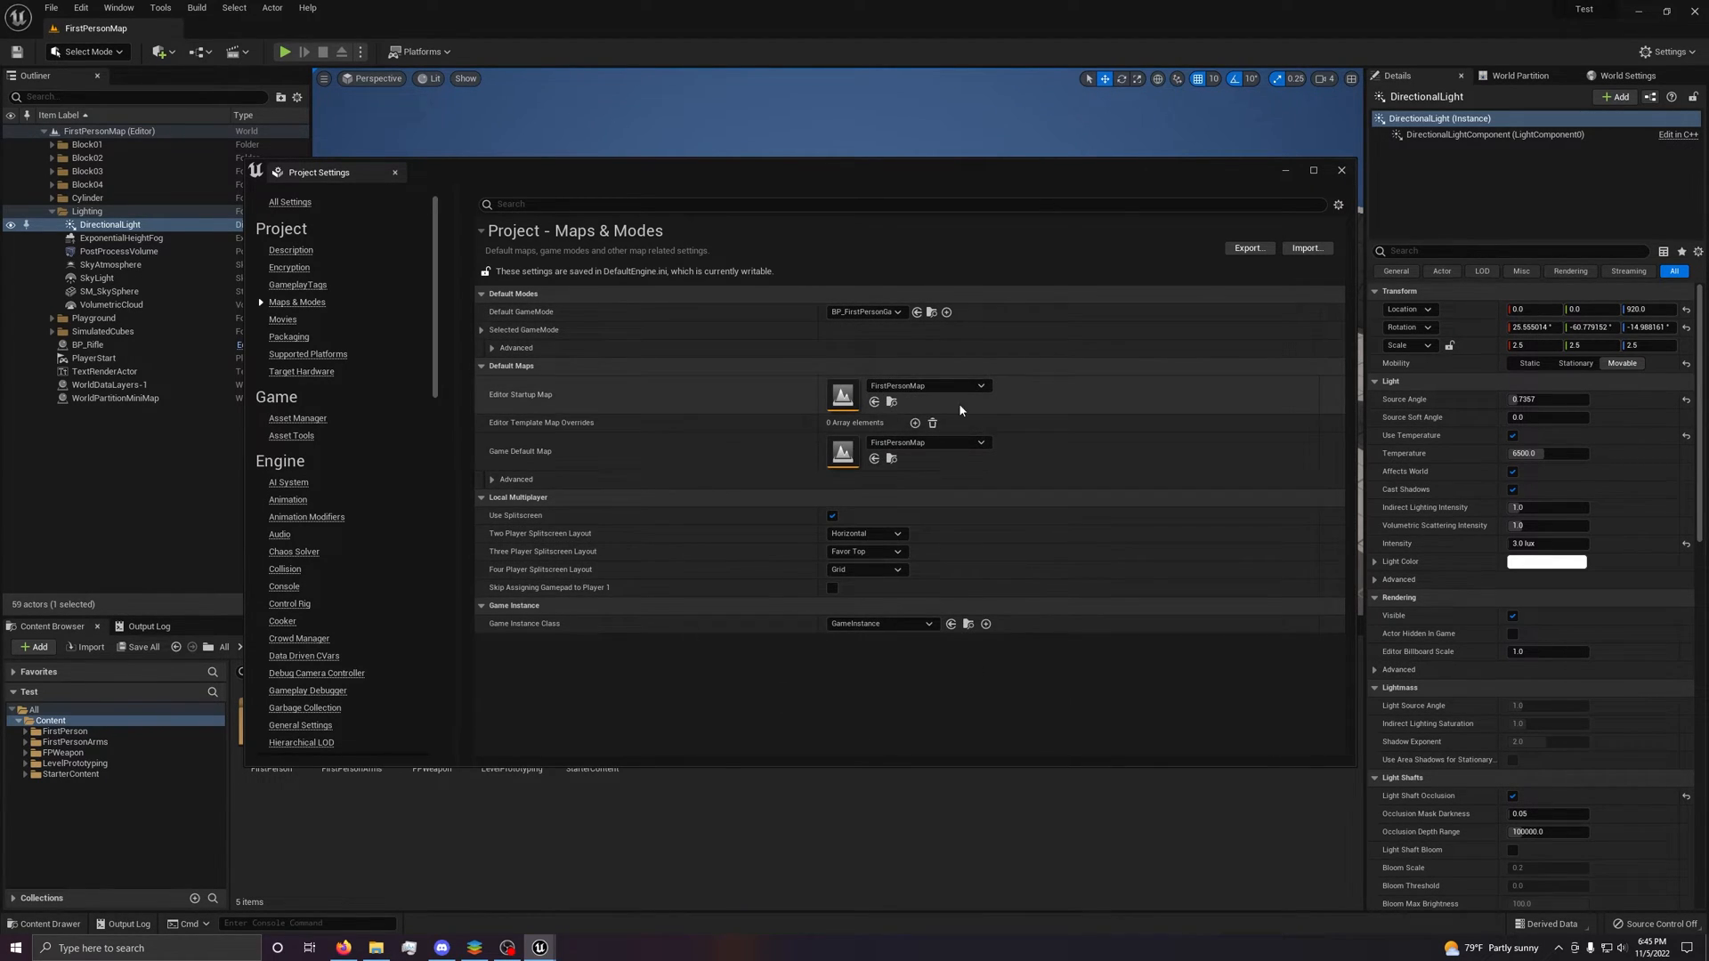
click(980, 442)
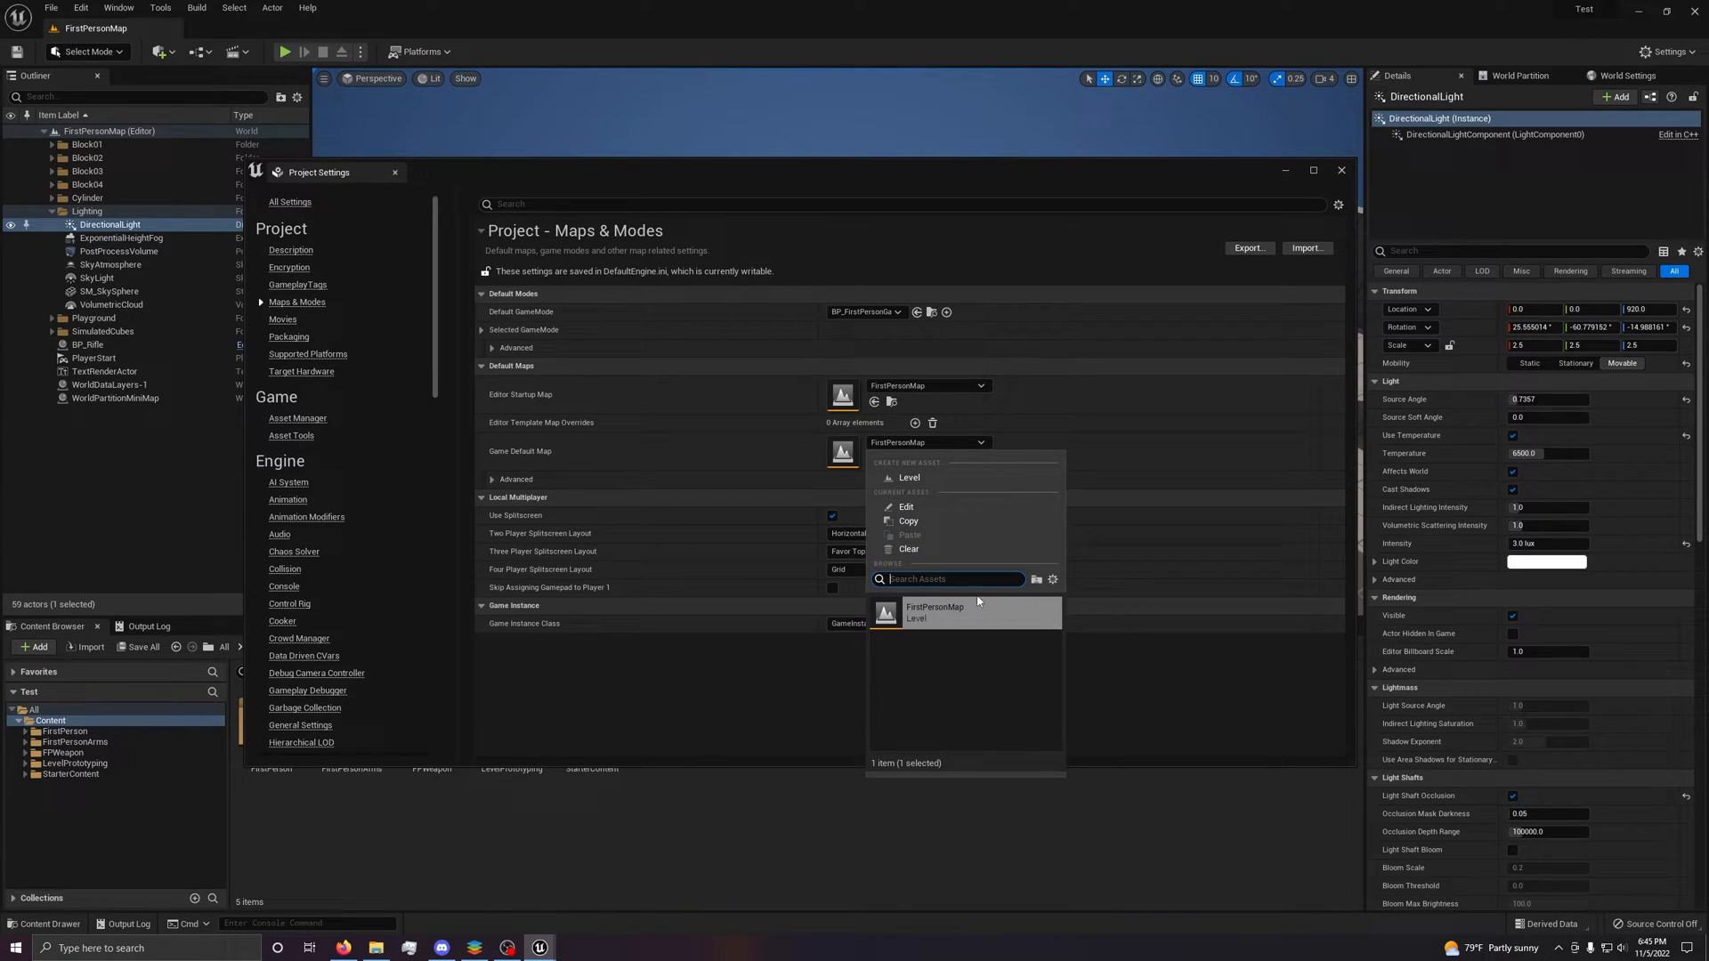
mouse_move(1003, 690)
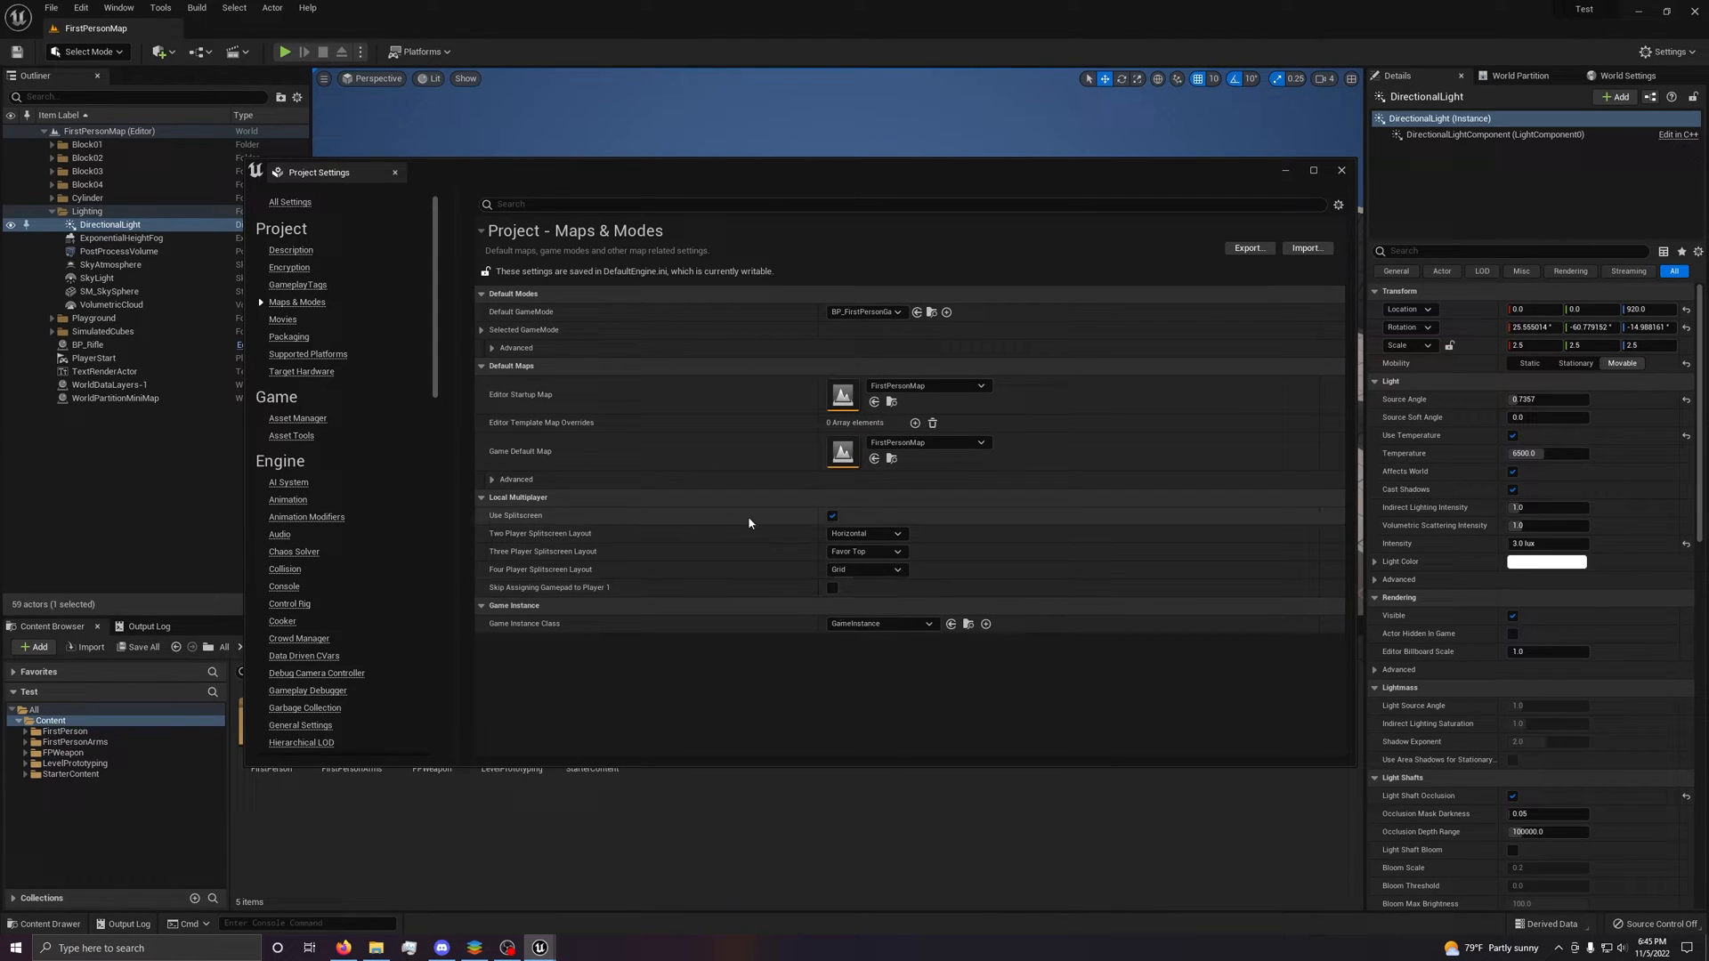
click(979, 441)
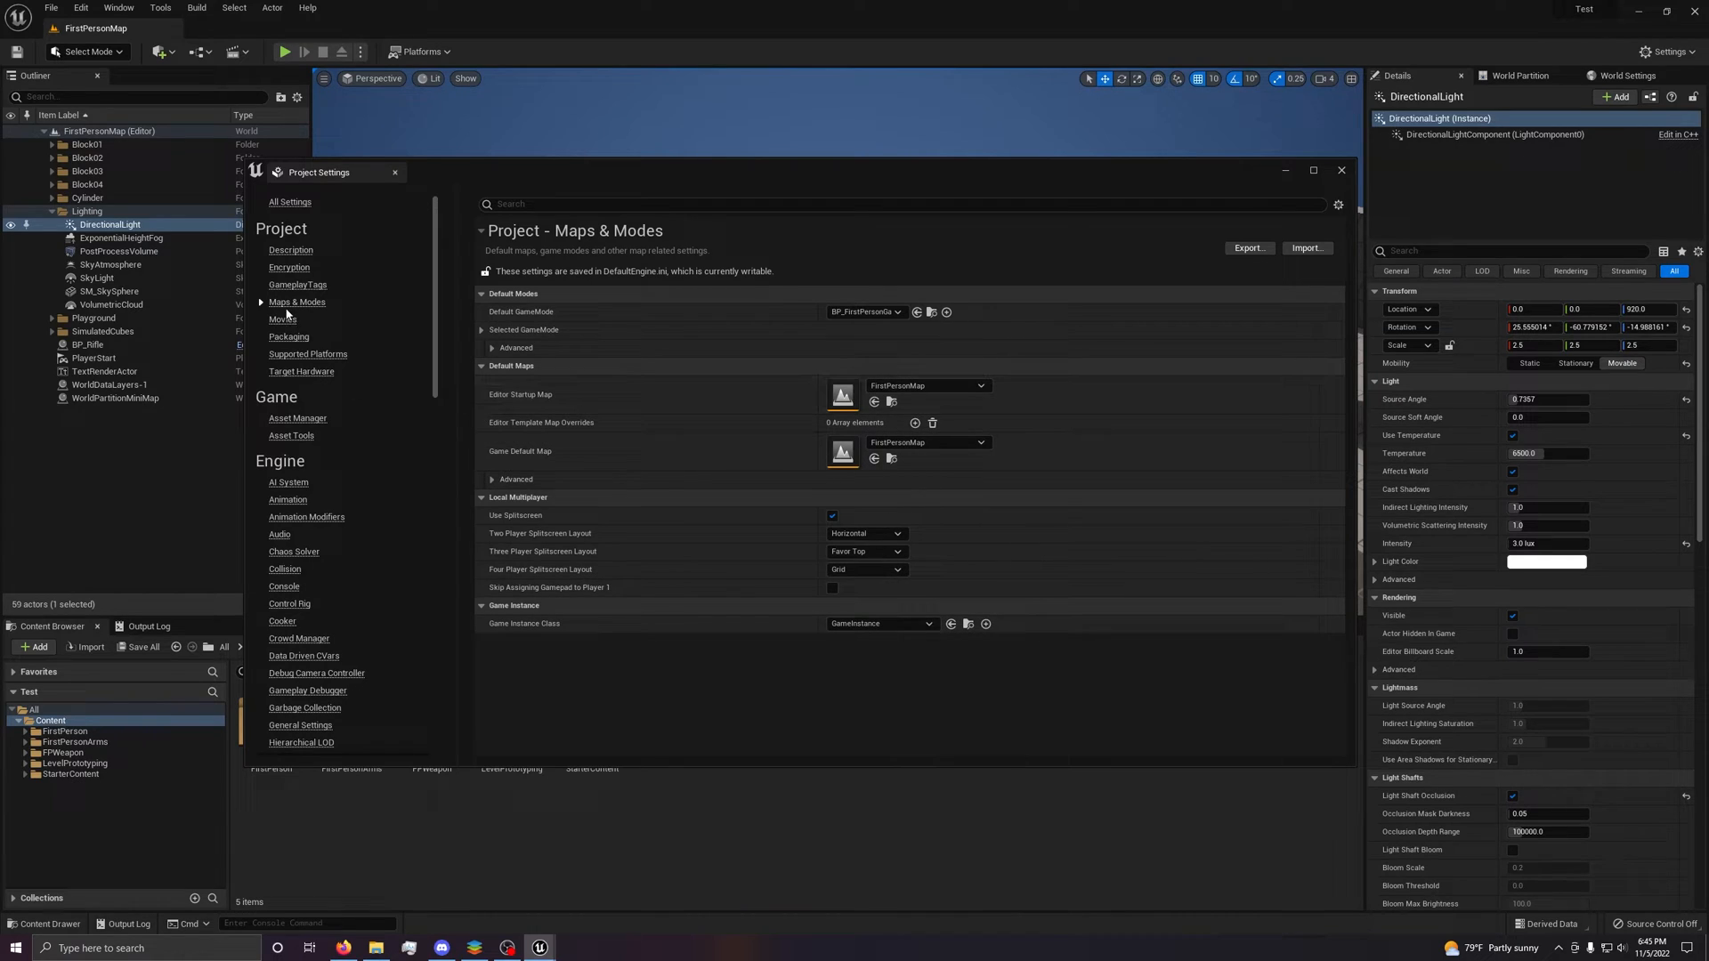
Look over the Movies and Packaging pages, then open Platforms - Android settings.
click(282, 319)
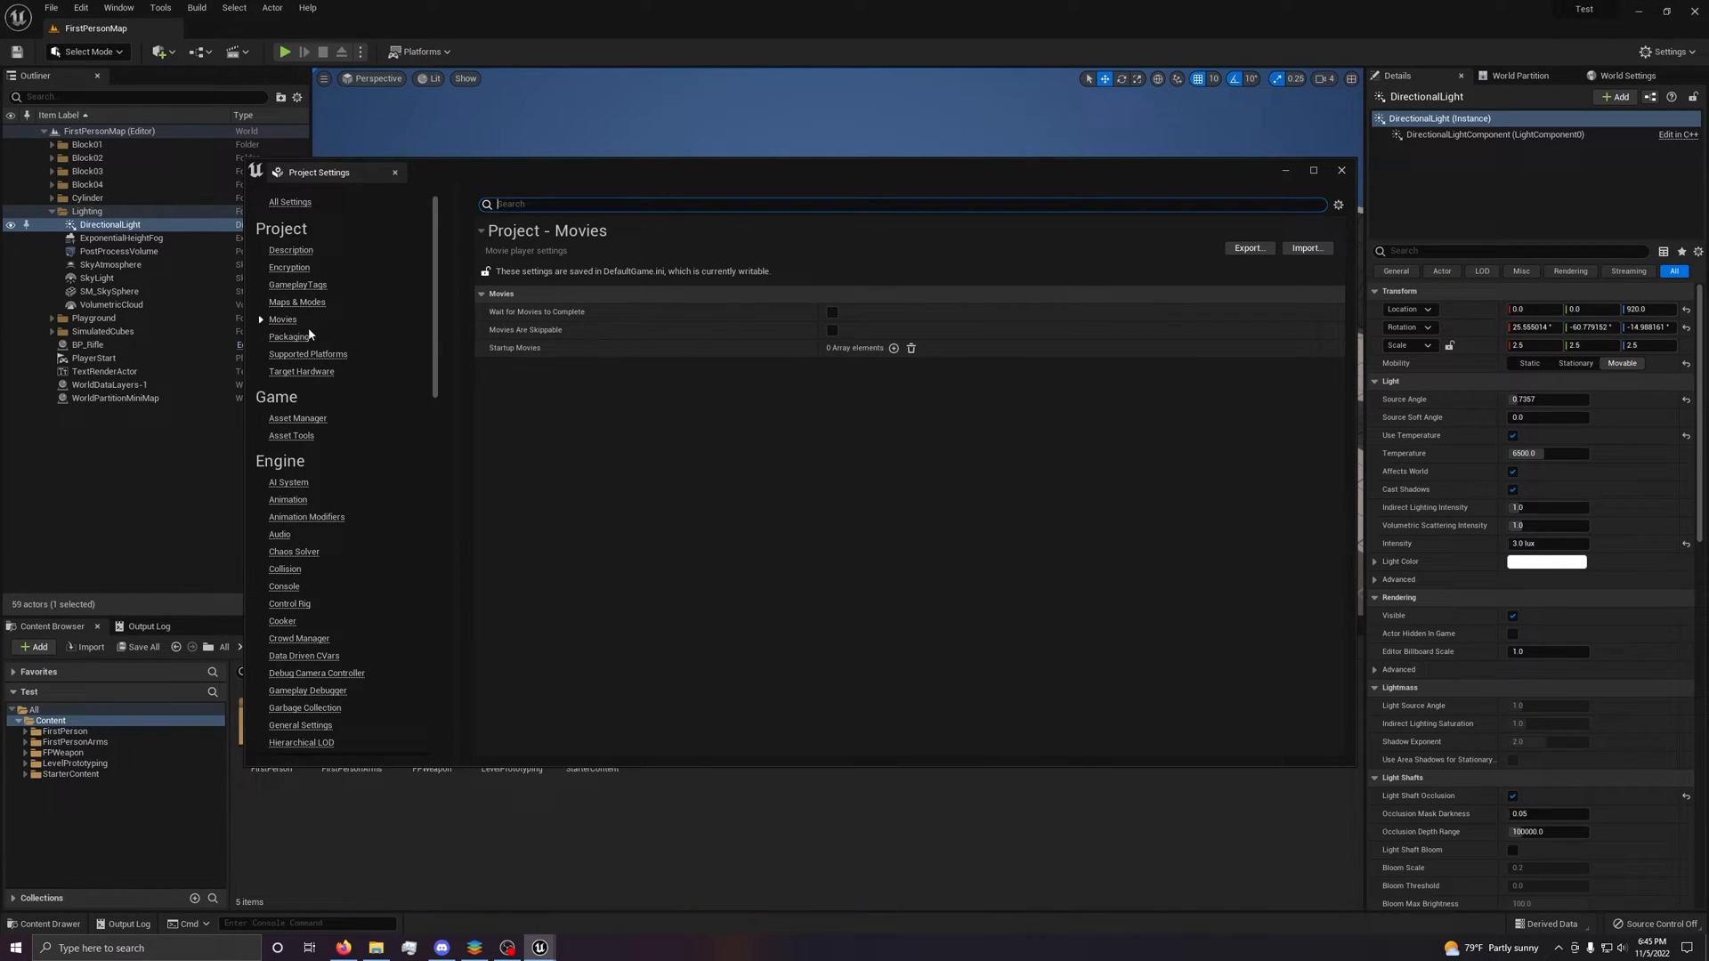
click(290, 336)
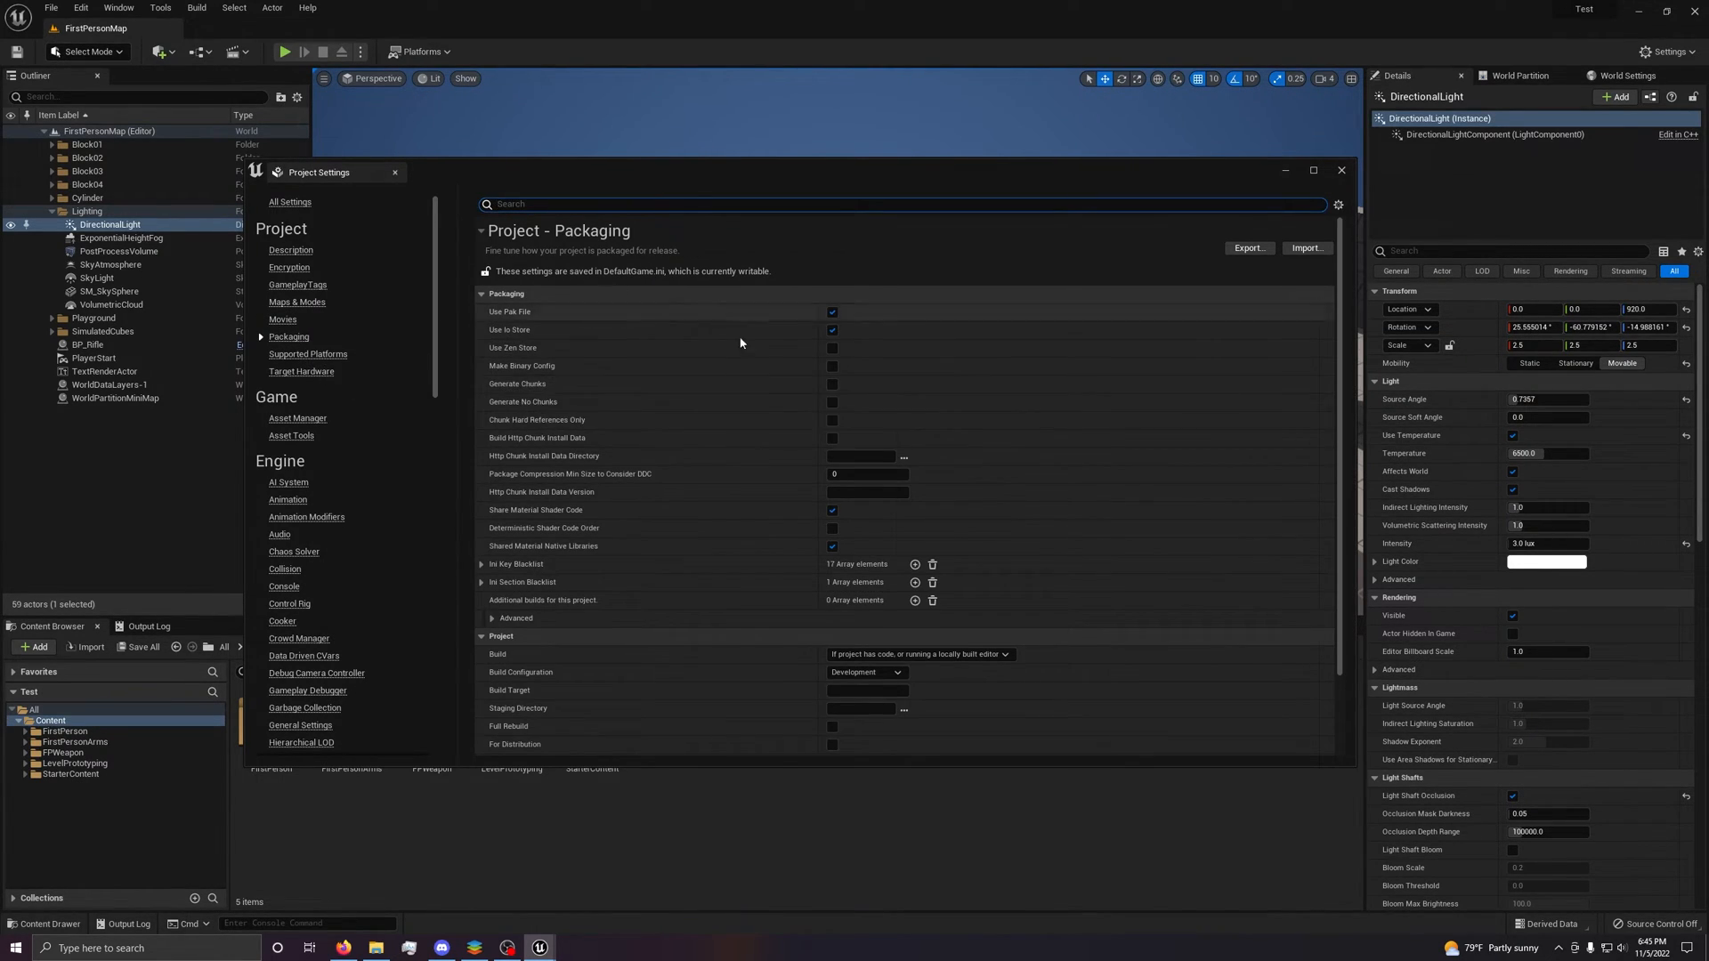
scroll(down, 3)
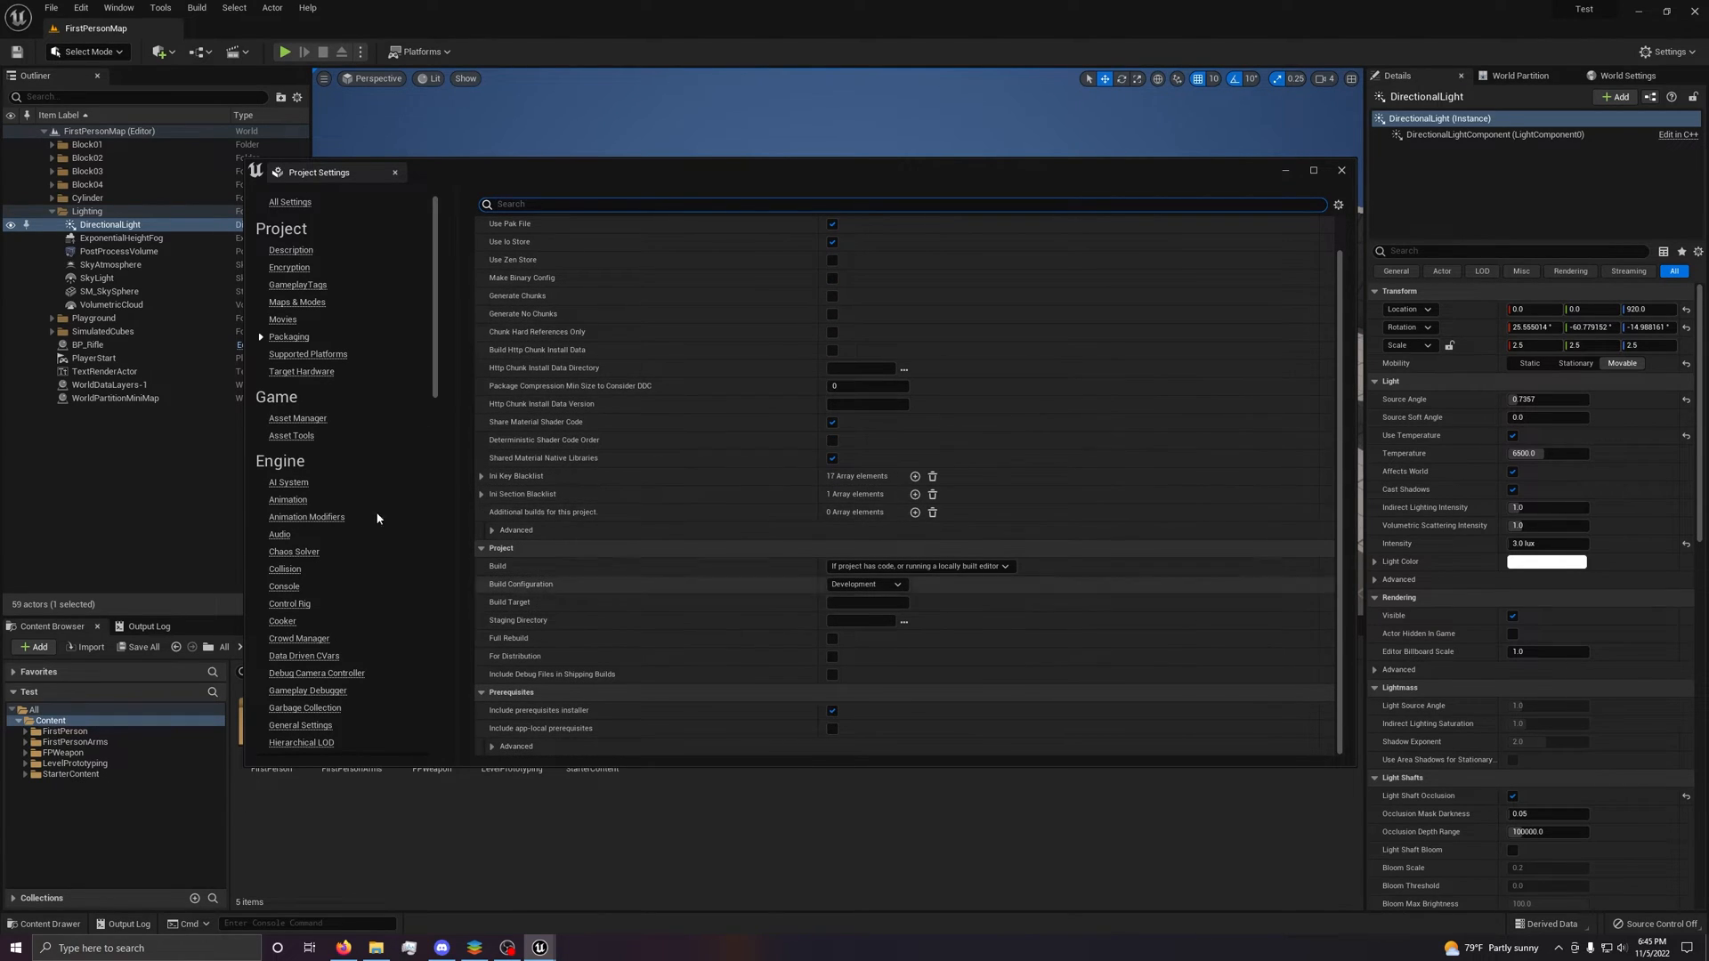
scroll(down, 3)
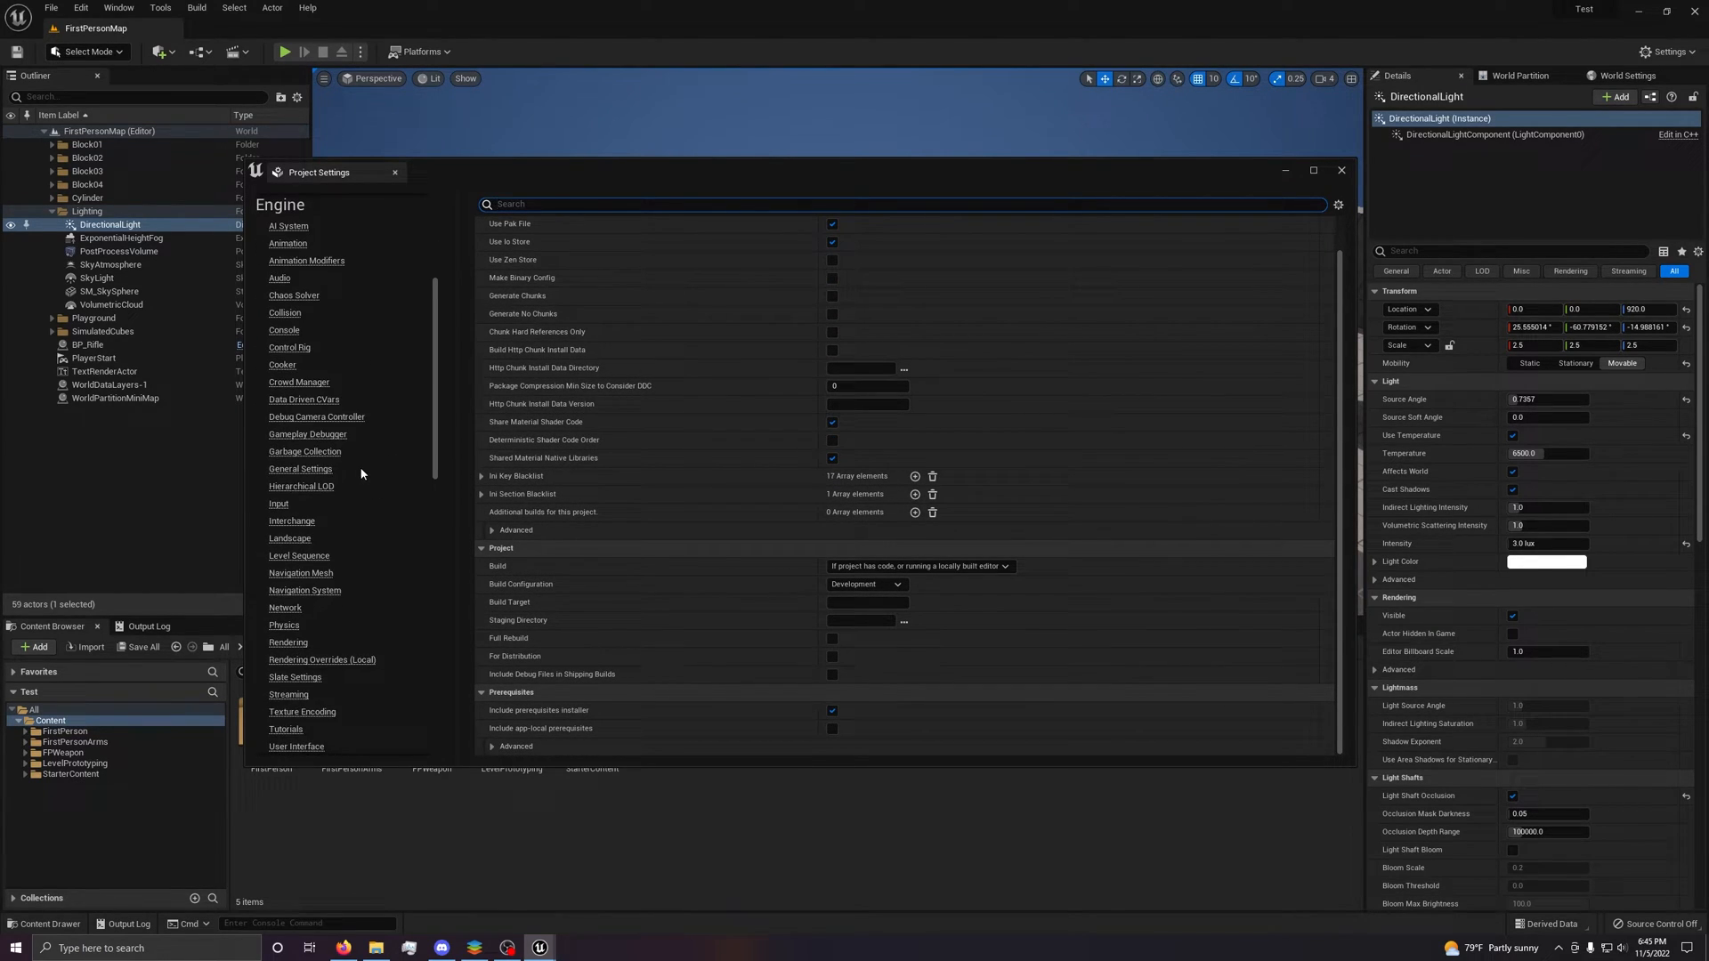
scroll(down, 3)
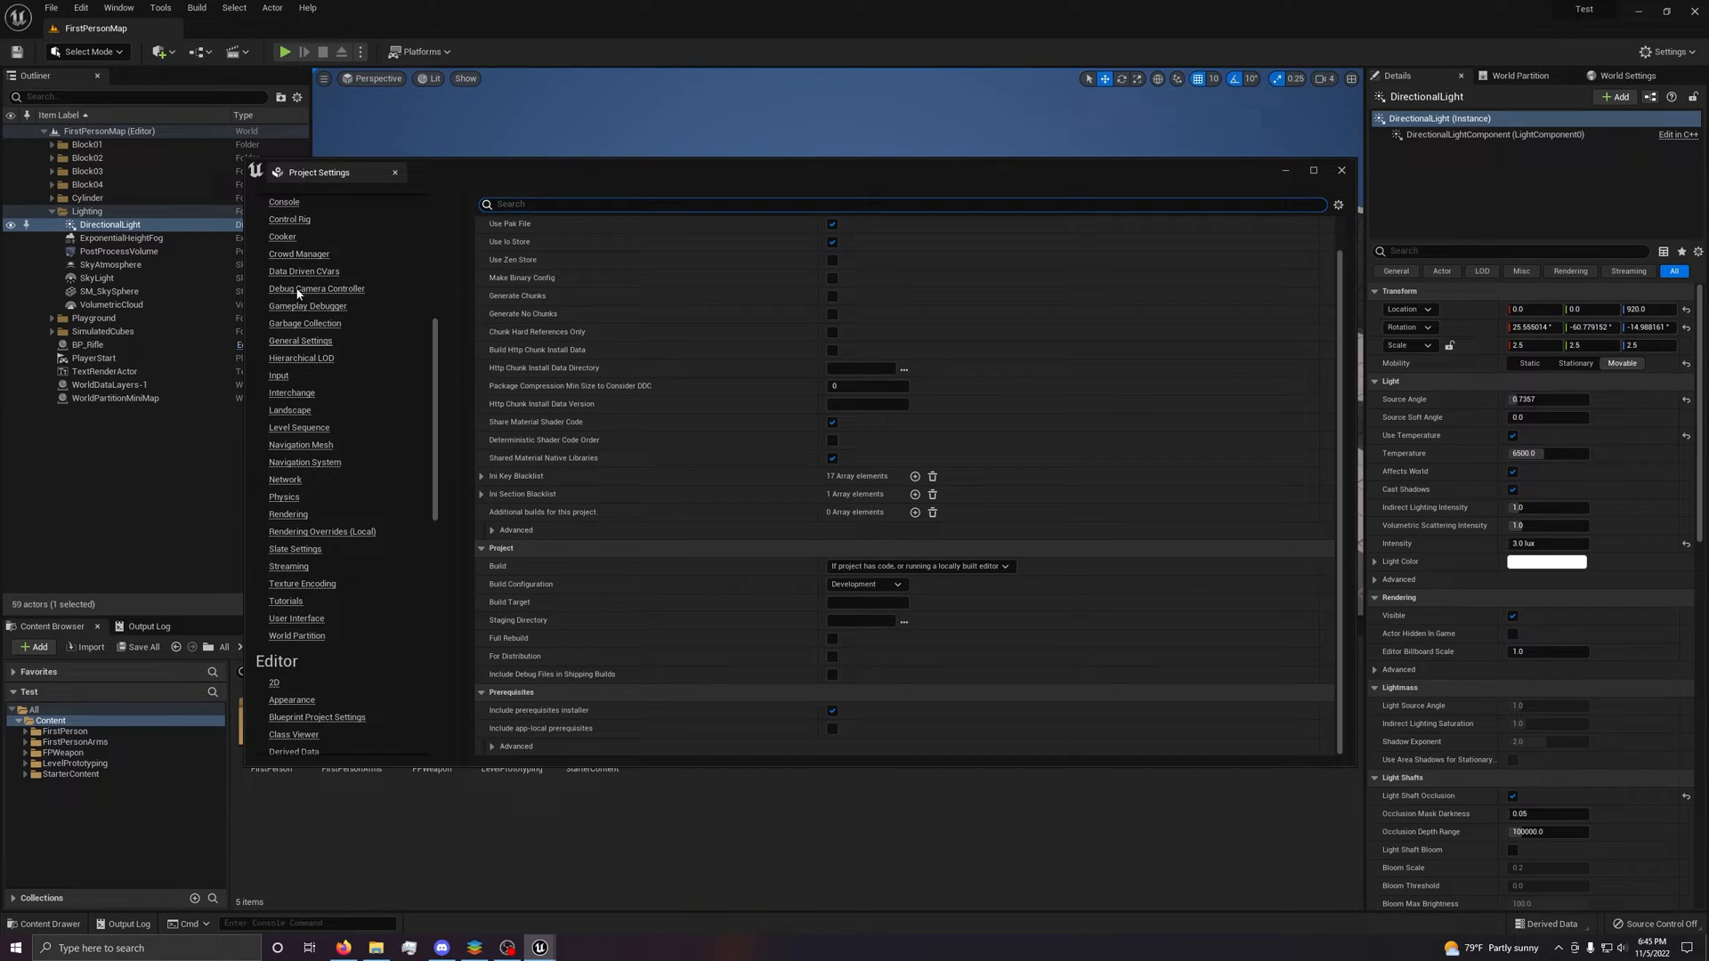
scroll(up, 3)
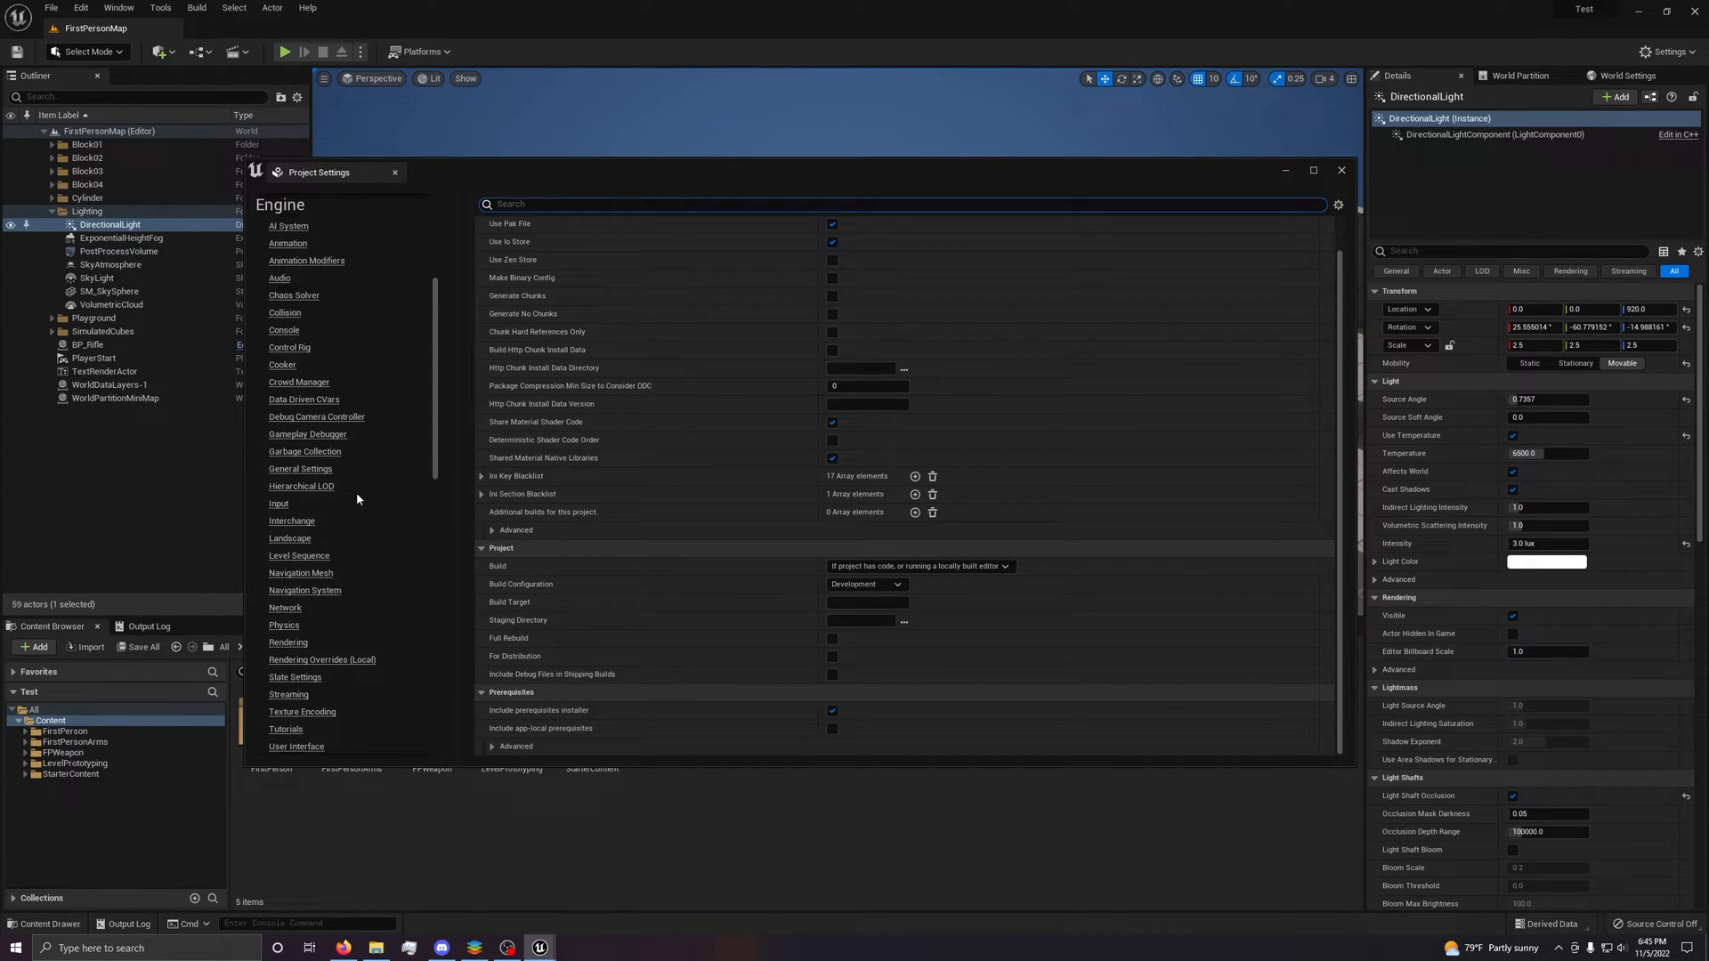
scroll(down, 3)
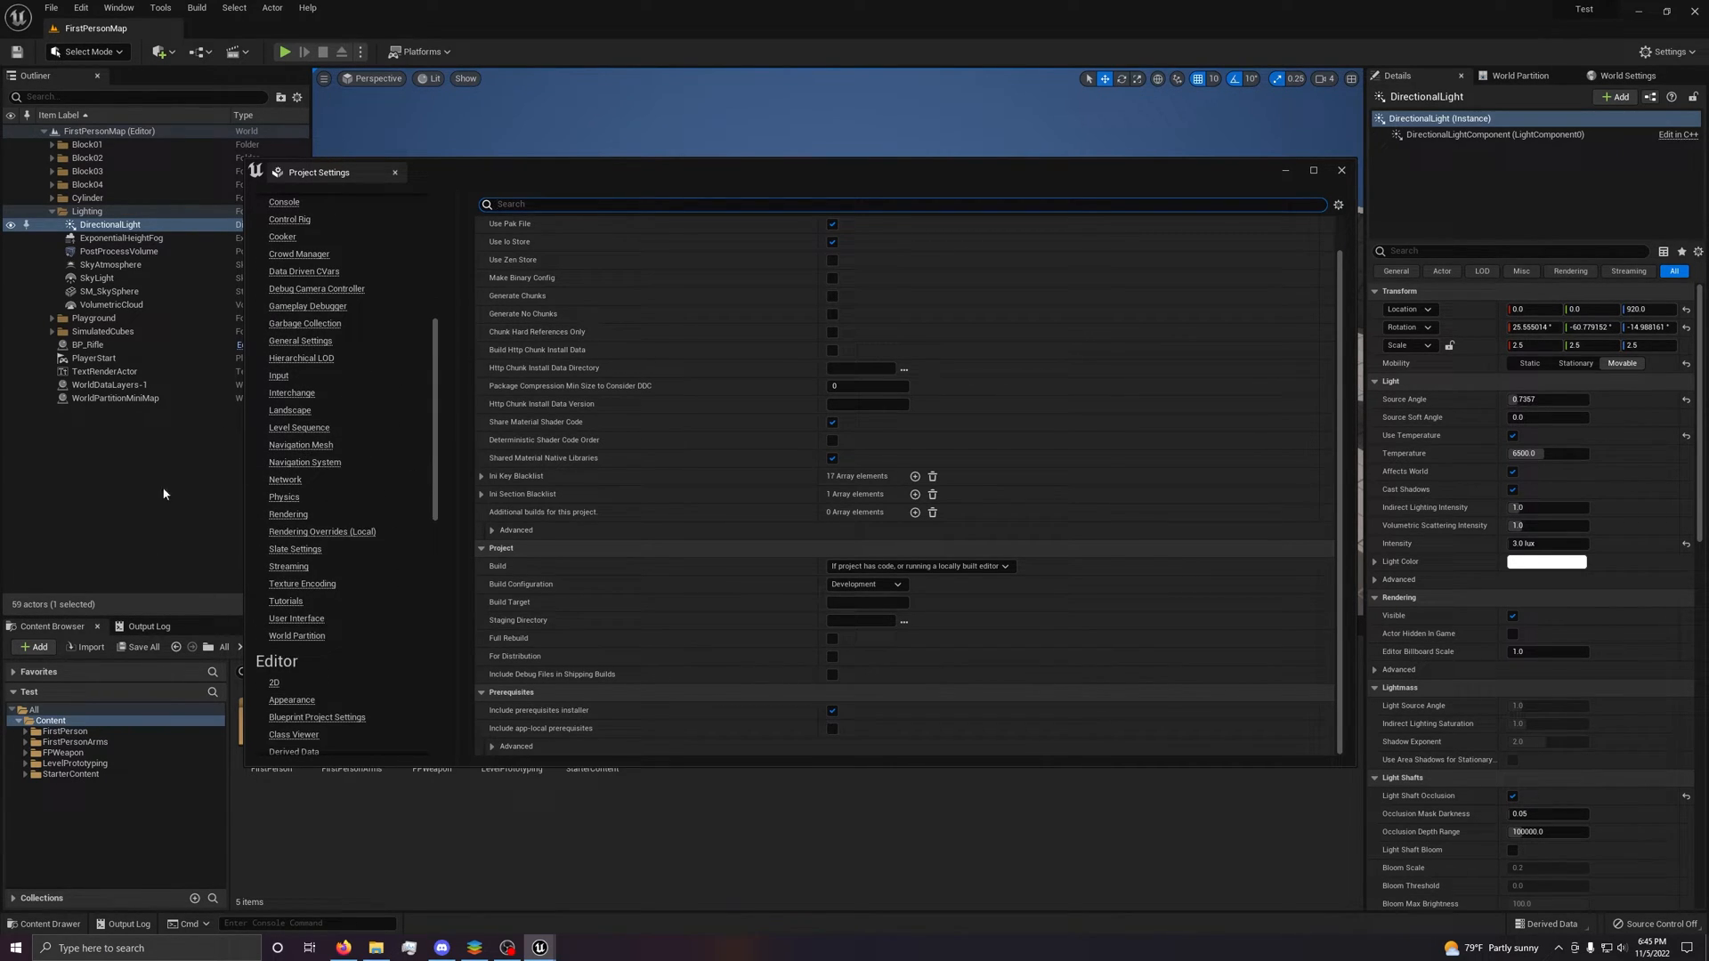
scroll(down, 3)
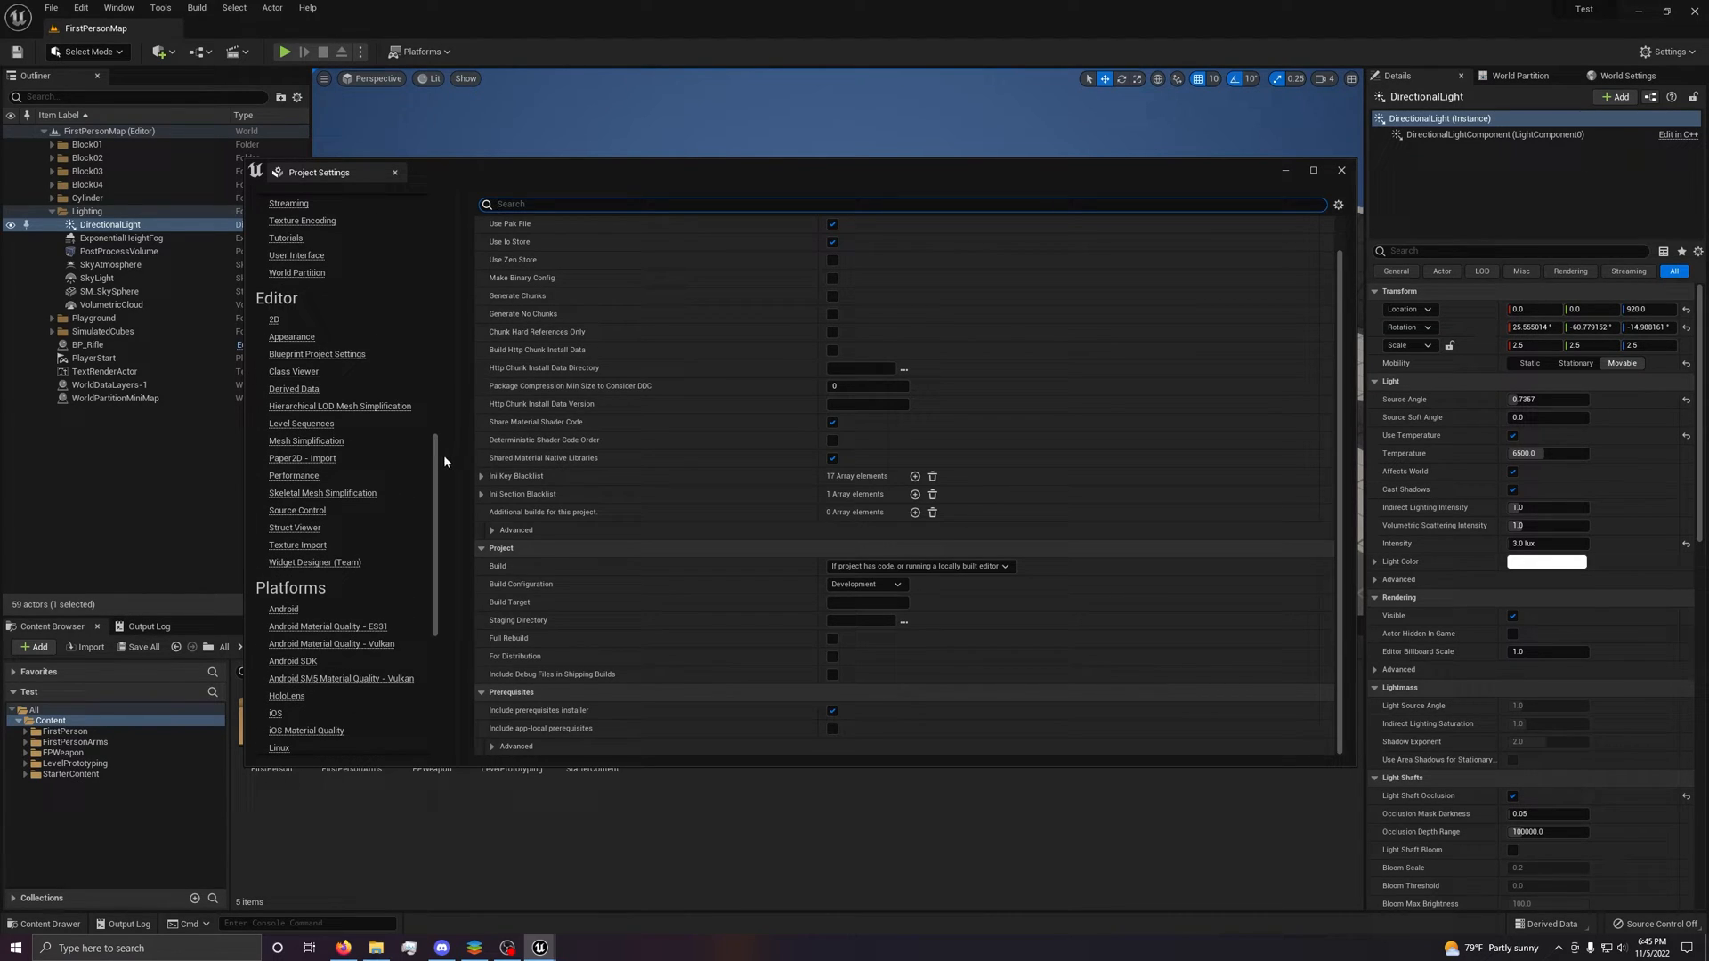
scroll(down, 3)
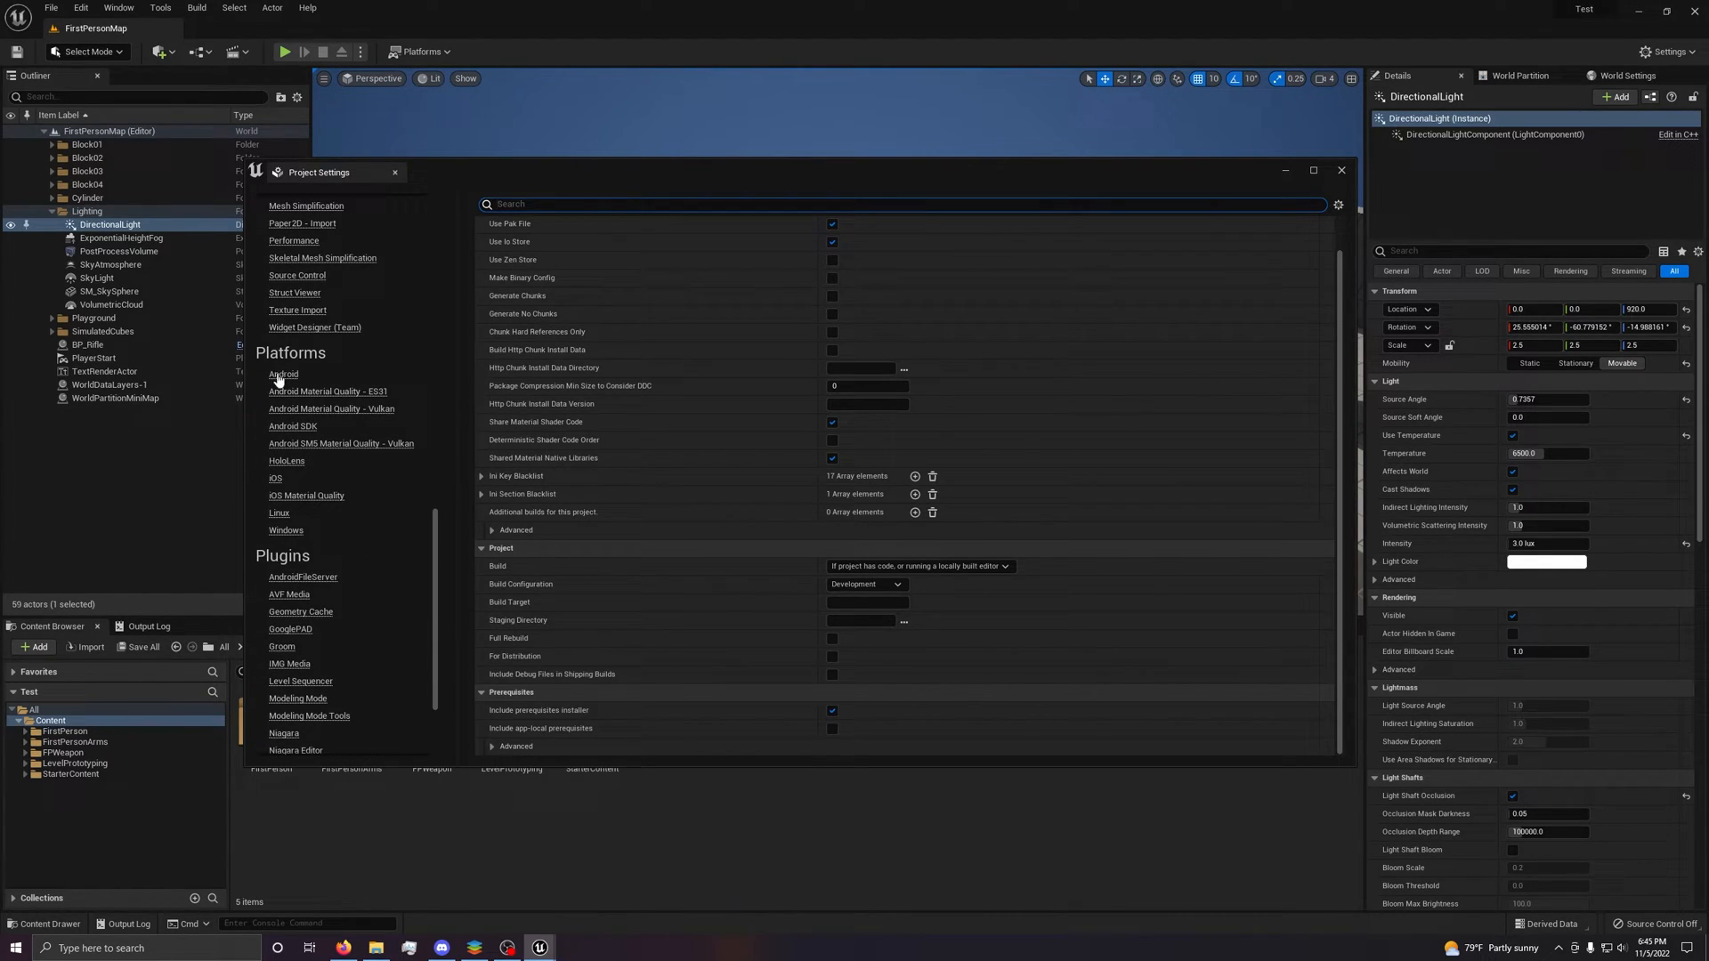
click(283, 373)
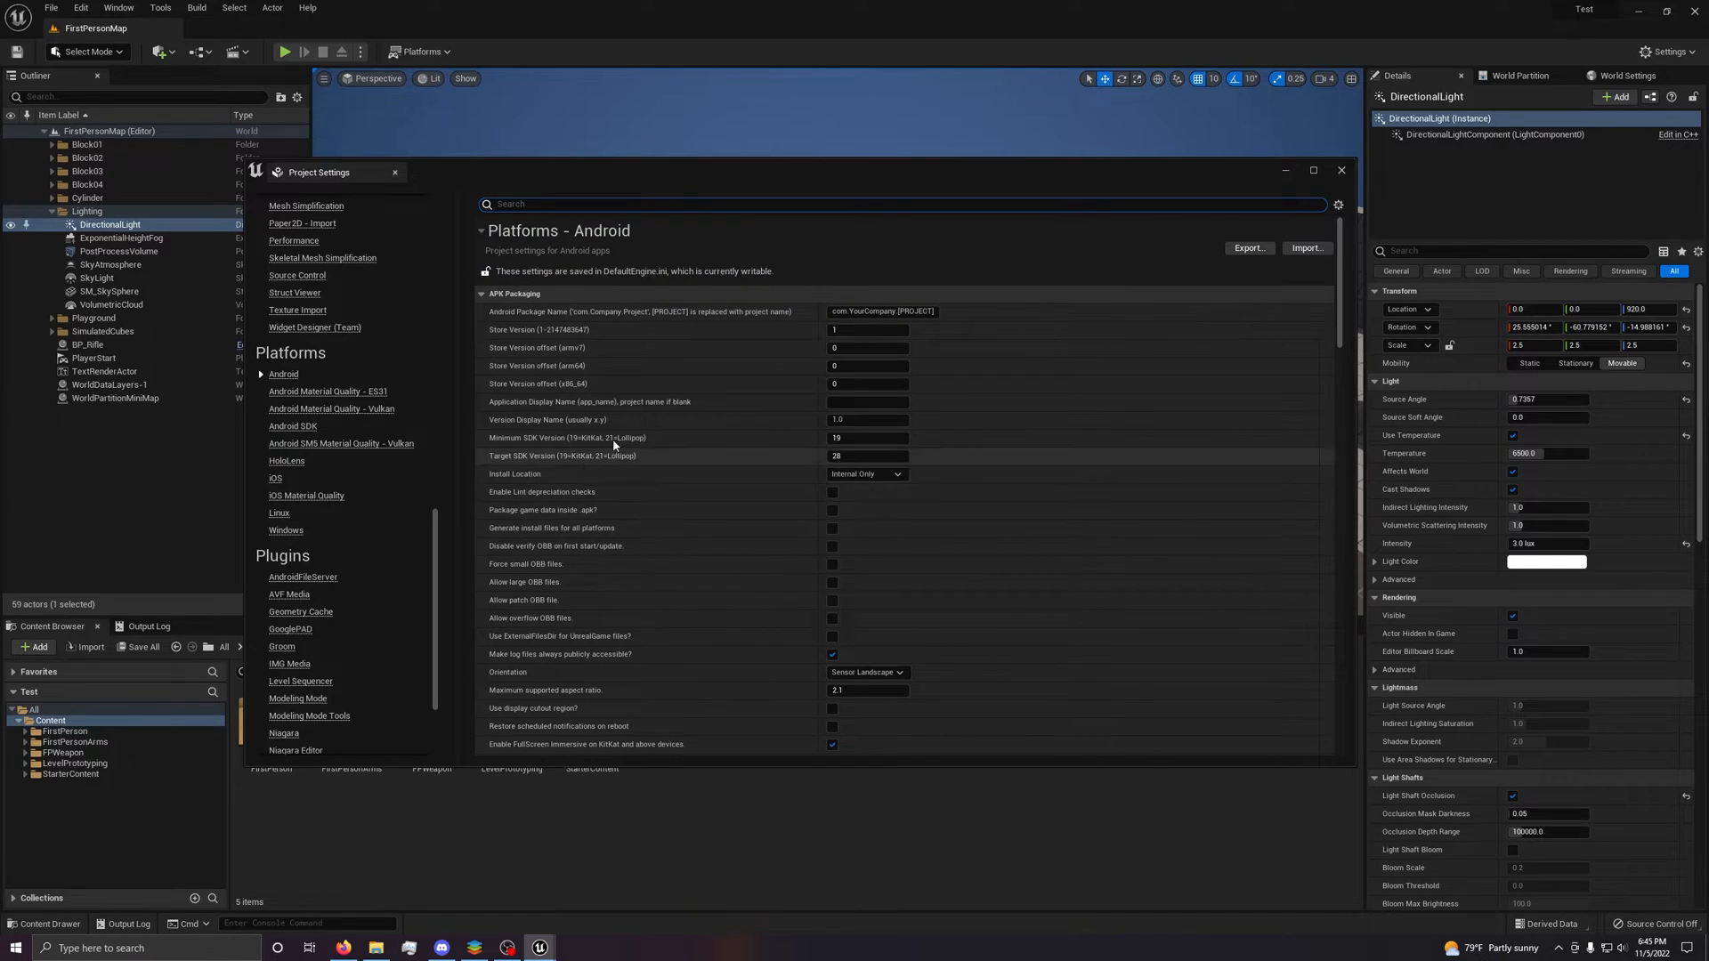
Open the Windows platform settings, keep DirectX 12 as default RHI, and check compiler versions.
scroll(down, 3)
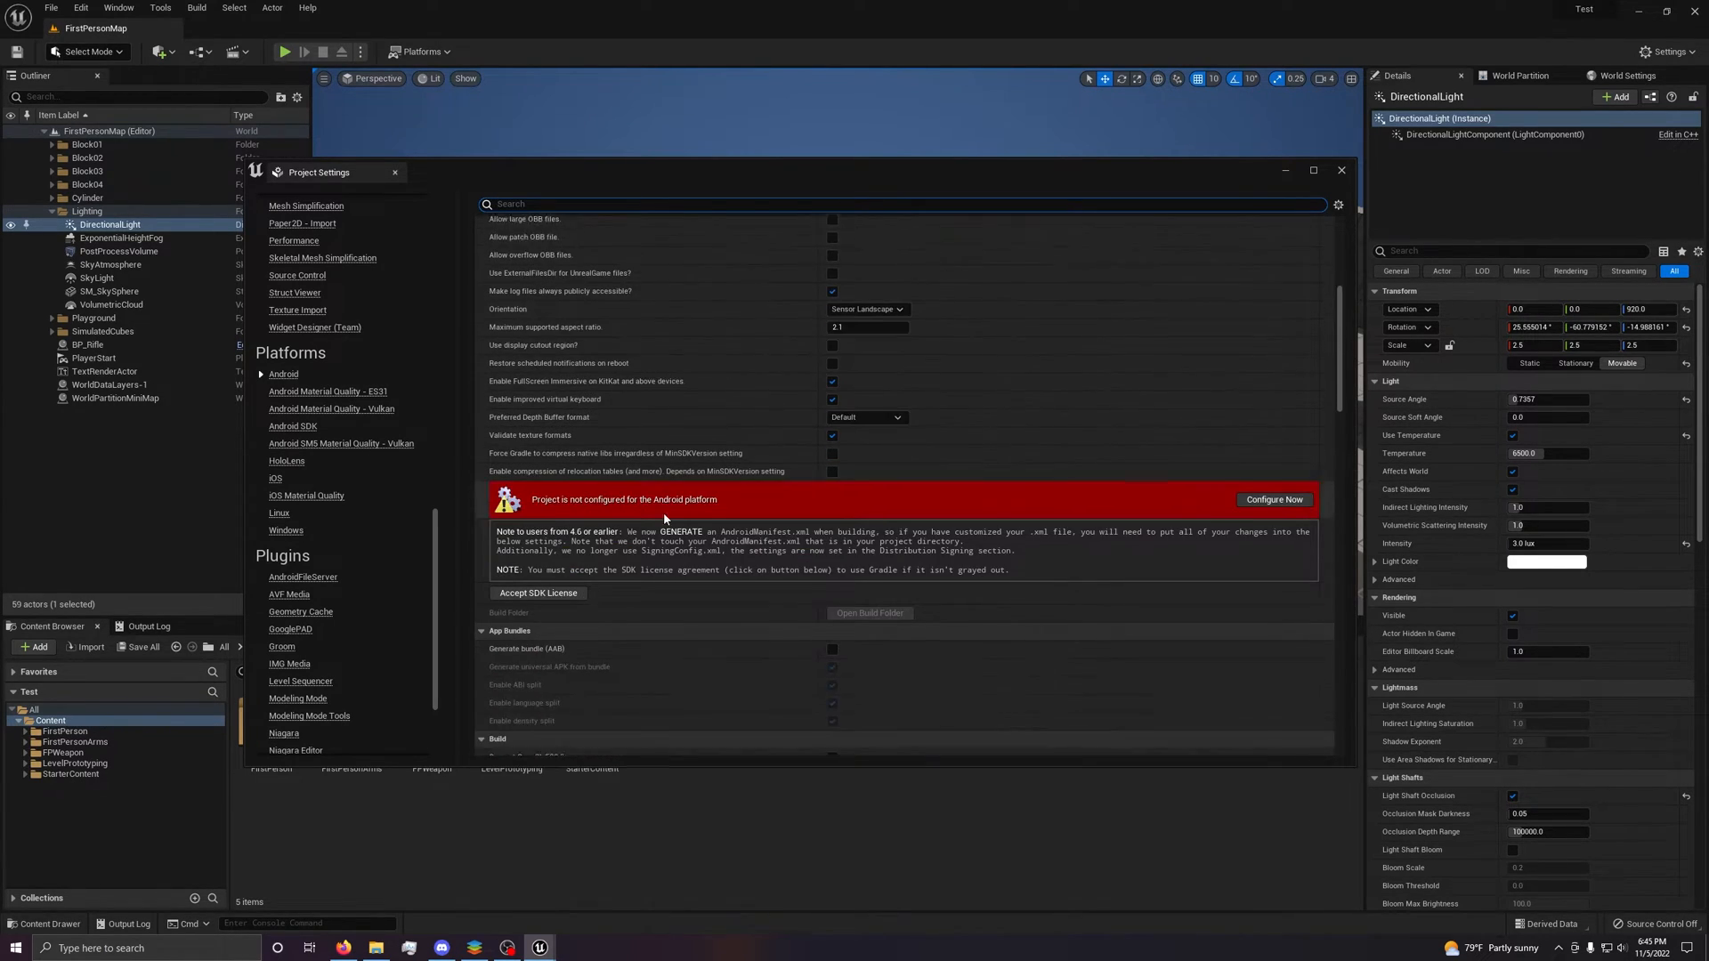
scroll(down, 3)
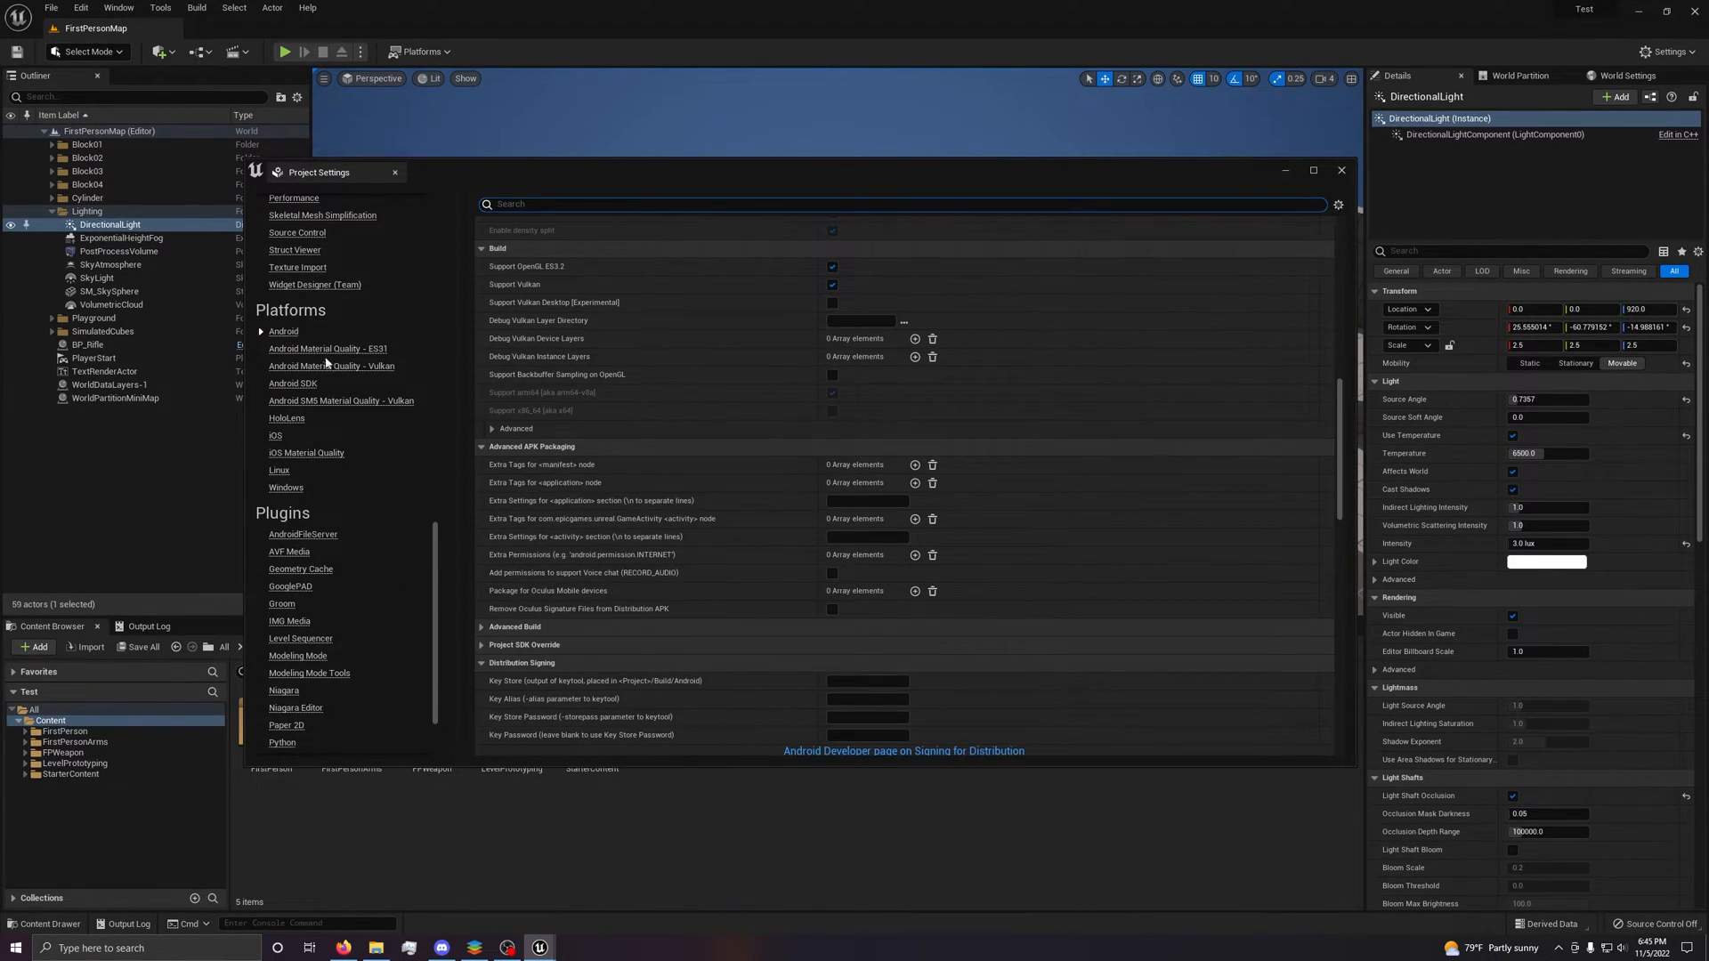
click(286, 487)
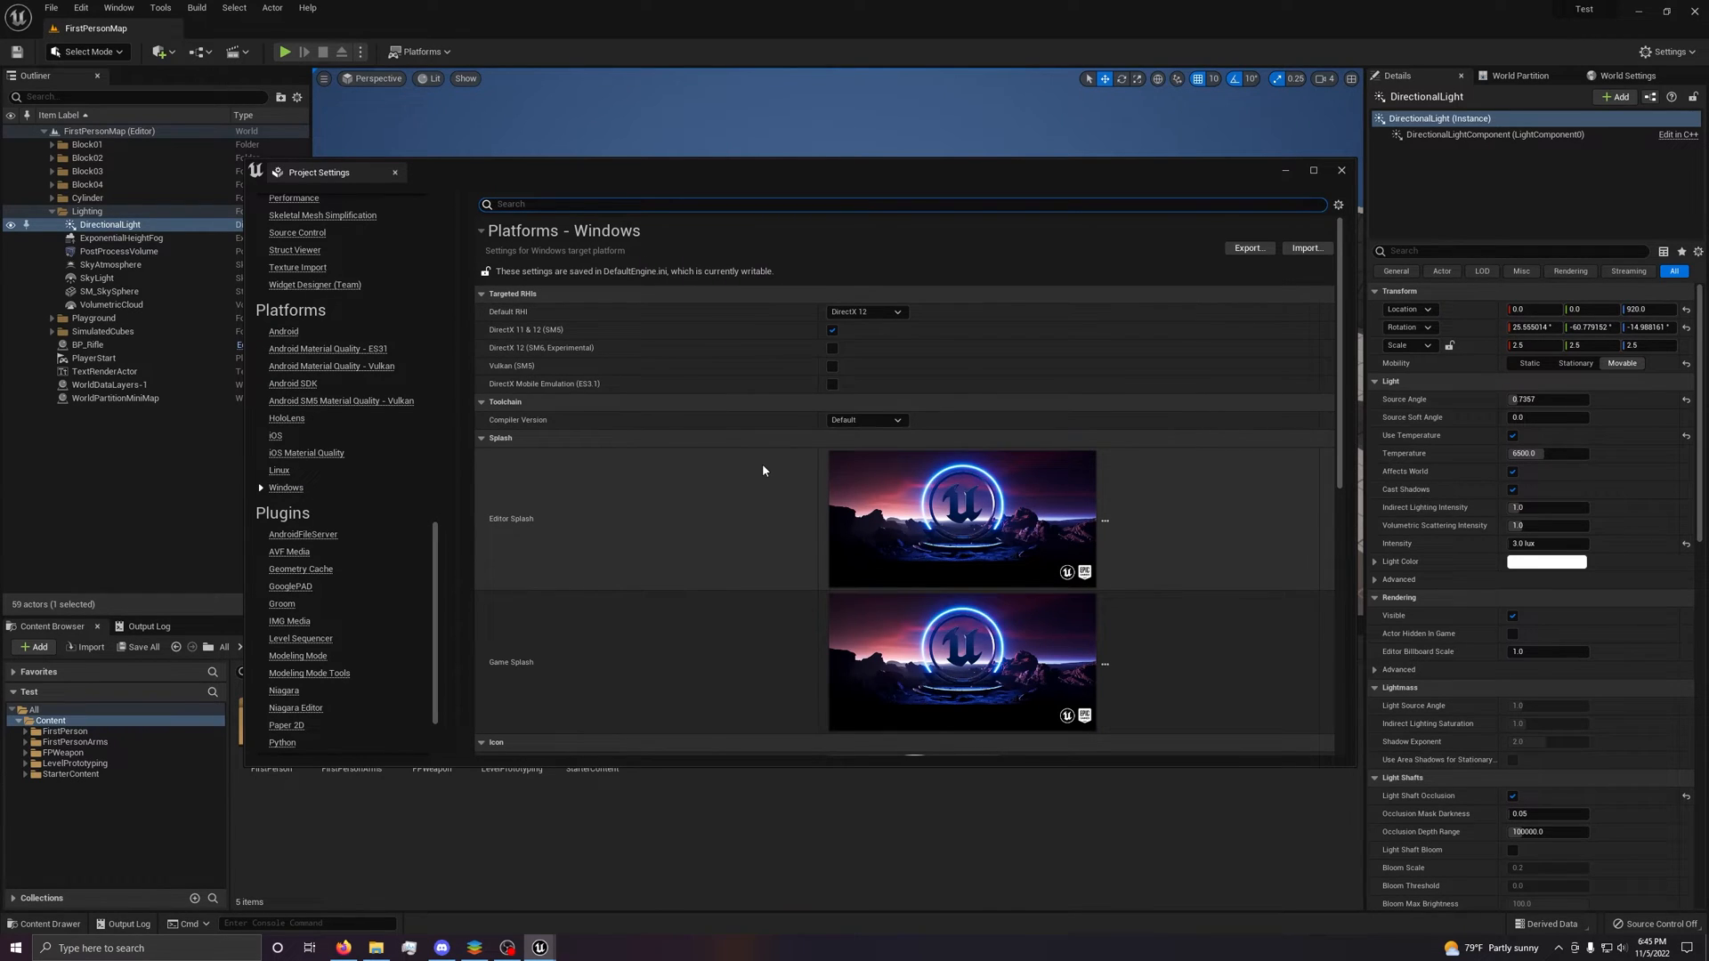
click(864, 312)
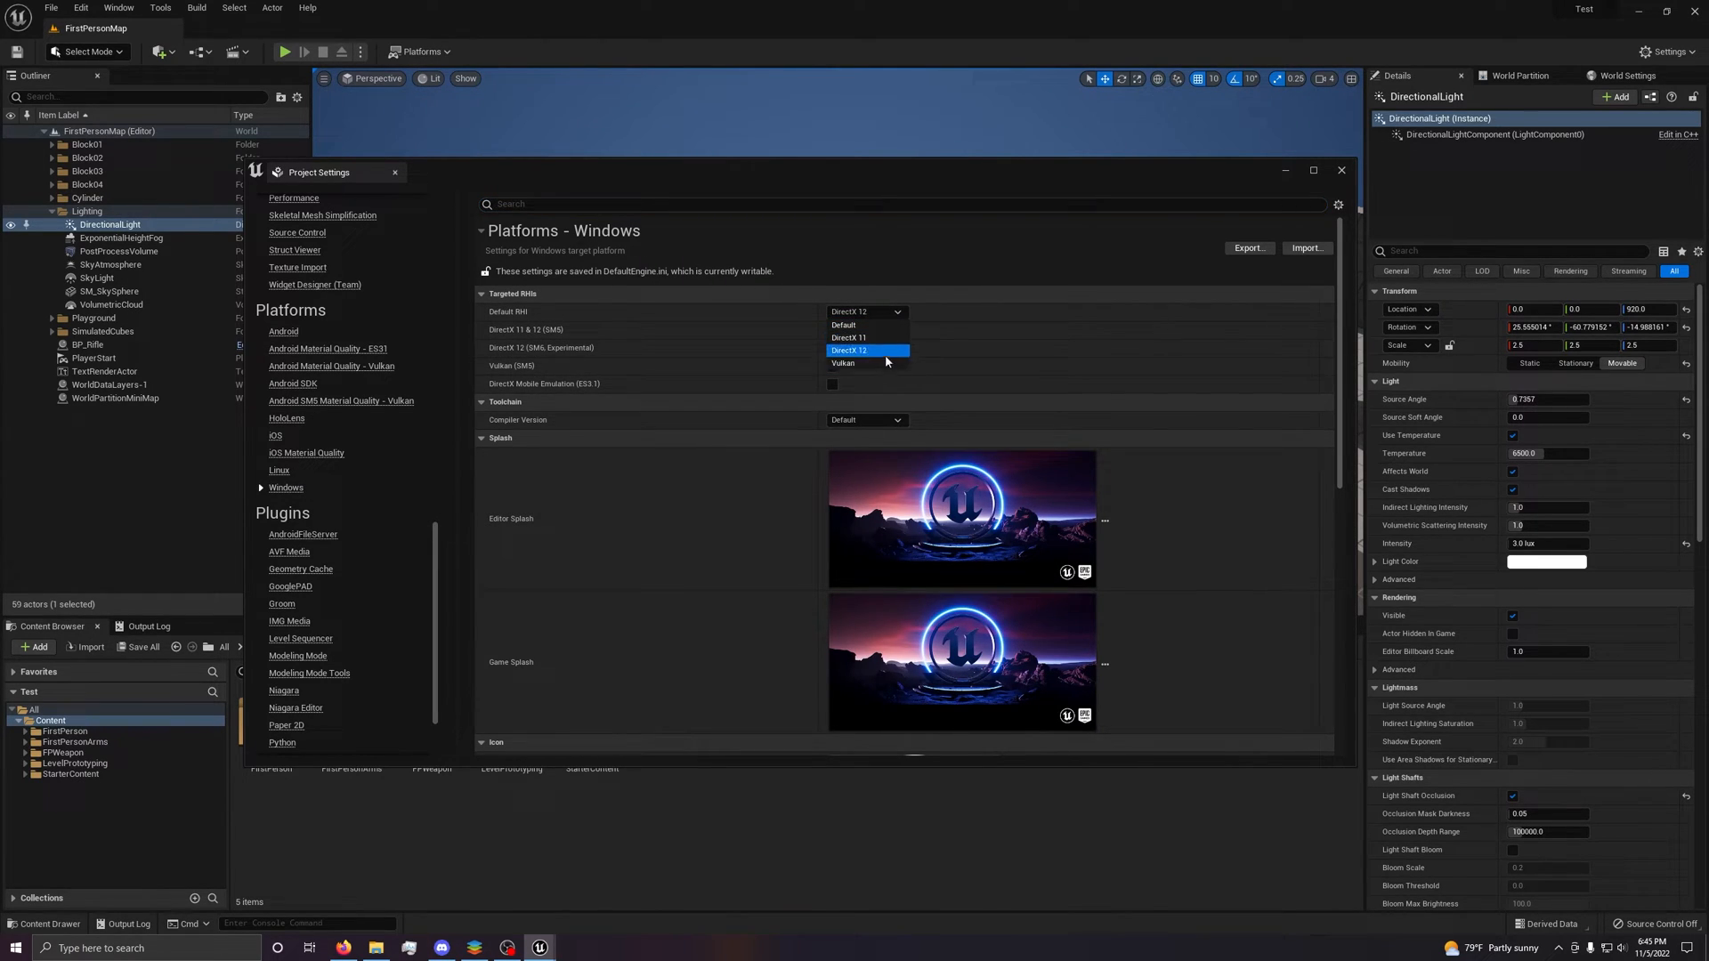
click(849, 349)
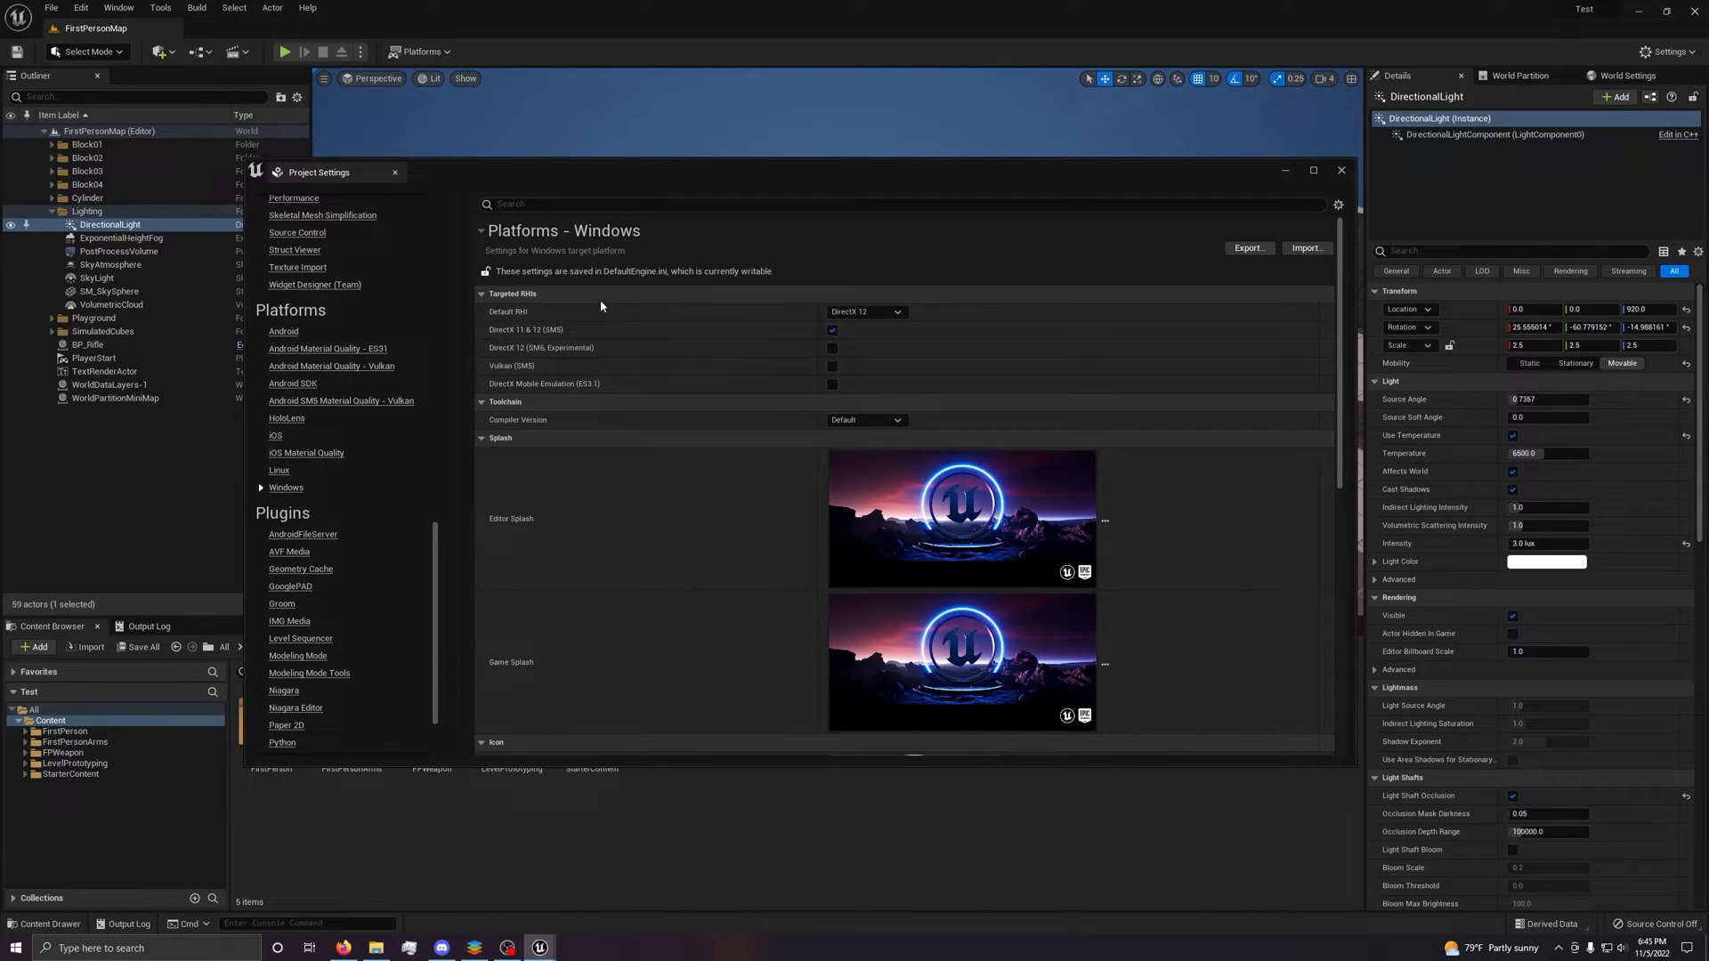
mouse_move(614, 409)
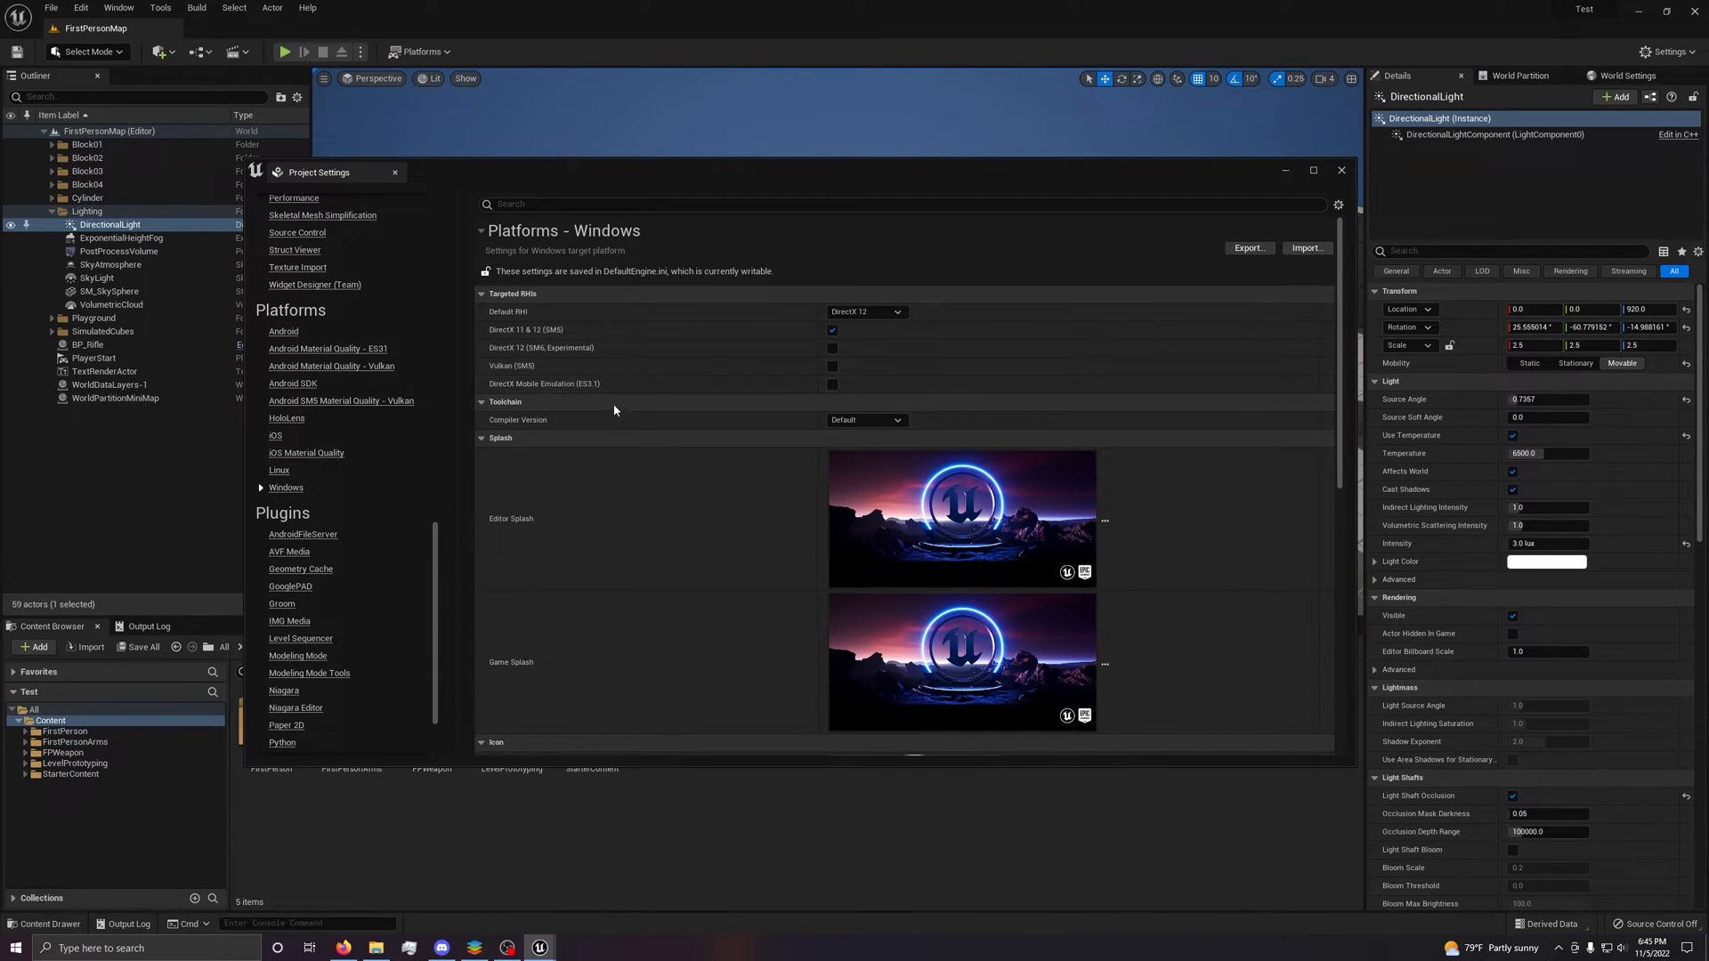
click(864, 419)
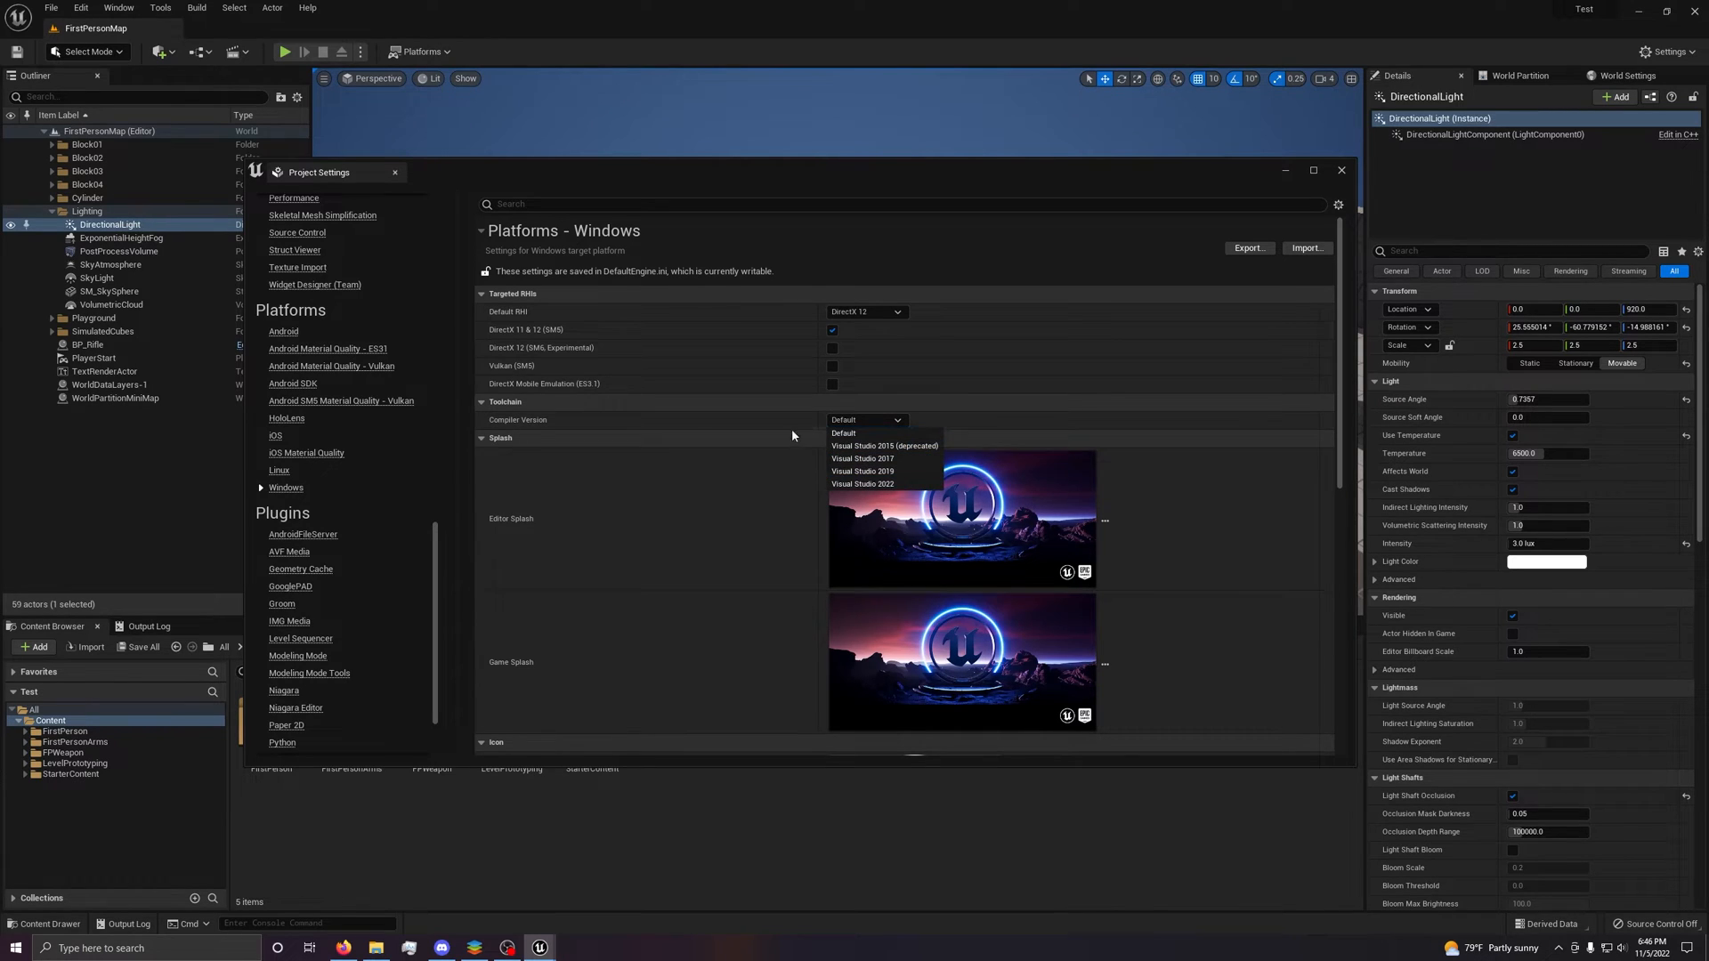
mouse_move(925, 449)
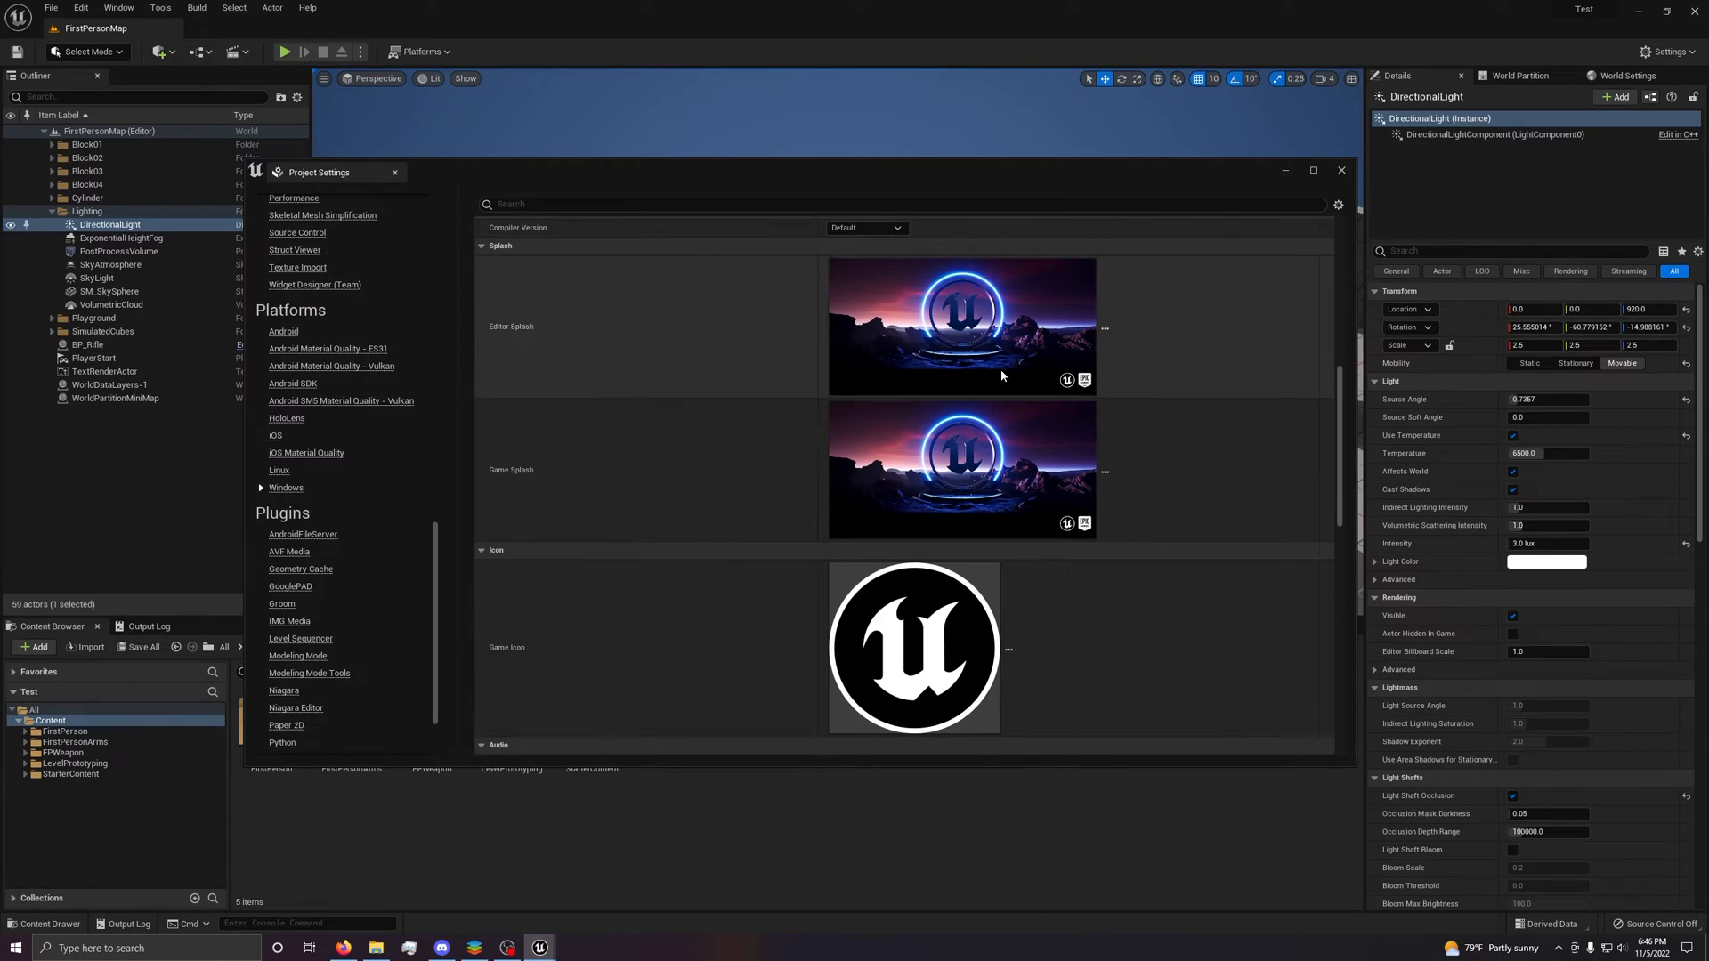
mouse_move(1251, 542)
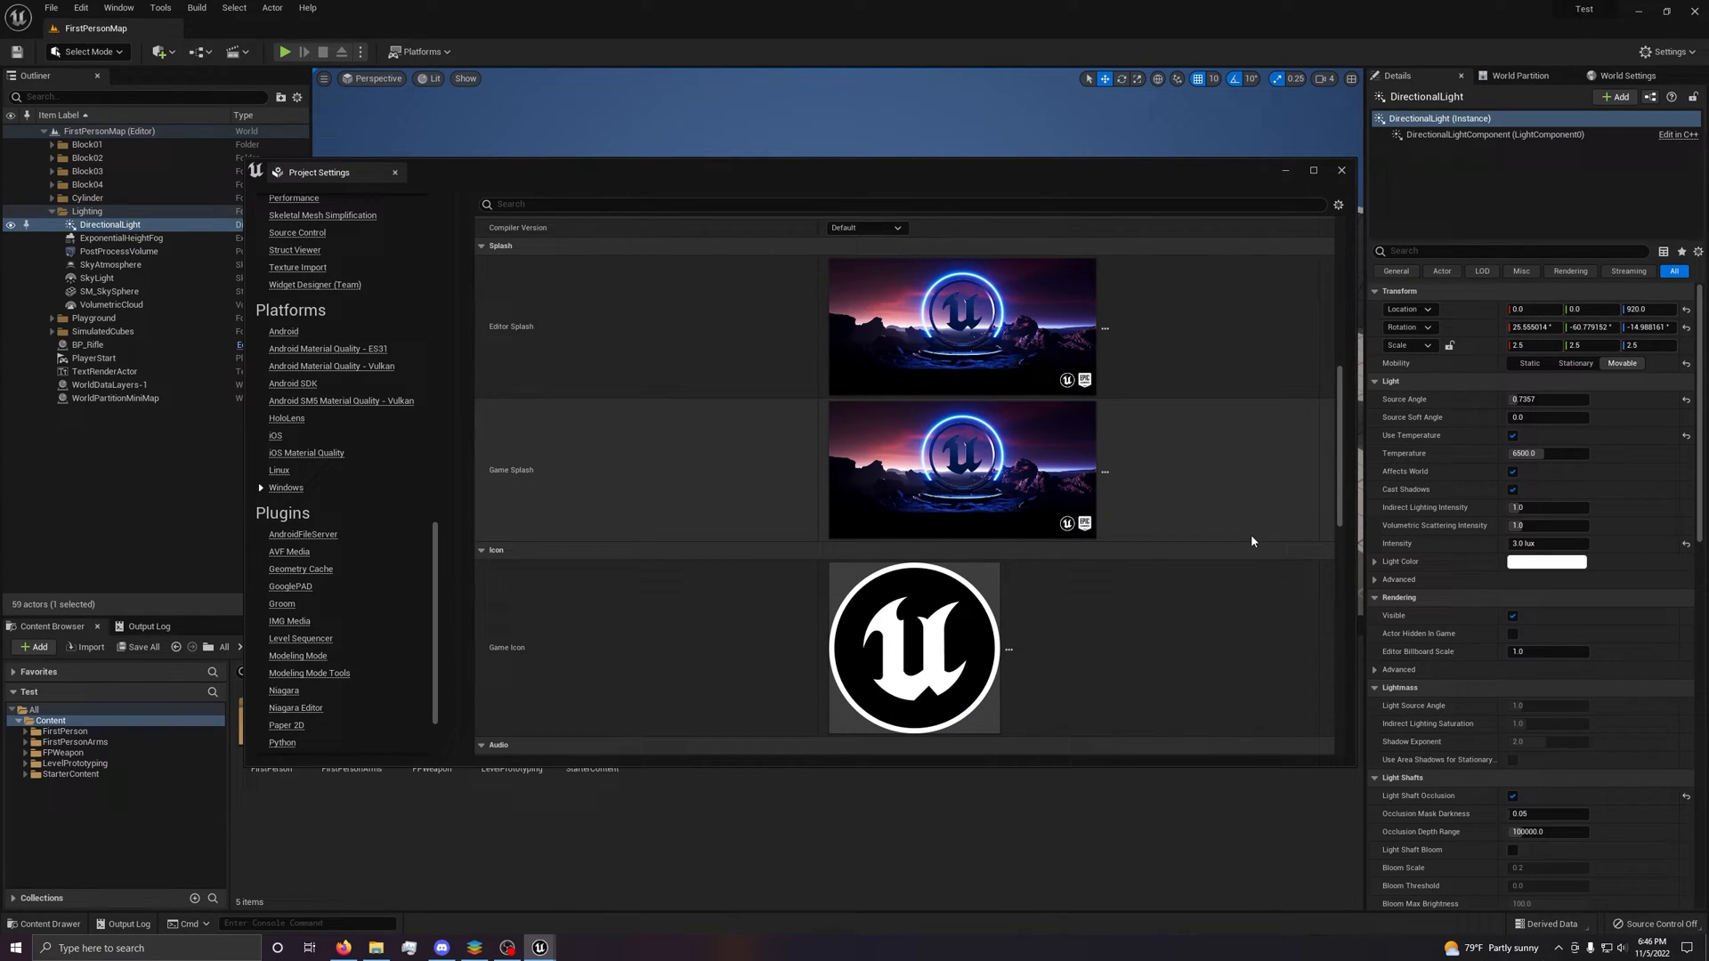
mouse_move(892, 529)
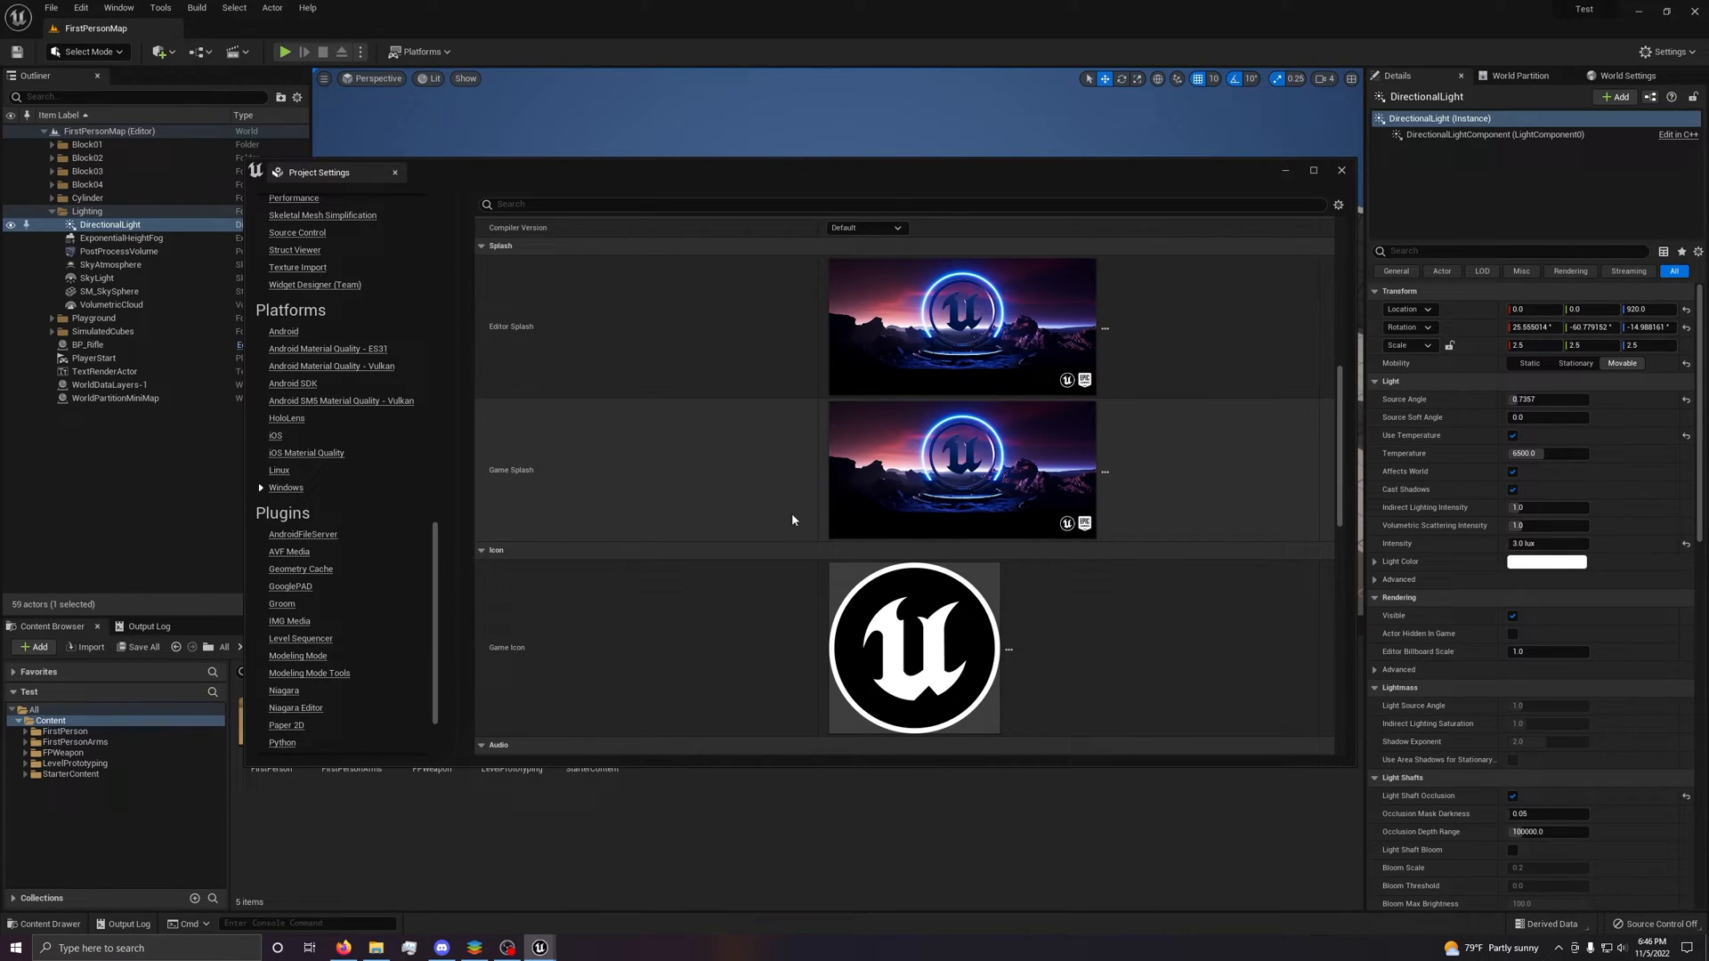
Scroll through the settings and back up to the Description page.
scroll(down, 3)
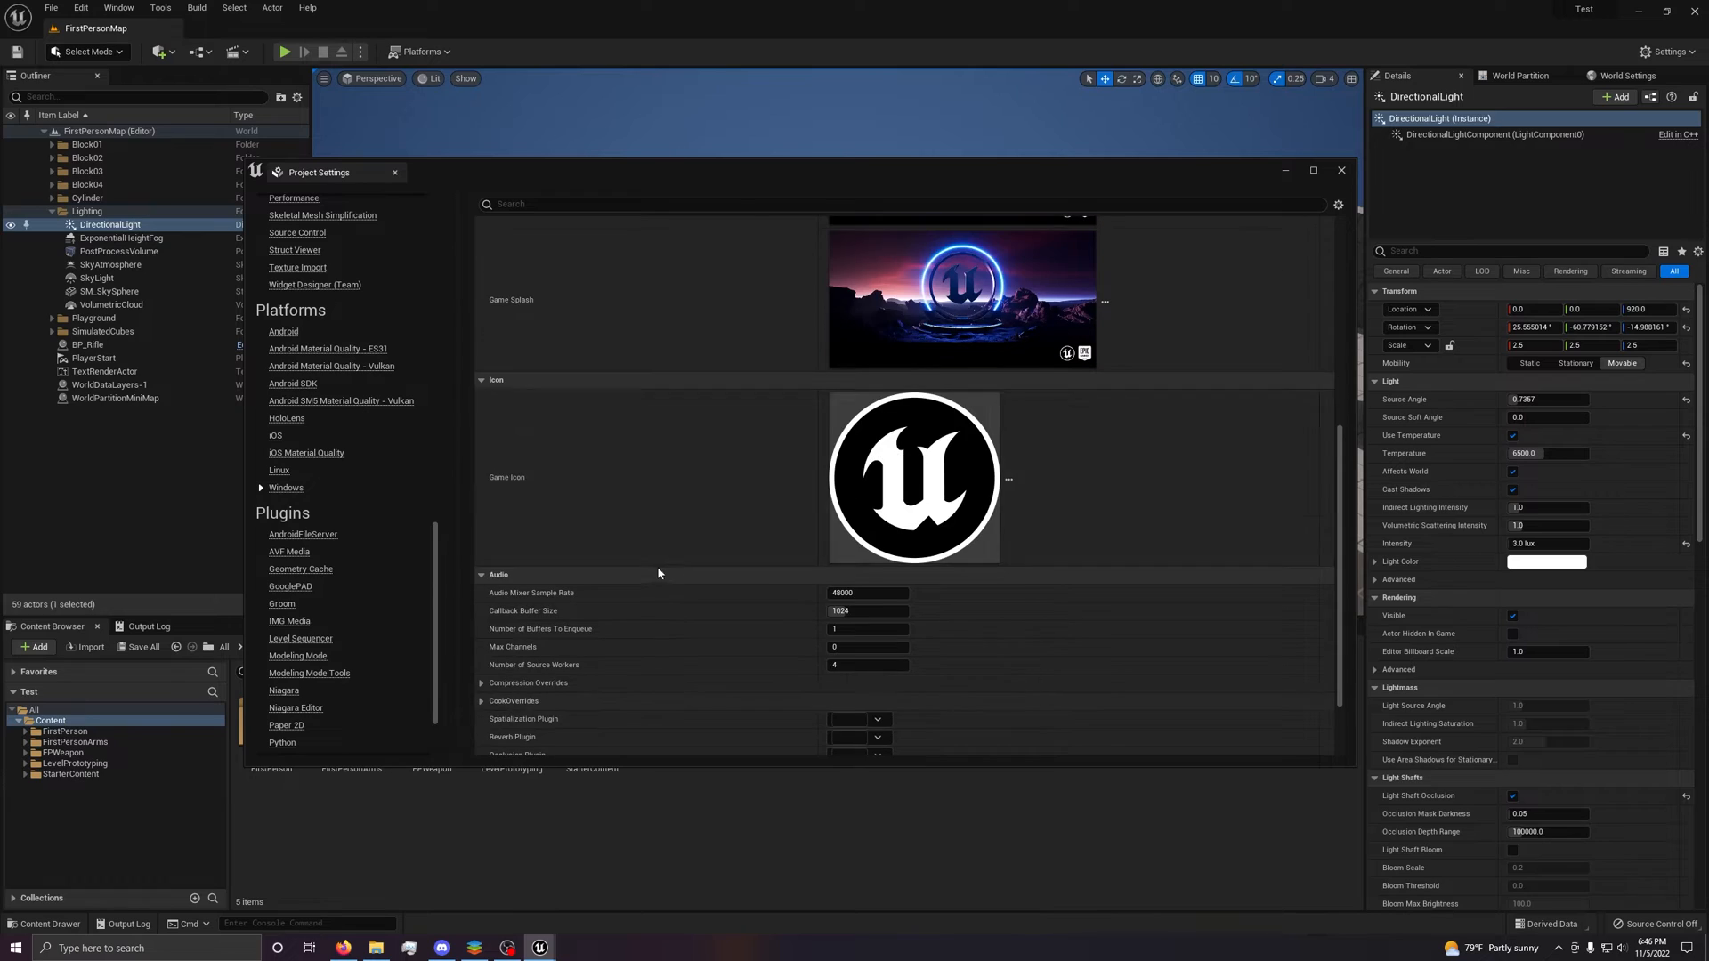
mouse_move(935, 467)
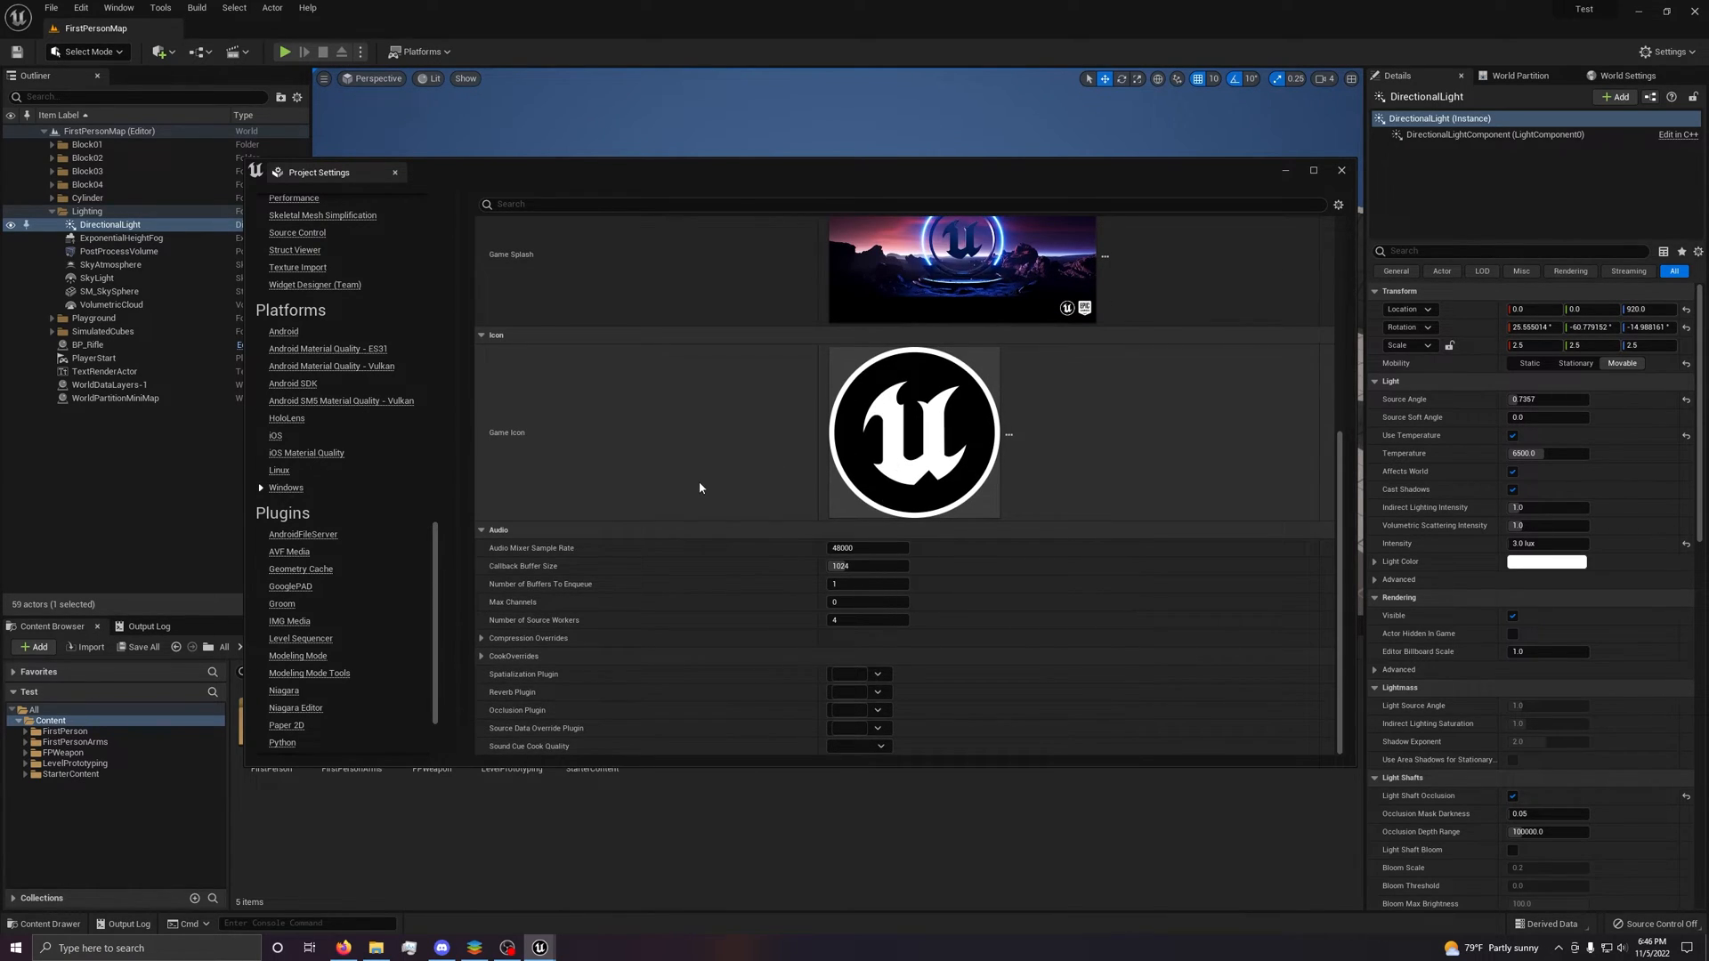
mouse_move(783, 586)
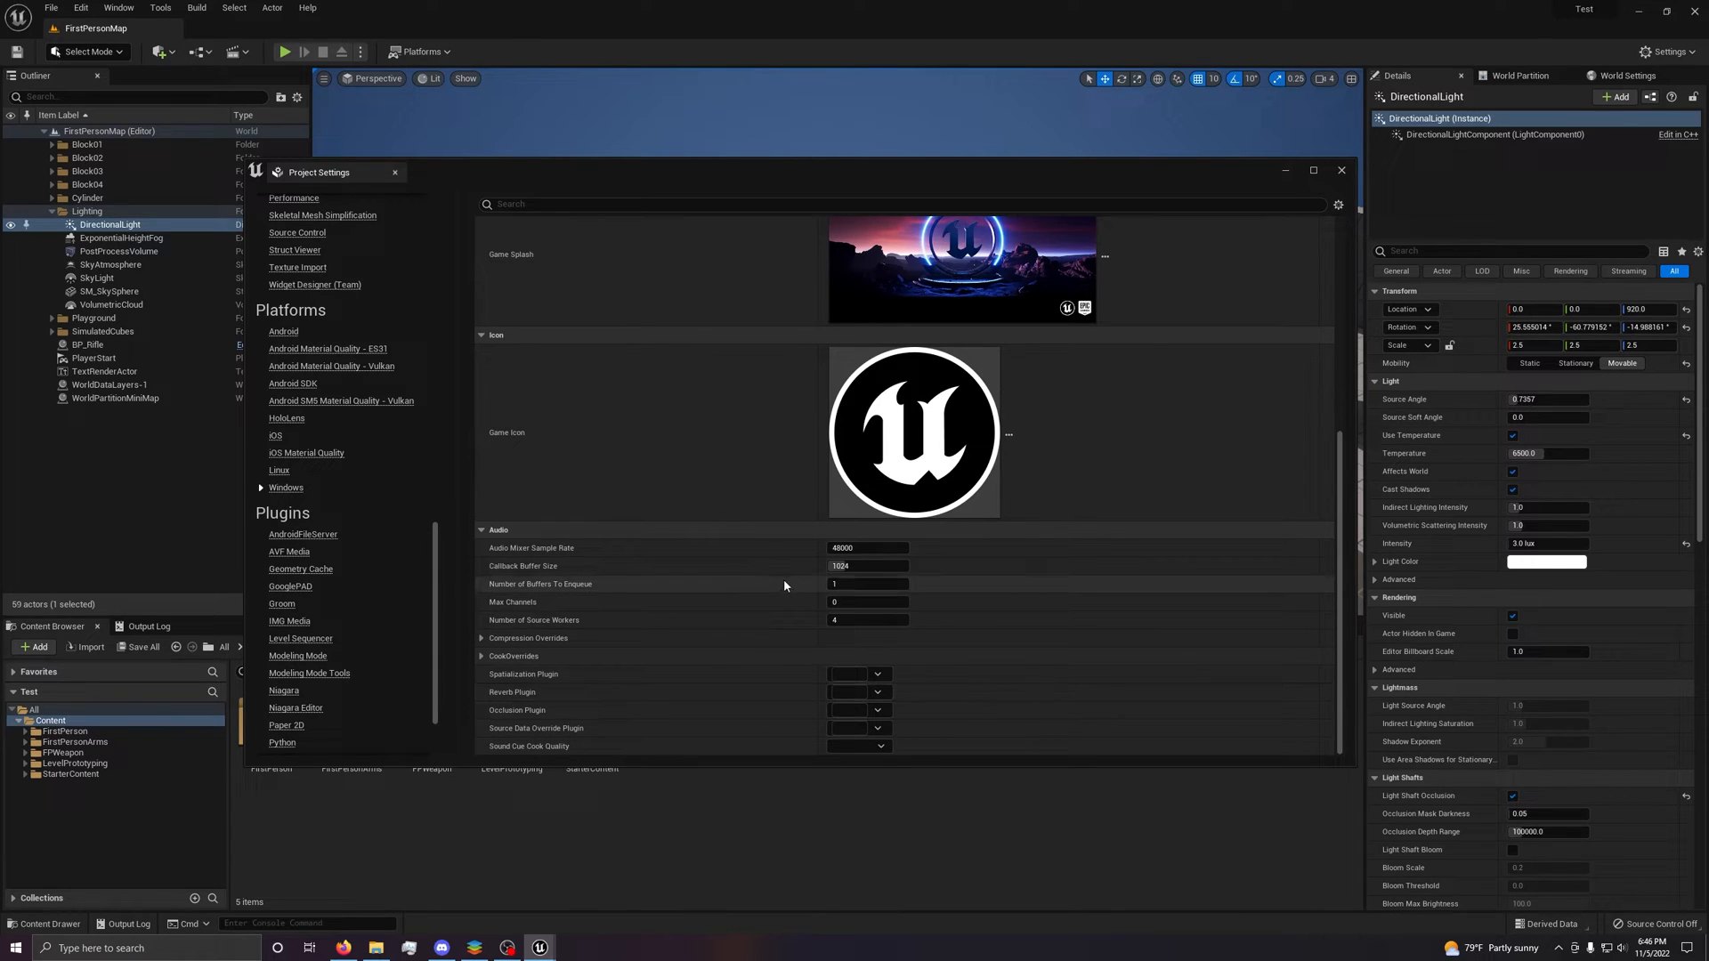
mouse_move(325, 555)
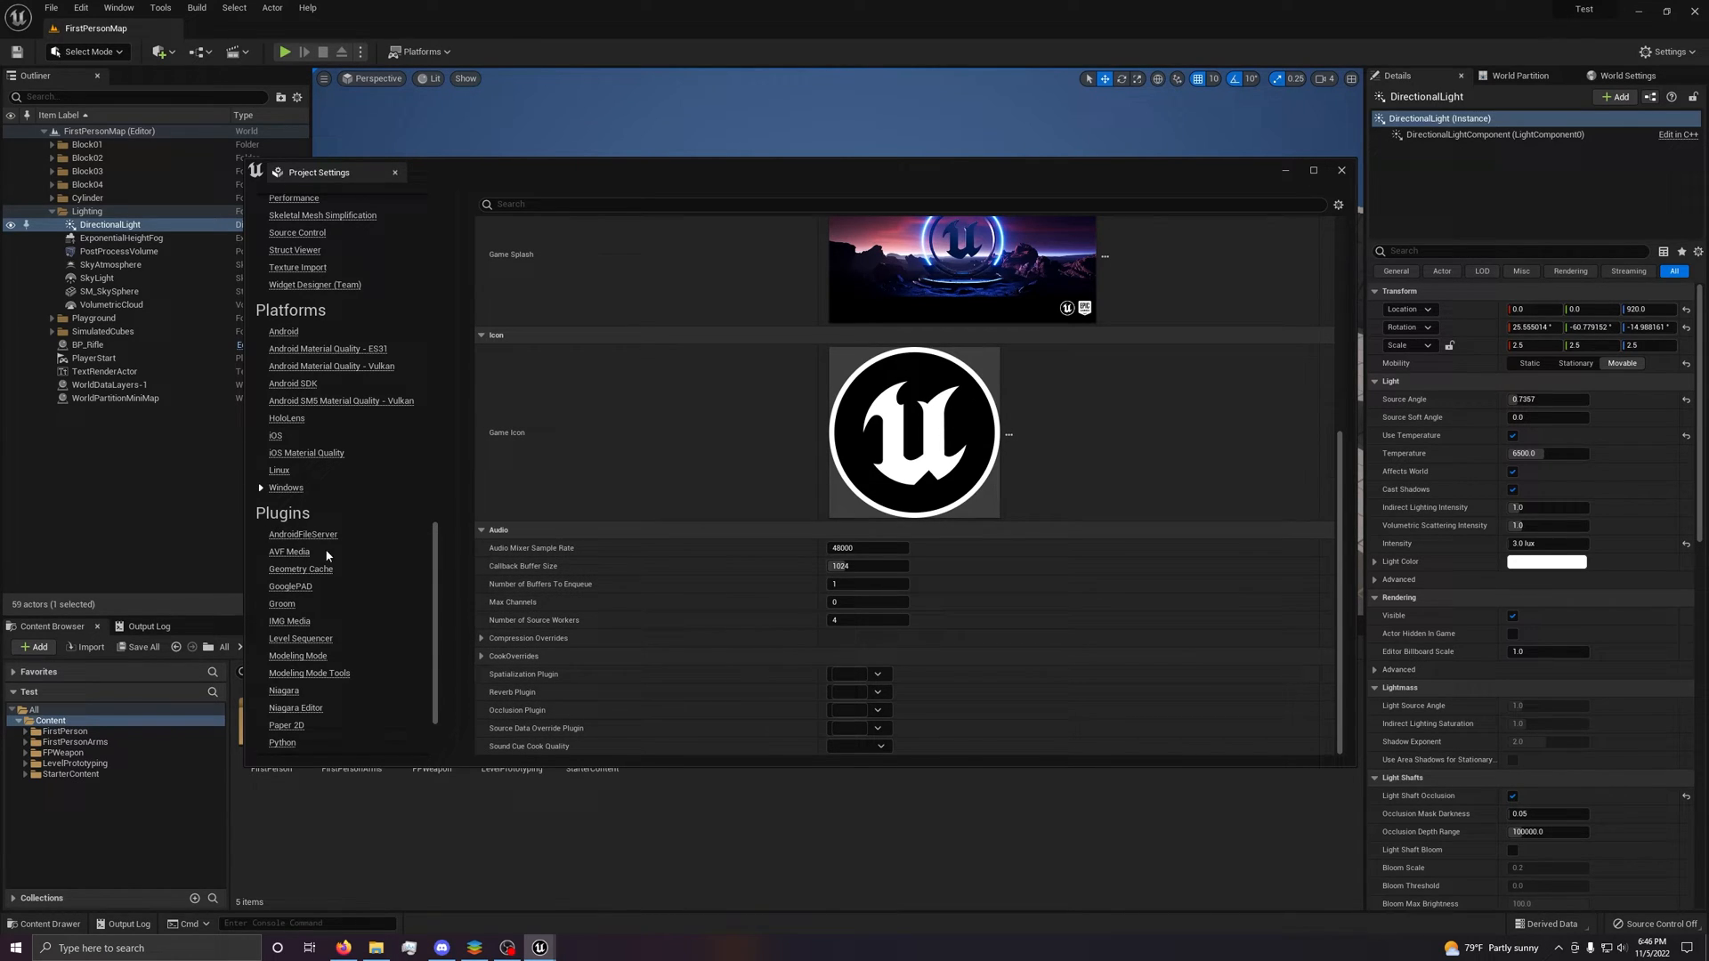
scroll(up, 3)
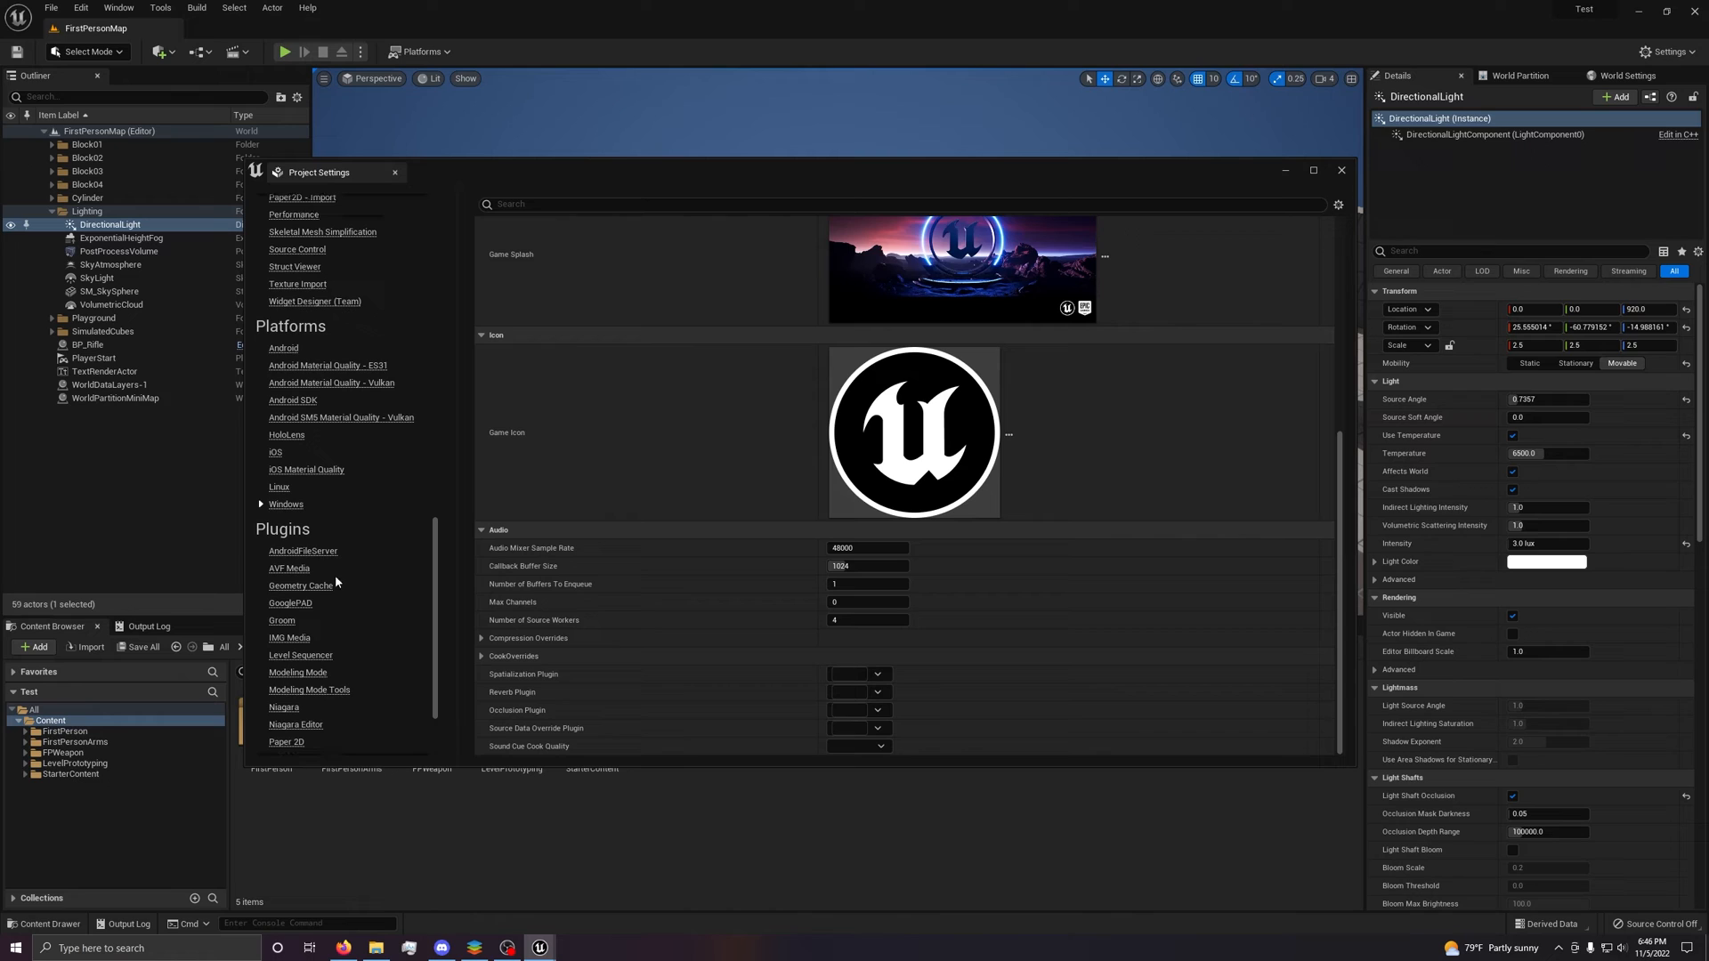
scroll(up, 3)
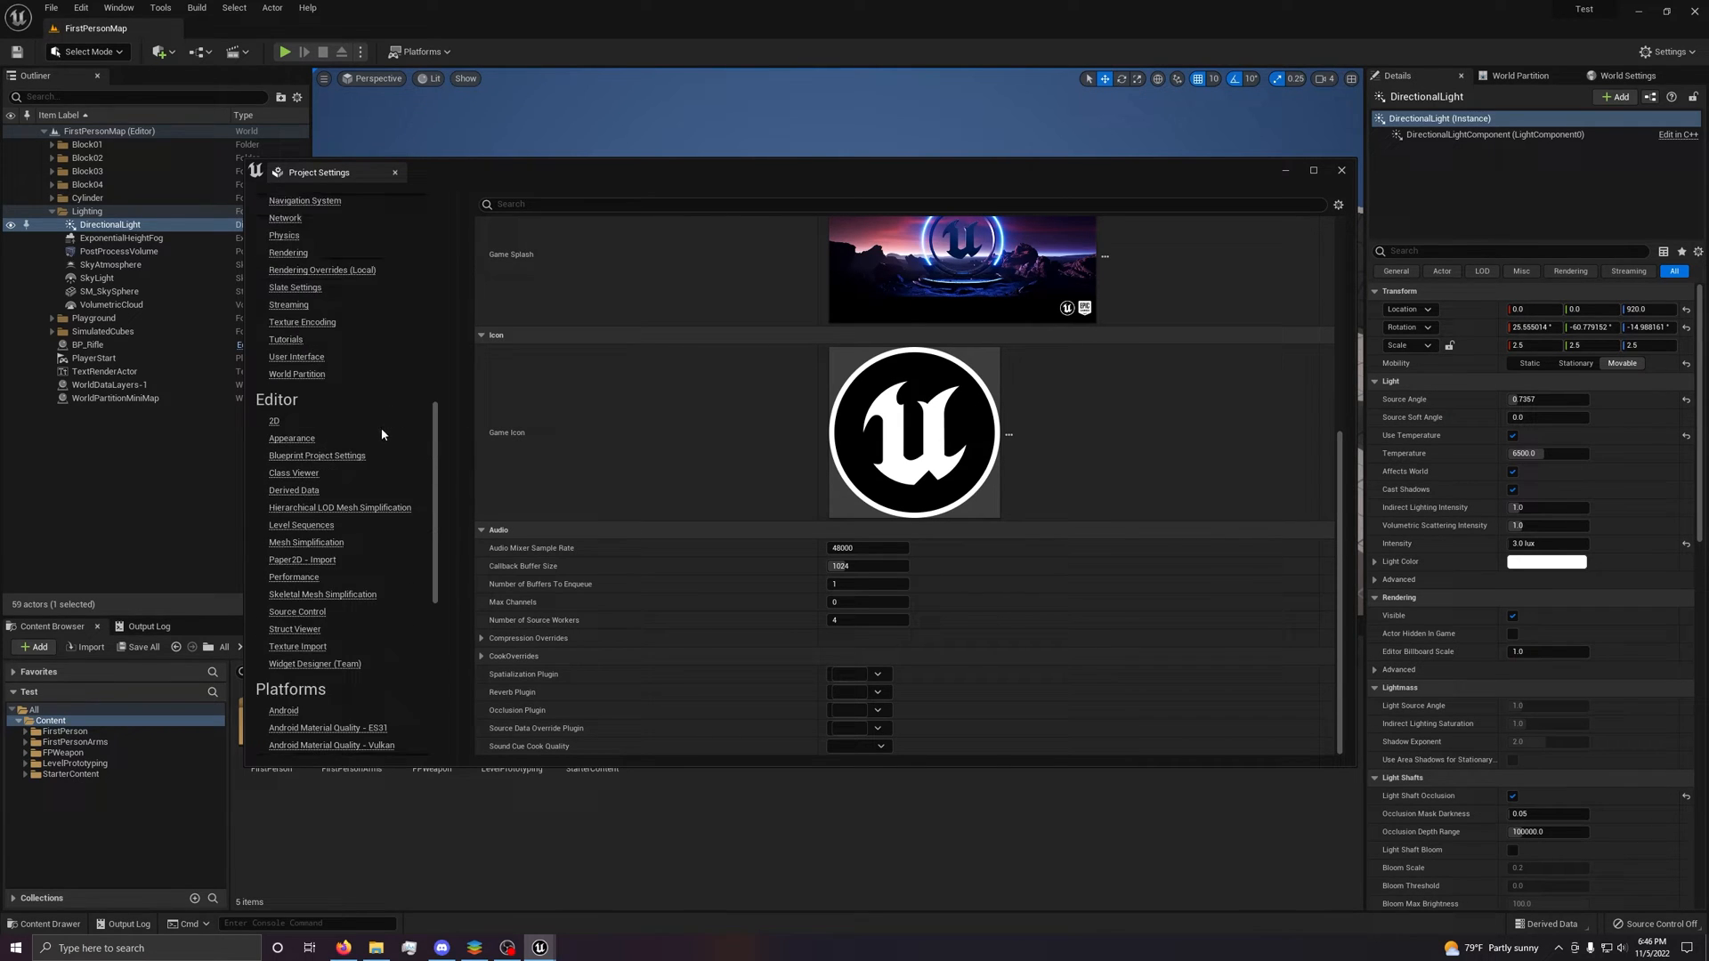
scroll(up, 3)
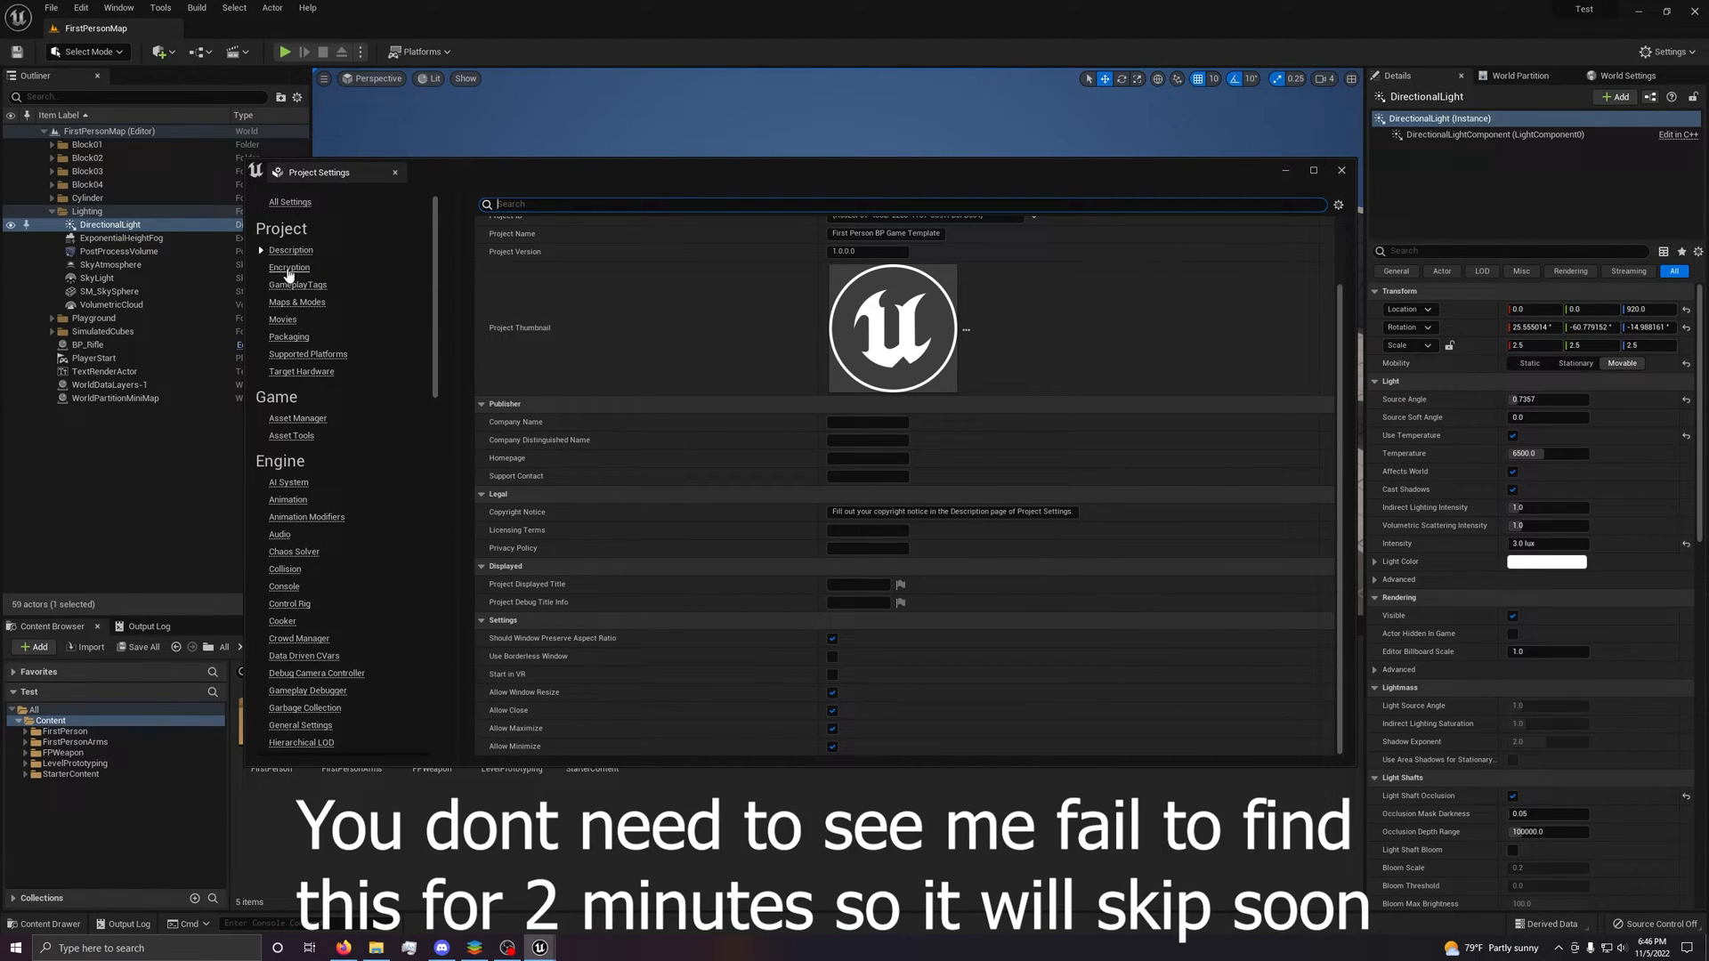
Uncheck All Platforms, tick Windows and Linux, and close Project Settings.
scroll(down, 3)
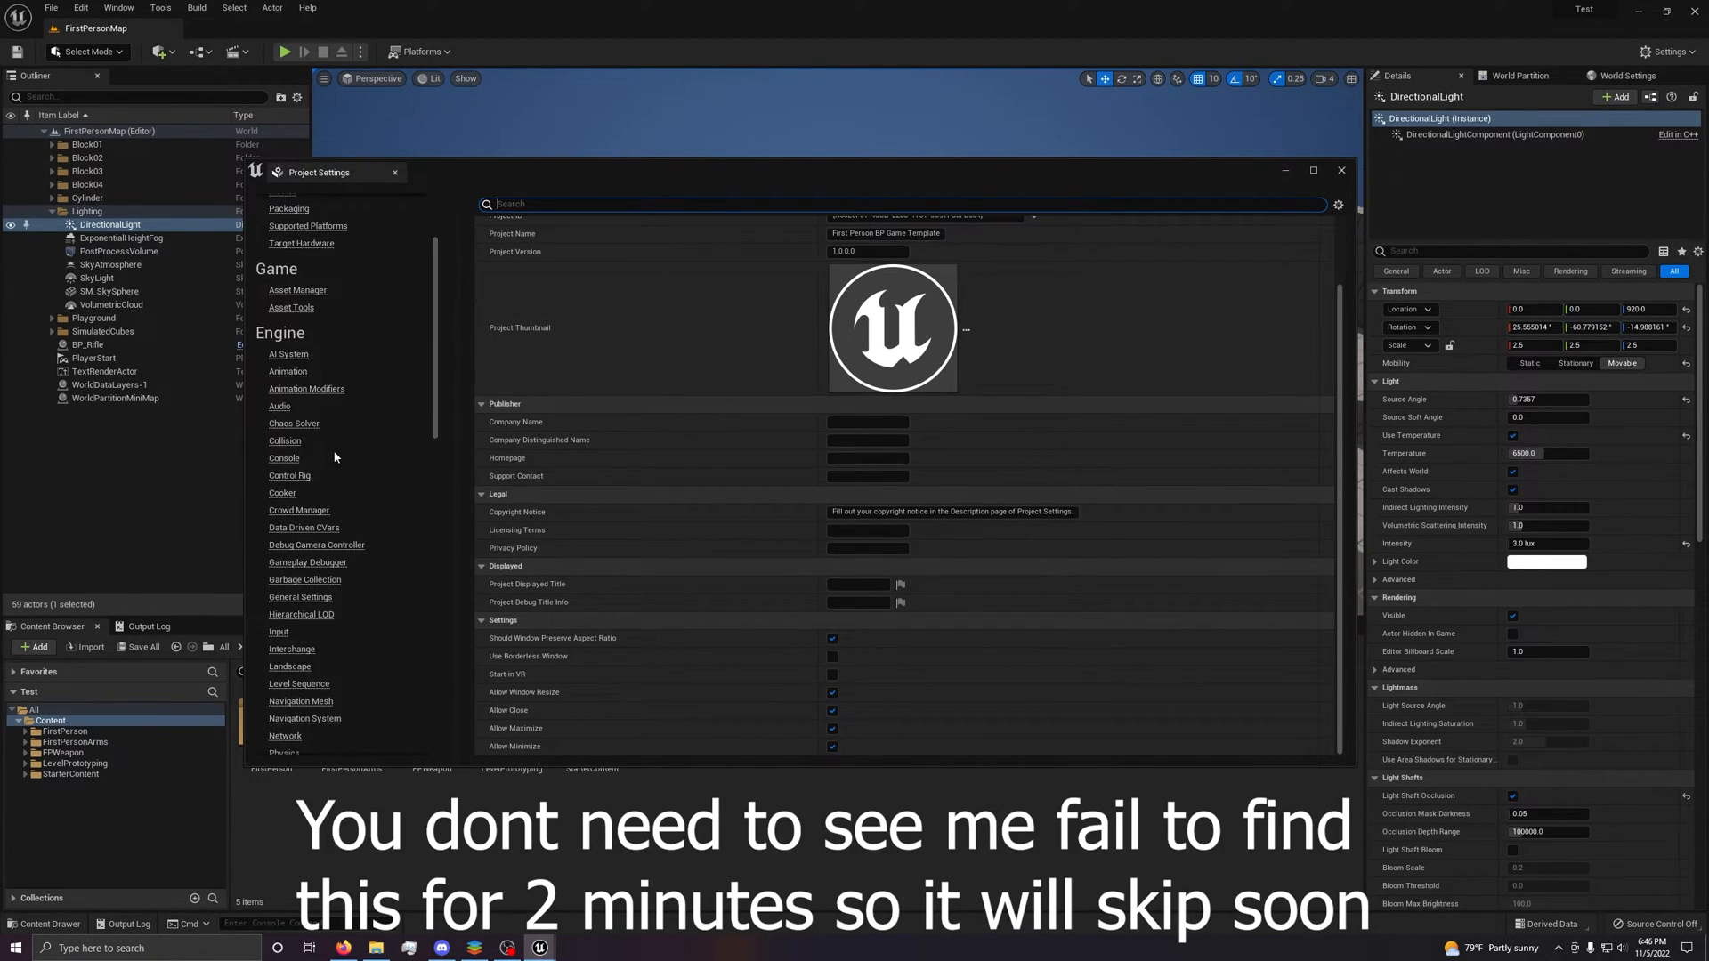
click(421, 52)
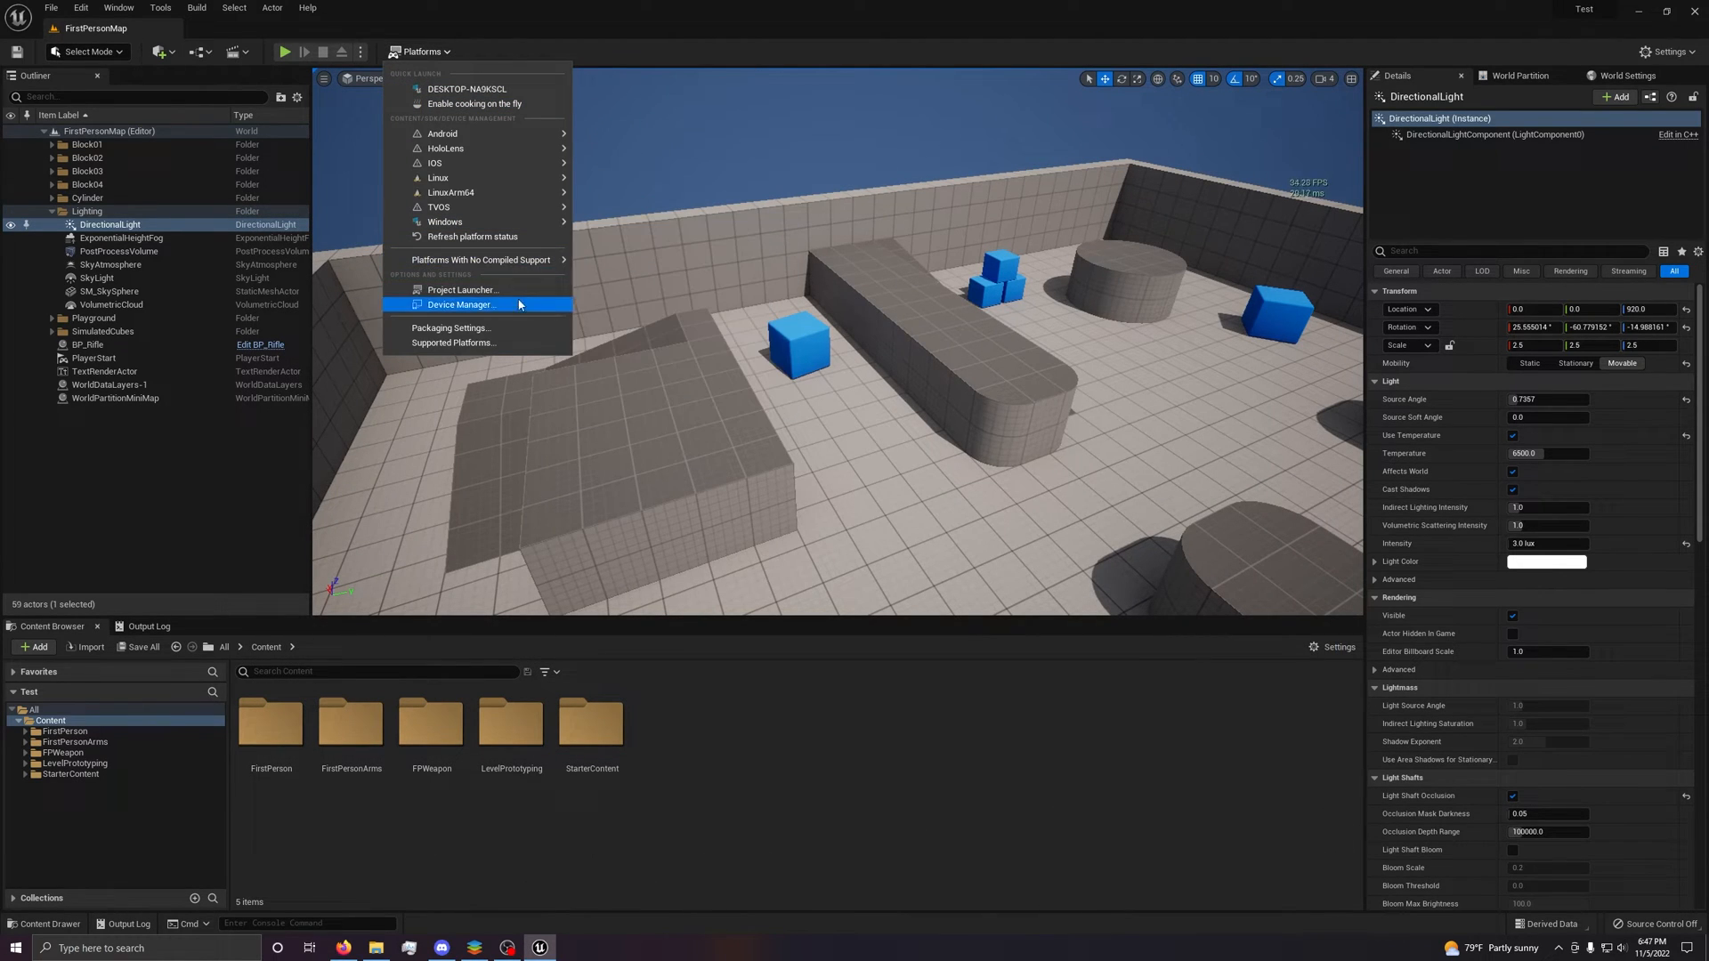
click(452, 341)
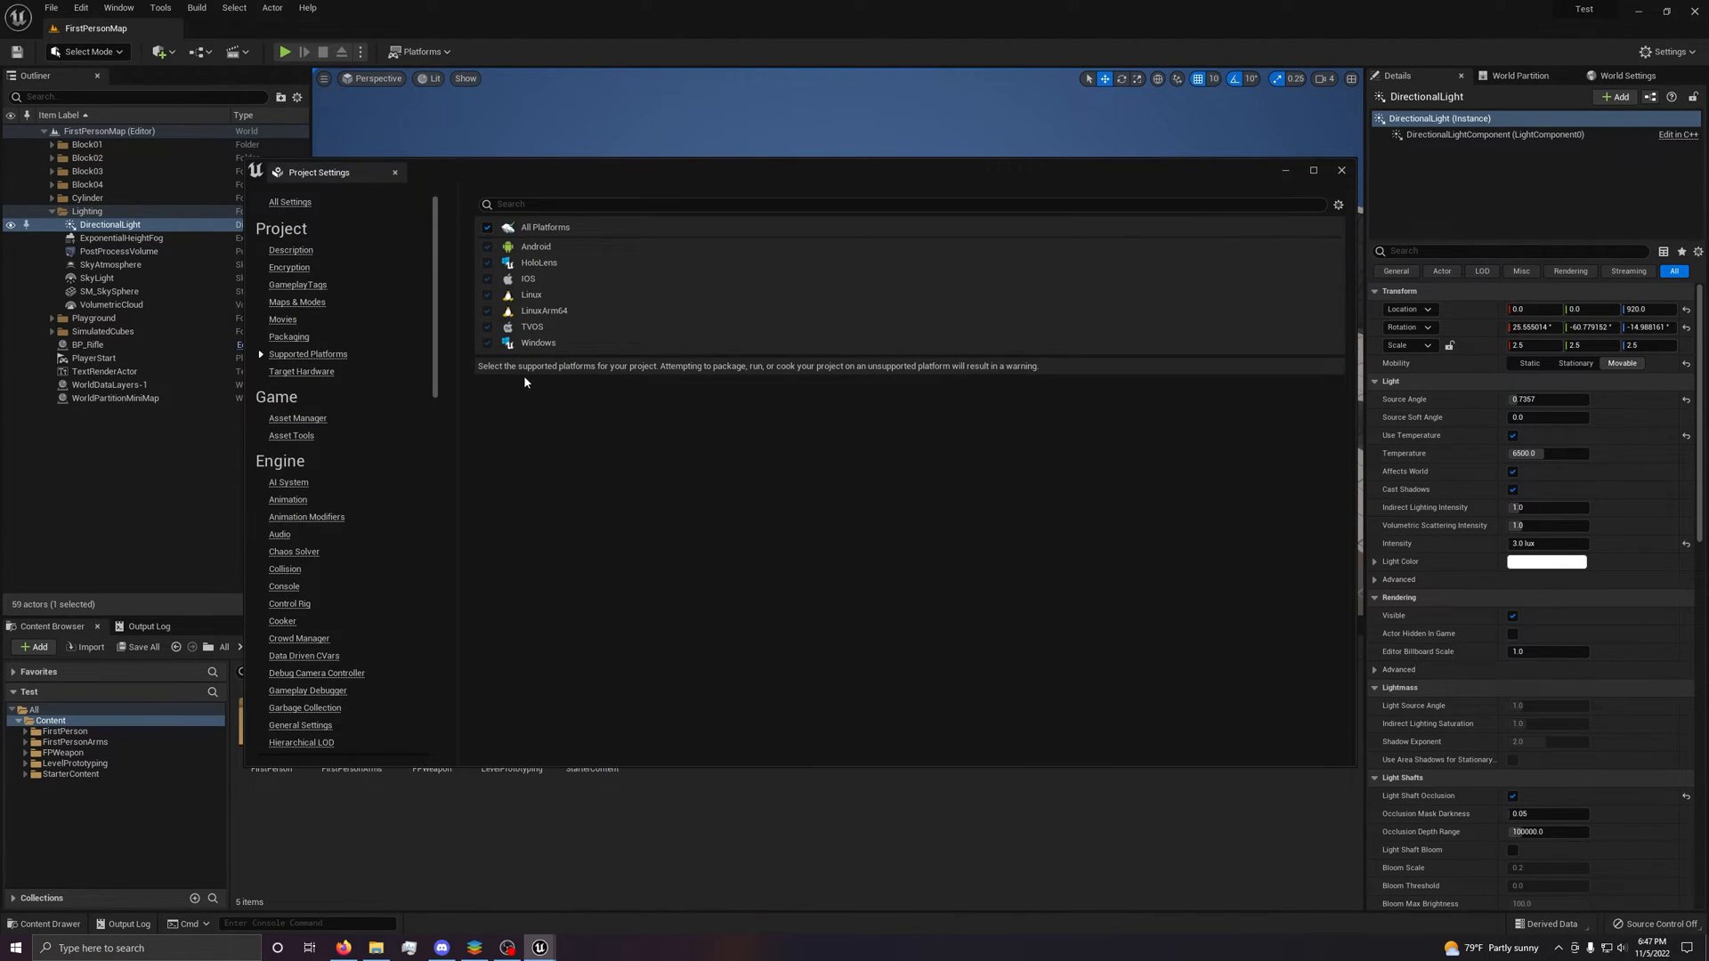
mouse_move(498, 276)
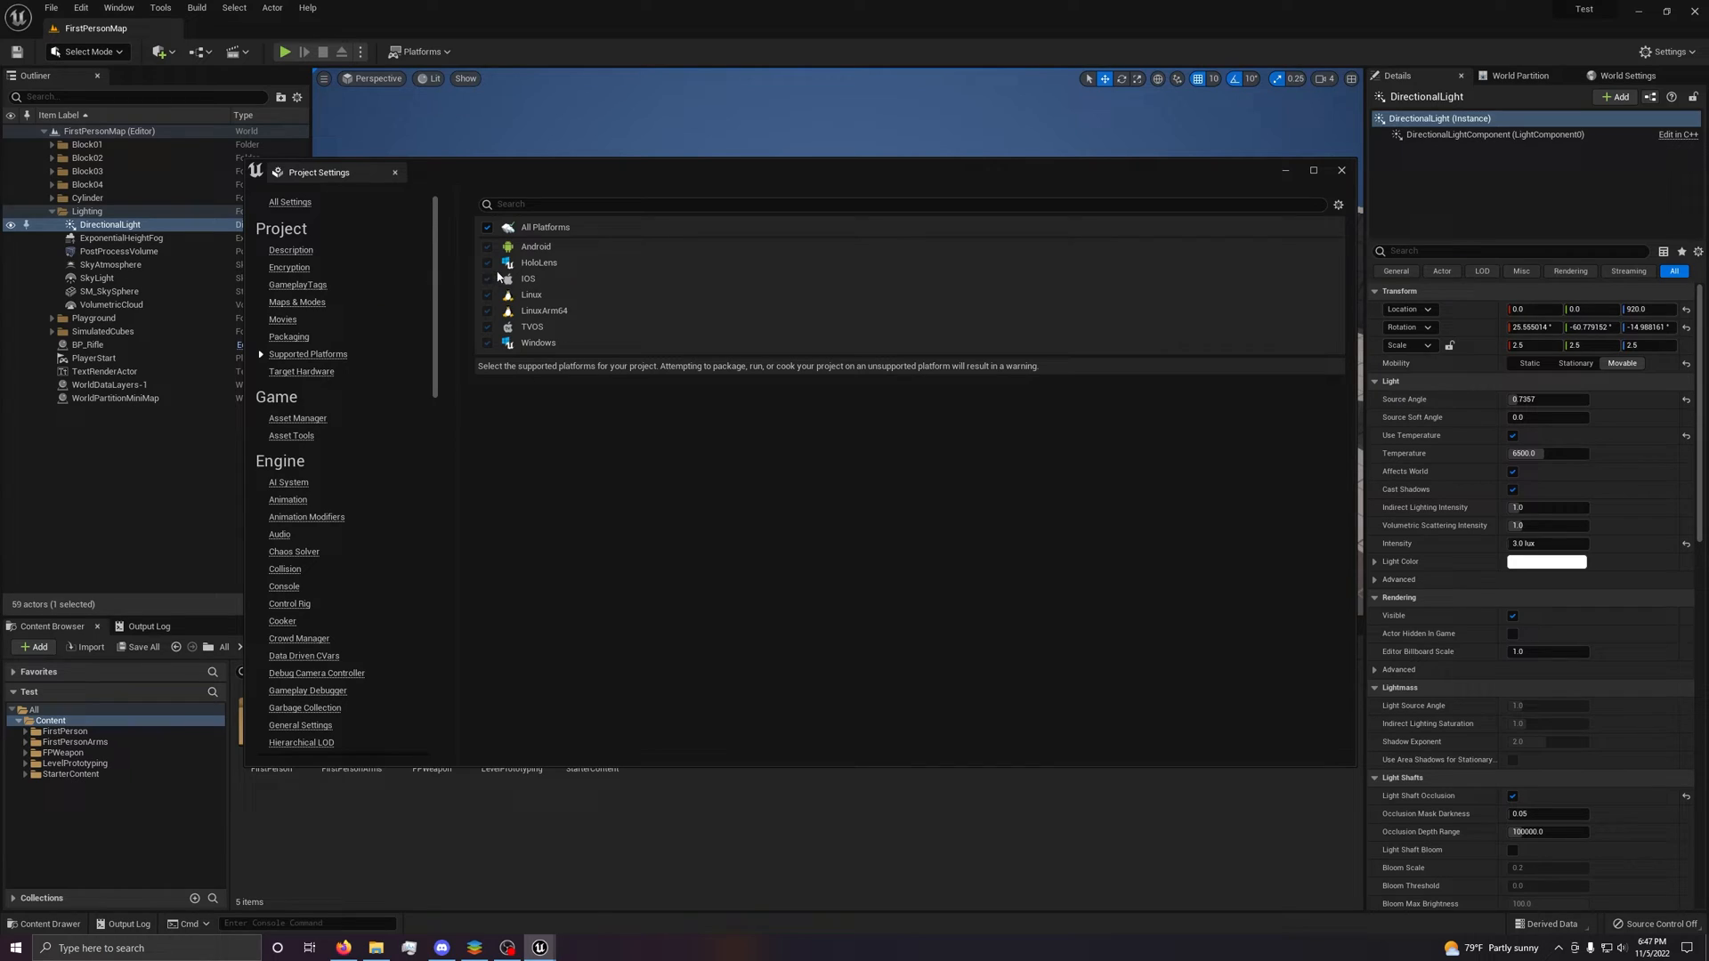
click(487, 227)
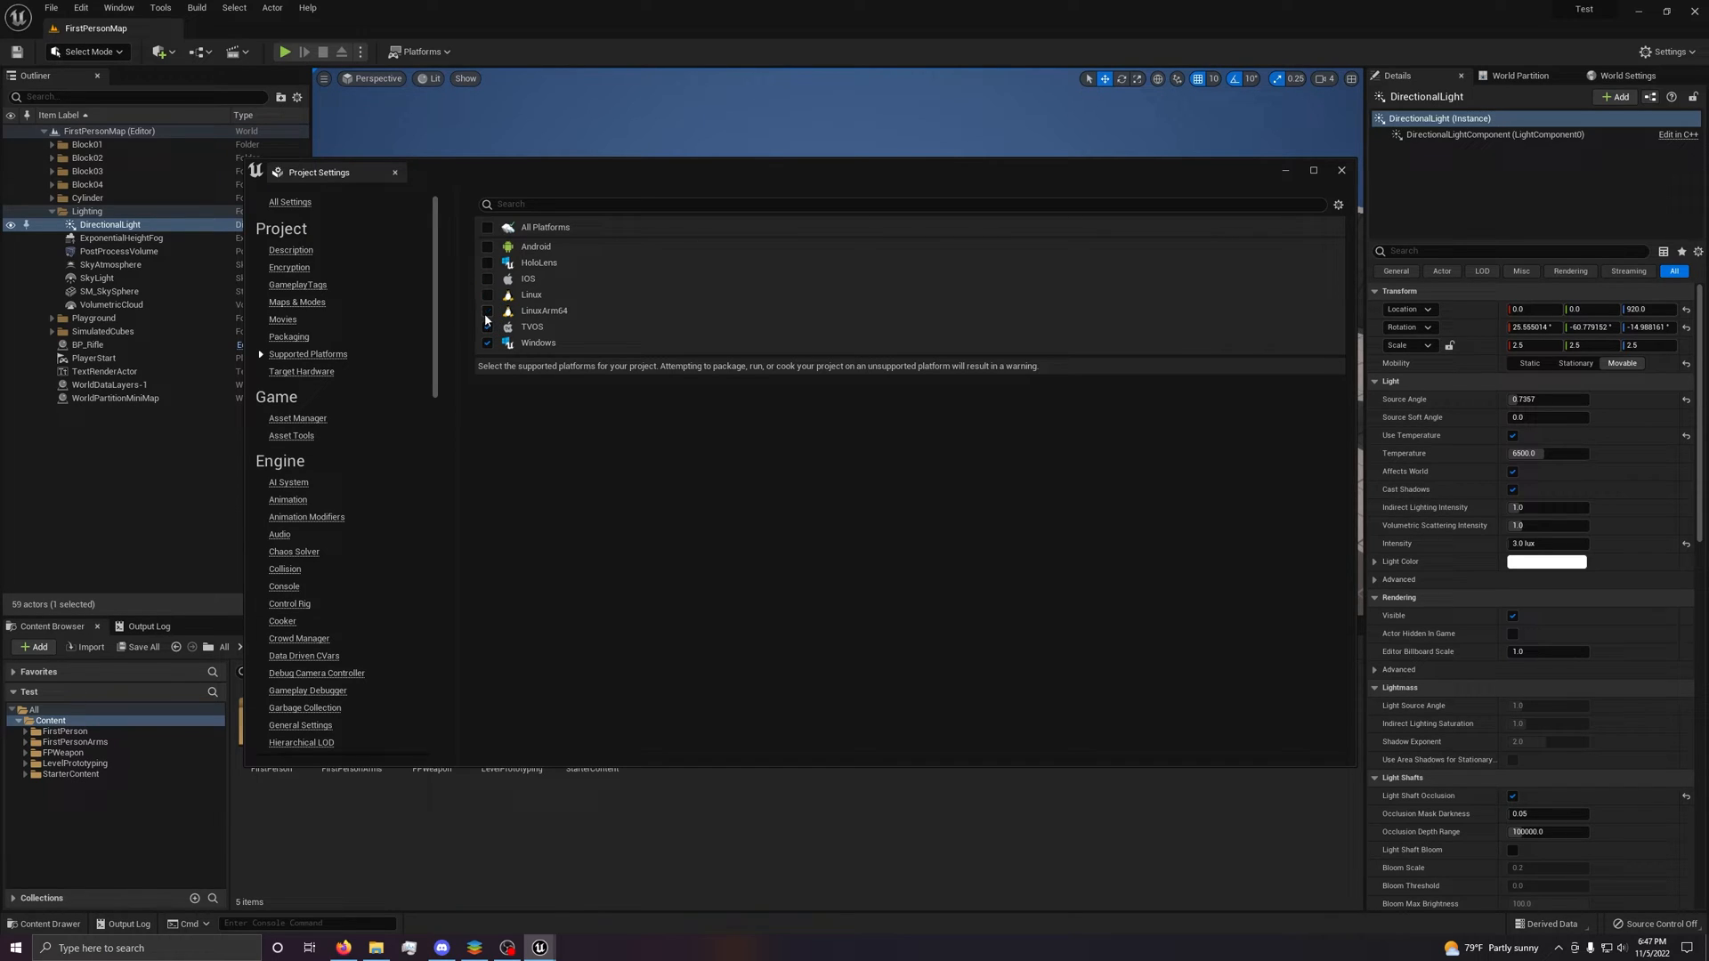
click(487, 295)
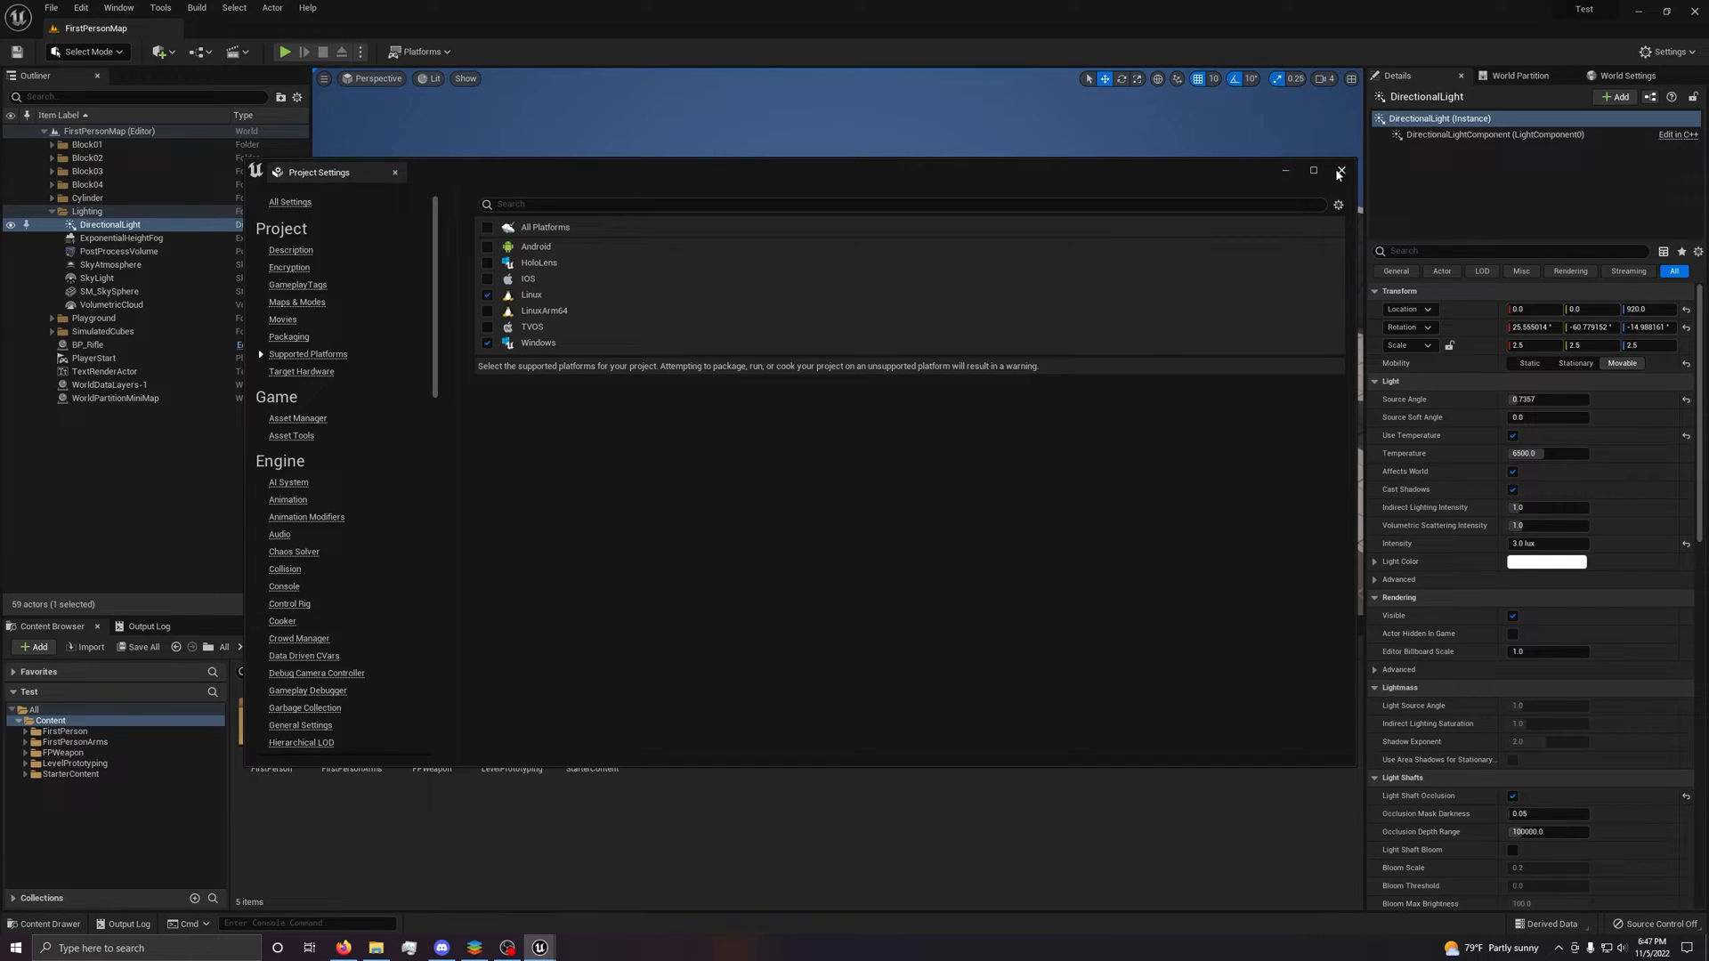
click(420, 52)
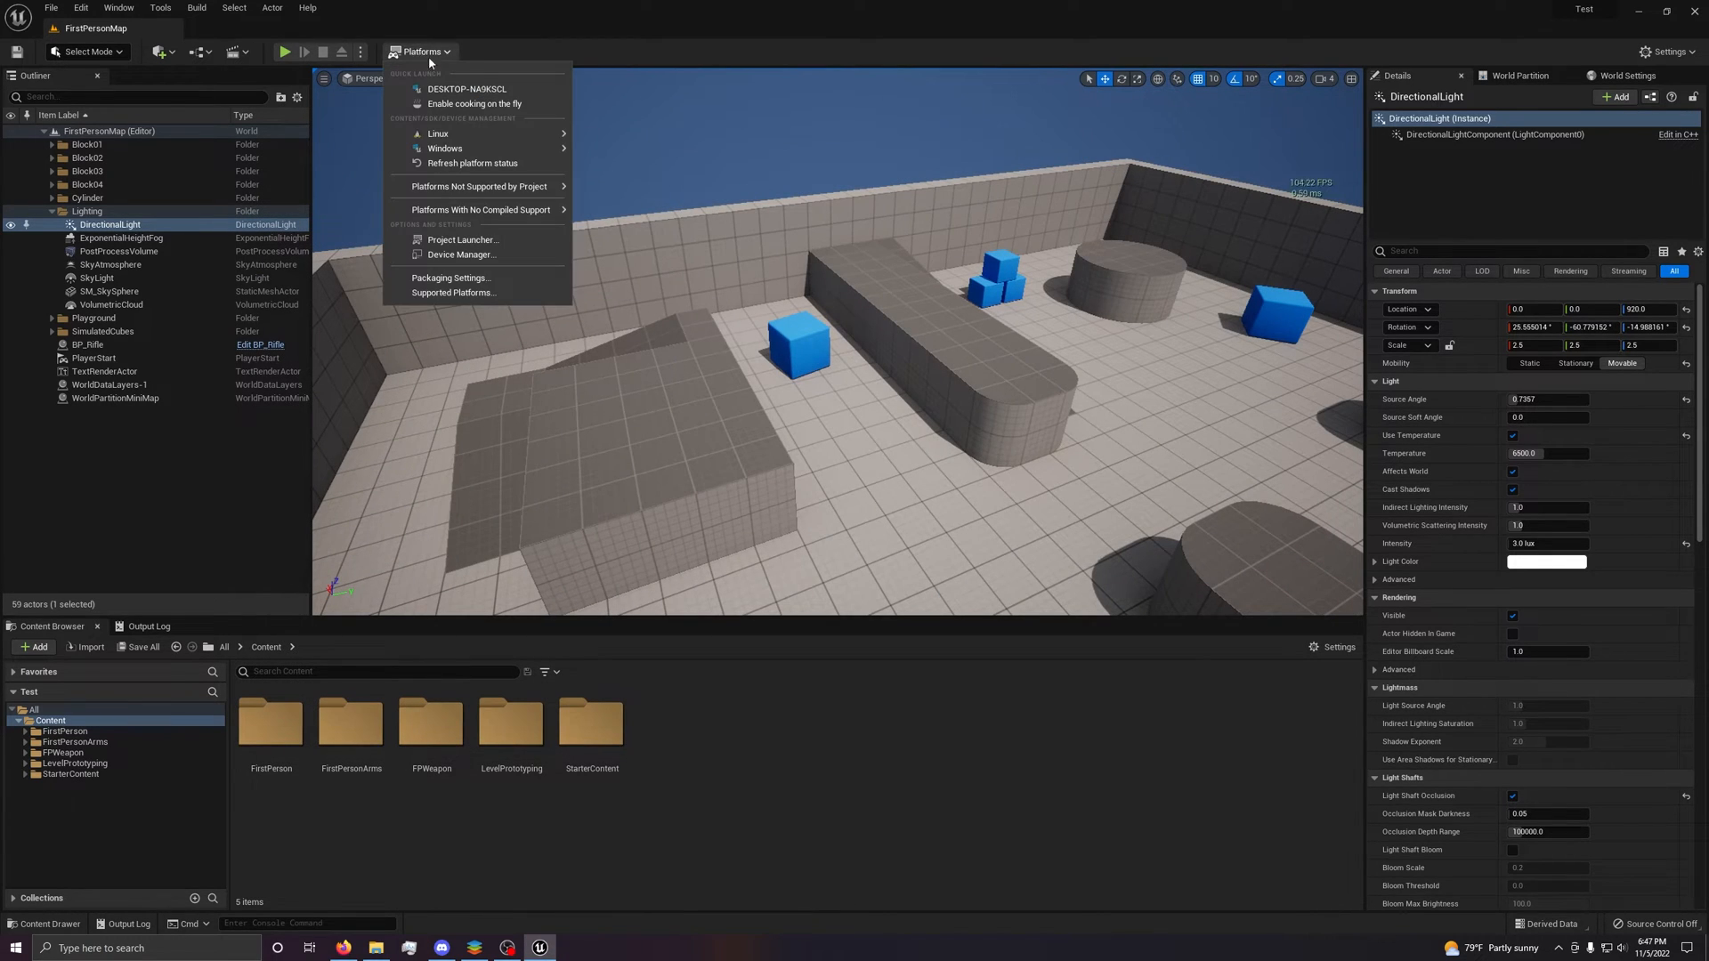
mouse_move(445, 149)
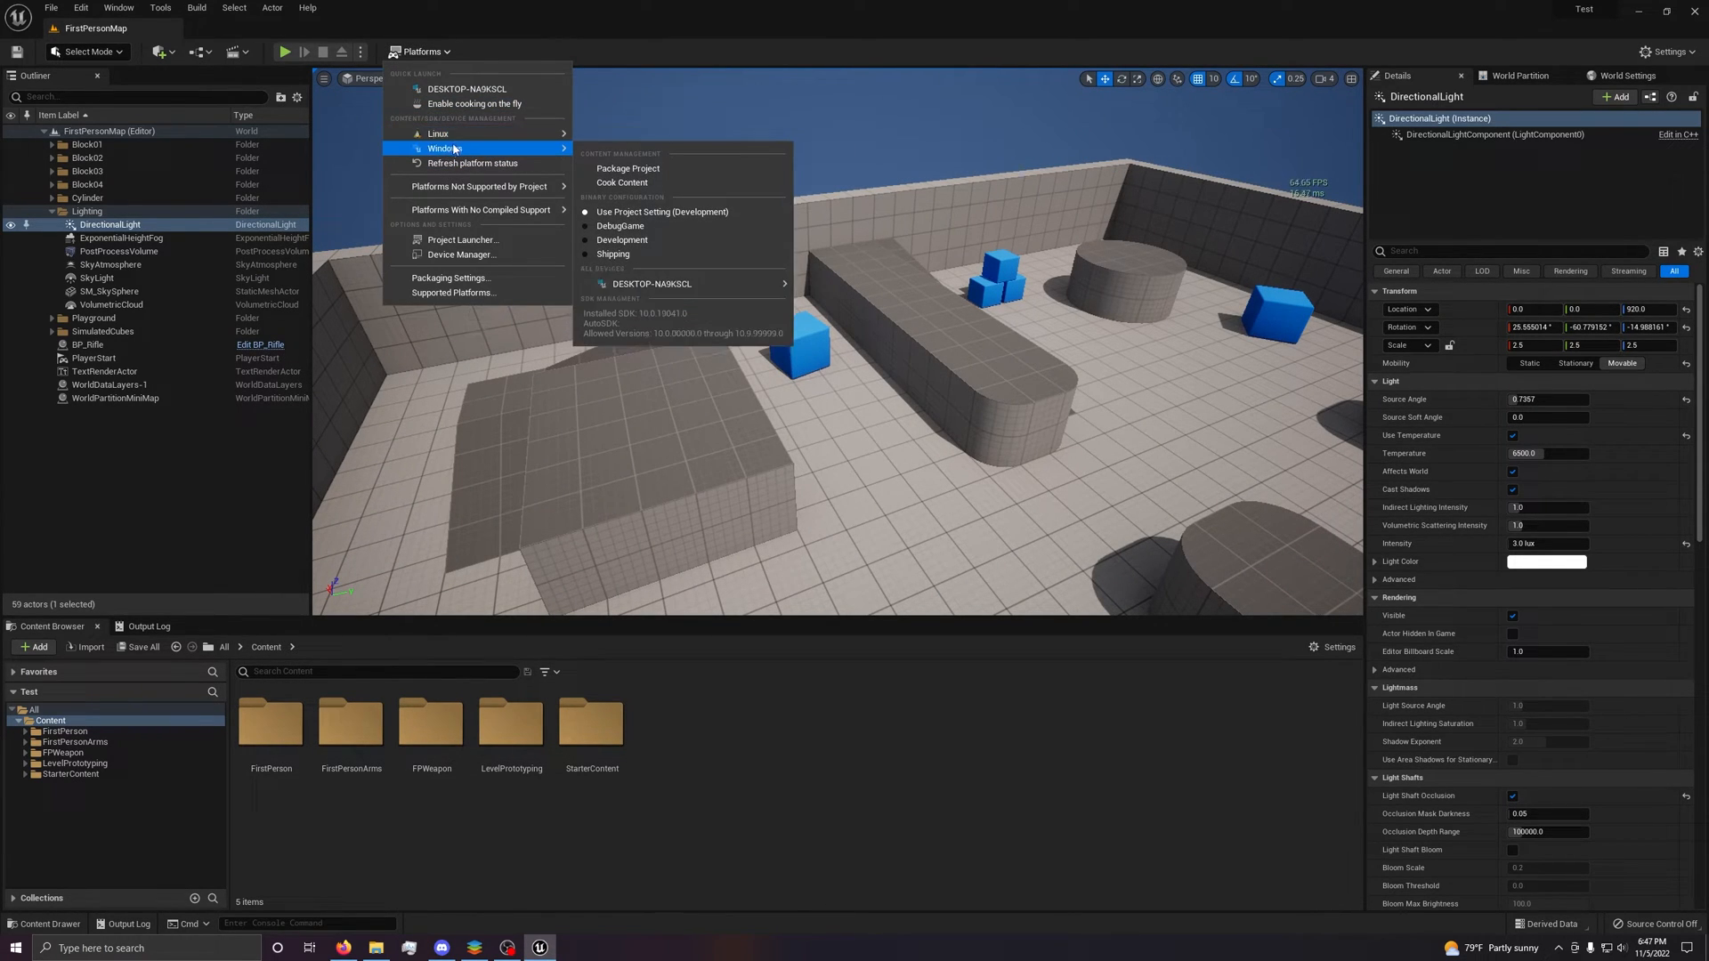
mouse_move(437, 133)
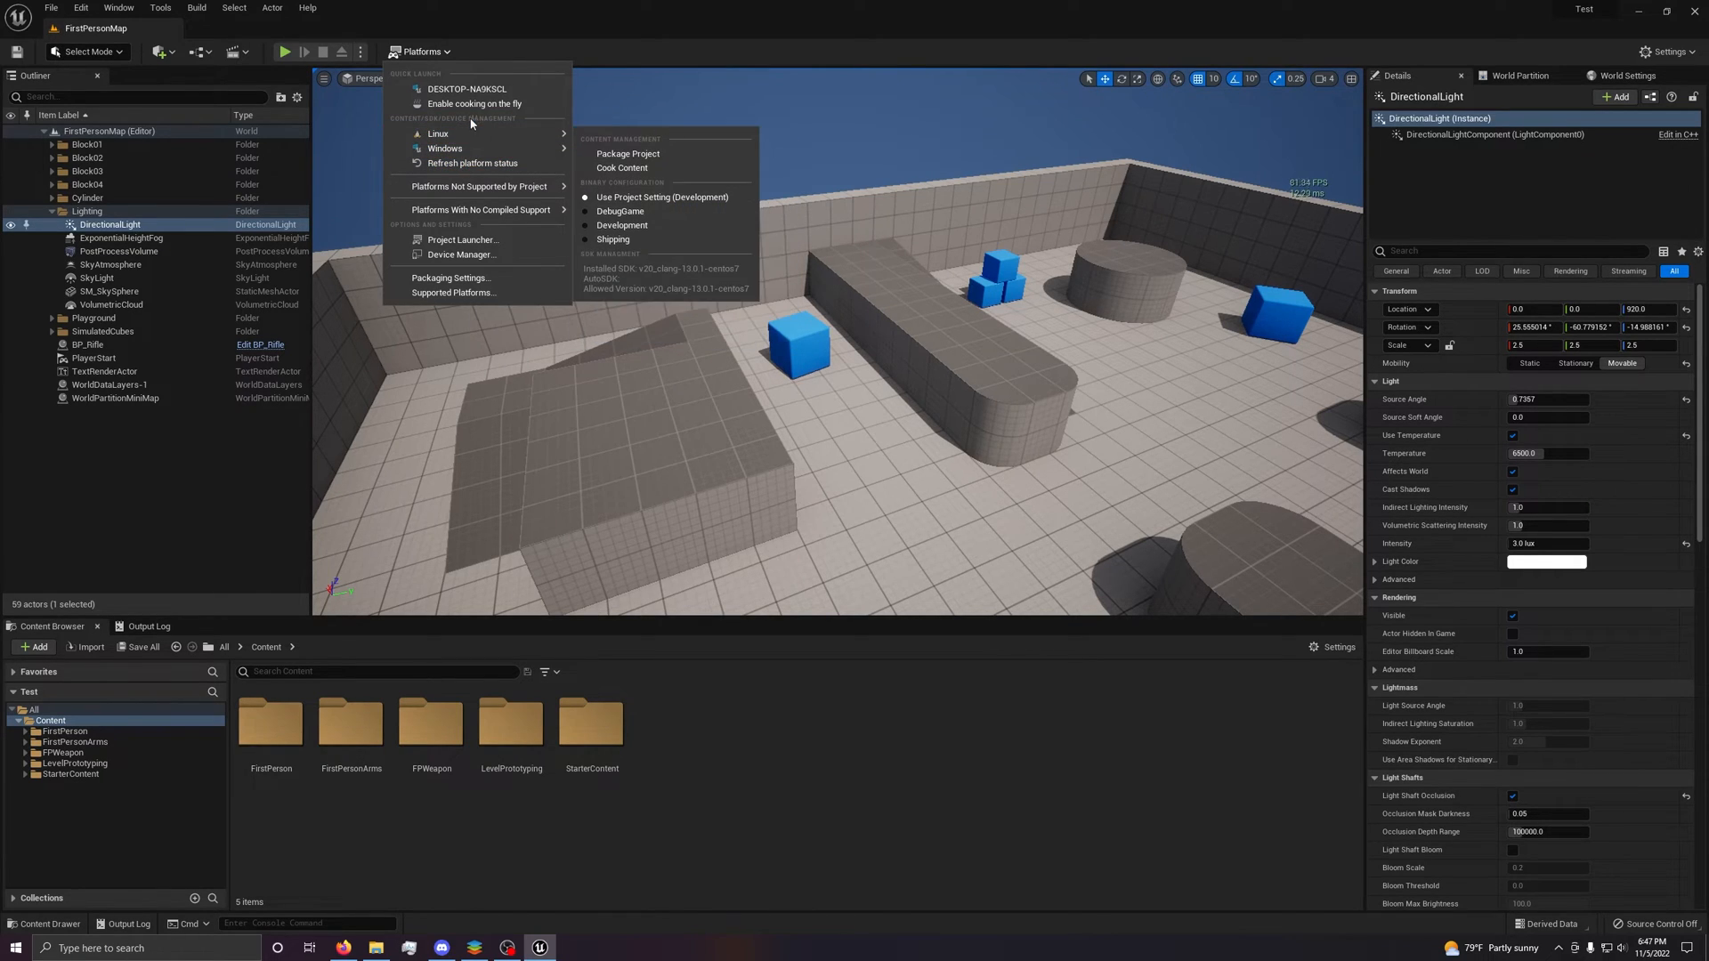
mouse_move(455, 278)
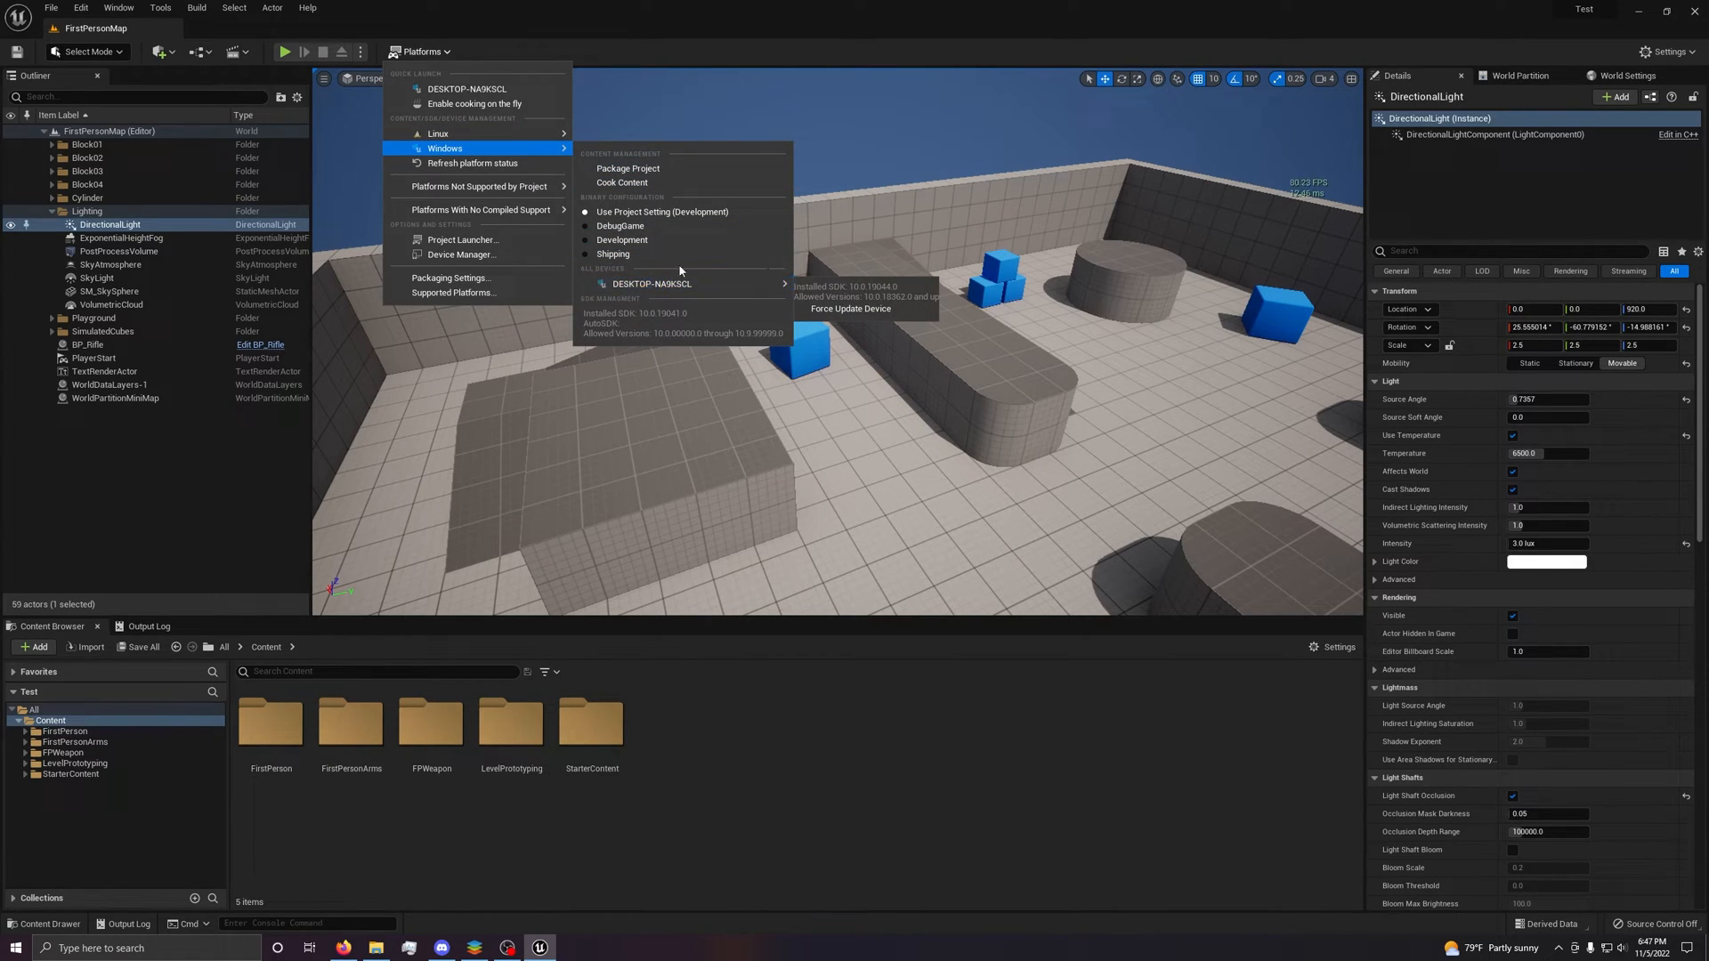
mouse_move(628, 168)
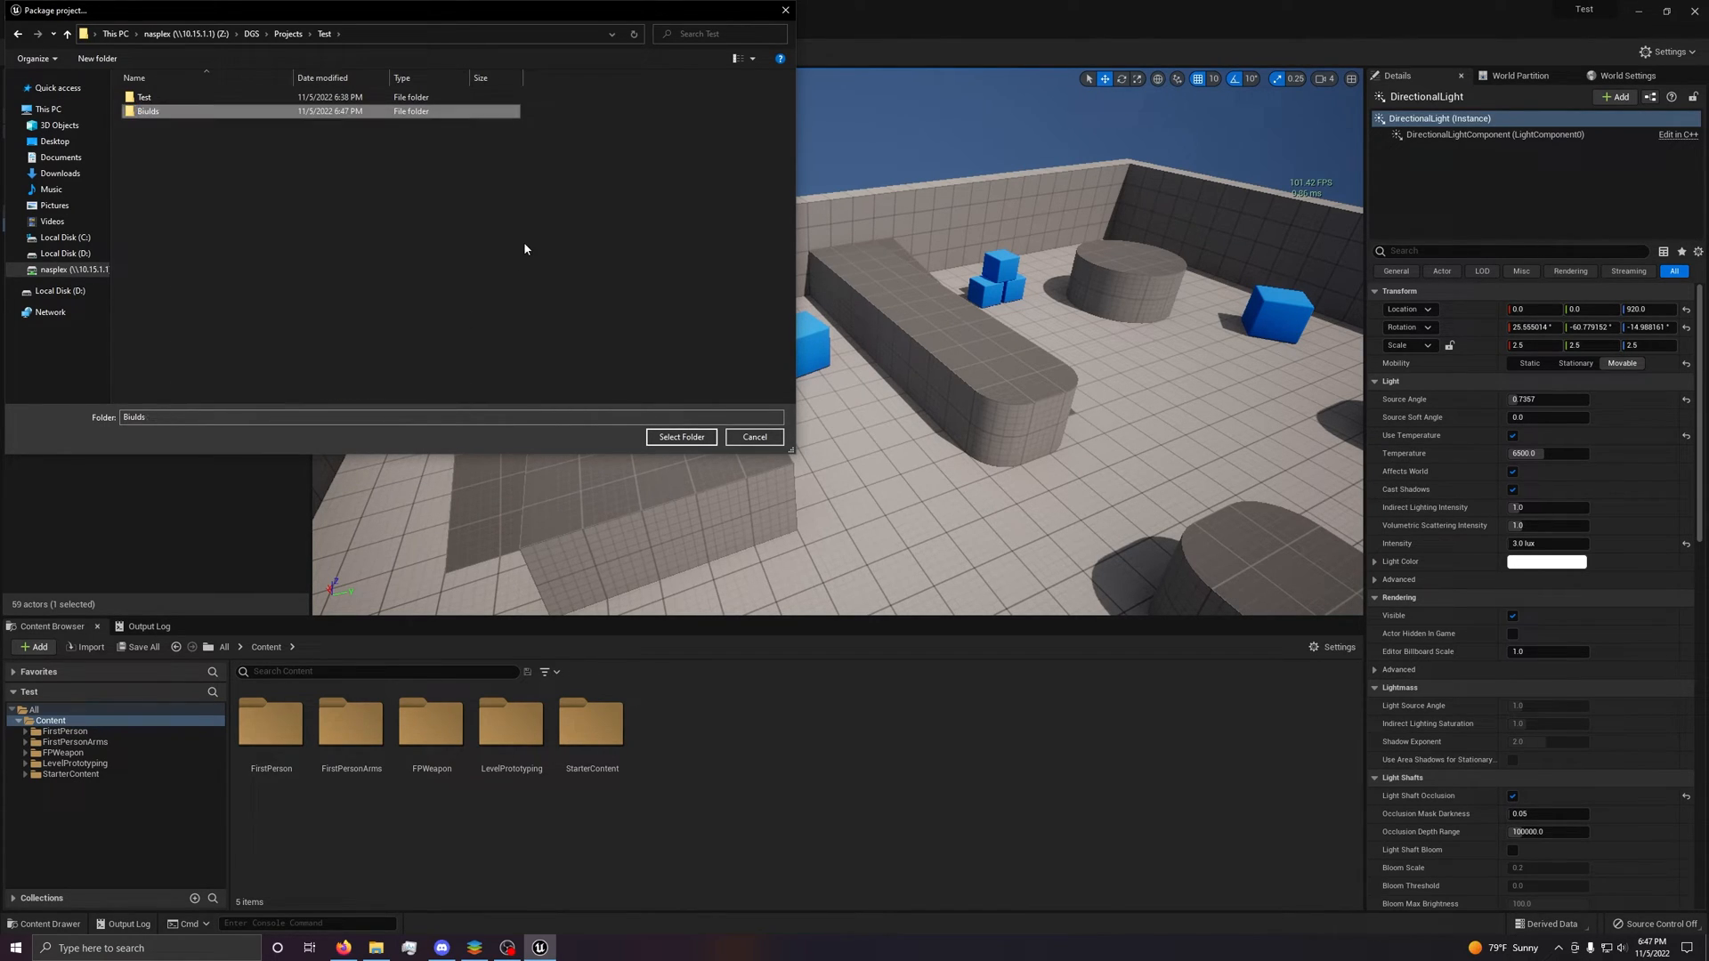
Choose the Builds folder inside the Test project as the Windows package destination.
double_click(147, 111)
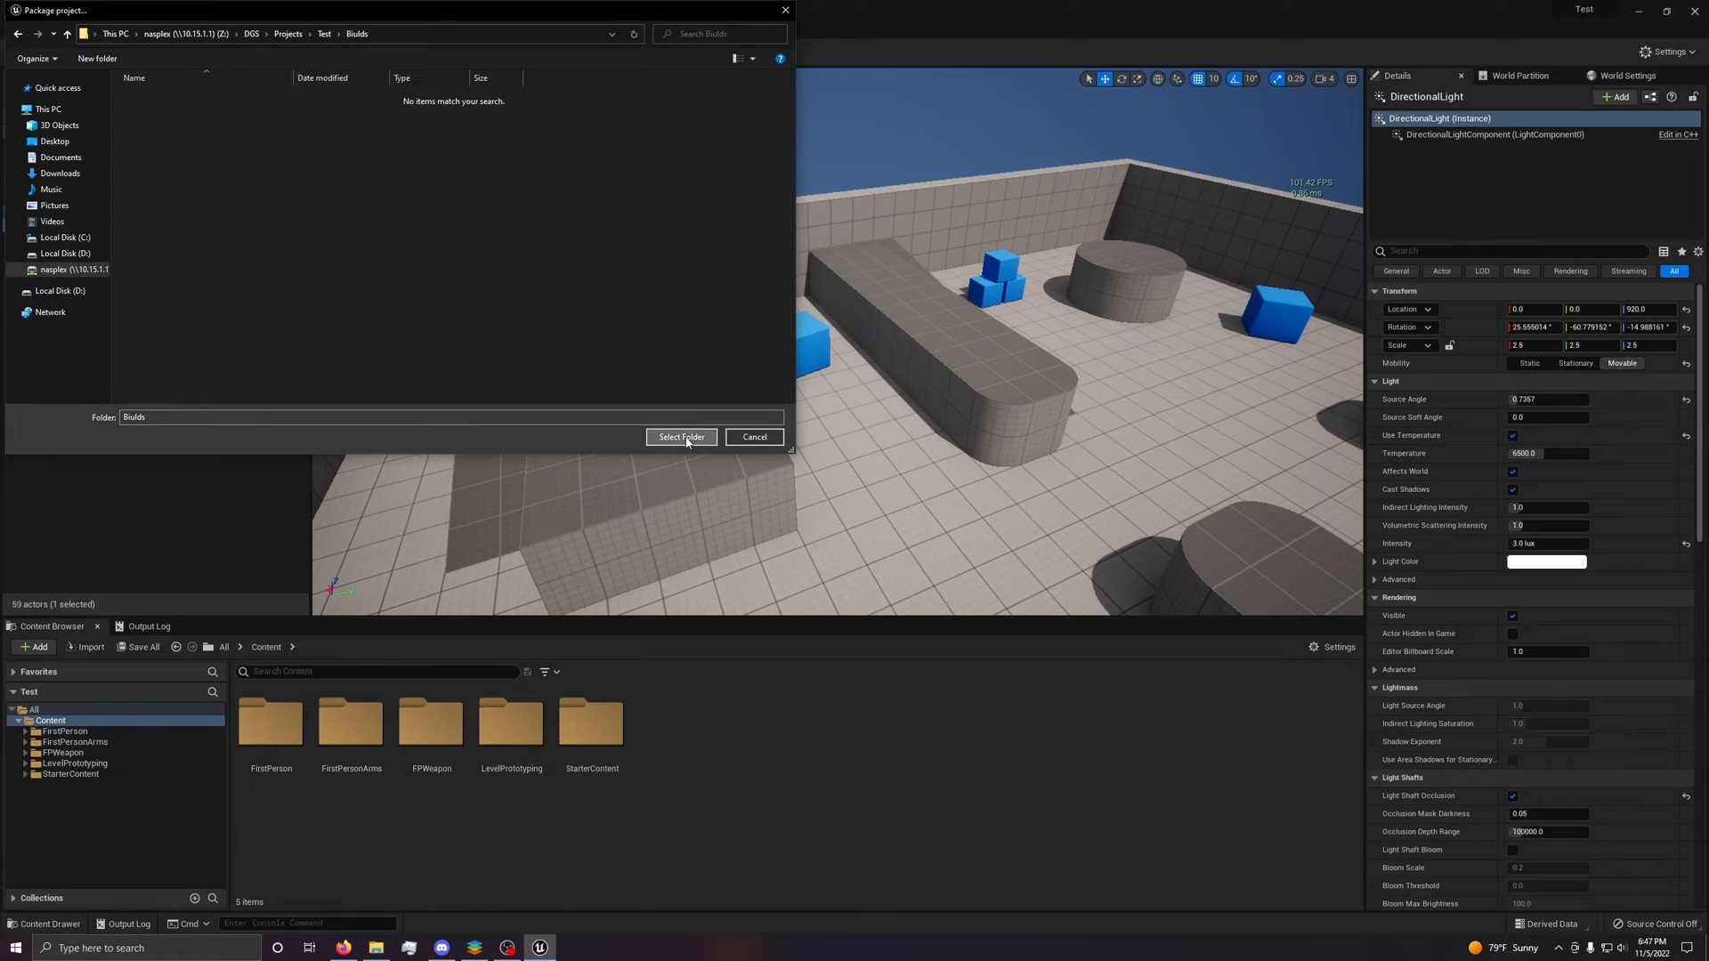
click(680, 437)
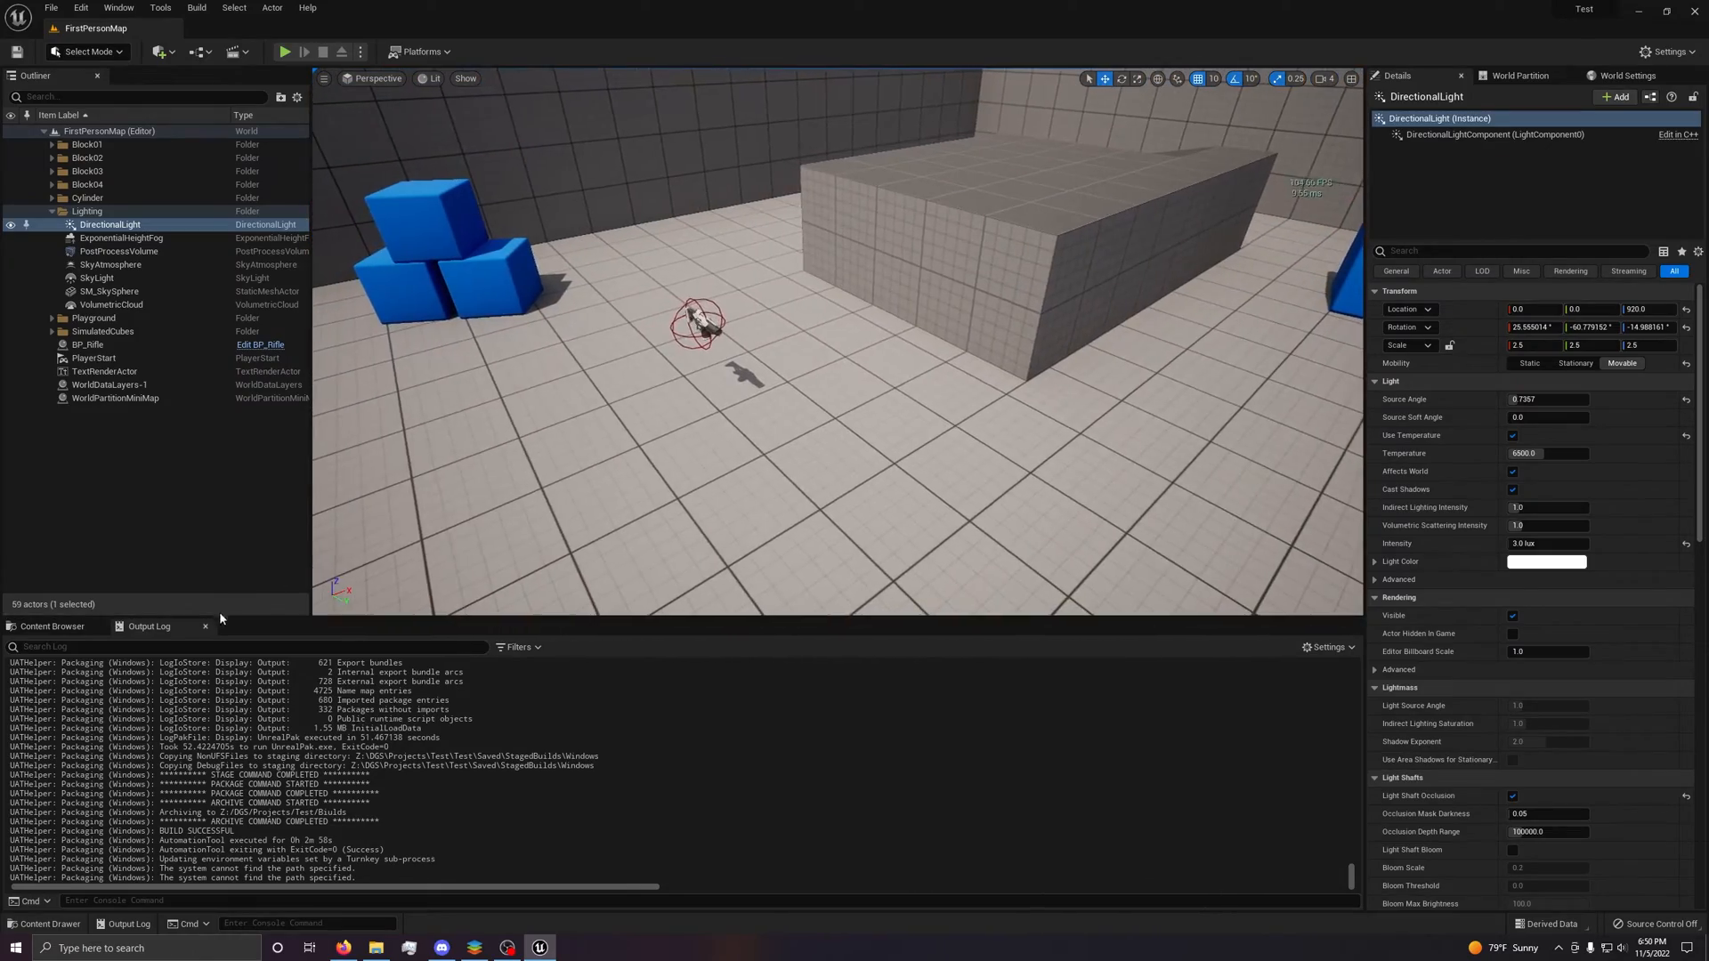
Return to the Content Browser once the Windows build reports success.
click(47, 626)
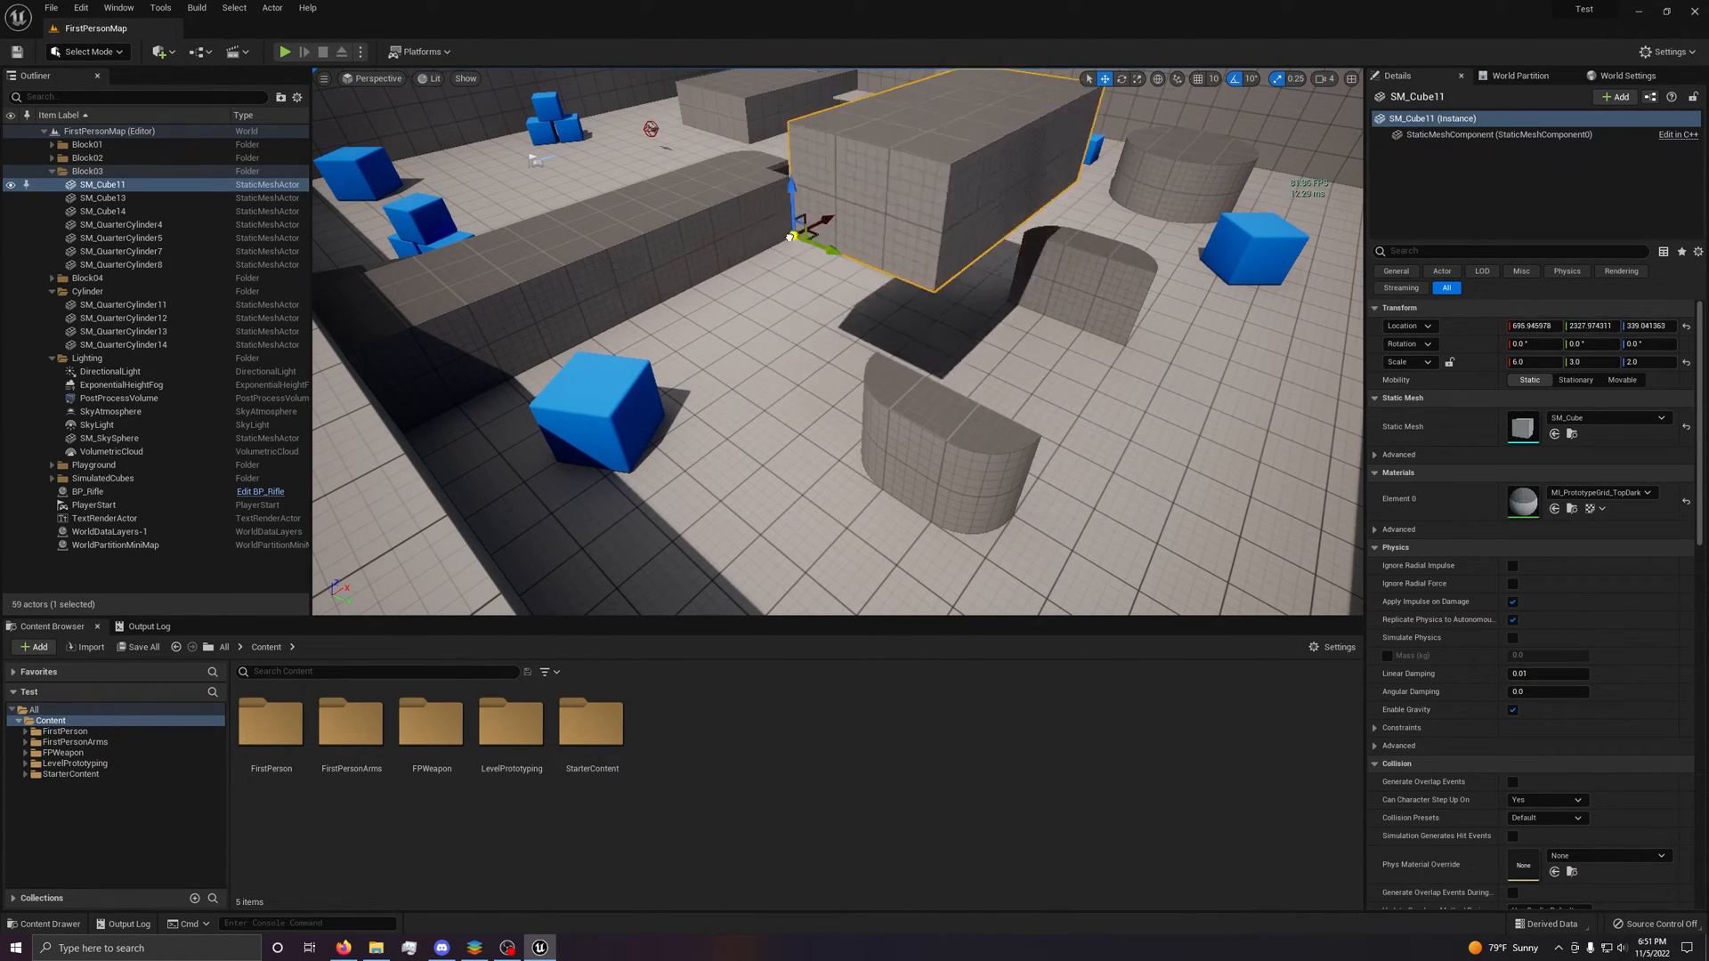
Move the large grey block SM_Cube11 onto the floor at 700, 2600, 0.
drag(791, 213, 741, 267)
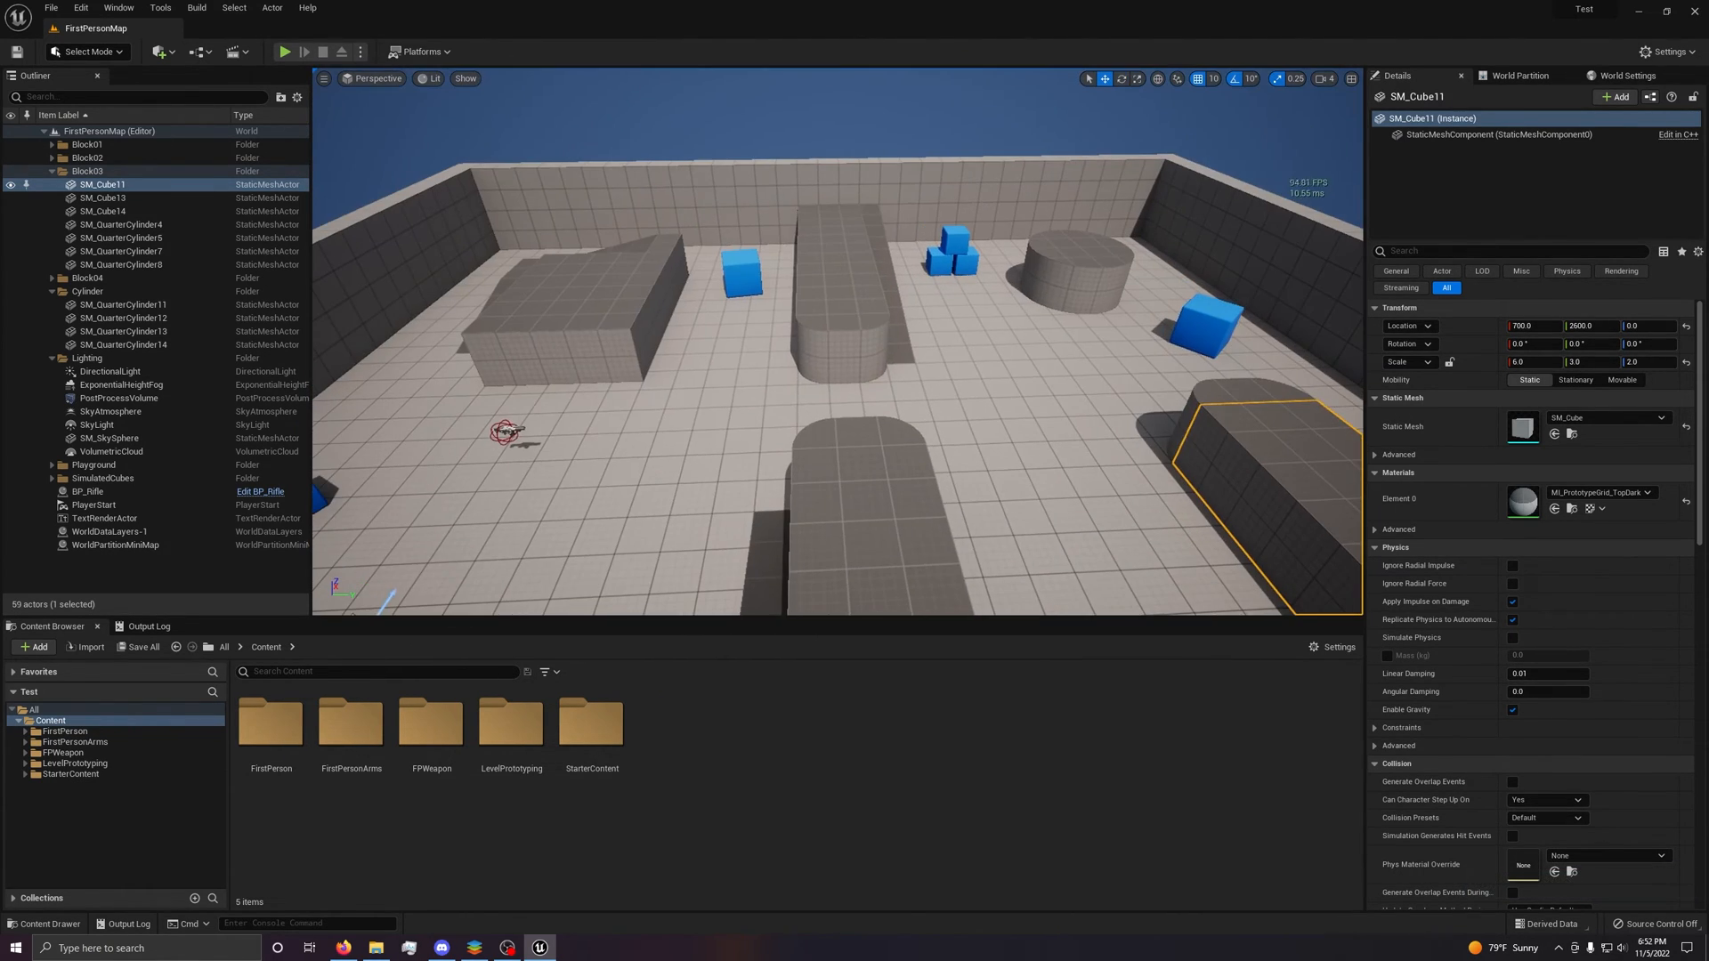
Undo the last change and reselect the grey block to duplicate it as SM_Cube17.
key(ctrl+z)
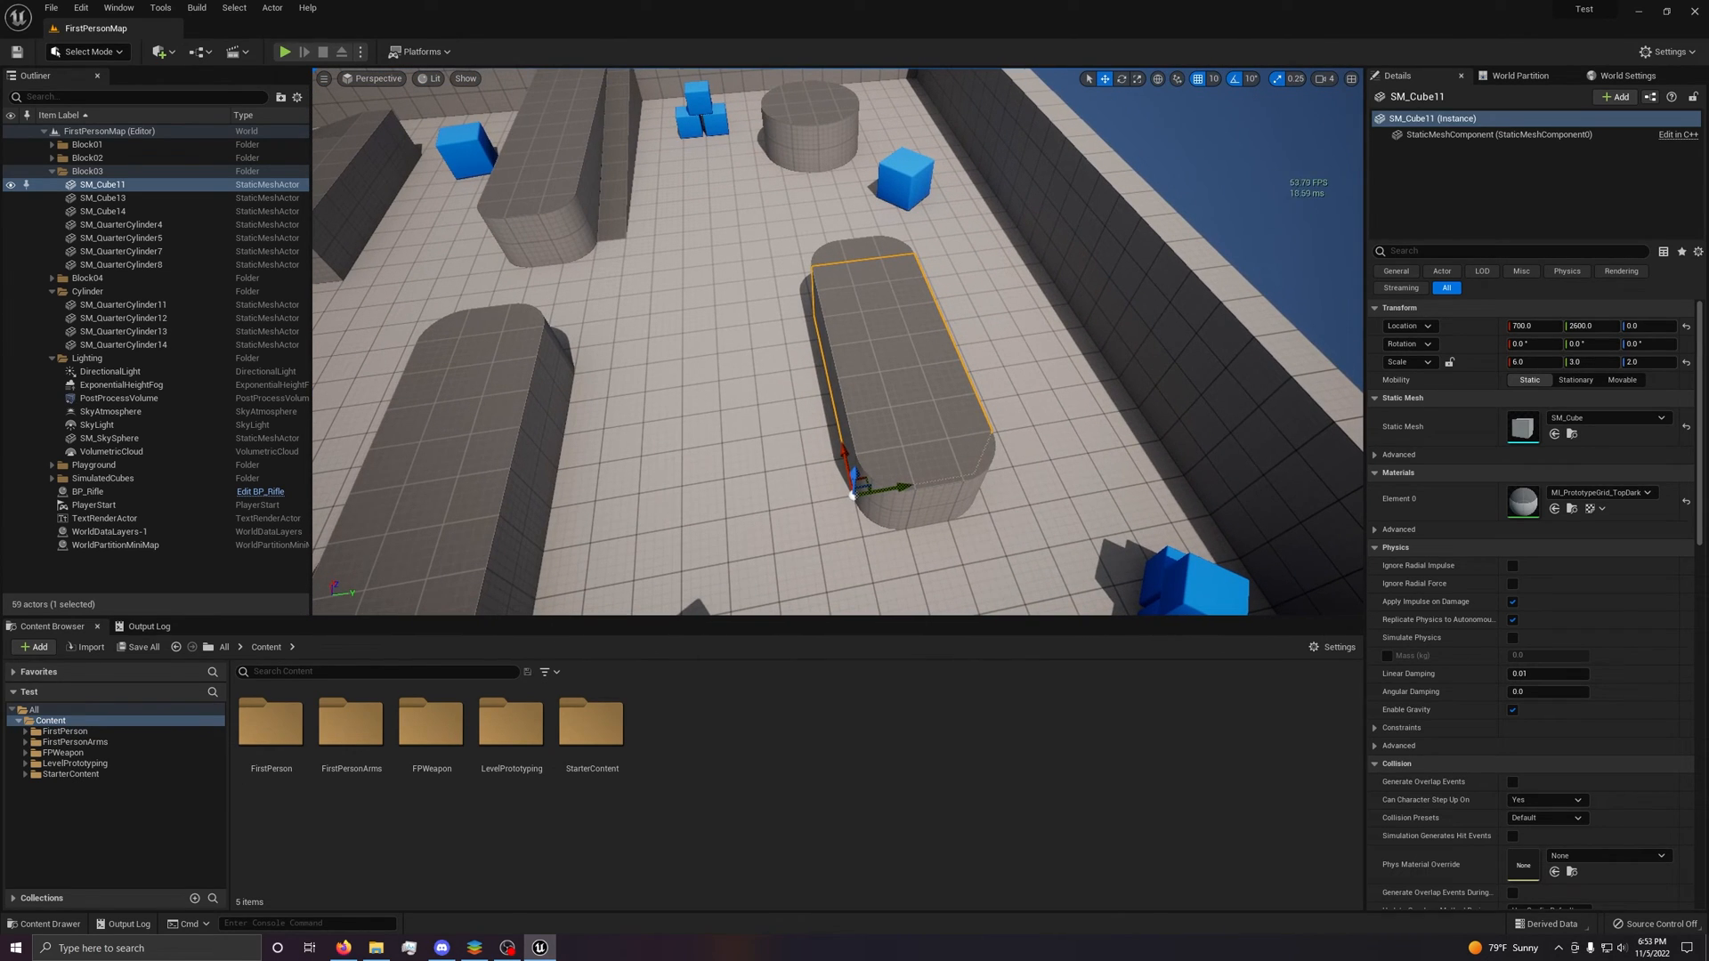
click(108, 438)
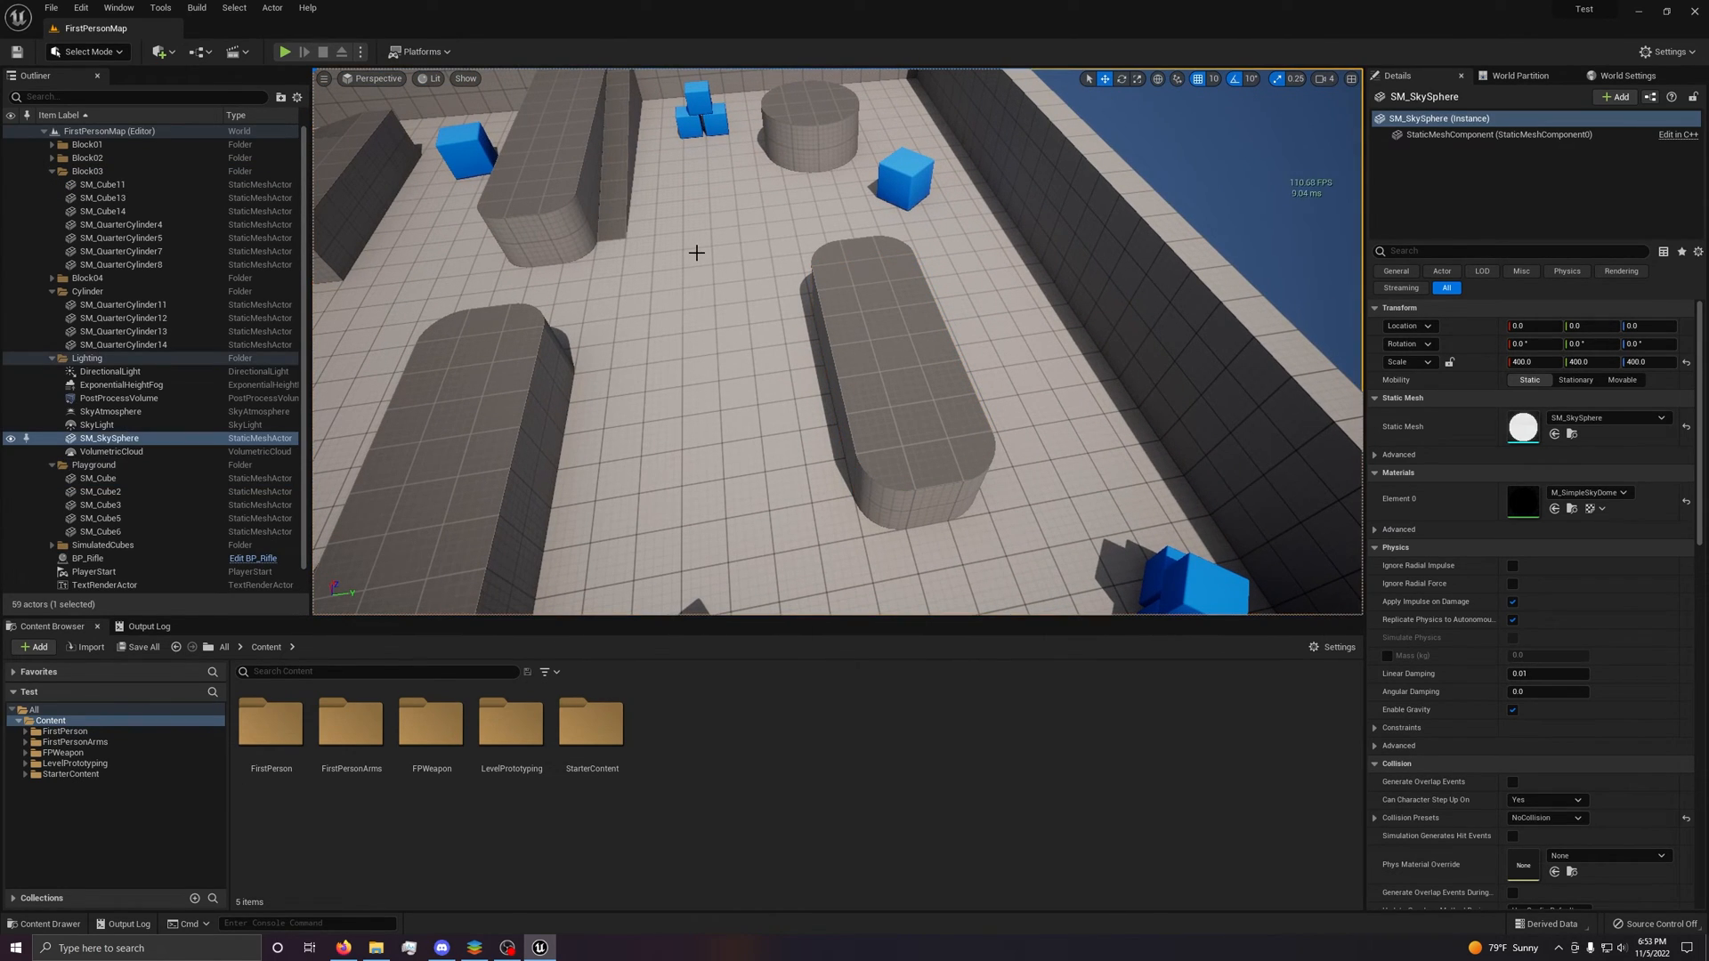
click(709, 382)
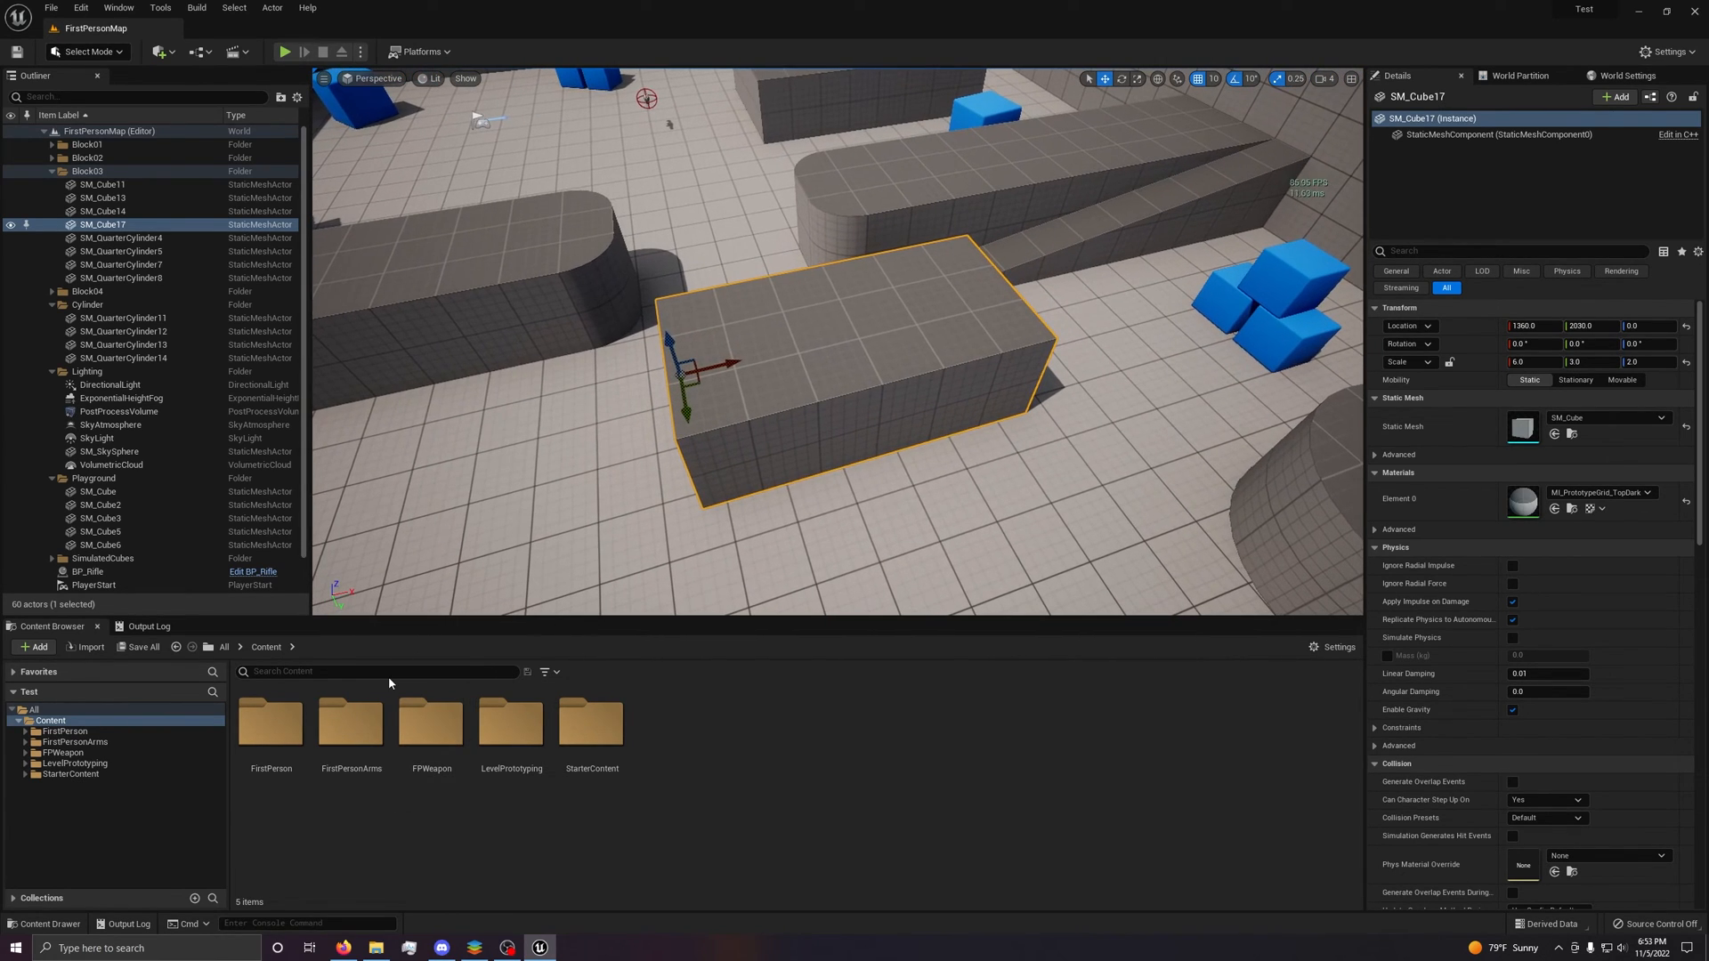
Apply the blue MI_Solid_Blue material from LevelPrototyping > Materials to SM_Cube17.
double_click(510, 722)
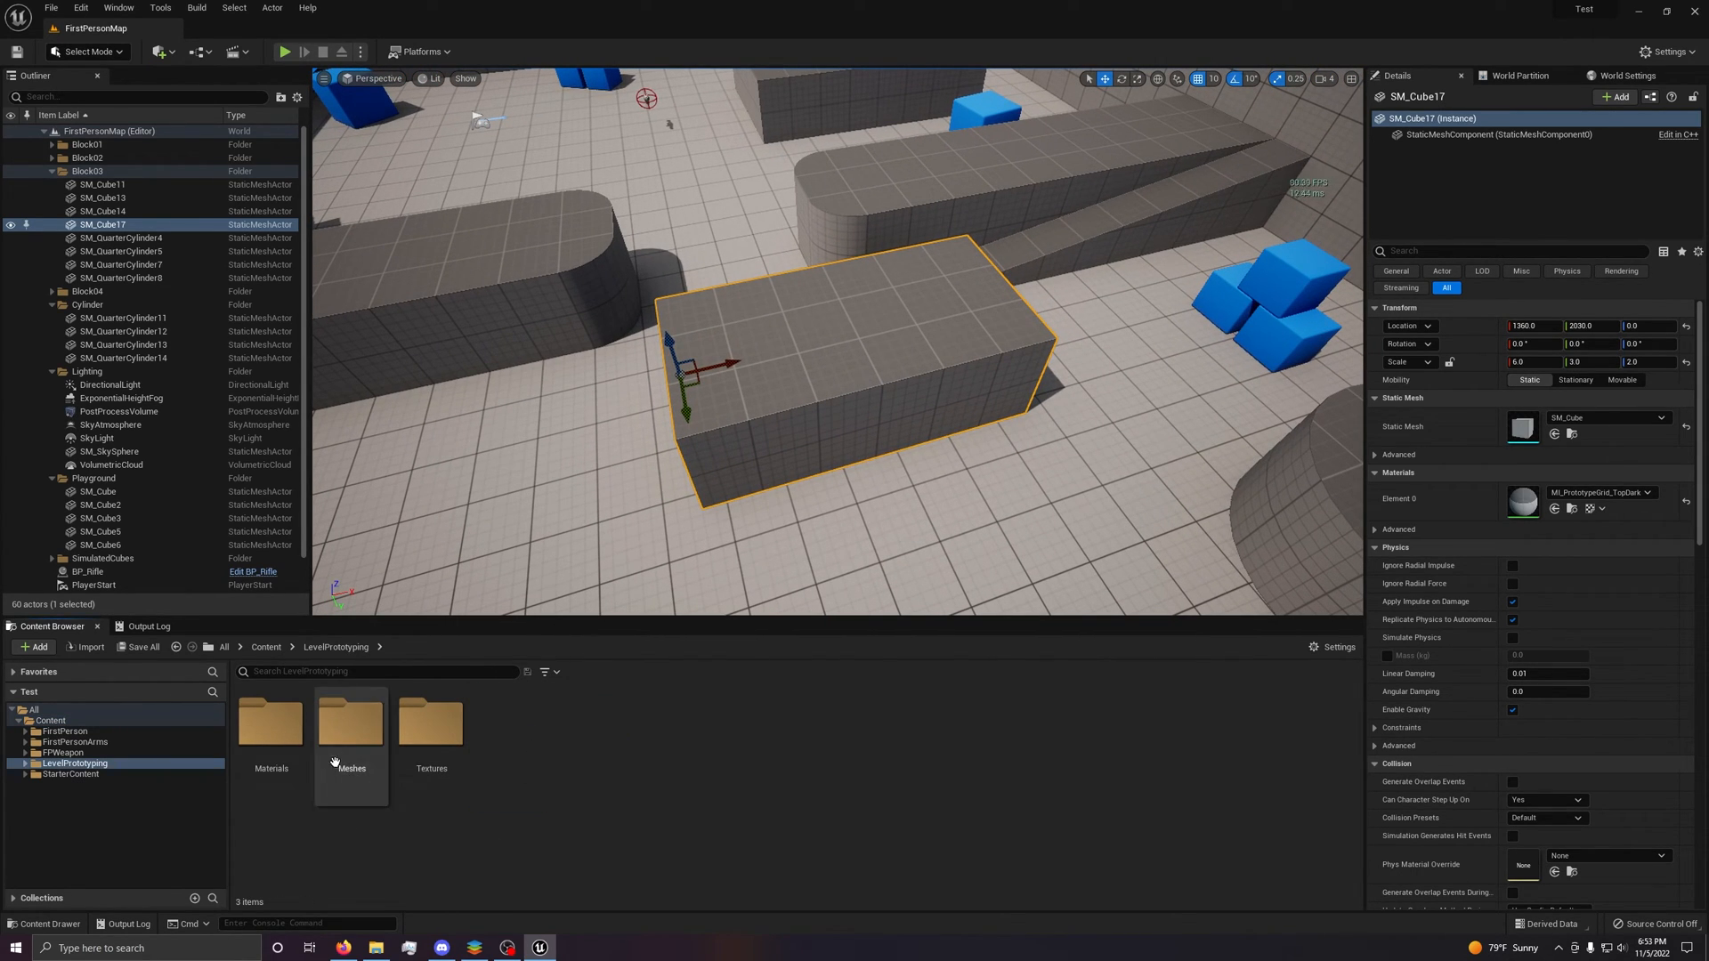
click(24, 763)
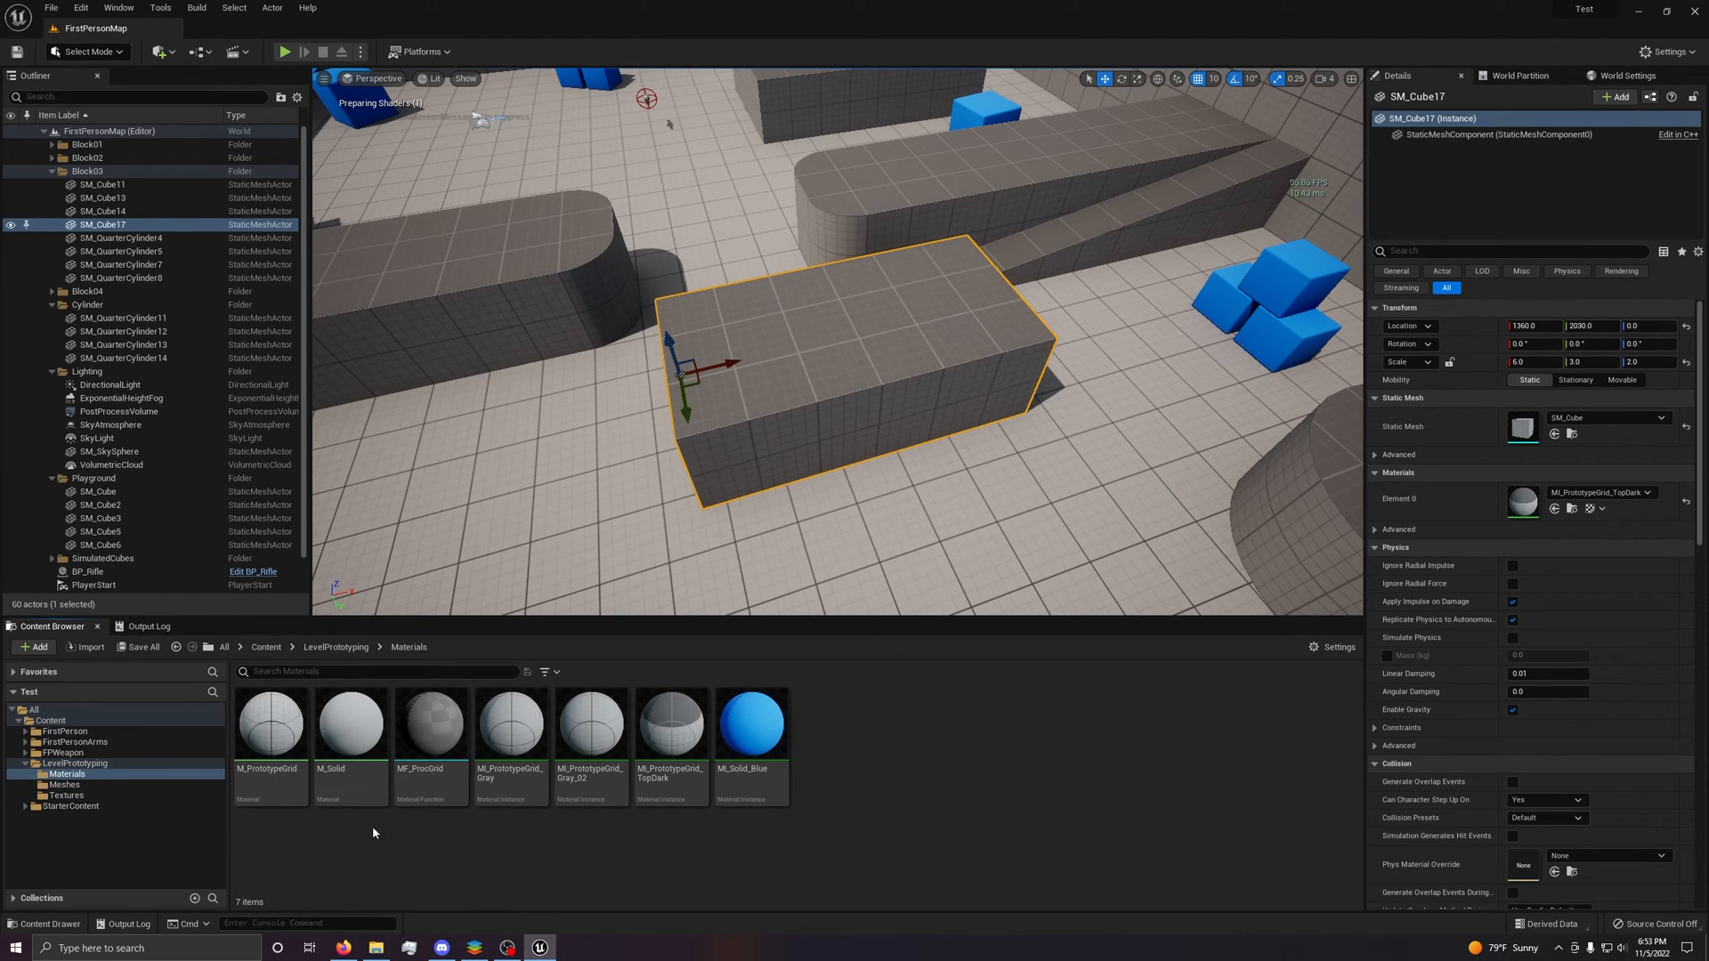
mouse_move(431, 722)
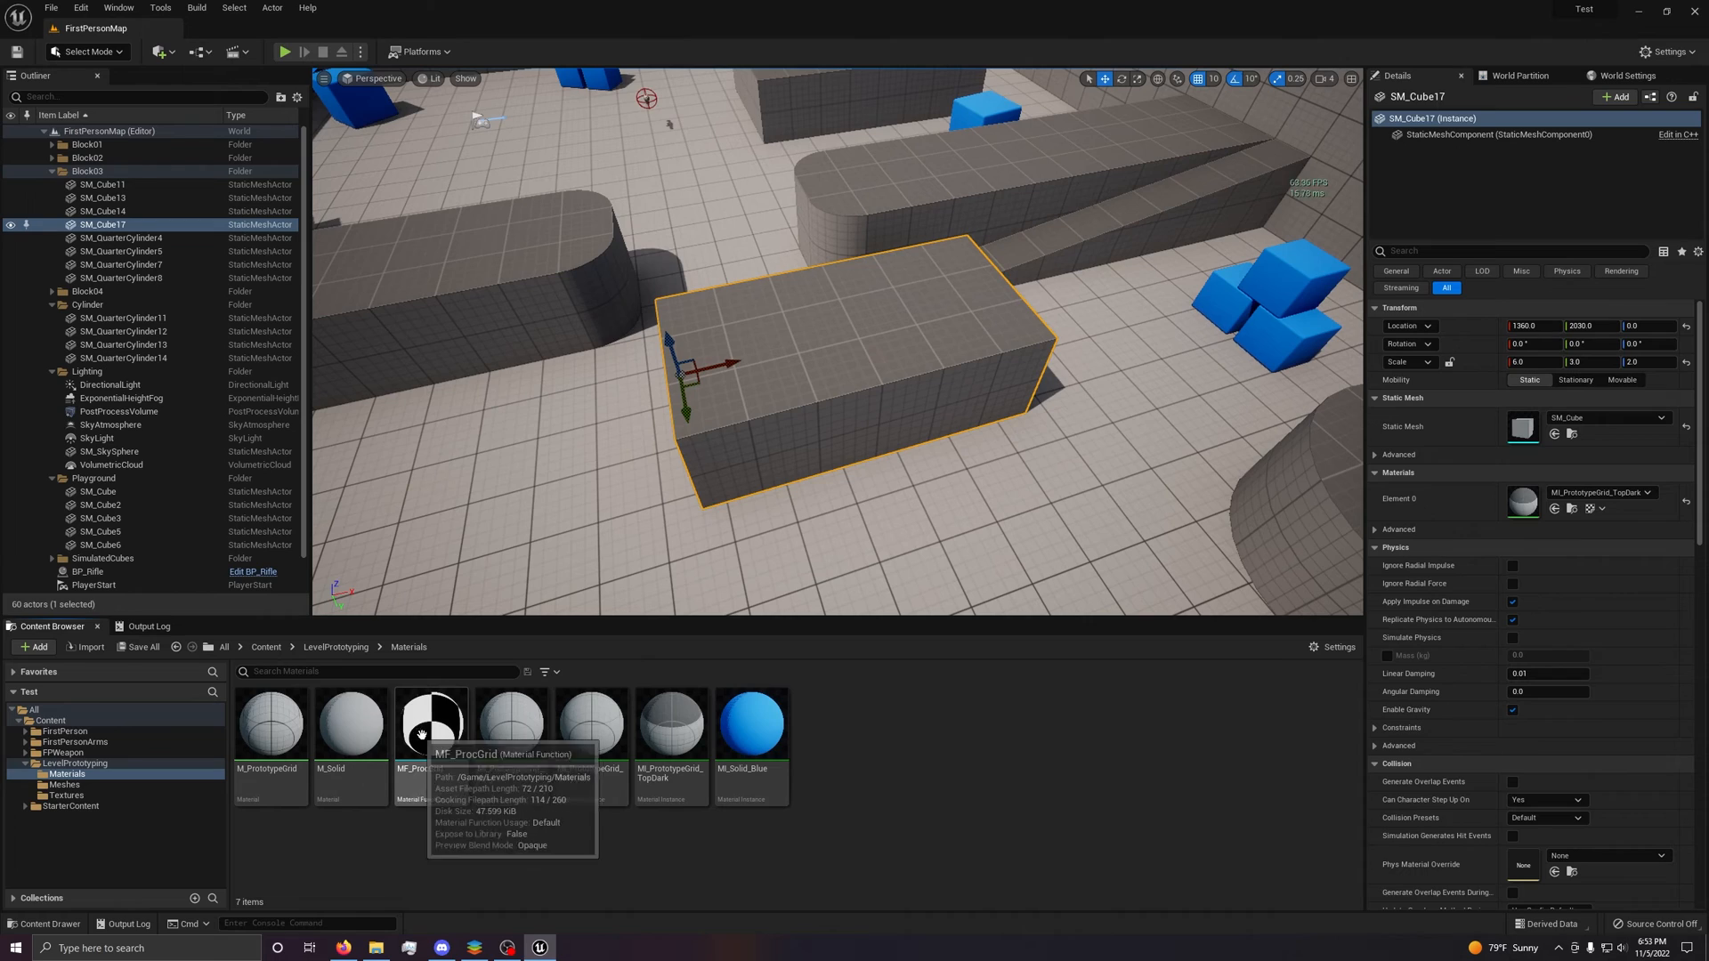
click(431, 722)
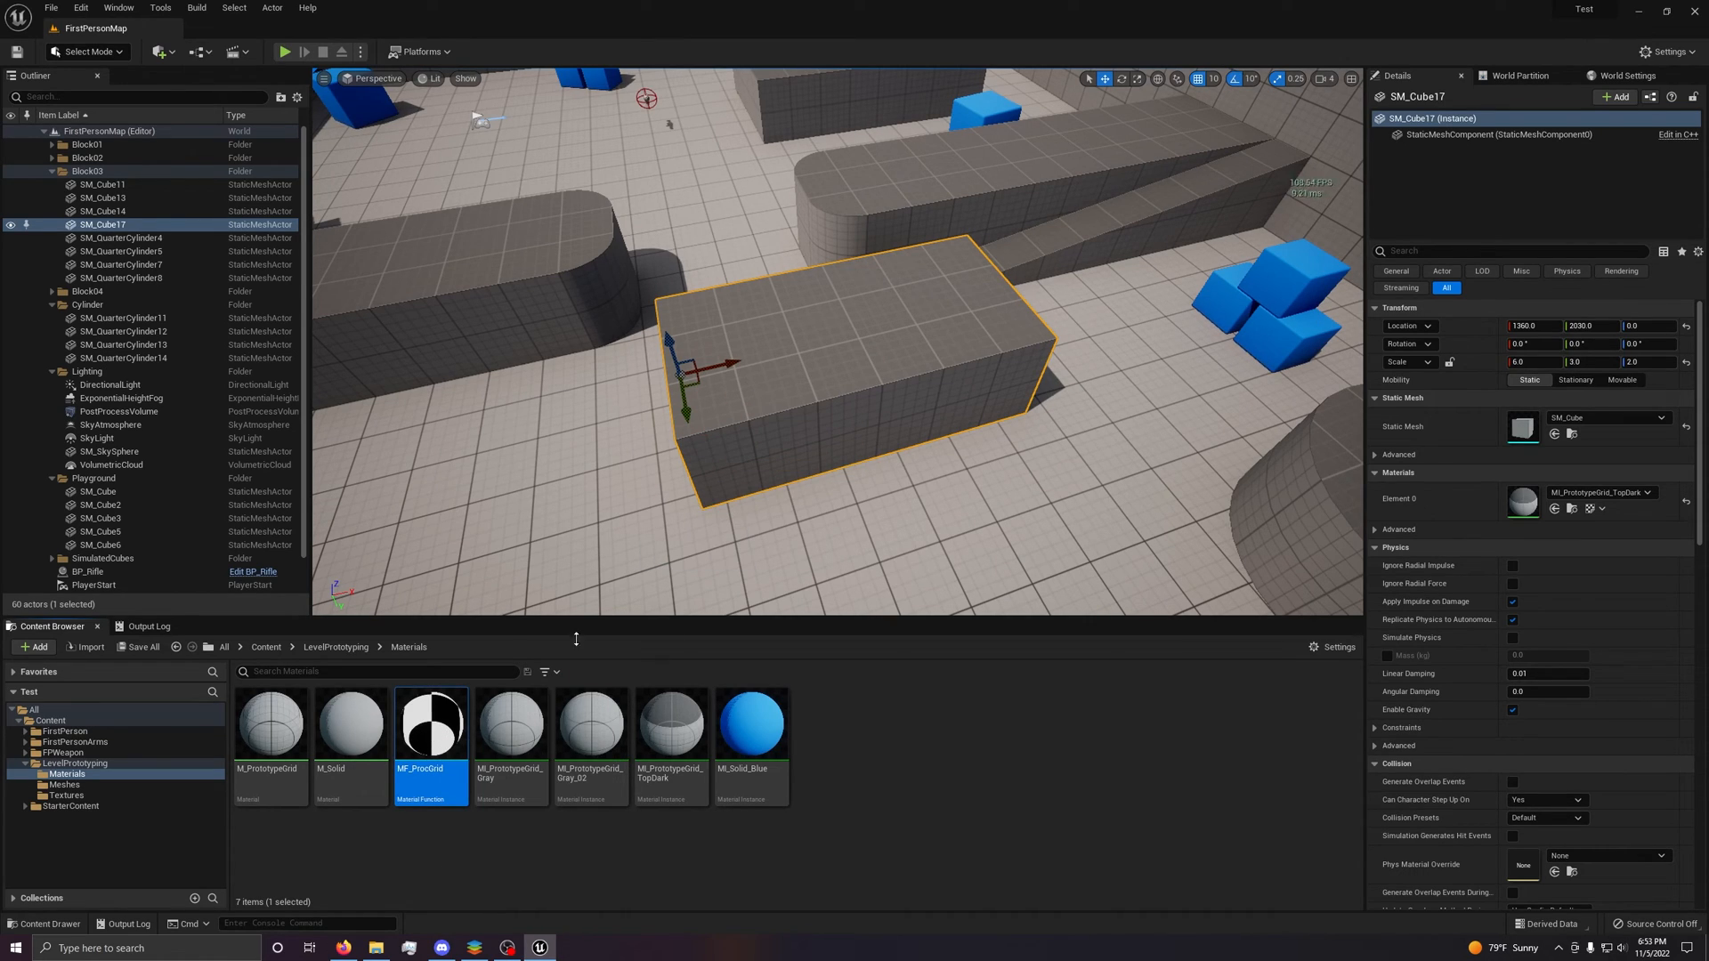
mouse_move(669, 723)
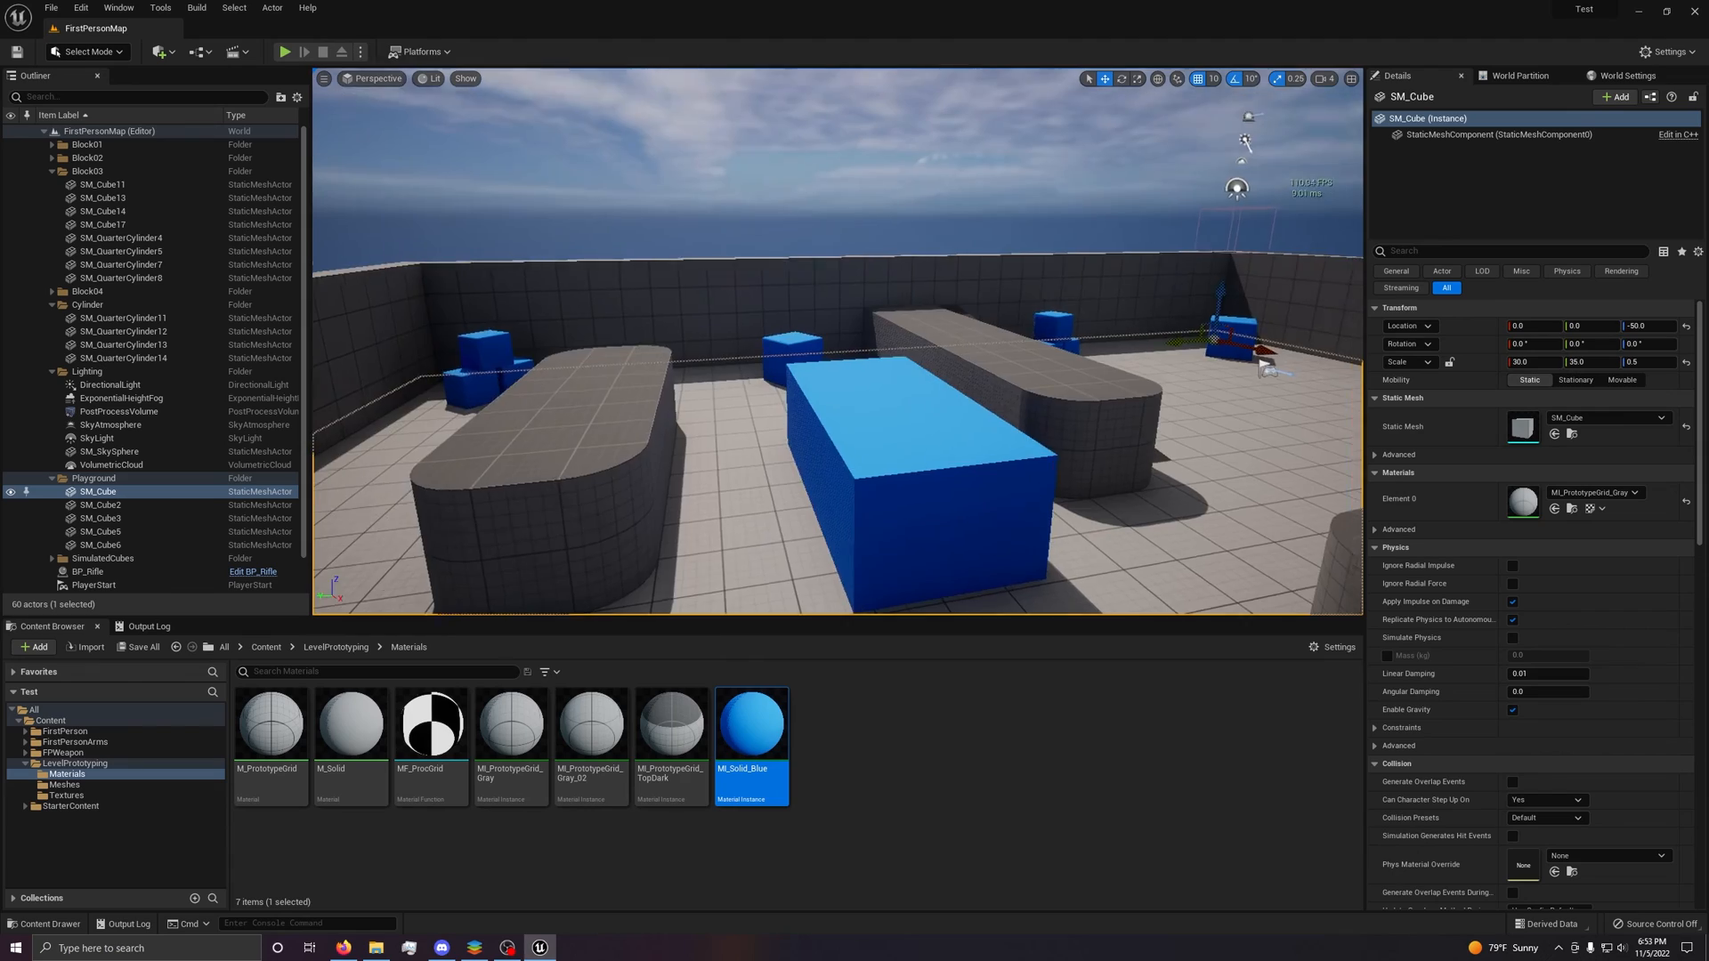
click(109, 451)
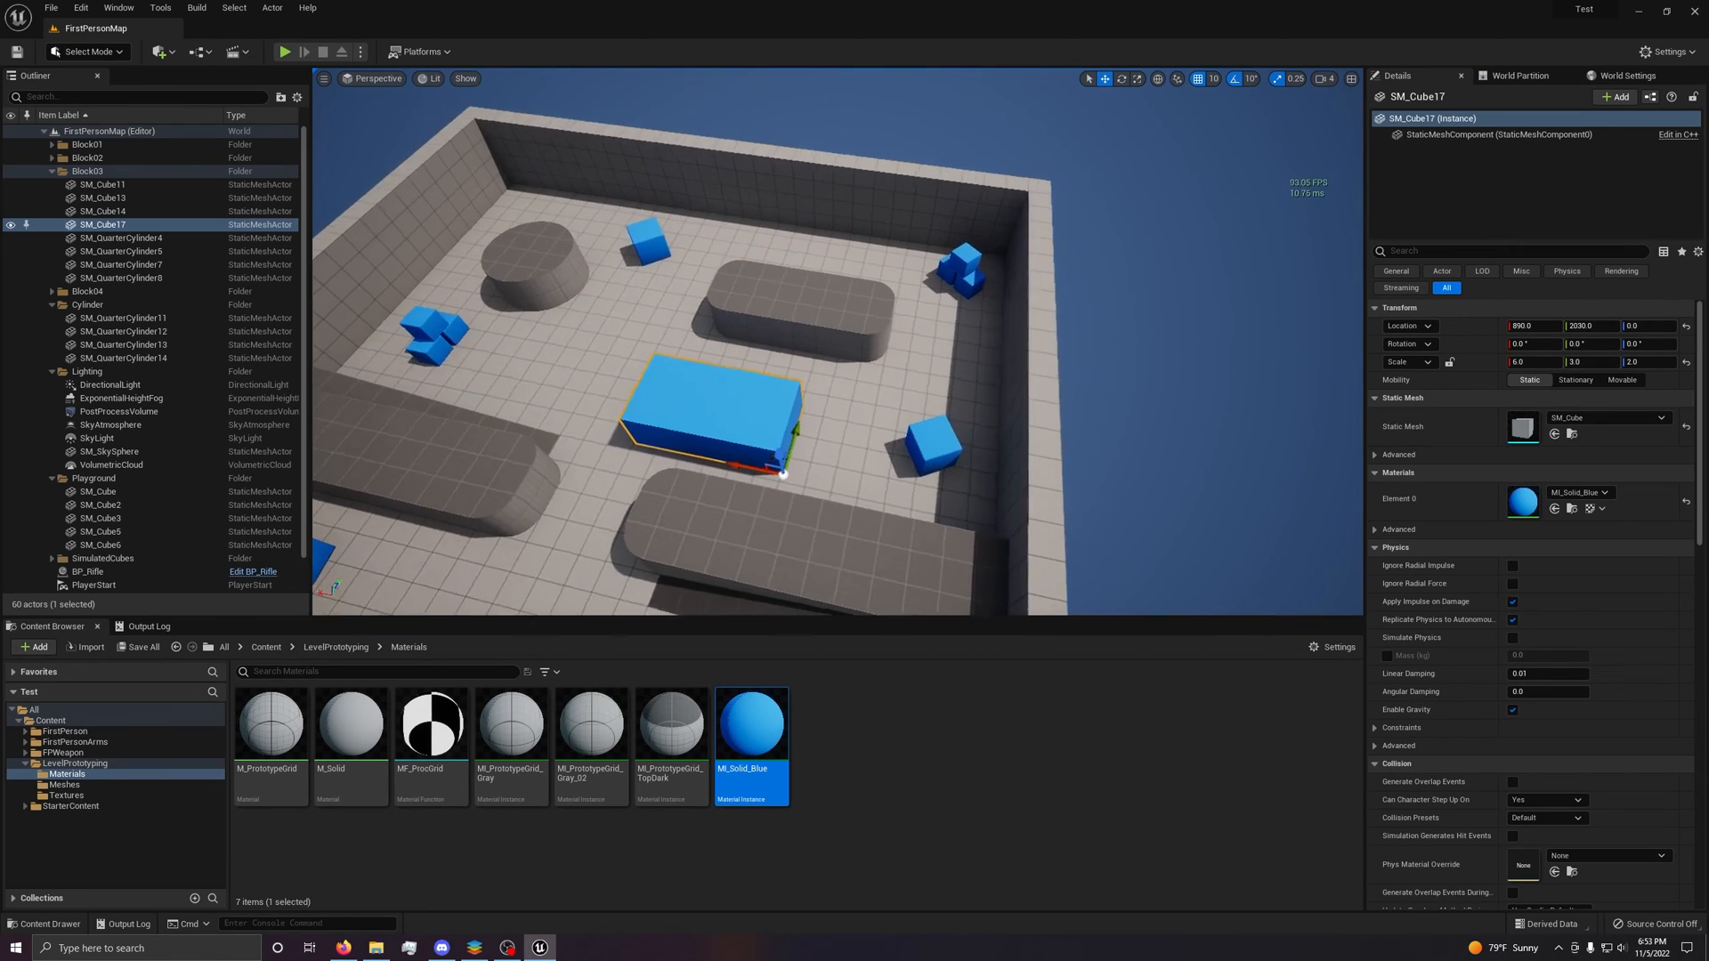
click(466, 79)
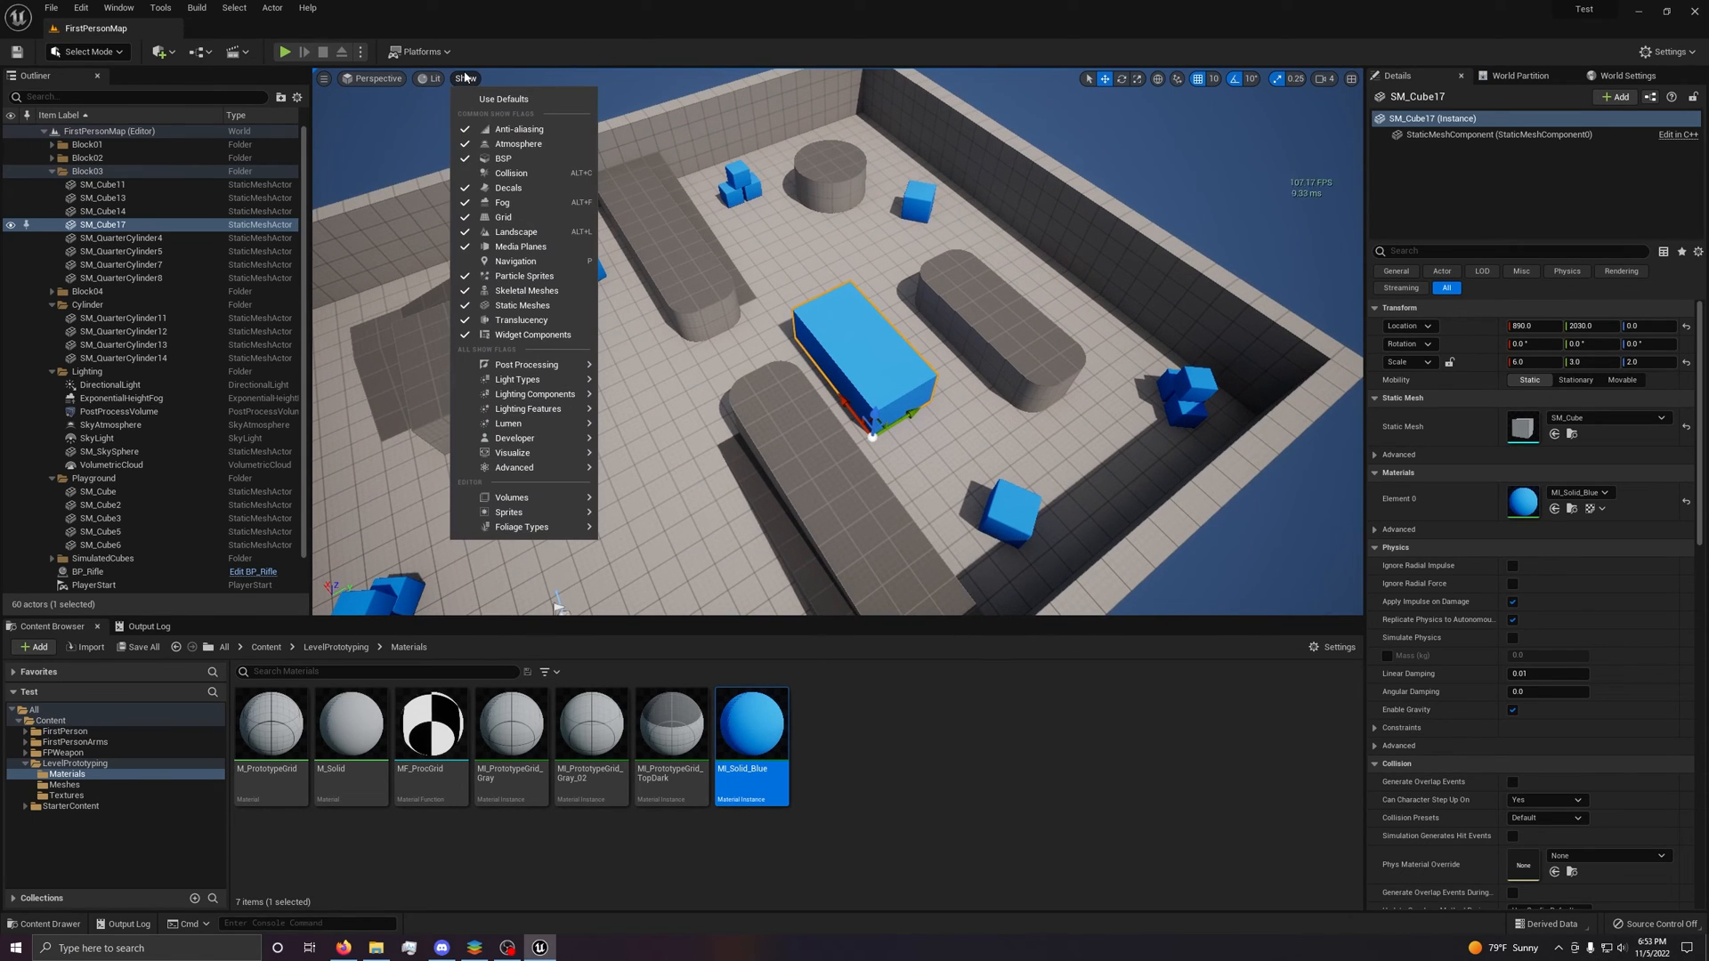